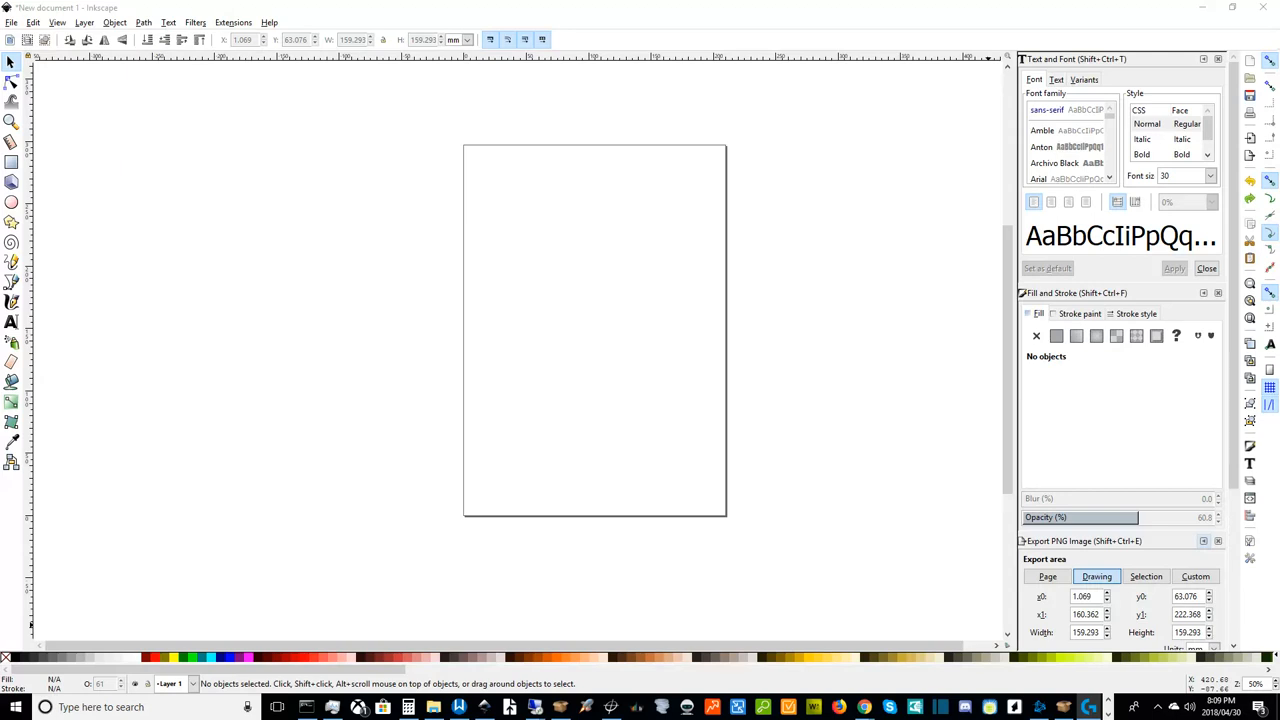
{"action": "mouse_move", "coordinate": [582, 426]}
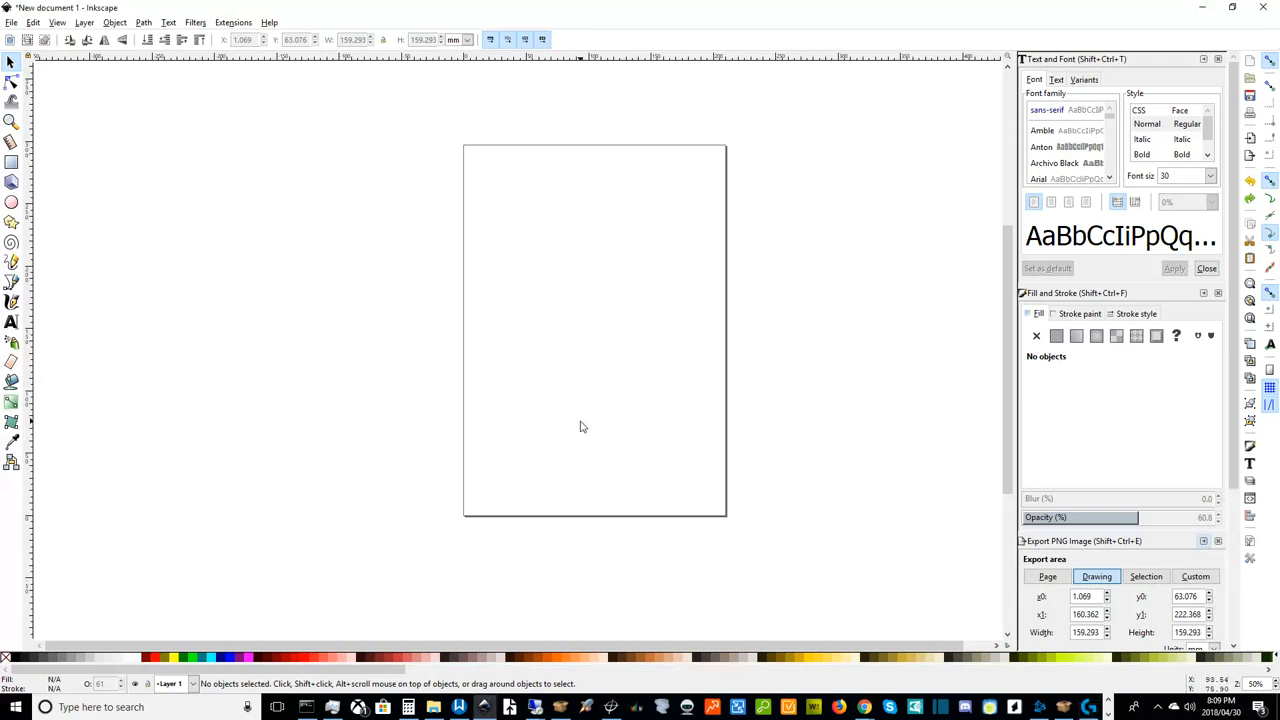
{"action": "mouse_move", "coordinate": [256, 456]}
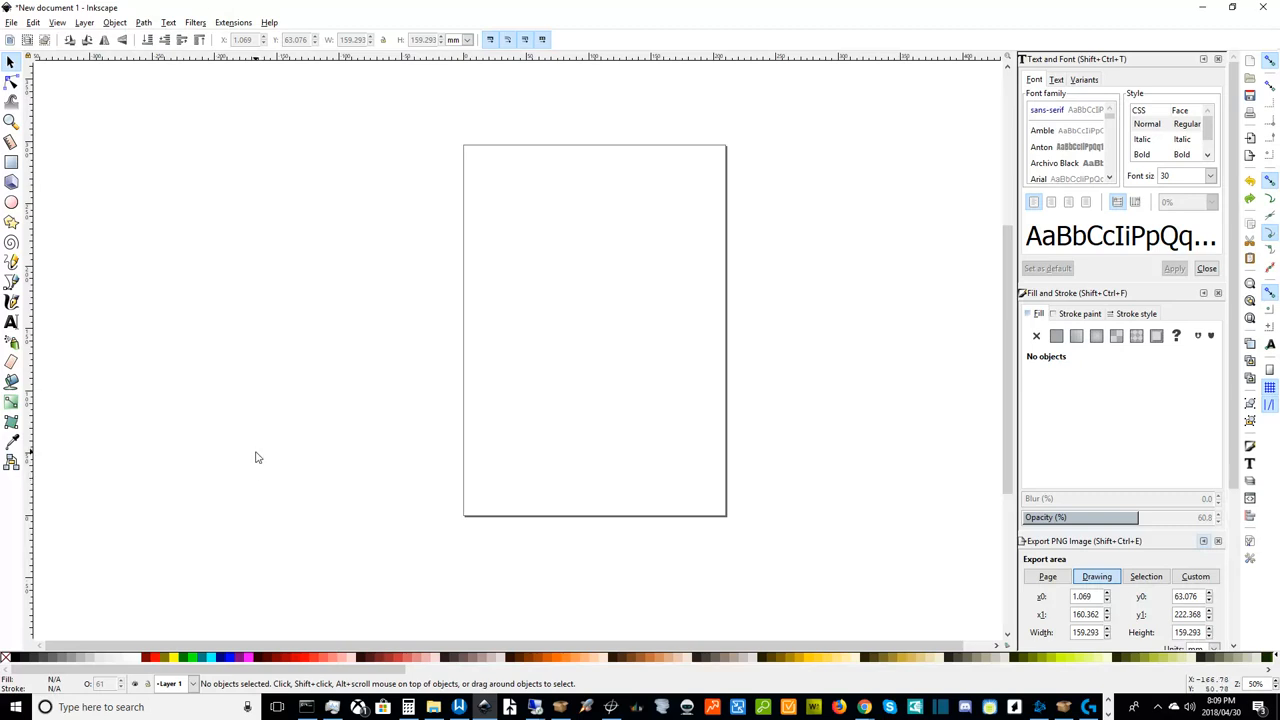
{"action": "mouse_move", "coordinate": [312, 448]}
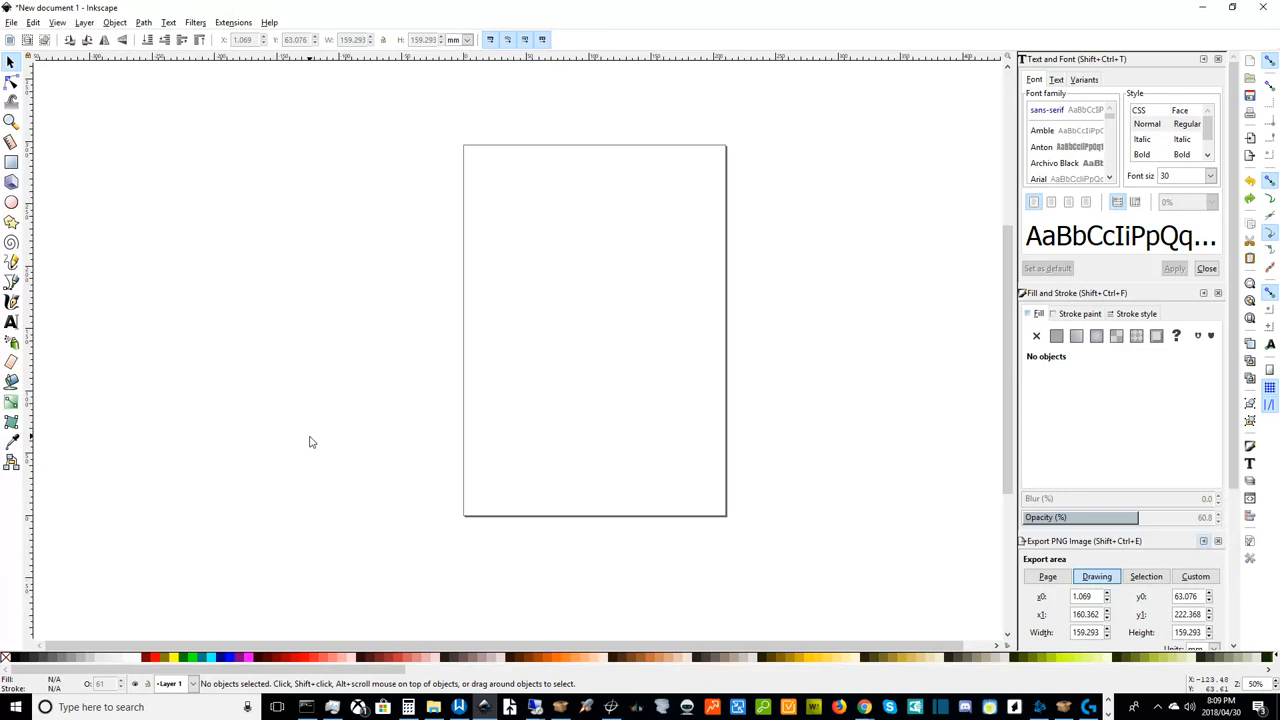
{"action": "mouse_move", "coordinate": [340, 412]}
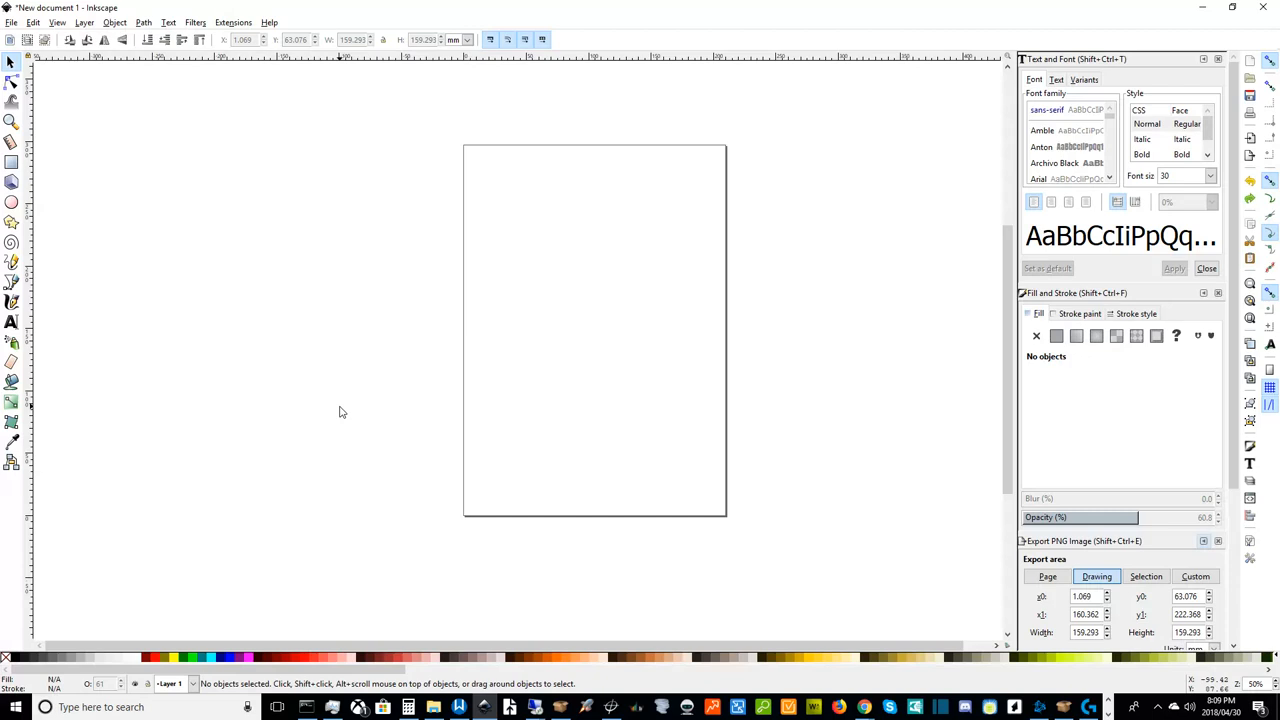
{"action": "mouse_move", "coordinate": [526, 404]}
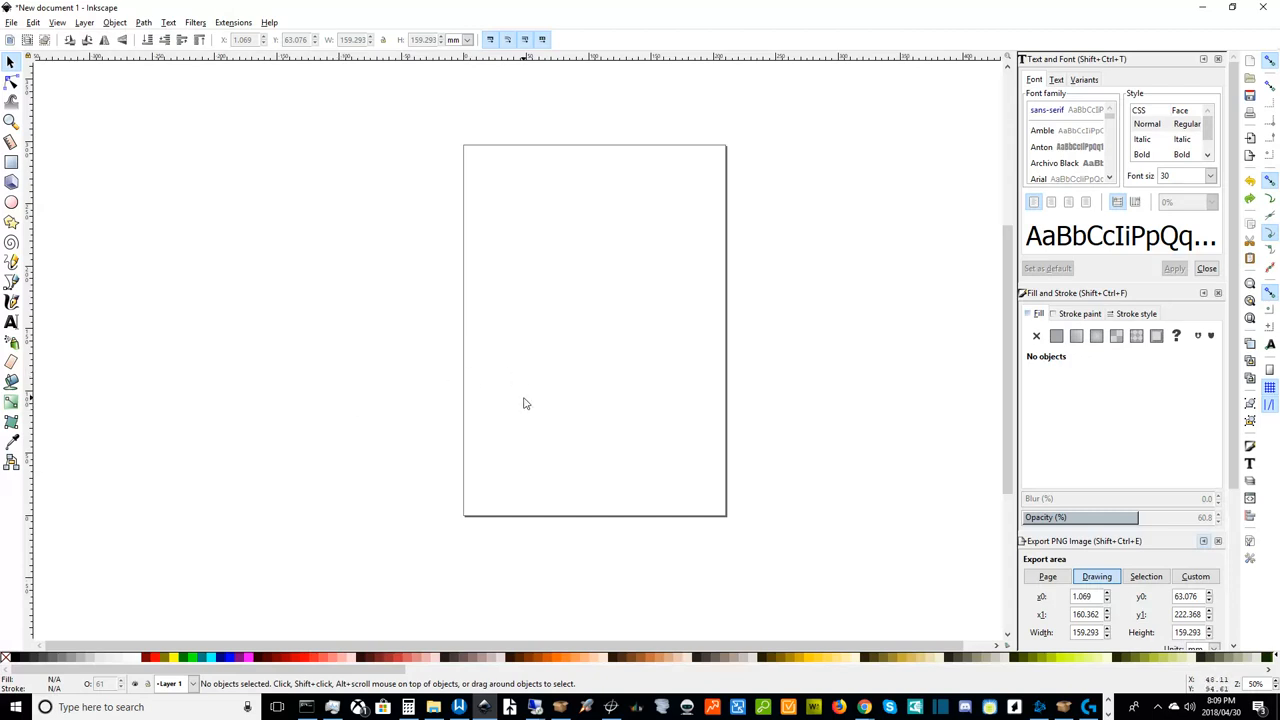
{"action": "mouse_move", "coordinate": [506, 396]}
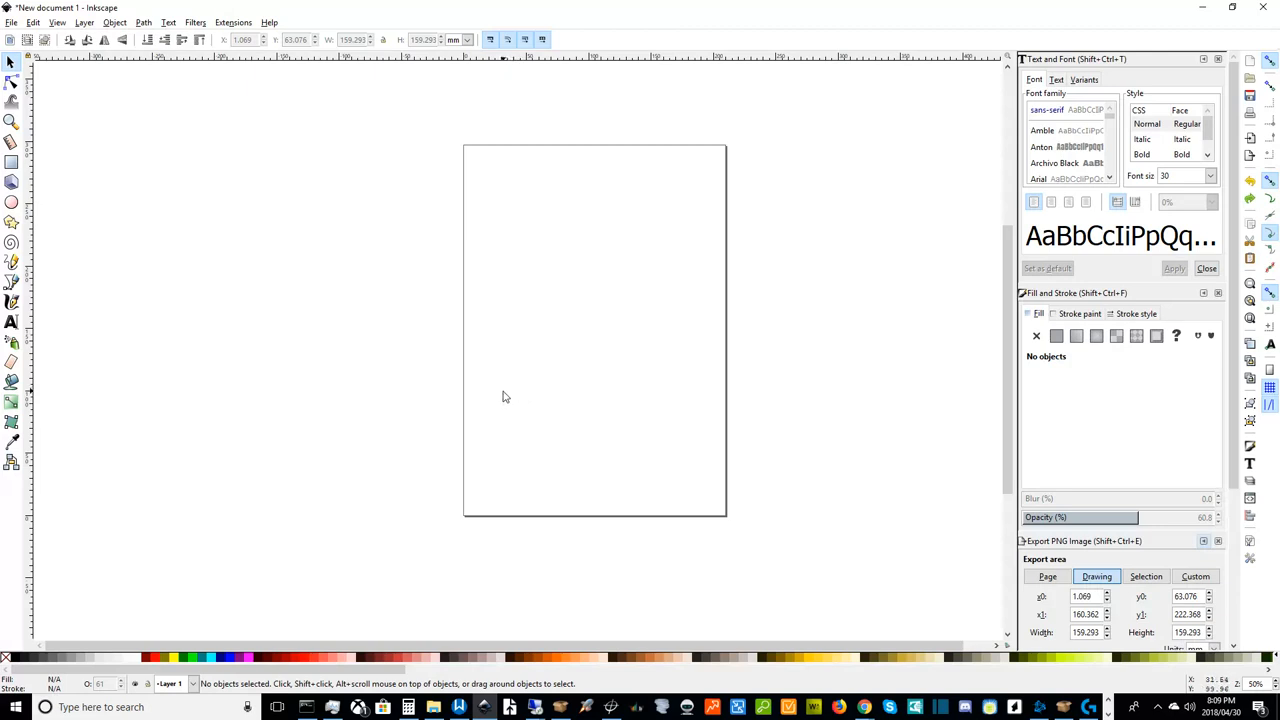
{"action": "mouse_move", "coordinate": [446, 436]}
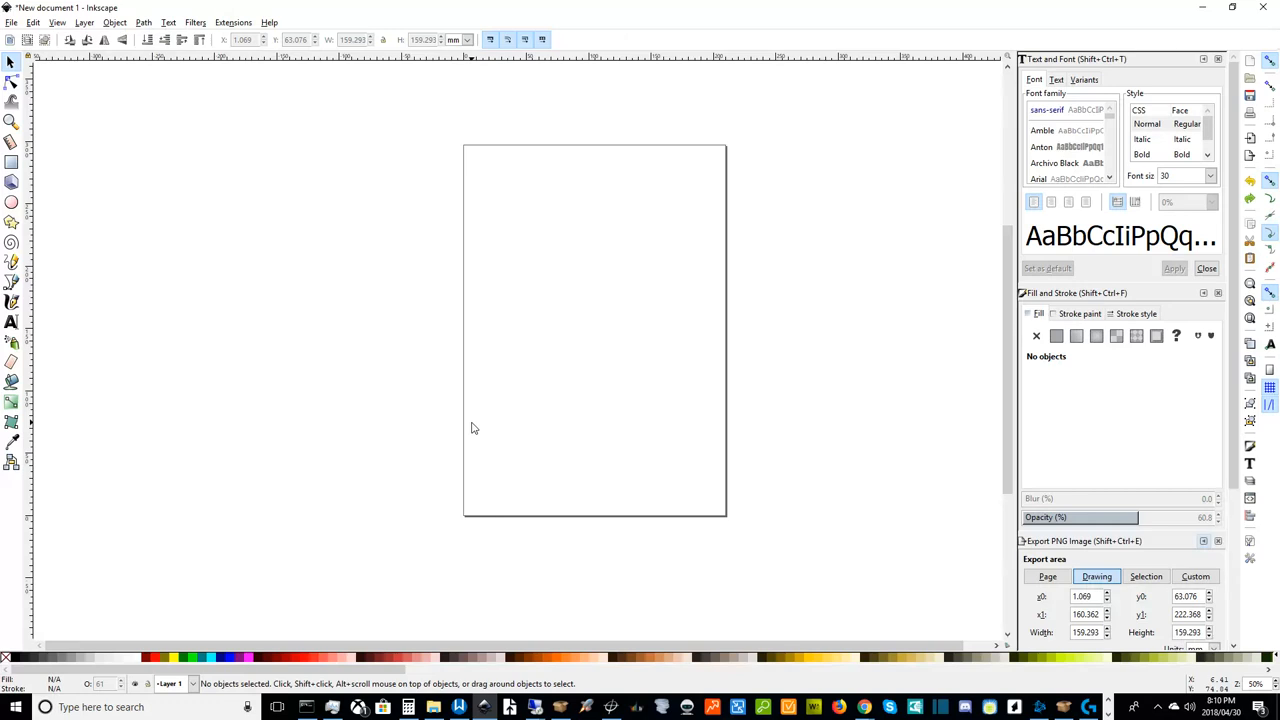
{"action": "mouse_move", "coordinate": [972, 346]}
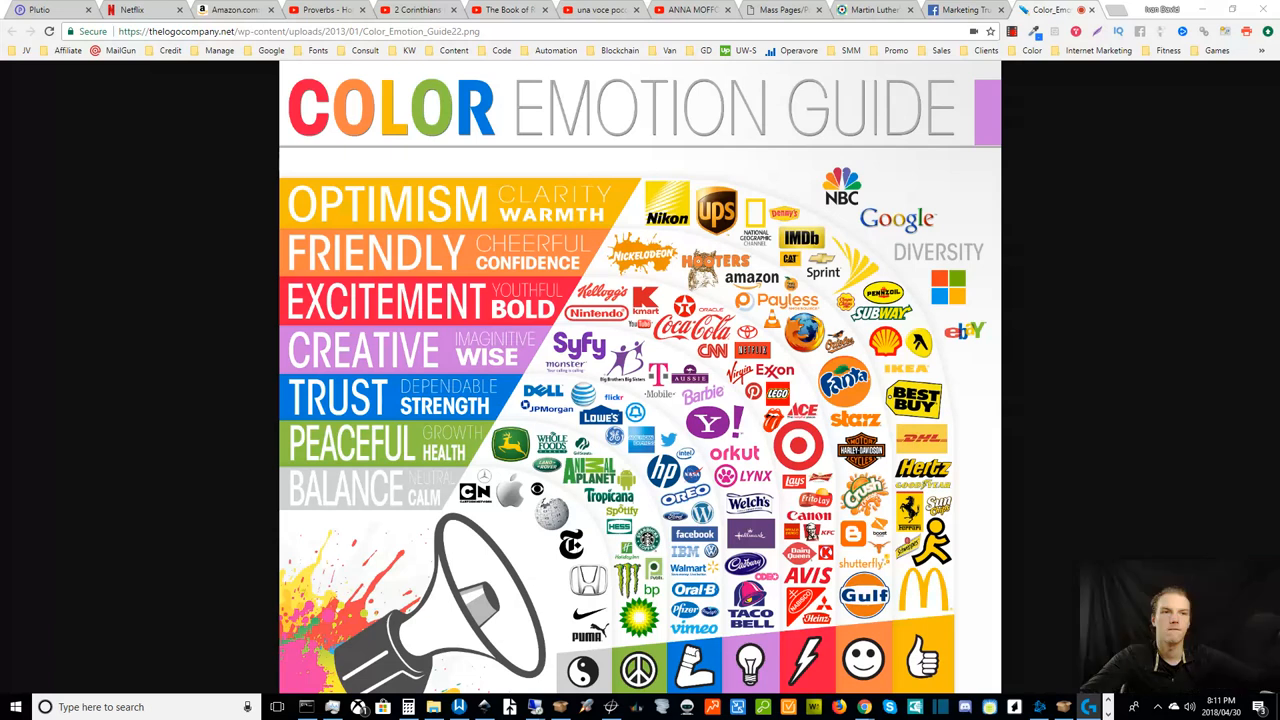
{"action": "mouse_move", "coordinate": [976, 468]}
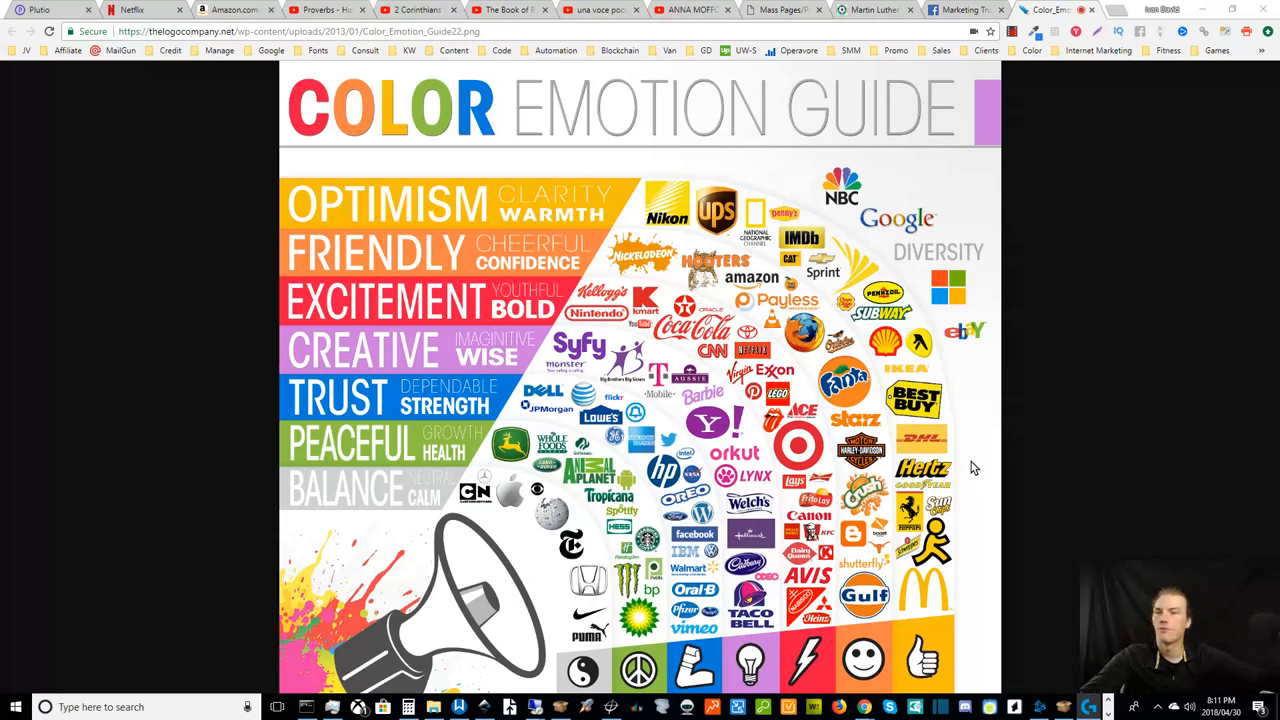
{"action": "mouse_move", "coordinate": [986, 432]}
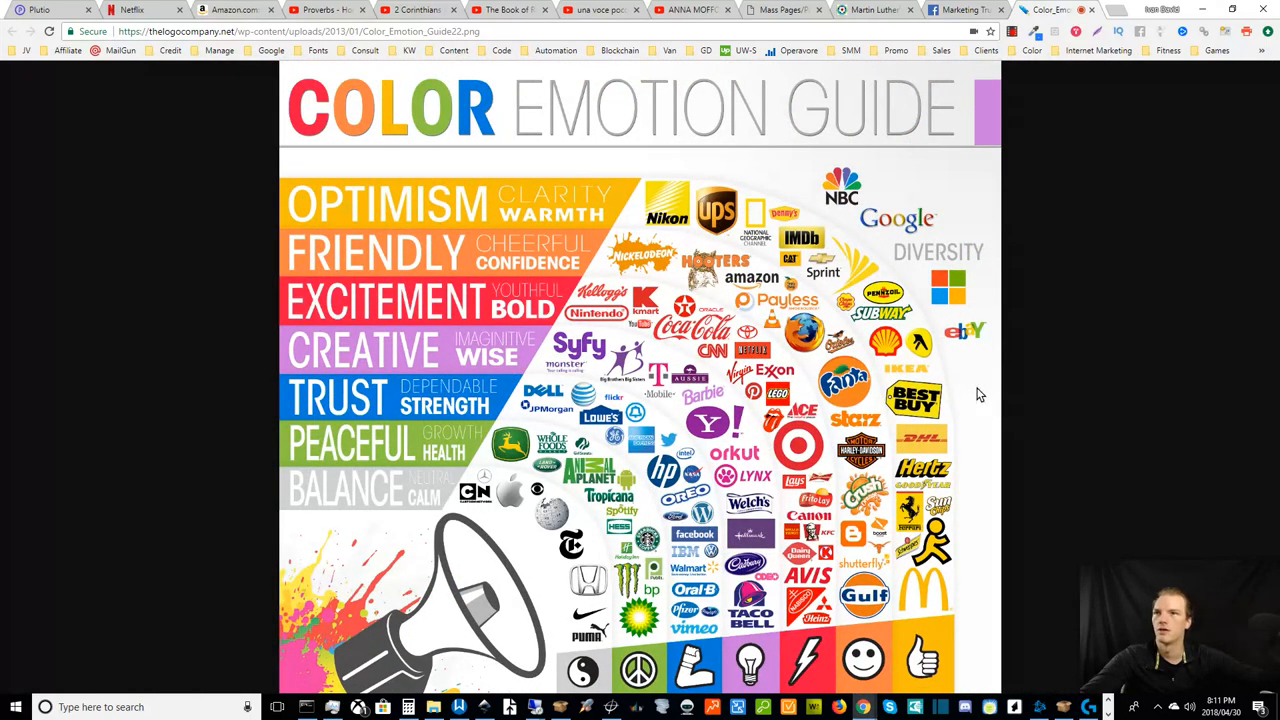
{"action": "mouse_move", "coordinate": [988, 544]}
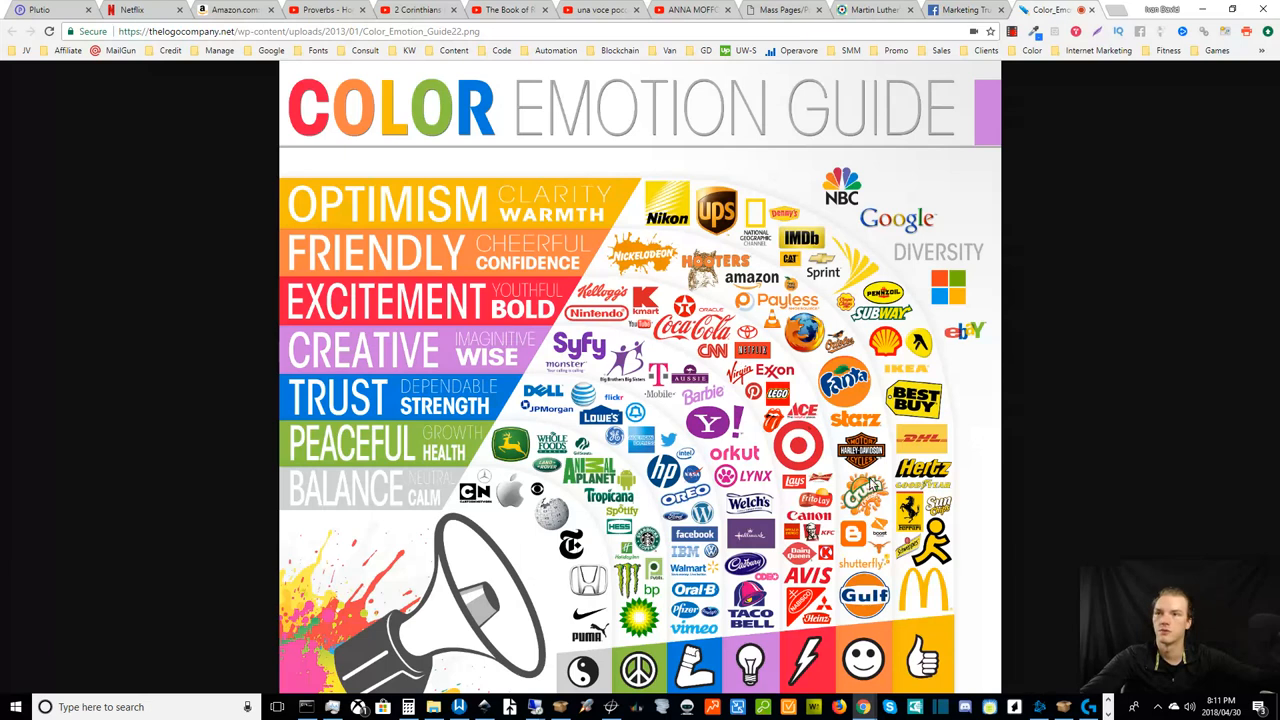
{"action": "mouse_move", "coordinate": [1040, 464]}
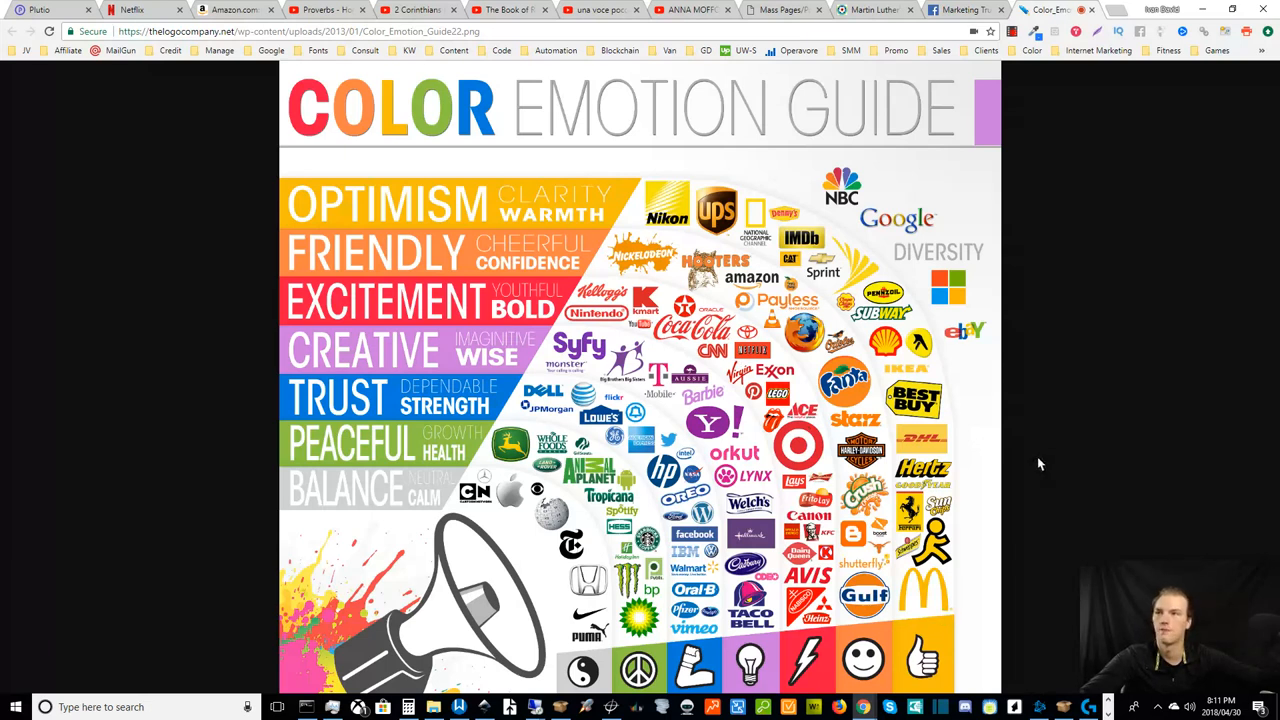
{"action": "mouse_move", "coordinate": [598, 212]}
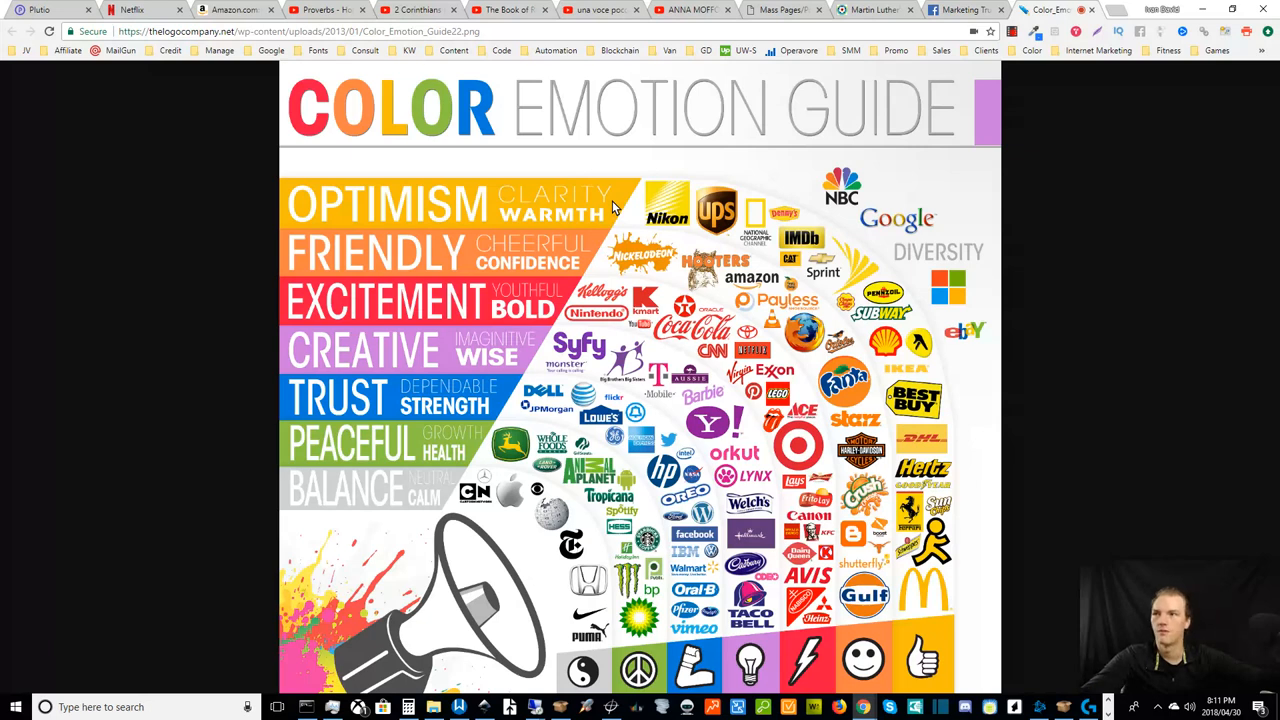
{"action": "mouse_move", "coordinate": [588, 256]}
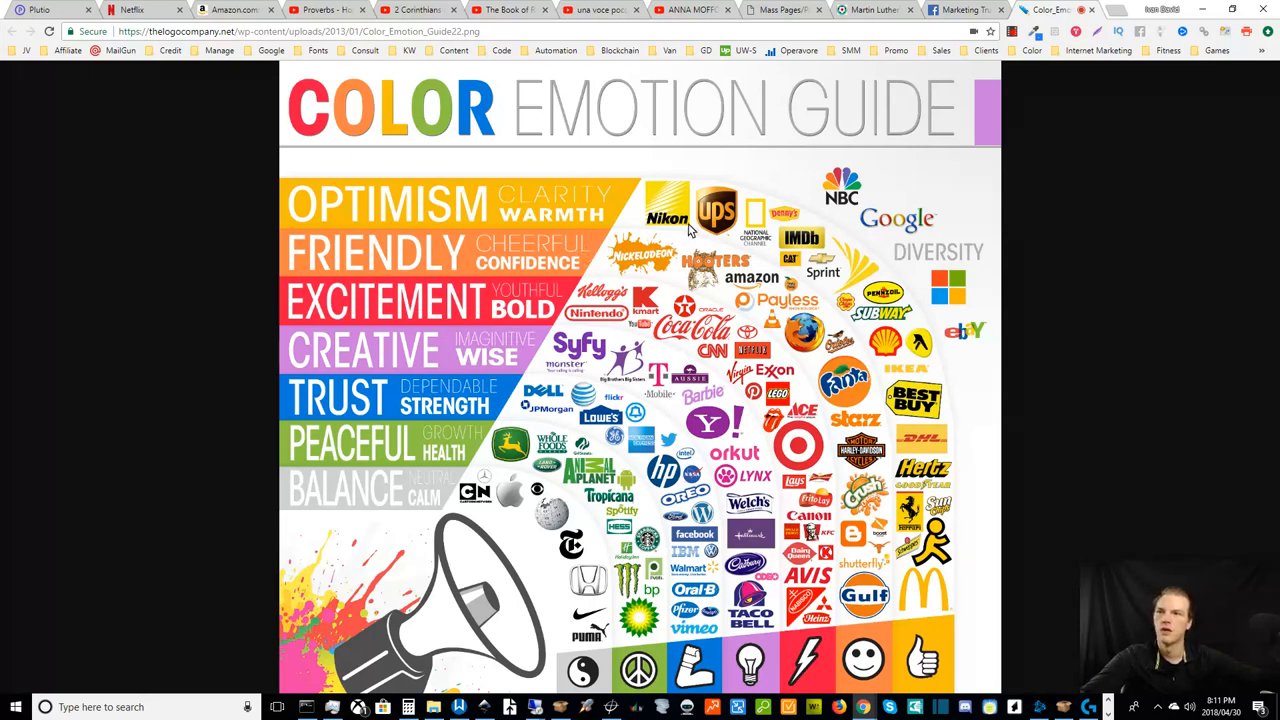
{"action": "mouse_move", "coordinate": [936, 622]}
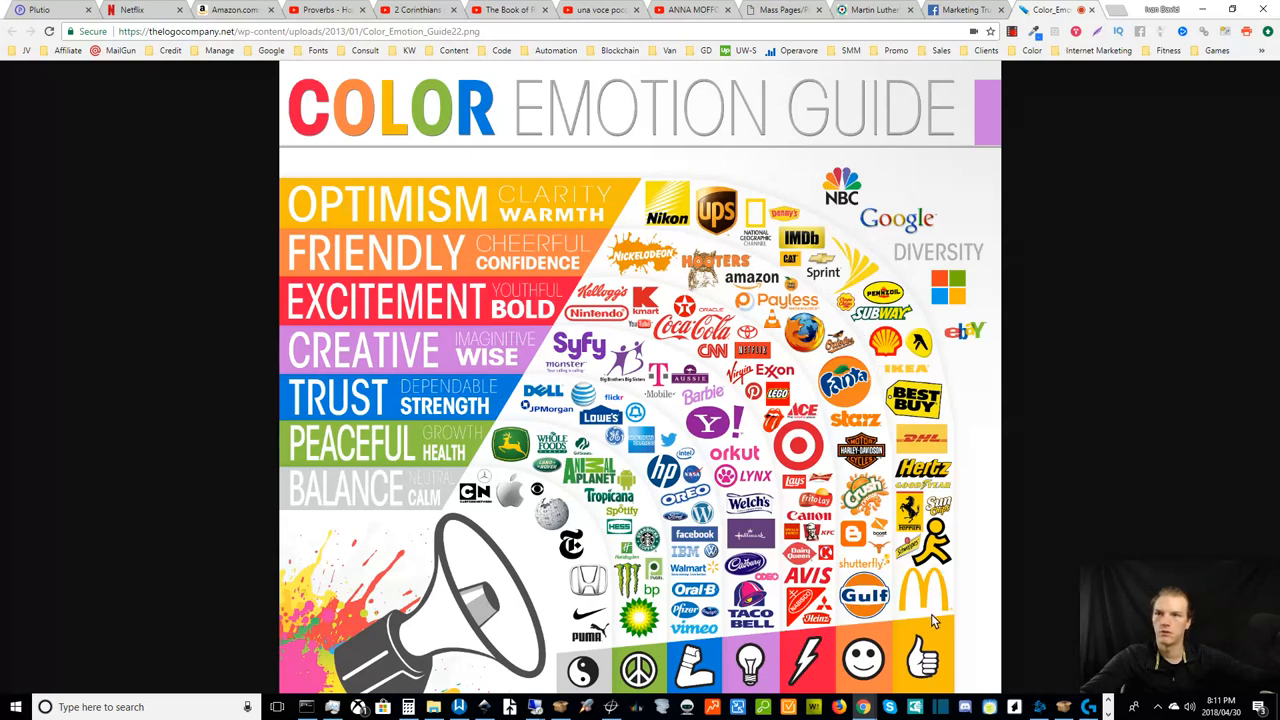
{"action": "mouse_move", "coordinate": [912, 448]}
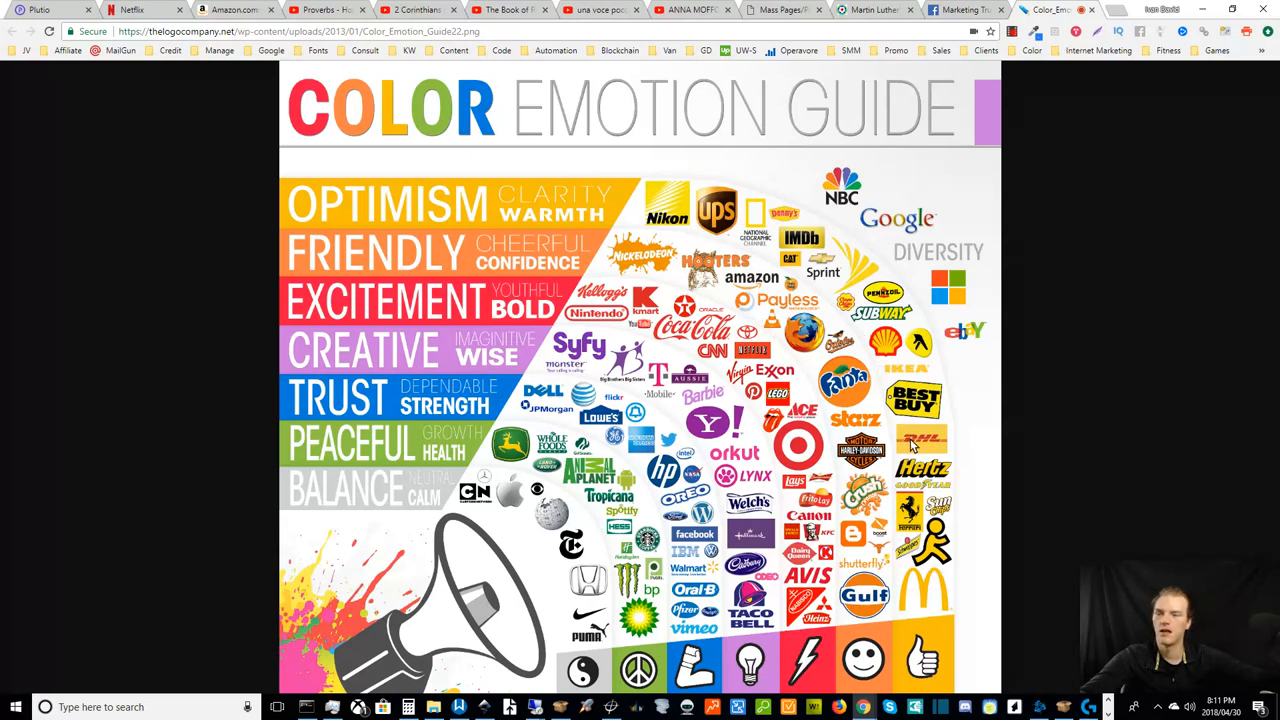
{"action": "mouse_move", "coordinate": [800, 336]}
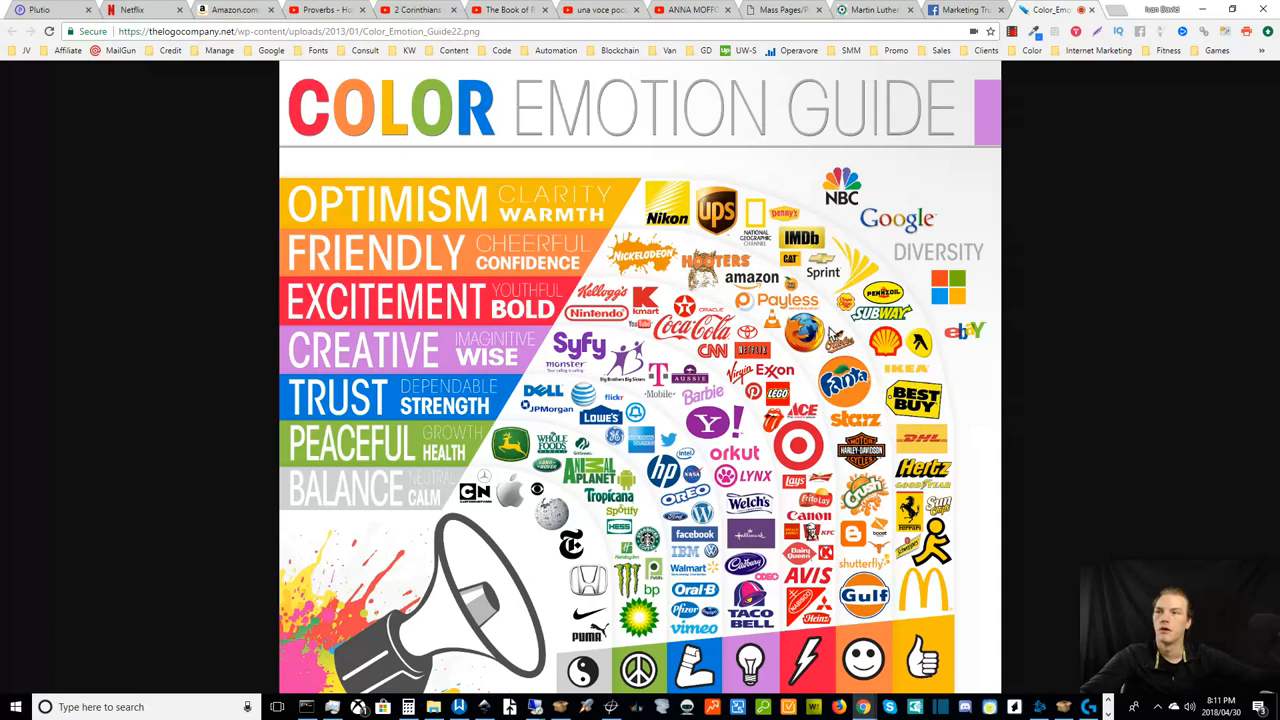
{"action": "mouse_move", "coordinate": [824, 304]}
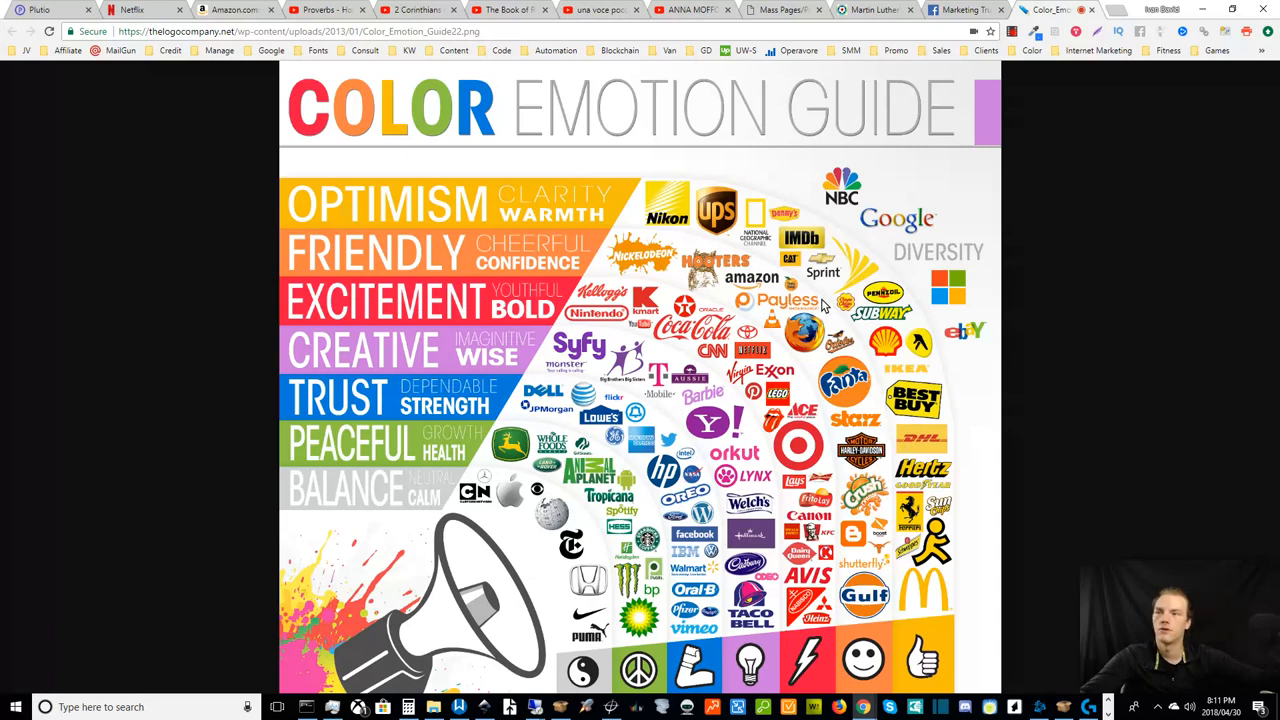
{"action": "mouse_move", "coordinate": [788, 264]}
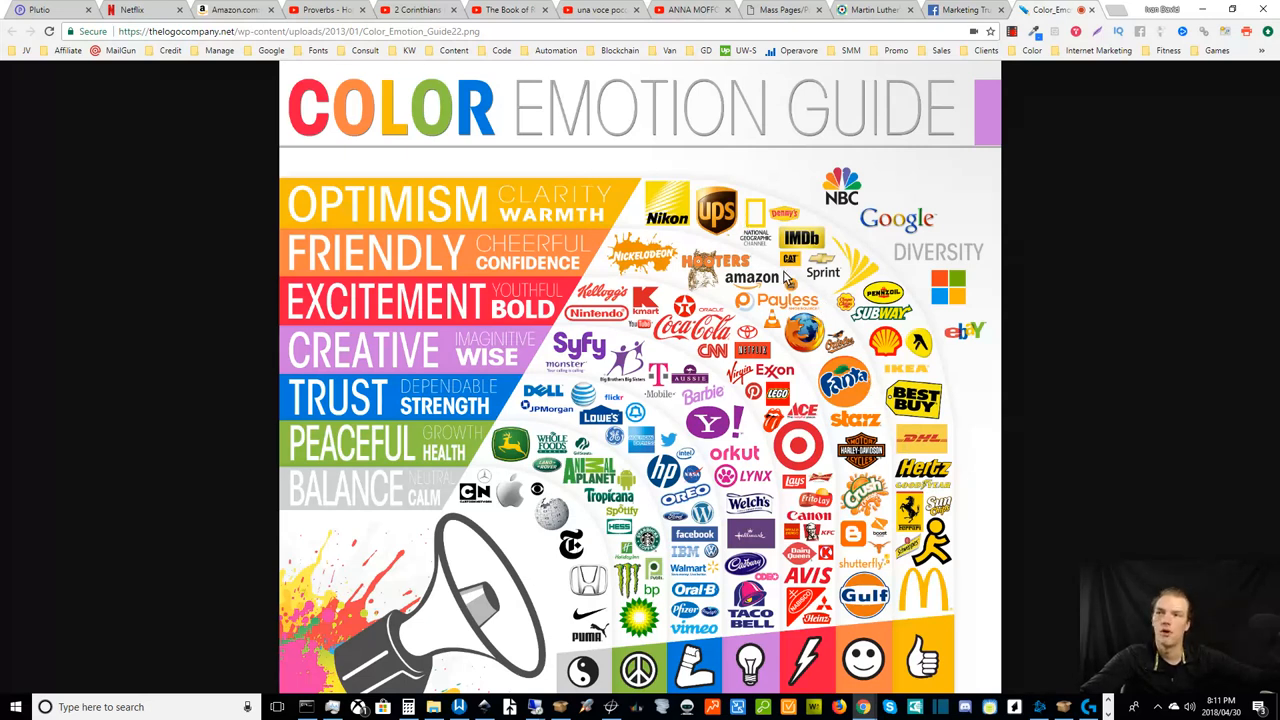
{"action": "mouse_move", "coordinate": [788, 276]}
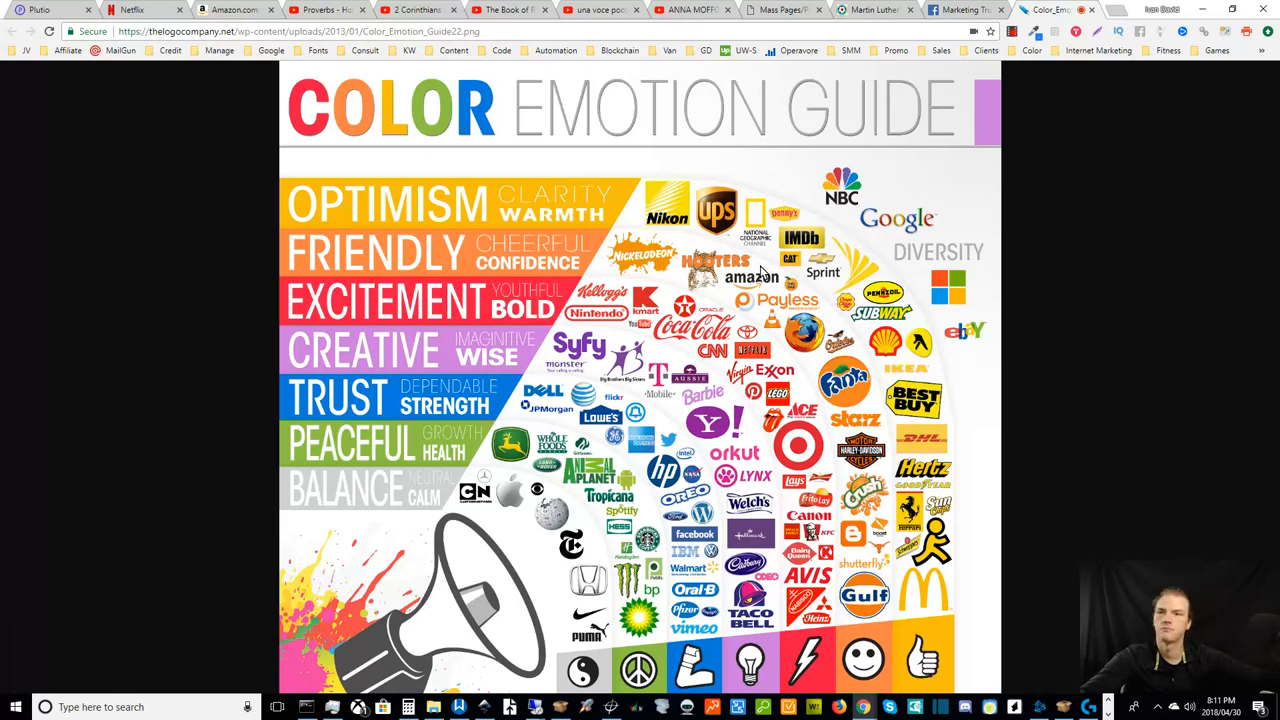
{"action": "mouse_move", "coordinate": [722, 264]}
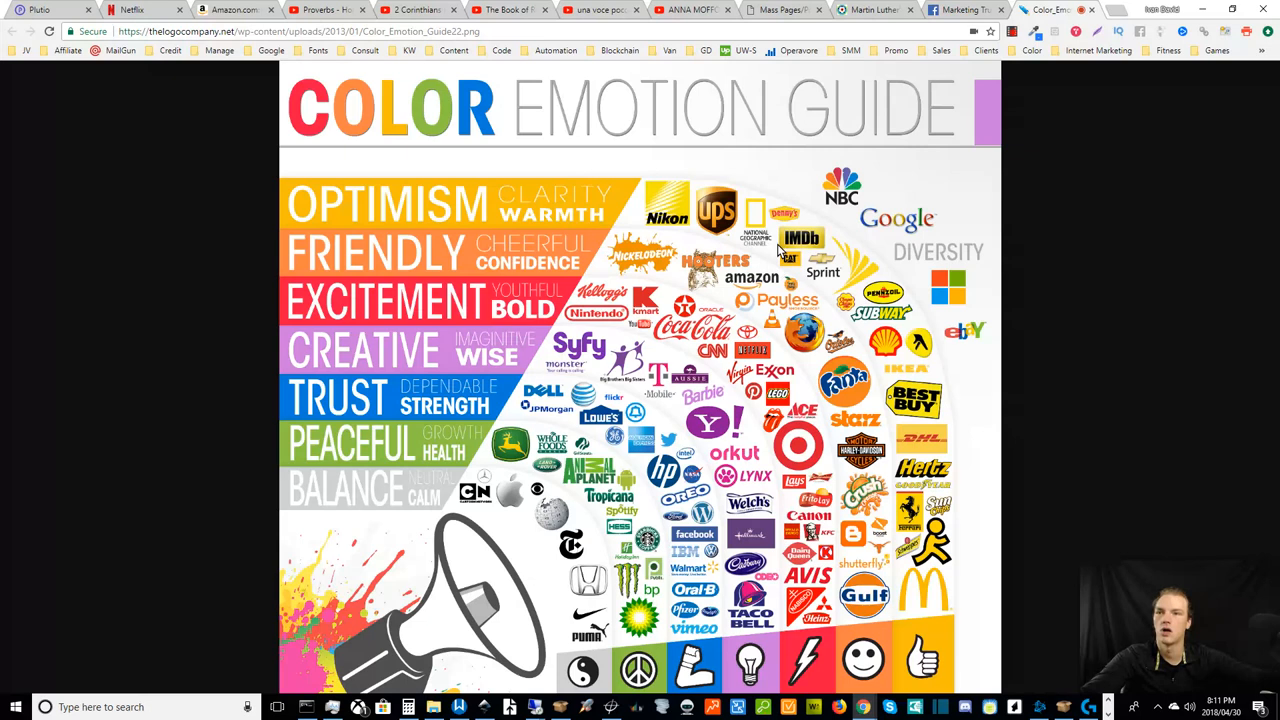
{"action": "mouse_move", "coordinate": [792, 272]}
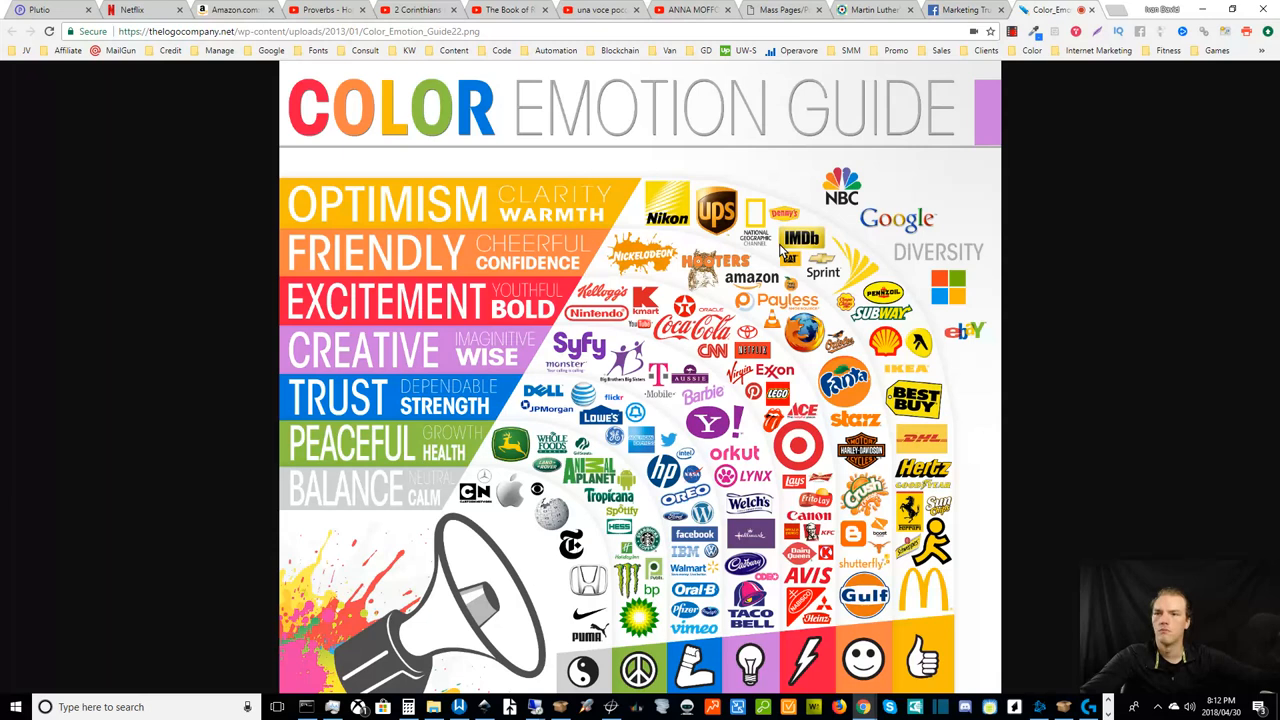
{"action": "mouse_move", "coordinate": [788, 258]}
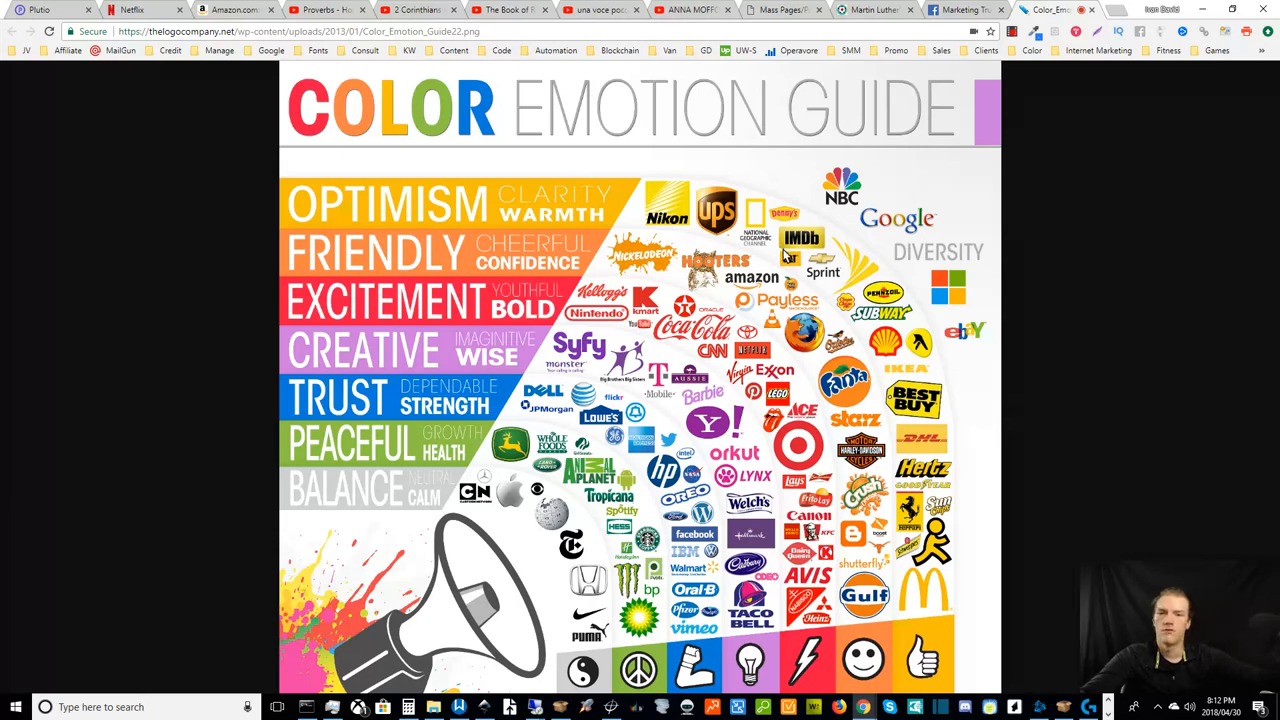
{"action": "mouse_move", "coordinate": [780, 256]}
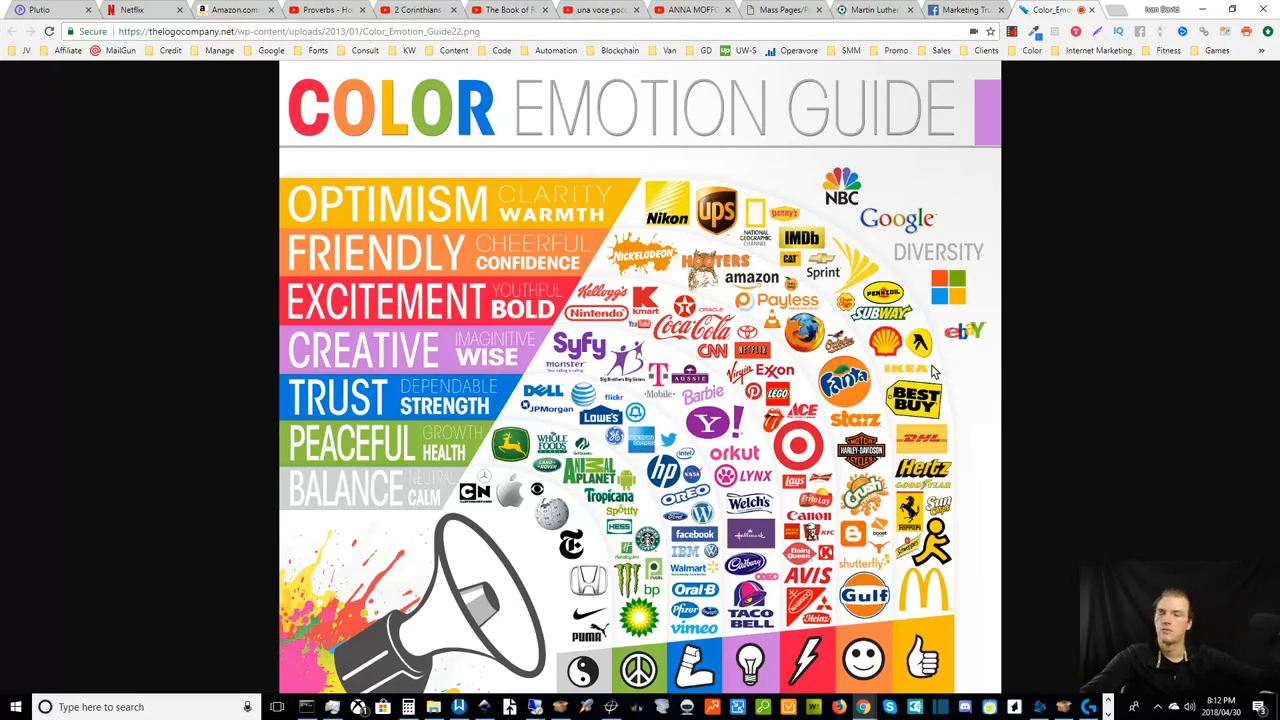
{"action": "mouse_move", "coordinate": [980, 444]}
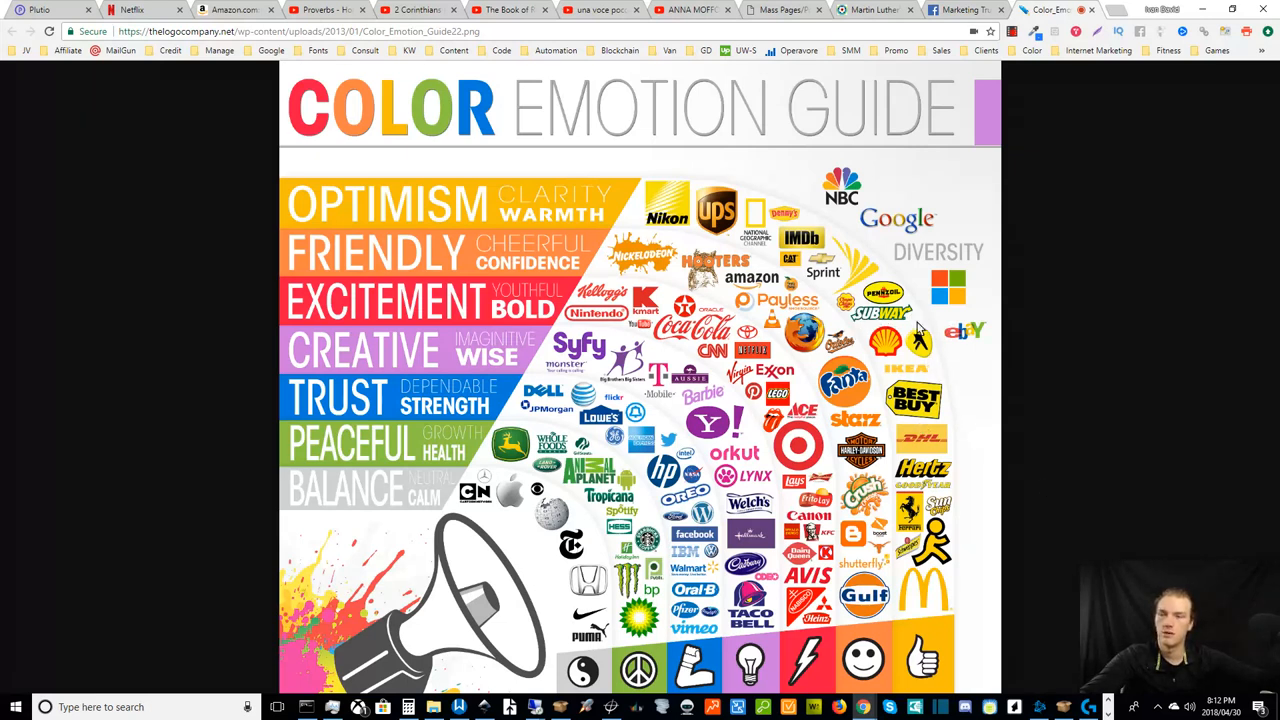
{"action": "mouse_move", "coordinate": [902, 370]}
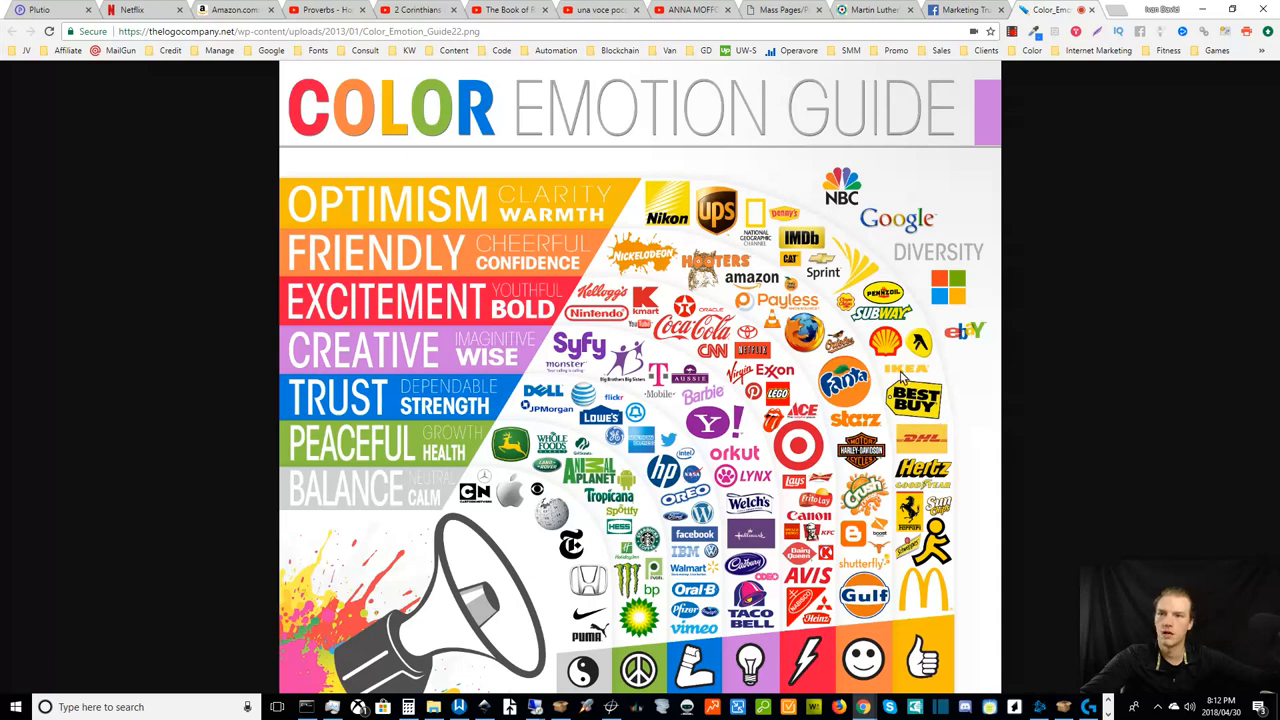
{"action": "mouse_move", "coordinate": [856, 324]}
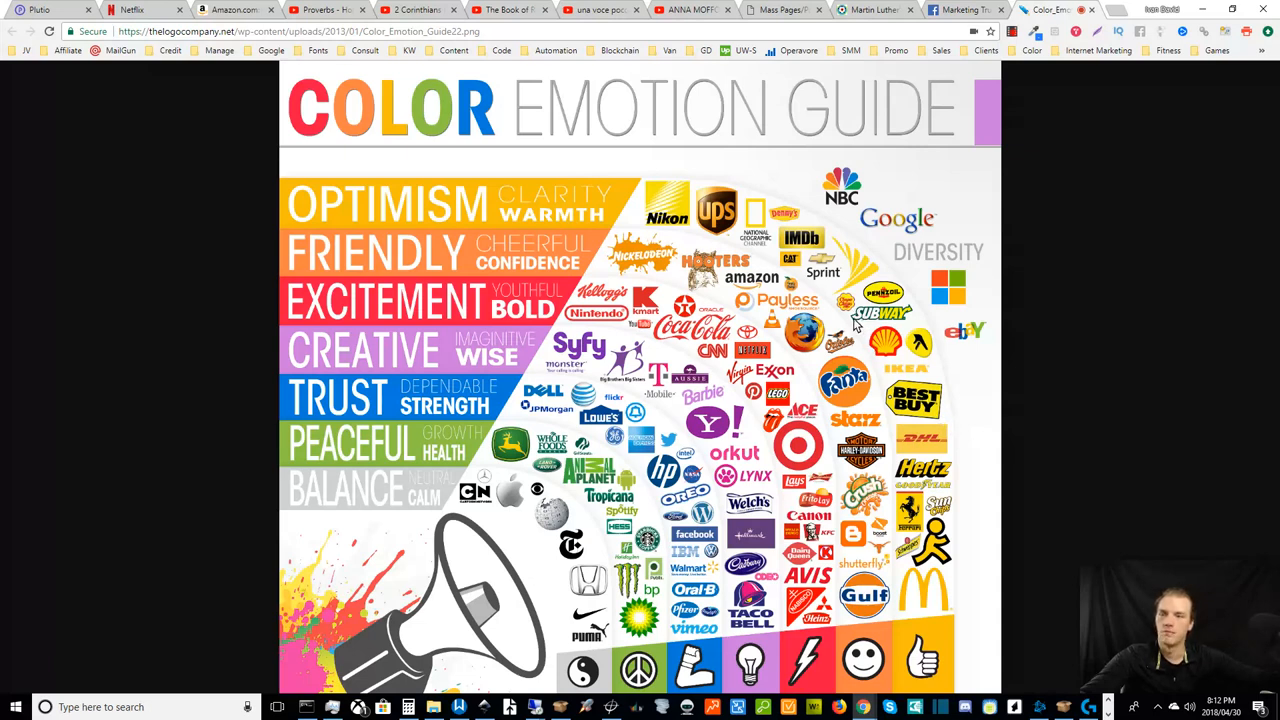
{"action": "mouse_move", "coordinate": [878, 308]}
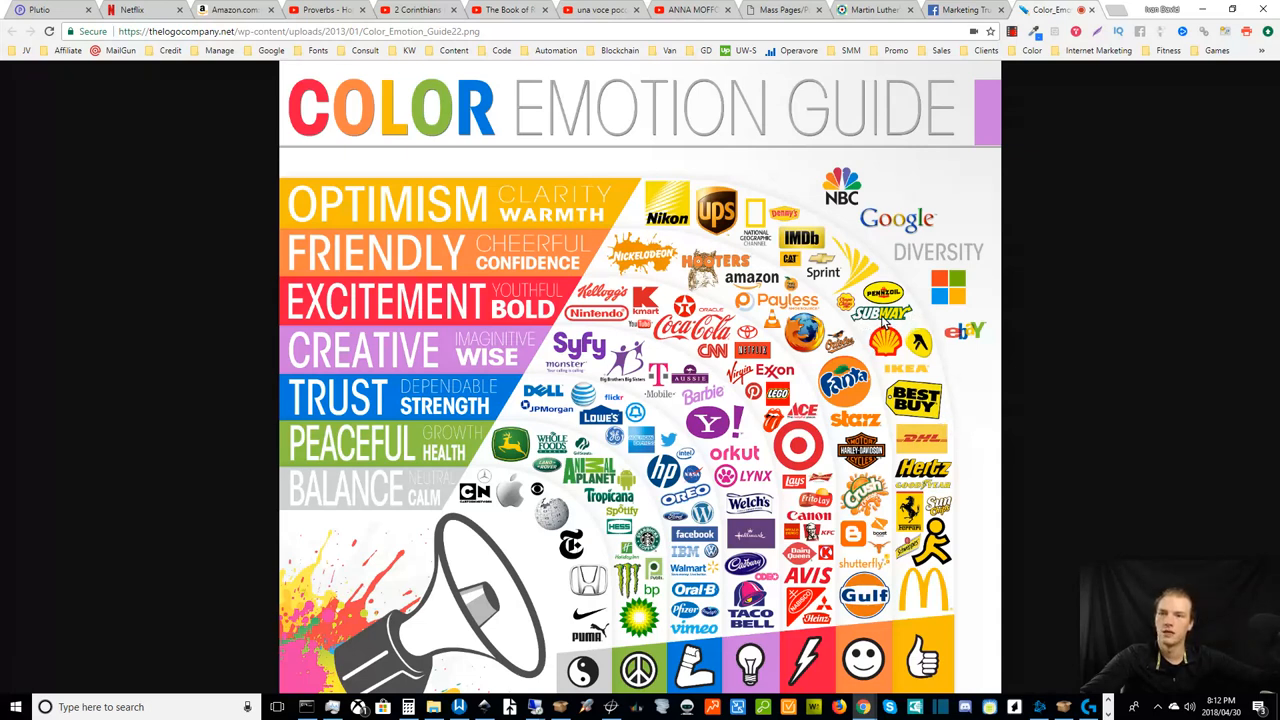
{"action": "mouse_move", "coordinate": [920, 340]}
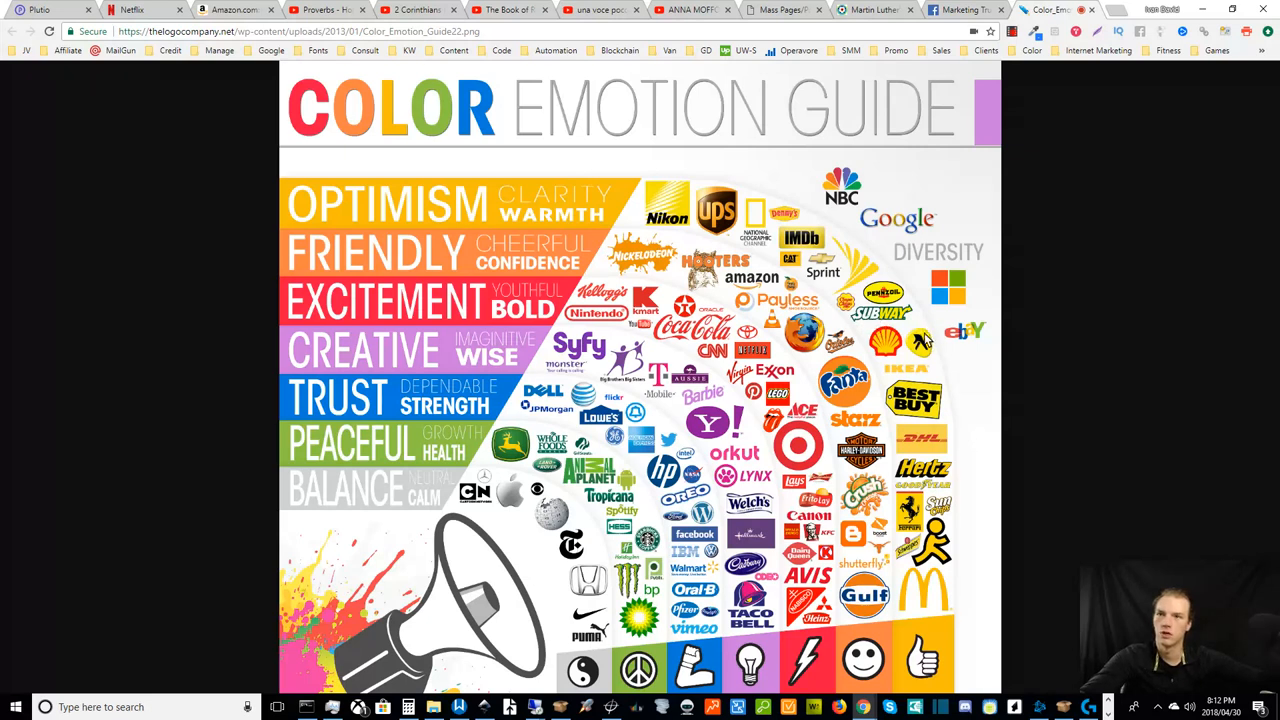
{"action": "mouse_move", "coordinate": [934, 388]}
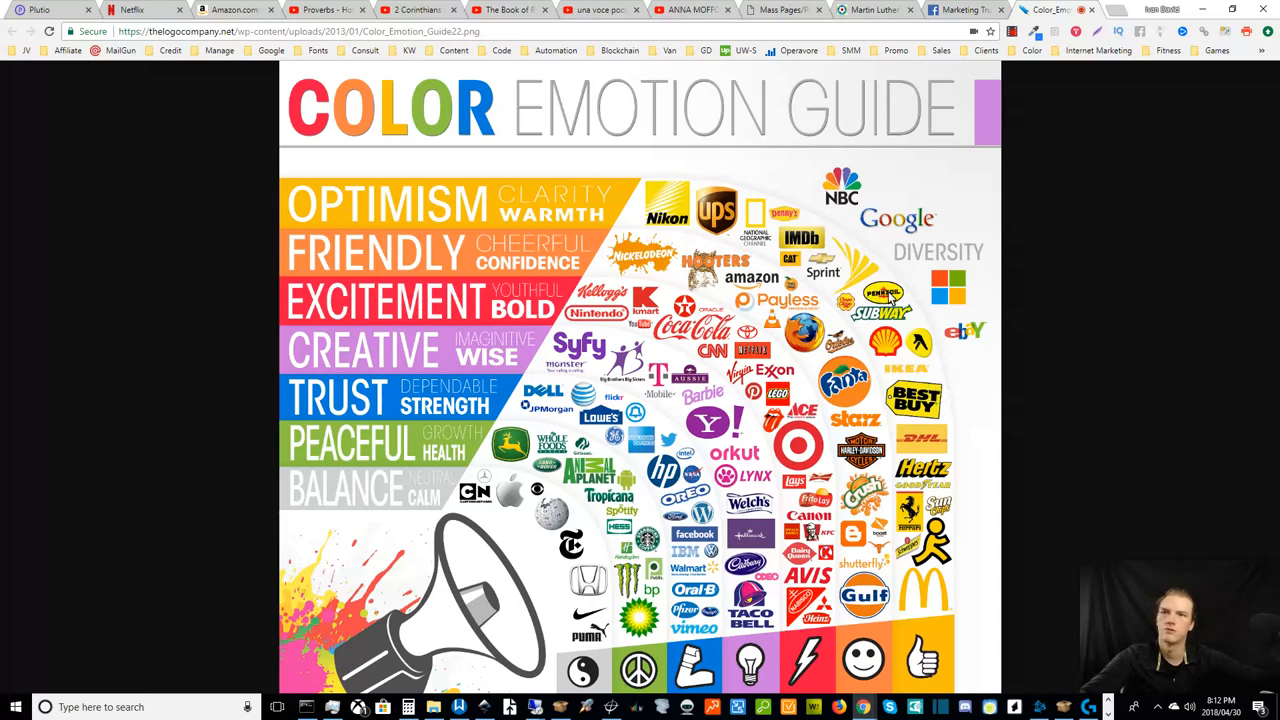
{"action": "mouse_move", "coordinate": [916, 356]}
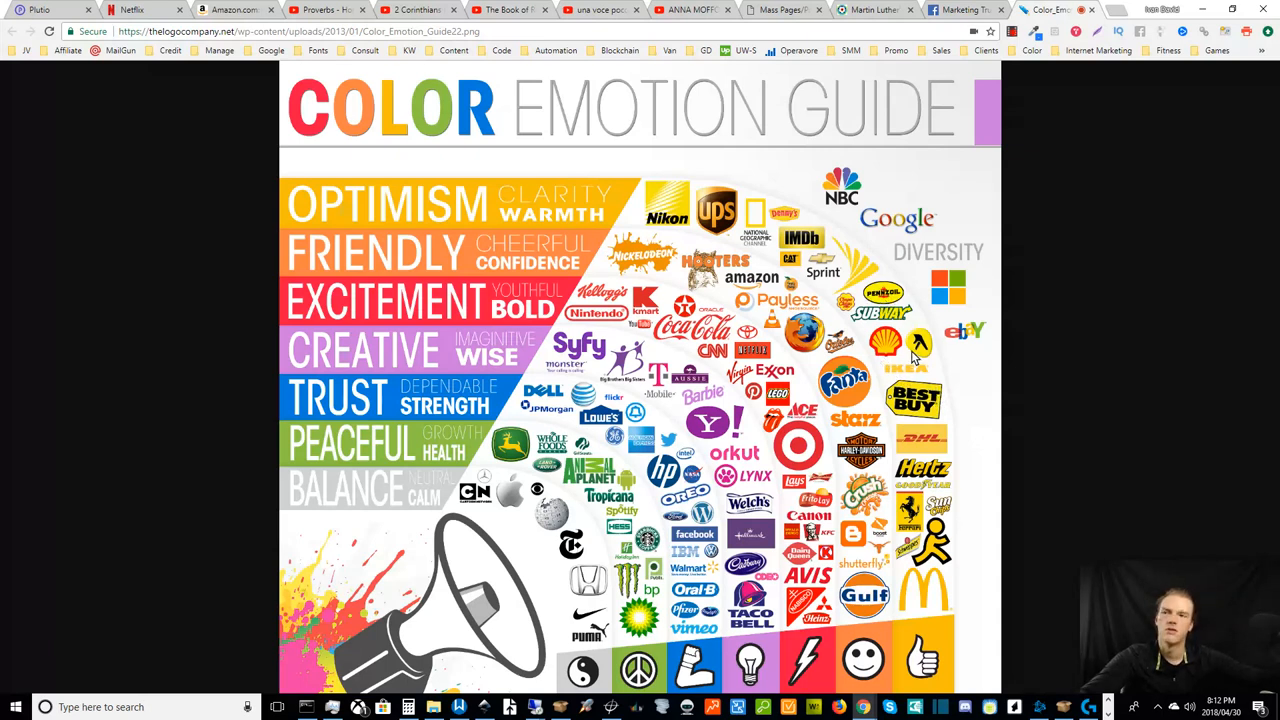
{"action": "mouse_move", "coordinate": [888, 380]}
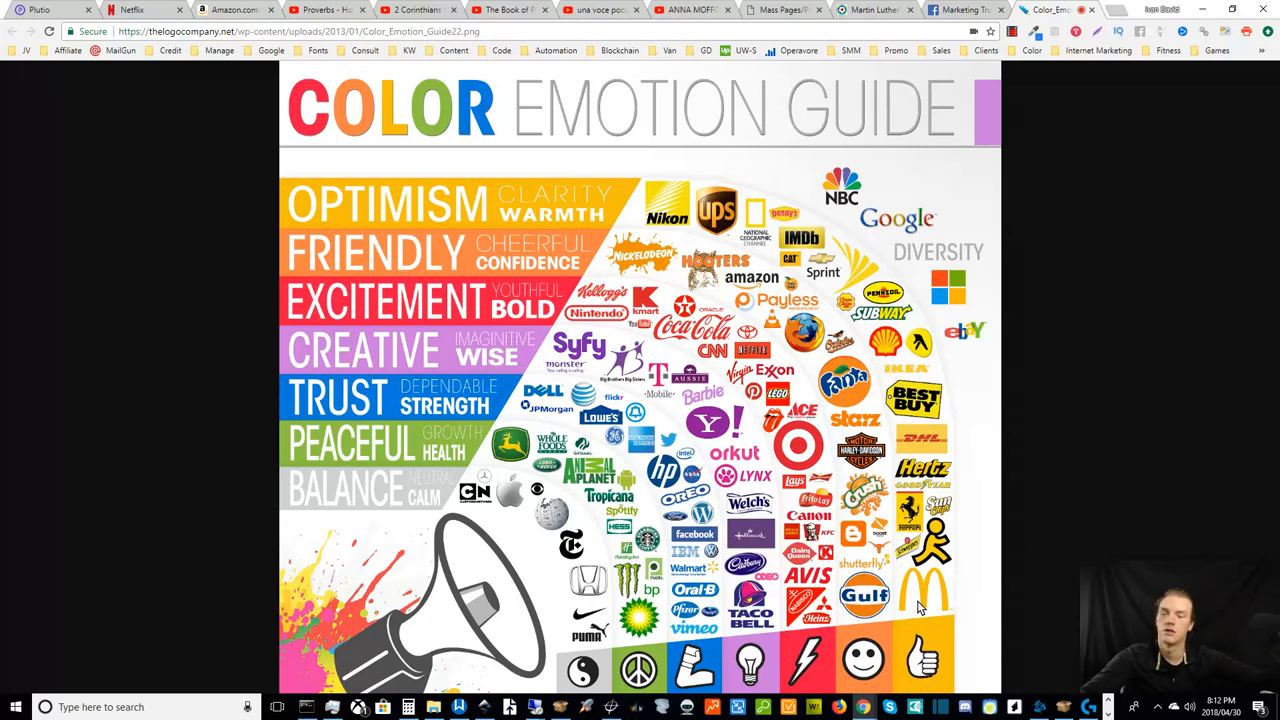
{"action": "mouse_move", "coordinate": [1040, 504]}
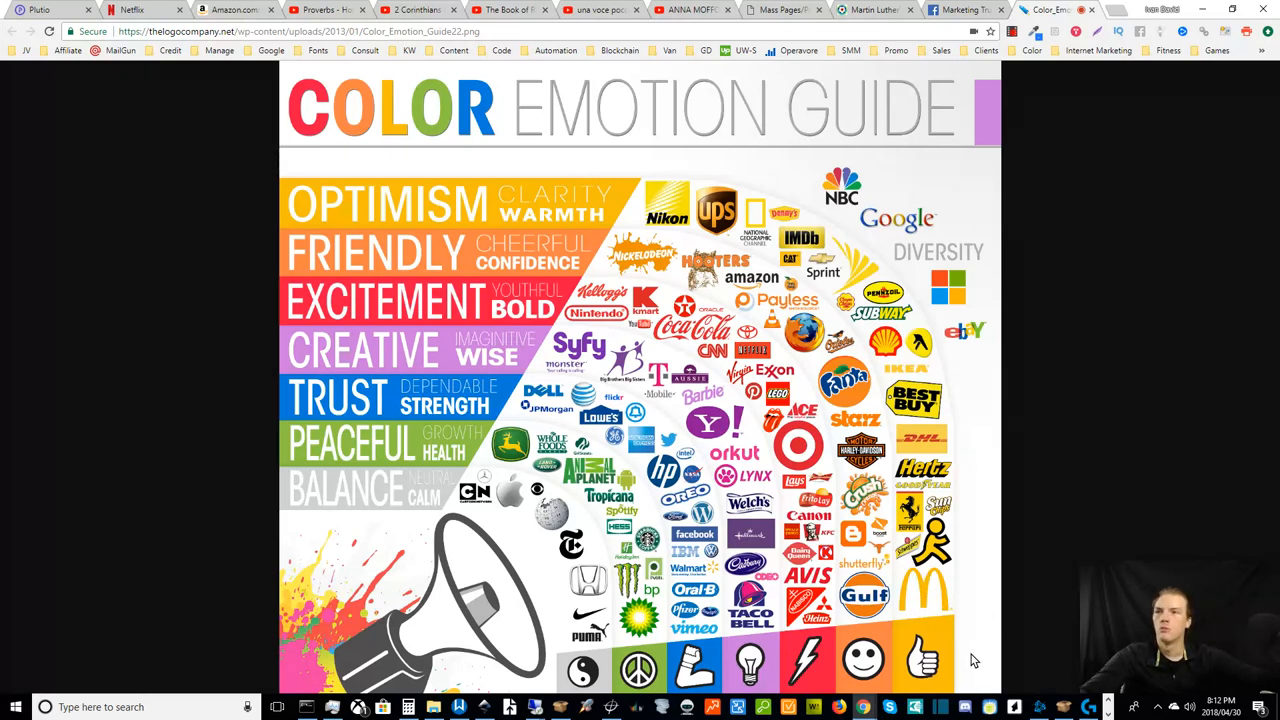
{"action": "mouse_move", "coordinate": [1000, 460]}
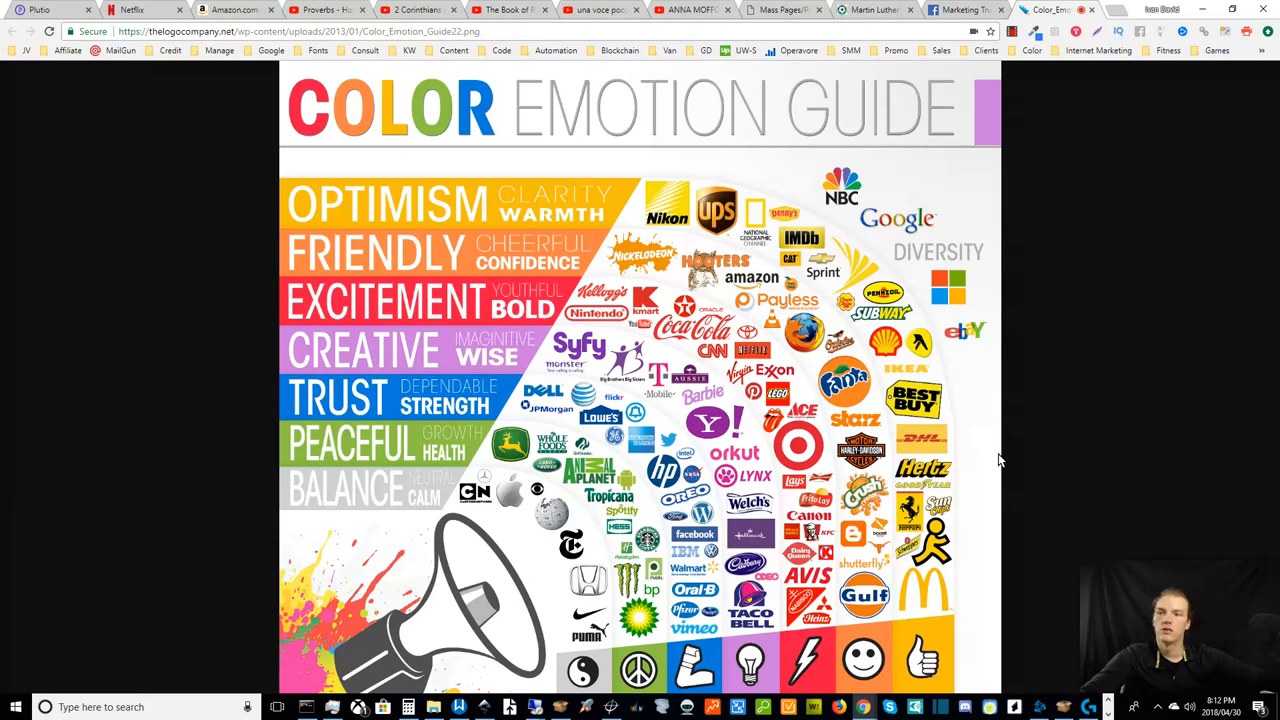
{"action": "mouse_move", "coordinate": [996, 450]}
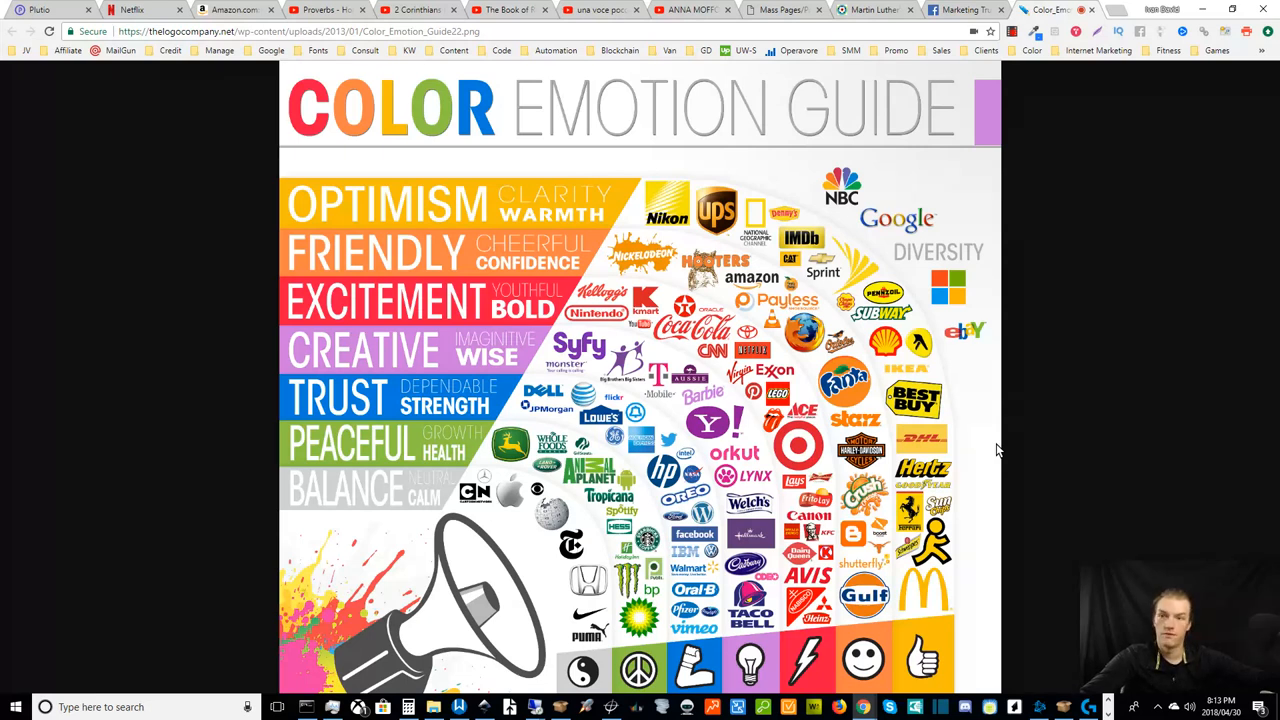
{"action": "mouse_move", "coordinate": [996, 488]}
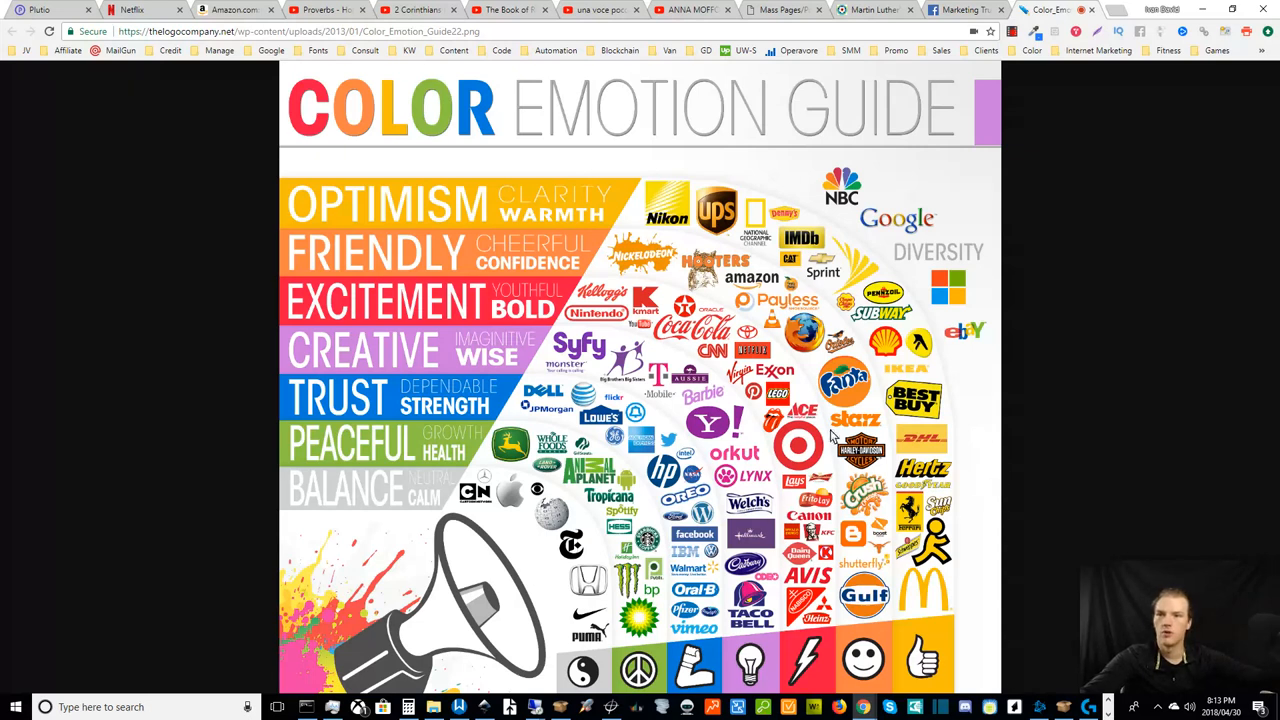
{"action": "mouse_move", "coordinate": [736, 436]}
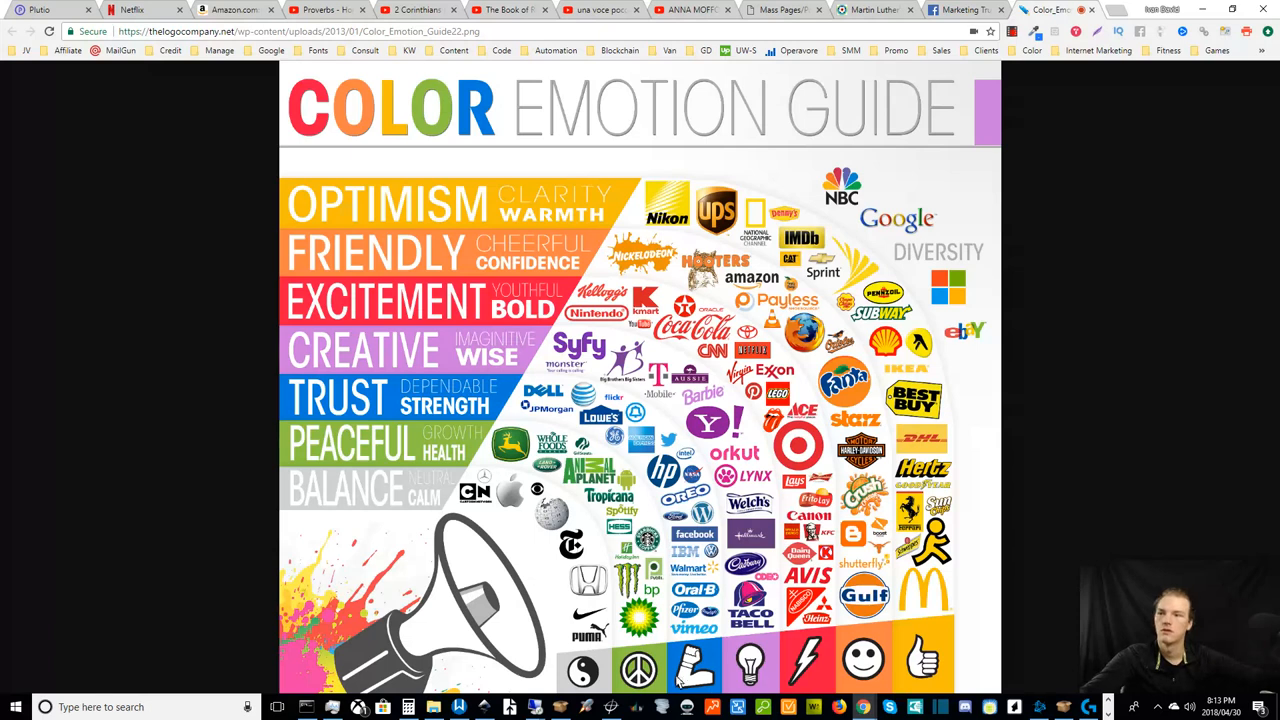
{"action": "mouse_move", "coordinate": [640, 584]}
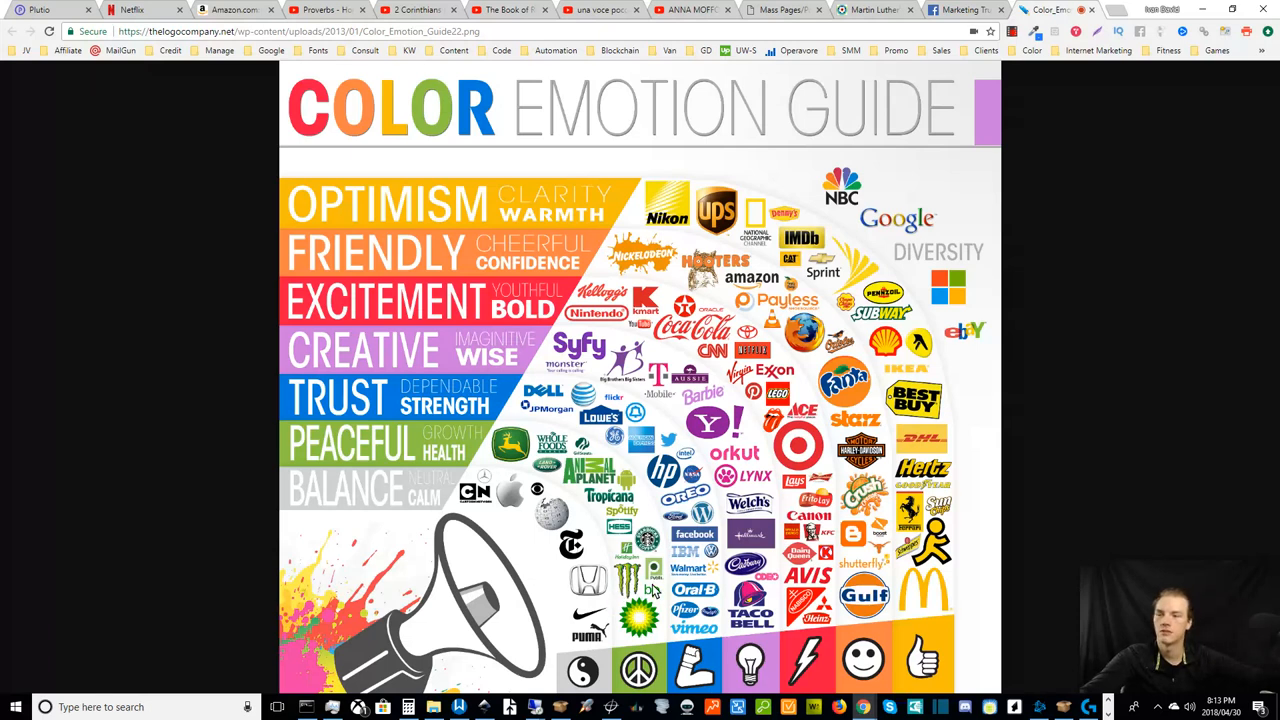
{"action": "mouse_move", "coordinate": [640, 636]}
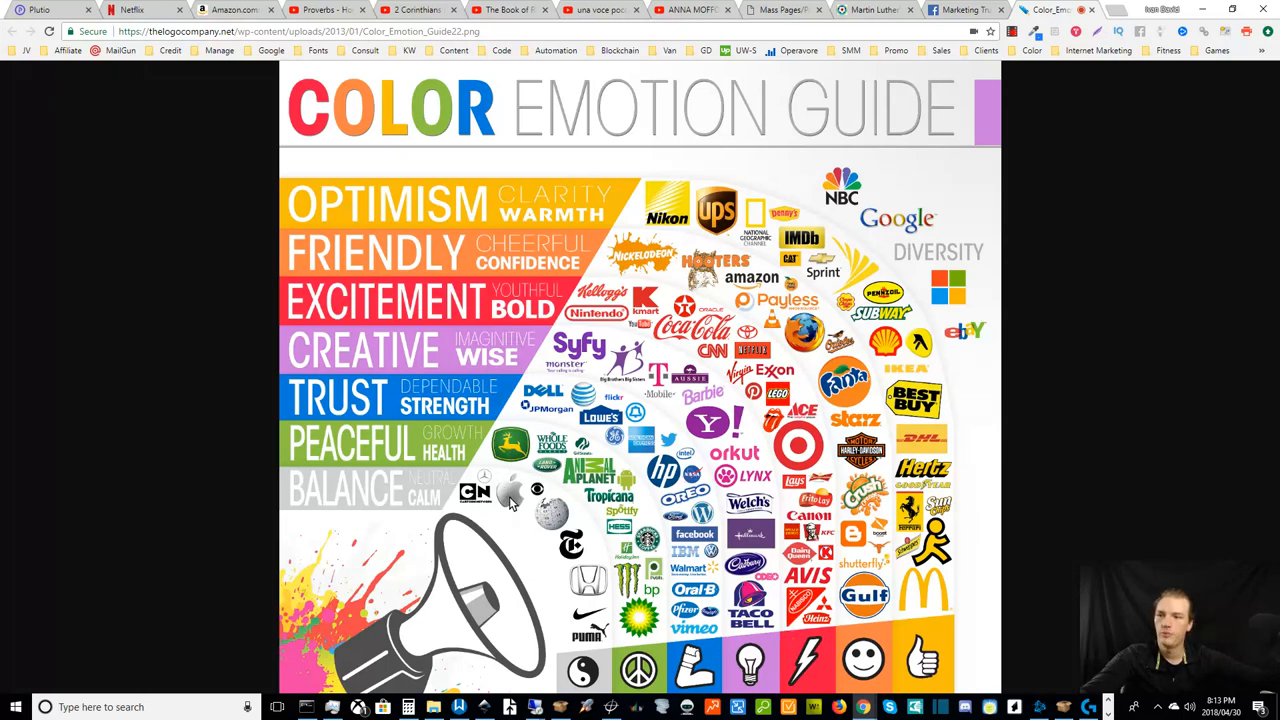
{"action": "mouse_move", "coordinate": [884, 634]}
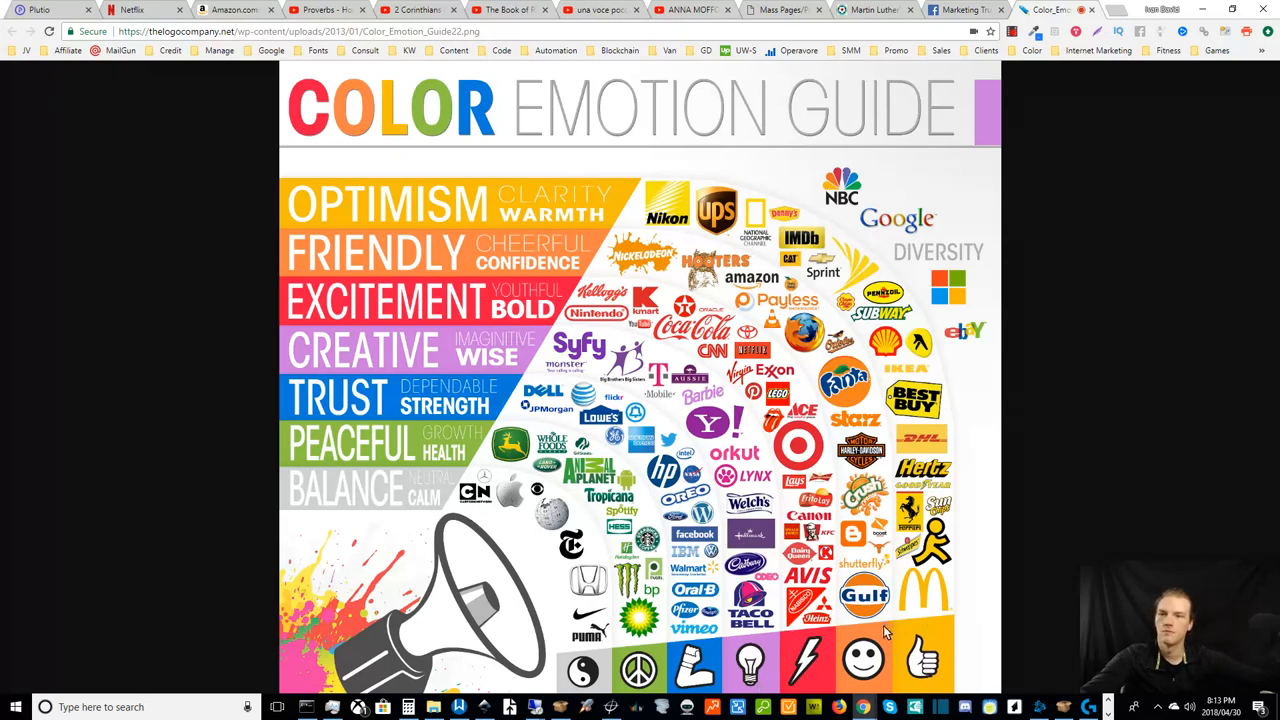
{"action": "mouse_move", "coordinate": [800, 336]}
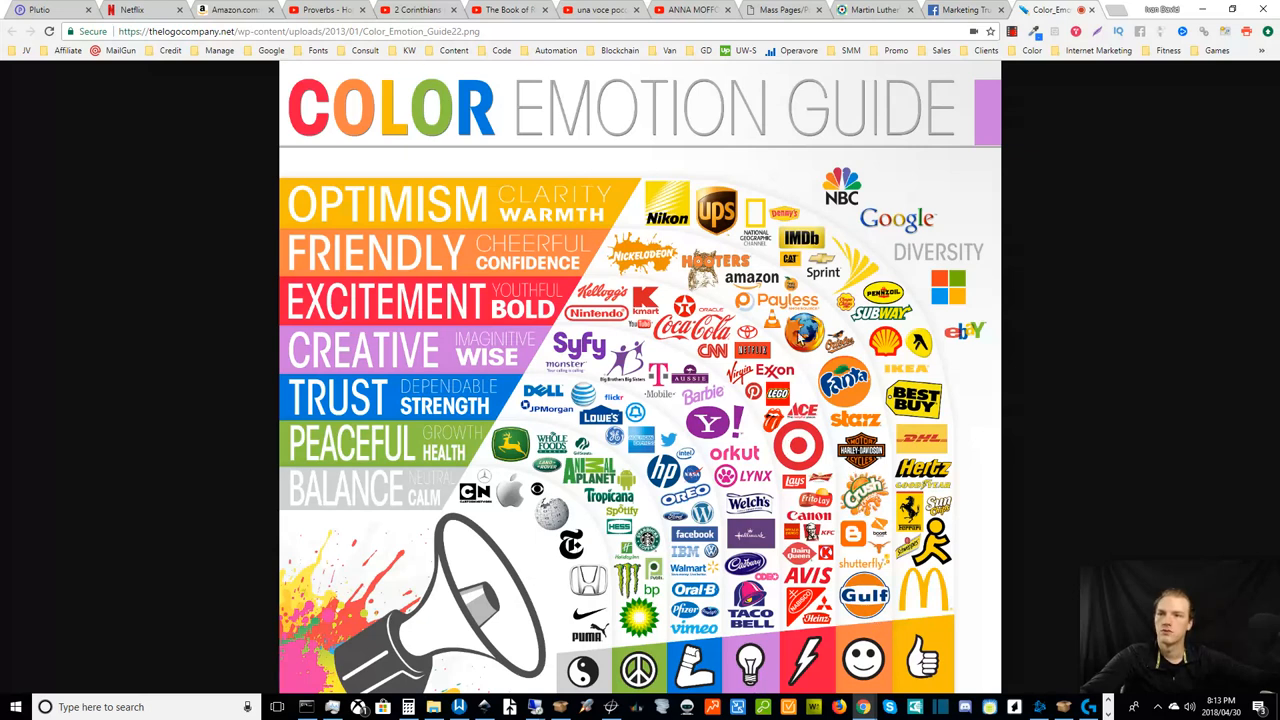
{"action": "mouse_move", "coordinate": [764, 576]}
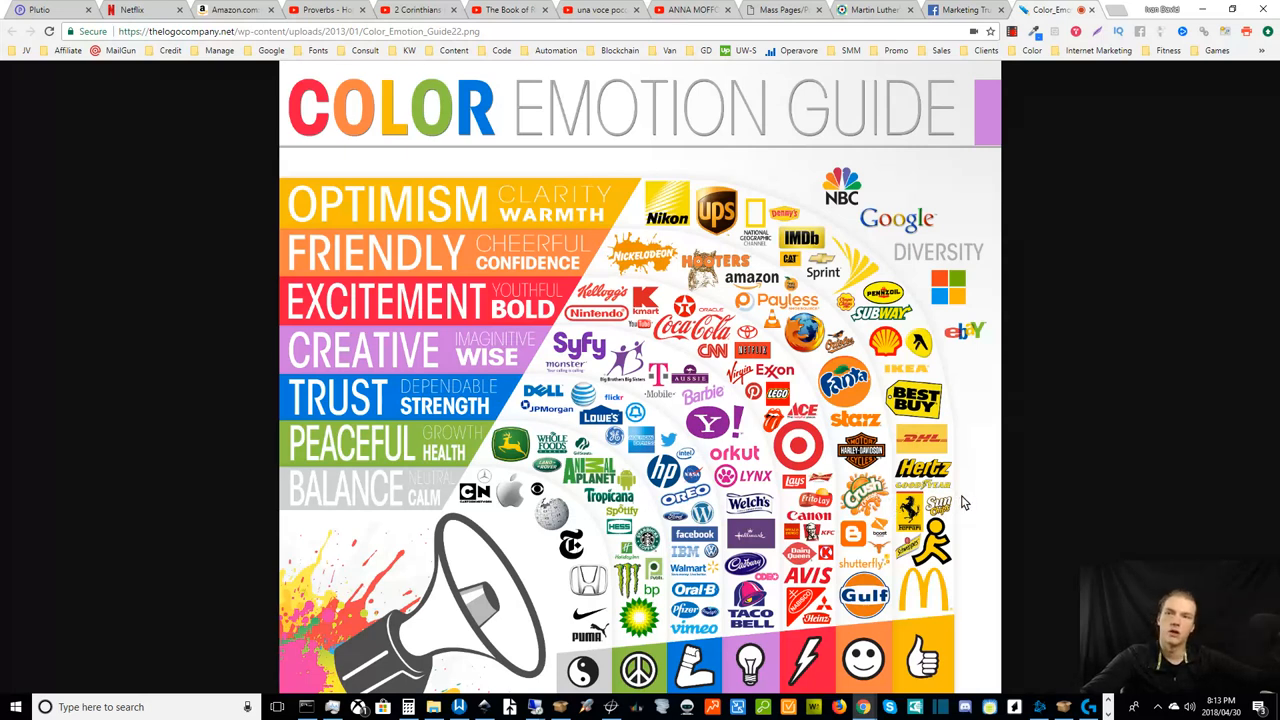
{"action": "mouse_move", "coordinate": [968, 488]}
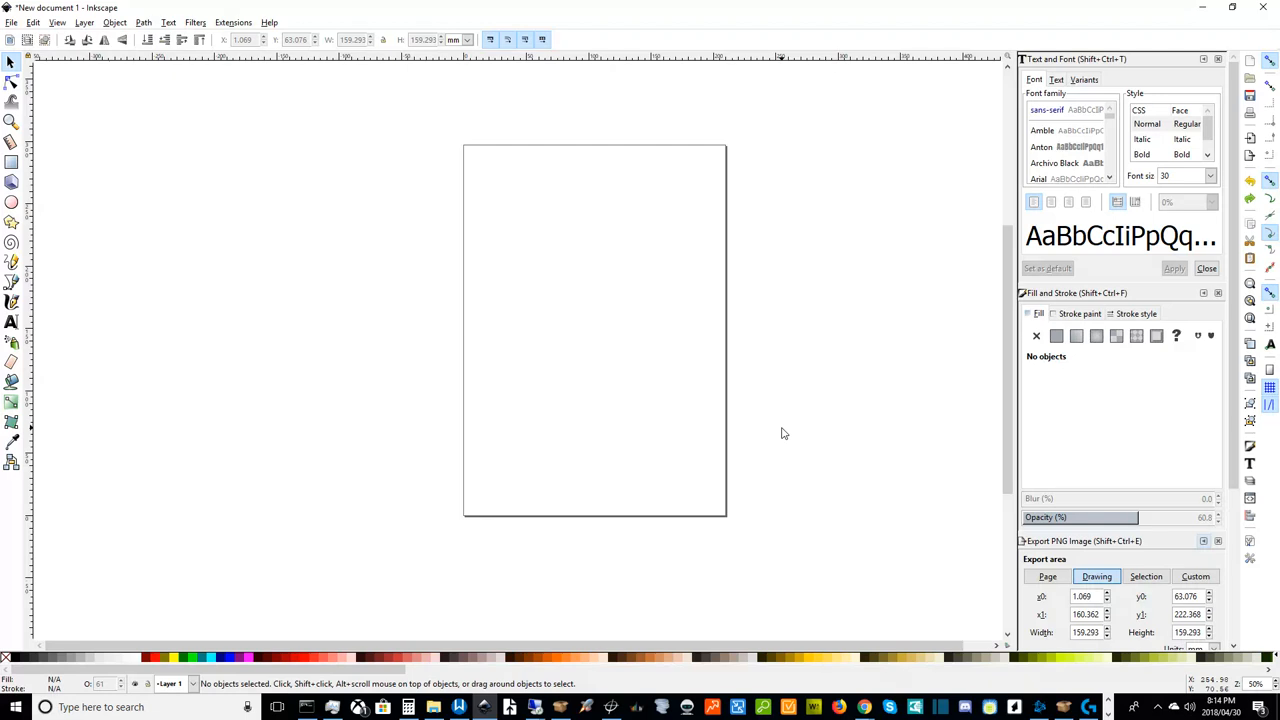
{"action": "mouse_move", "coordinate": [266, 456]}
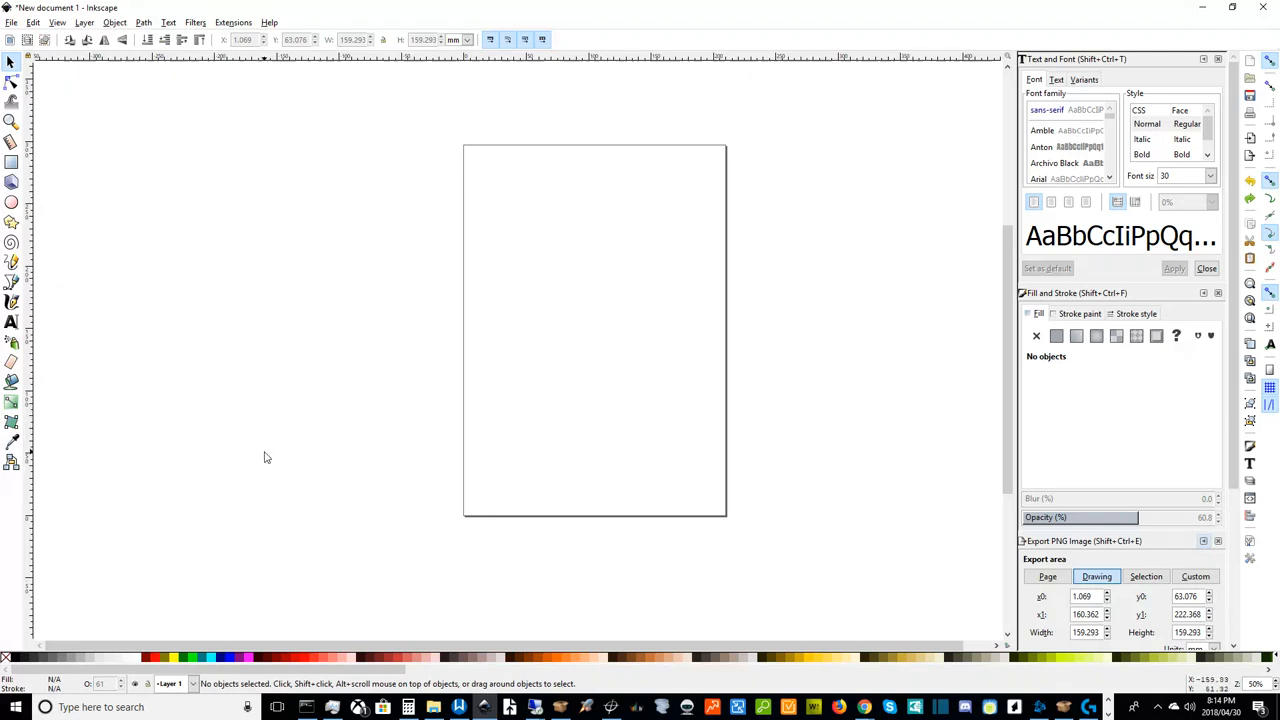
{"action": "mouse_move", "coordinate": [308, 458]}
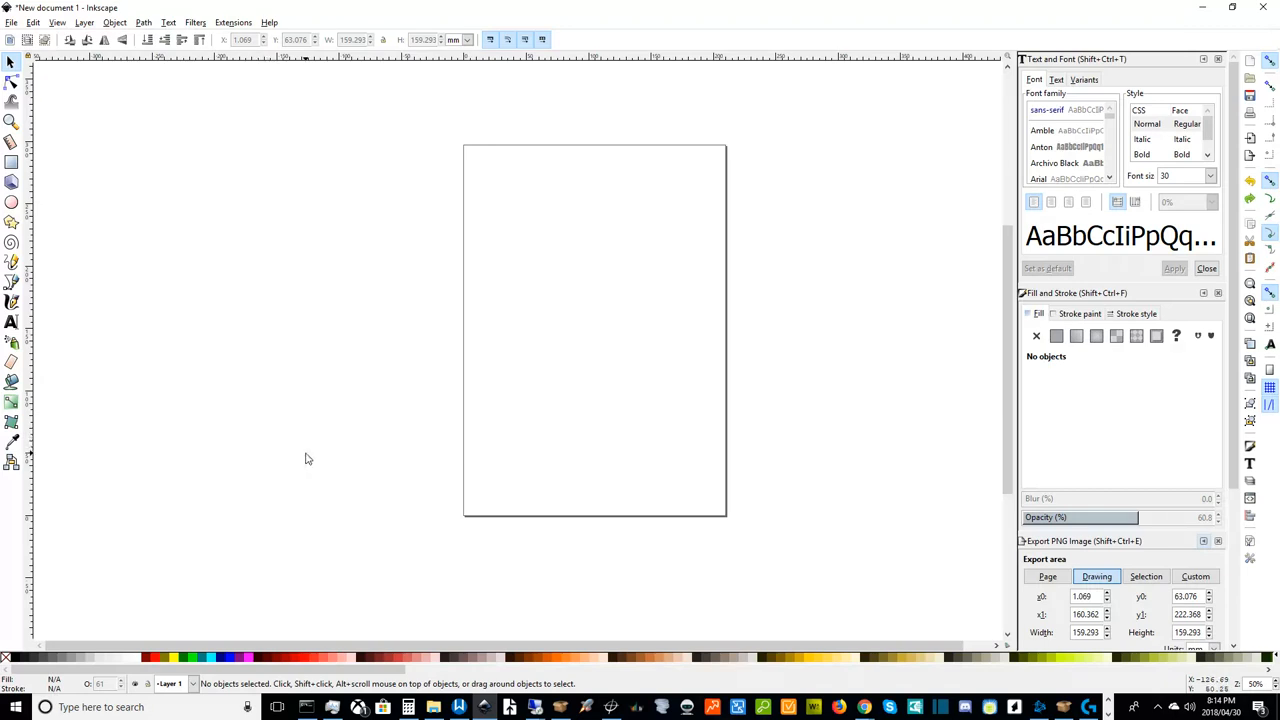
{"action": "mouse_move", "coordinate": [272, 470]}
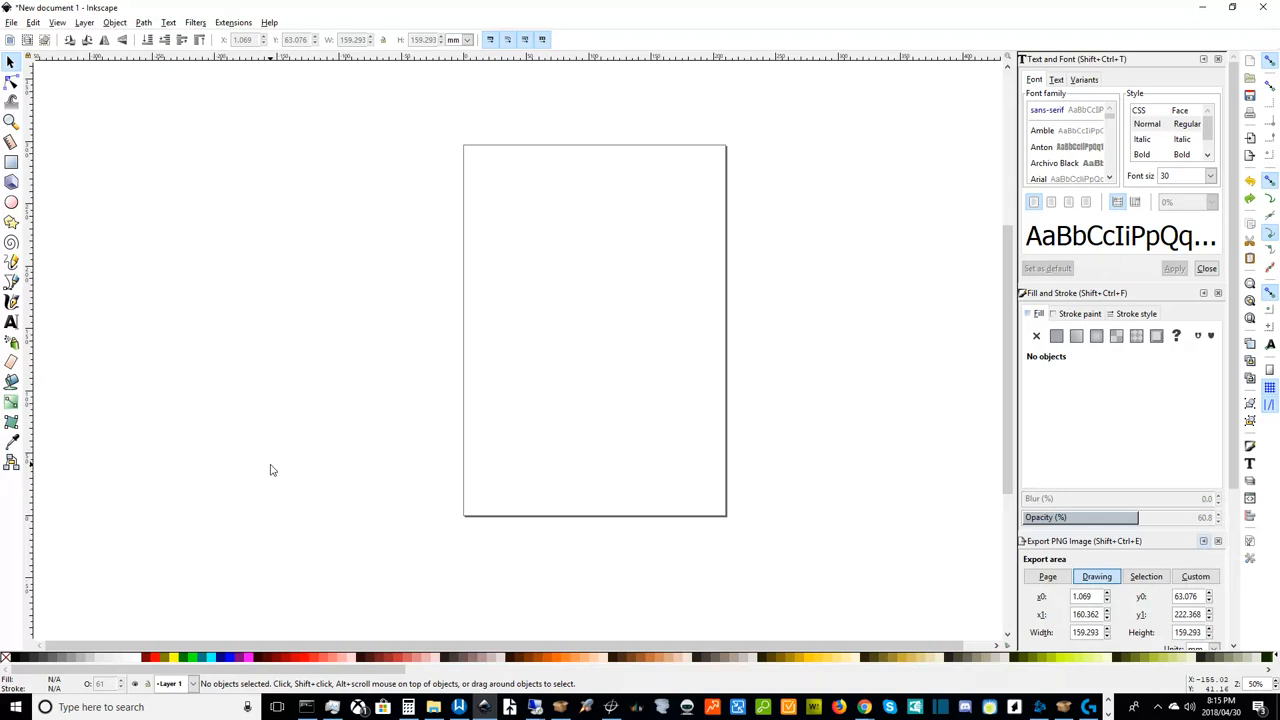
{"action": "mouse_move", "coordinate": [284, 460]}
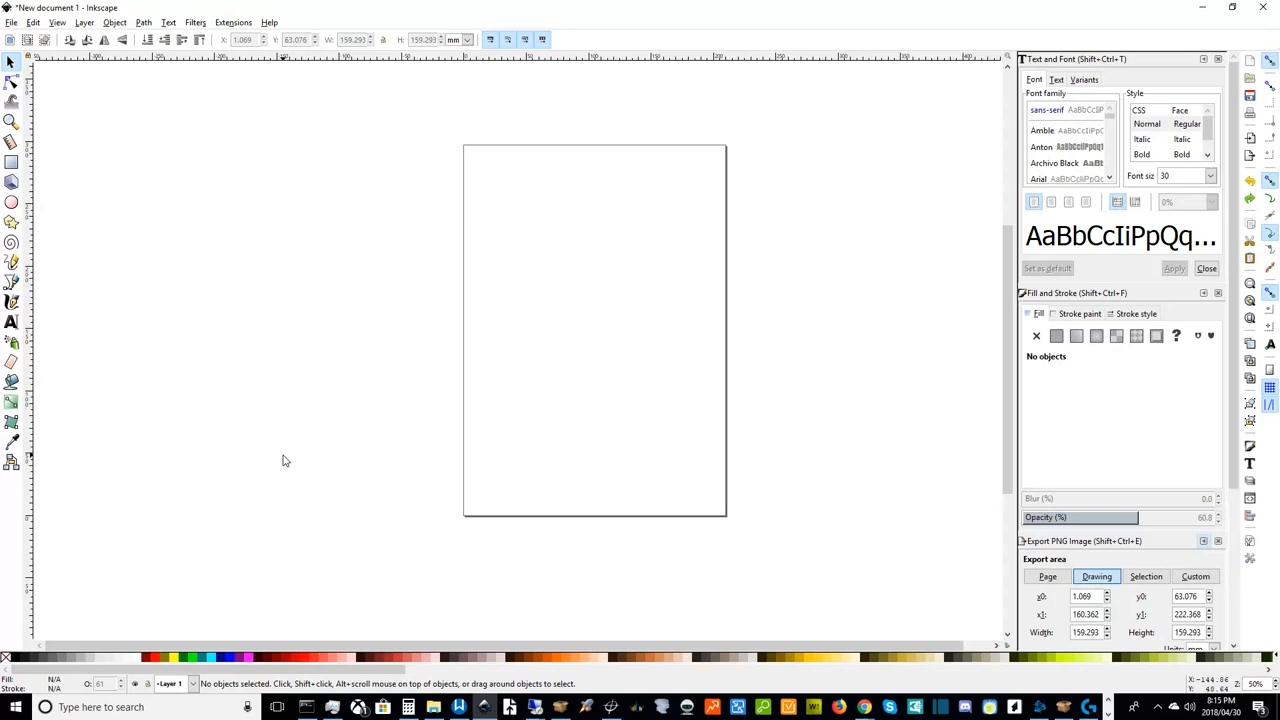
{"action": "mouse_move", "coordinate": [408, 442]}
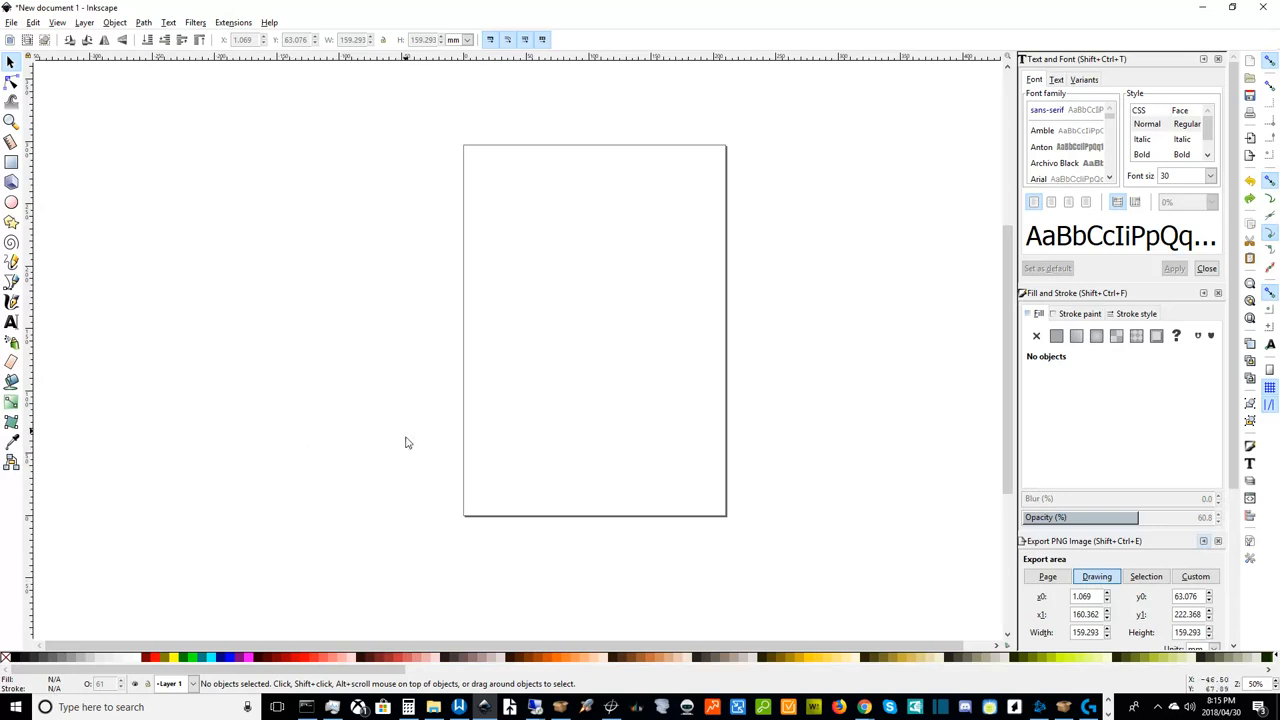
{"action": "mouse_move", "coordinate": [396, 456]}
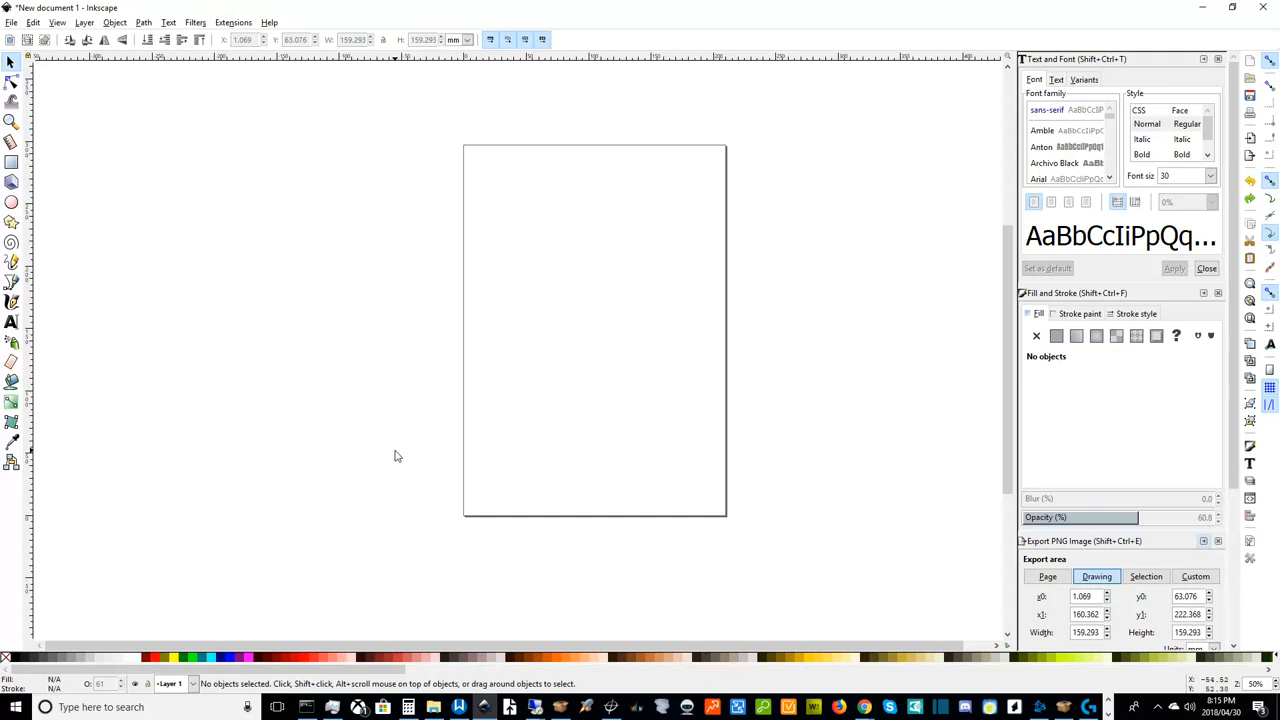
{"action": "mouse_move", "coordinate": [368, 430]}
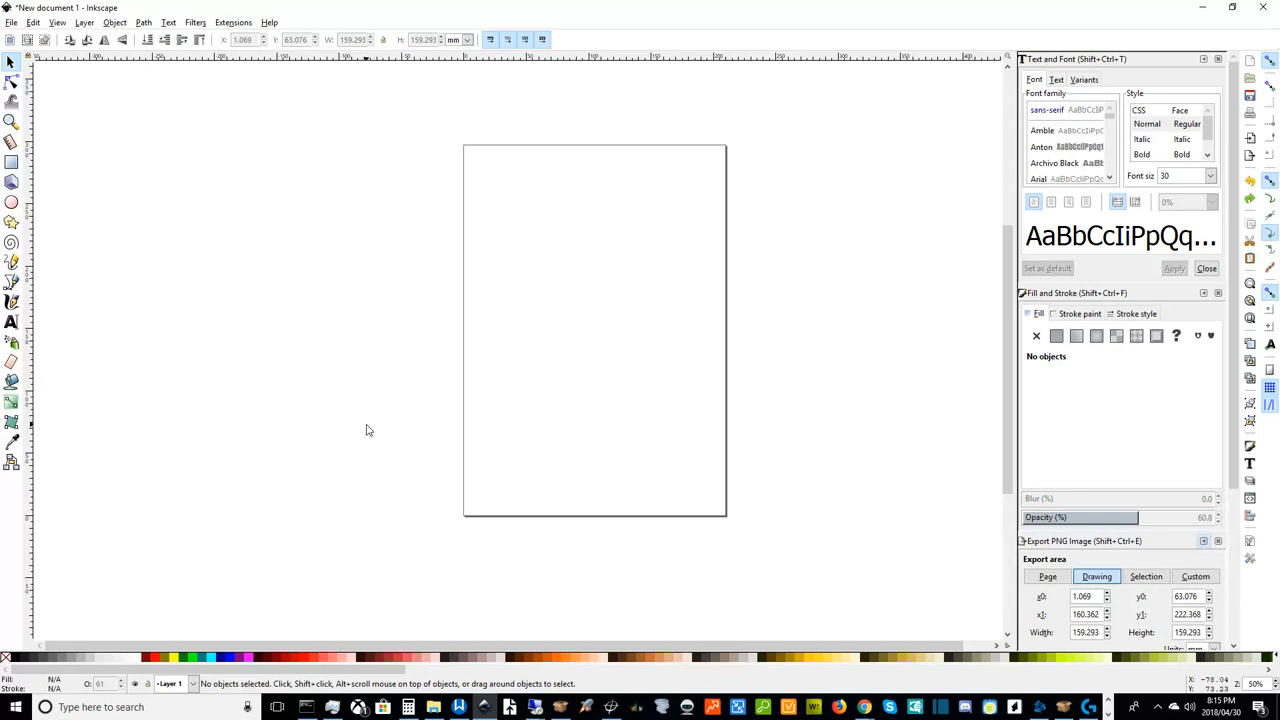
{"action": "mouse_move", "coordinate": [350, 416]}
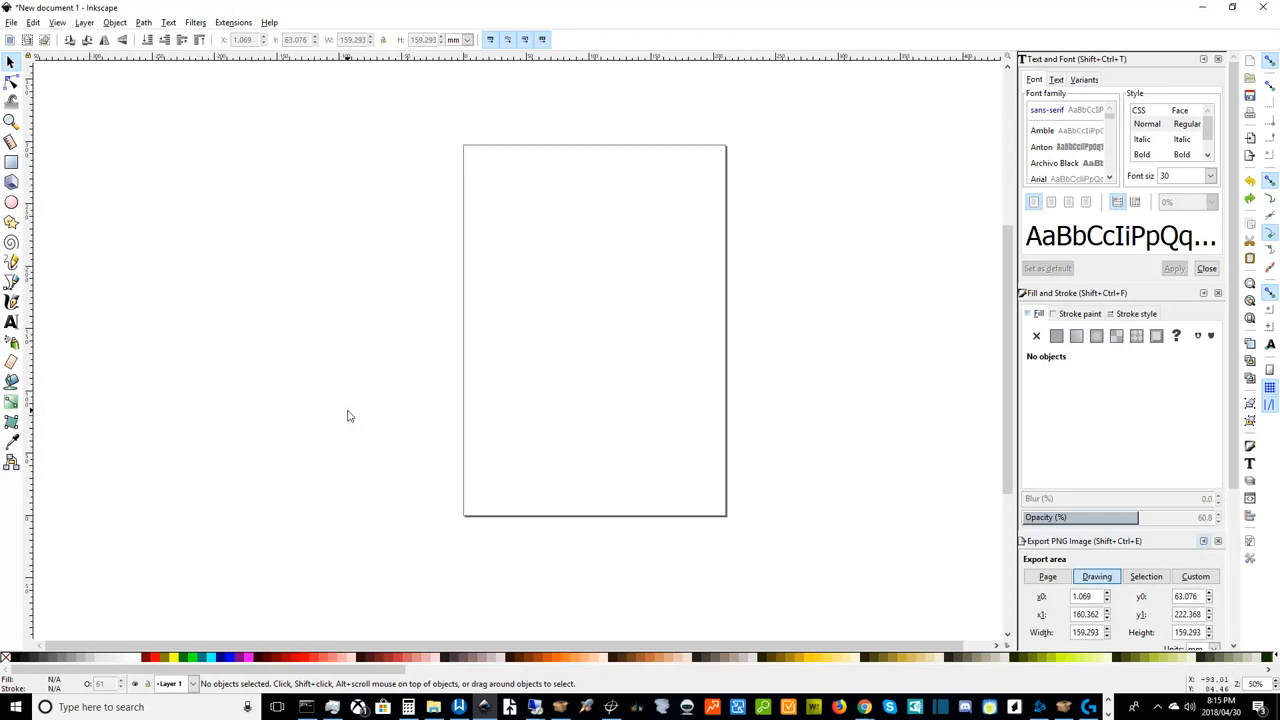
{"action": "mouse_move", "coordinate": [376, 404]}
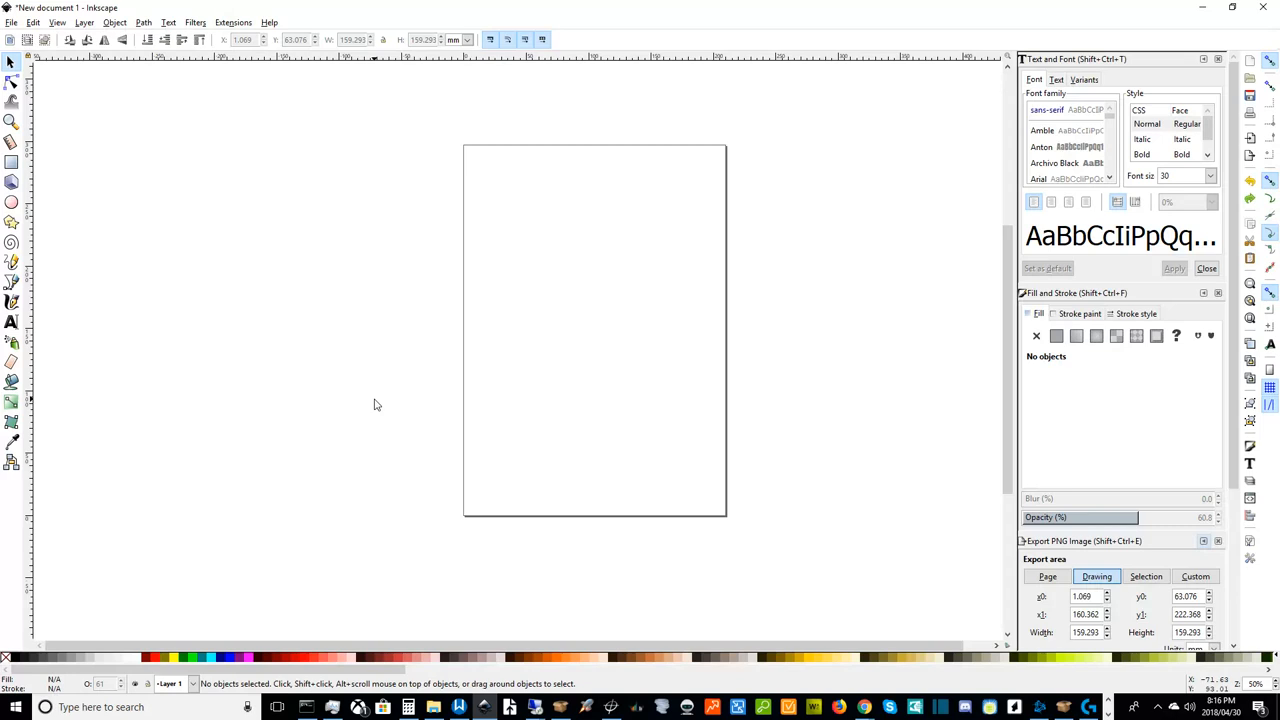
{"action": "mouse_move", "coordinate": [384, 412]}
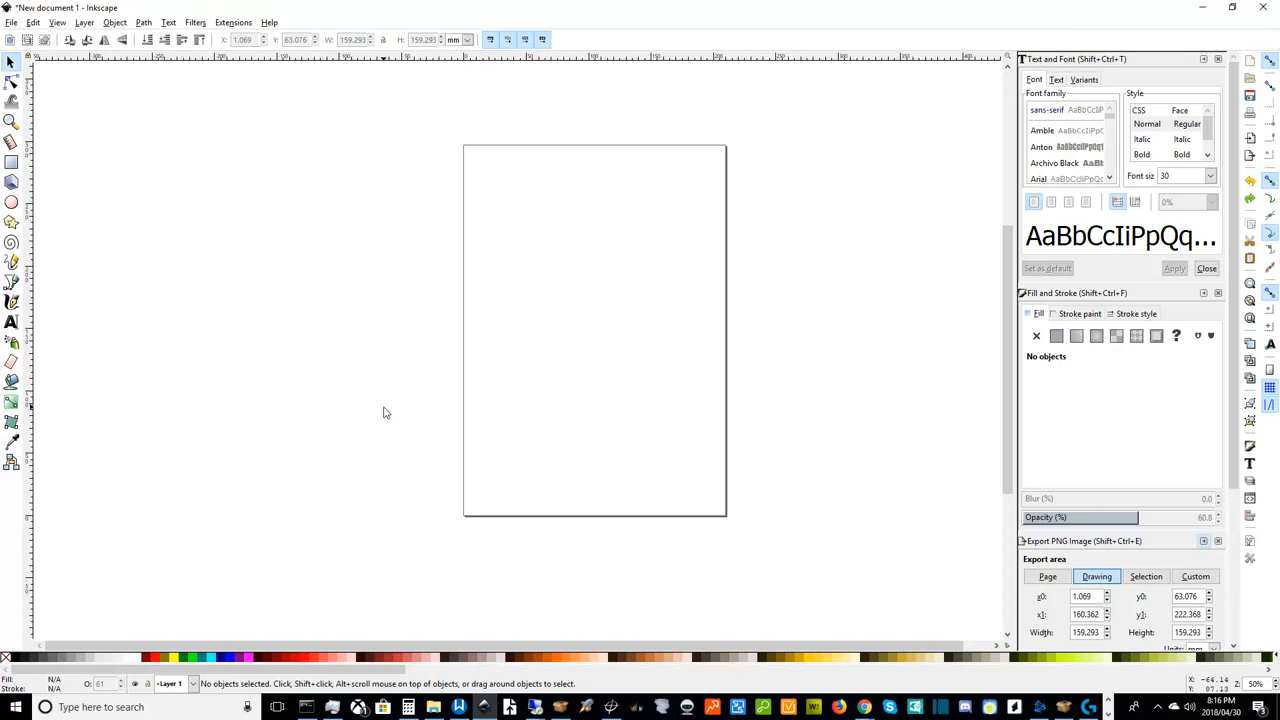
{"action": "mouse_move", "coordinate": [386, 408]}
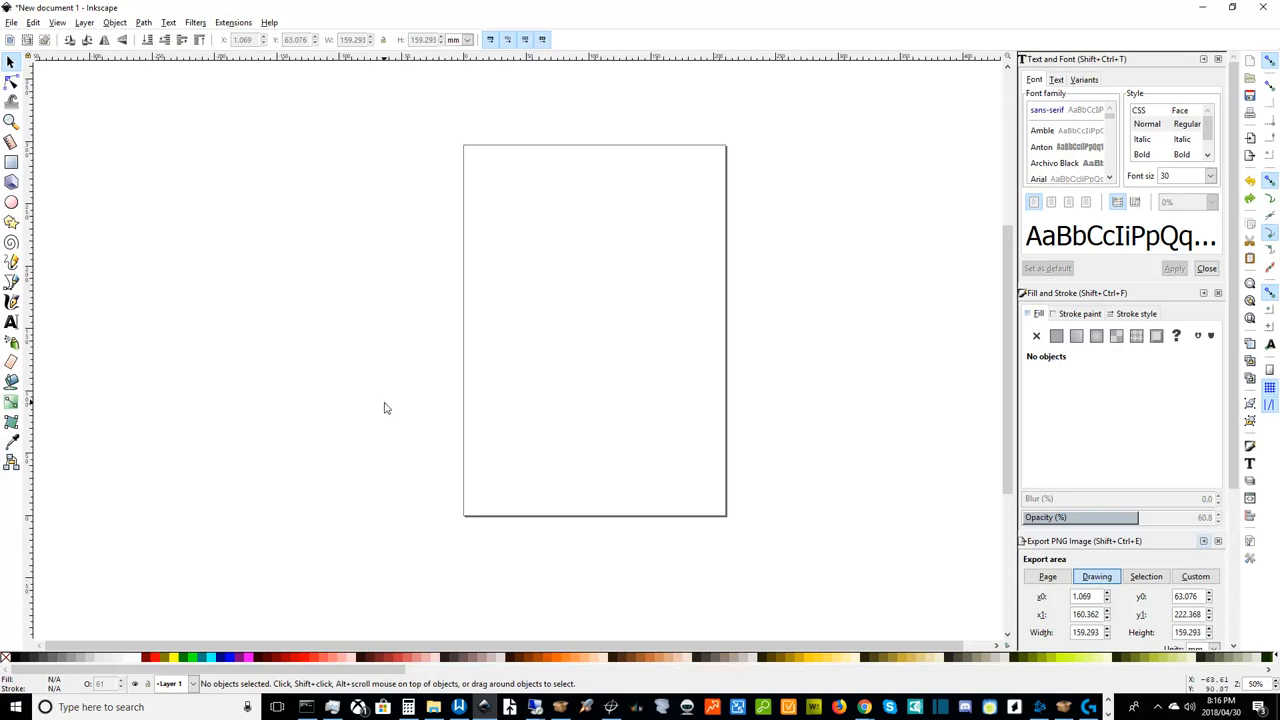
{"action": "mouse_move", "coordinate": [622, 380]}
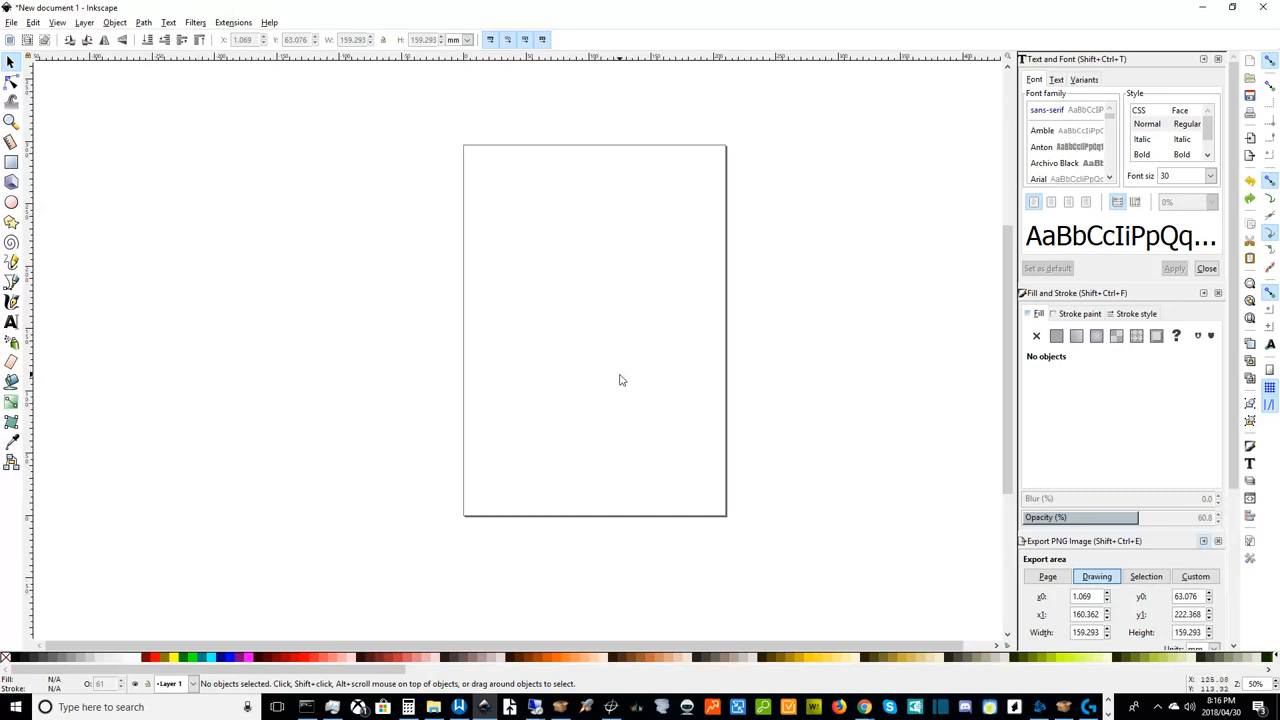
{"action": "mouse_move", "coordinate": [464, 372]}
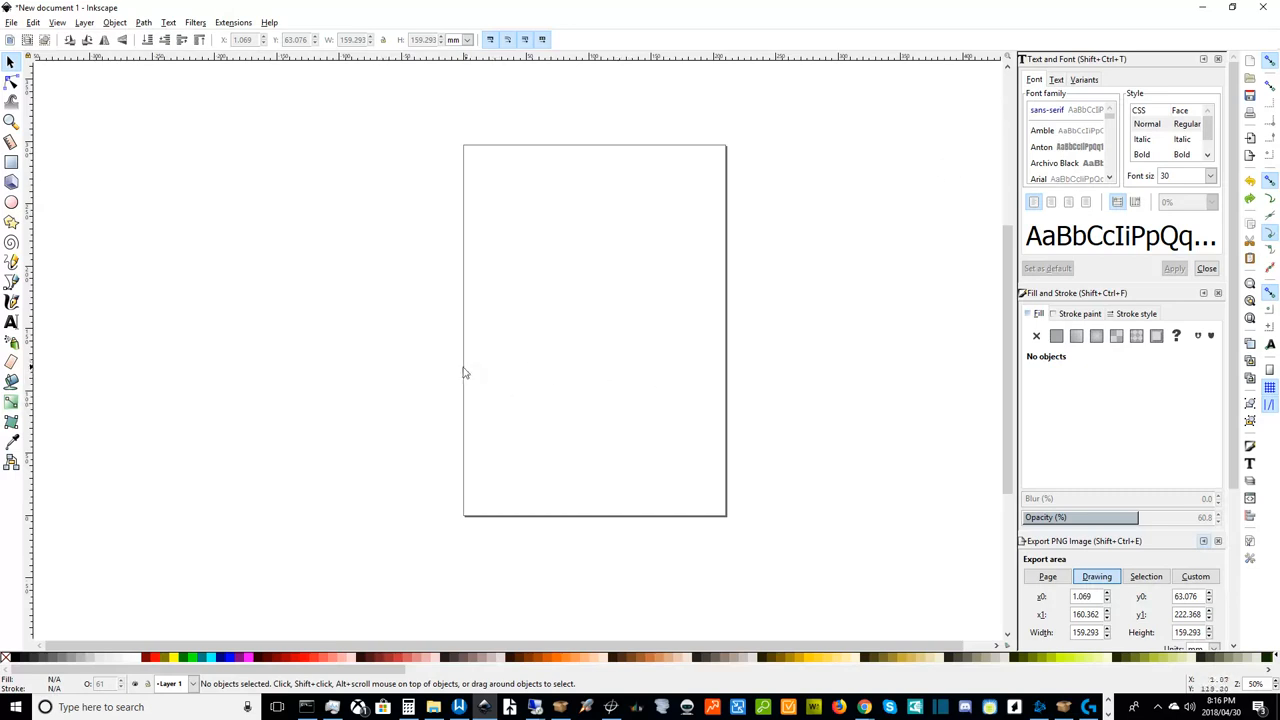
{"action": "mouse_move", "coordinate": [460, 374]}
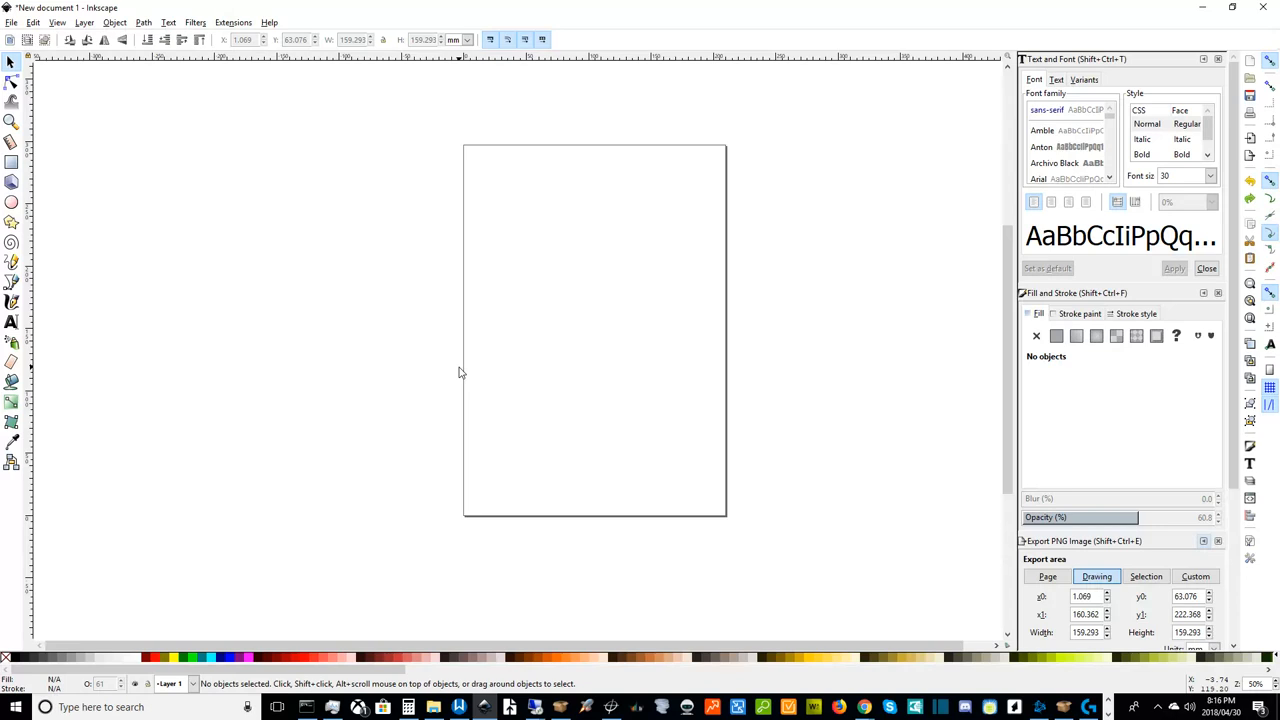
{"action": "mouse_move", "coordinate": [344, 422]}
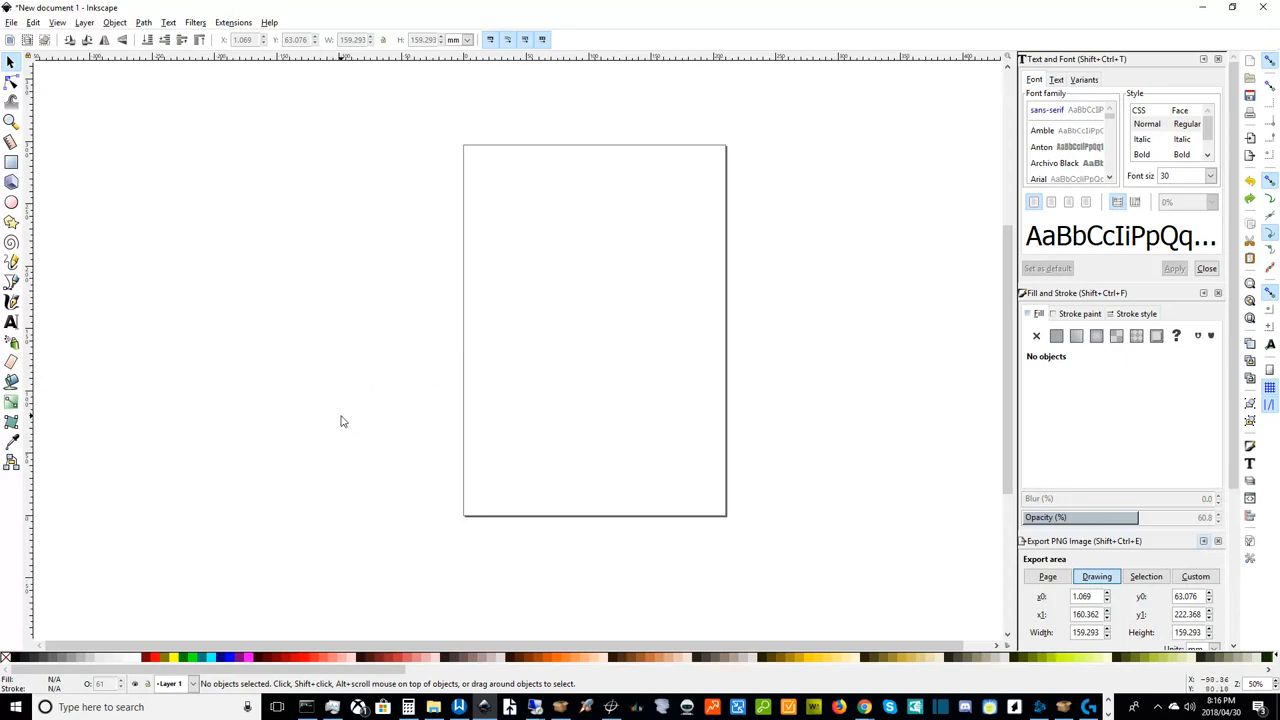
{"action": "mouse_move", "coordinate": [176, 348]}
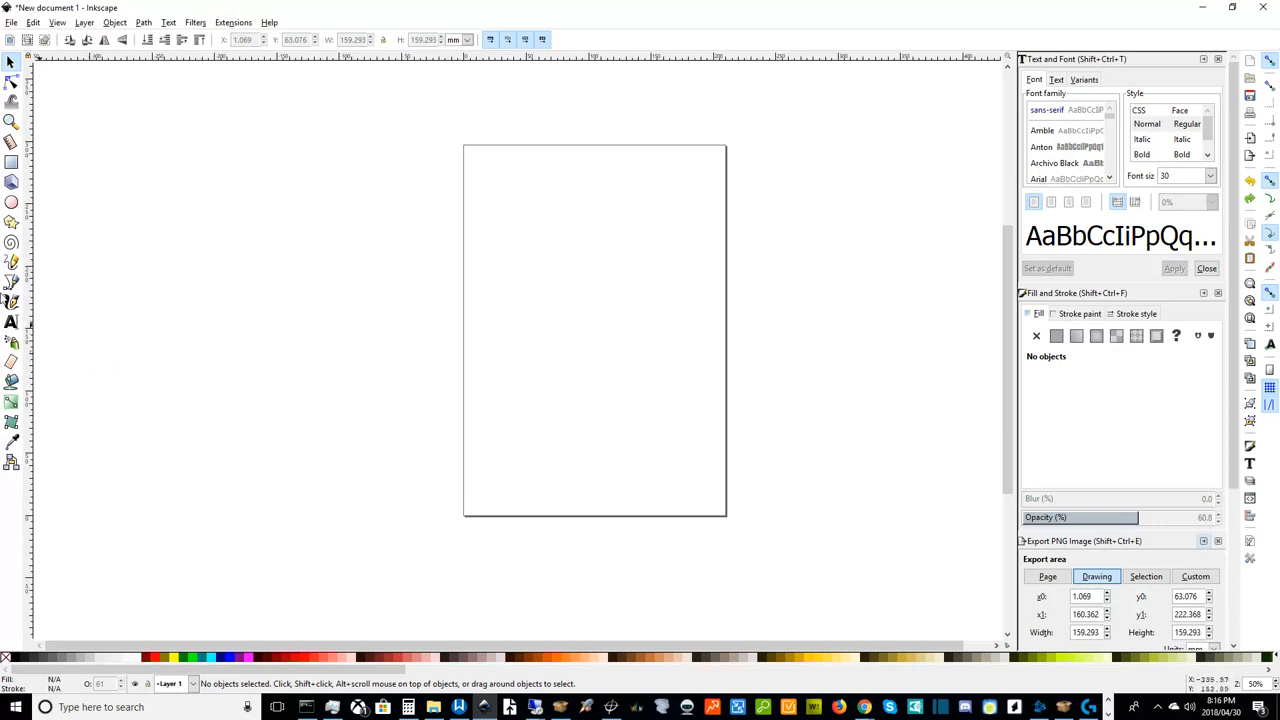
{"action": "mouse_move", "coordinate": [326, 404]}
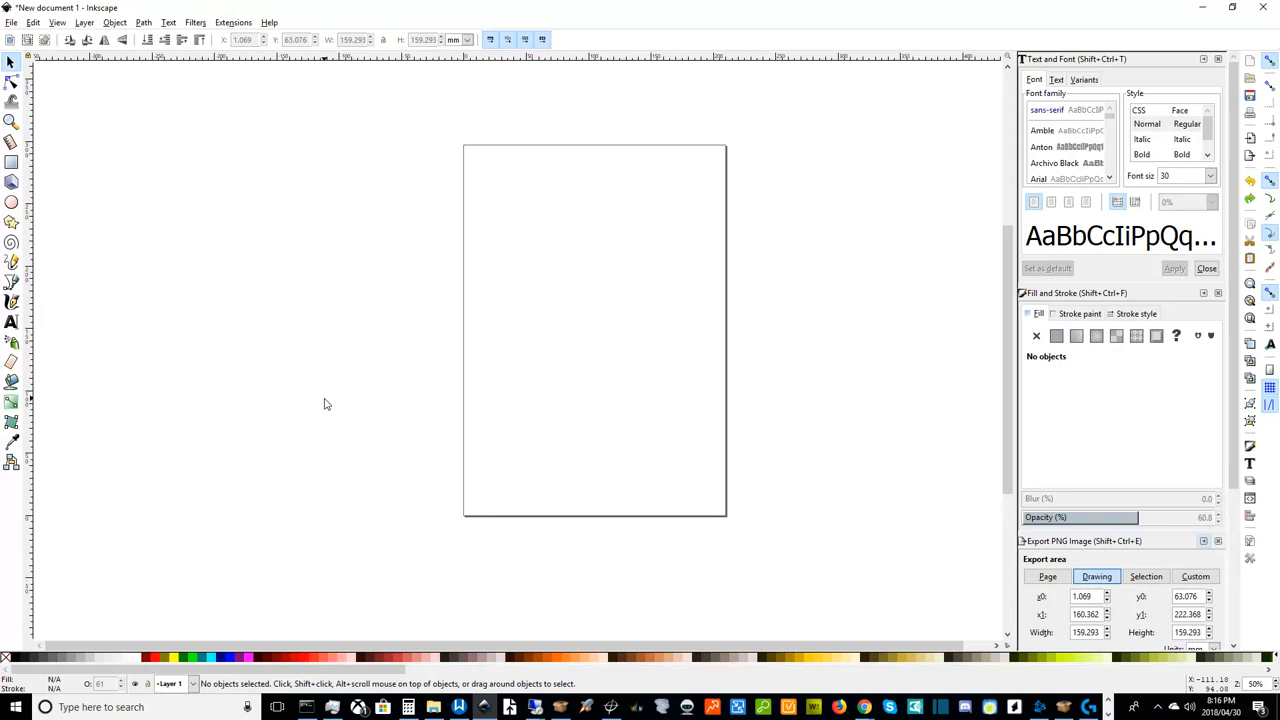
{"action": "mouse_move", "coordinate": [84, 296]}
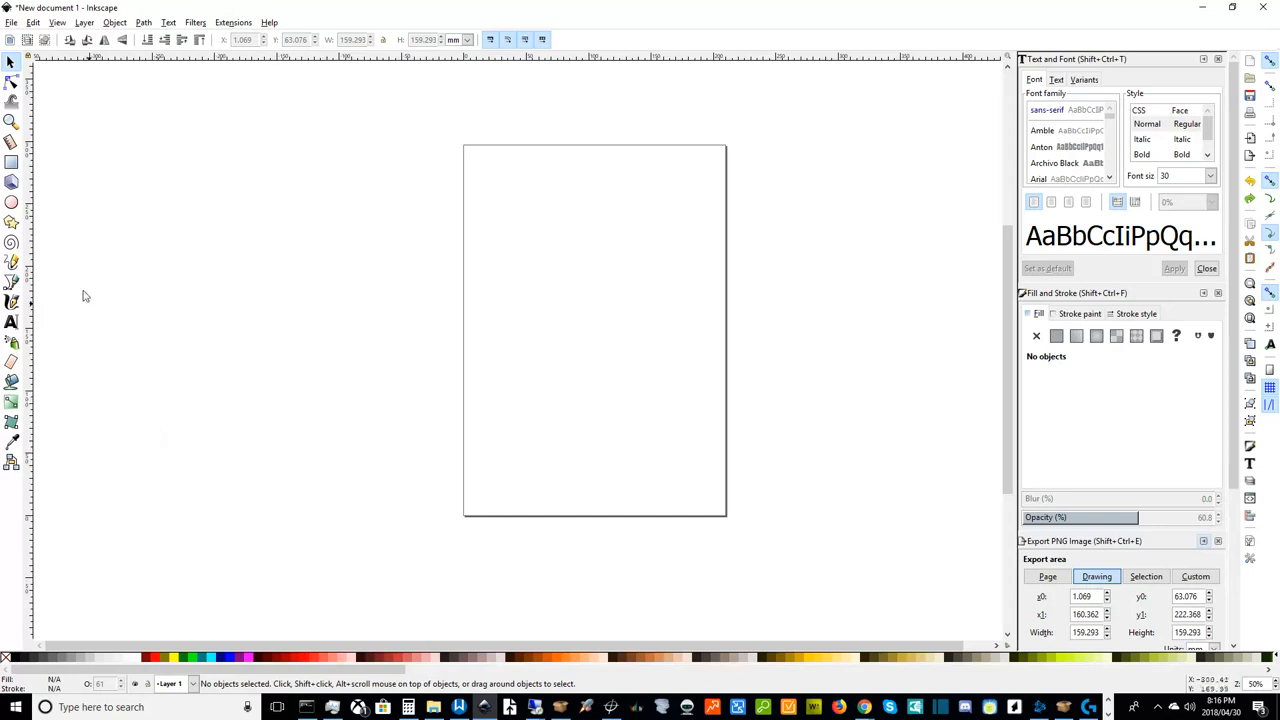
{"action": "mouse_move", "coordinate": [56, 226]}
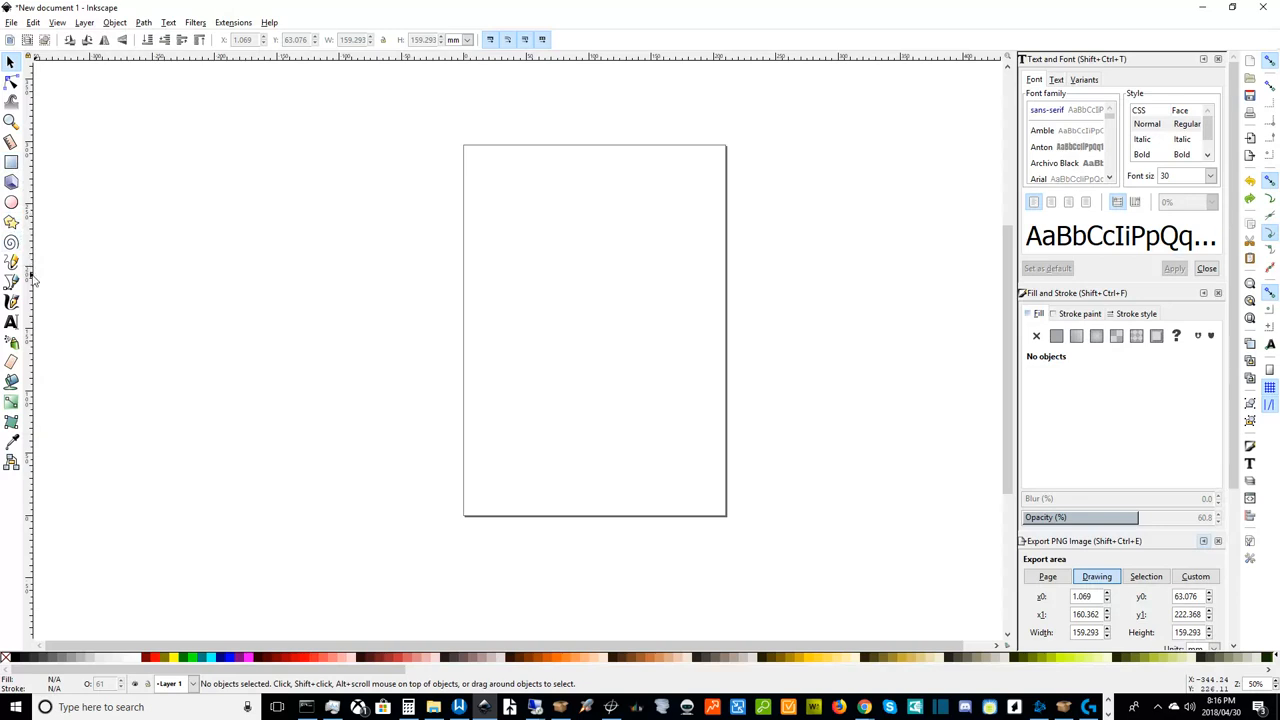
{"action": "mouse_move", "coordinate": [32, 276]}
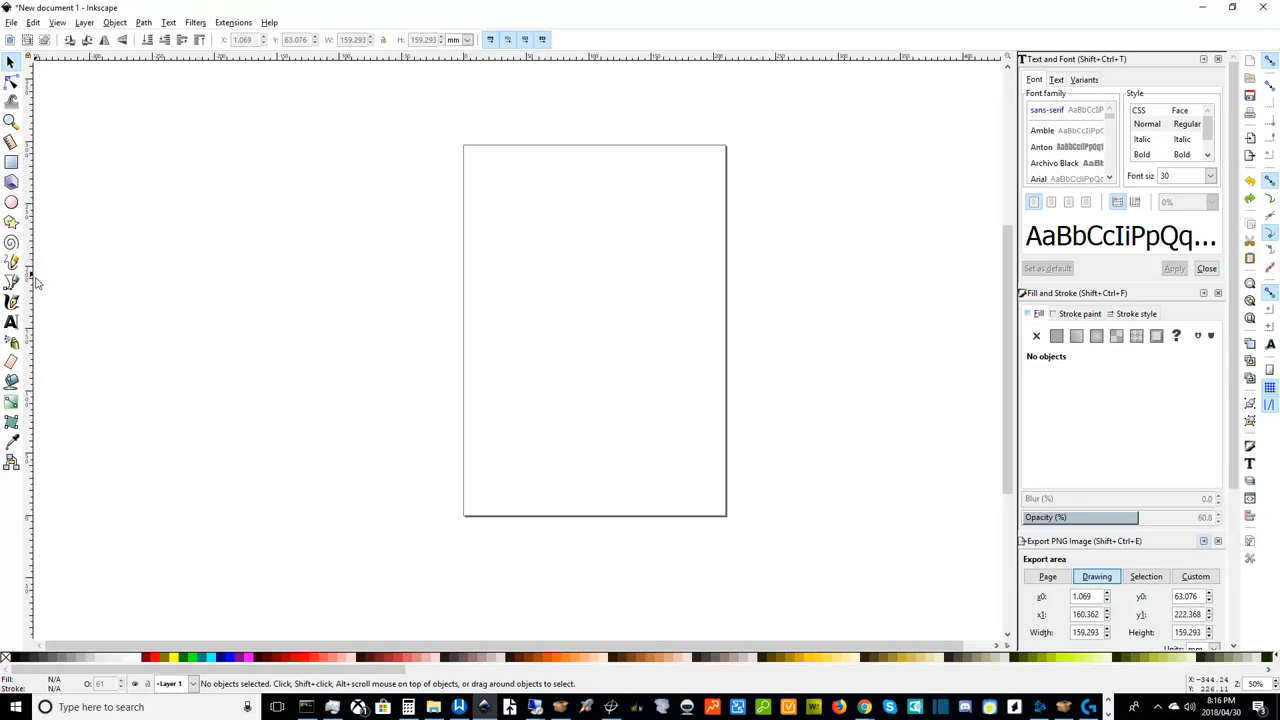
{"action": "mouse_move", "coordinate": [32, 280]}
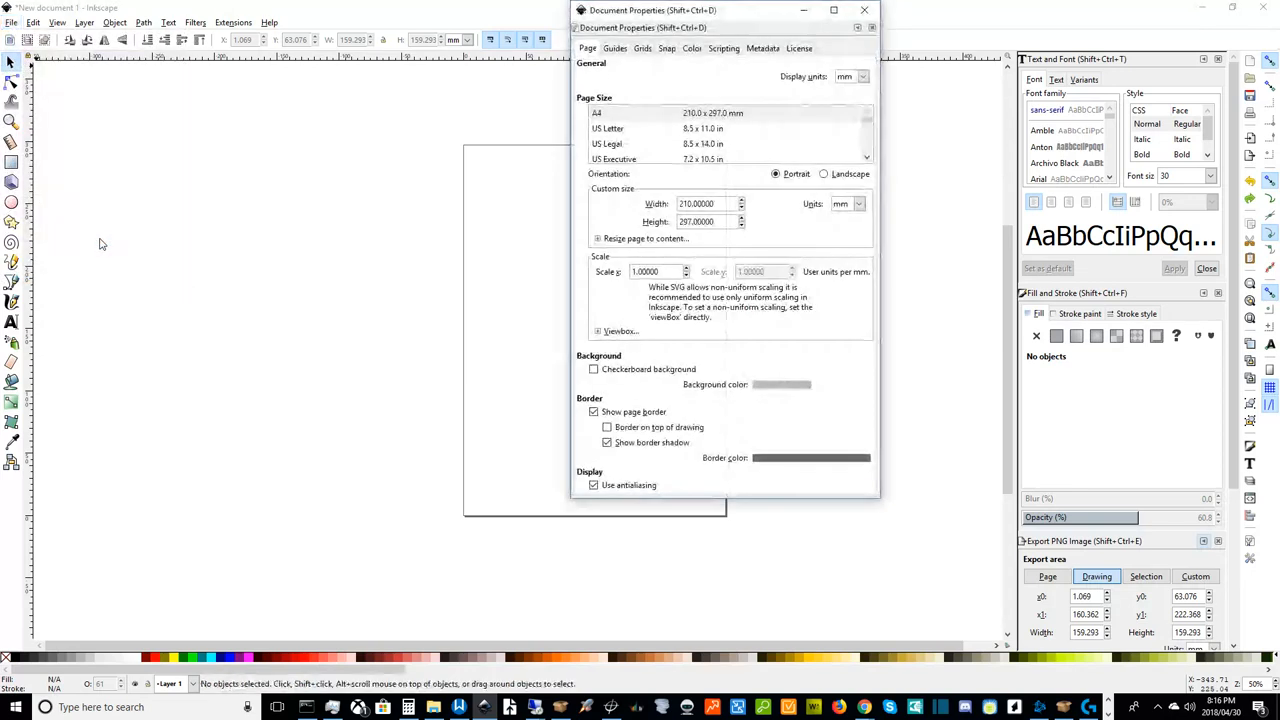
{"action": "mouse_move", "coordinate": [88, 360]}
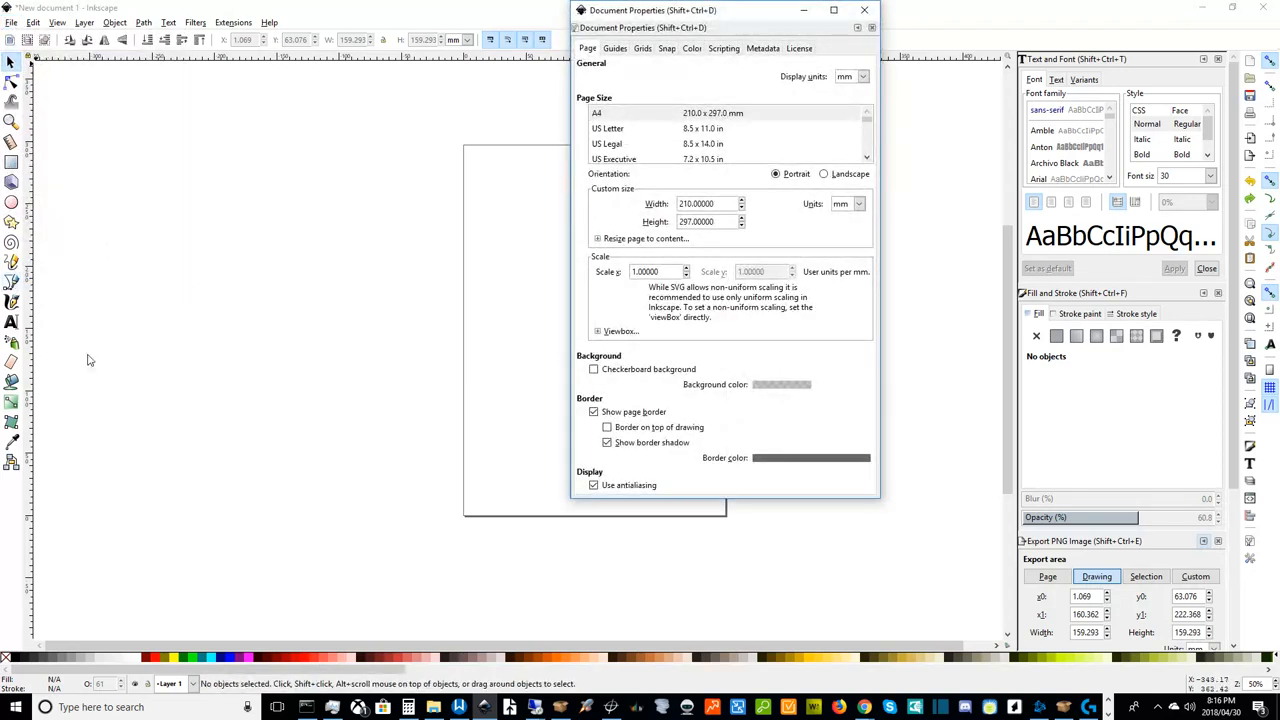
- Switch page units to px and set the page to 525 by 525 in Document Properties
{"action": "left_click", "coordinate": [860, 204]}
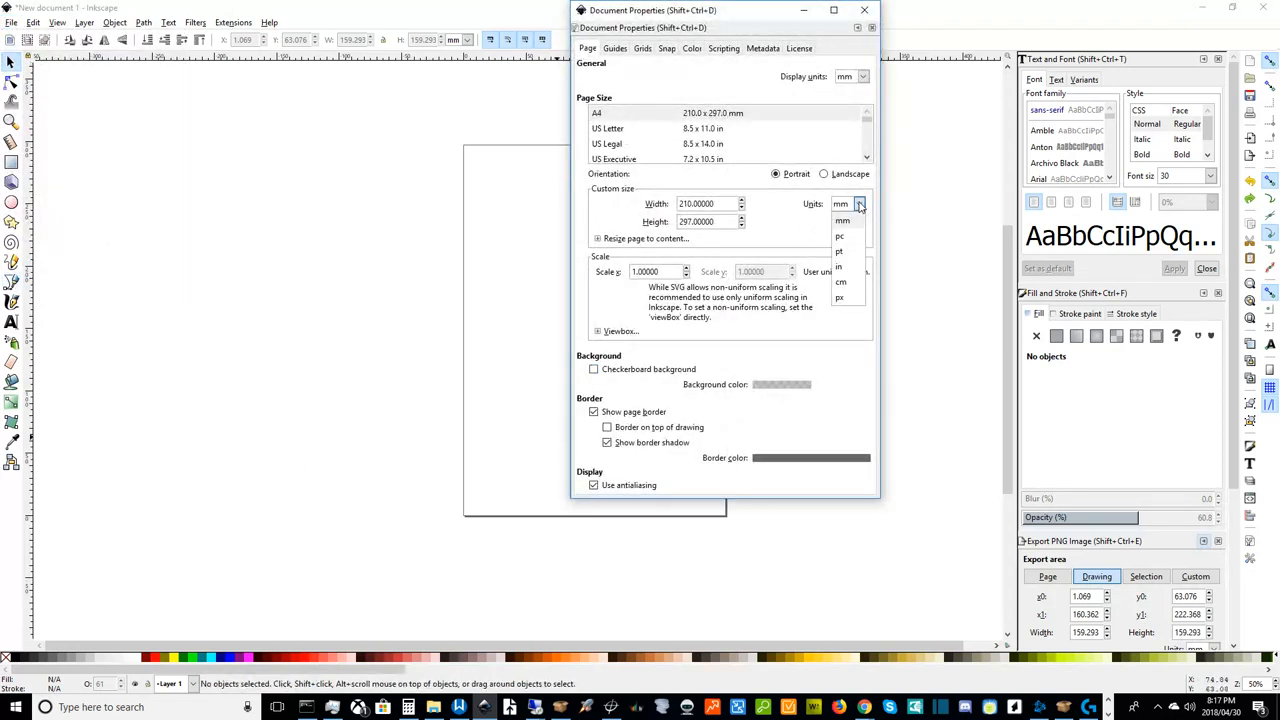
{"action": "left_click", "coordinate": [840, 296]}
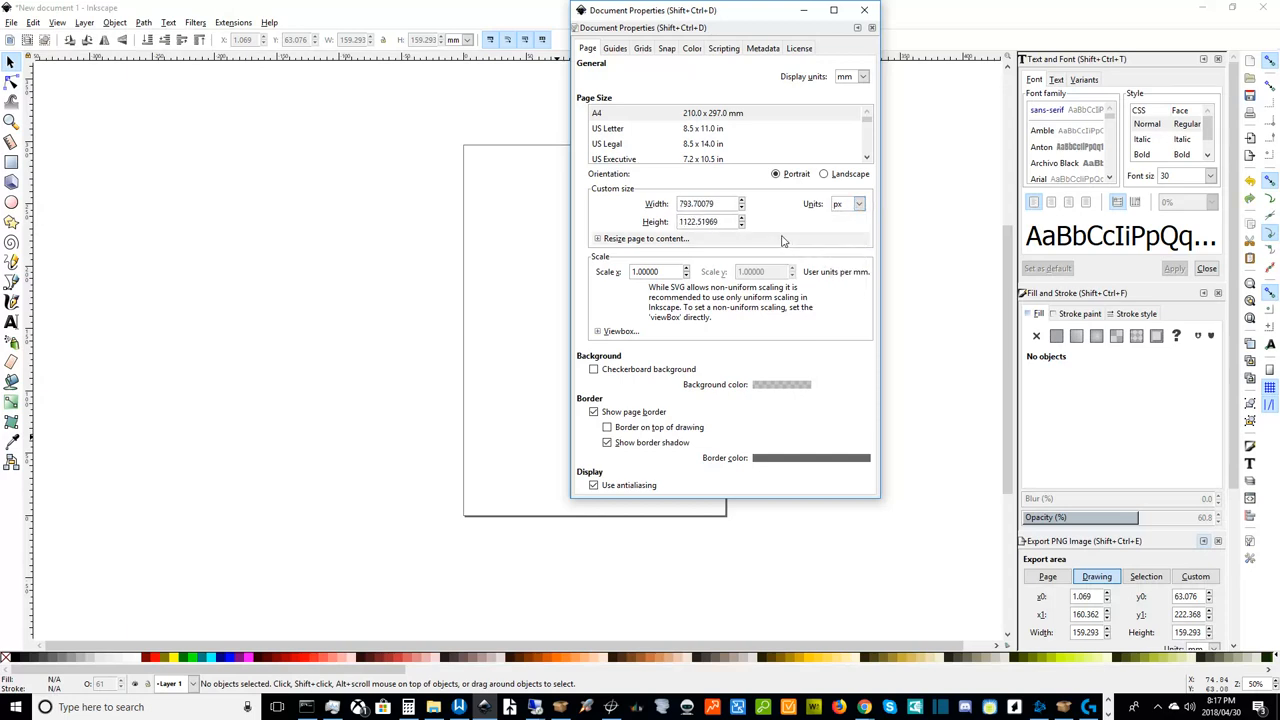
{"action": "left_click", "coordinate": [596, 238]}
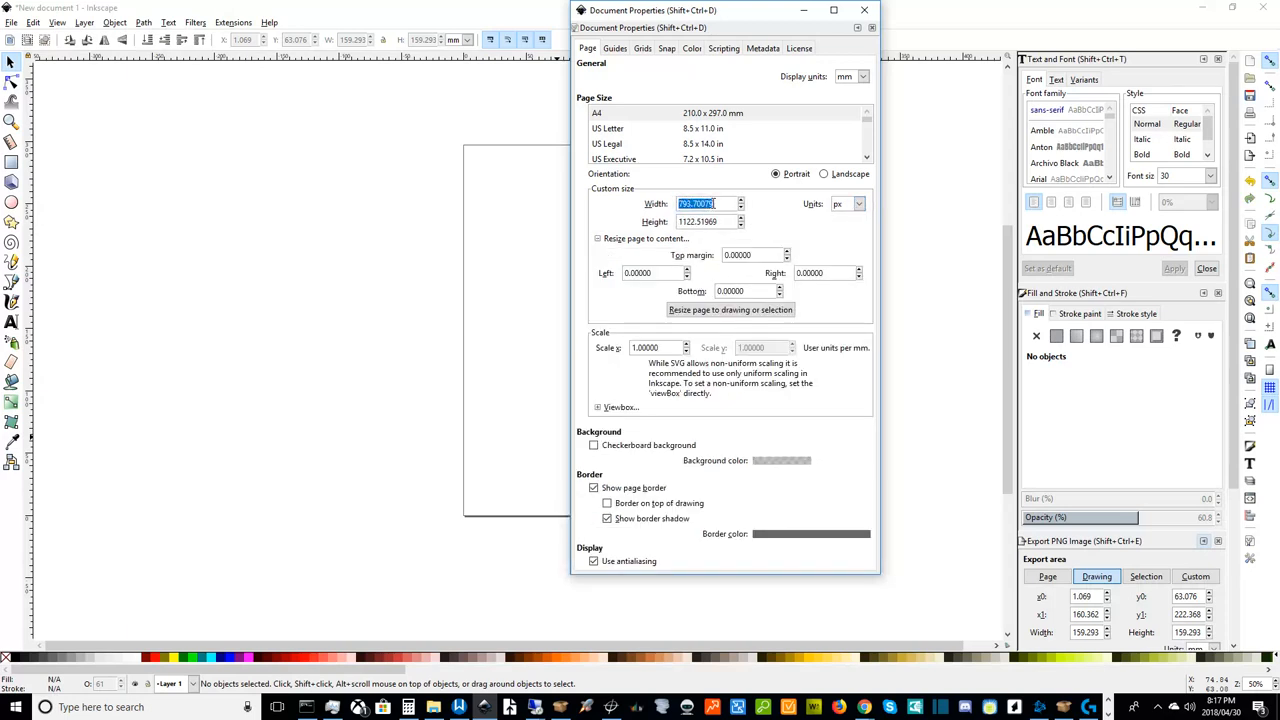
{"action": "type", "text": "5"}
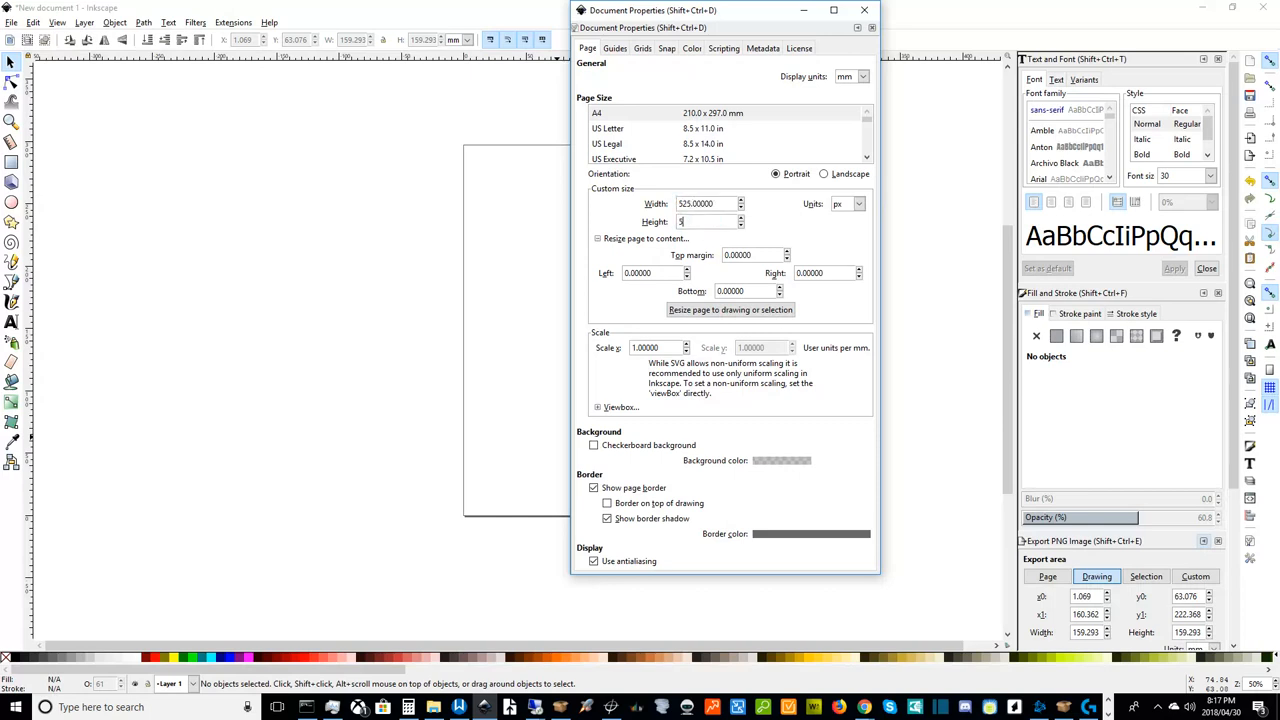
{"action": "type", "text": "25.00000"}
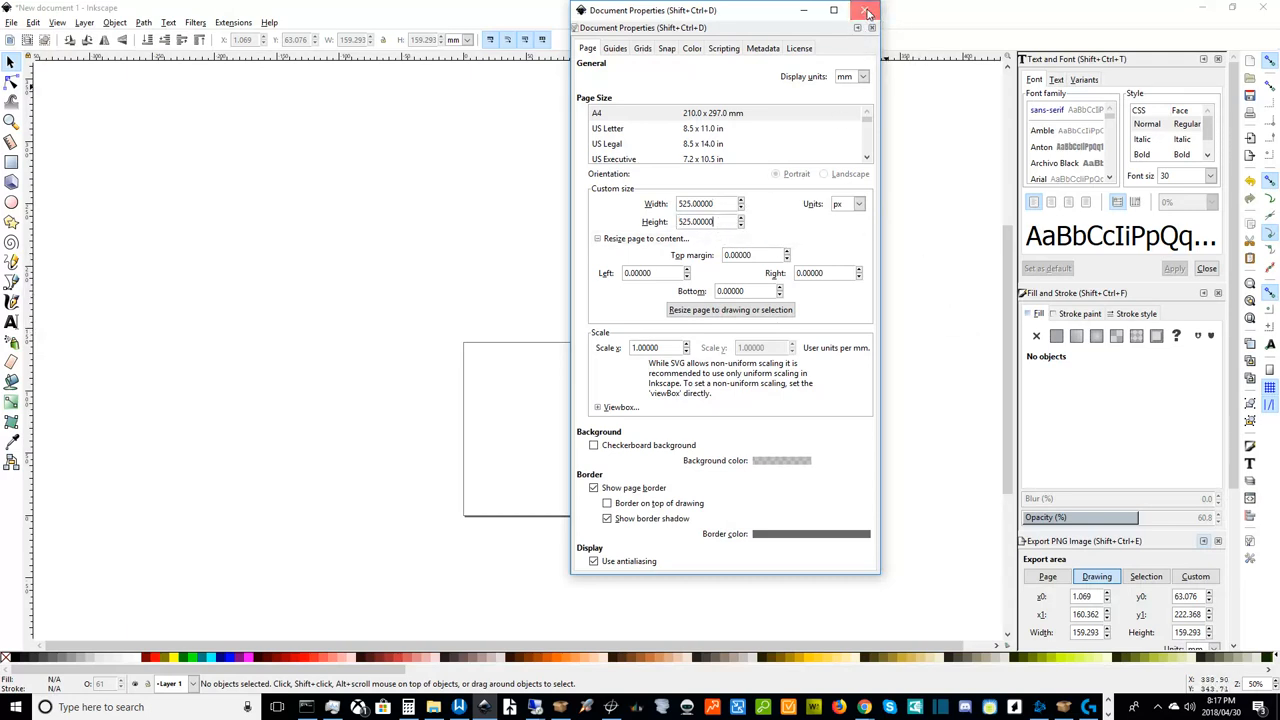
{"action": "left_click", "coordinate": [866, 12]}
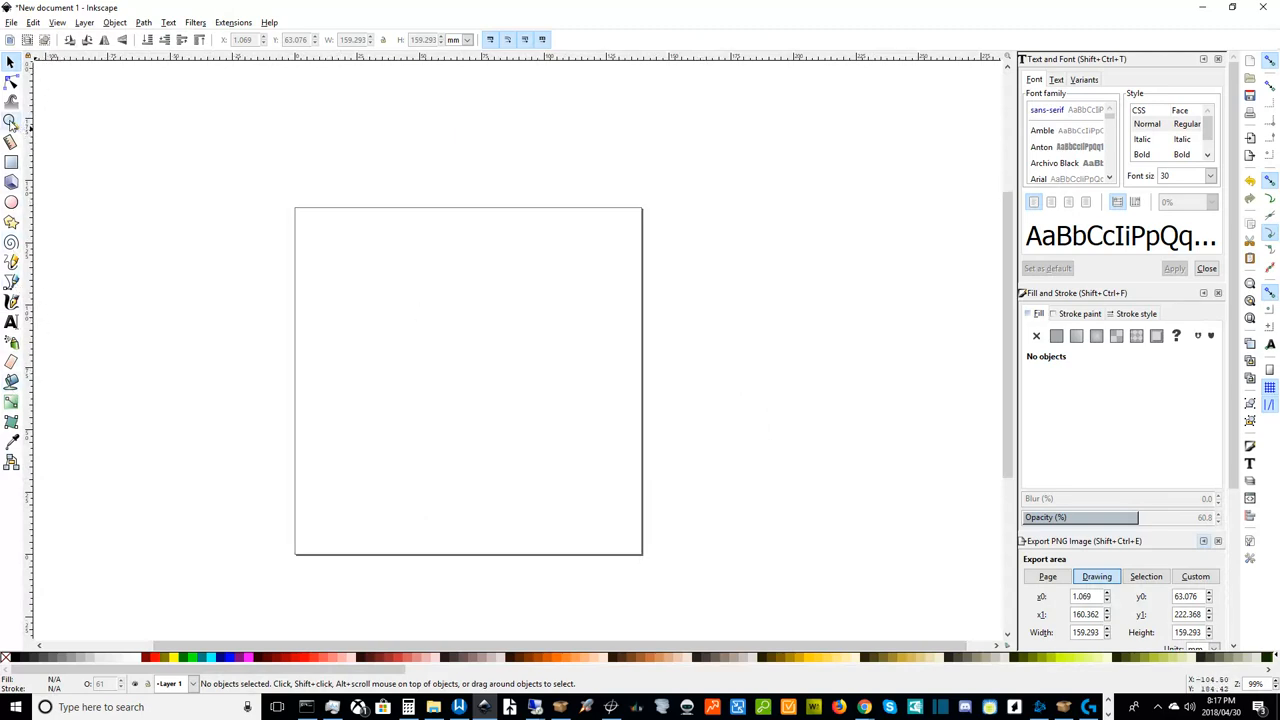
- Centre the blank page in view and pick the Rectangle tool
{"action": "left_click_drag", "start_coordinate": [708, 378], "coordinate": [804, 380]}
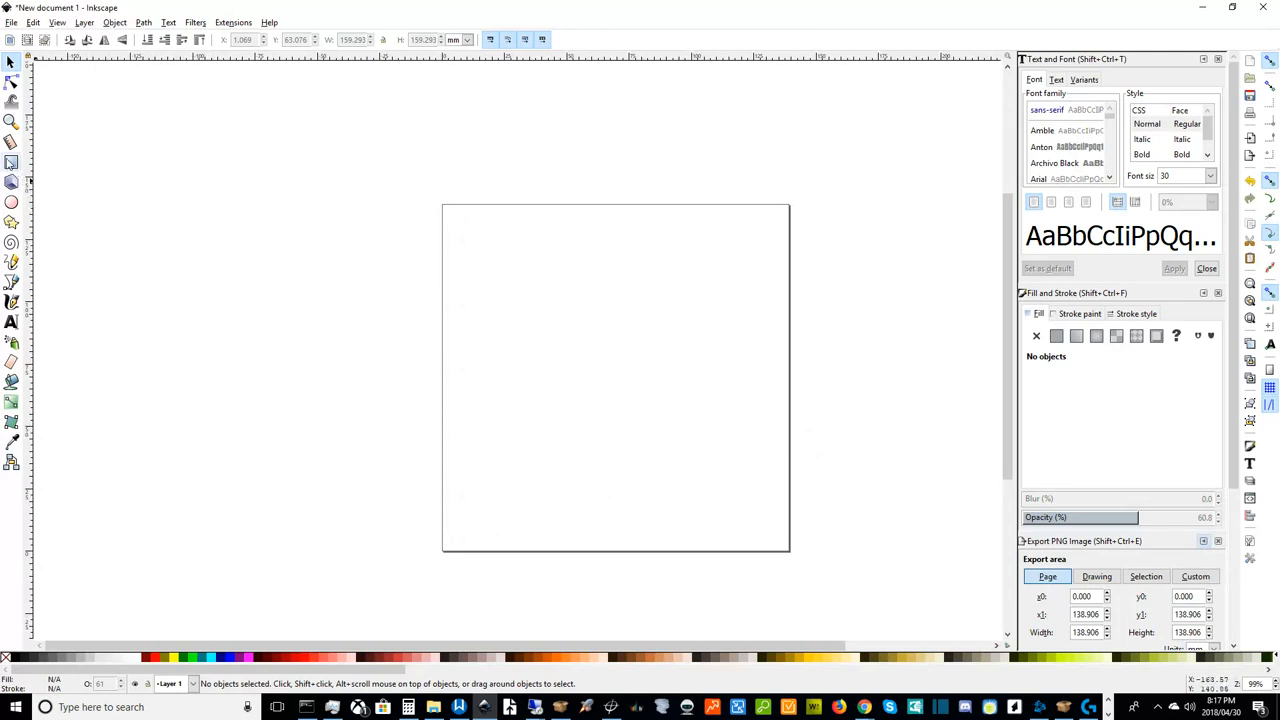
{"action": "left_click", "coordinate": [12, 164]}
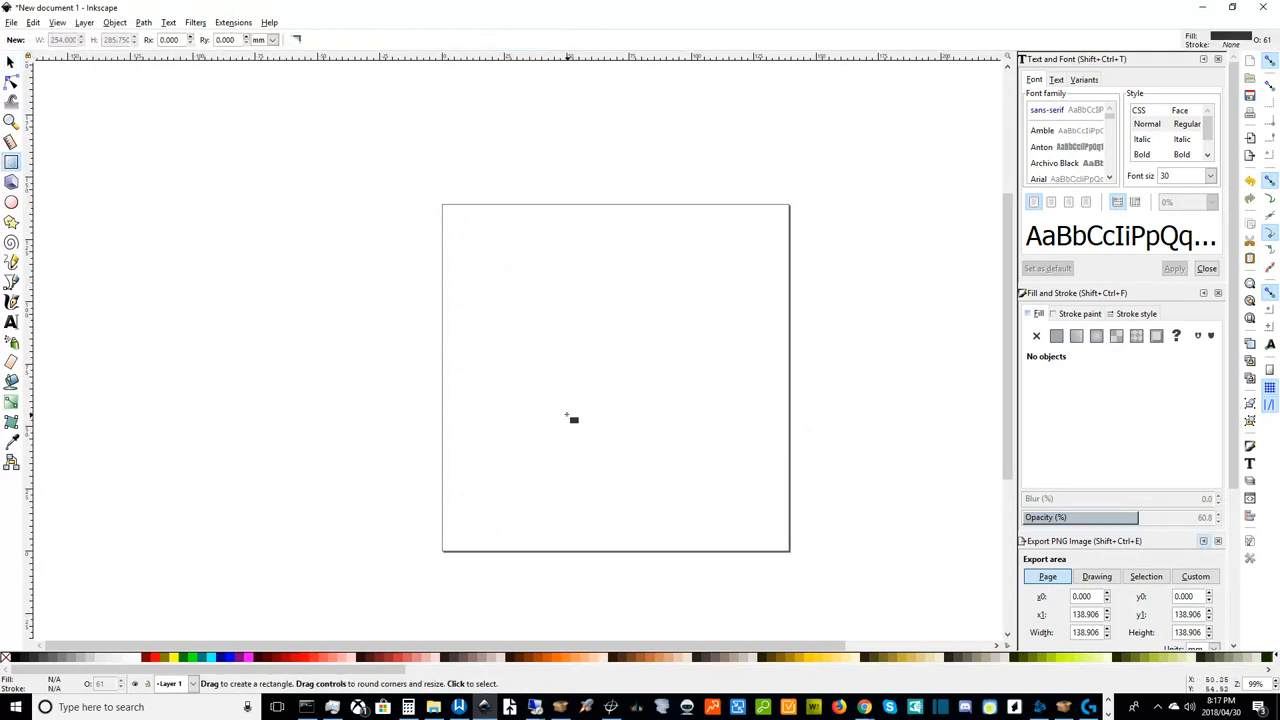
{"action": "mouse_move", "coordinate": [562, 412]}
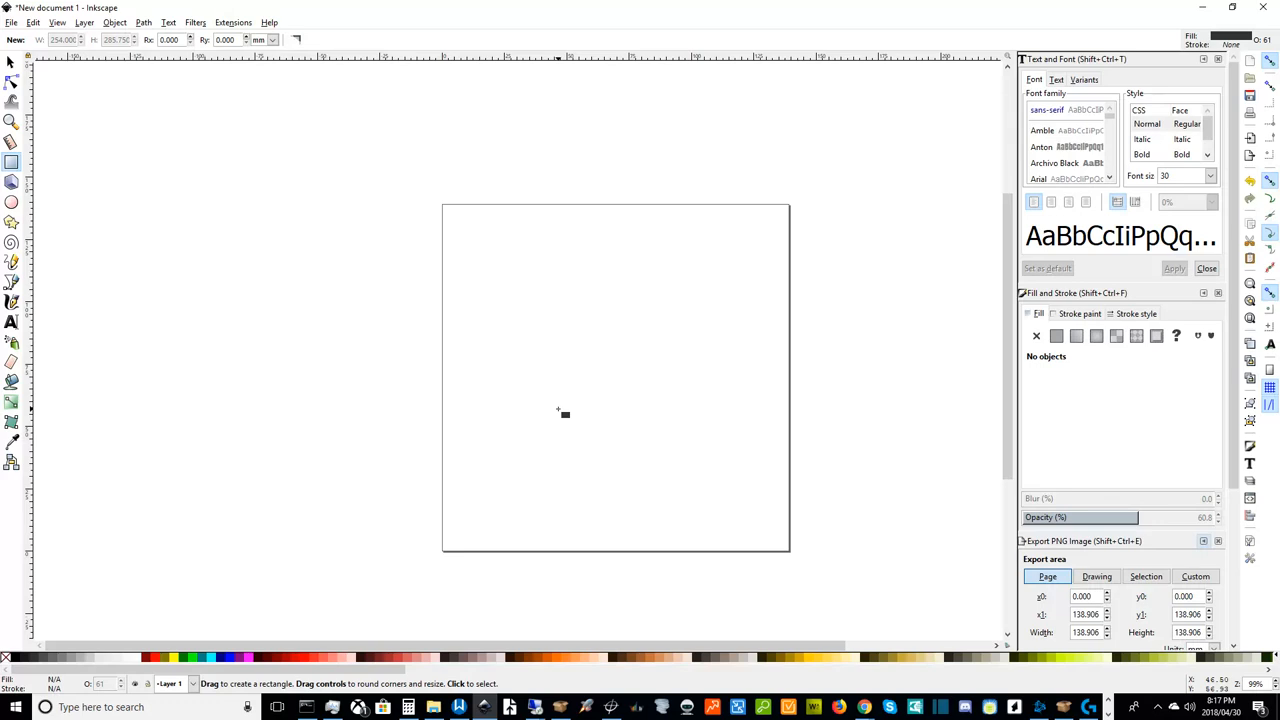
{"action": "mouse_move", "coordinate": [60, 244]}
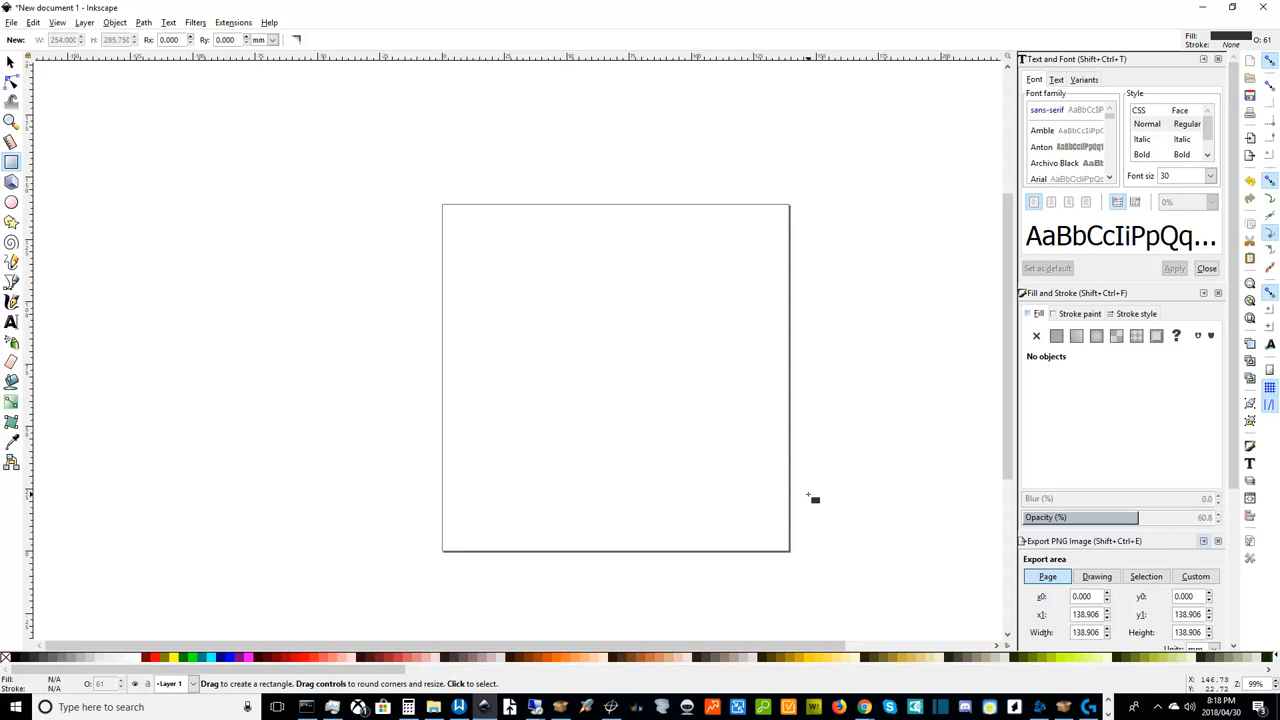
{"action": "mouse_move", "coordinate": [816, 502]}
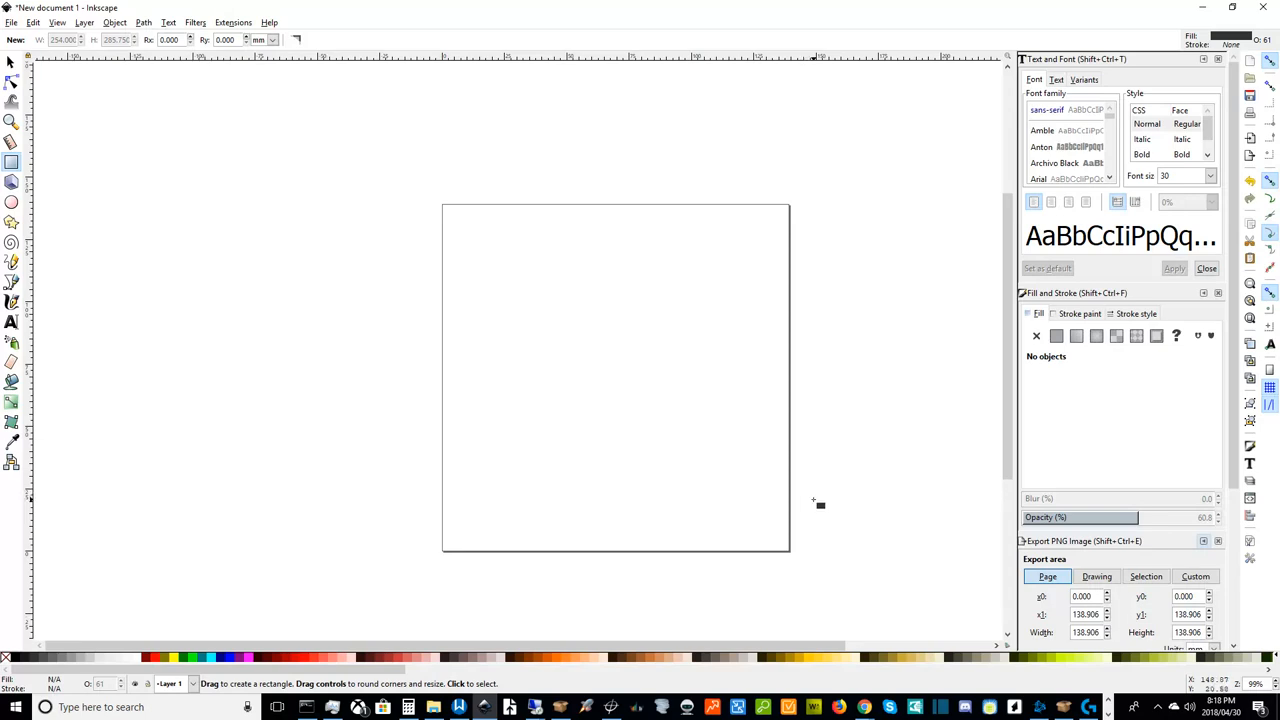
{"action": "mouse_move", "coordinate": [884, 476]}
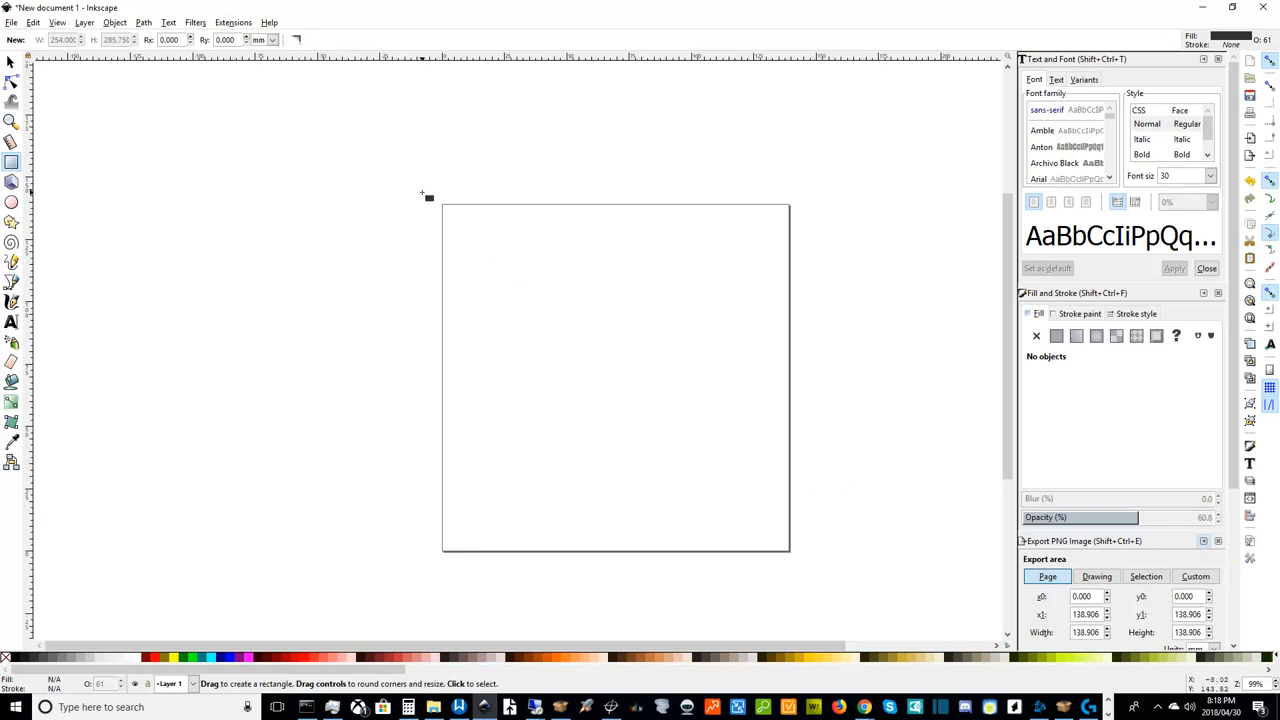
{"action": "mouse_move", "coordinate": [428, 186]}
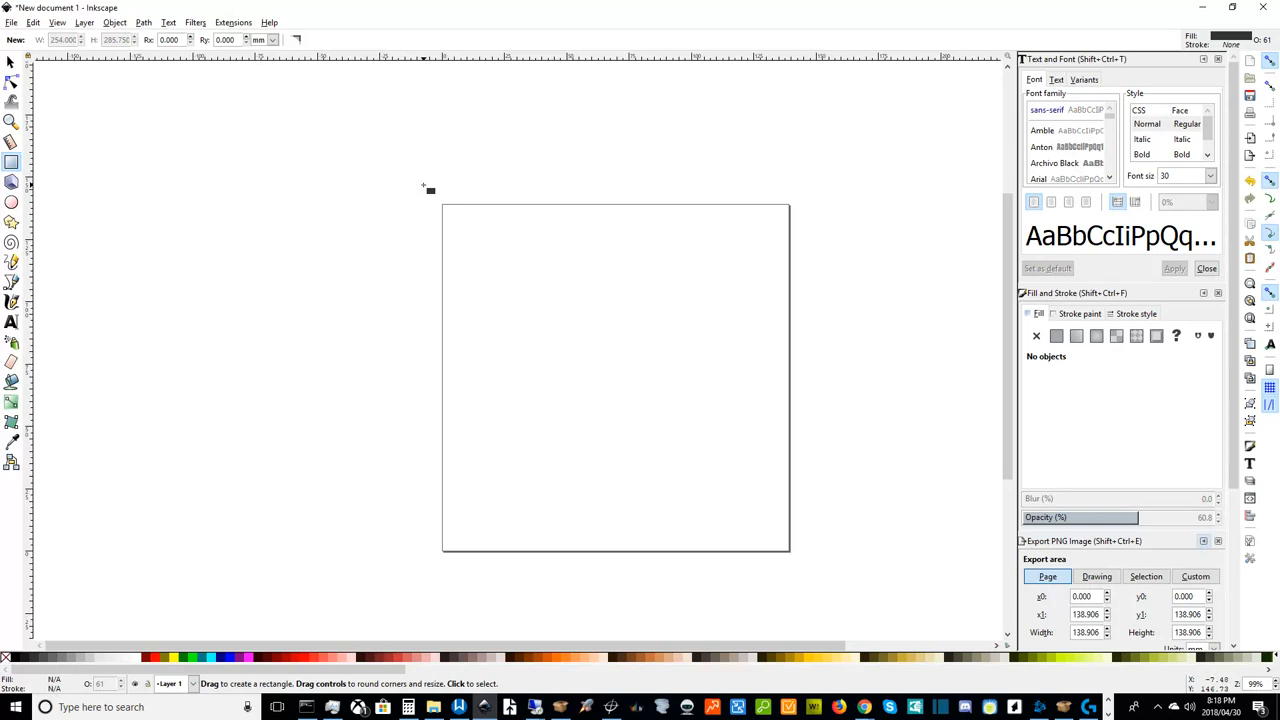
{"action": "mouse_move", "coordinate": [428, 180]}
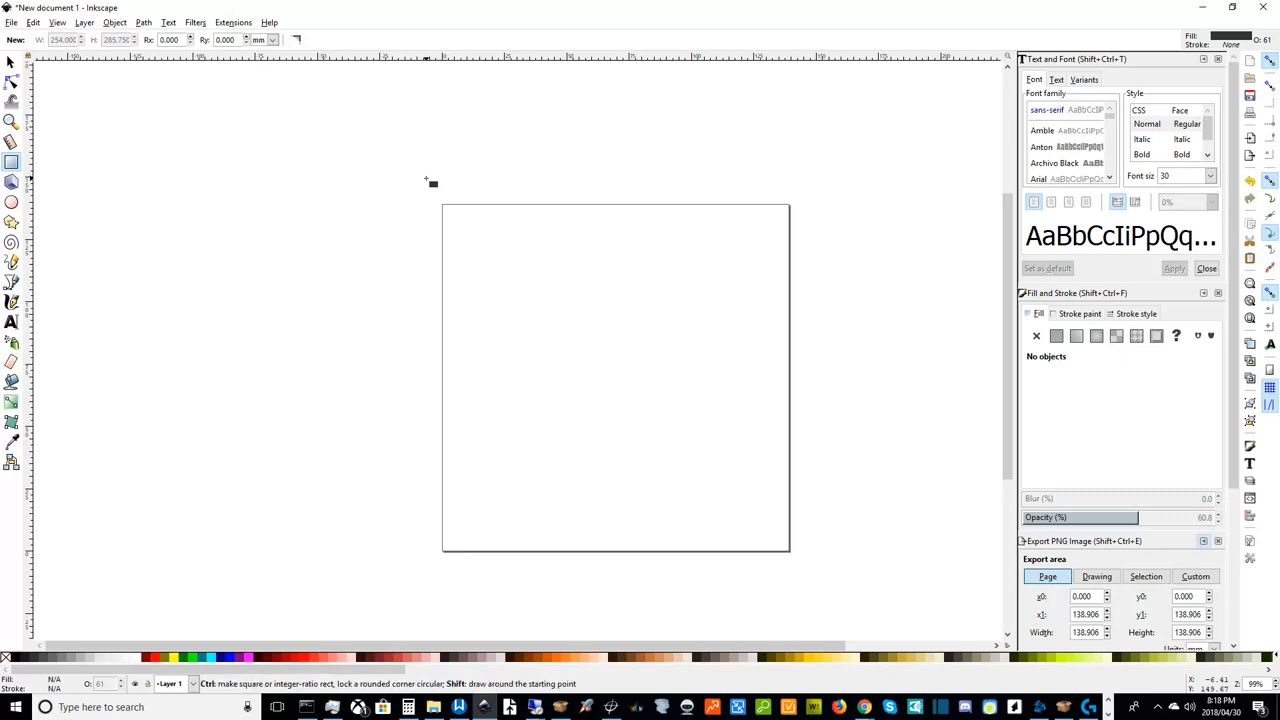
- Draw a large grey square and move it inside the page, then deselect it
{"action": "left_click_drag", "start_coordinate": [290, 62], "coordinate": [564, 316]}
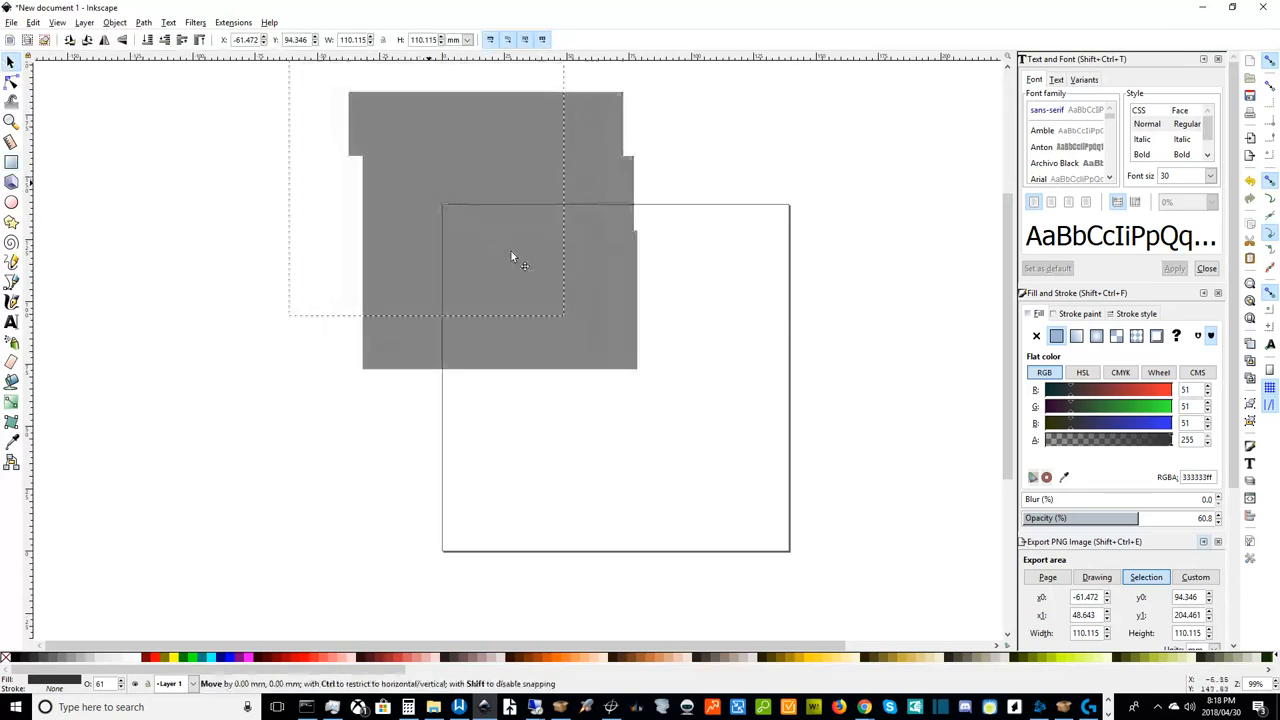
{"action": "left_click_drag", "start_coordinate": [510, 256], "coordinate": [616, 380]}
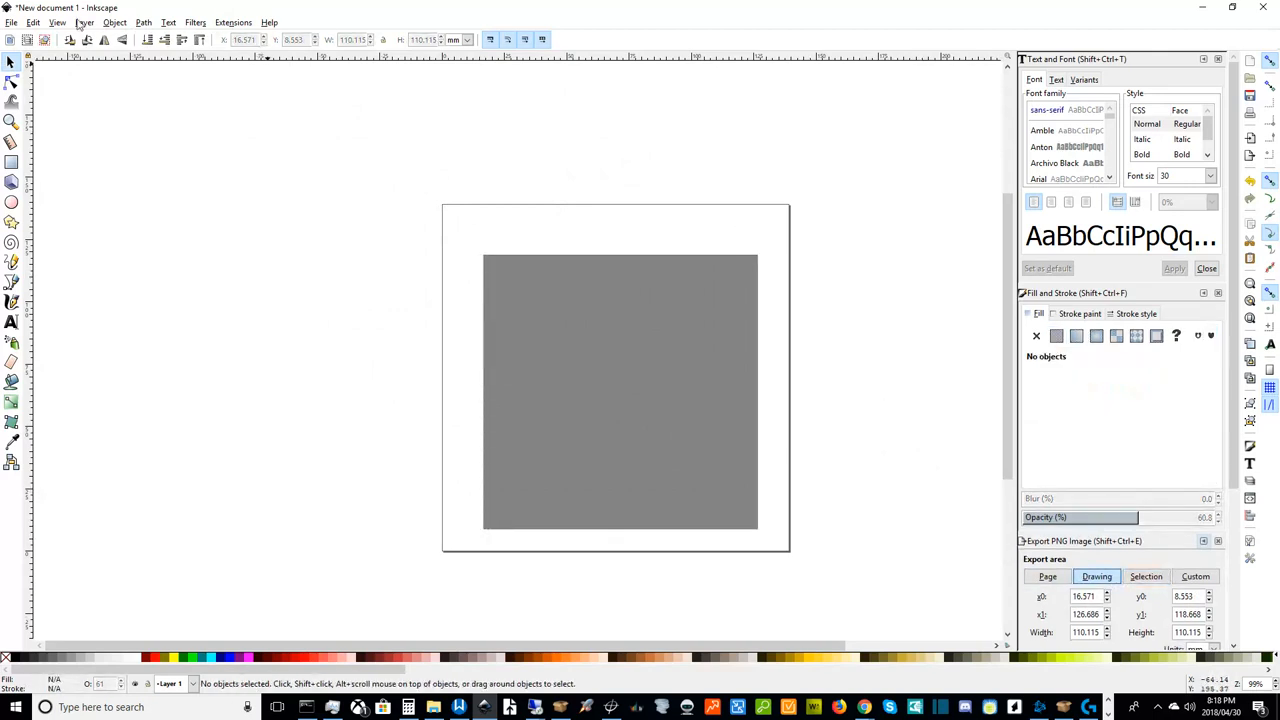
{"action": "left_click", "coordinate": [116, 22]}
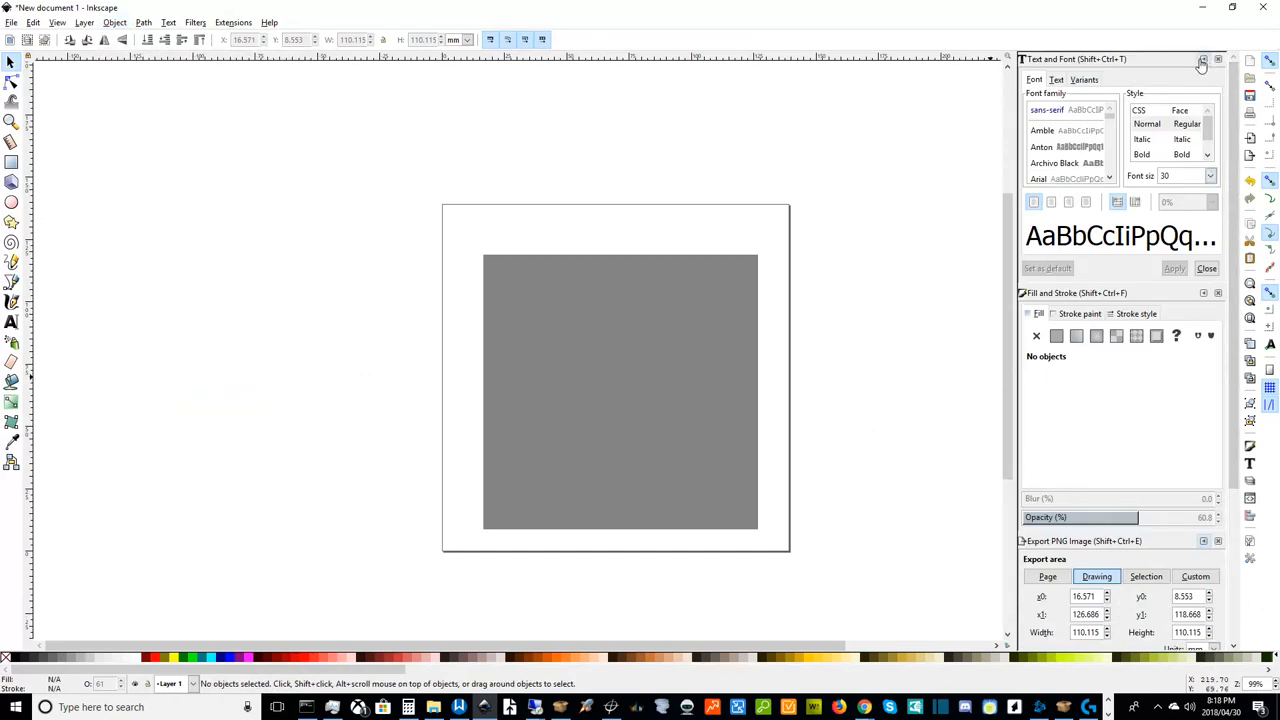
- In Align and Distribute relative to Page, centre the grey square on both axes
{"action": "left_click", "coordinate": [1200, 58]}
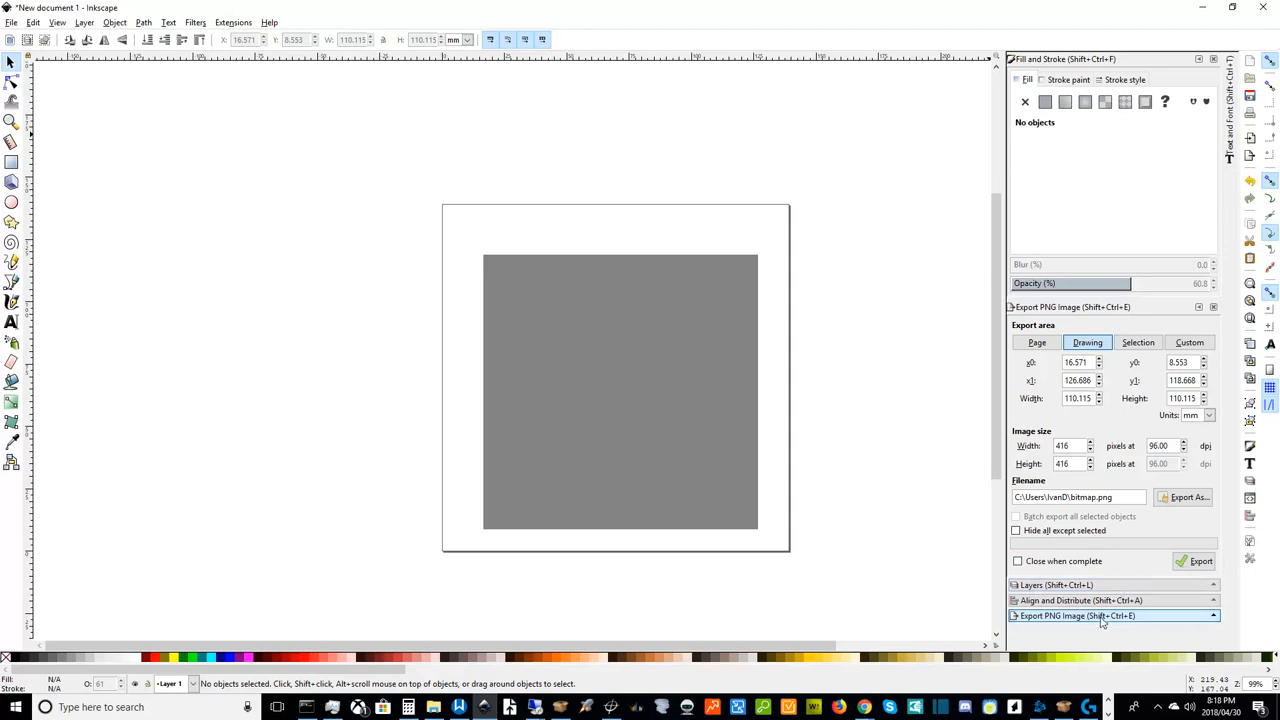
{"action": "left_click", "coordinate": [1080, 600]}
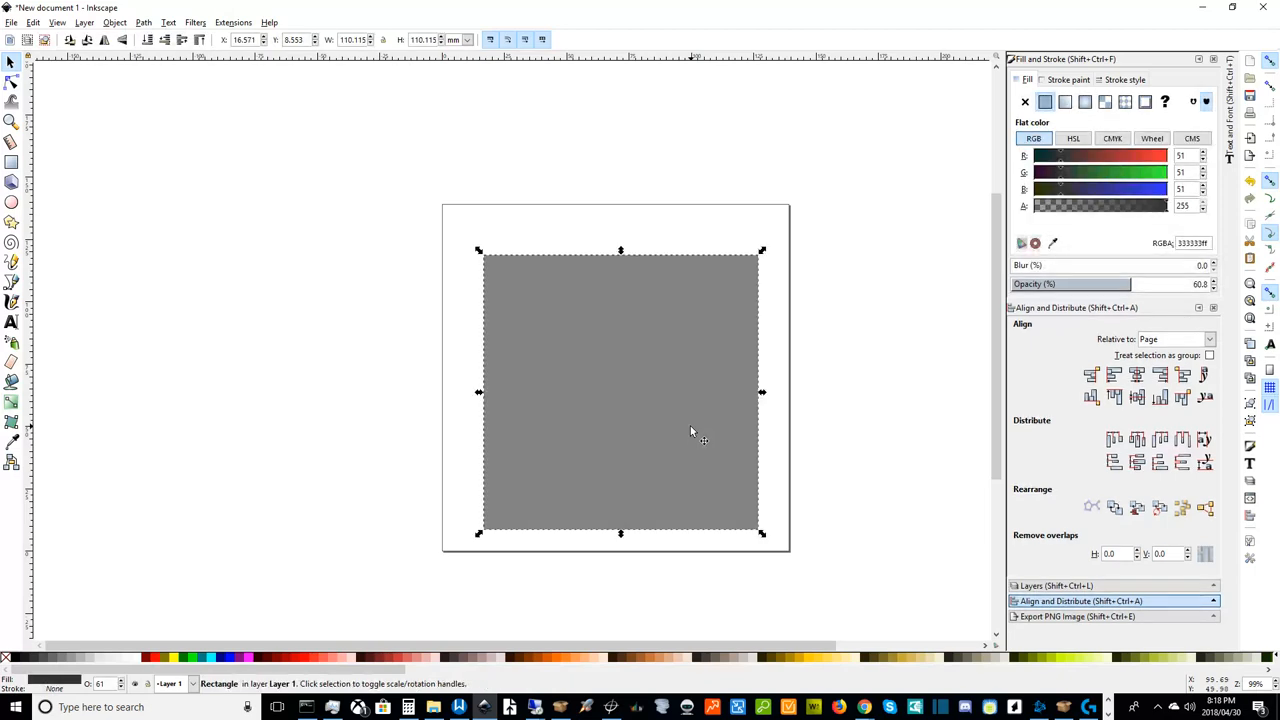
{"action": "mouse_move", "coordinate": [1042, 344]}
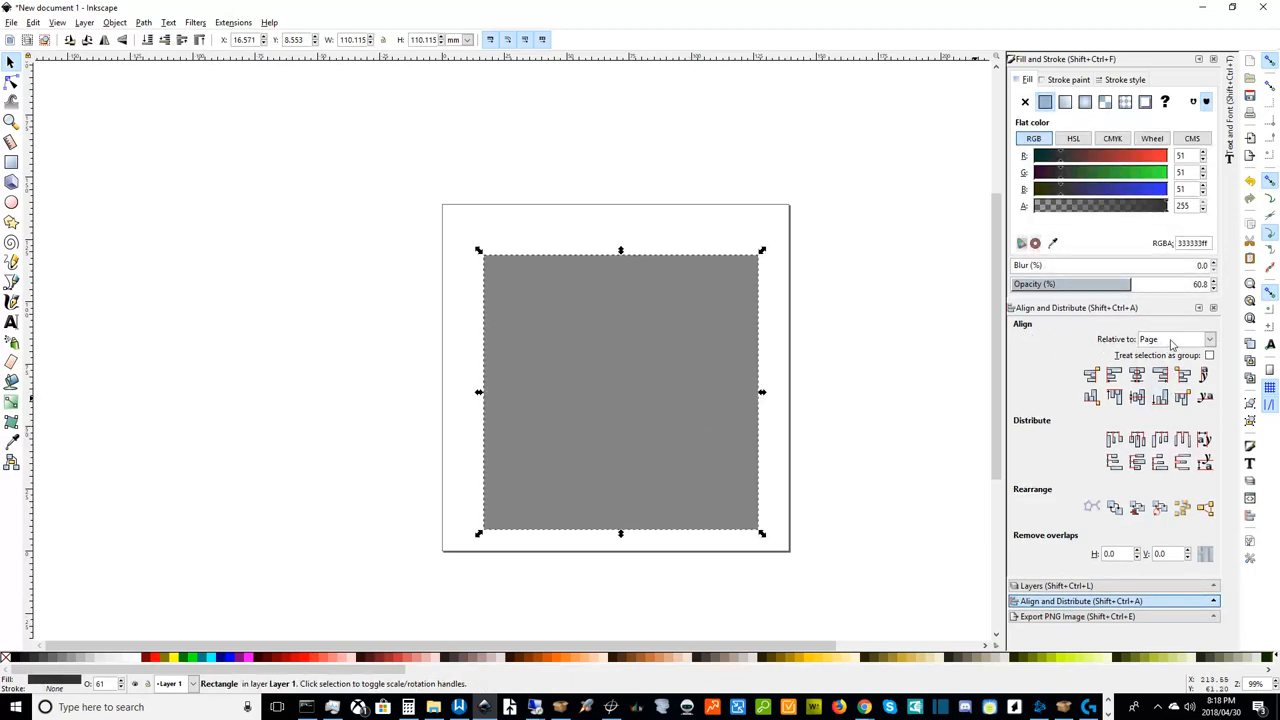
{"action": "left_click", "coordinate": [1208, 340]}
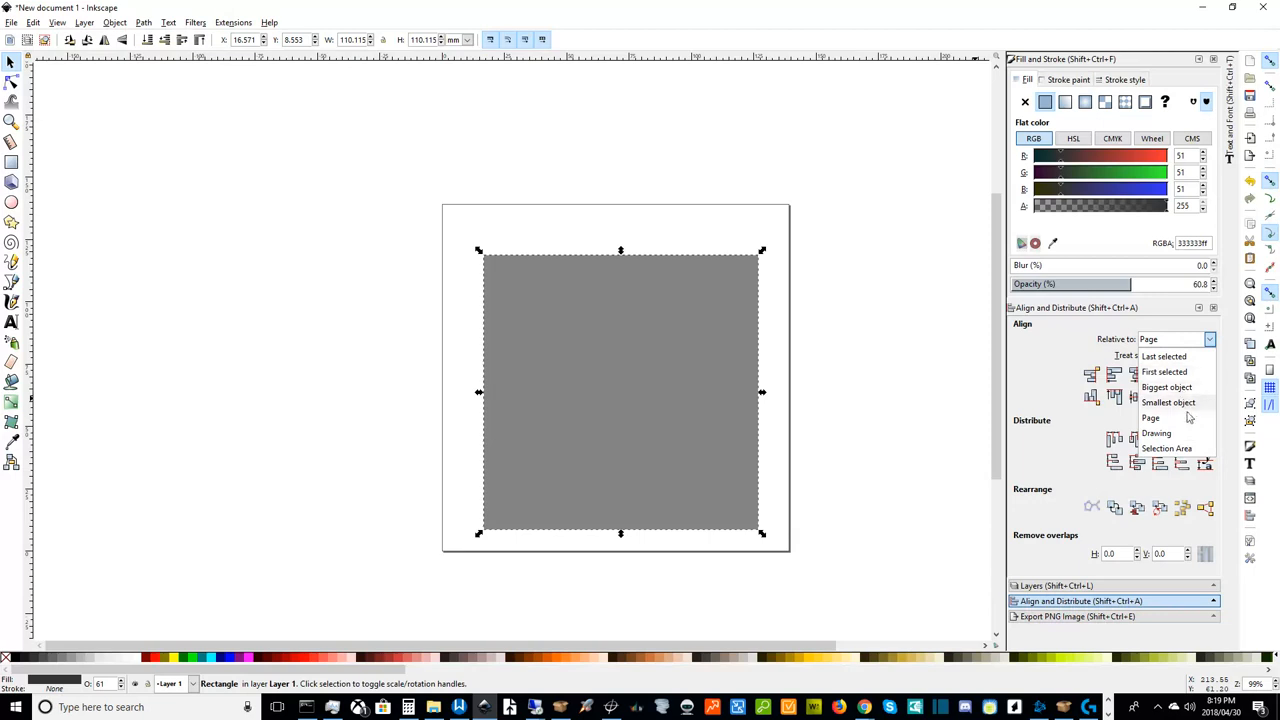
{"action": "left_click", "coordinate": [1152, 418]}
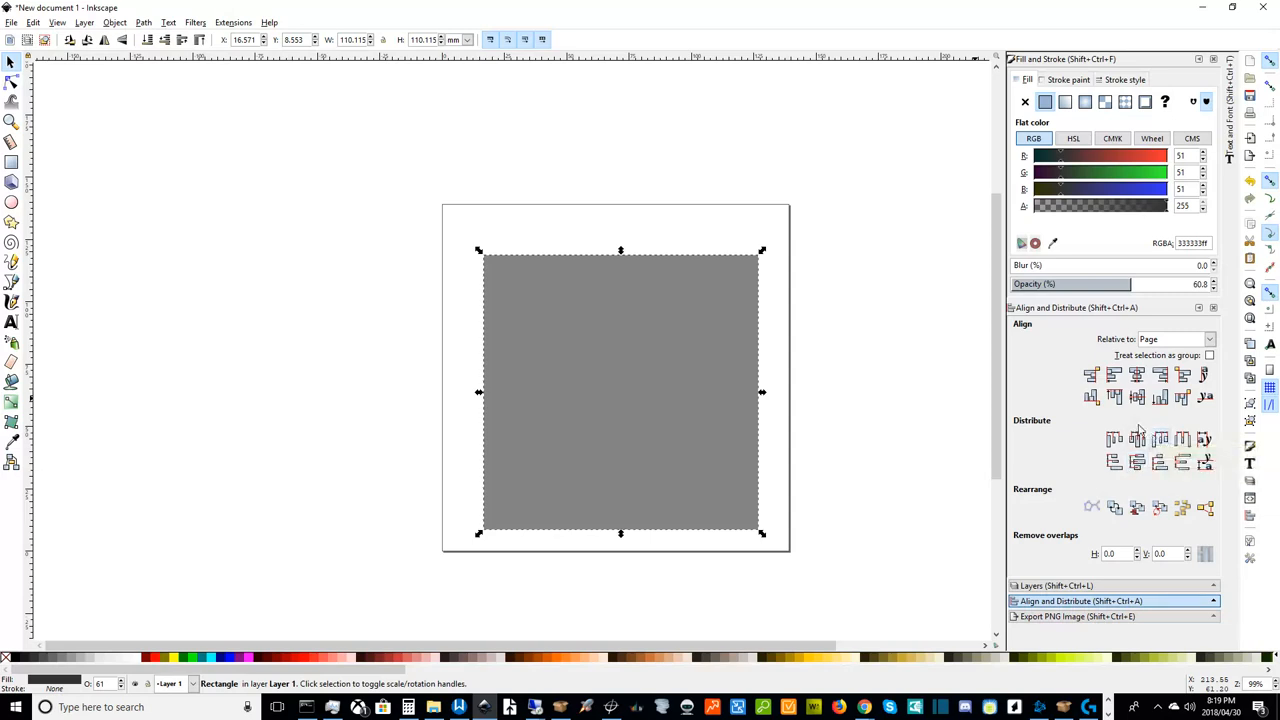
{"action": "mouse_move", "coordinate": [1132, 394]}
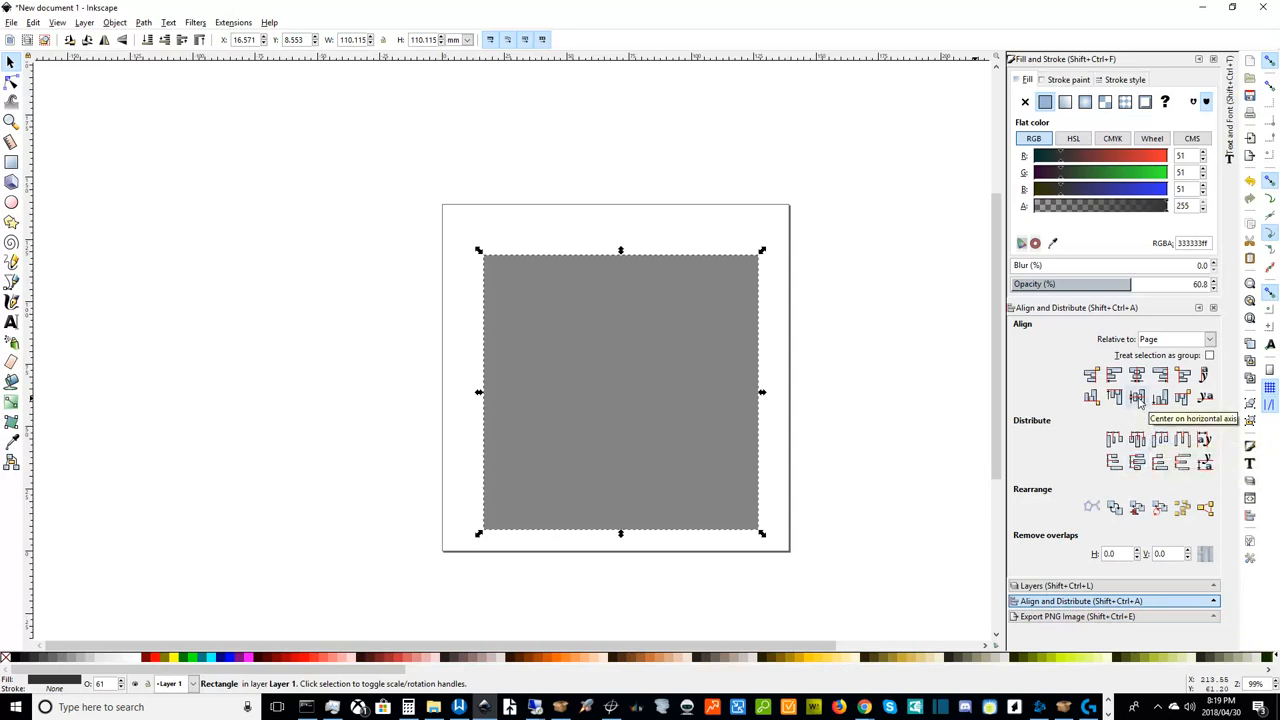
{"action": "left_click", "coordinate": [1132, 396]}
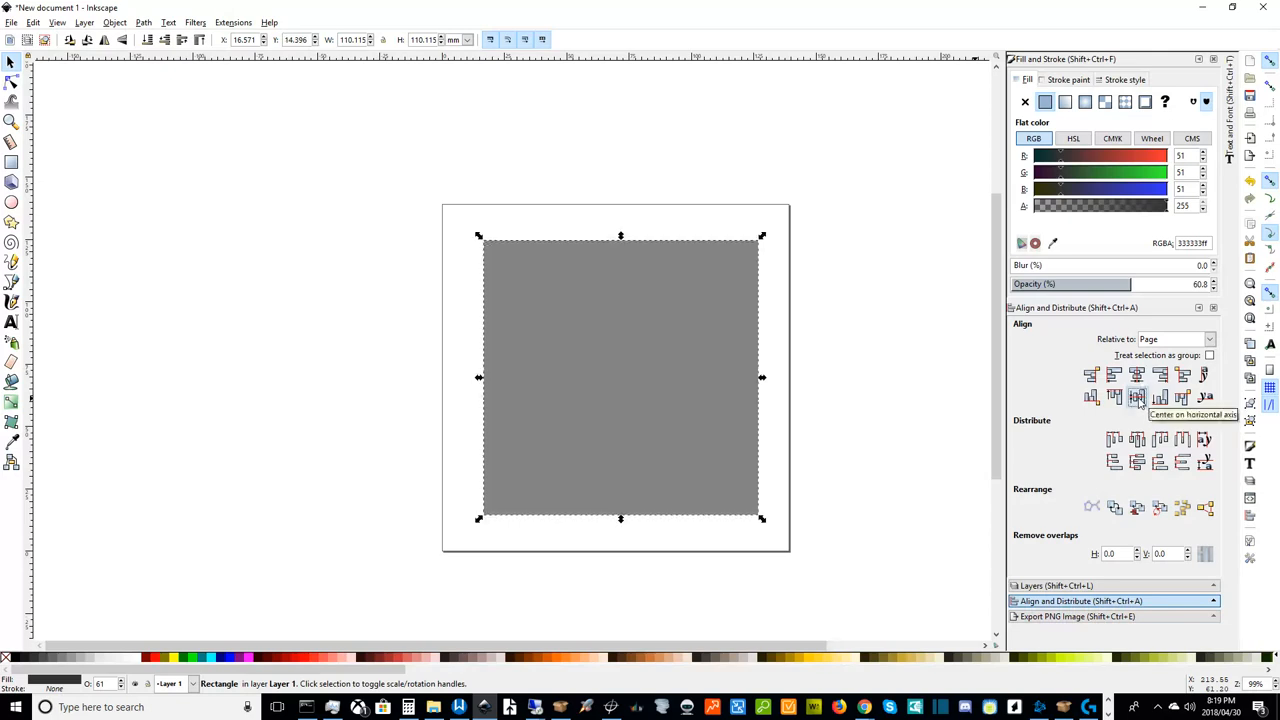
{"action": "left_click", "coordinate": [1136, 376]}
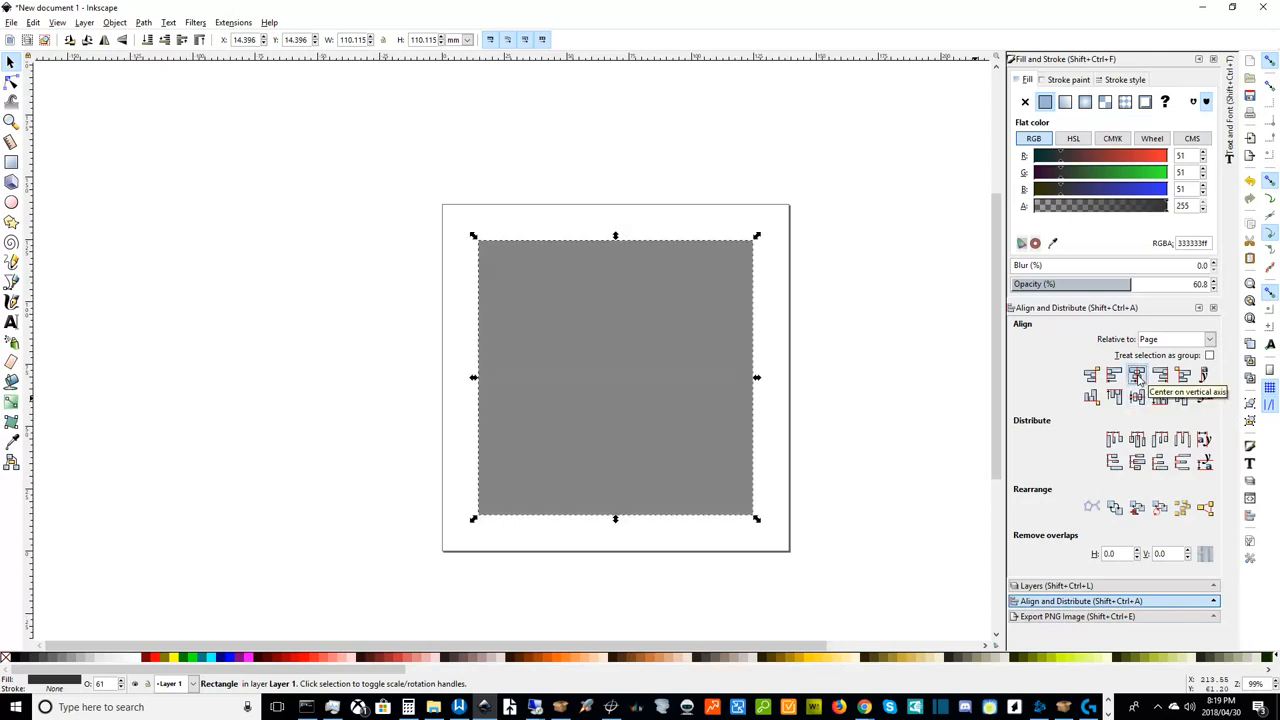
{"action": "mouse_move", "coordinate": [732, 540]}
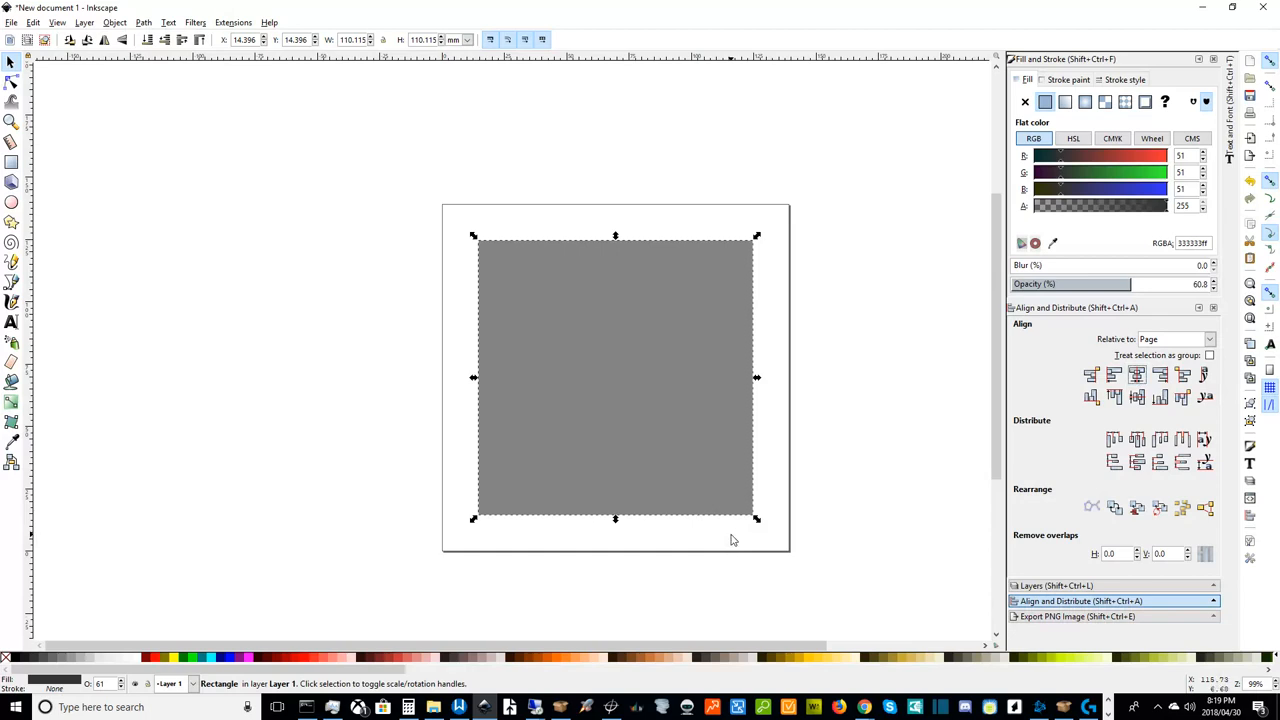
{"action": "mouse_move", "coordinate": [678, 396]}
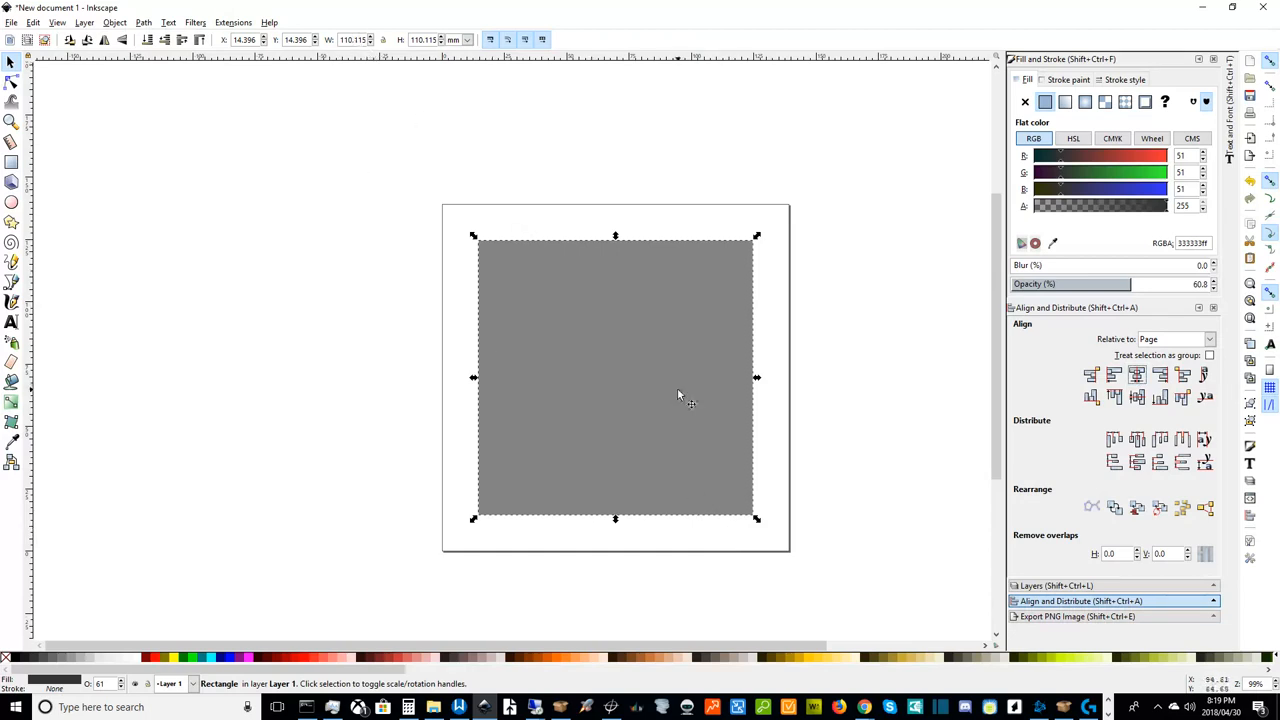
{"action": "mouse_move", "coordinate": [324, 88]}
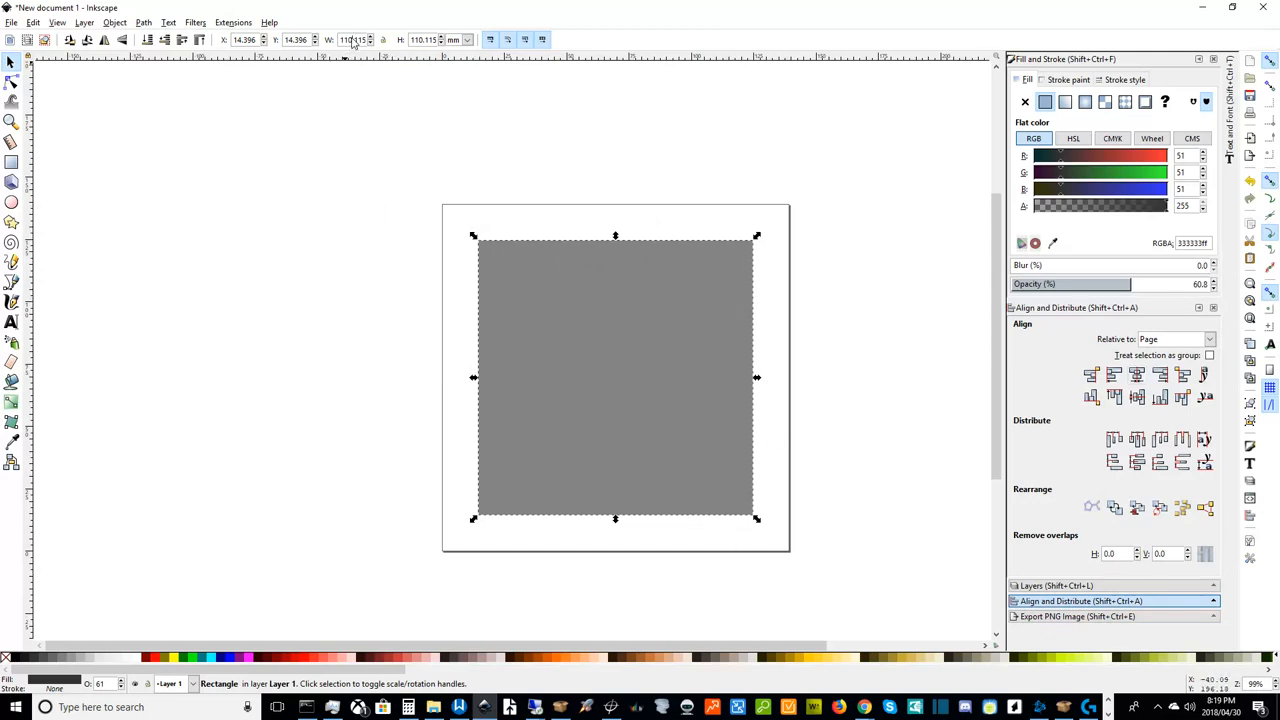
- Set the square's W and H to 525 px and recentre it over the page
{"action": "triple_click", "coordinate": [352, 40]}
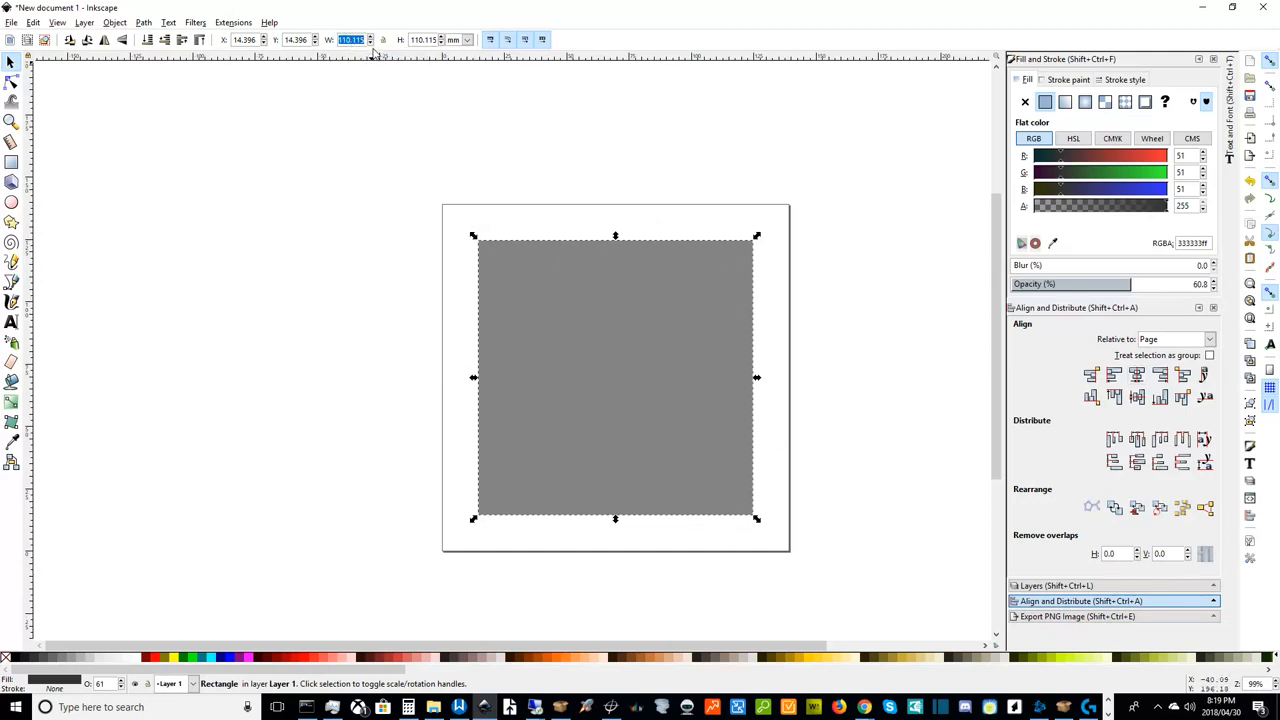
{"action": "type", "text": "525.000"}
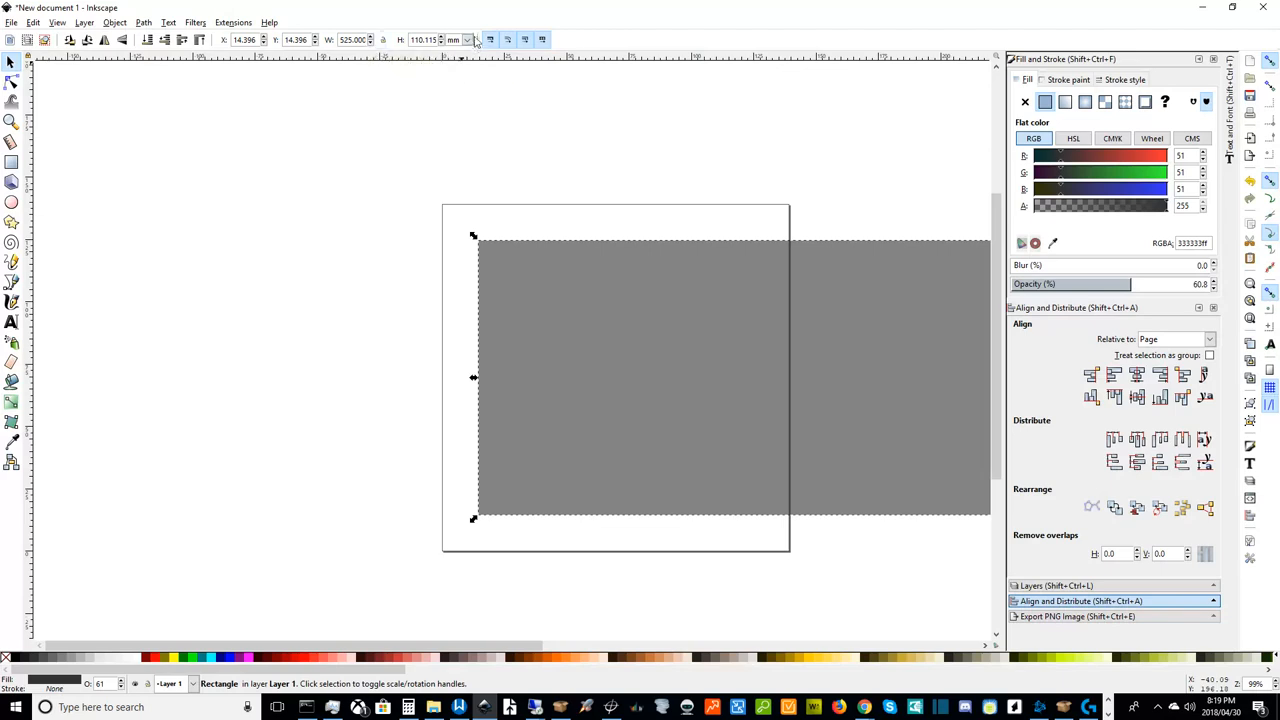
{"action": "left_click", "coordinate": [472, 40]}
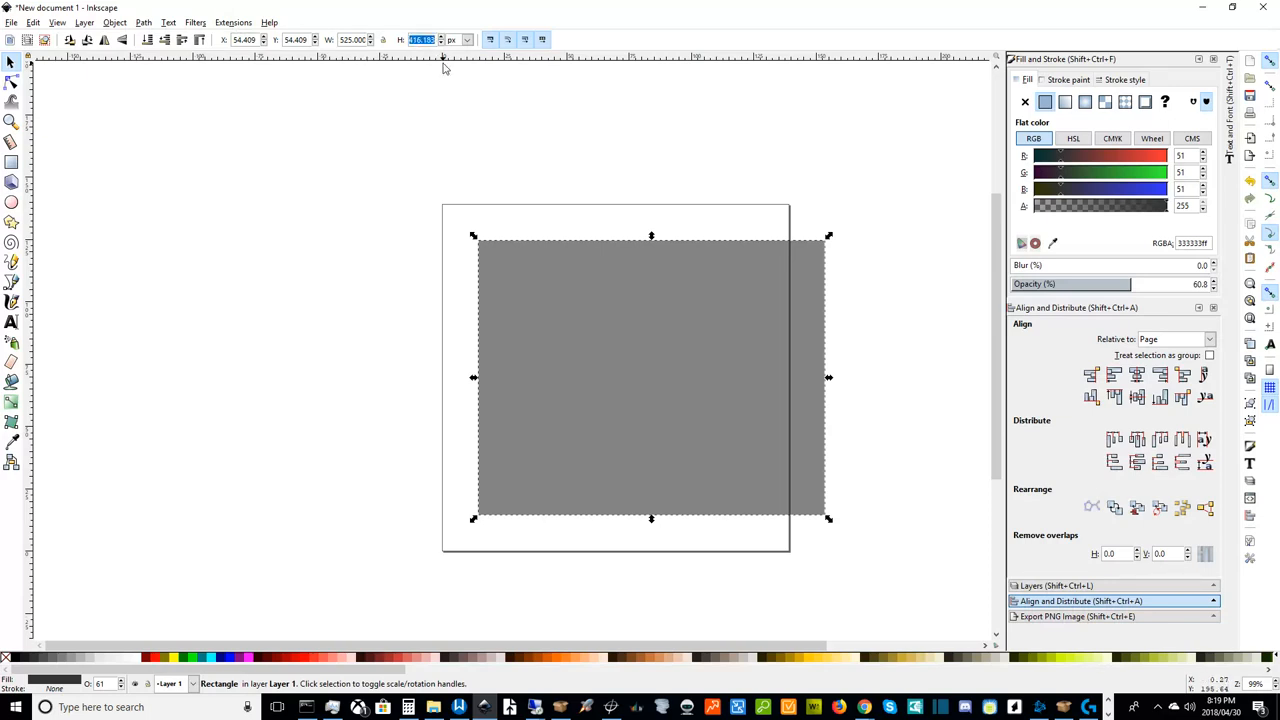
{"action": "type", "text": "525.000"}
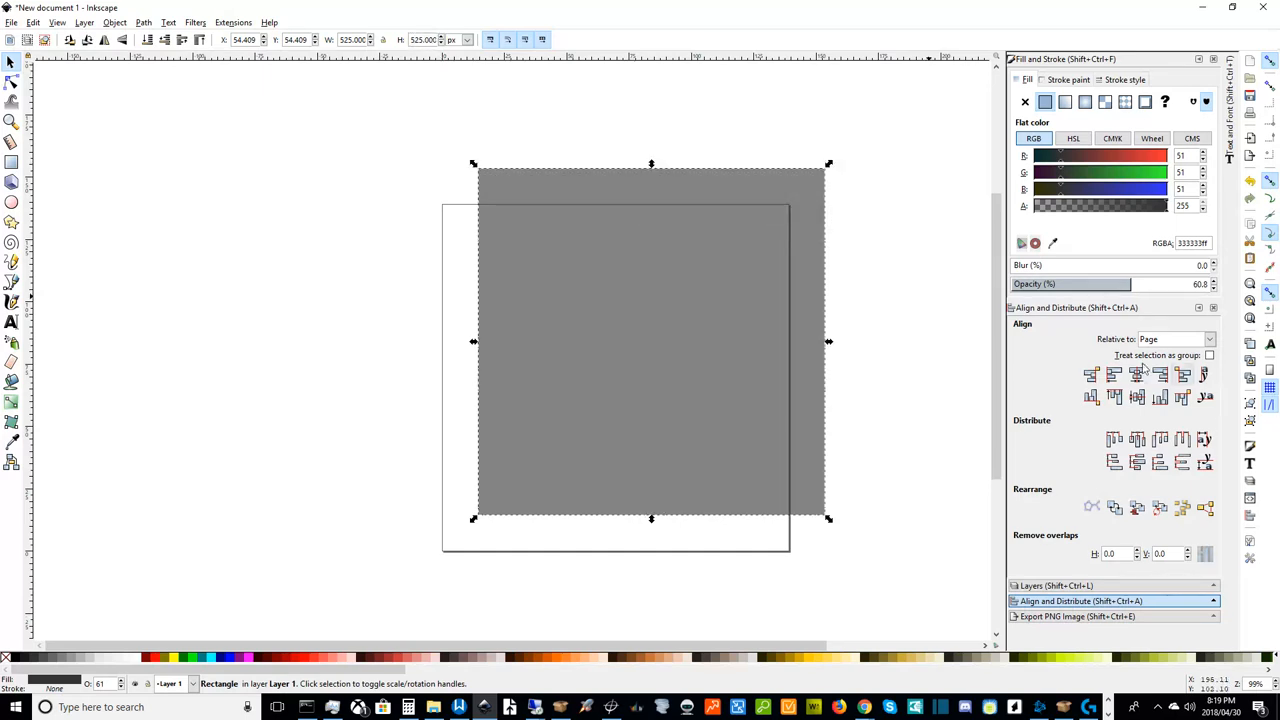
{"action": "left_click", "coordinate": [1136, 376]}
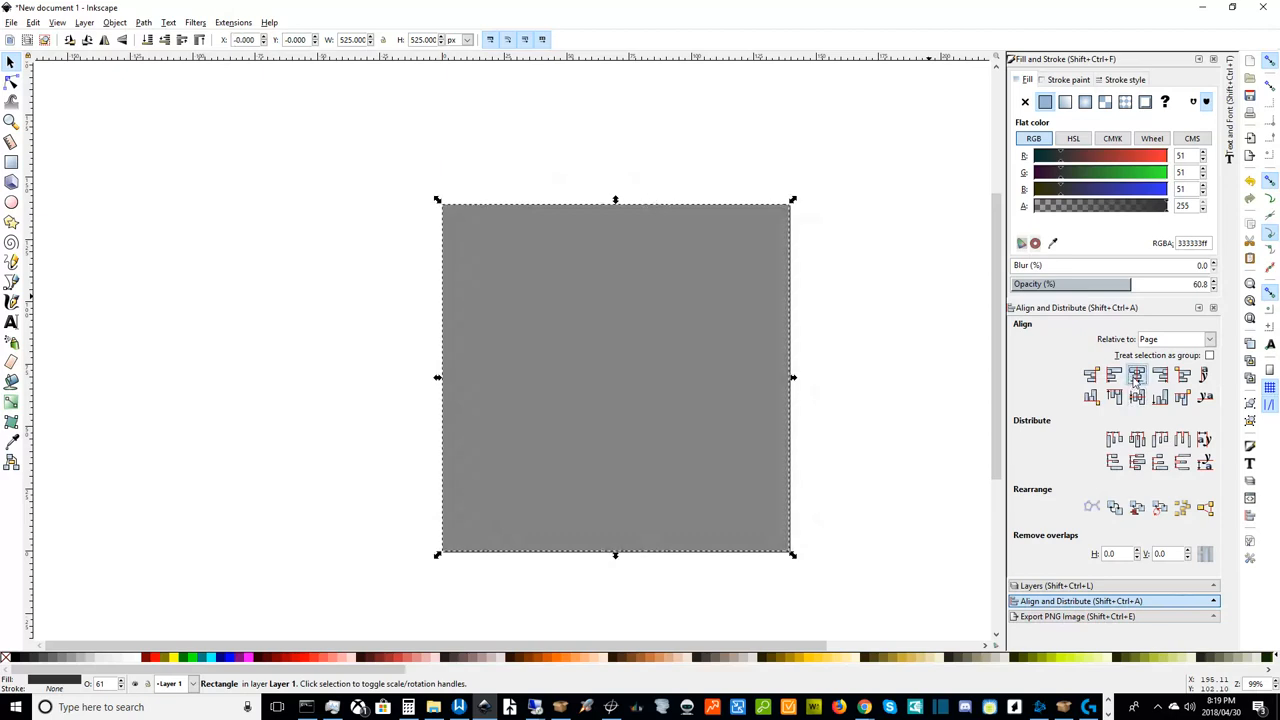
{"action": "mouse_move", "coordinate": [1136, 376]}
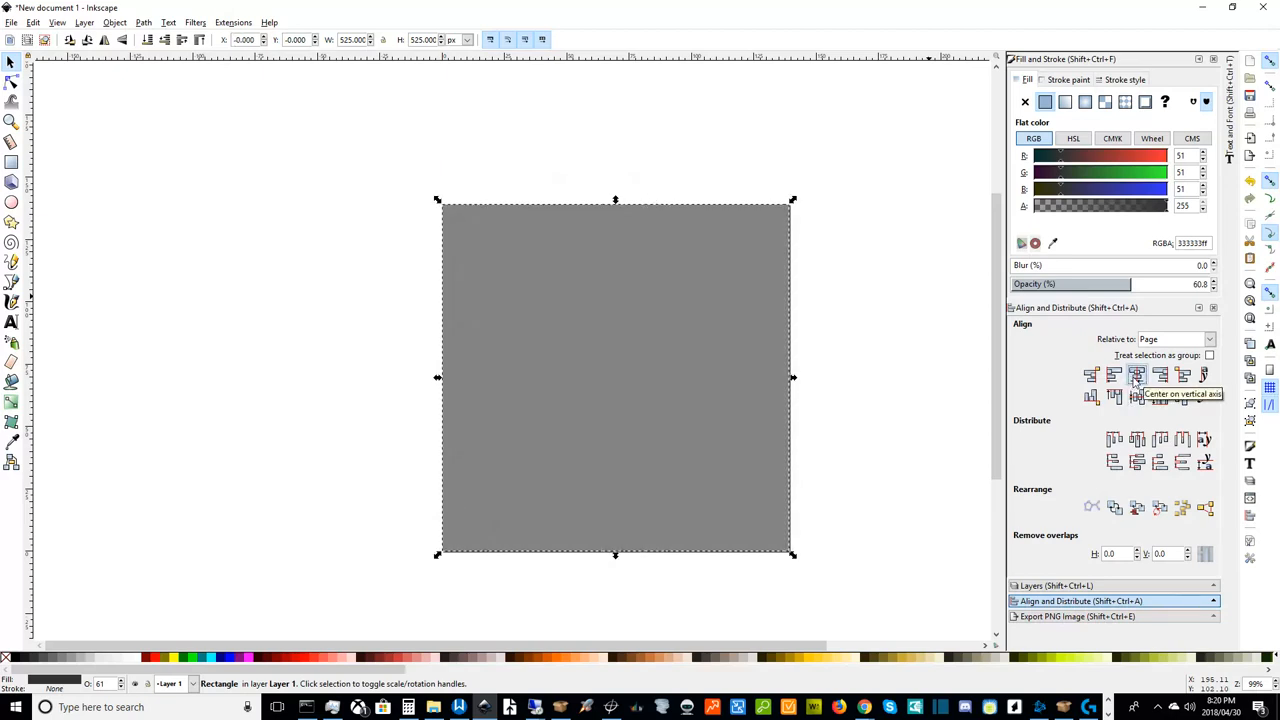
{"action": "mouse_move", "coordinate": [552, 380]}
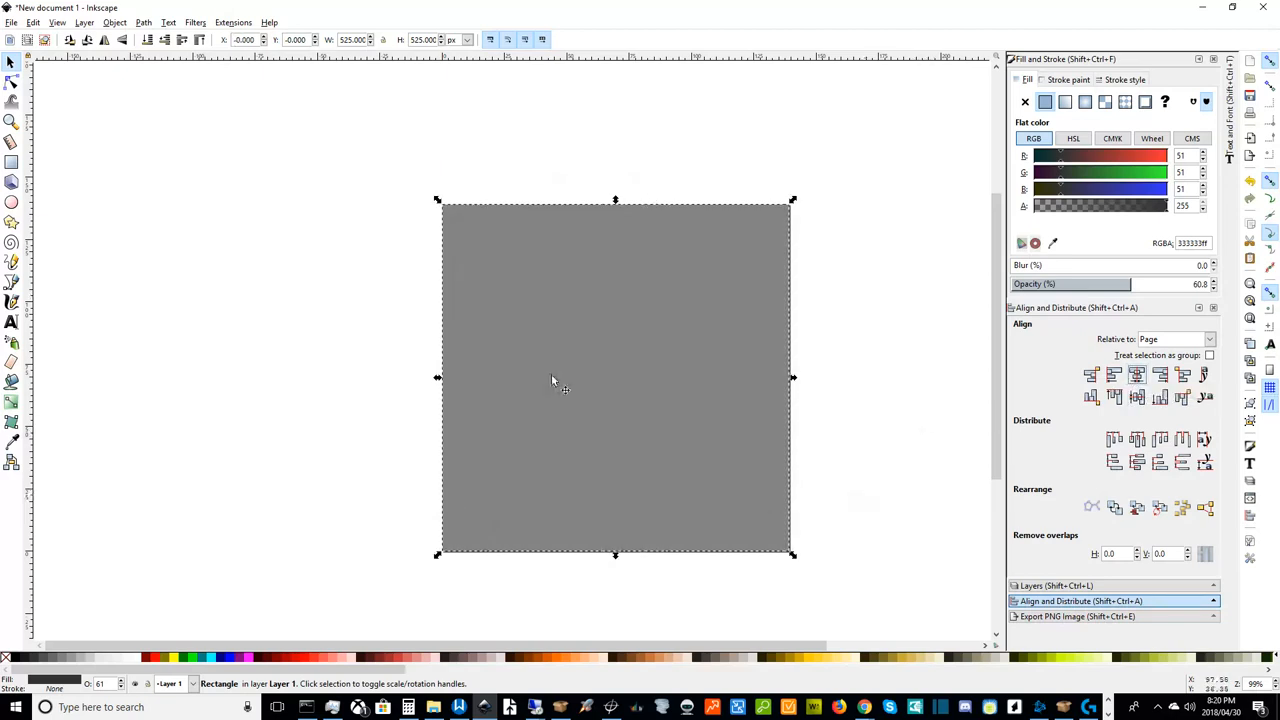
{"action": "mouse_move", "coordinate": [76, 656]}
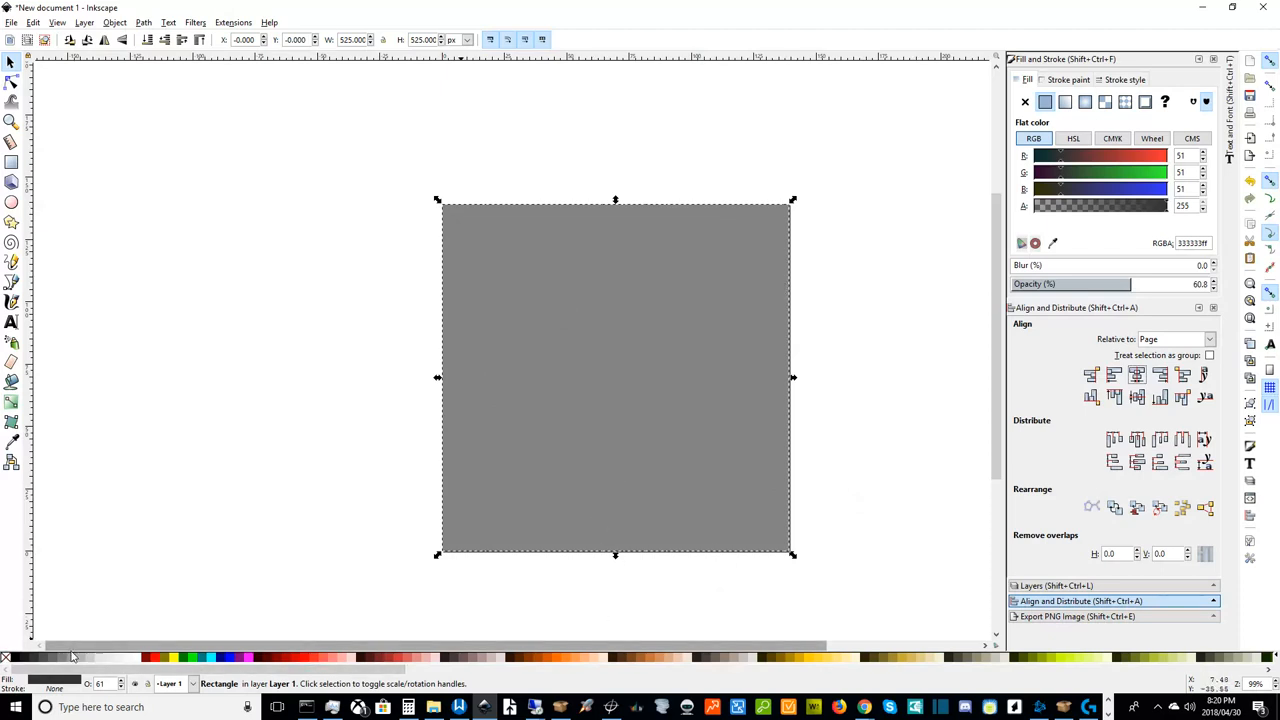
{"action": "mouse_move", "coordinate": [100, 140]}
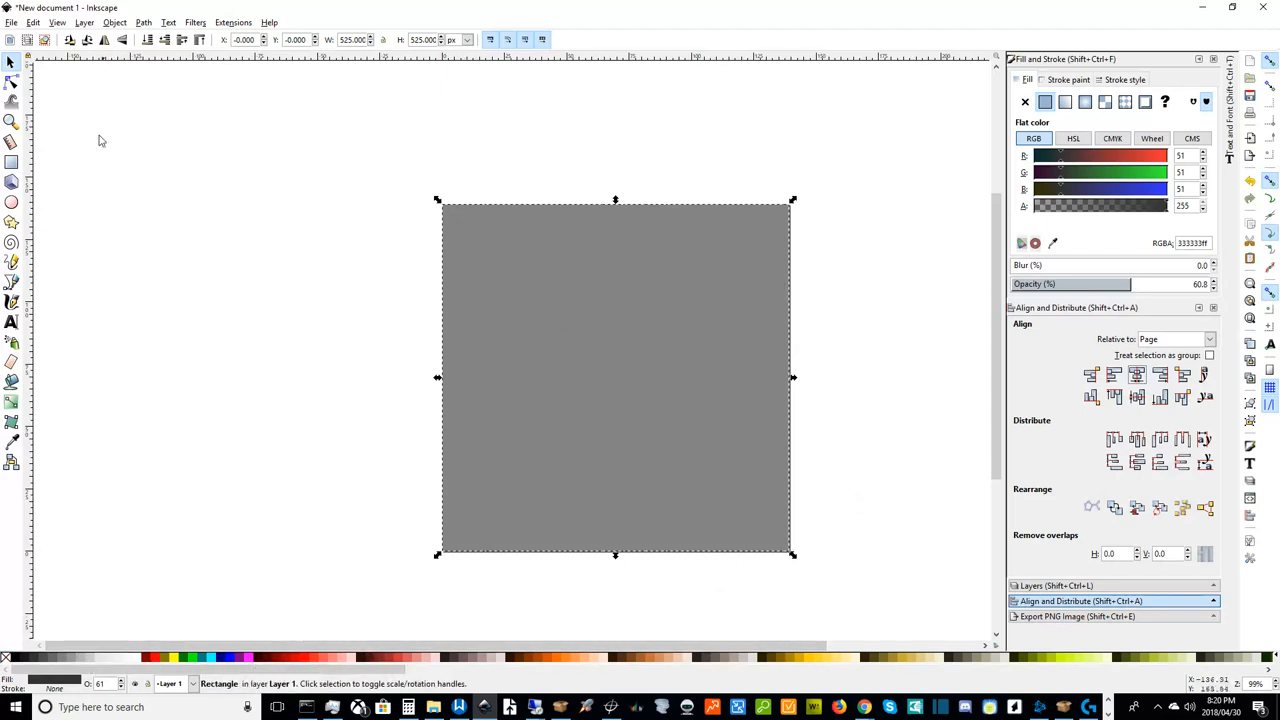
{"action": "mouse_move", "coordinate": [408, 672]}
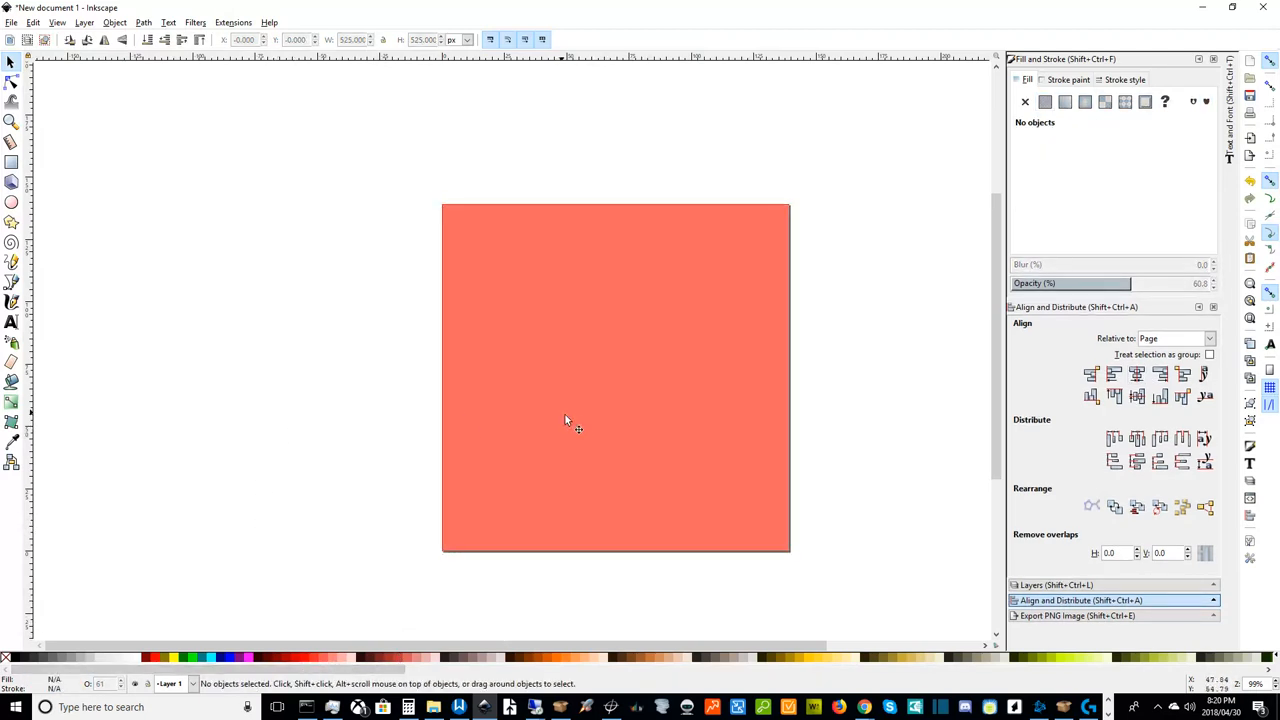
- Reselect the page-filling square to adjust its fill
{"action": "left_click", "coordinate": [566, 420]}
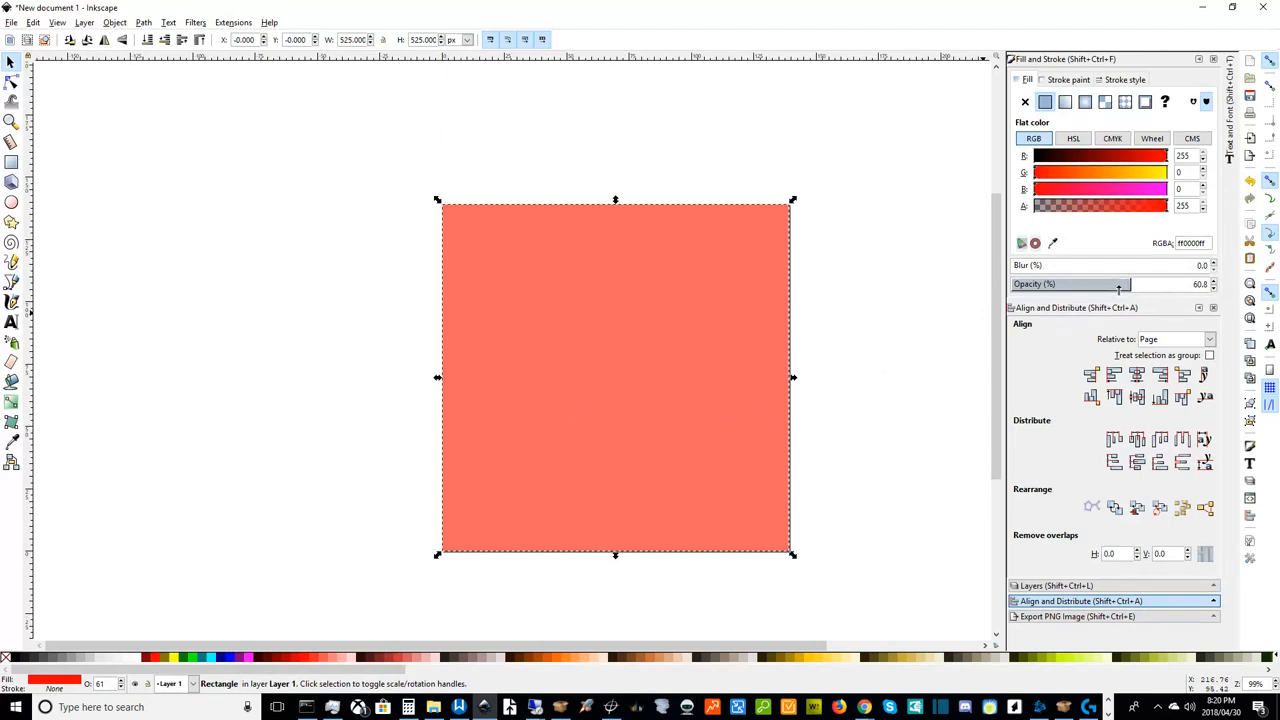
{"action": "mouse_move", "coordinate": [846, 454]}
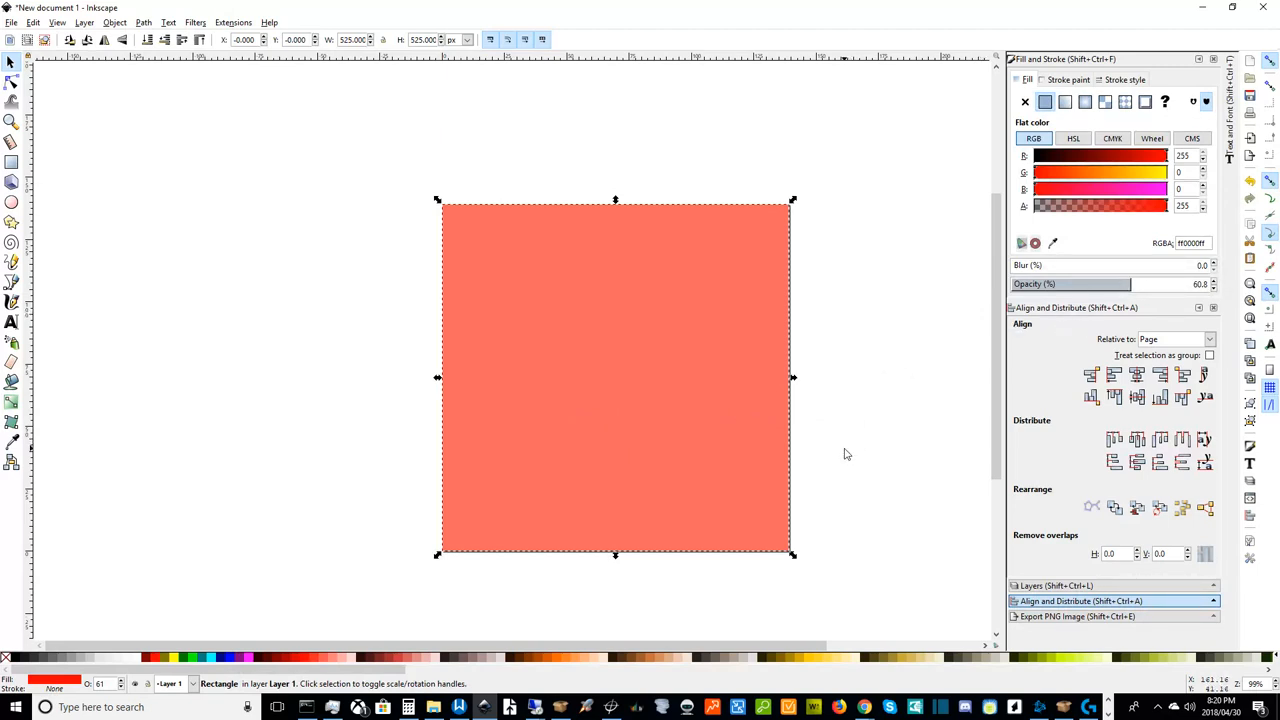
{"action": "mouse_move", "coordinate": [1132, 284]}
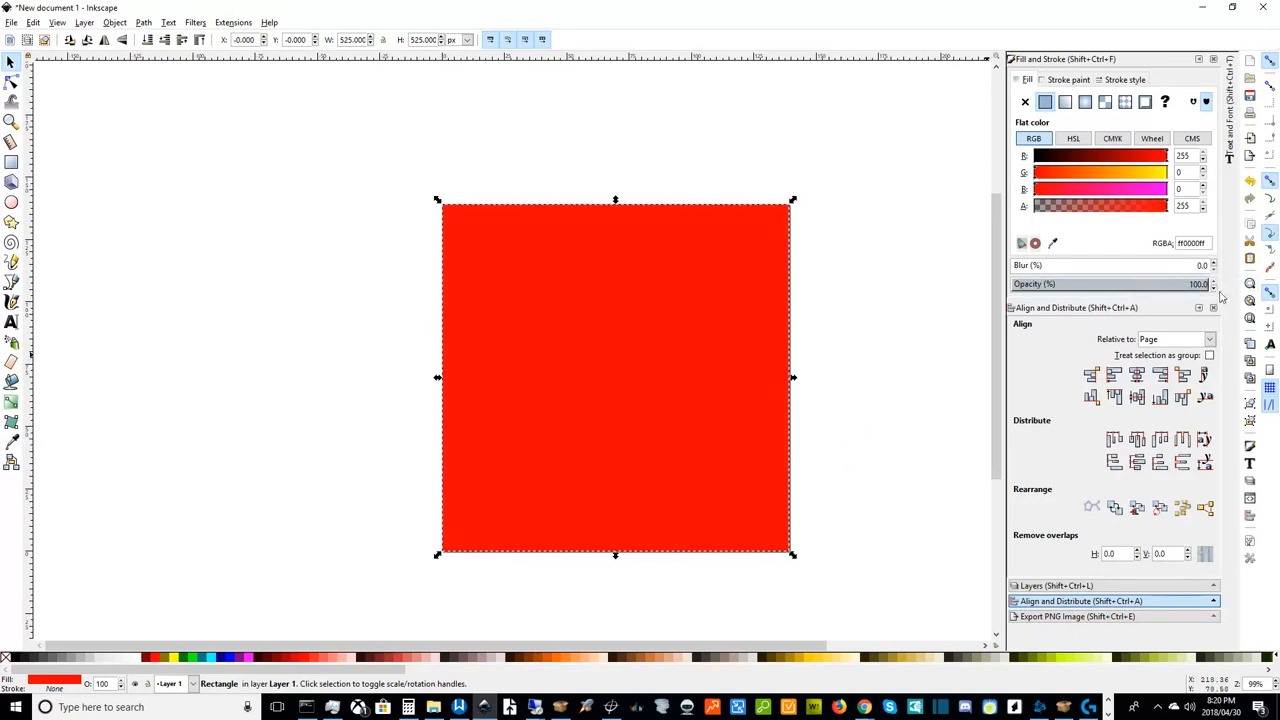
{"action": "mouse_move", "coordinate": [1048, 204]}
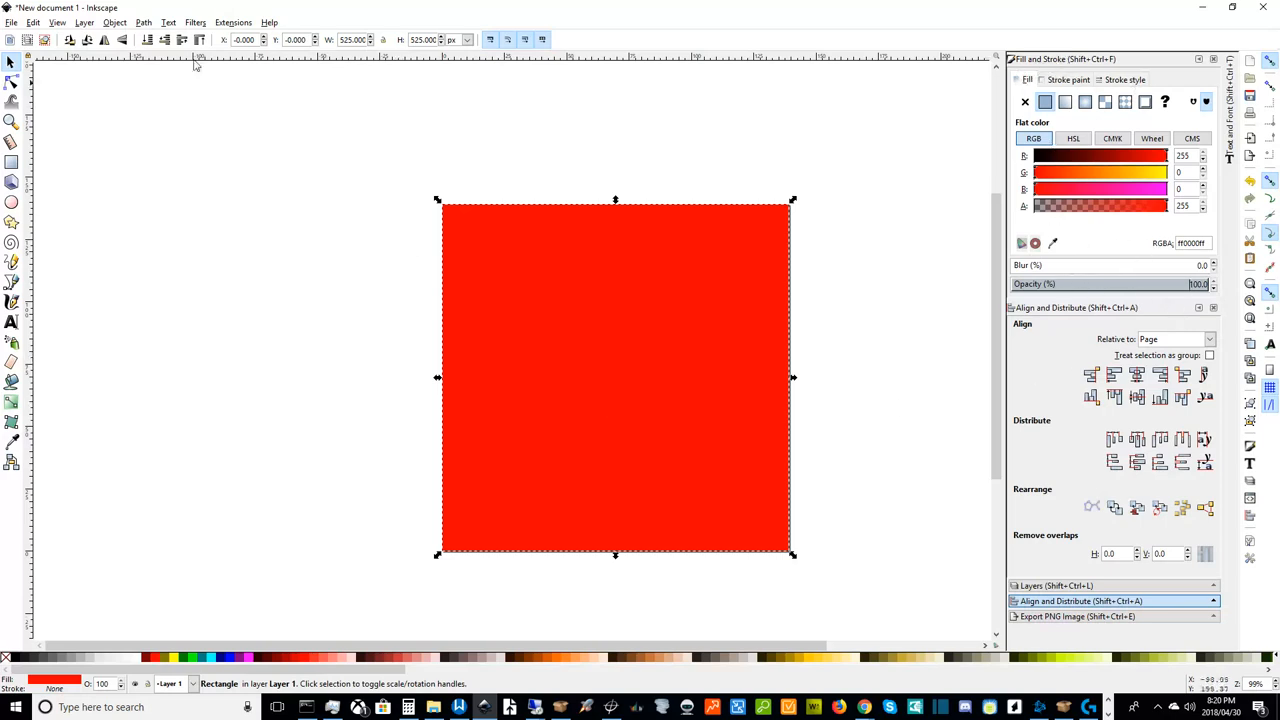
{"action": "left_click", "coordinate": [146, 24]}
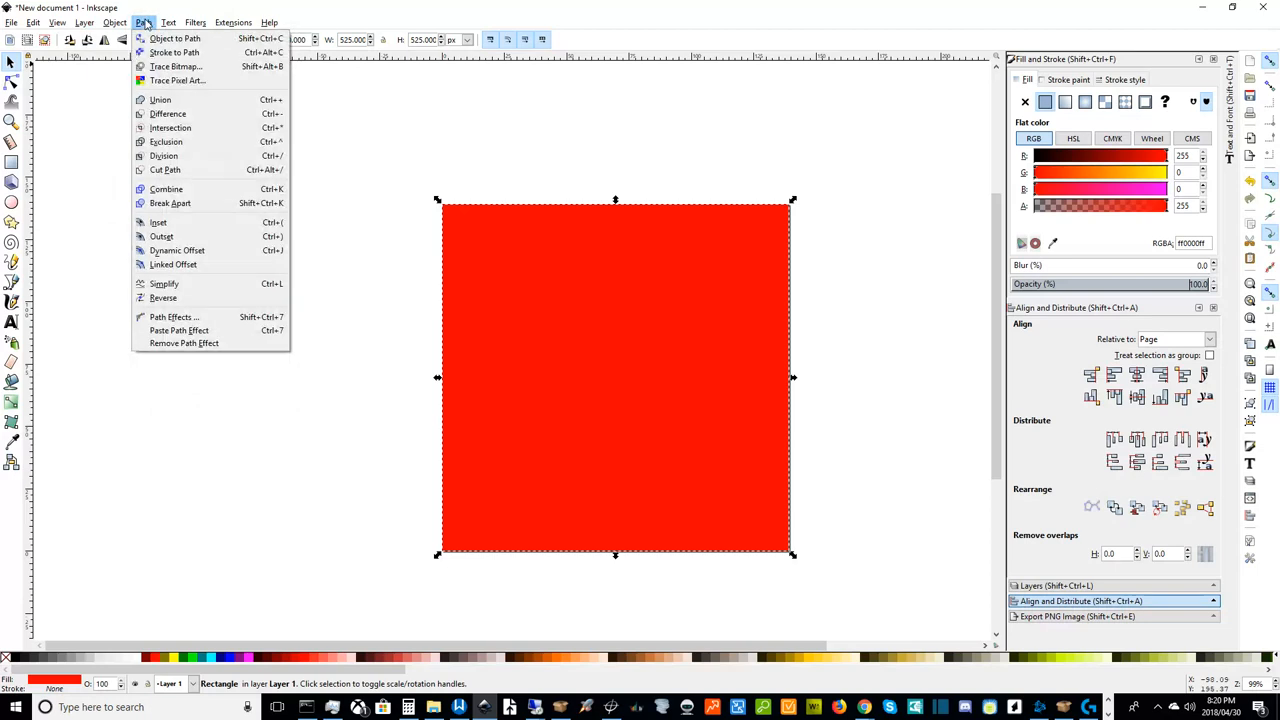
{"action": "left_click", "coordinate": [116, 24]}
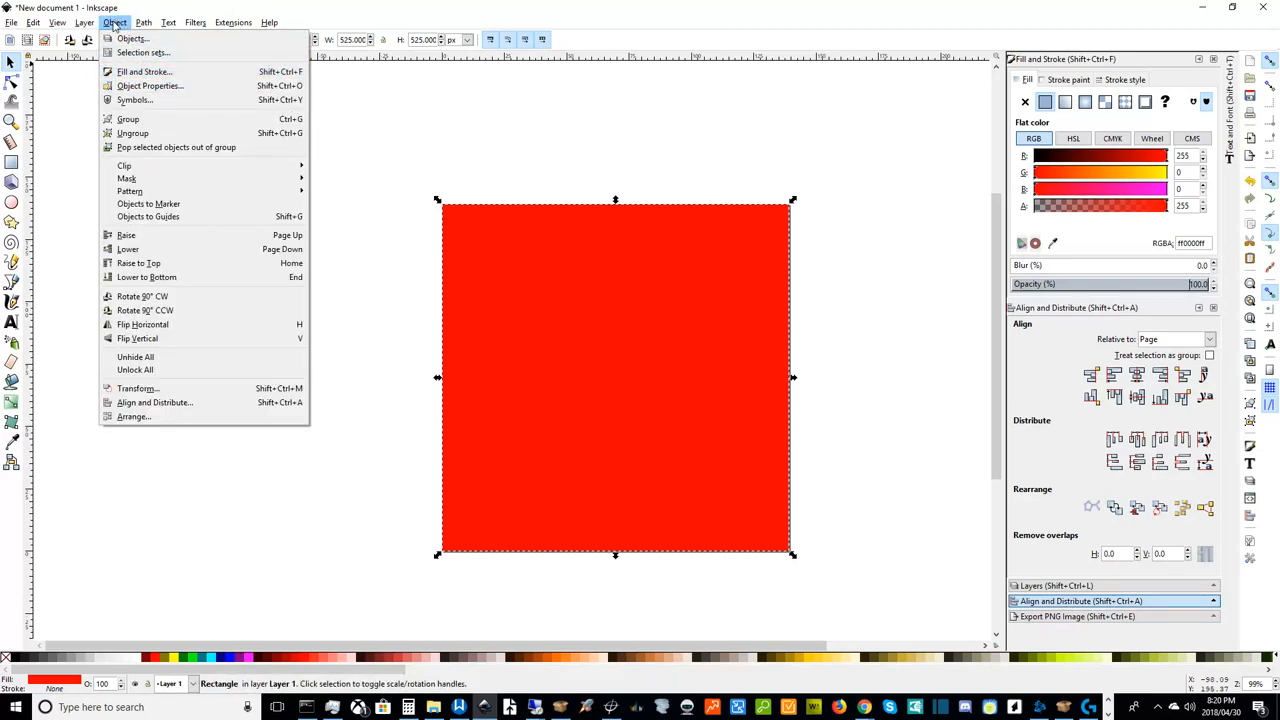
{"action": "left_click", "coordinate": [964, 368]}
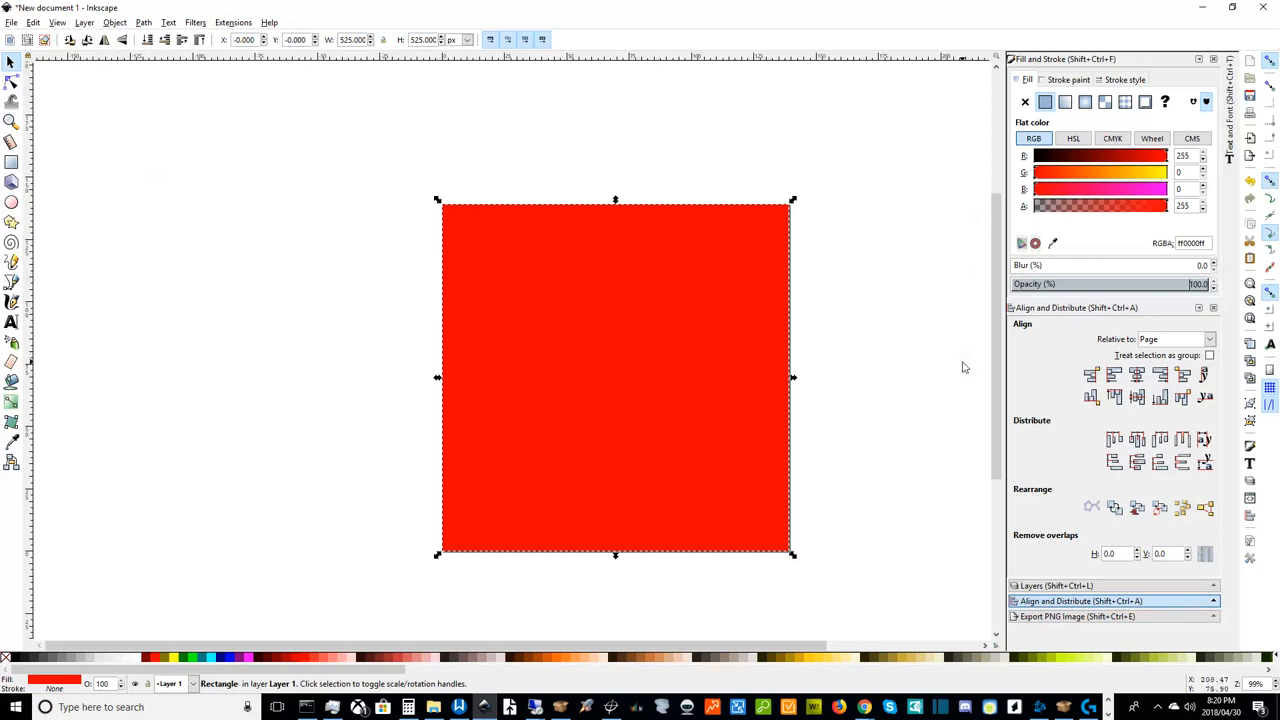
{"action": "left_click", "coordinate": [1112, 138]}
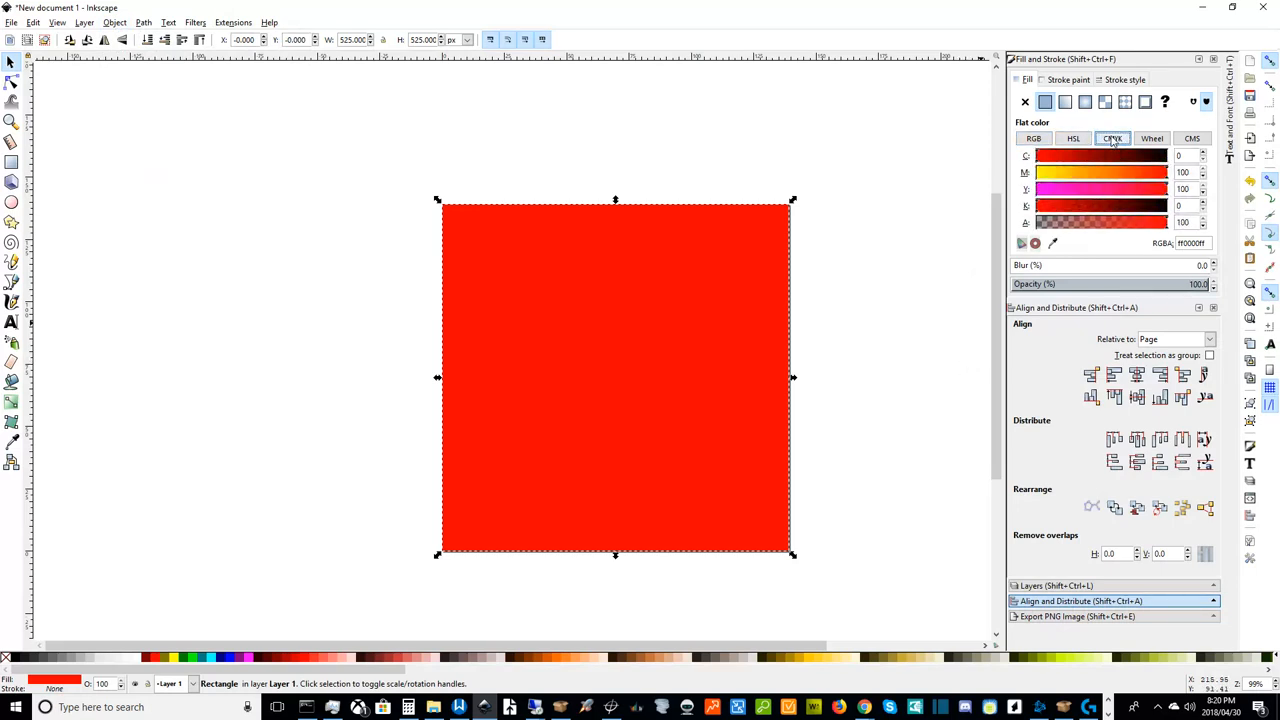
{"action": "left_click", "coordinate": [1032, 138]}
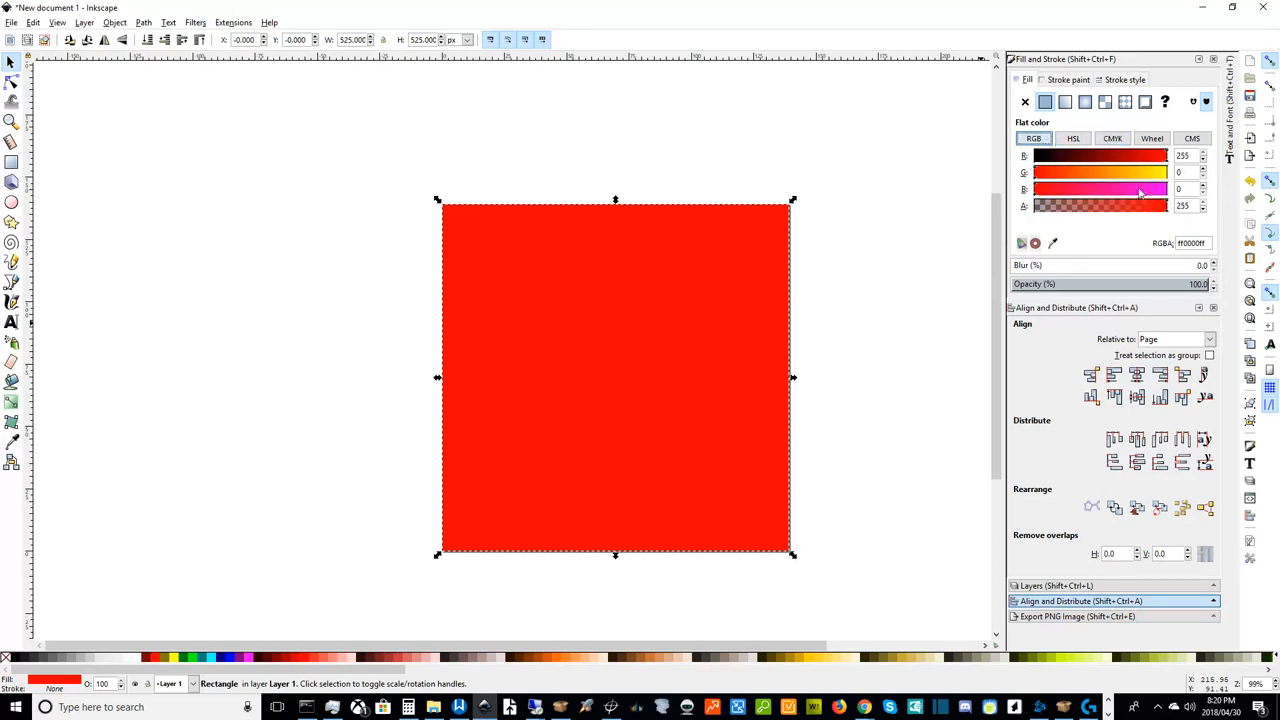
{"action": "mouse_move", "coordinate": [1132, 150]}
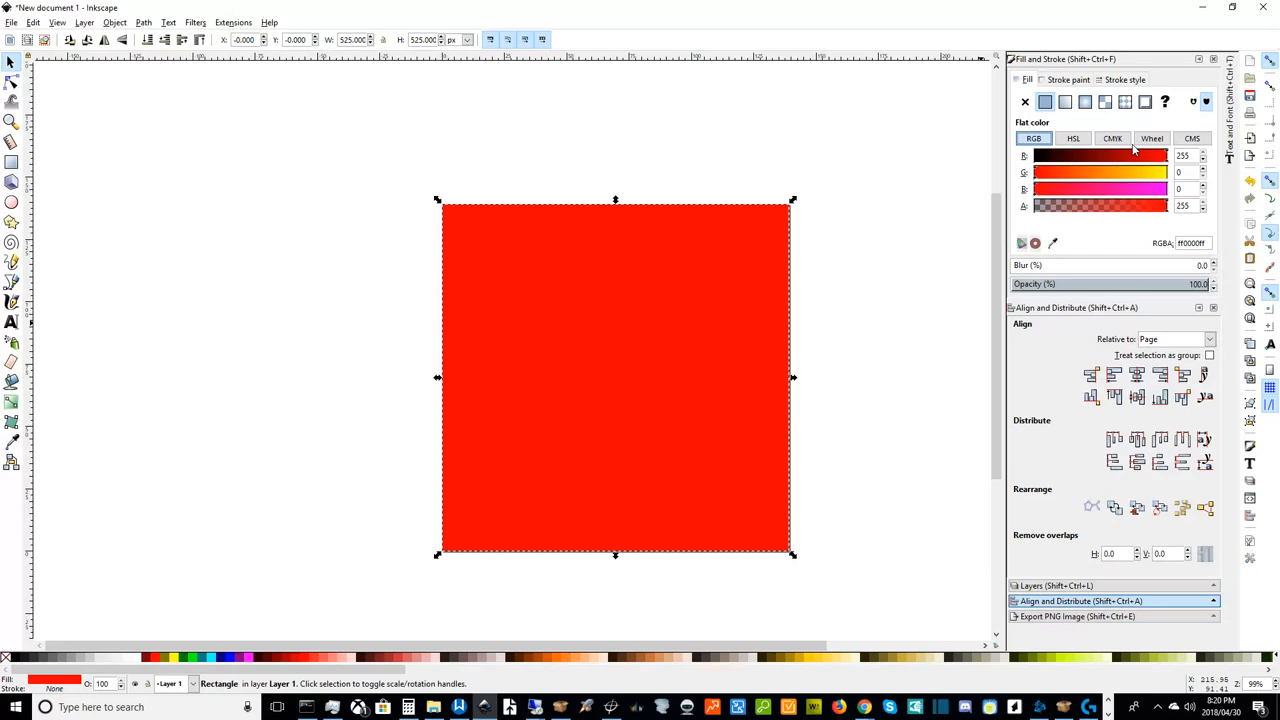
{"action": "left_click", "coordinate": [1112, 138]}
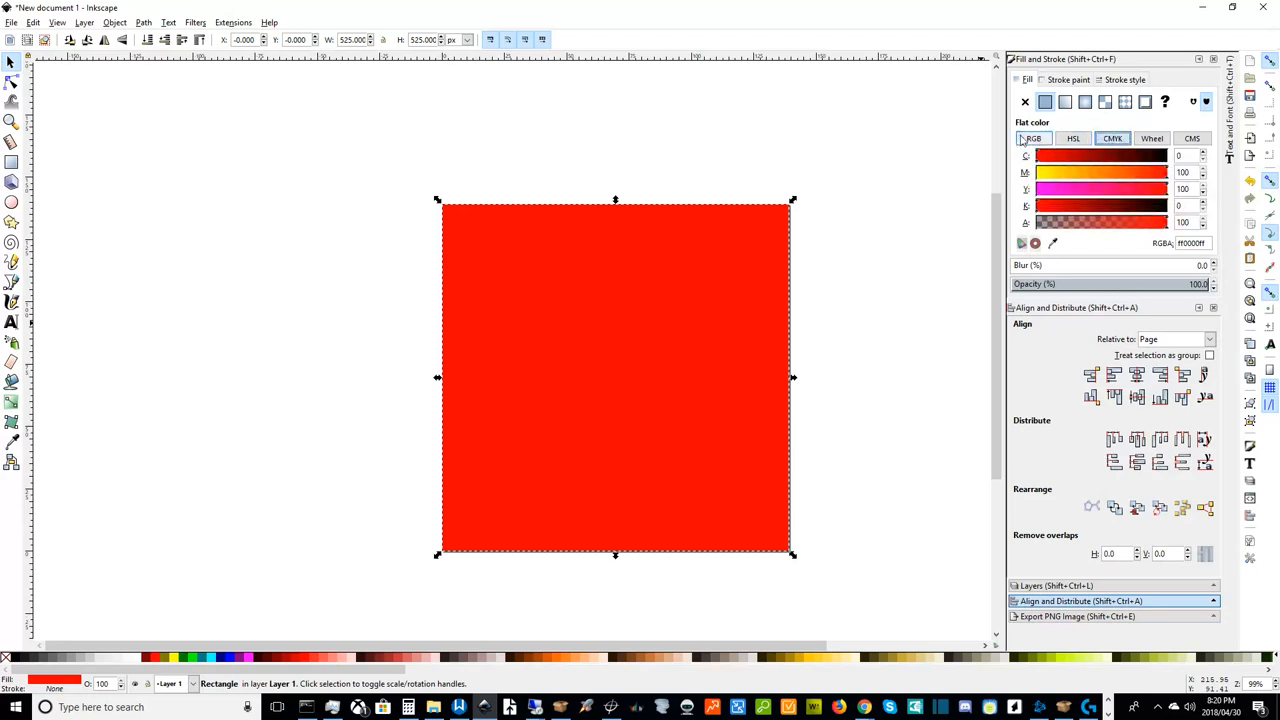
{"action": "left_click", "coordinate": [1034, 138]}
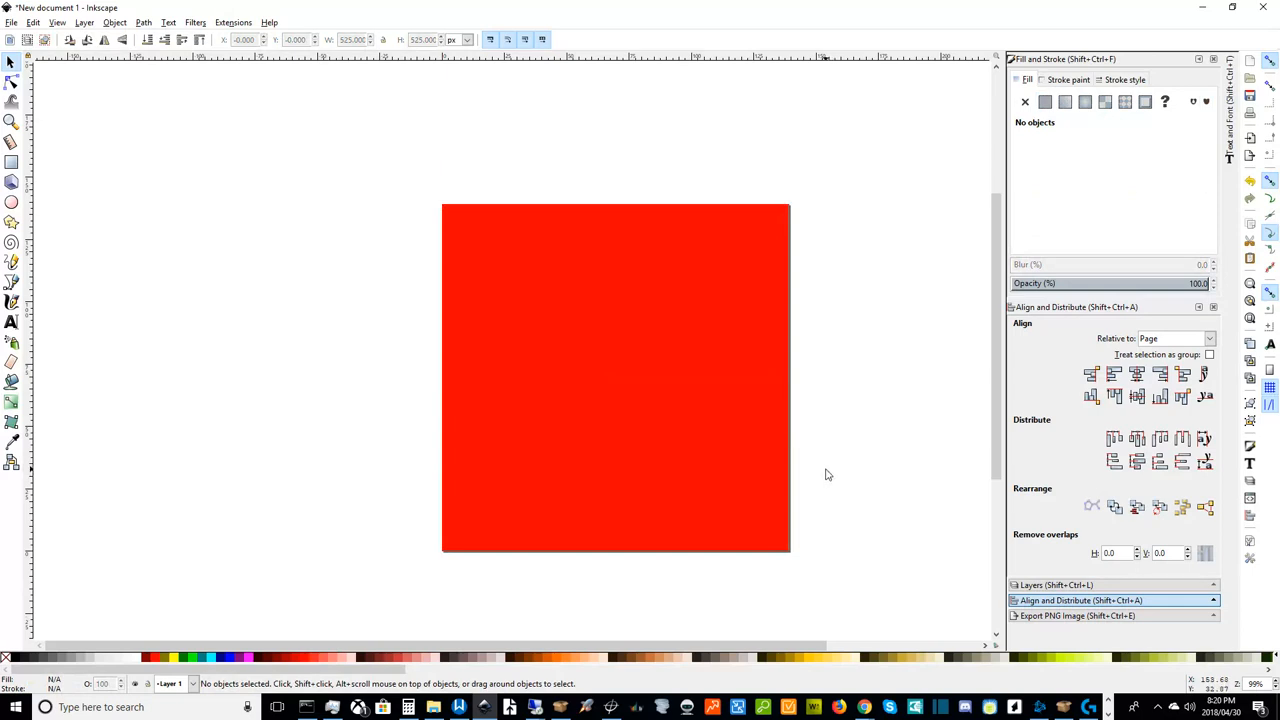
{"action": "mouse_move", "coordinate": [636, 472]}
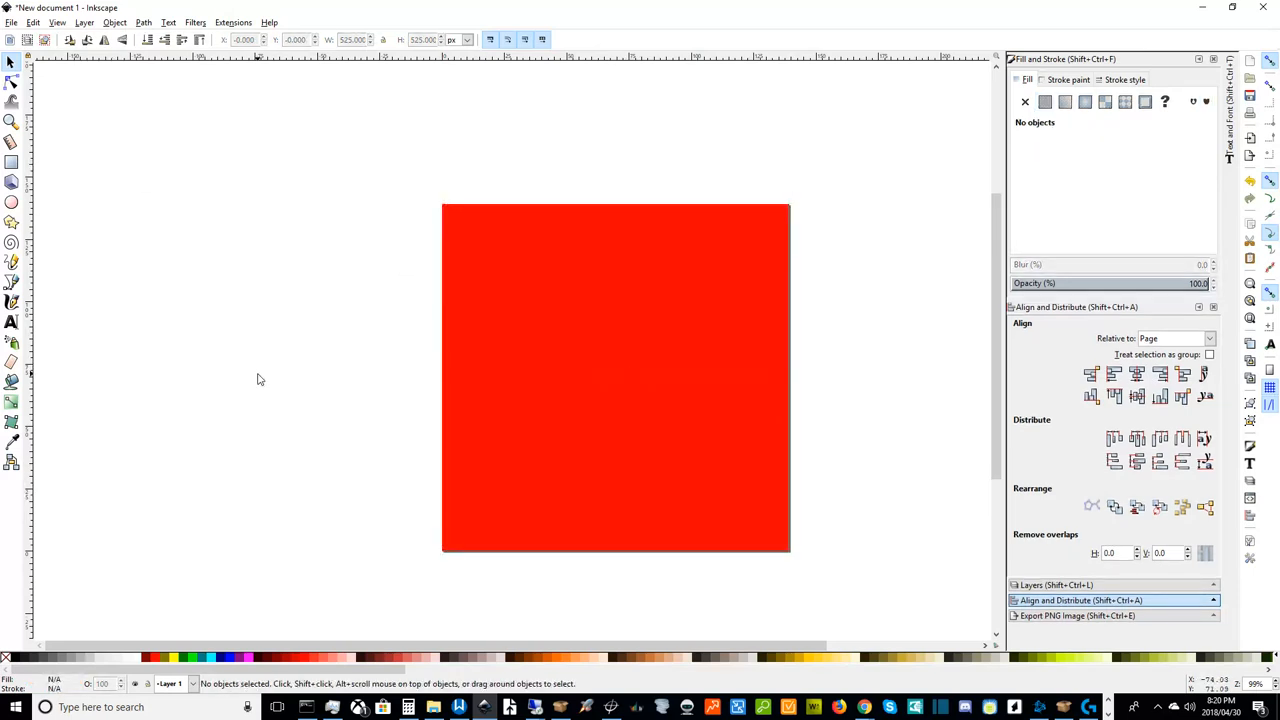
- Select the solid red page-filling square
{"action": "left_click", "coordinate": [616, 376]}
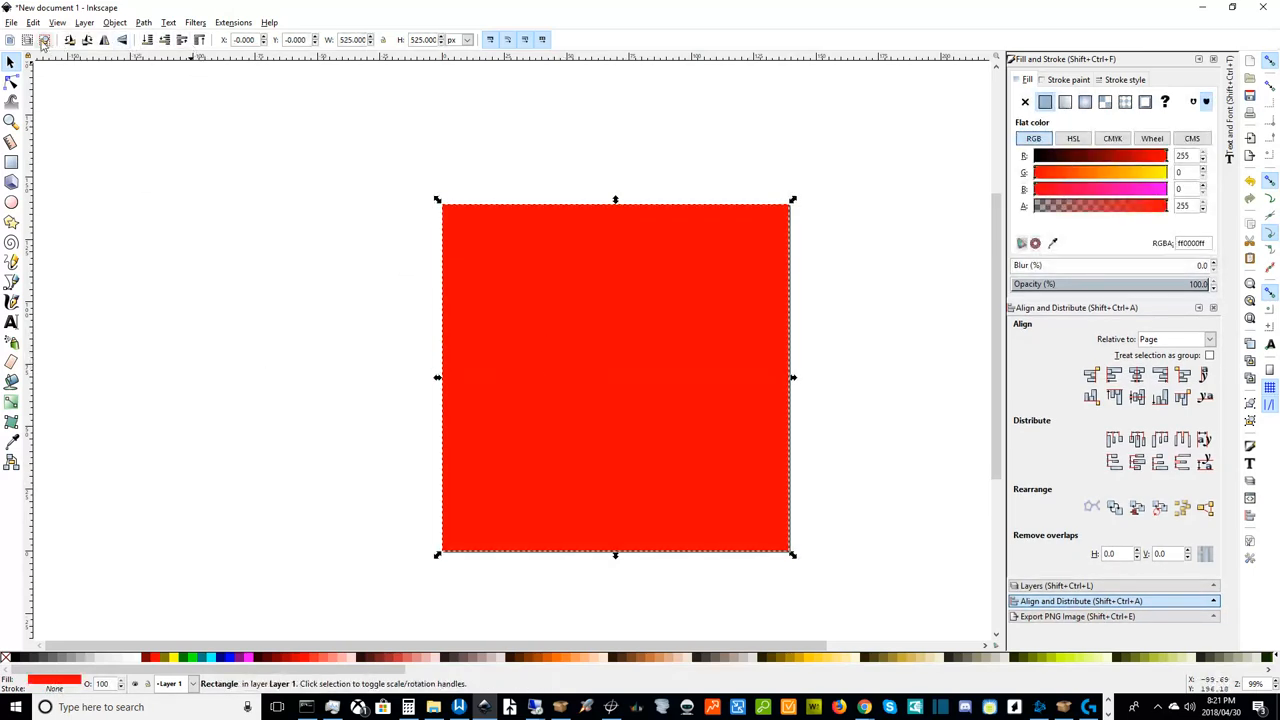
{"action": "mouse_move", "coordinate": [220, 40]}
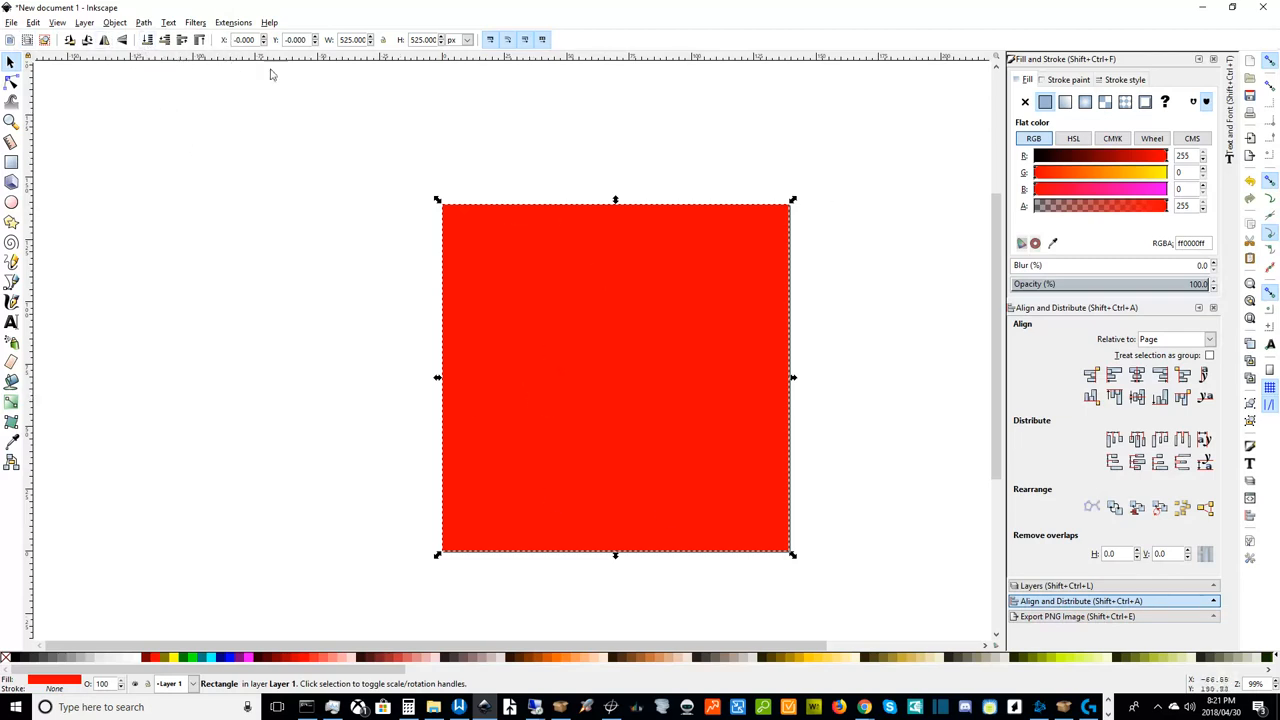
{"action": "mouse_move", "coordinate": [146, 40]}
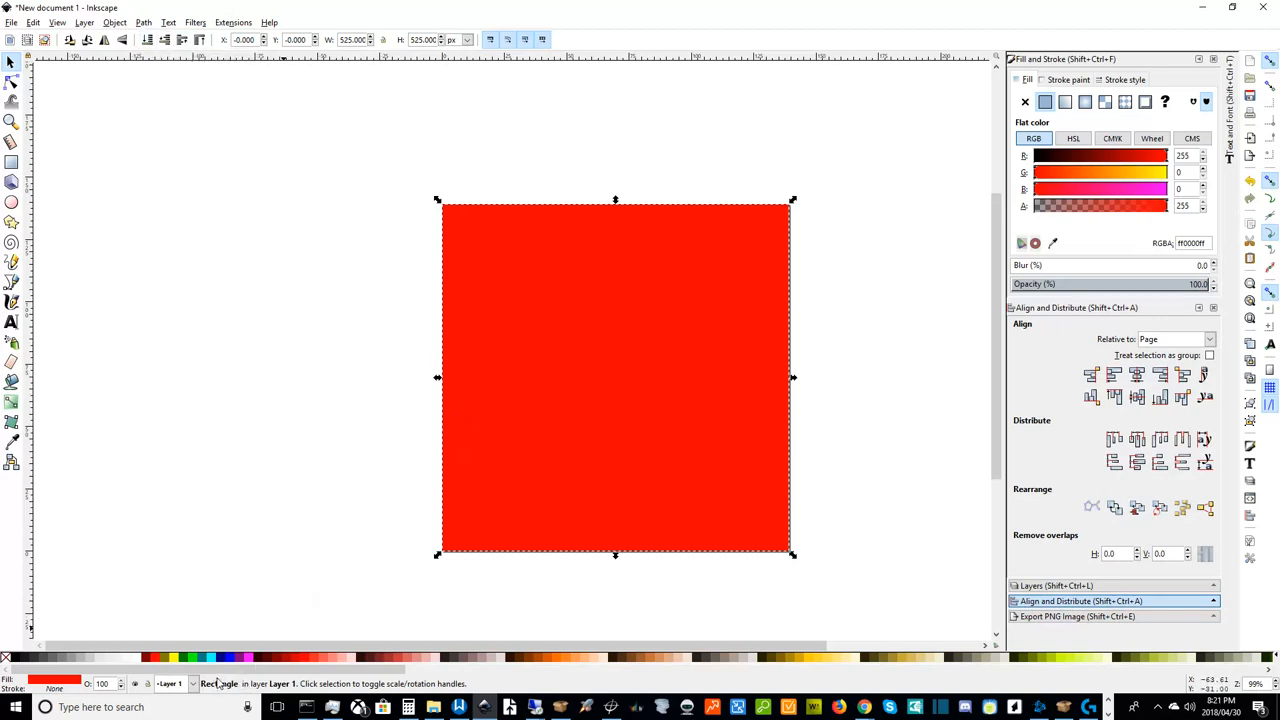
{"action": "mouse_move", "coordinate": [218, 684]}
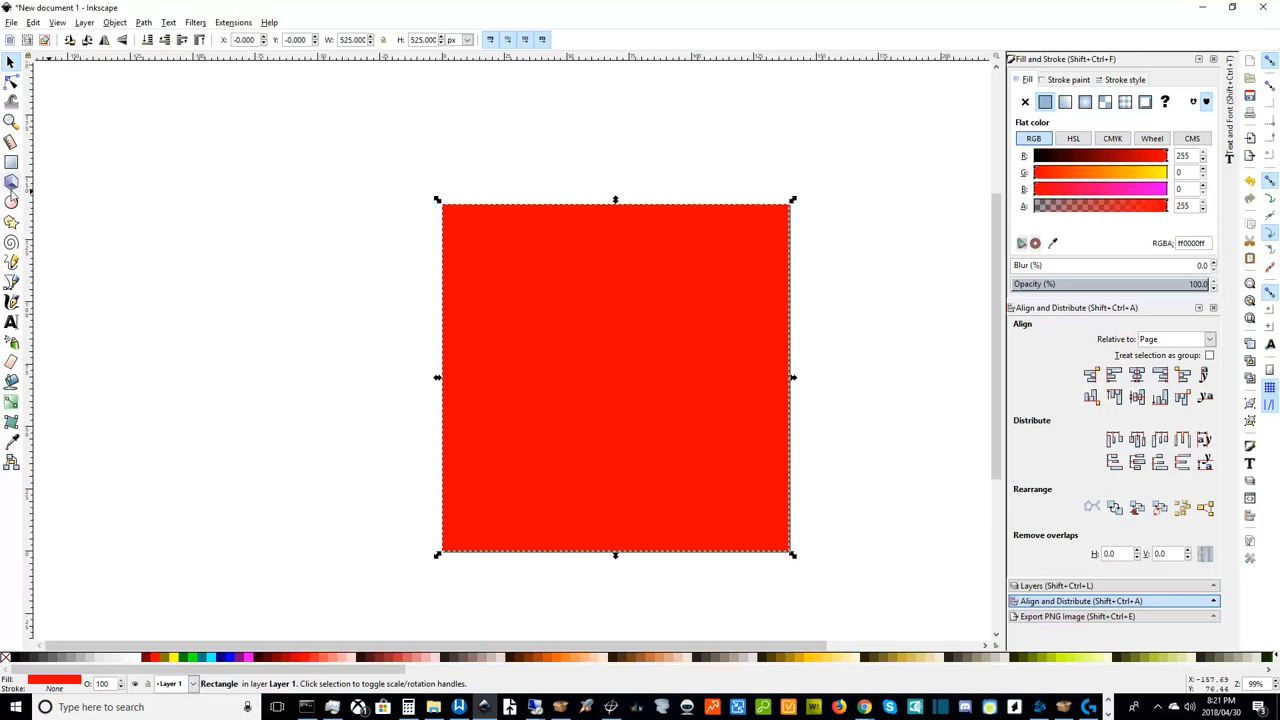
- Make a yellow circle, move it onto the square's right side, and lower it one step
{"action": "left_click", "coordinate": [12, 202]}
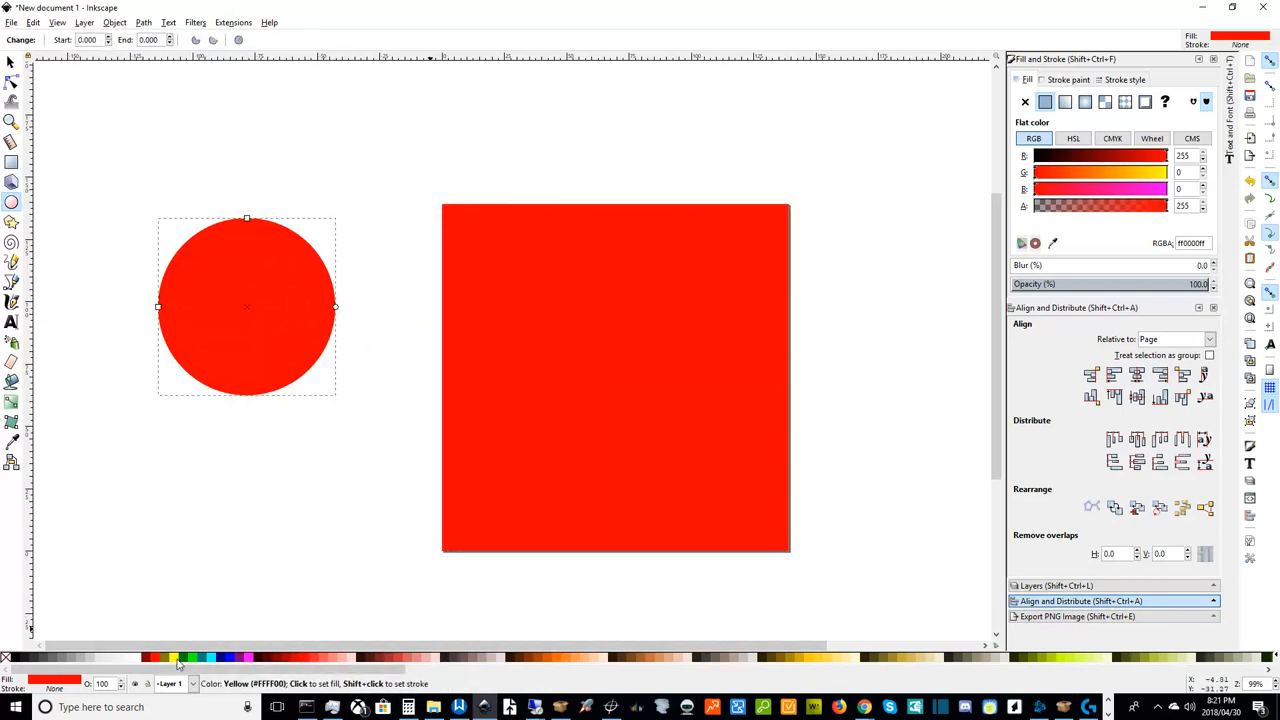
{"action": "left_click", "coordinate": [178, 656]}
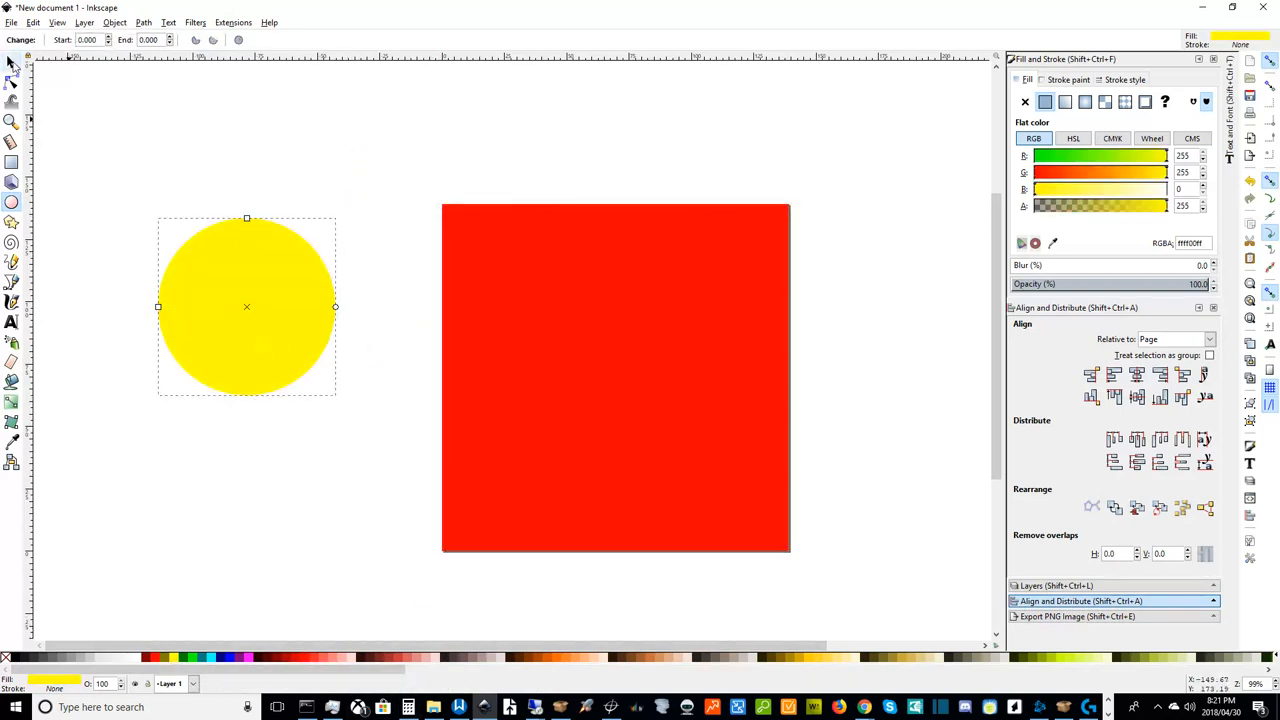
{"action": "left_click_drag", "start_coordinate": [248, 308], "coordinate": [700, 350]}
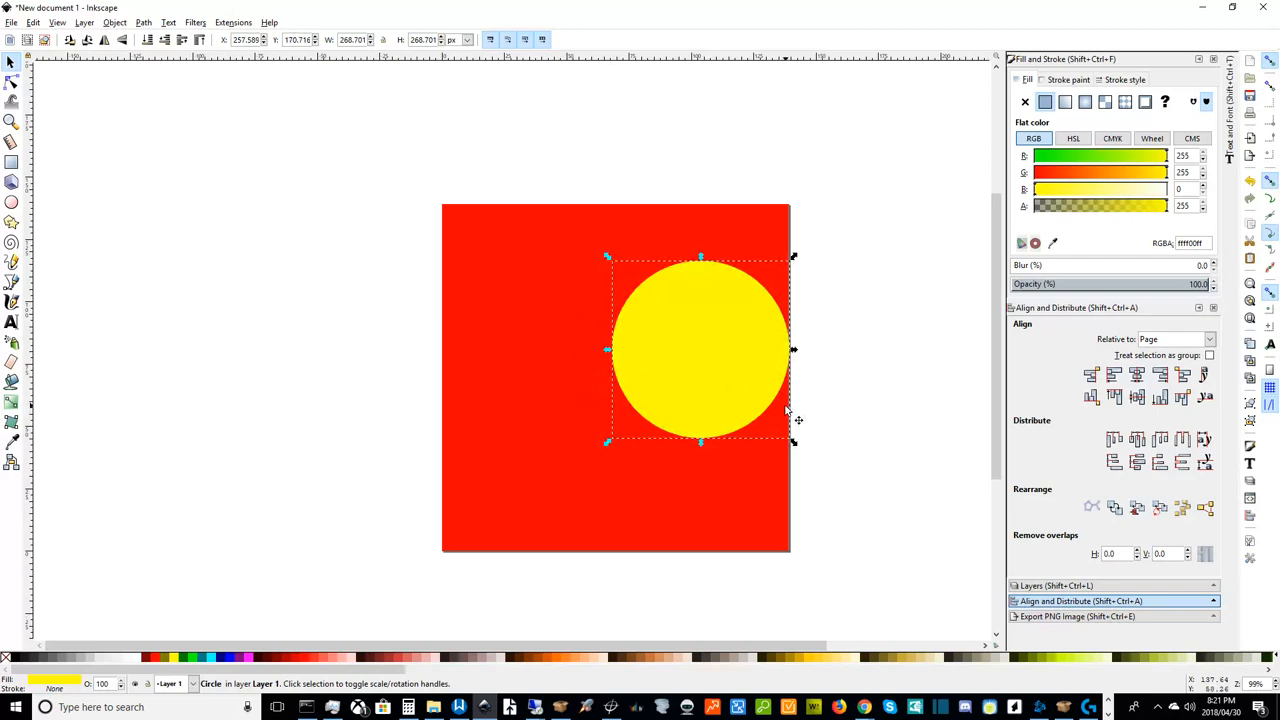
{"action": "mouse_move", "coordinate": [256, 182]}
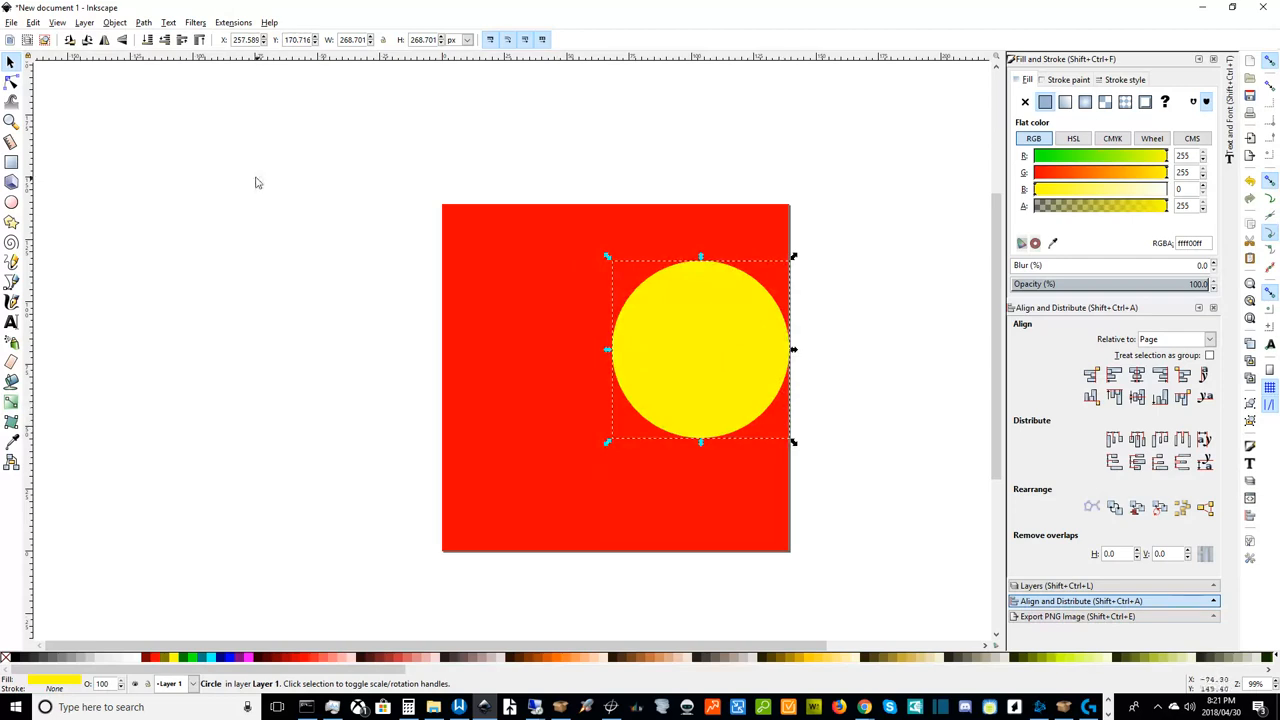
{"action": "mouse_move", "coordinate": [164, 46]}
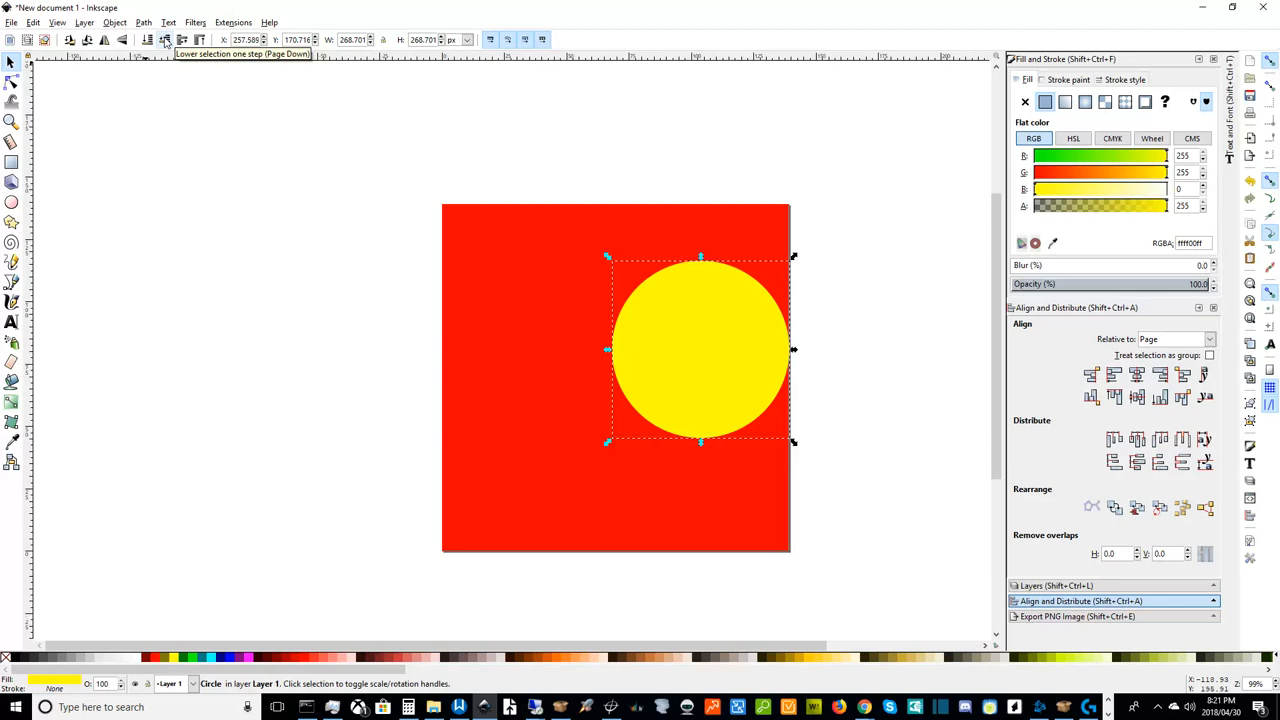
{"action": "left_click", "coordinate": [160, 40]}
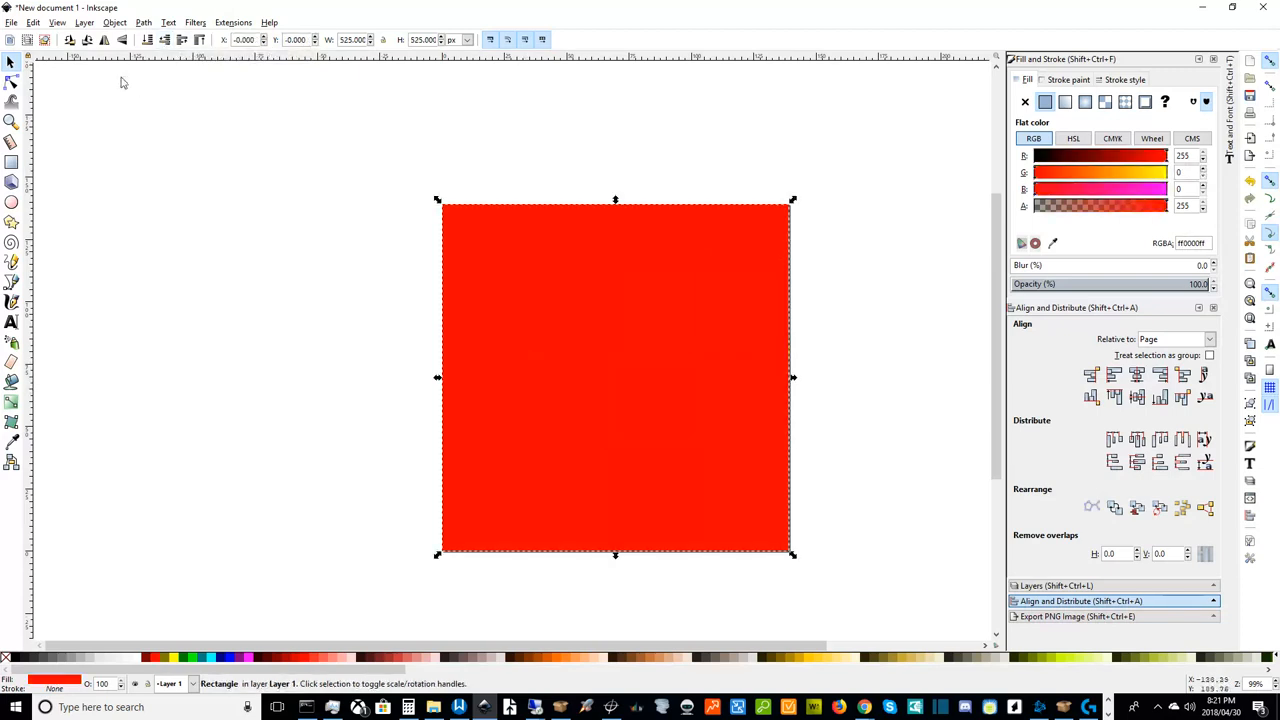
{"action": "mouse_move", "coordinate": [148, 52]}
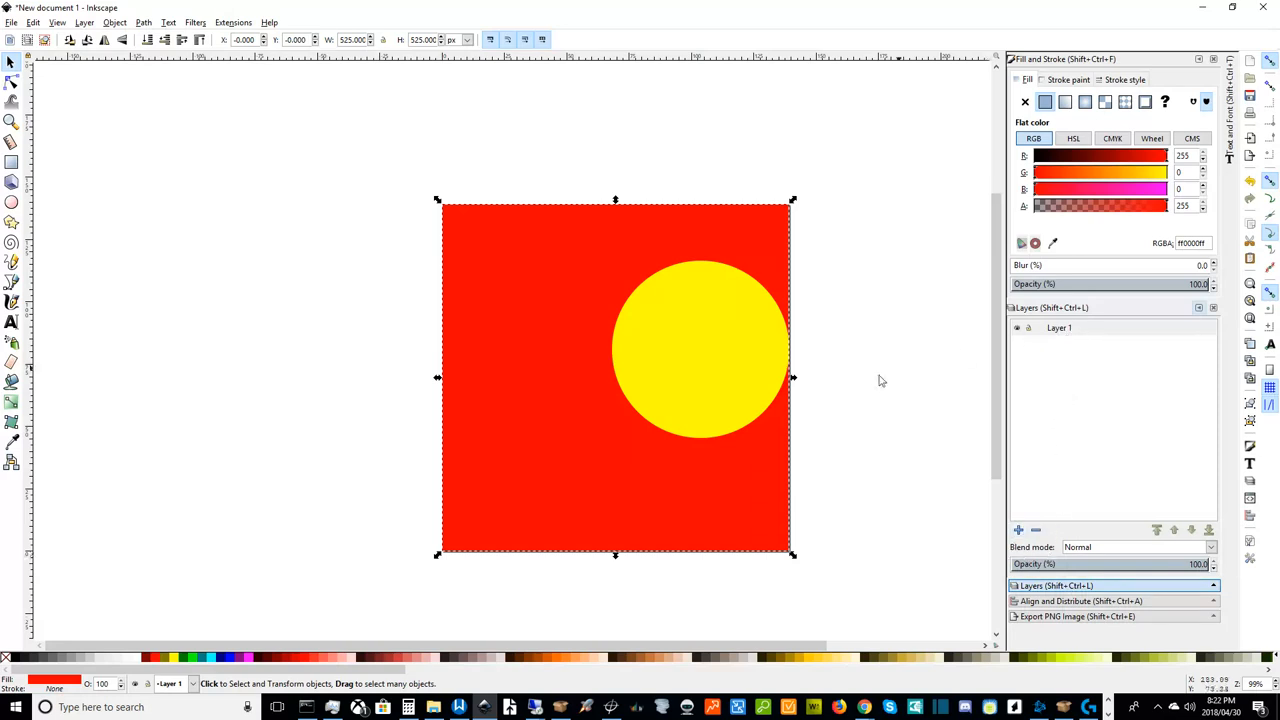
- Select the yellow circle, then deselect and pick Layer 1 in the Layers panel
{"action": "left_click", "coordinate": [698, 360]}
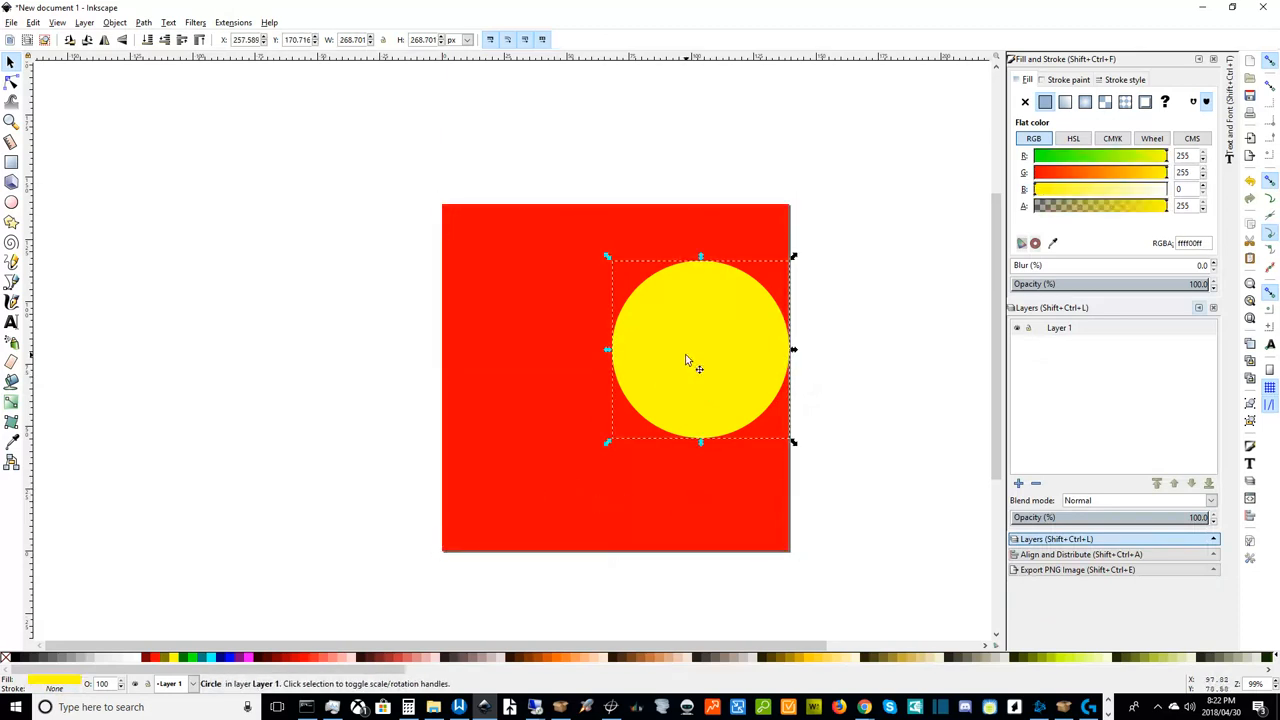
{"action": "mouse_move", "coordinate": [838, 448]}
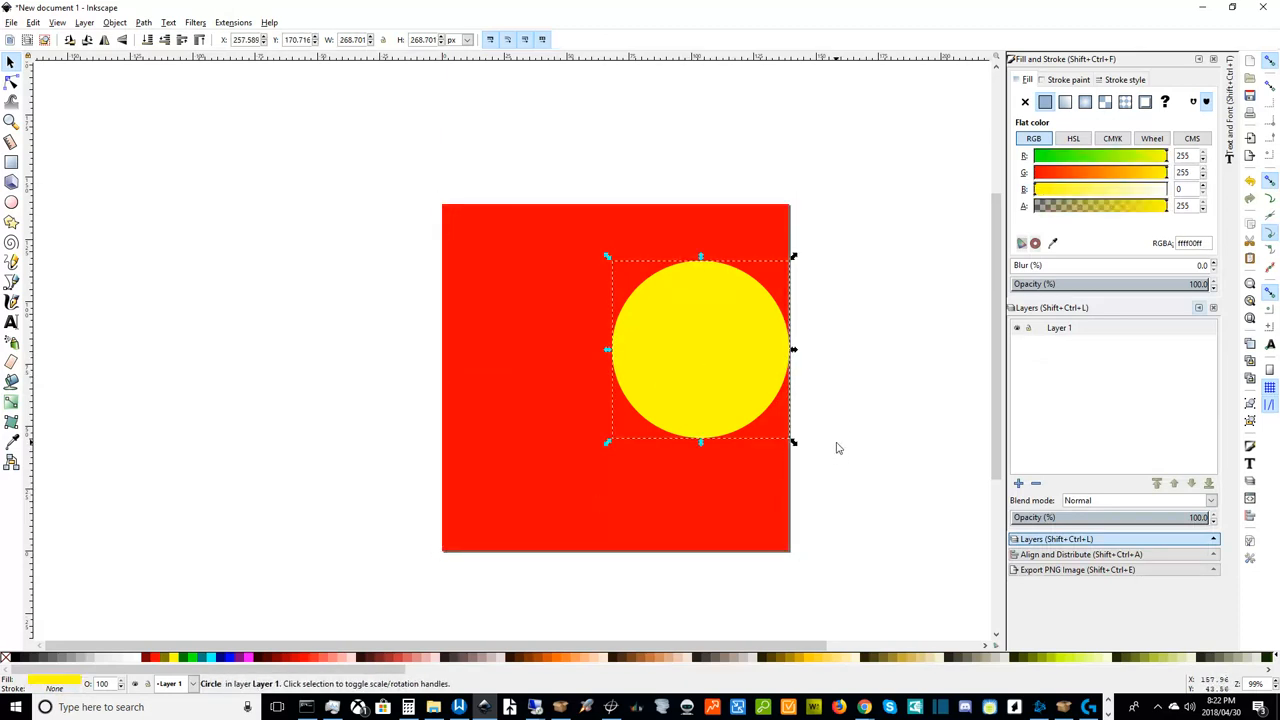
{"action": "left_click", "coordinate": [836, 448]}
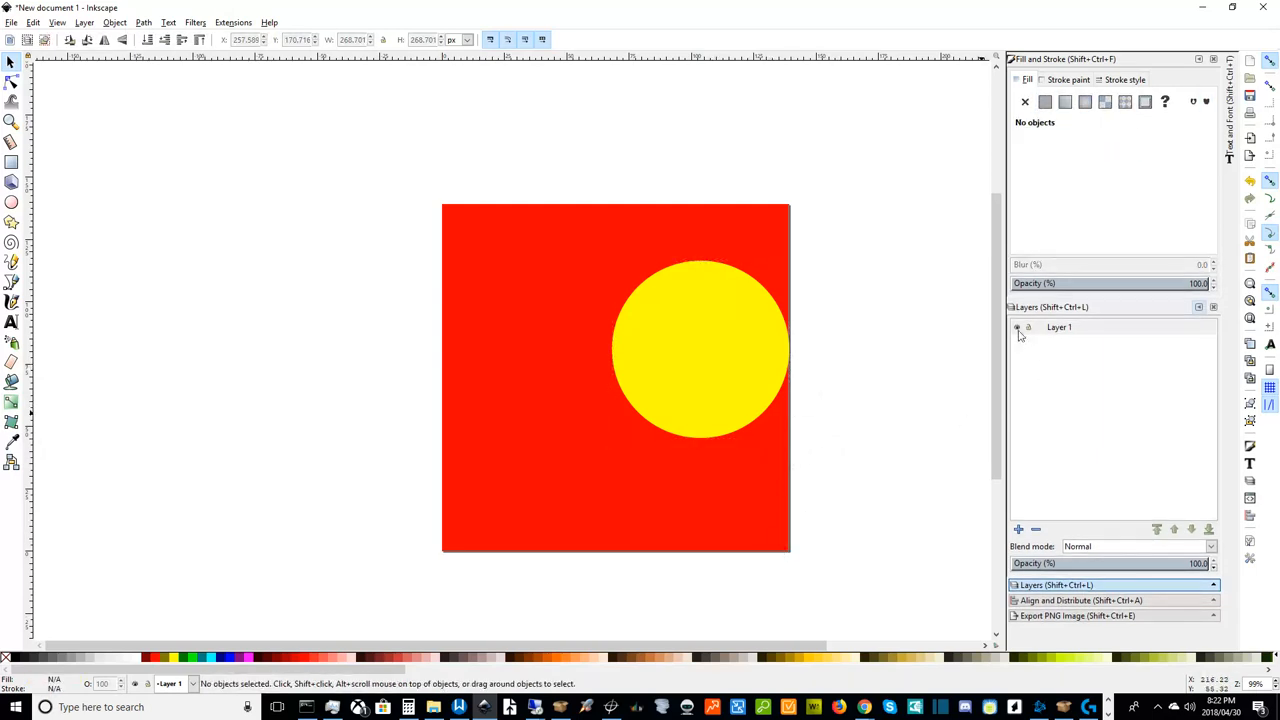
{"action": "left_click", "coordinate": [1060, 328]}
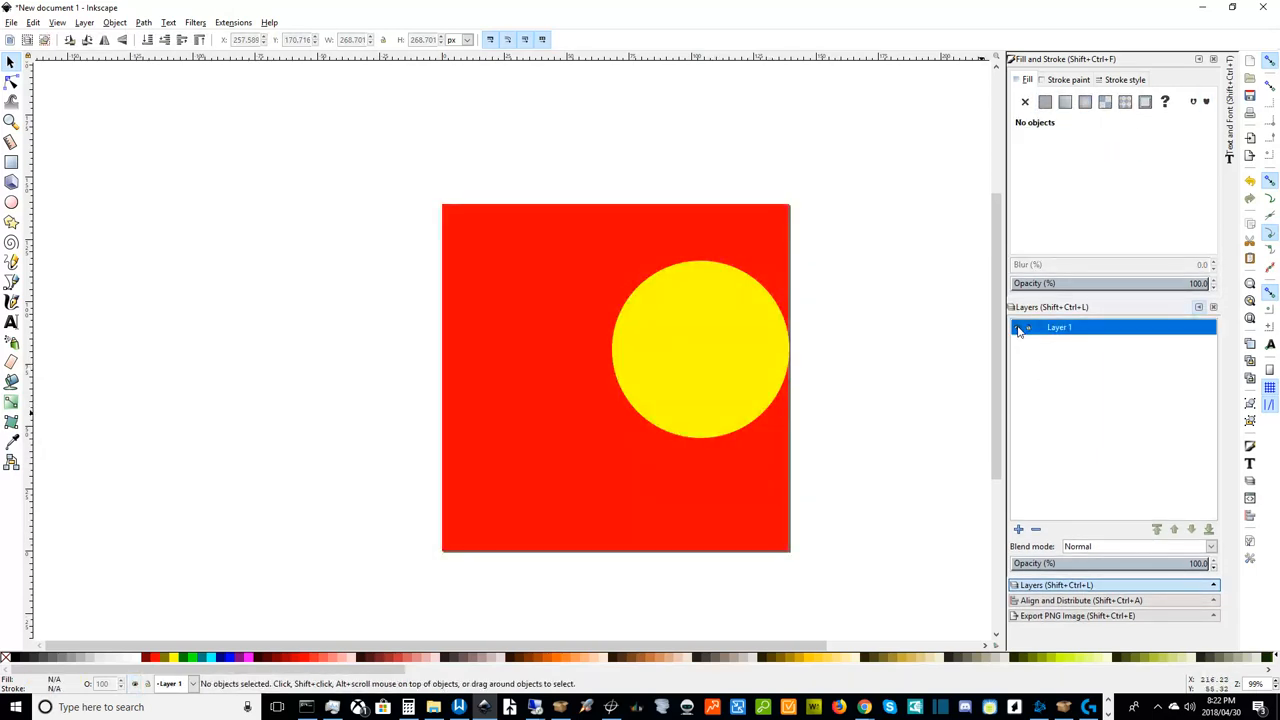
{"action": "left_click", "coordinate": [1018, 328]}
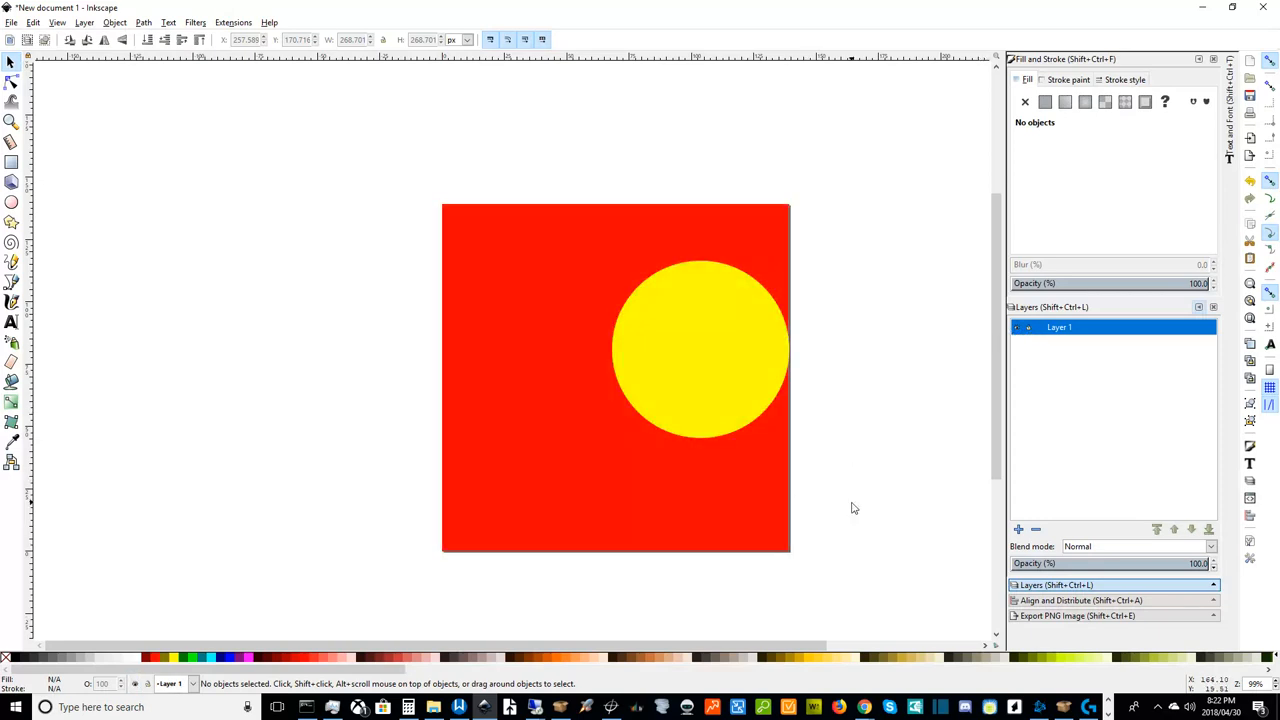
{"action": "mouse_move", "coordinate": [720, 390]}
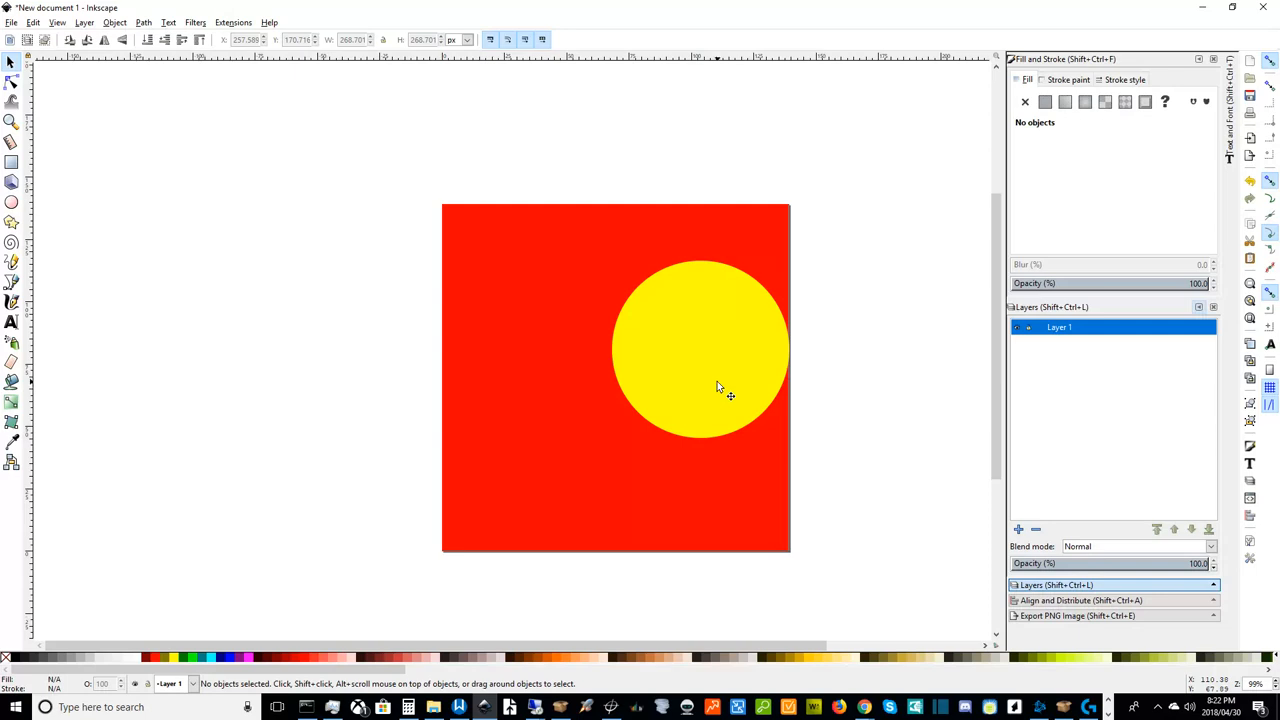
{"action": "mouse_move", "coordinate": [1060, 376]}
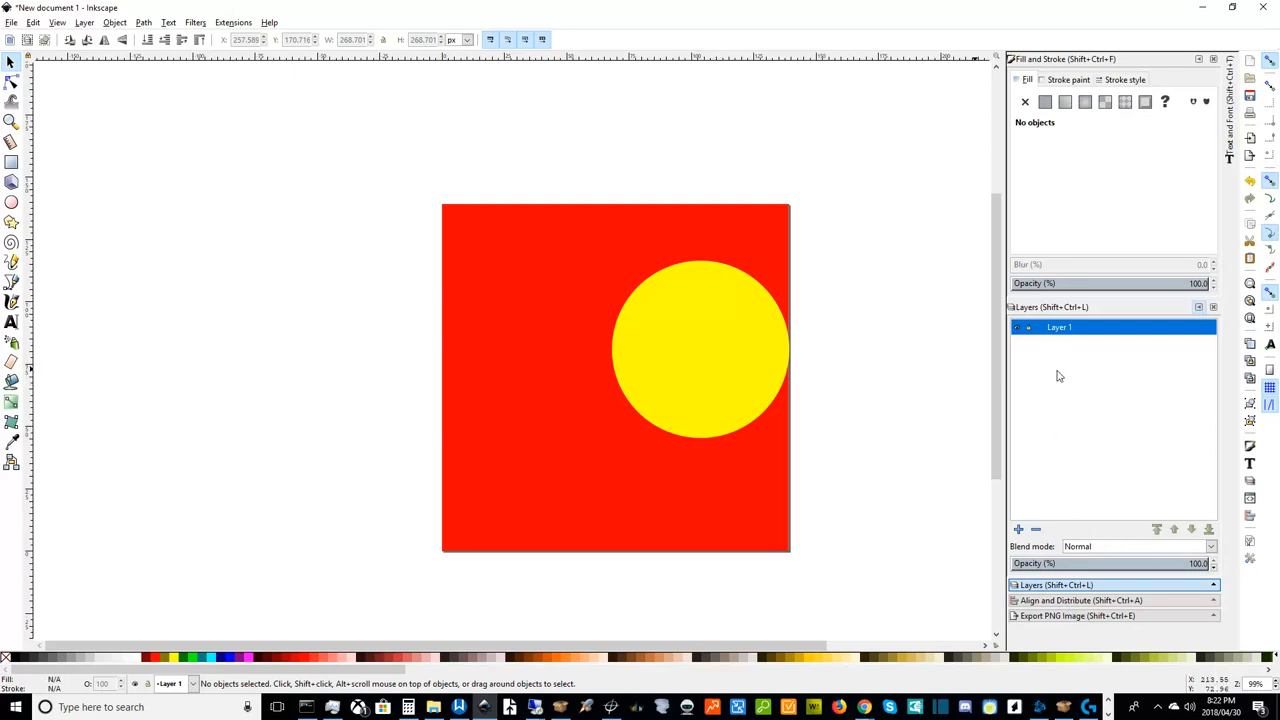
{"action": "mouse_move", "coordinate": [1066, 392]}
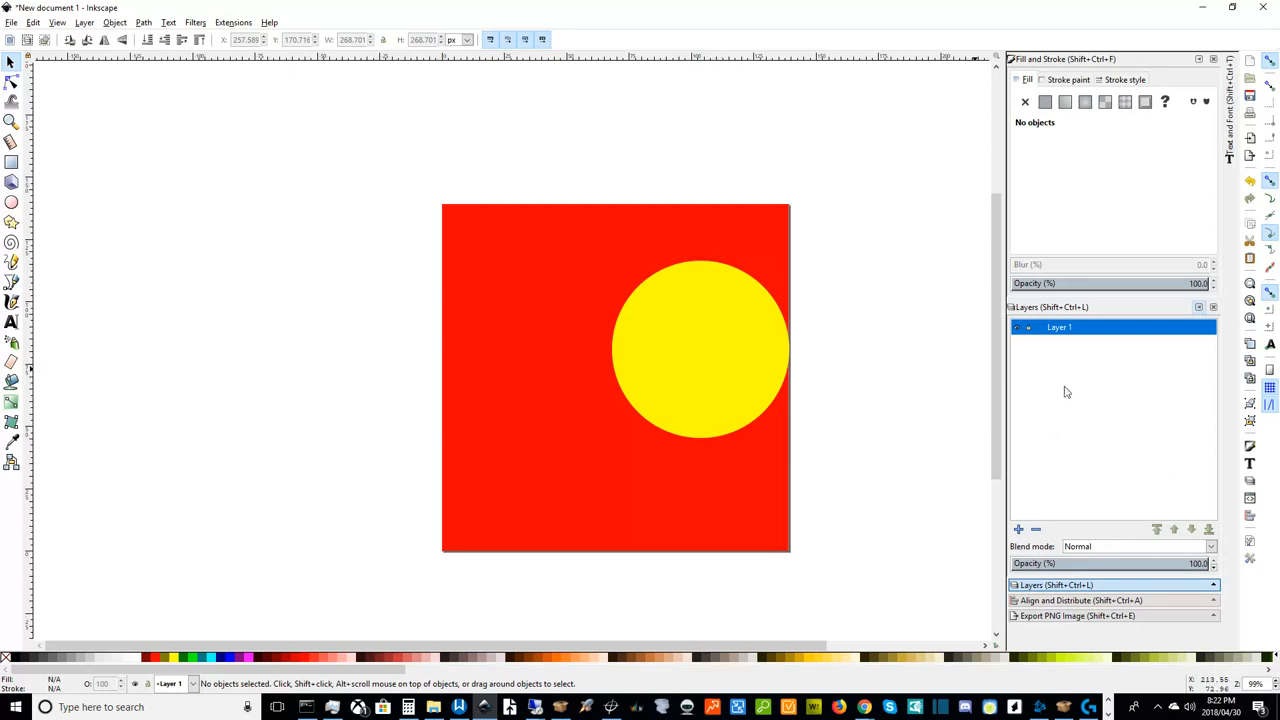
{"action": "mouse_move", "coordinate": [820, 524]}
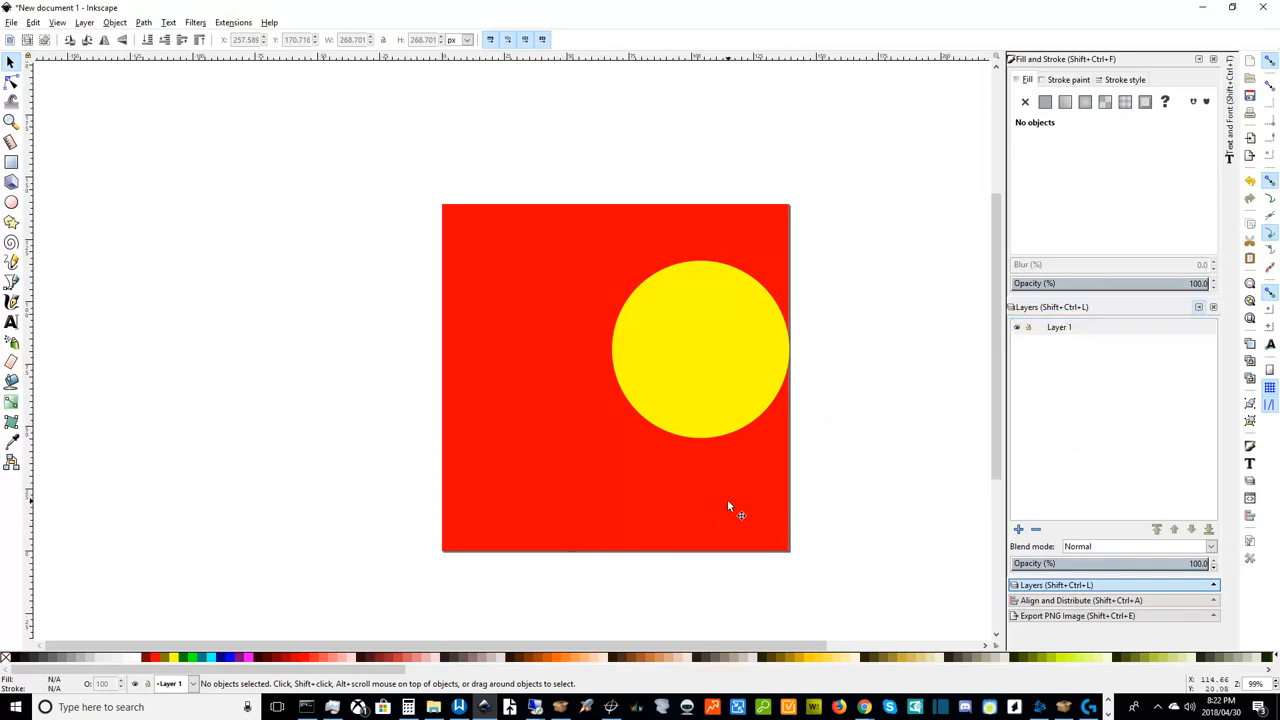
{"action": "mouse_move", "coordinate": [742, 510]}
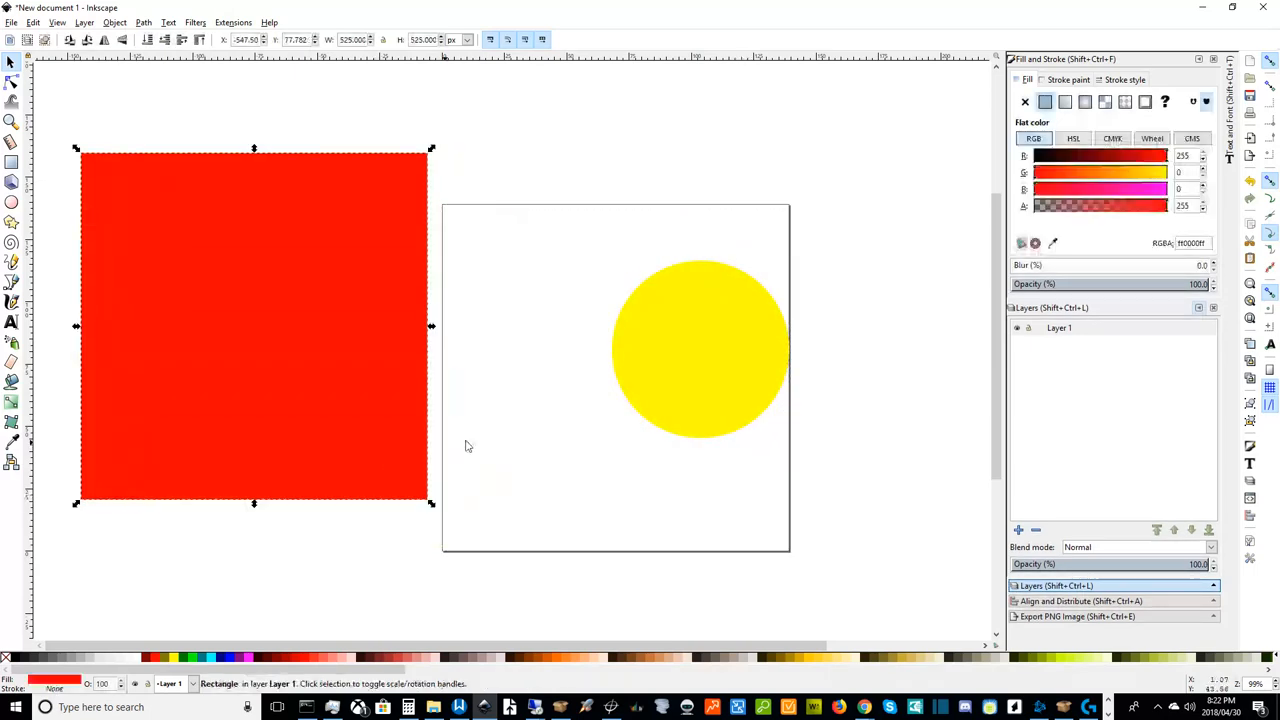
{"action": "mouse_move", "coordinate": [360, 444]}
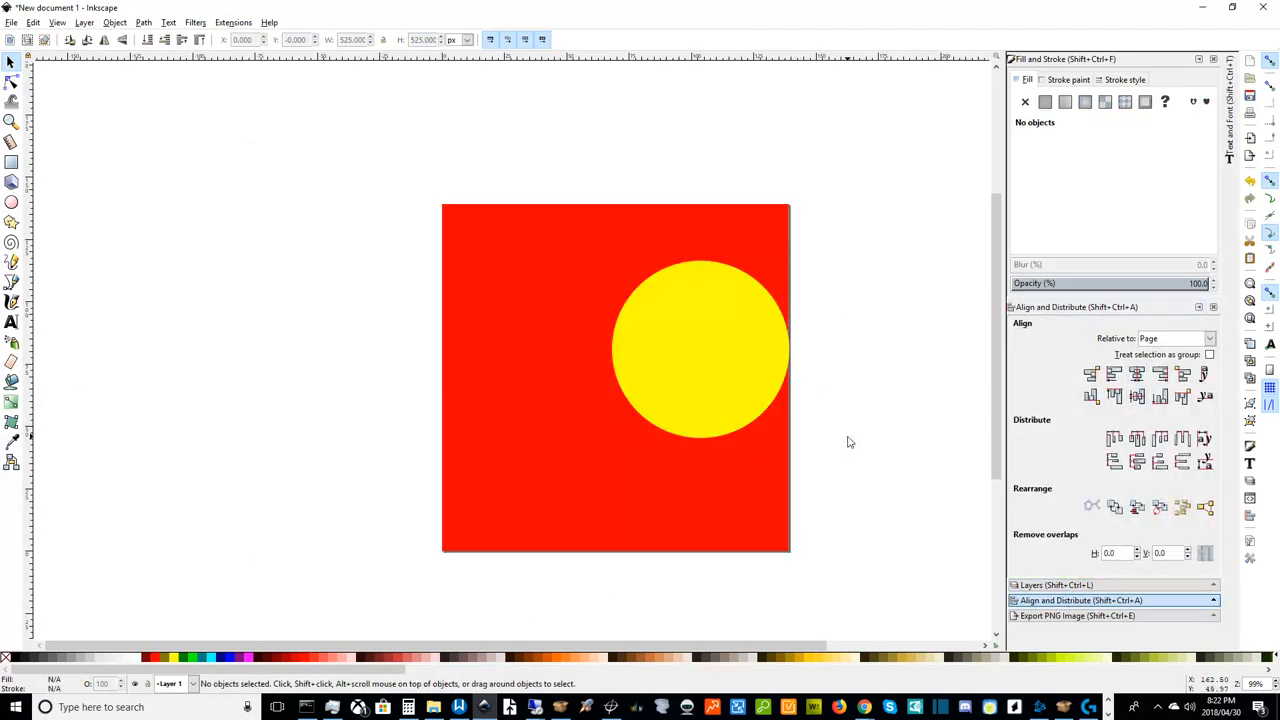
{"action": "mouse_move", "coordinate": [732, 414]}
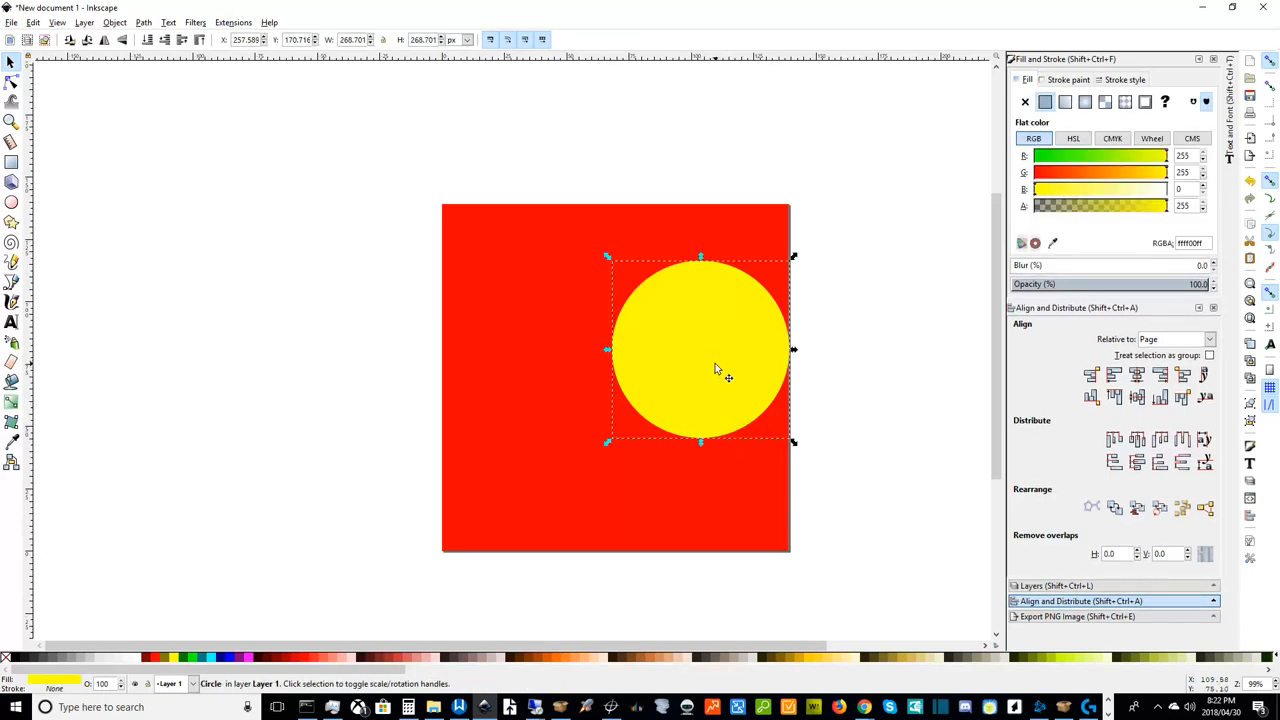
- Drag the circle off the page to the left and delete it
{"action": "left_click_drag", "start_coordinate": [716, 364], "coordinate": [260, 336]}
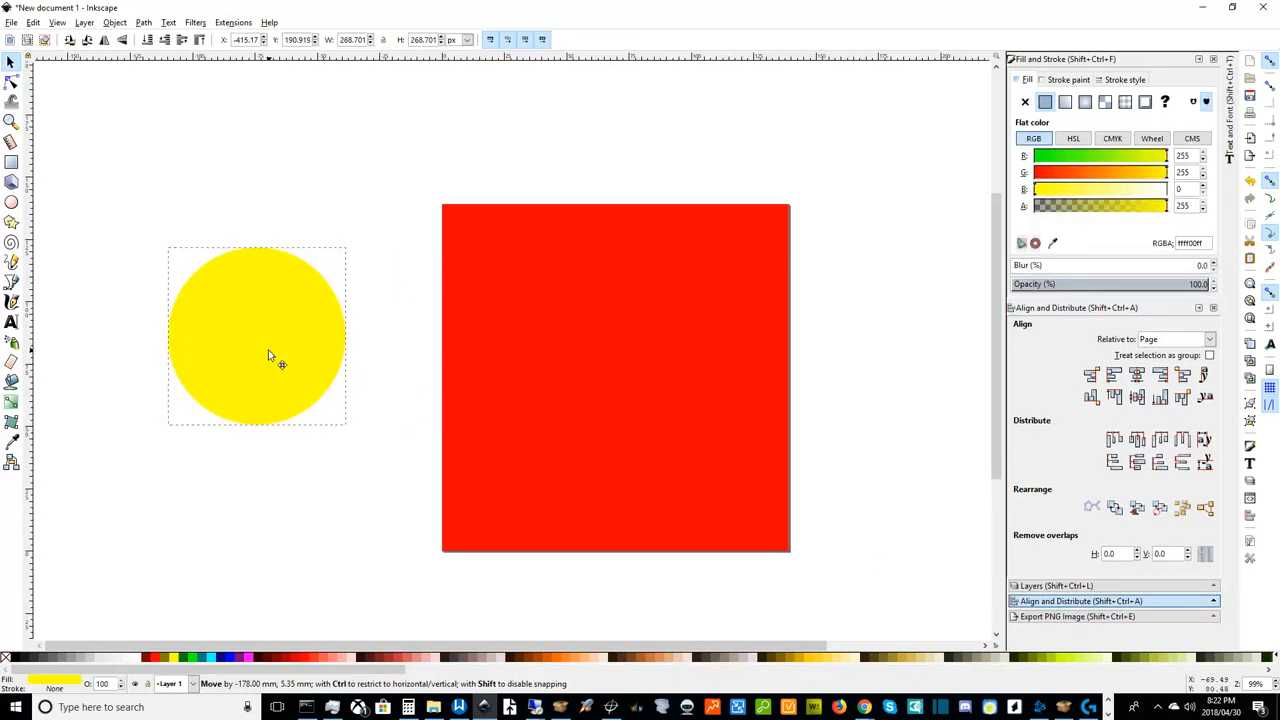
{"action": "left_click", "coordinate": [270, 356]}
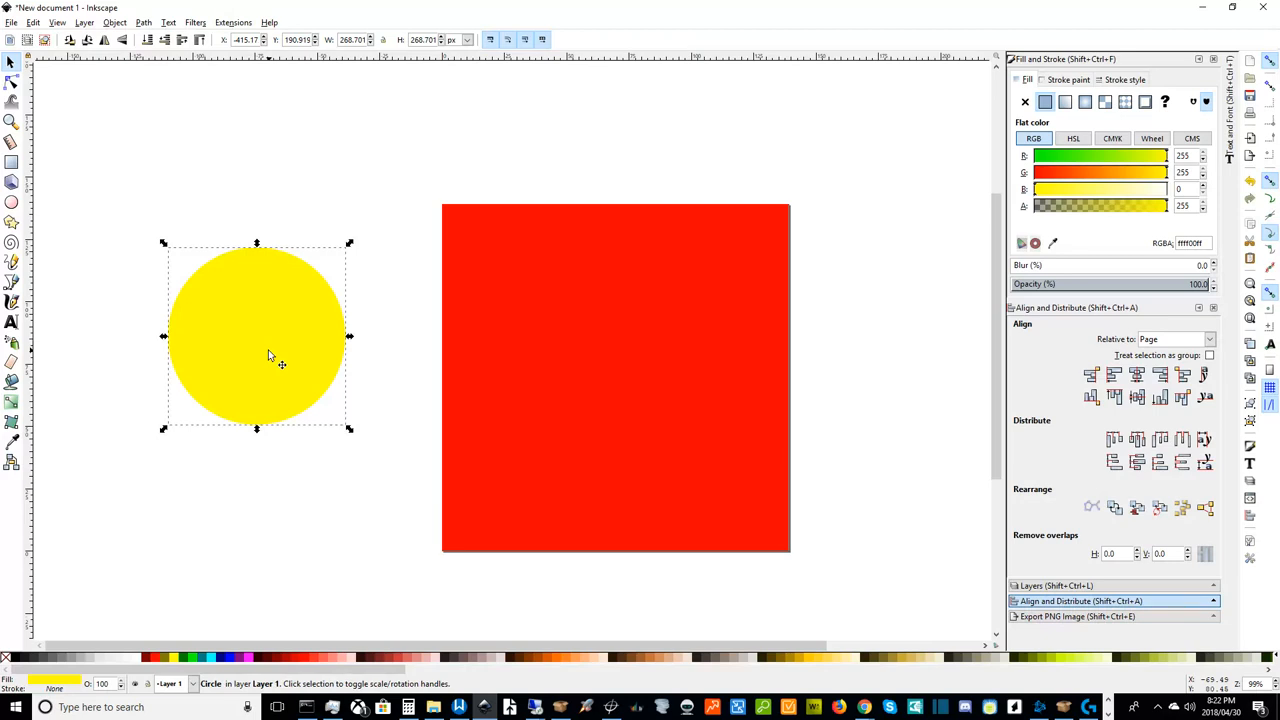
{"action": "key", "text": "Delete"}
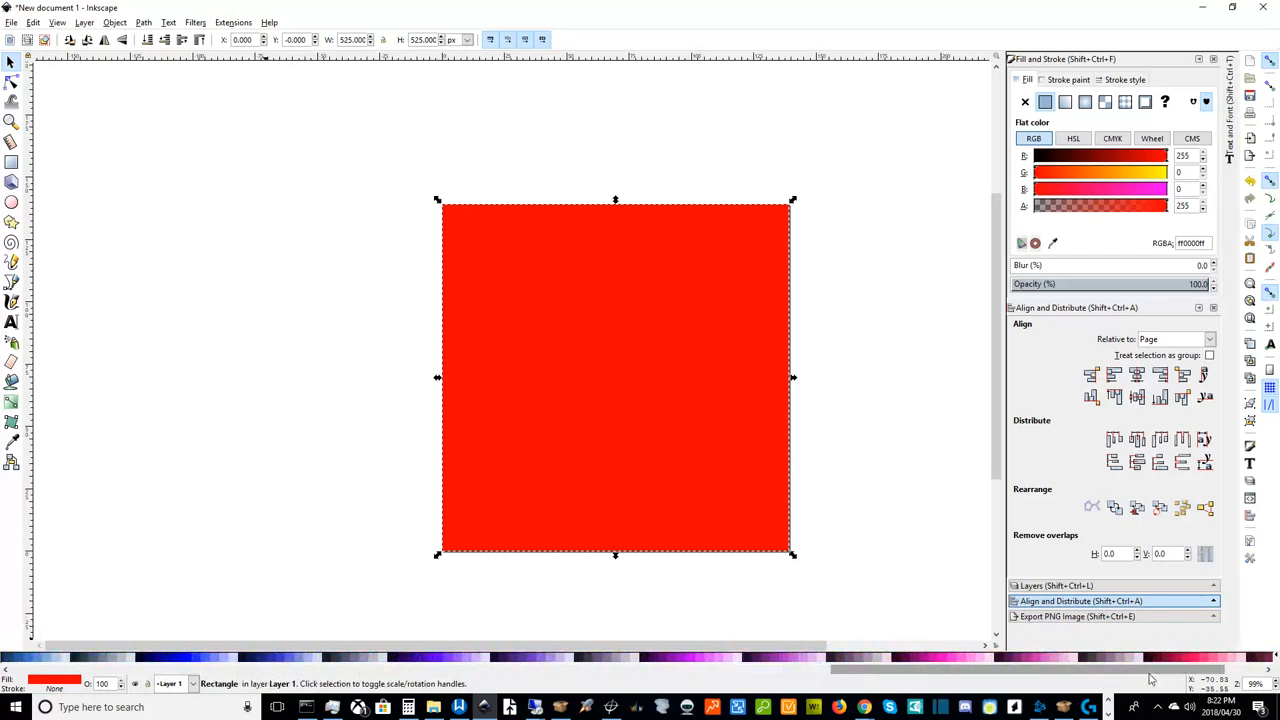
{"action": "mouse_move", "coordinate": [1190, 664]}
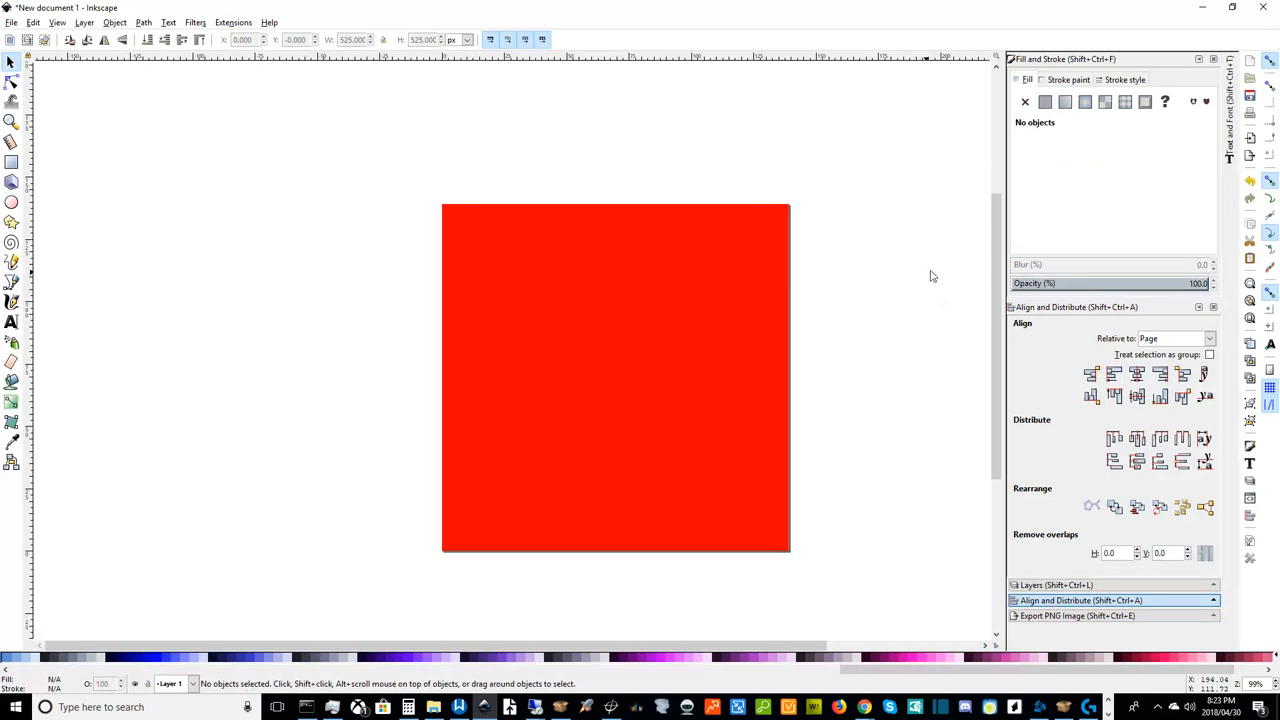
- Select the red square, adjust it in Fill and Stroke, then deselect everything
{"action": "left_click", "coordinate": [616, 376]}
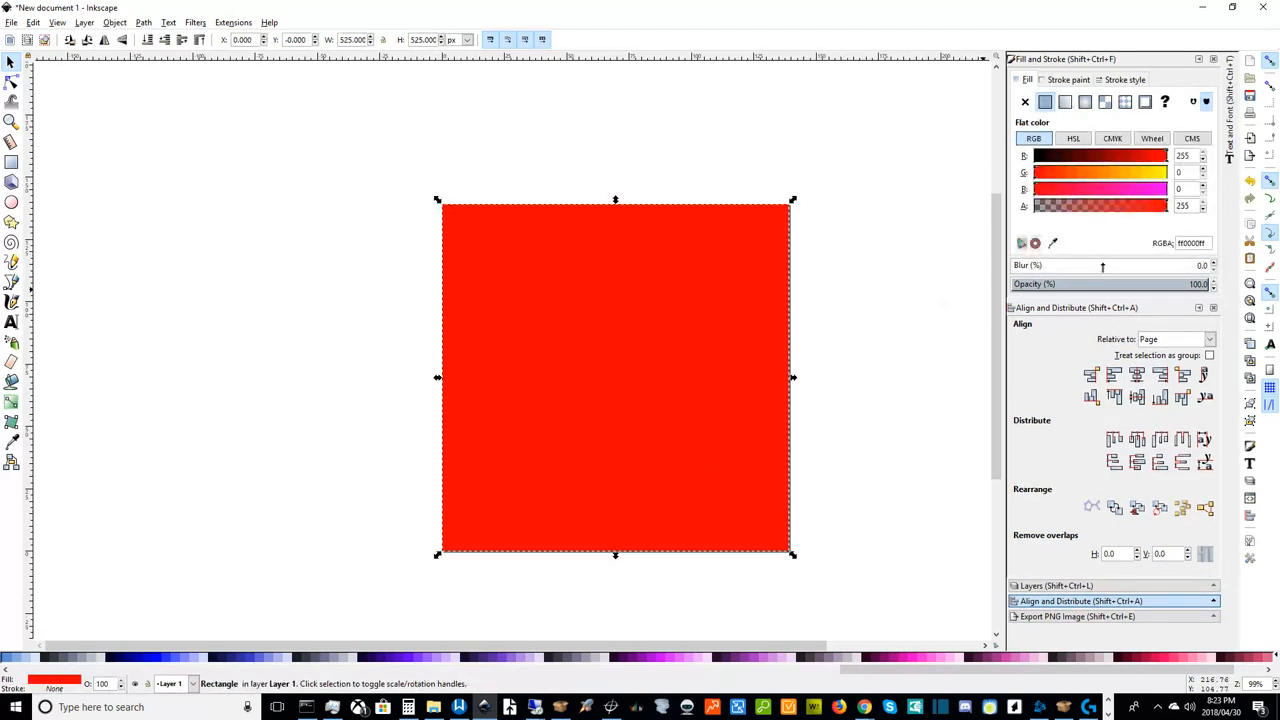
{"action": "left_click", "coordinate": [1188, 242]}
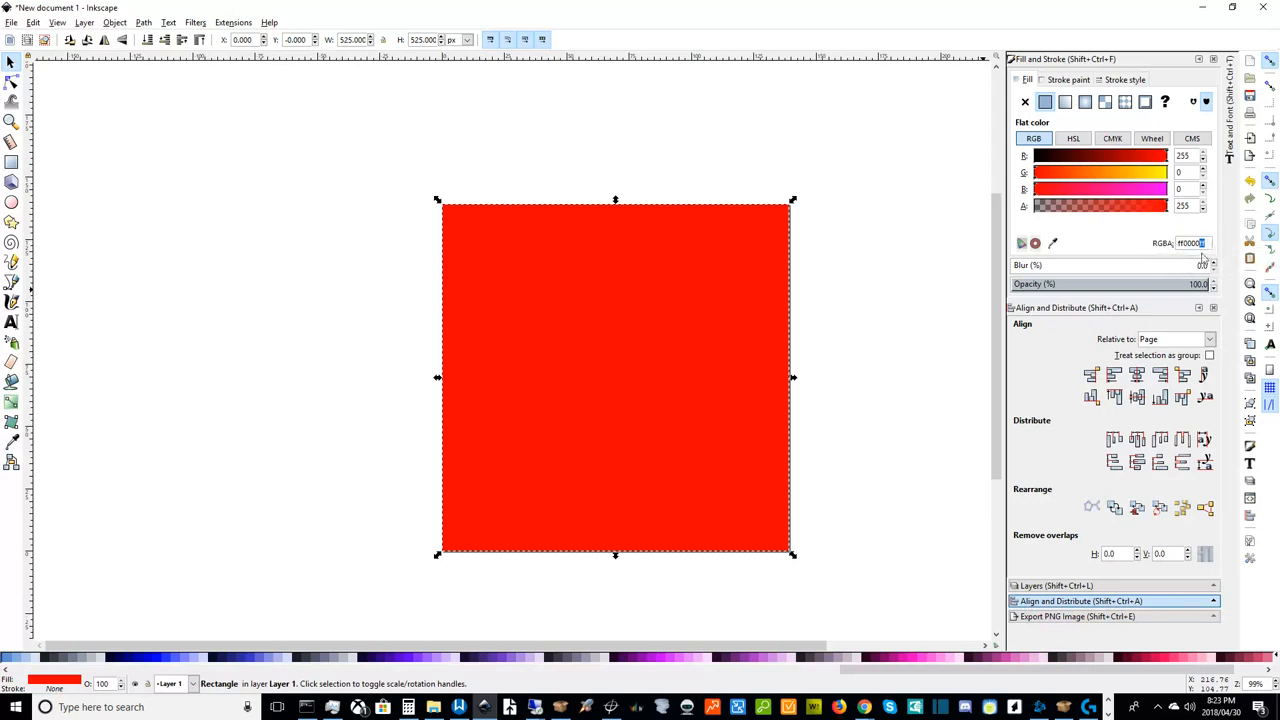
{"action": "mouse_move", "coordinate": [1192, 242]}
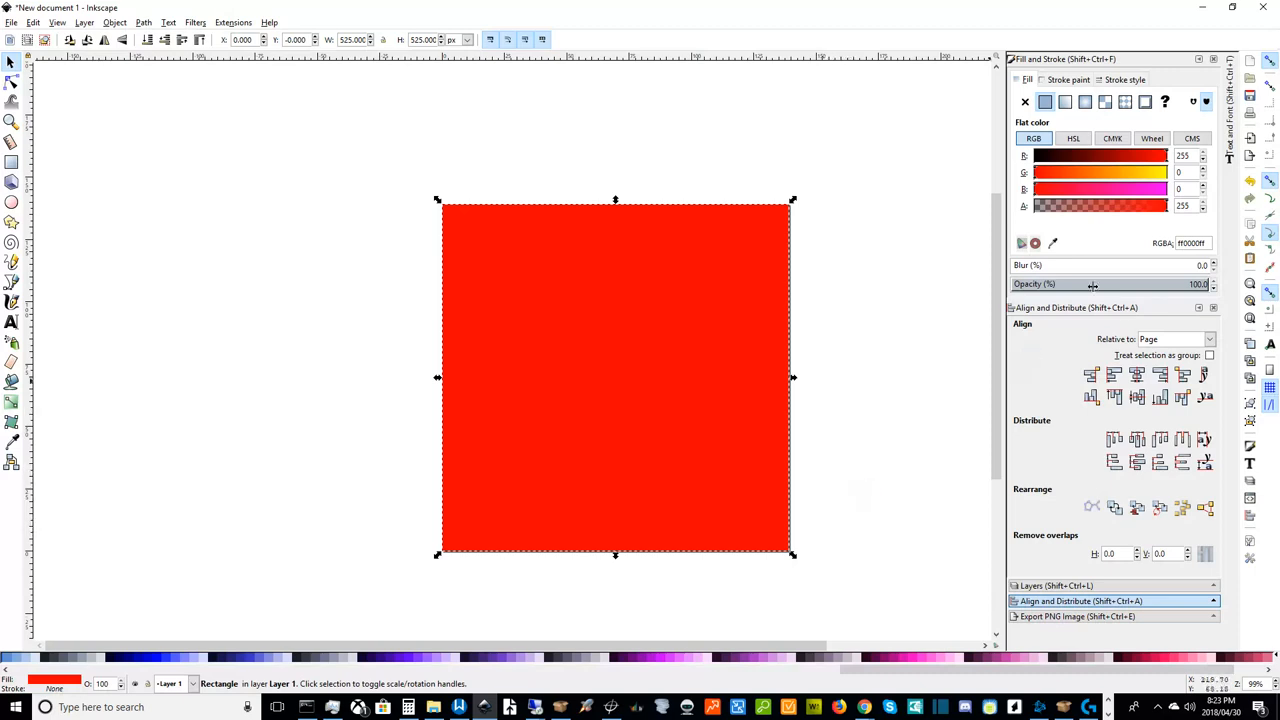
{"action": "left_click", "coordinate": [610, 536]}
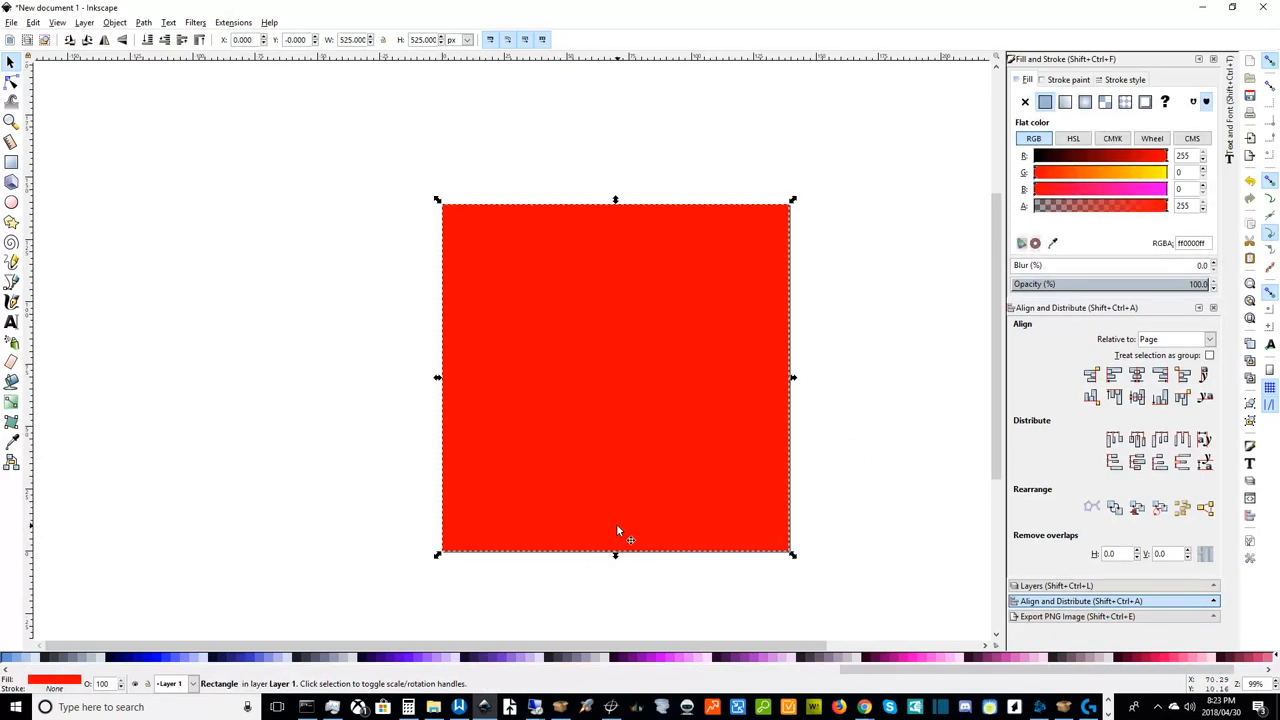
{"action": "mouse_move", "coordinate": [876, 492]}
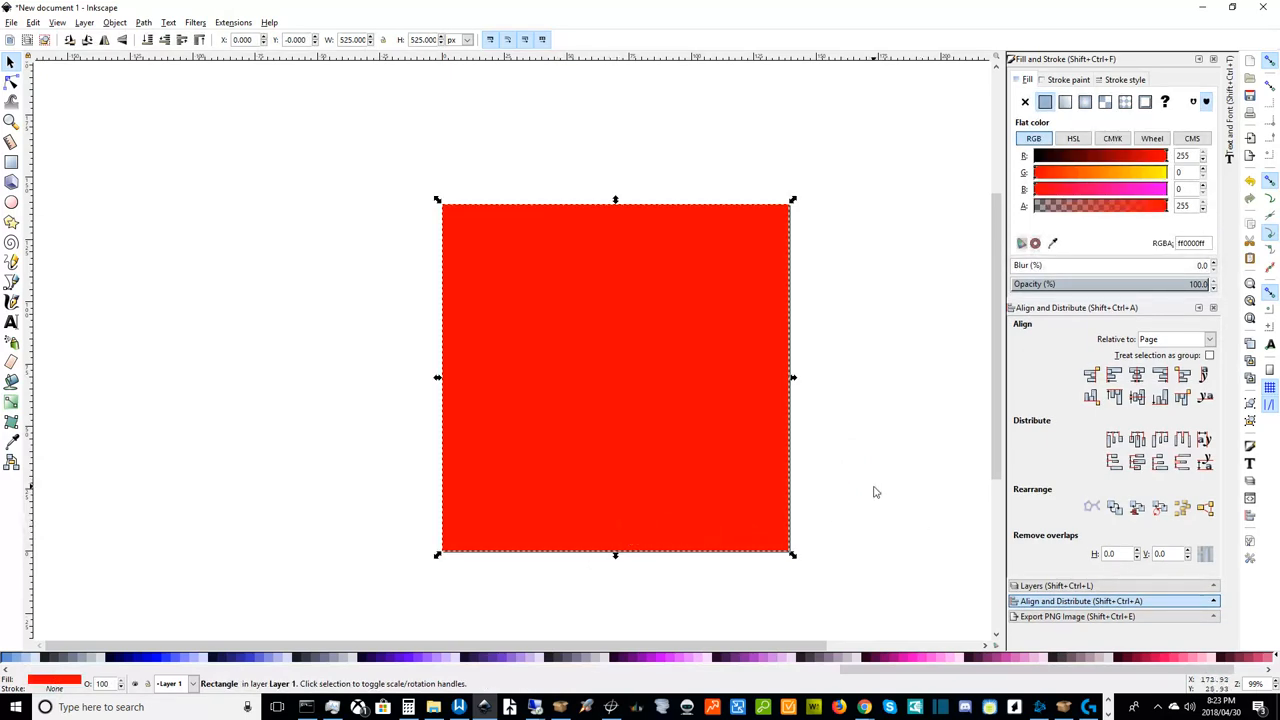
{"action": "mouse_move", "coordinate": [872, 482]}
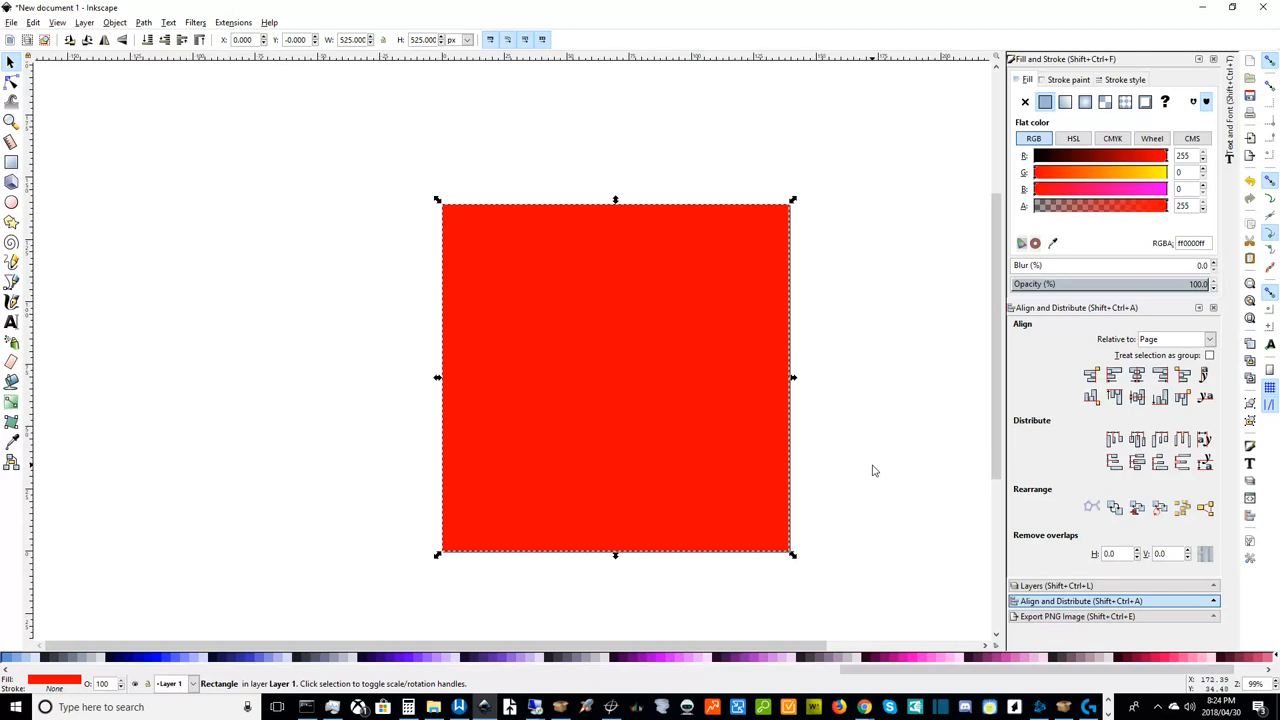
{"action": "left_click", "coordinate": [792, 612]}
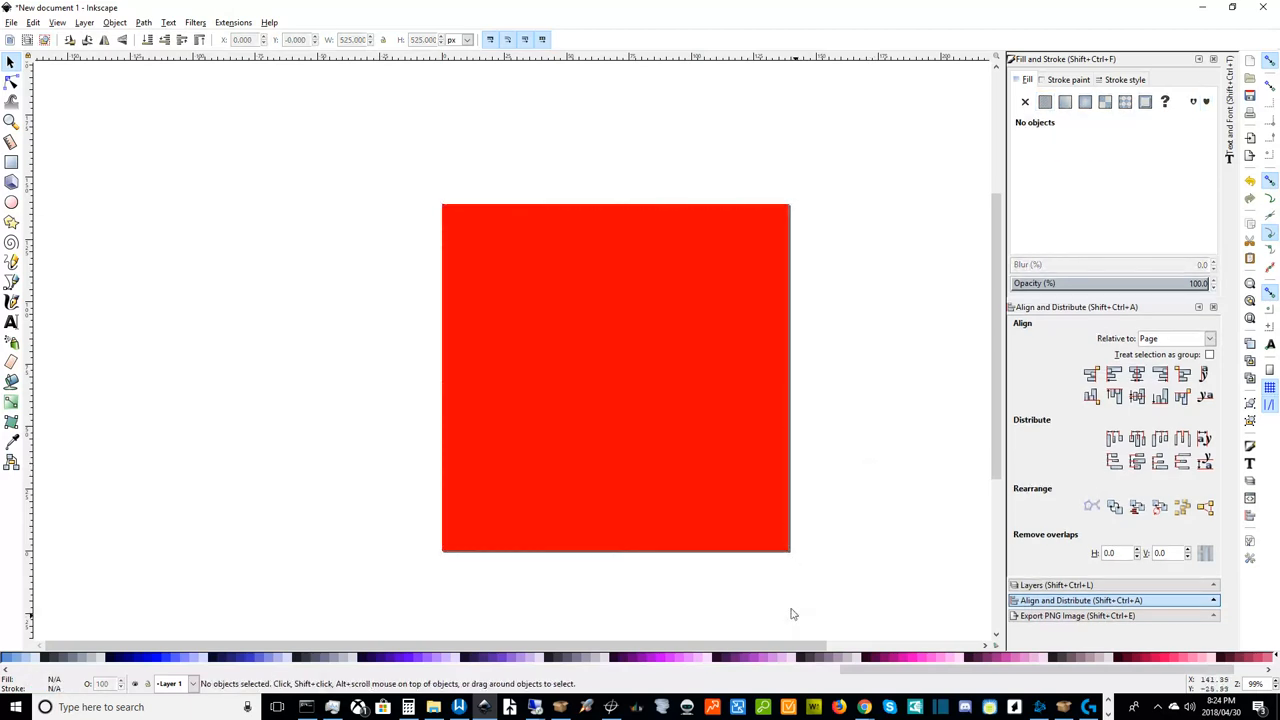
- Test lowering the square's opacity, restore it to full, then shift its fill colour toward purple
{"action": "left_click", "coordinate": [616, 376]}
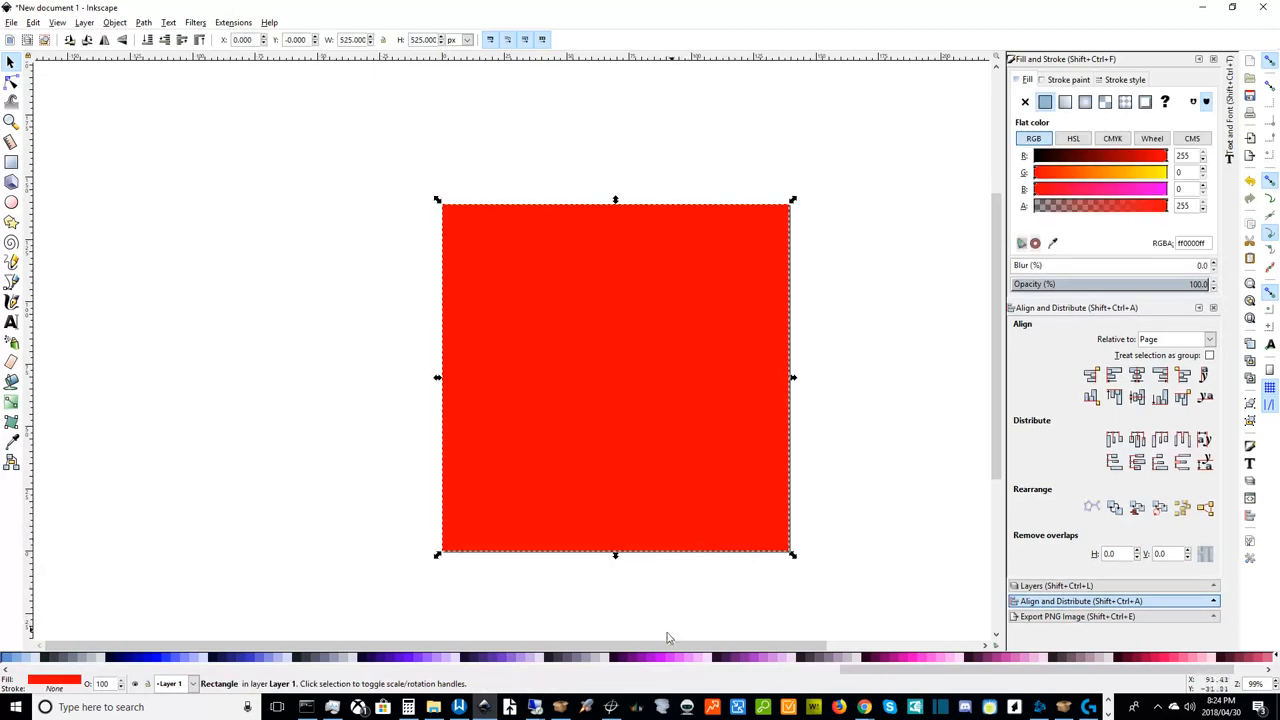
{"action": "mouse_move", "coordinate": [850, 664]}
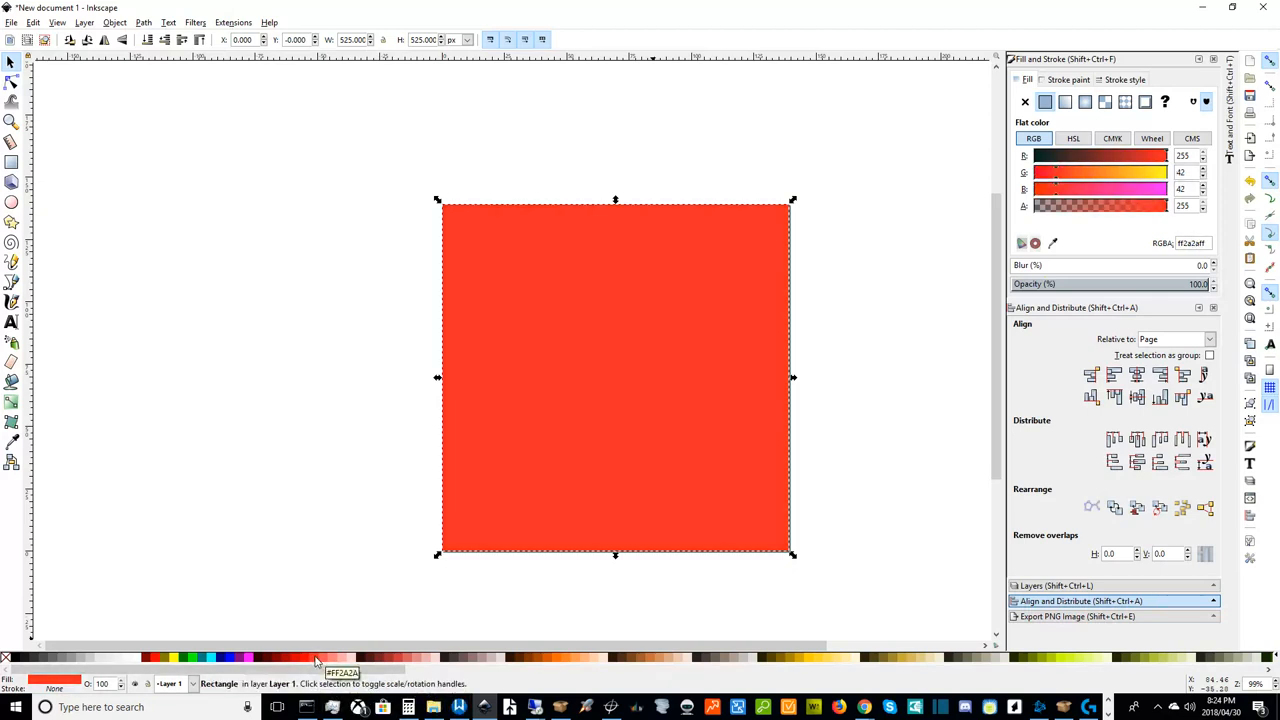
{"action": "mouse_move", "coordinate": [404, 656]}
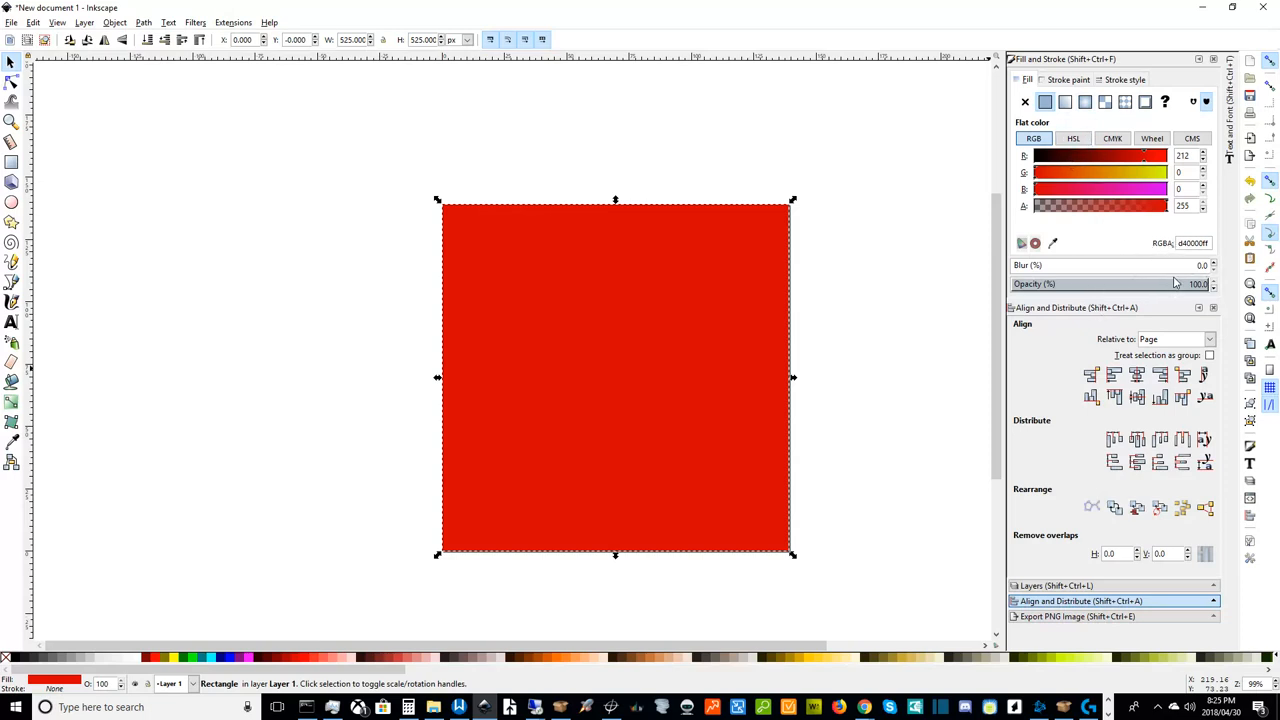
{"action": "left_click_drag", "start_coordinate": [1176, 284], "coordinate": [1148, 284]}
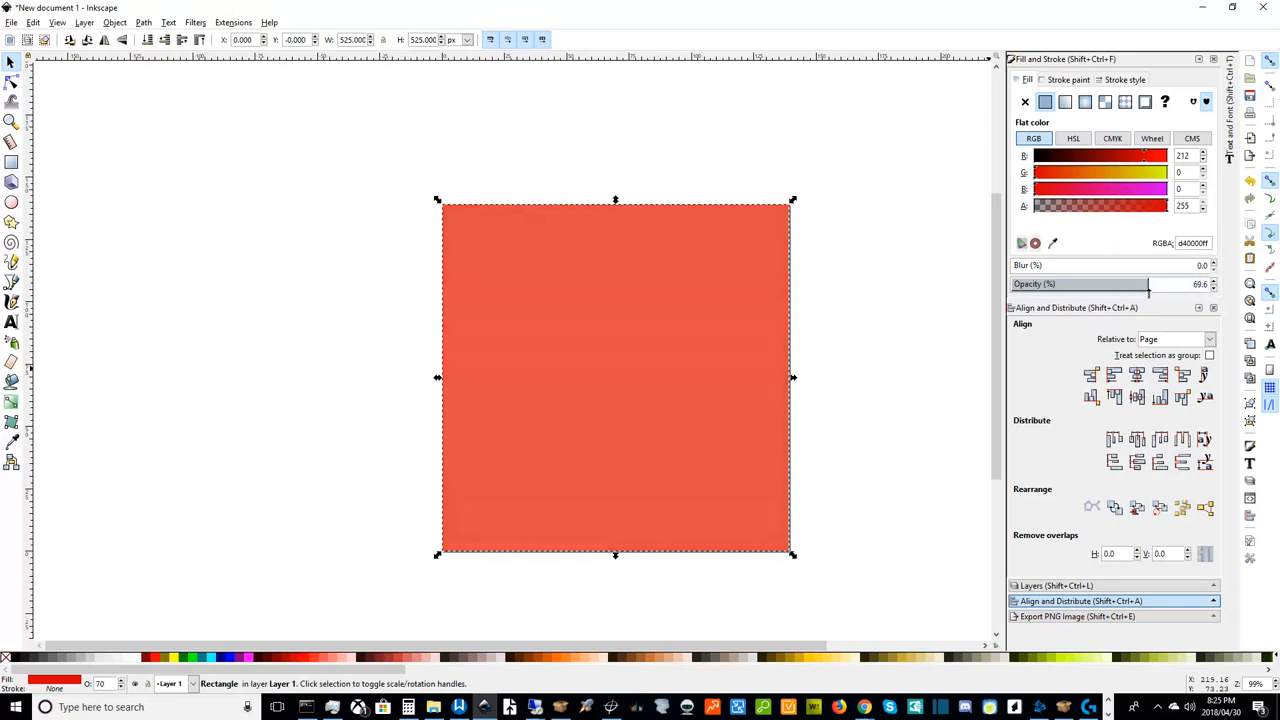
{"action": "left_click_drag", "start_coordinate": [1148, 284], "coordinate": [1164, 284]}
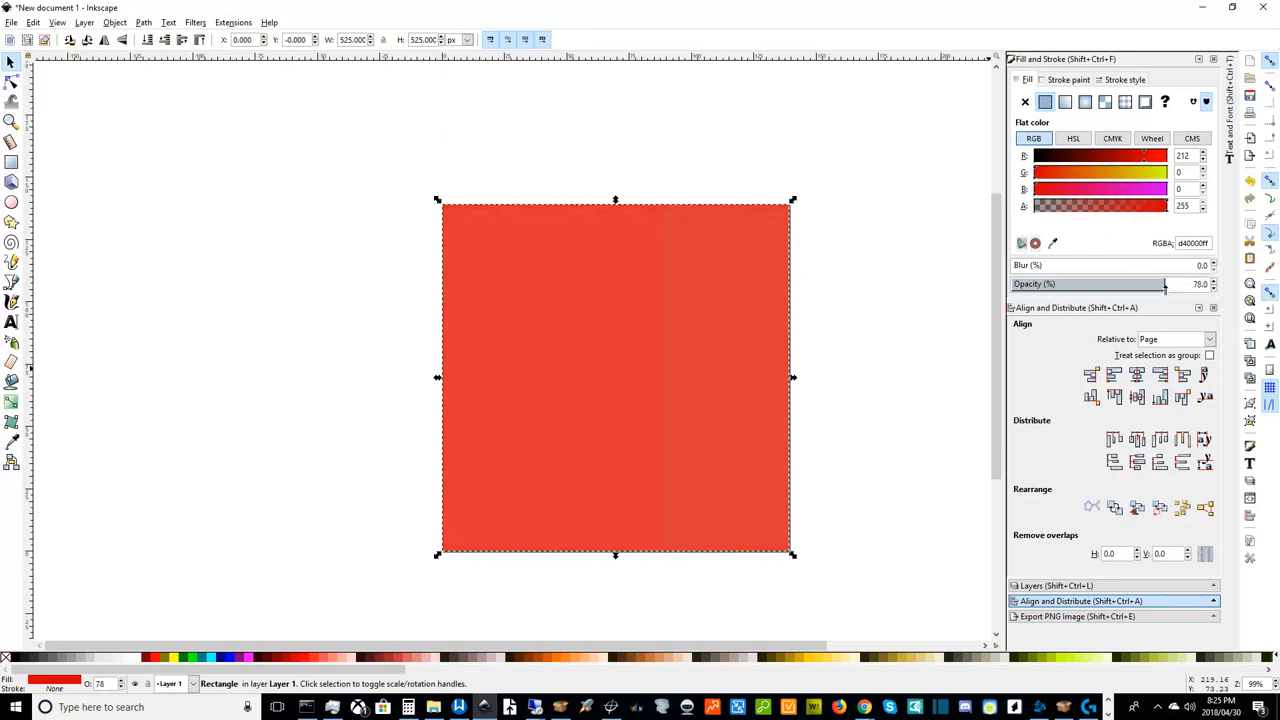
{"action": "left_click_drag", "start_coordinate": [1164, 284], "coordinate": [1190, 284]}
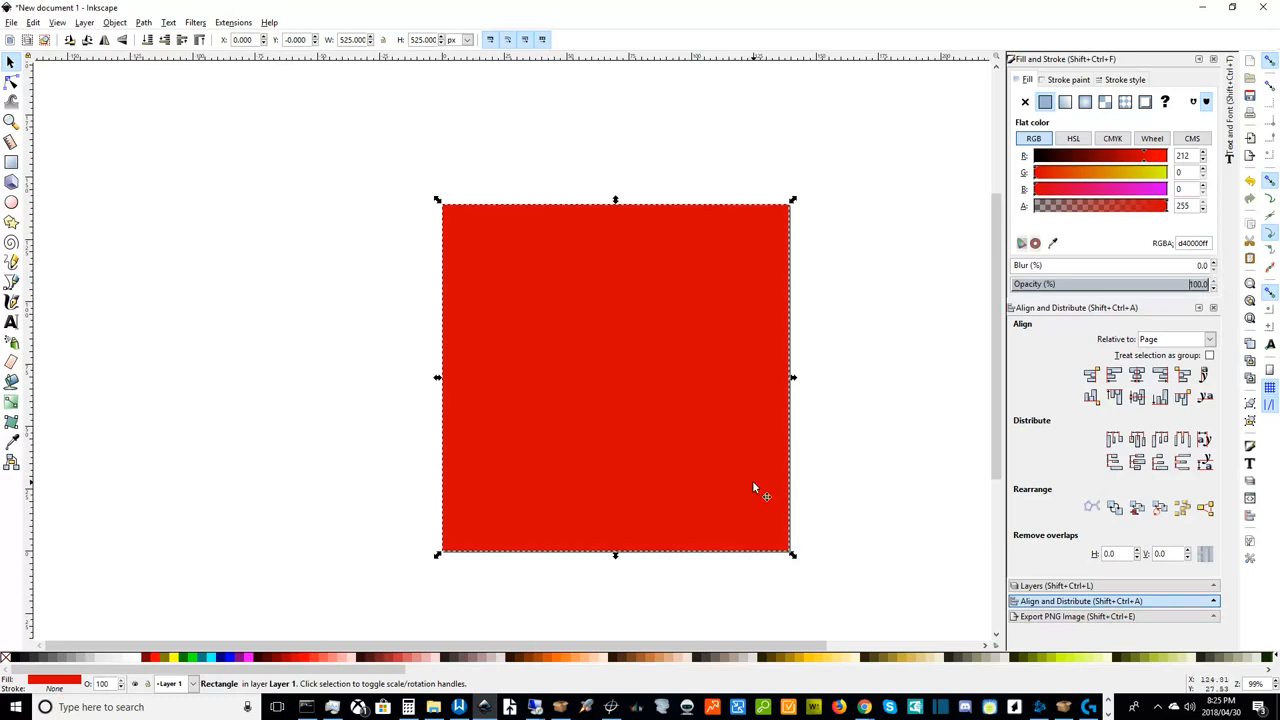
{"action": "mouse_move", "coordinate": [822, 464]}
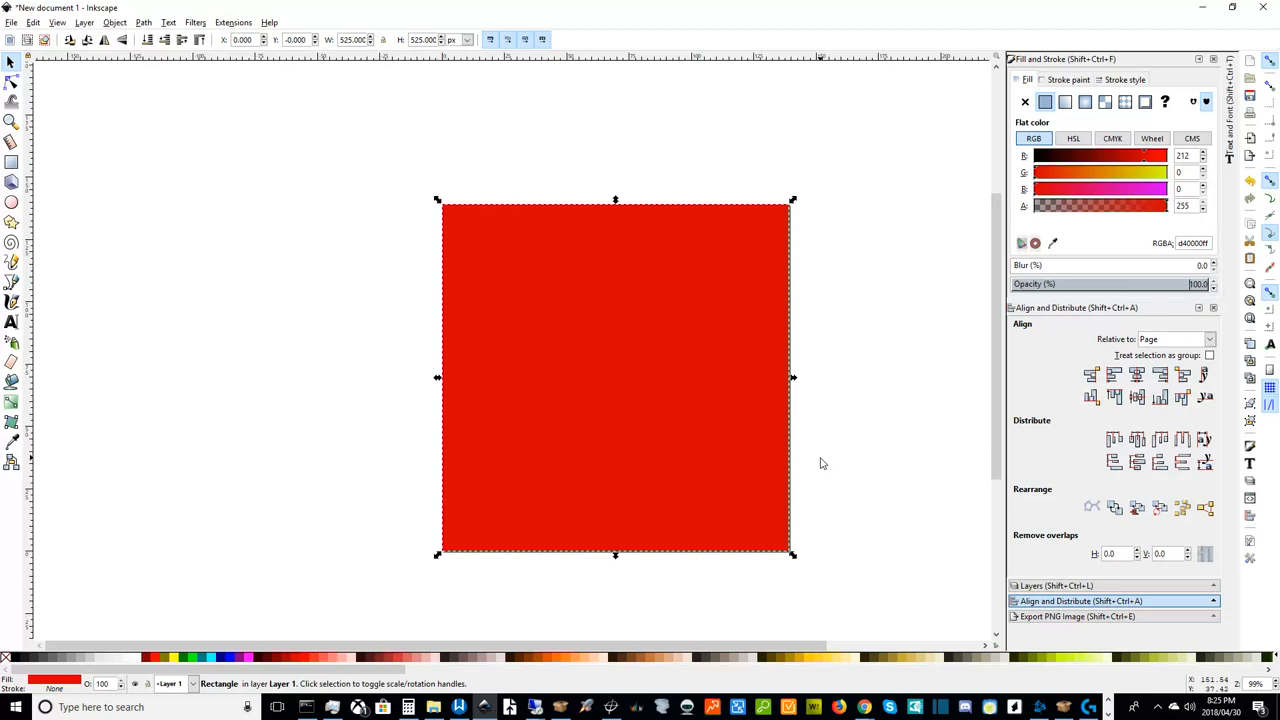
{"action": "mouse_move", "coordinate": [1148, 118]}
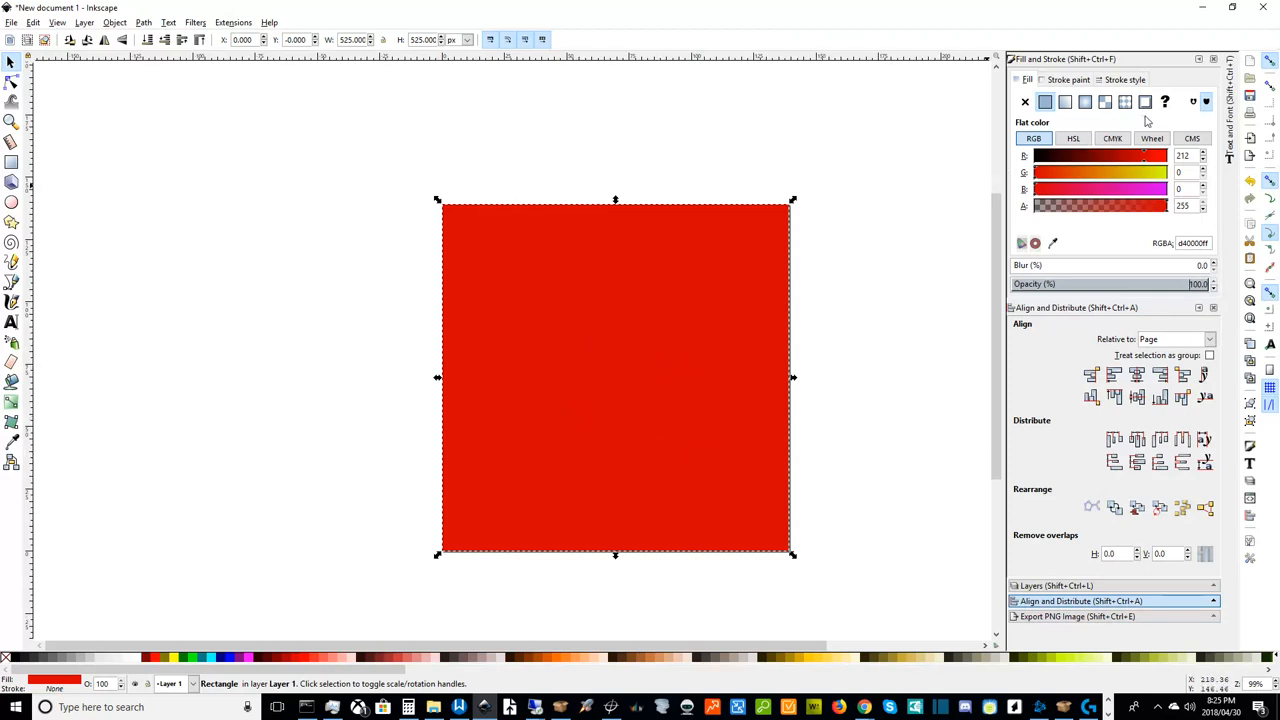
{"action": "mouse_move", "coordinate": [392, 668]}
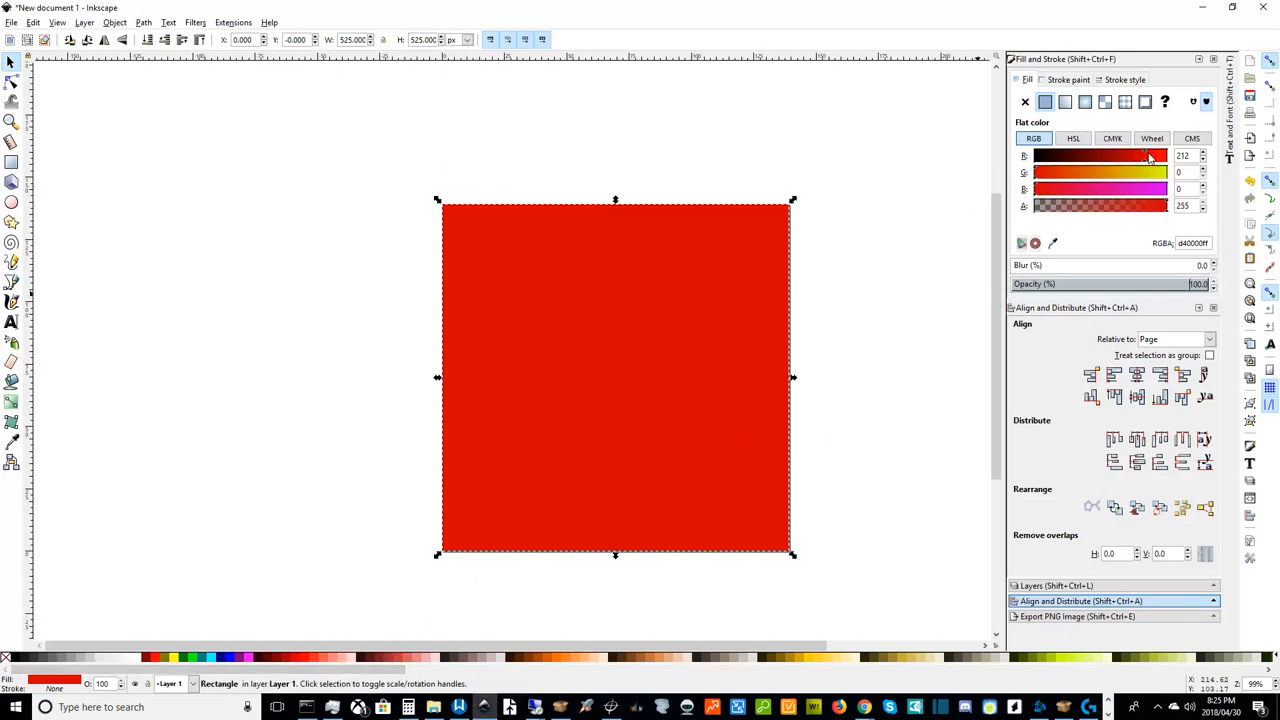
{"action": "left_click_drag", "start_coordinate": [1148, 156], "coordinate": [1130, 156]}
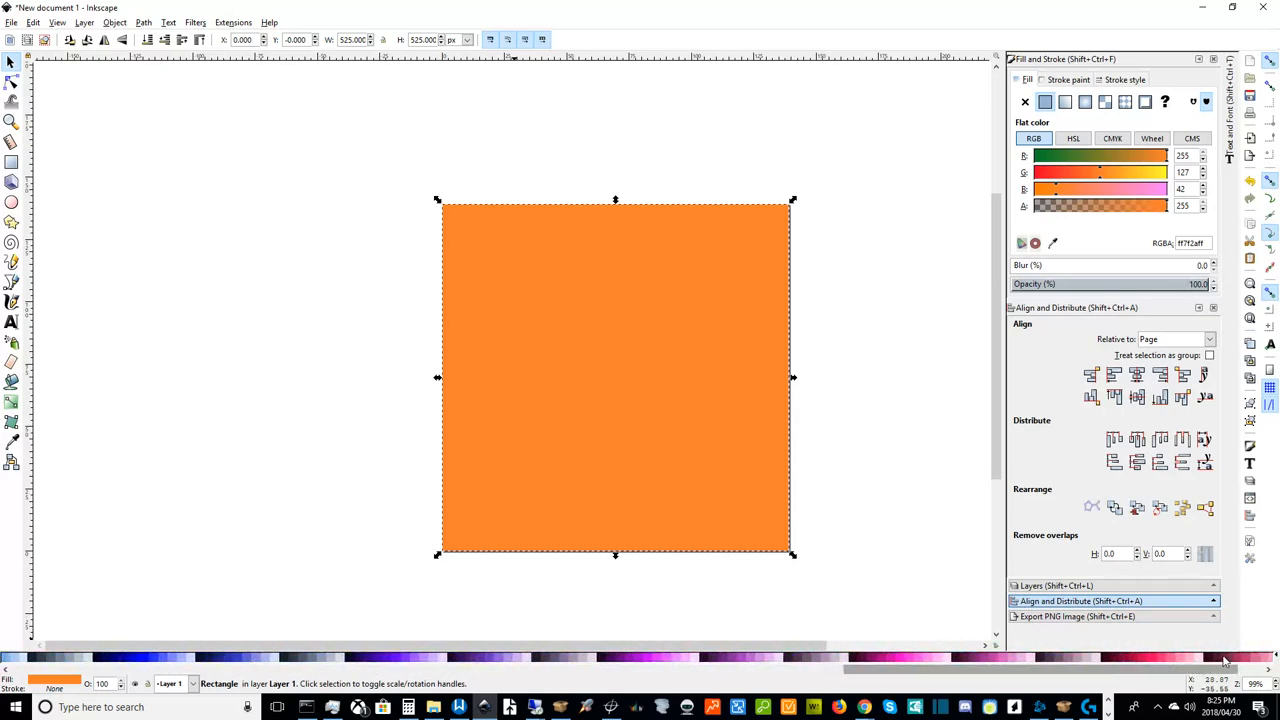
{"action": "mouse_move", "coordinate": [956, 644]}
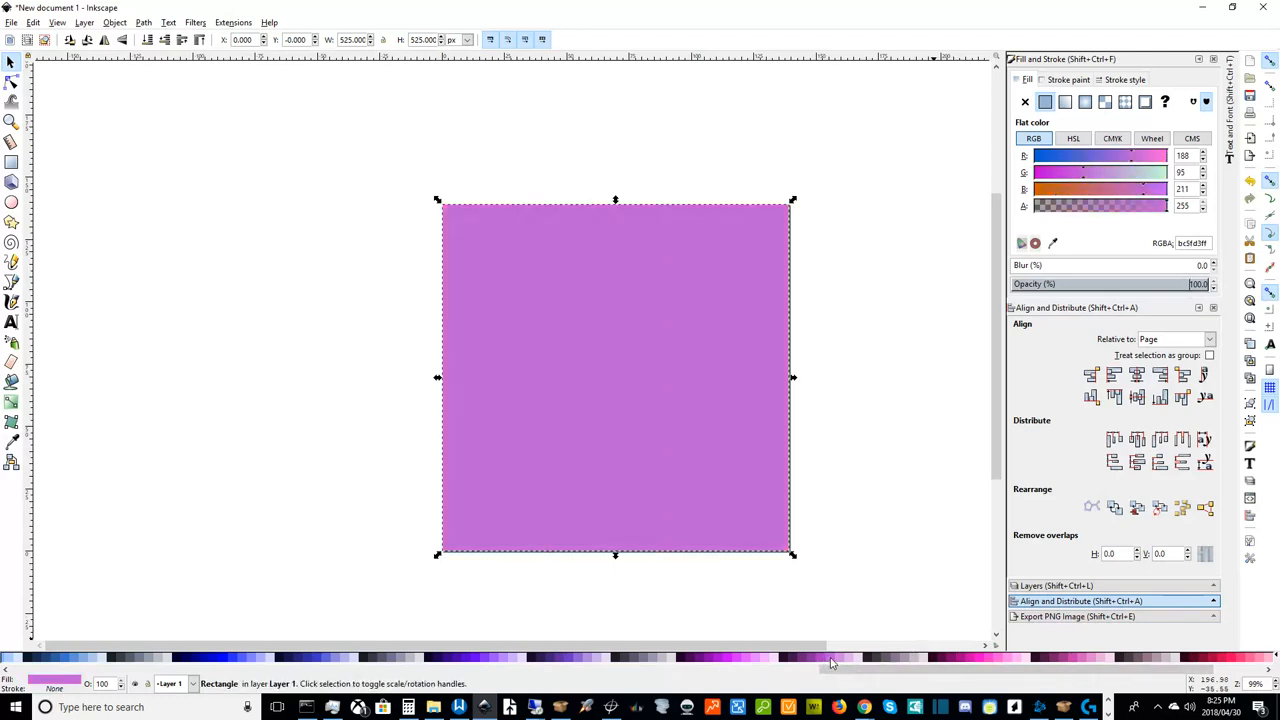
- Draw an empty text frame on the lower part of the square and show the font family list
{"action": "left_click", "coordinate": [276, 464]}
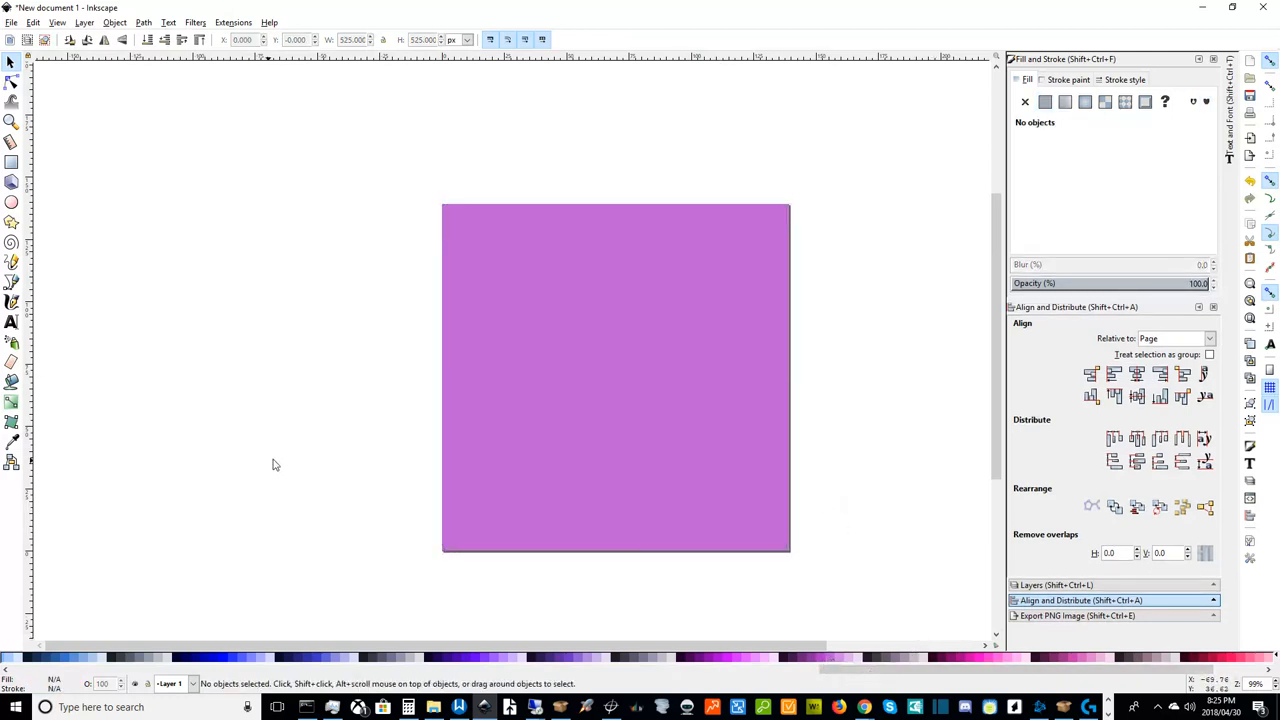
{"action": "mouse_move", "coordinate": [324, 492]}
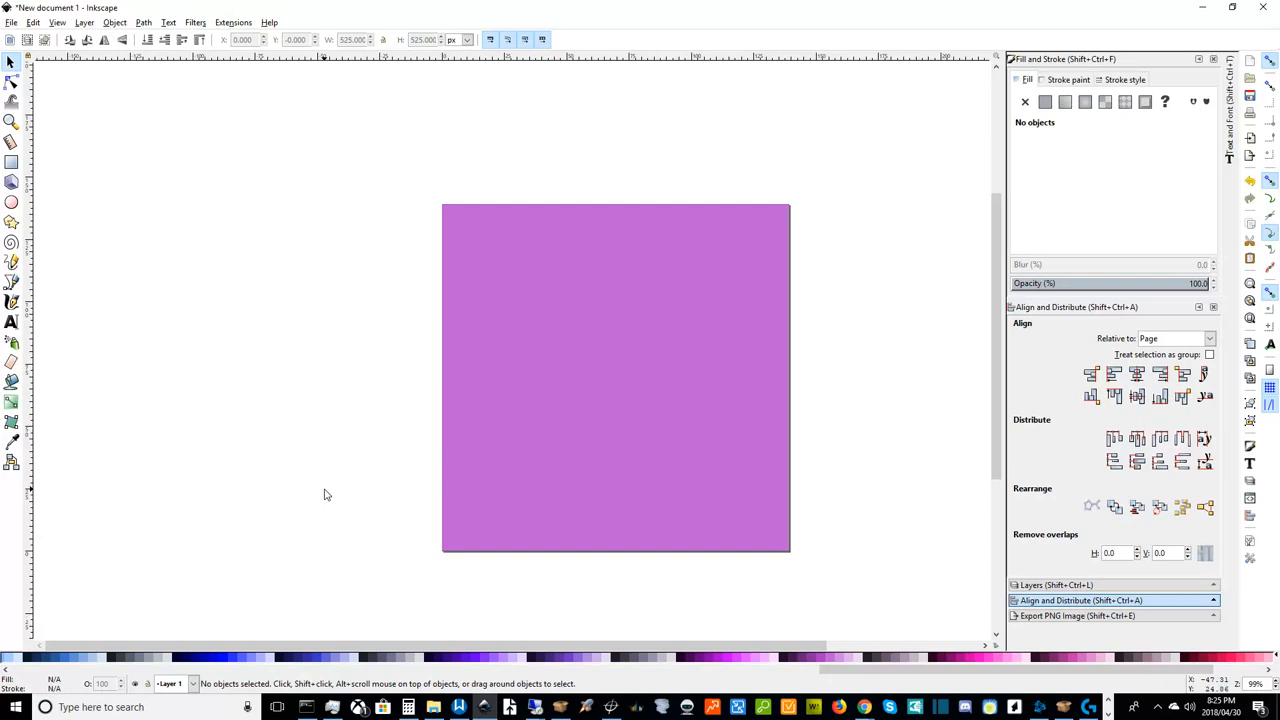
{"action": "mouse_move", "coordinate": [12, 324]}
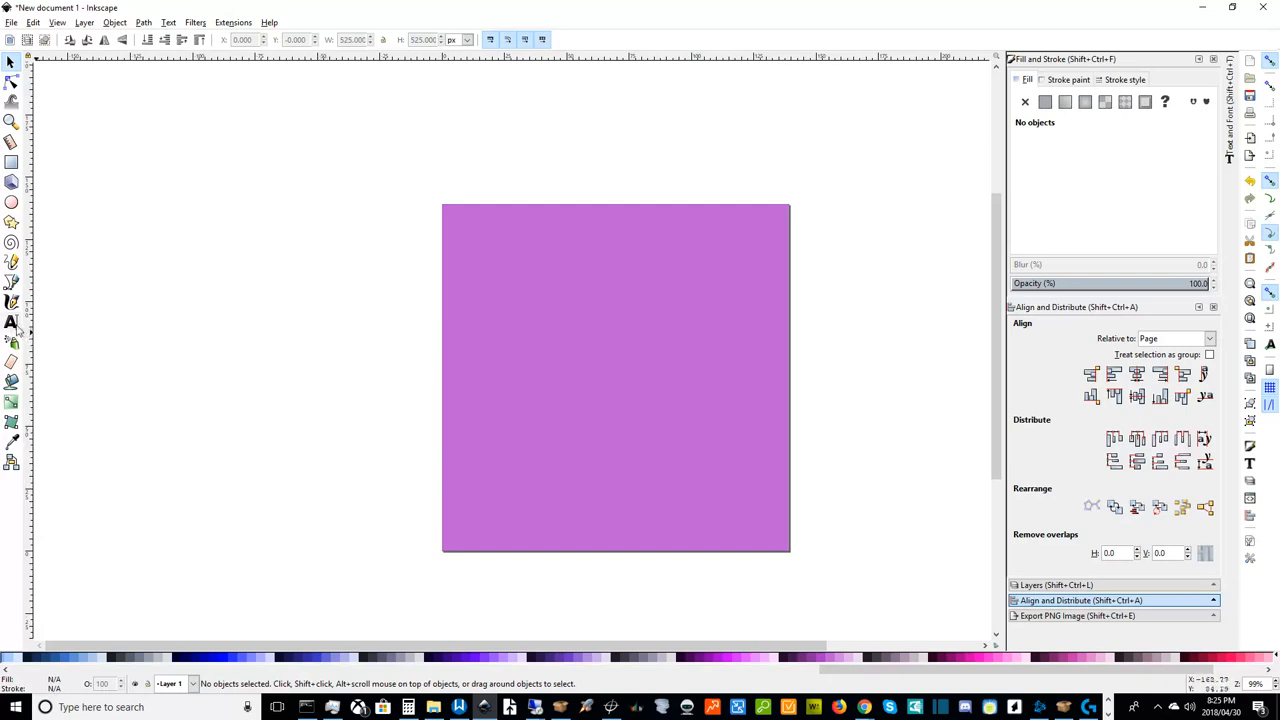
{"action": "left_click", "coordinate": [12, 322]}
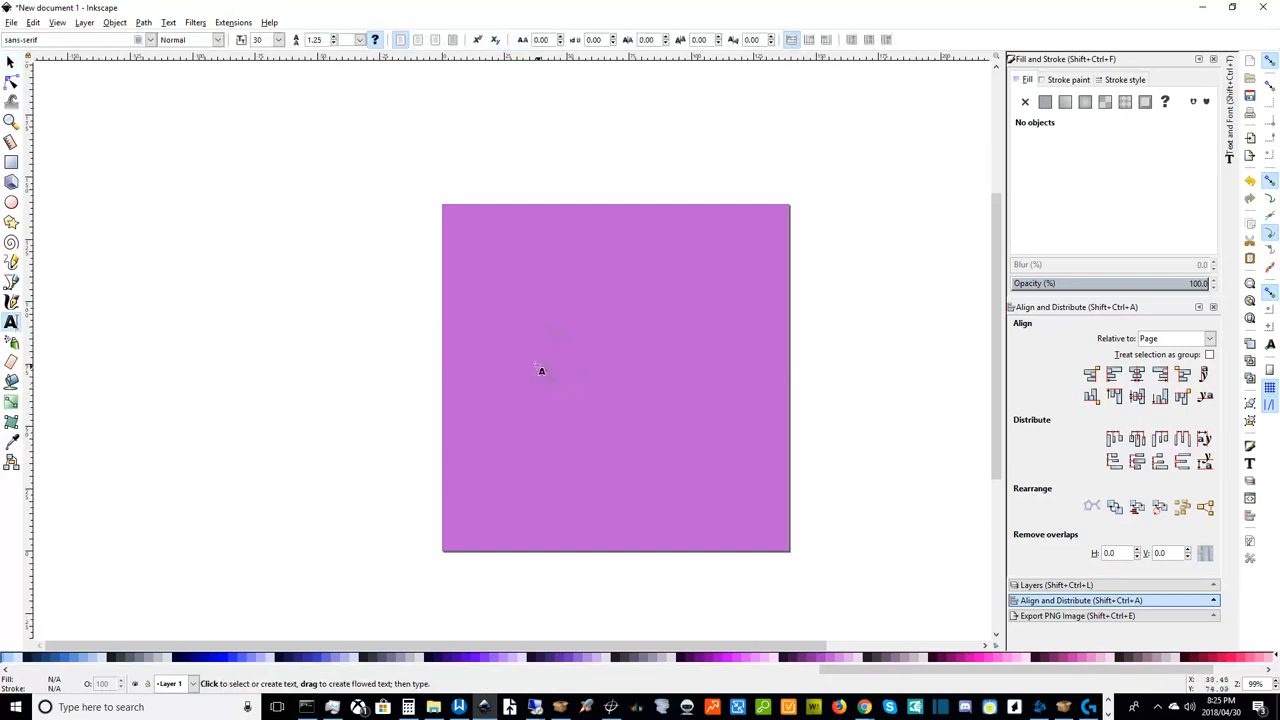
{"action": "left_click_drag", "start_coordinate": [532, 364], "coordinate": [728, 508]}
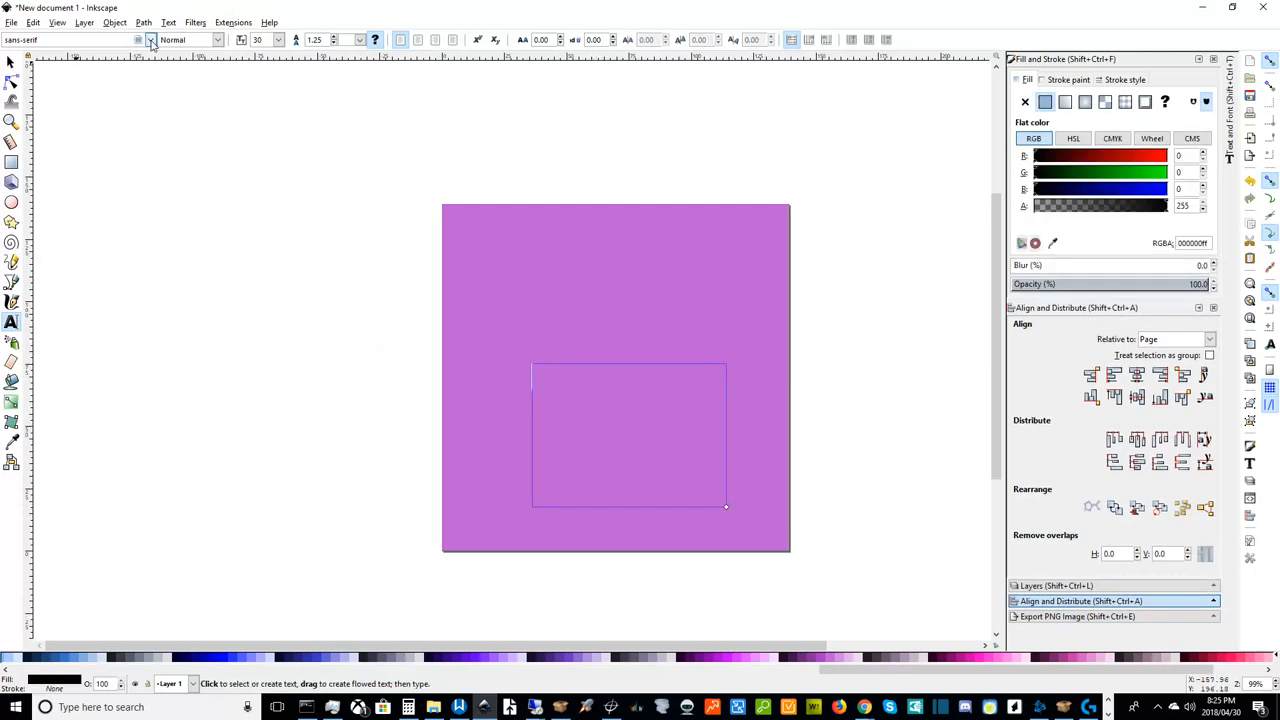
{"action": "left_click", "coordinate": [148, 40]}
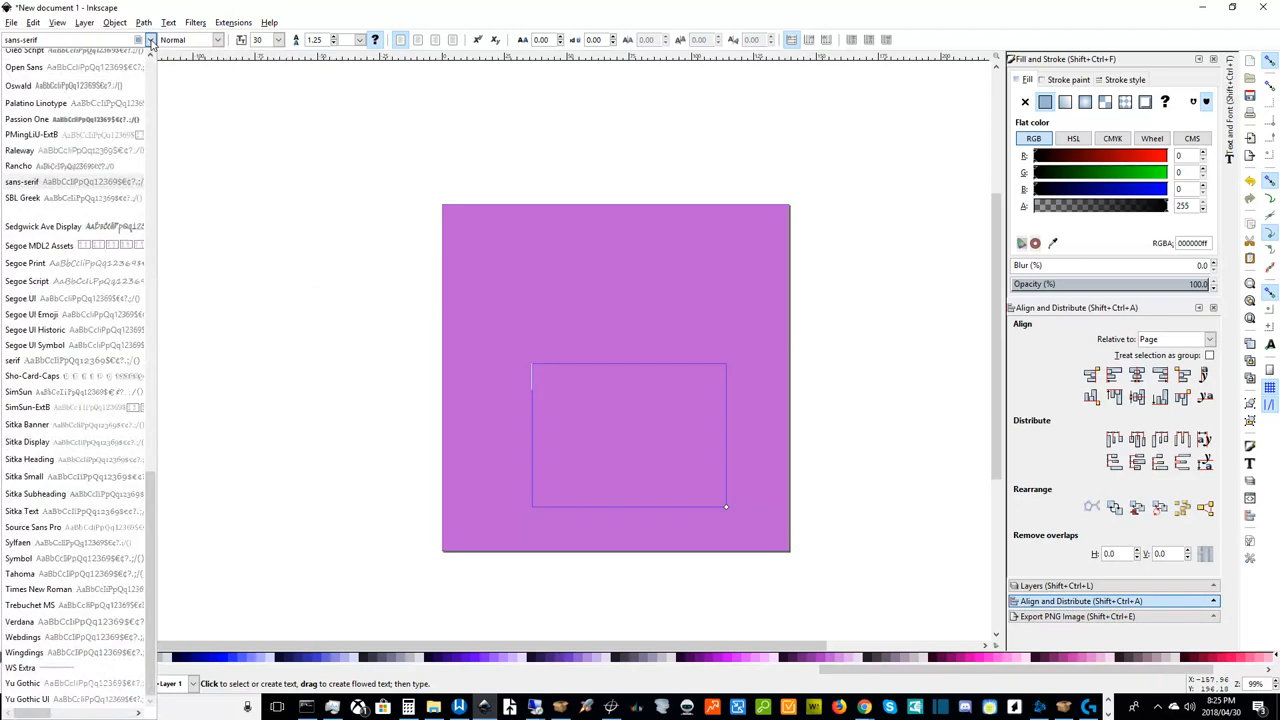
{"action": "left_click", "coordinate": [148, 40]}
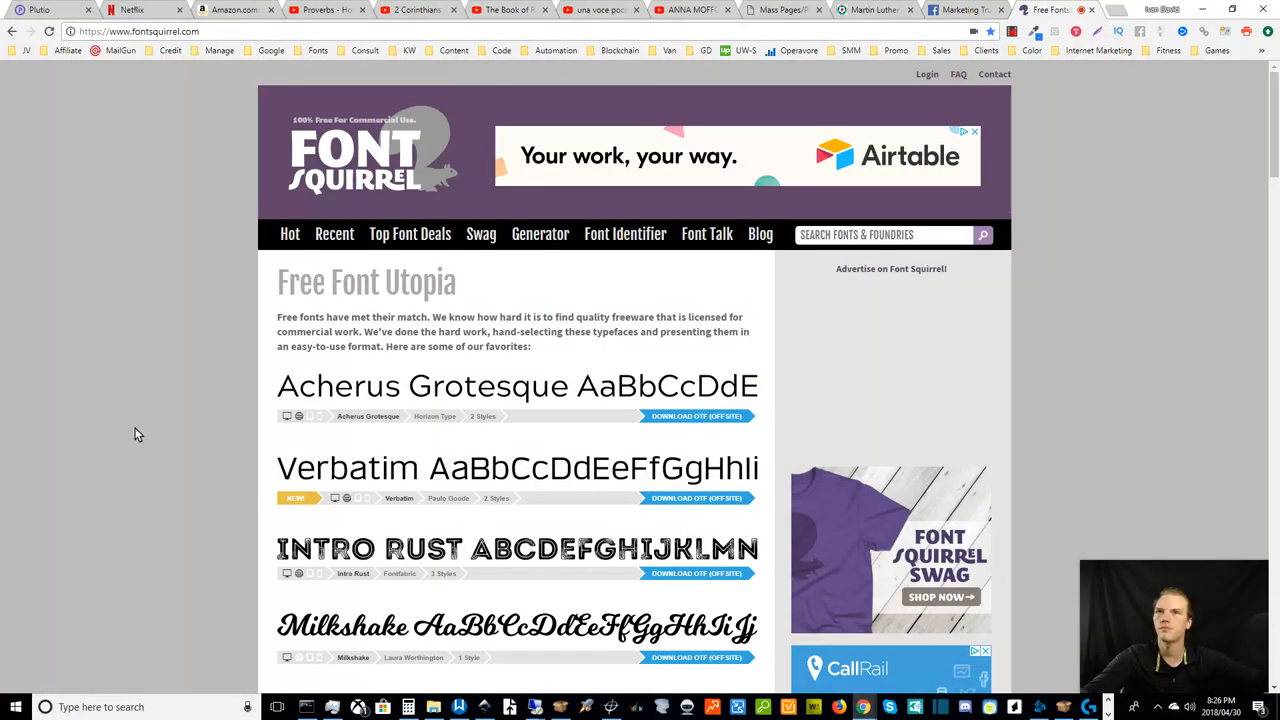
{"action": "mouse_move", "coordinate": [162, 454]}
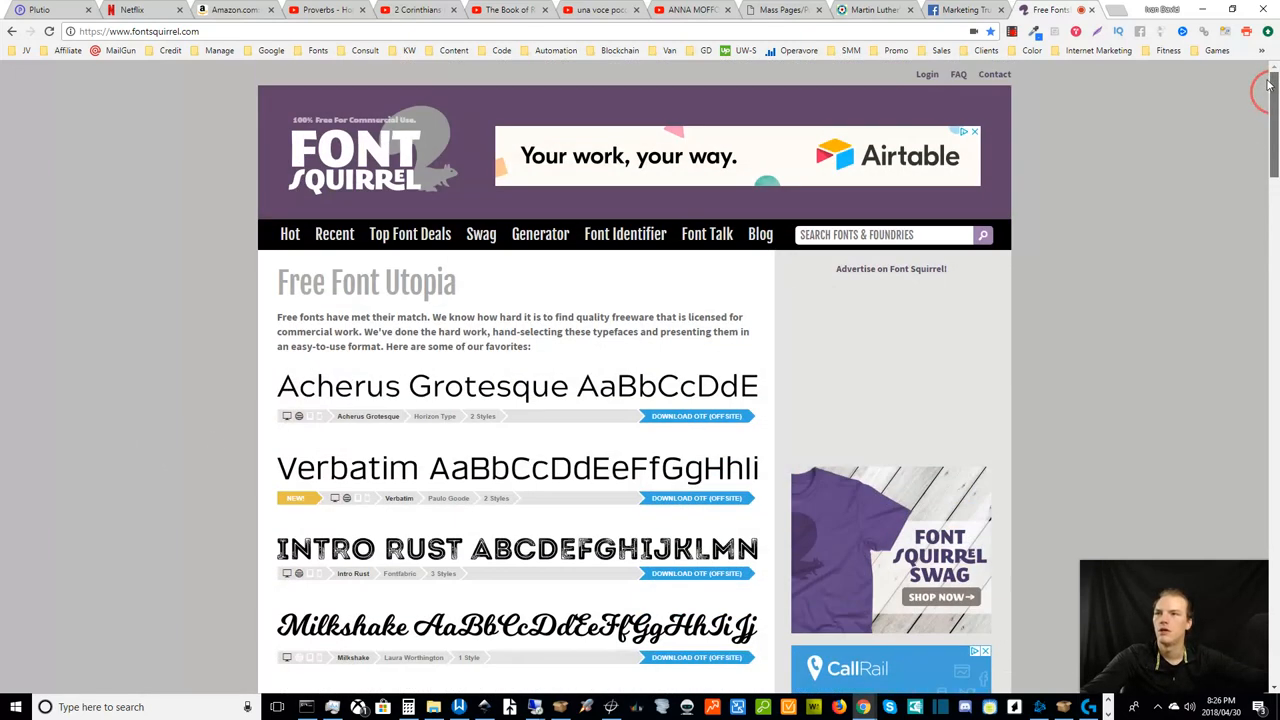
- Browse Font Squirrel's free fonts and go to the Milkshake script font's page
{"action": "scroll", "scroll_direction": "down", "scroll_amount": 3}
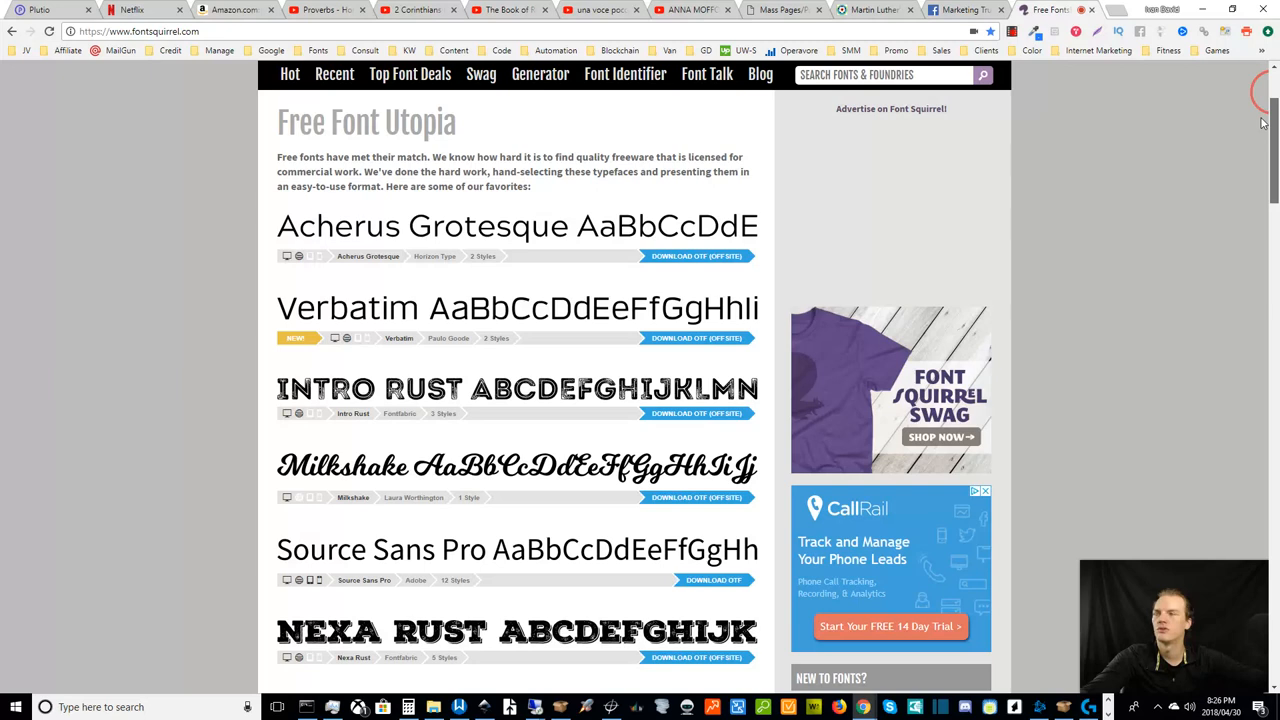
{"action": "mouse_move", "coordinate": [1032, 388]}
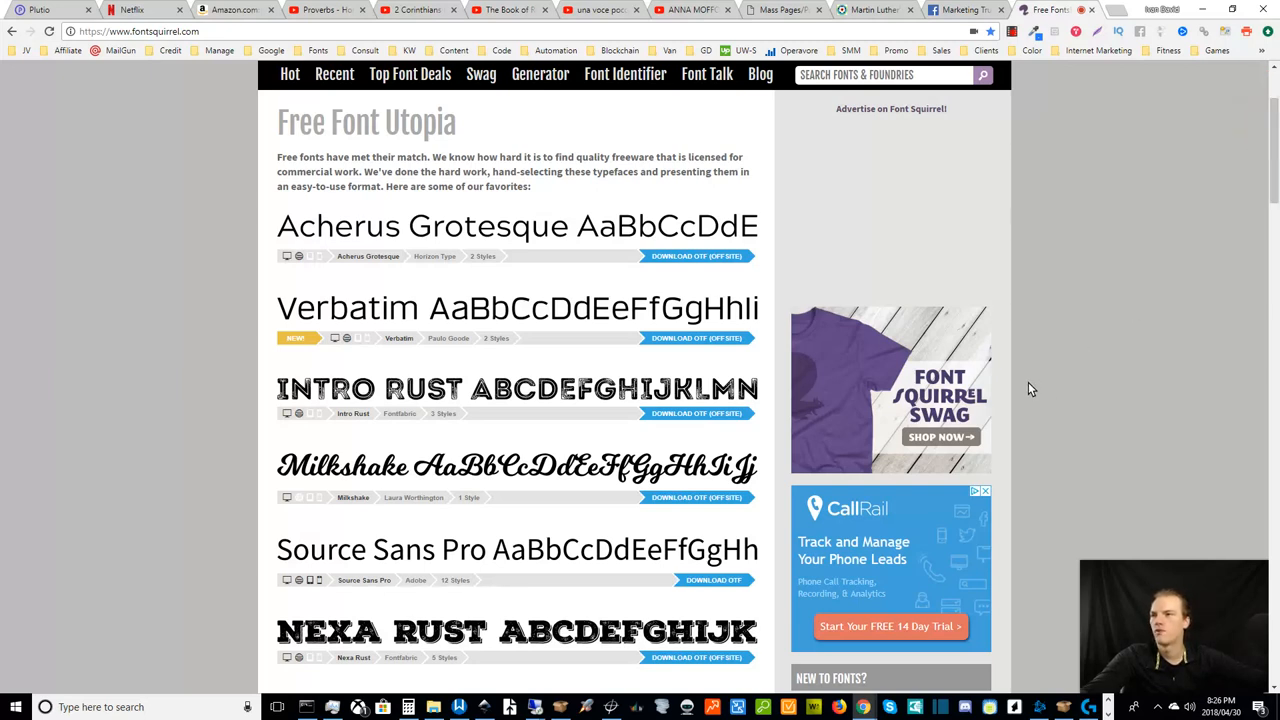
{"action": "scroll", "scroll_direction": "down", "scroll_amount": 3}
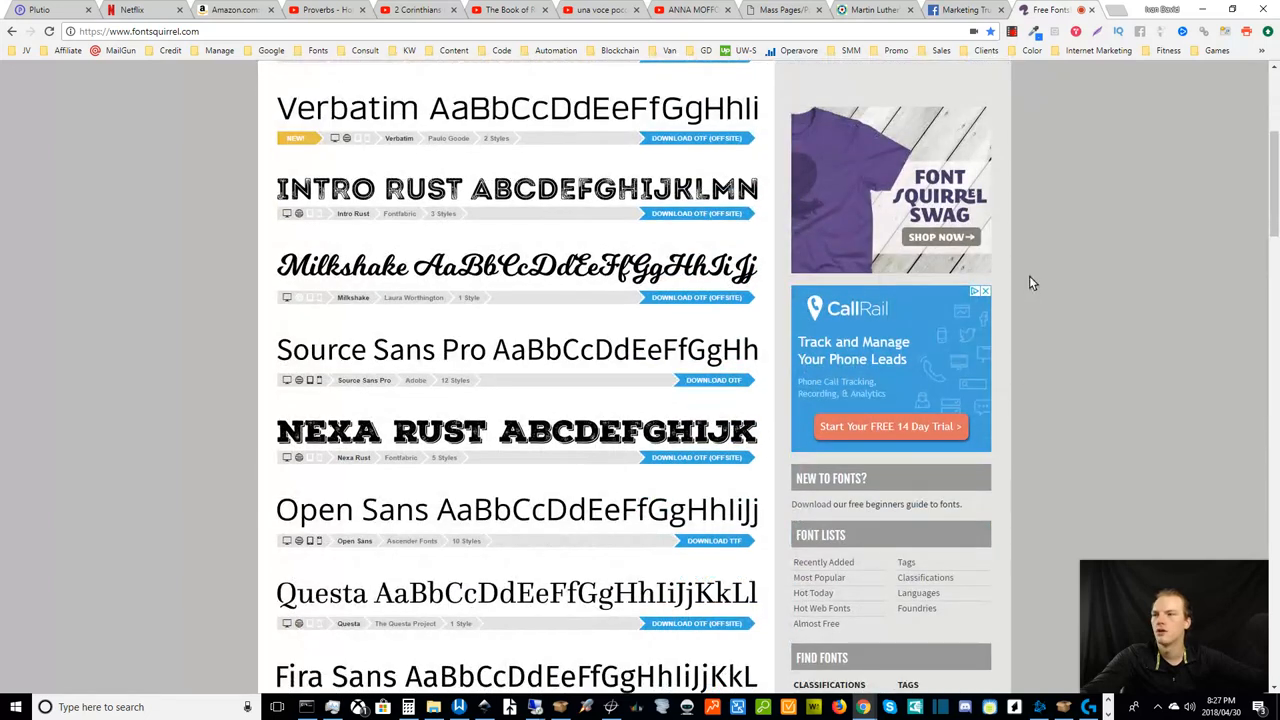
{"action": "scroll", "scroll_direction": "down", "scroll_amount": 3}
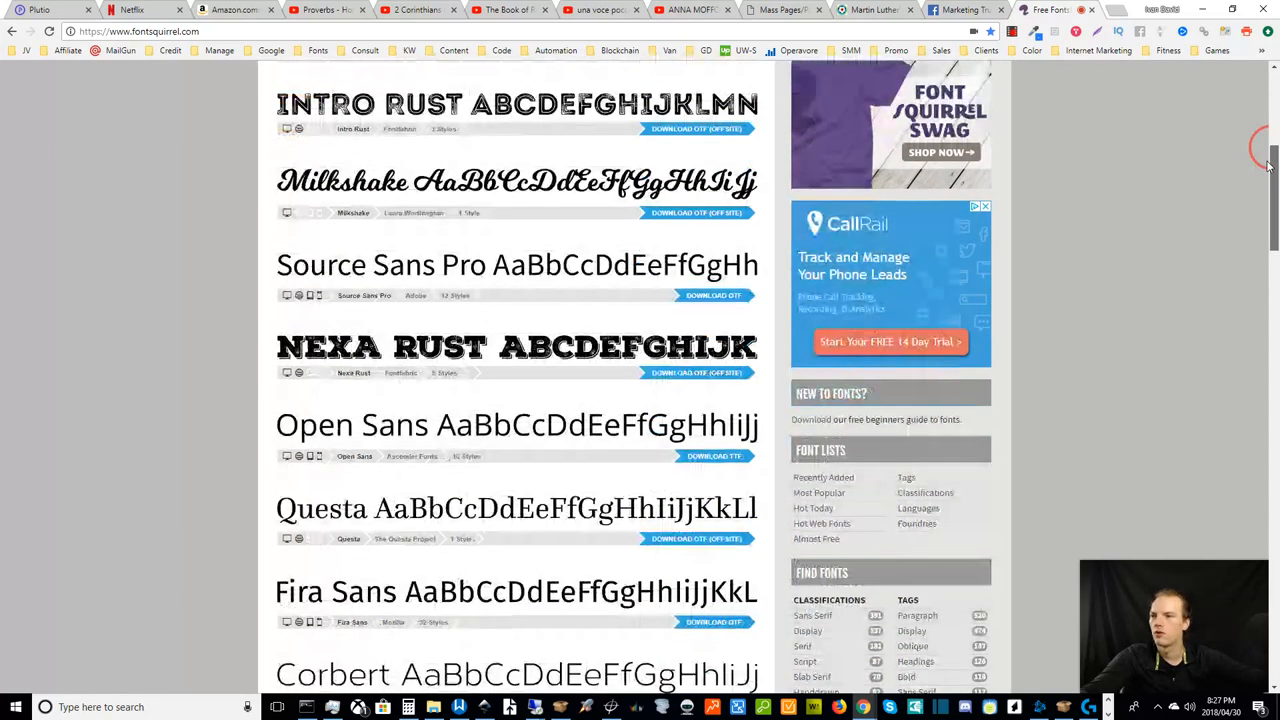
{"action": "scroll", "scroll_direction": "down", "scroll_amount": 3}
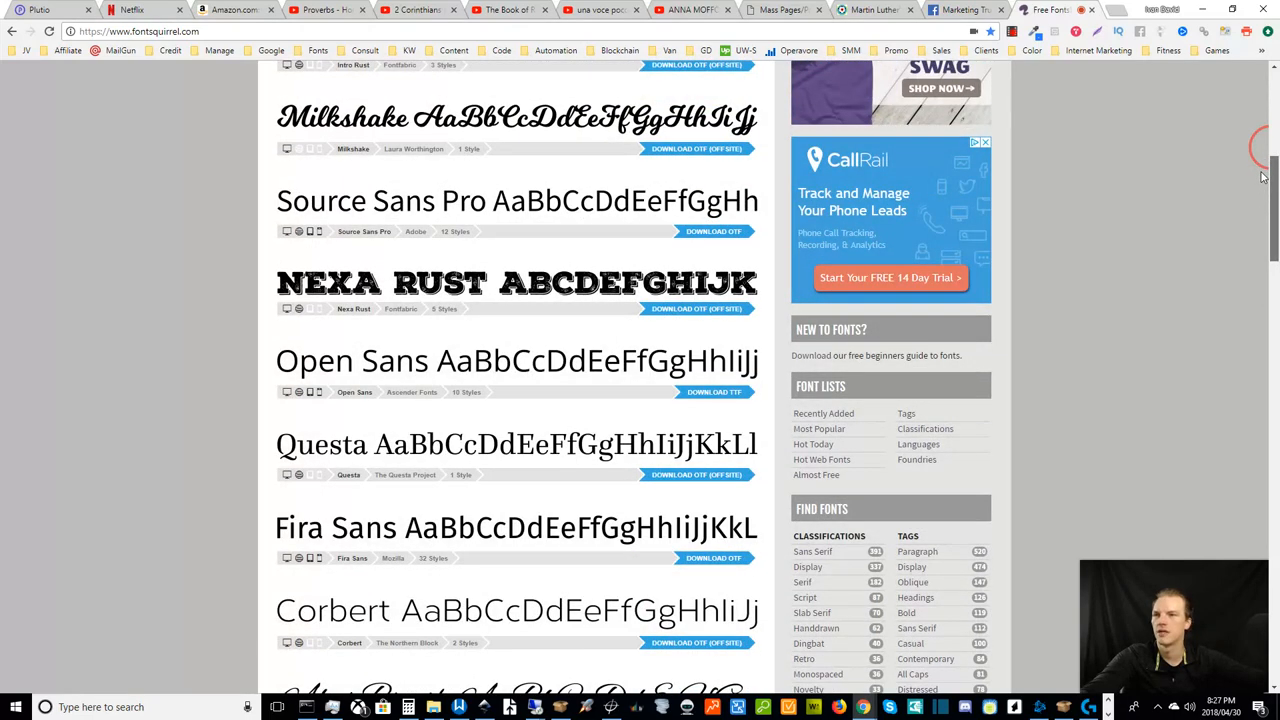
{"action": "scroll", "scroll_direction": "down", "scroll_amount": 3}
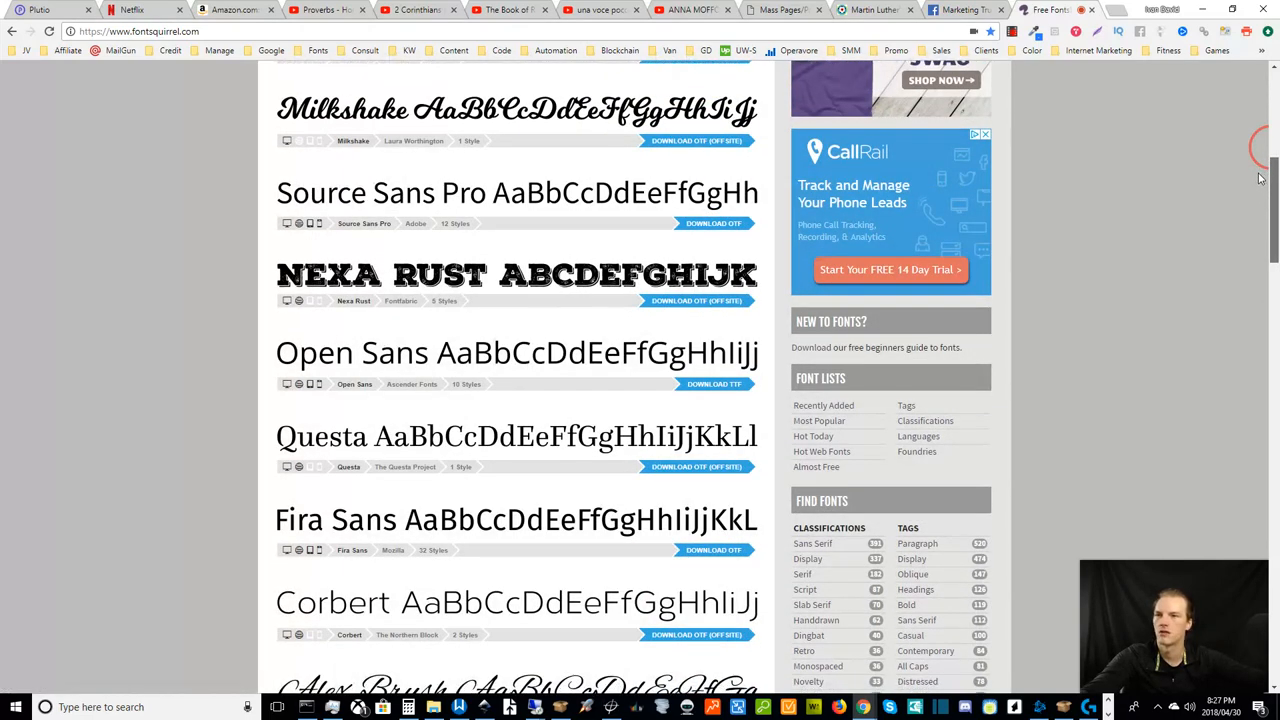
{"action": "scroll", "scroll_direction": "down", "scroll_amount": 3}
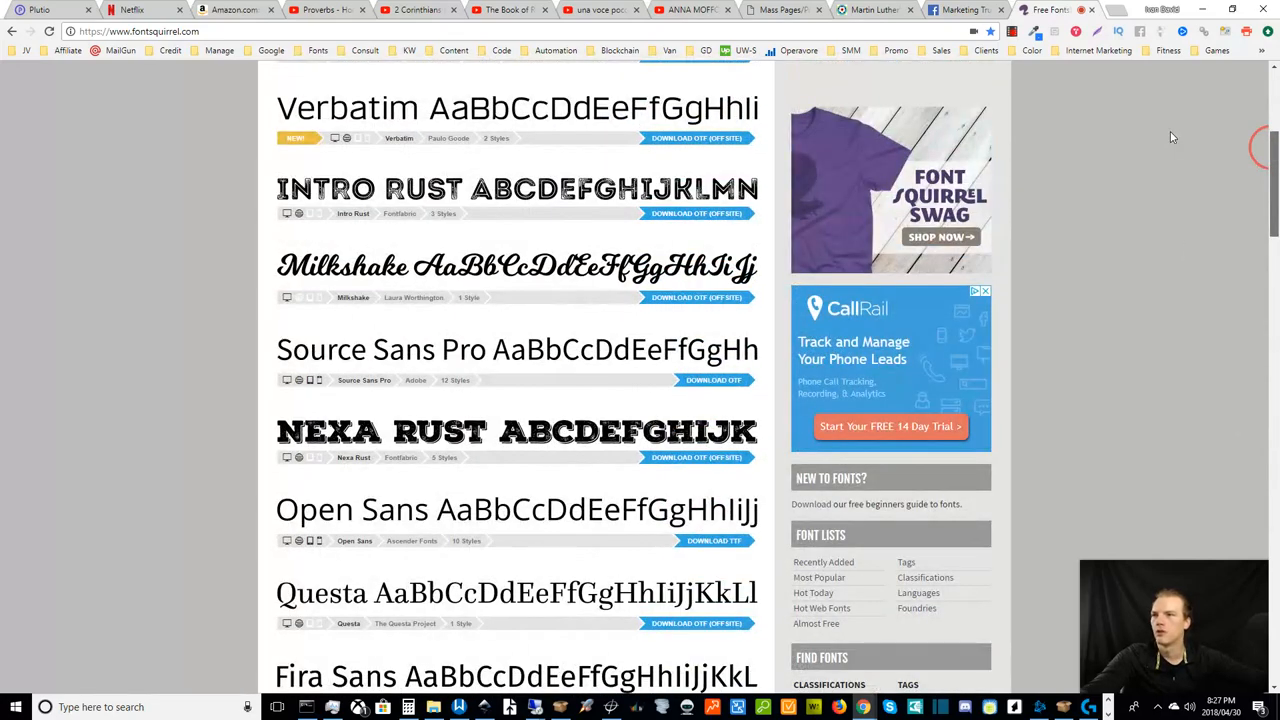
{"action": "scroll", "scroll_direction": "down", "scroll_amount": 3}
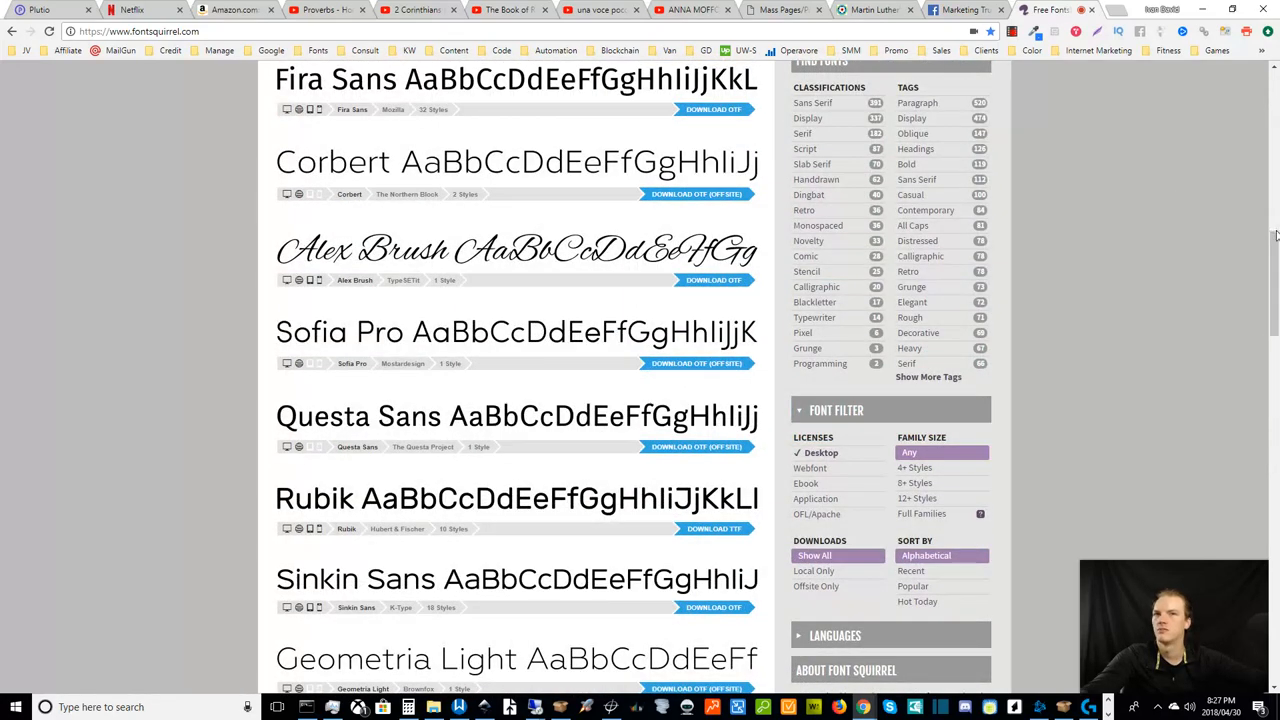
{"action": "scroll", "scroll_direction": "up", "scroll_amount": 3}
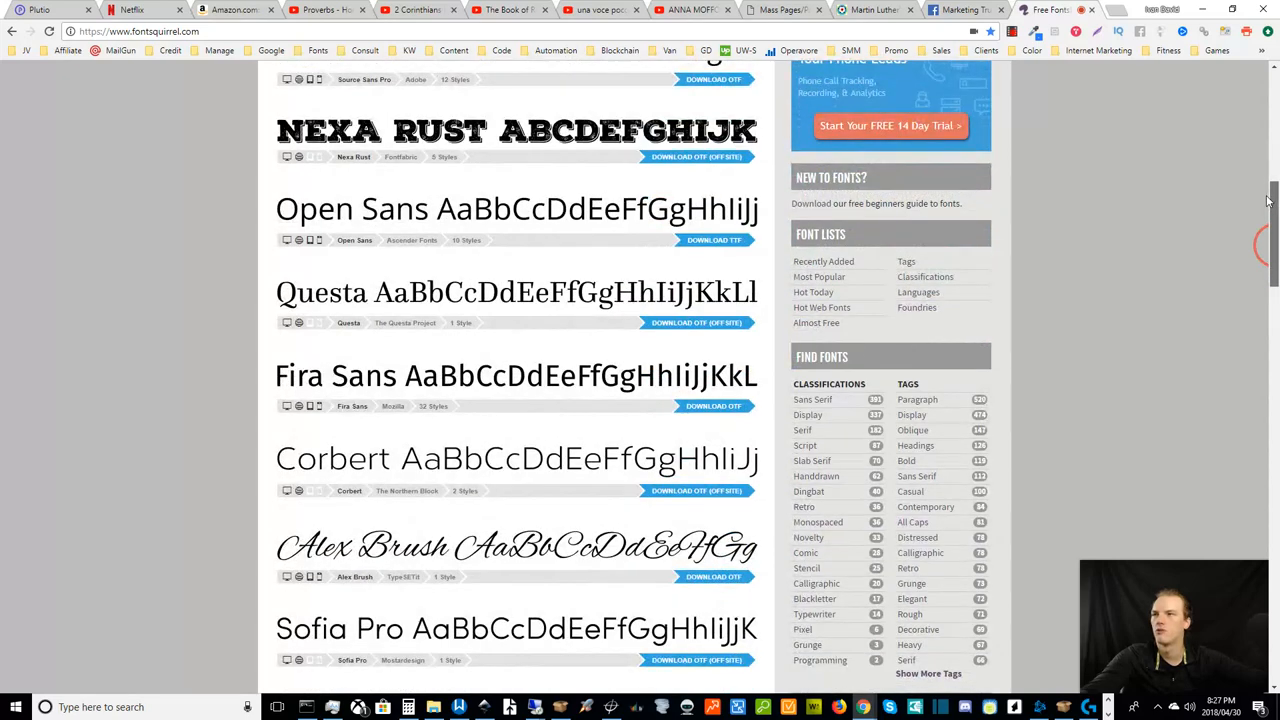
{"action": "scroll", "scroll_direction": "up", "scroll_amount": 3}
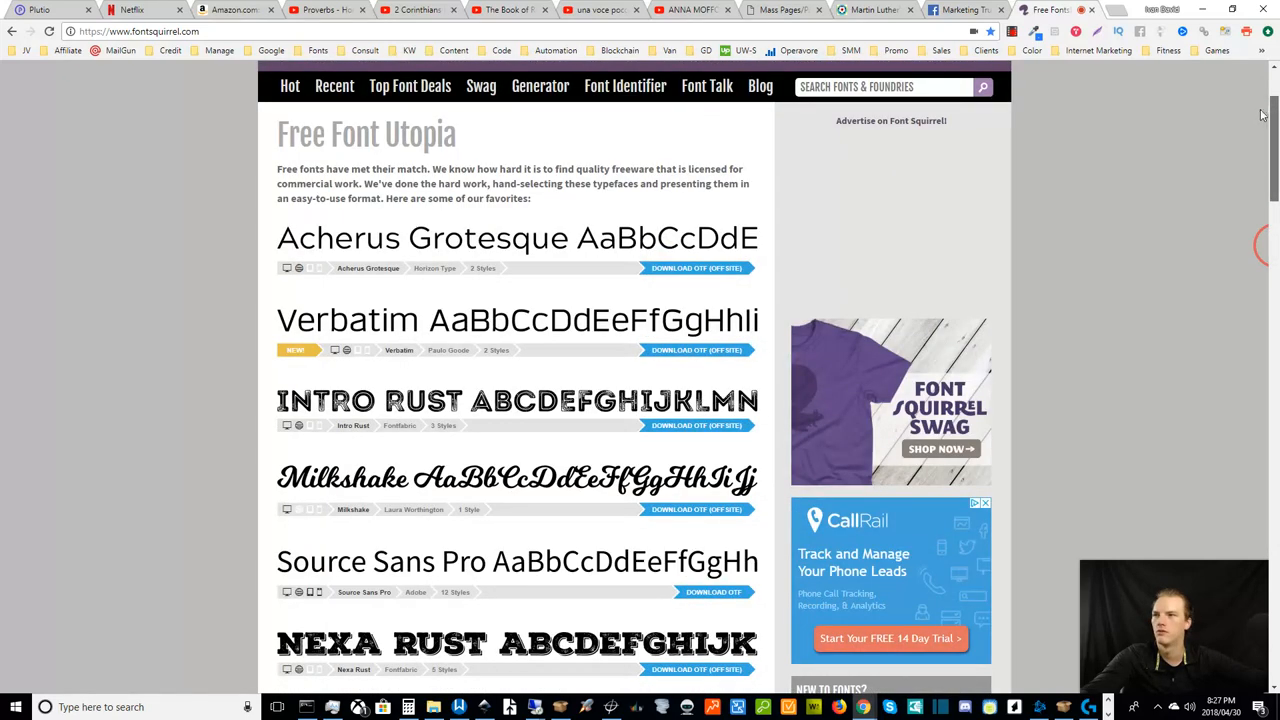
{"action": "scroll", "scroll_direction": "down", "scroll_amount": 3}
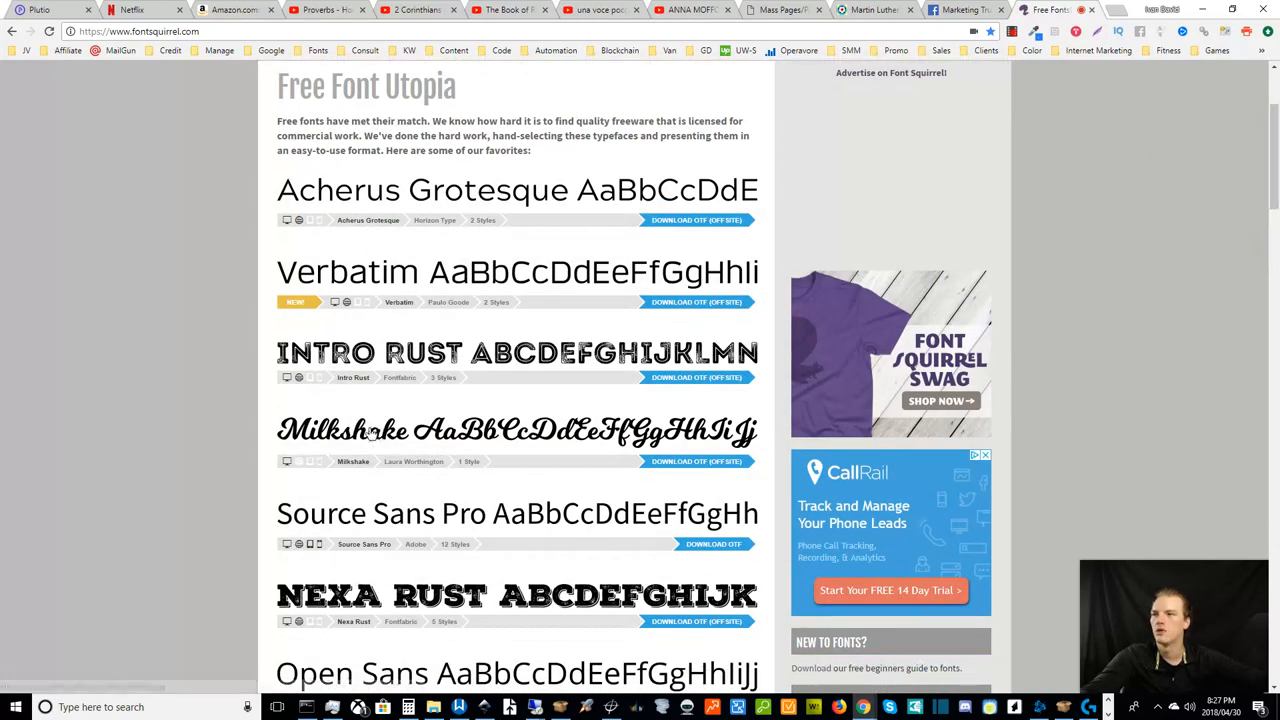
{"action": "left_click", "coordinate": [376, 430]}
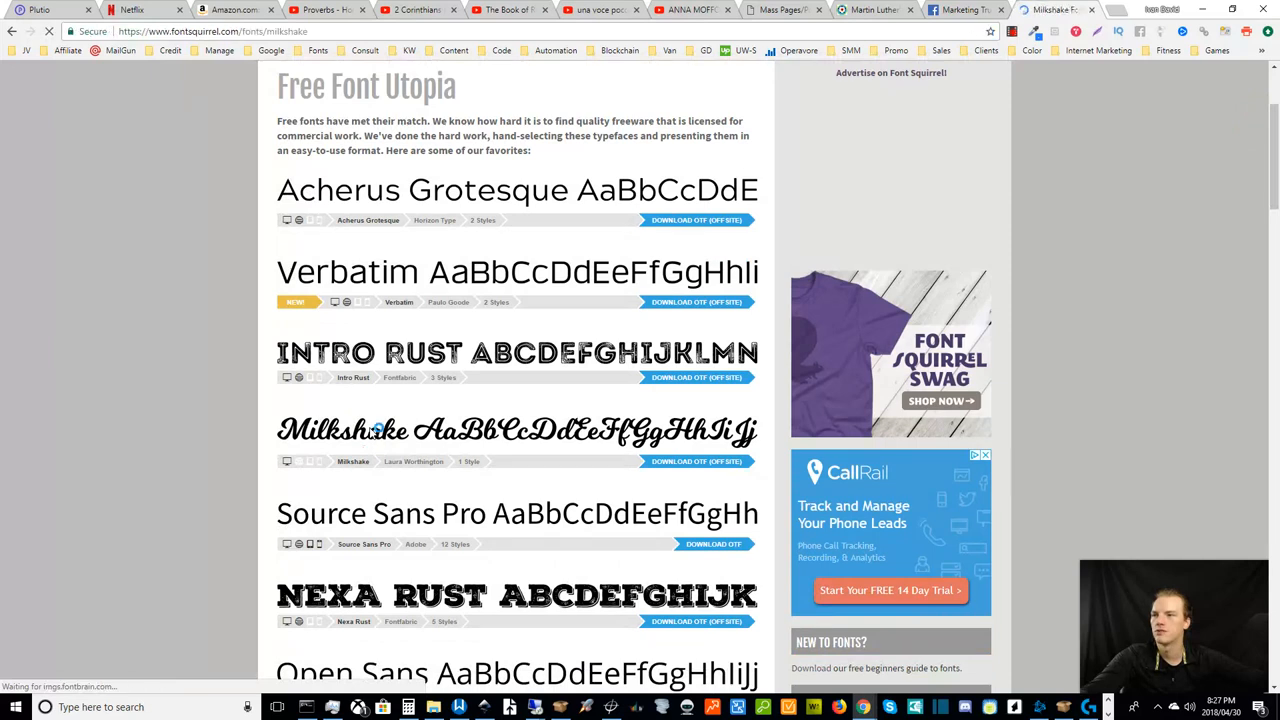
{"action": "left_click", "coordinate": [376, 430]}
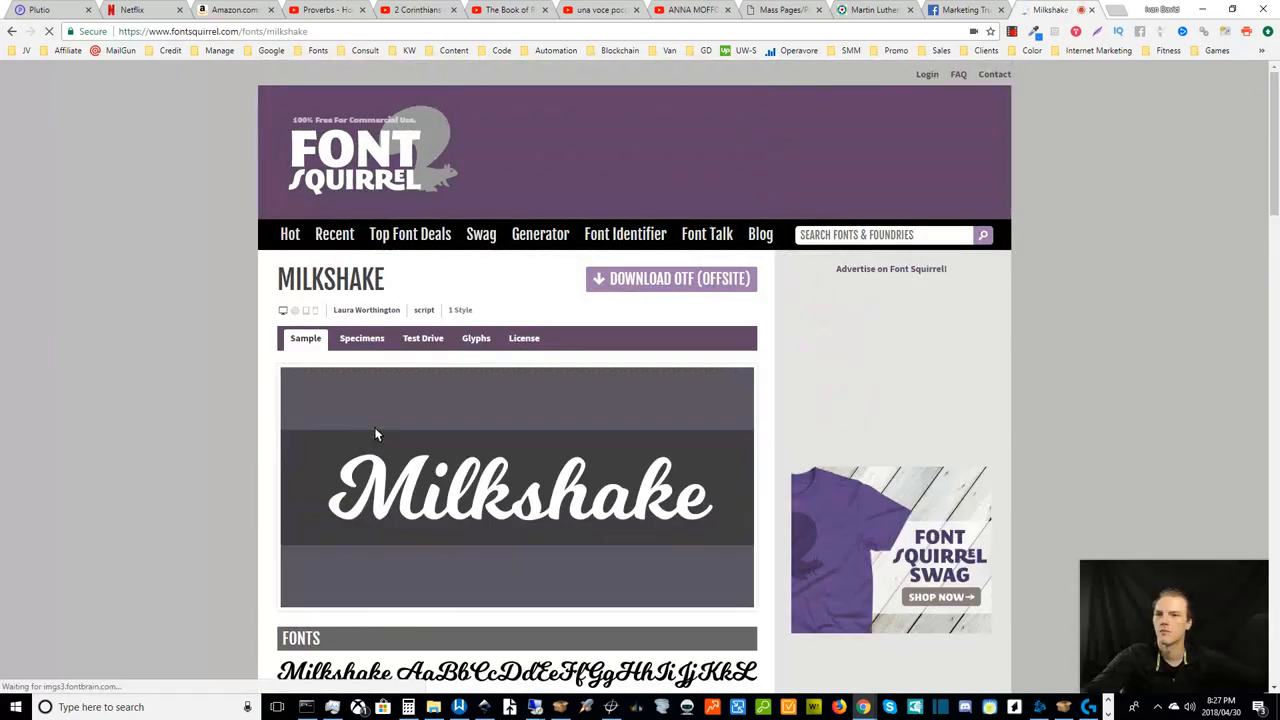
- Read Milkshake's Laura Worthington EULA on the License tab, then select the address bar
{"action": "scroll", "scroll_direction": "down", "scroll_amount": 3}
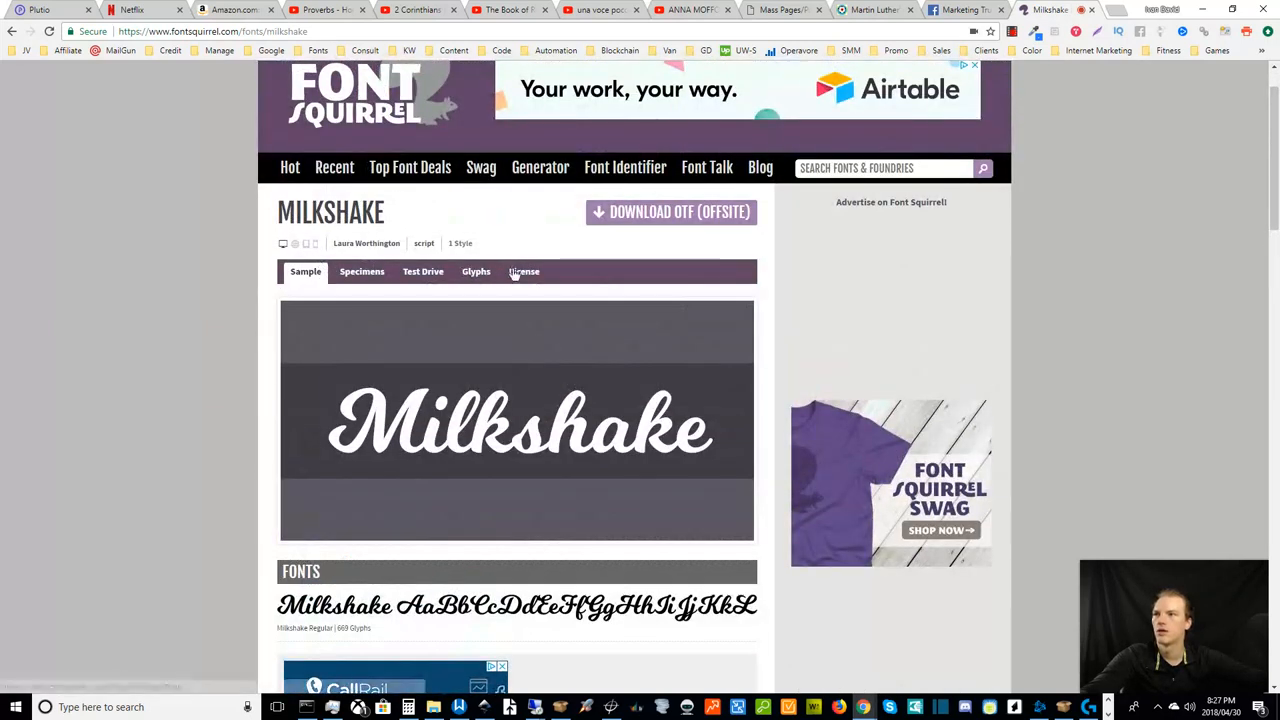
{"action": "left_click", "coordinate": [524, 272]}
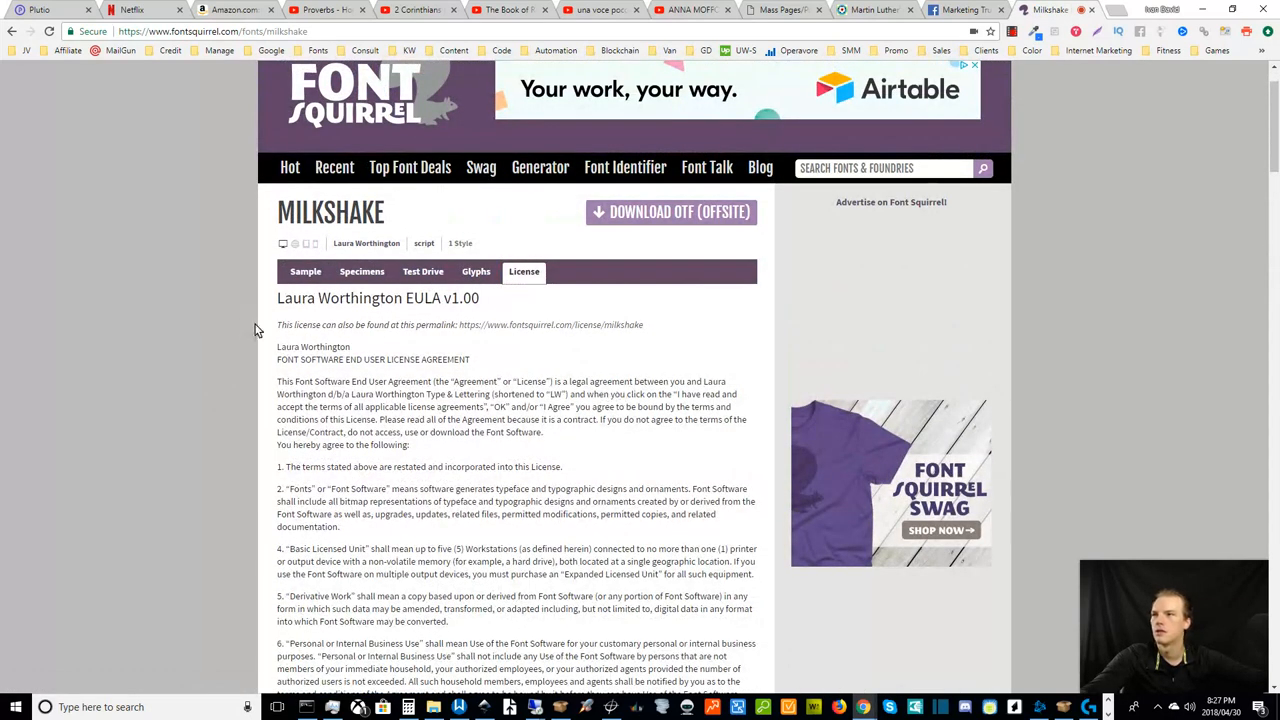
{"action": "mouse_move", "coordinate": [248, 444]}
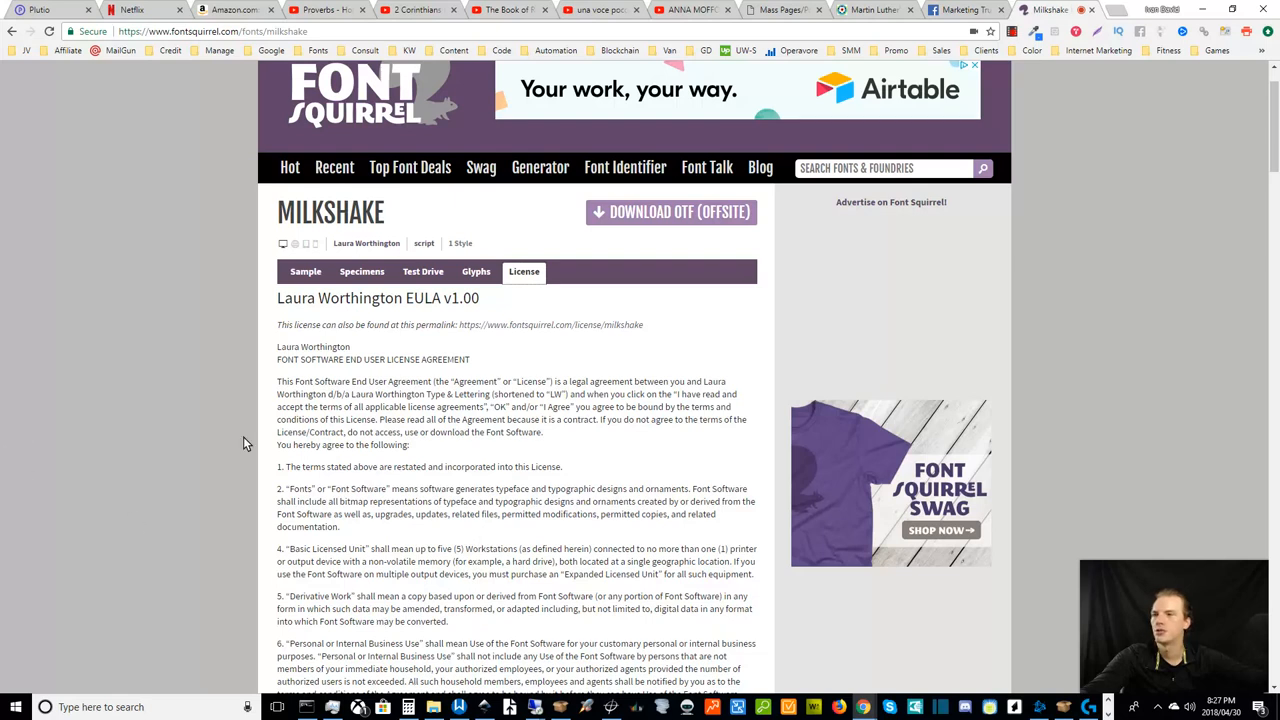
{"action": "scroll", "scroll_direction": "down", "scroll_amount": 3}
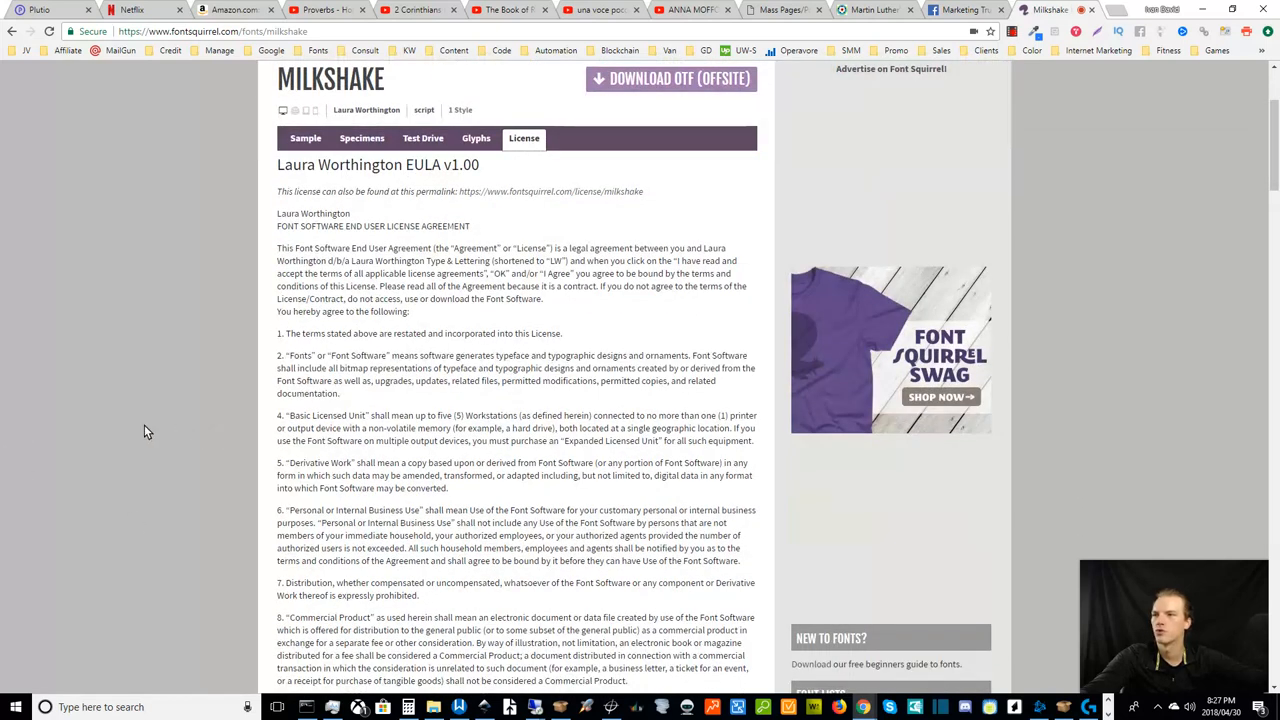
{"action": "mouse_move", "coordinate": [128, 410]}
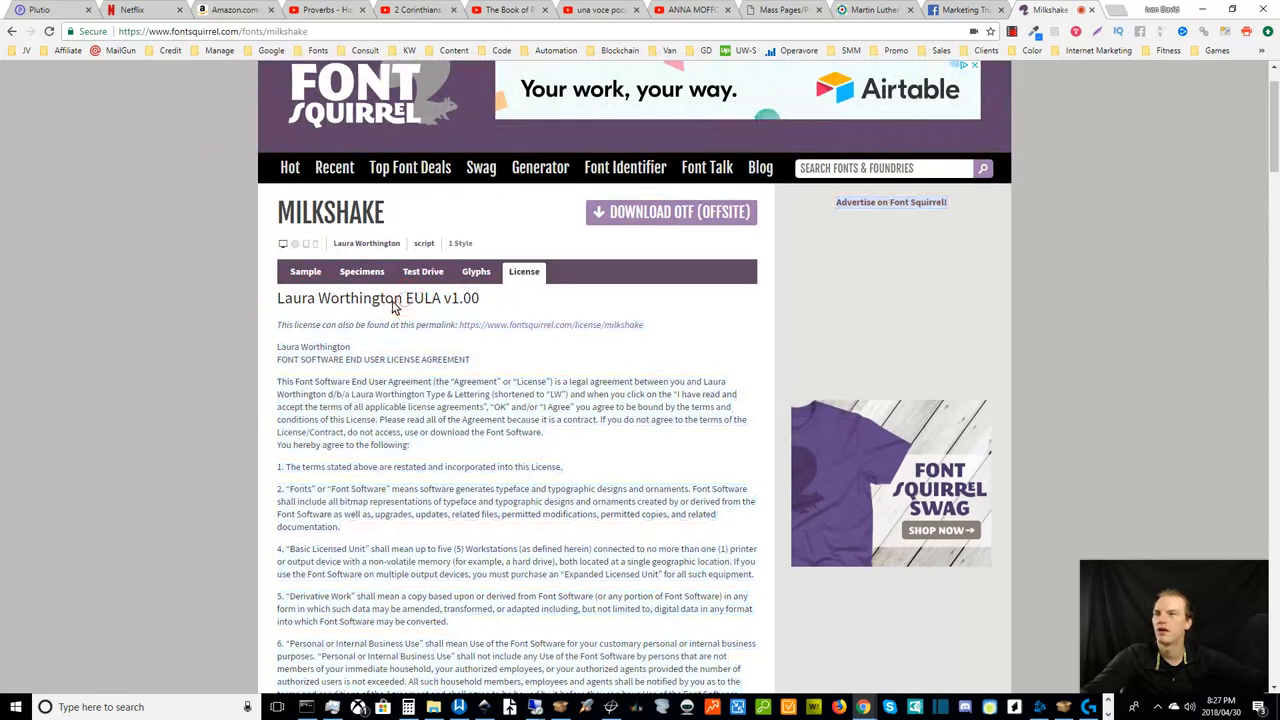
{"action": "triple_click", "coordinate": [378, 298]}
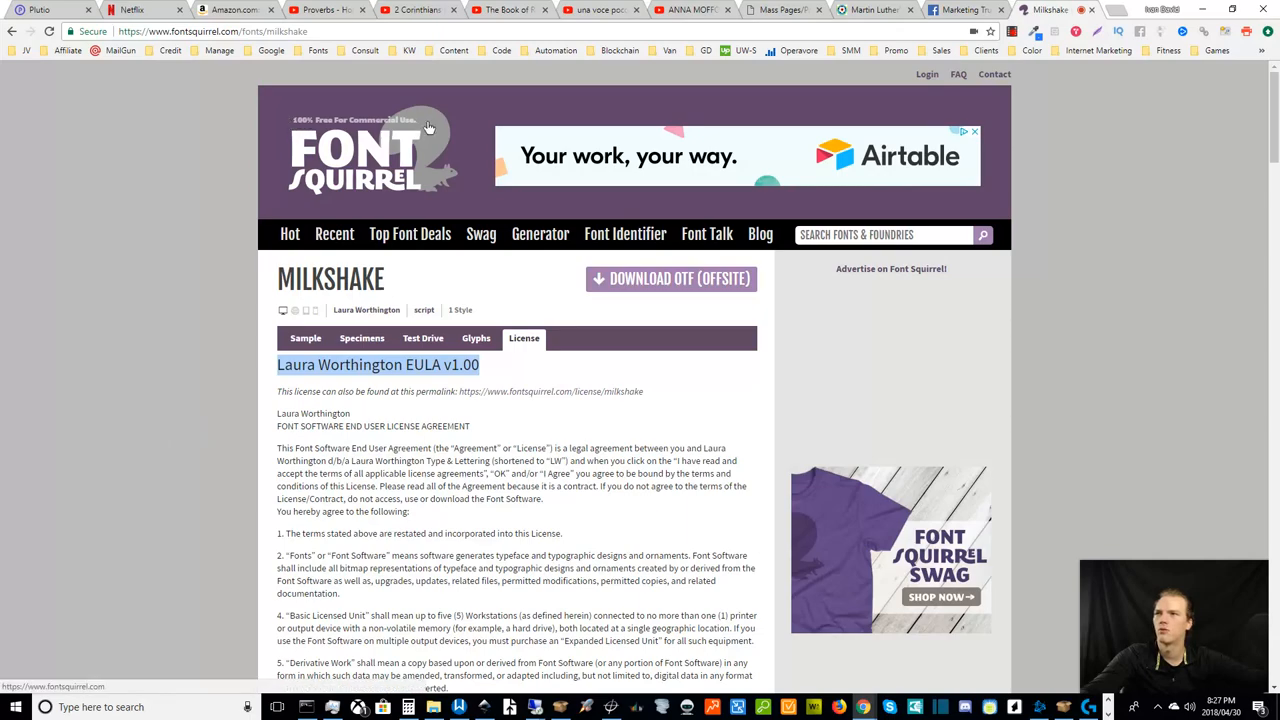
{"action": "mouse_move", "coordinate": [218, 448]}
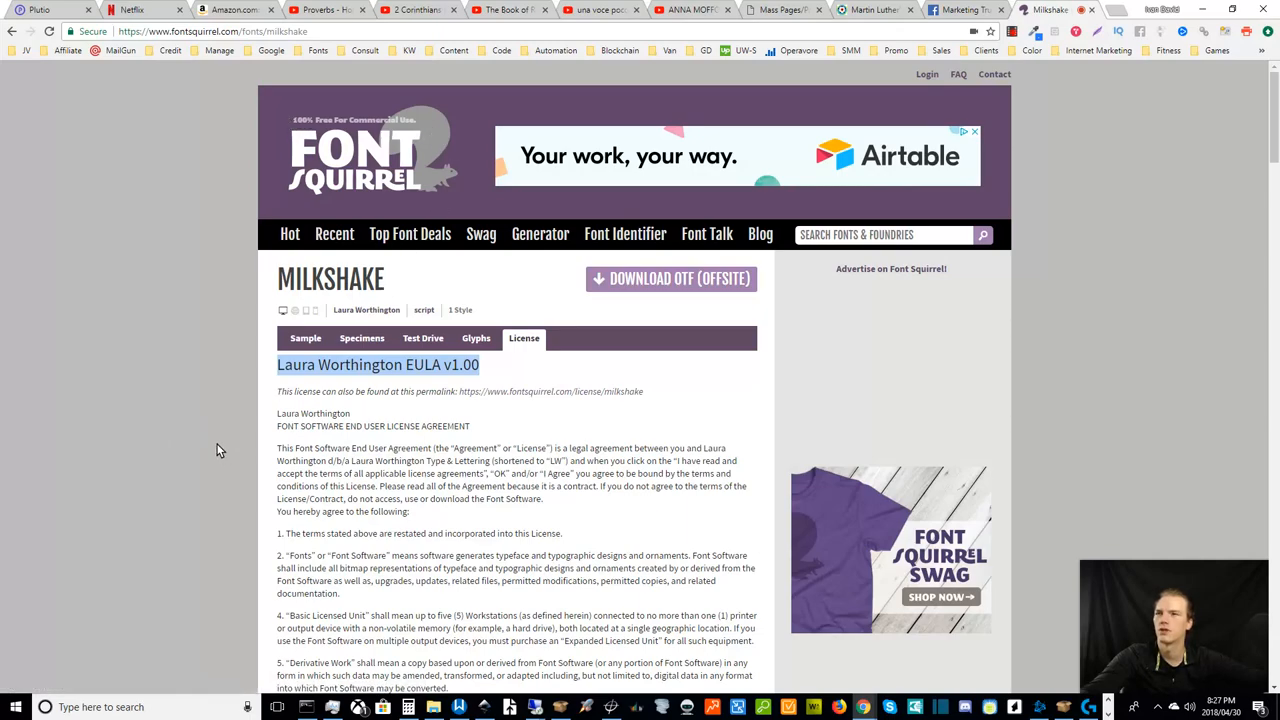
{"action": "scroll", "scroll_direction": "down", "scroll_amount": 3}
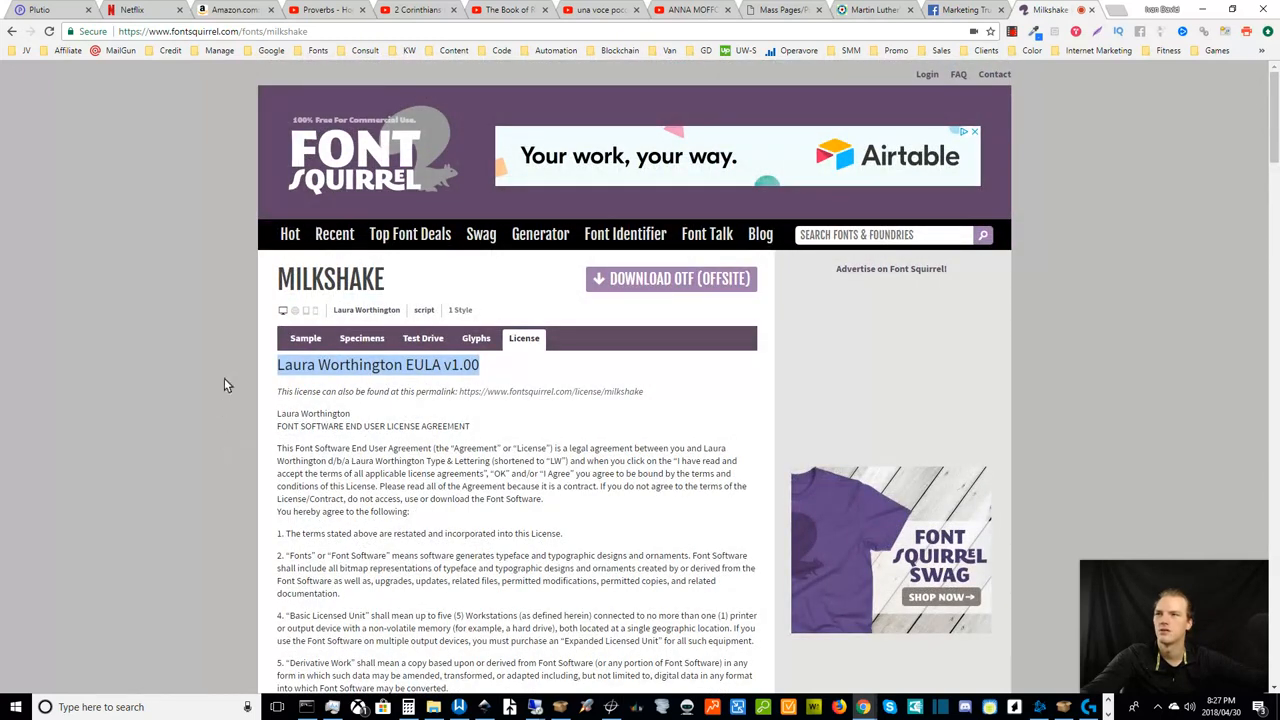
{"action": "mouse_move", "coordinate": [324, 264]}
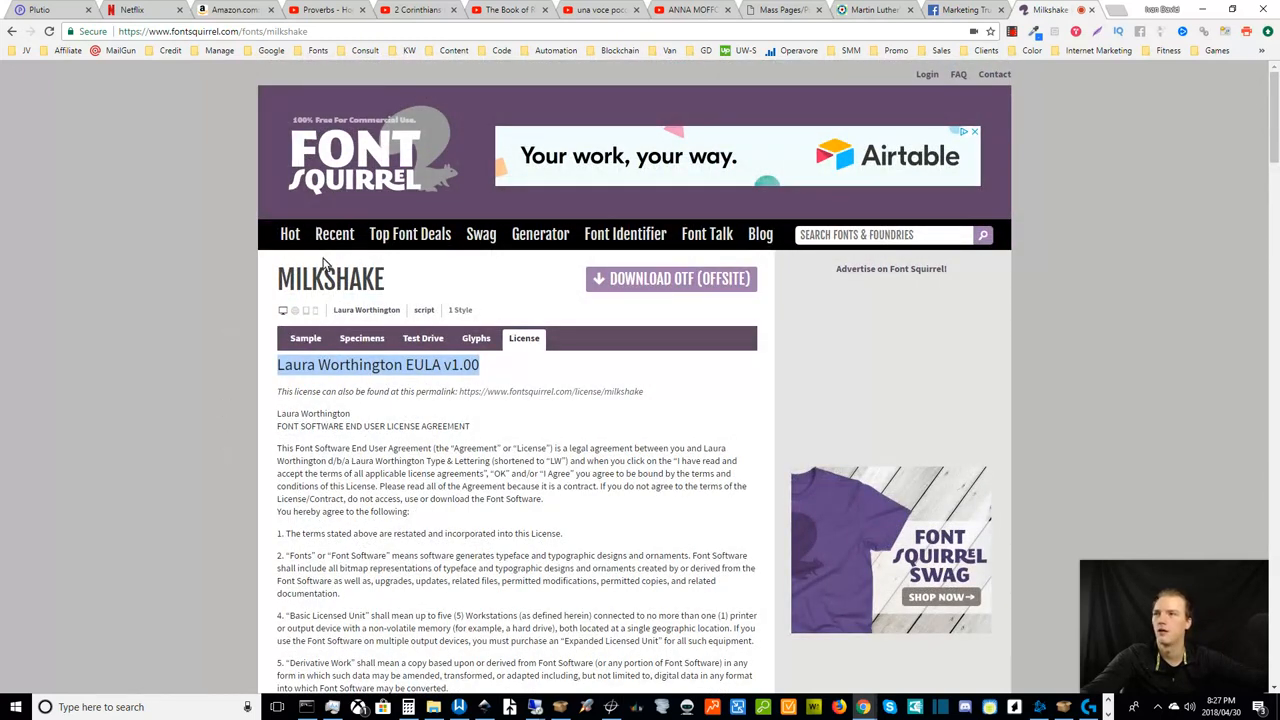
{"action": "left_click", "coordinate": [216, 32]}
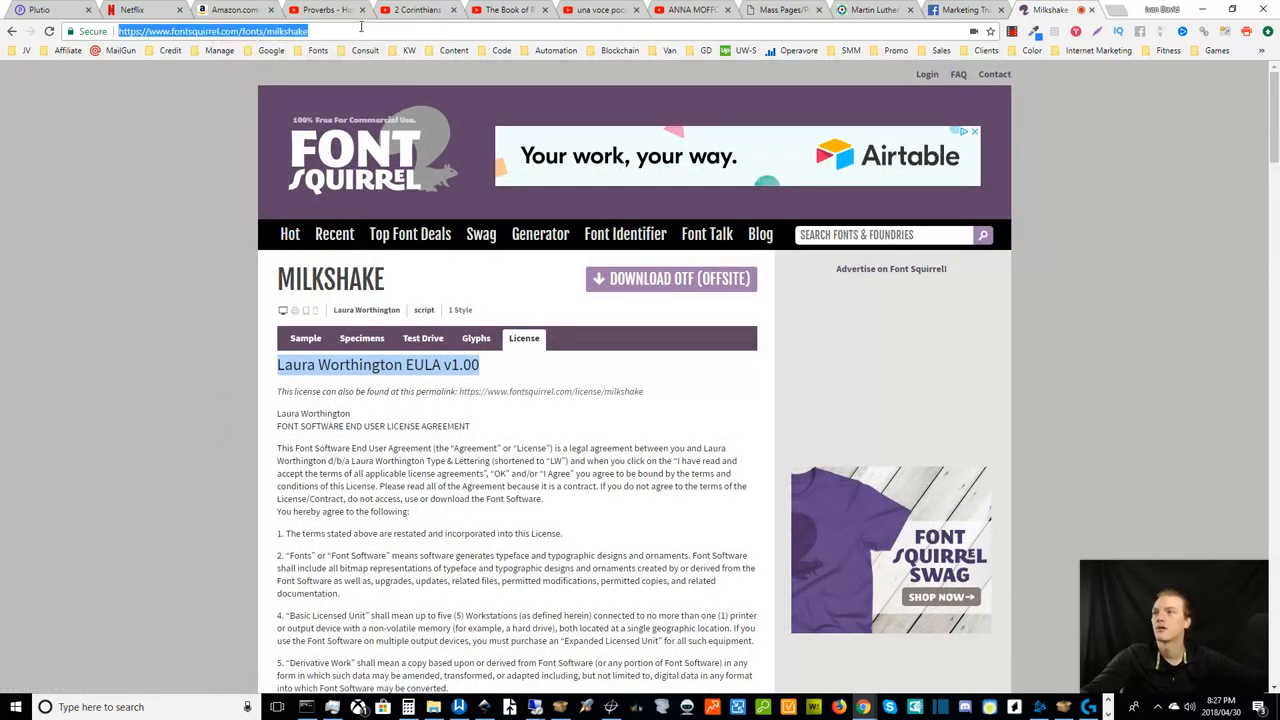
- Go to 1001fonts.com and sort the font list by popularity
{"action": "type", "text": "11"}
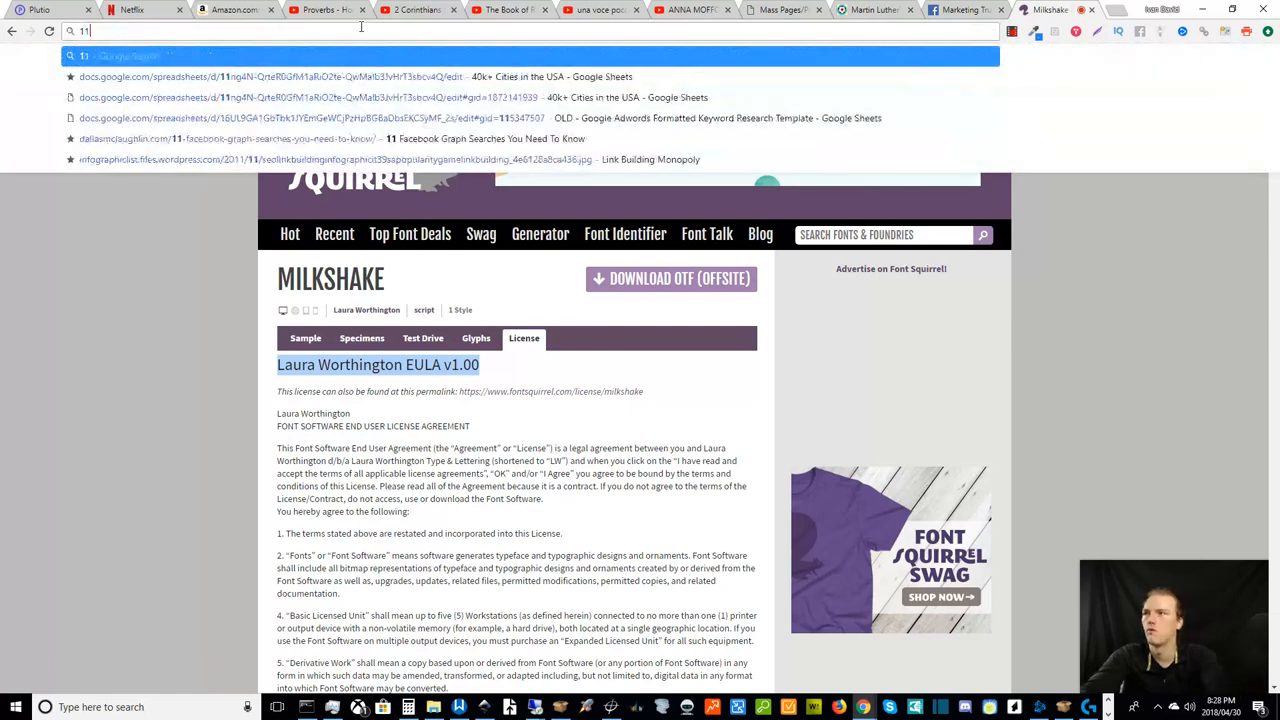
{"action": "type", "text": "1001fonts.com"}
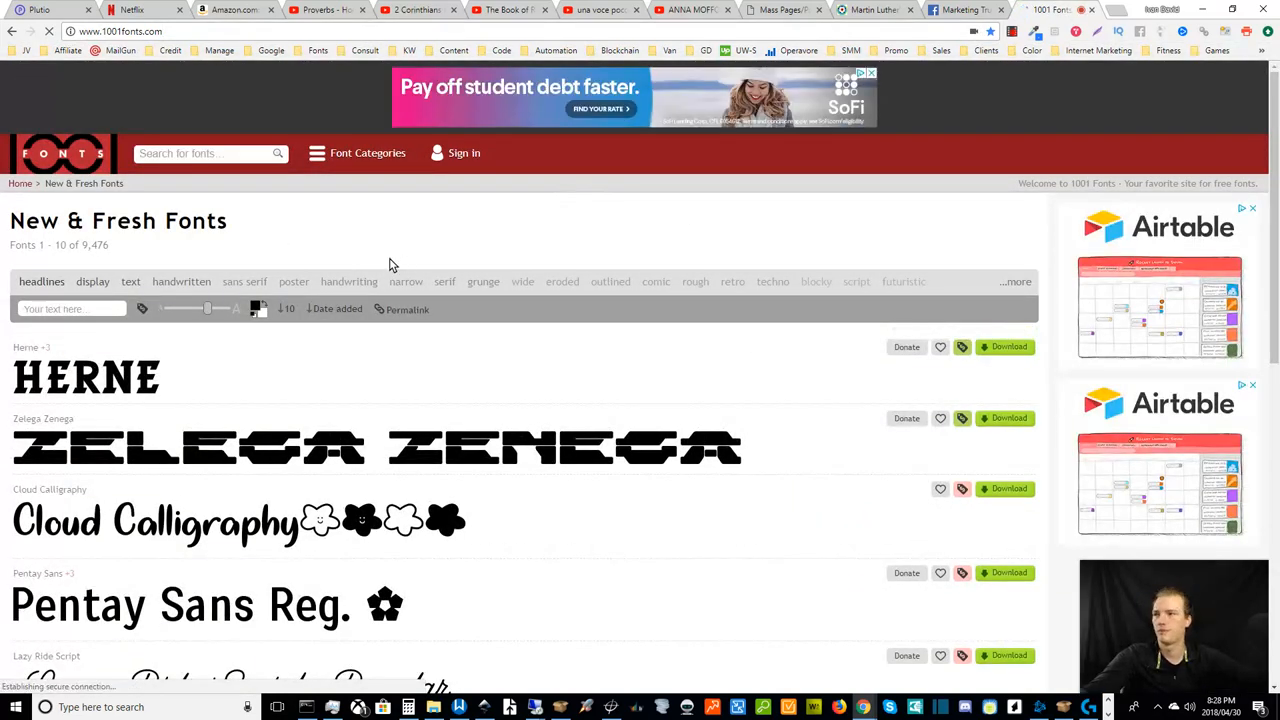
{"action": "scroll", "scroll_direction": "down", "scroll_amount": 3}
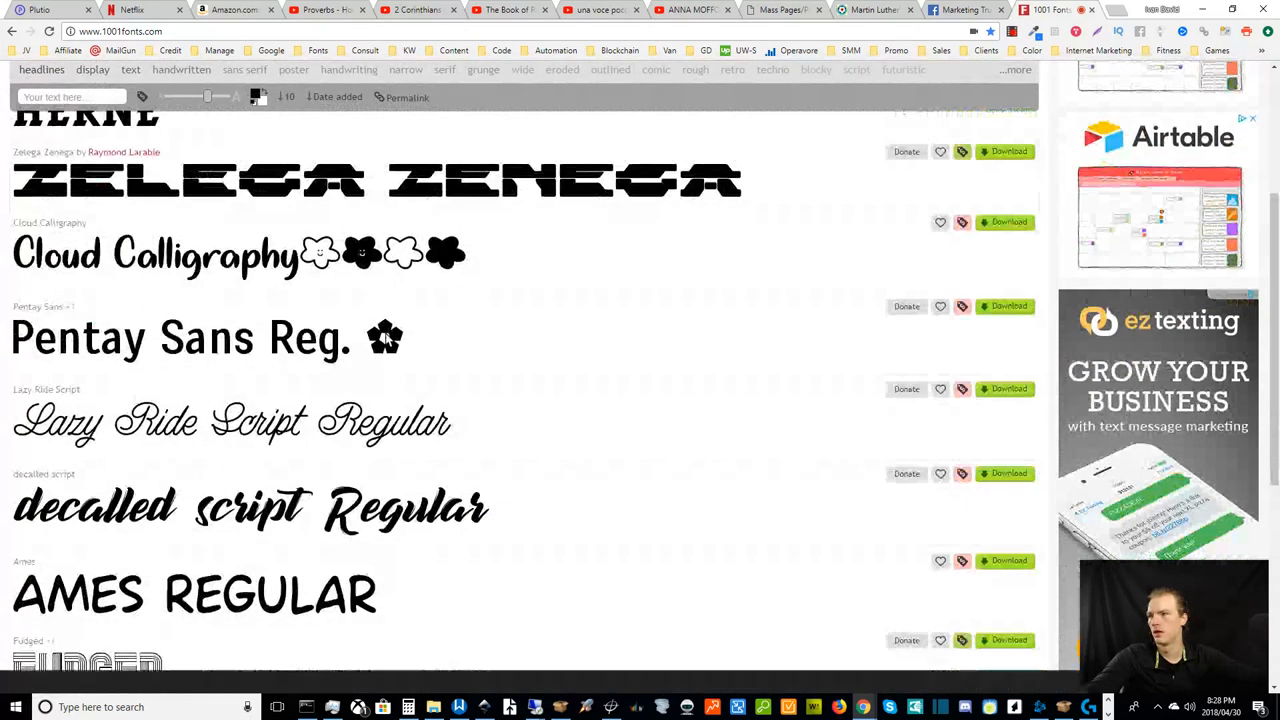
{"action": "scroll", "scroll_direction": "up", "scroll_amount": 3}
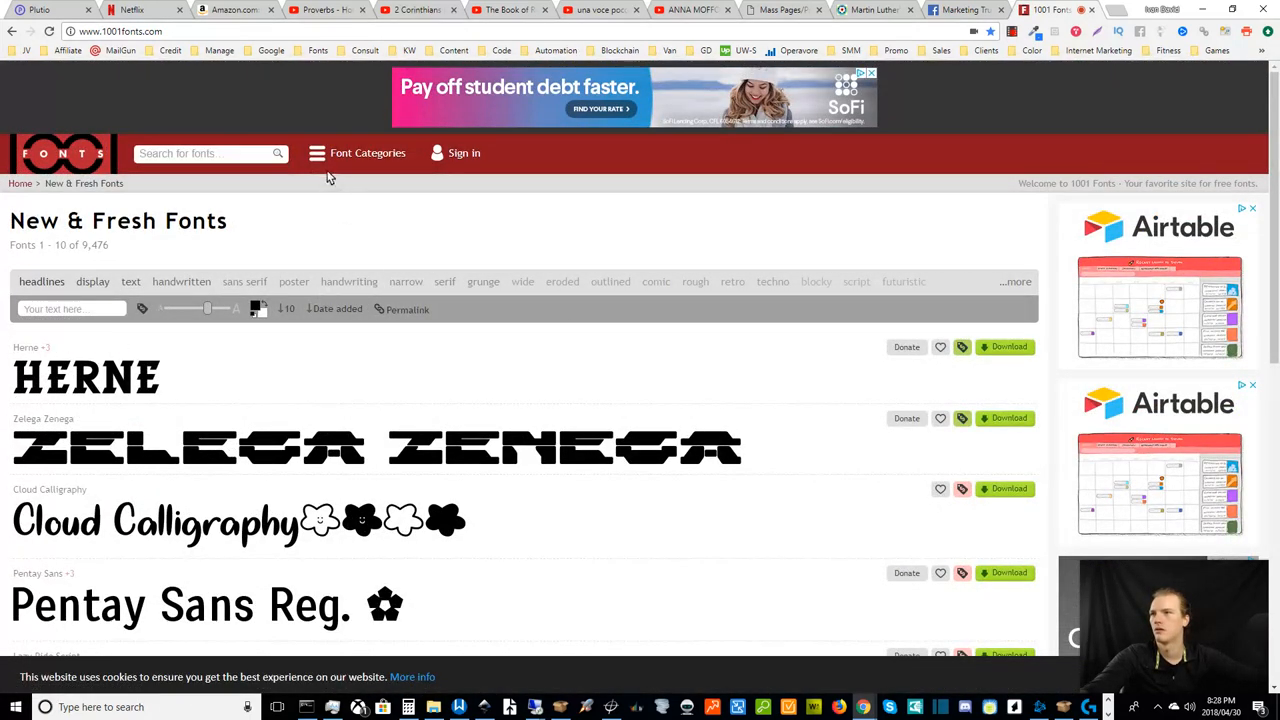
{"action": "left_click", "coordinate": [338, 308]}
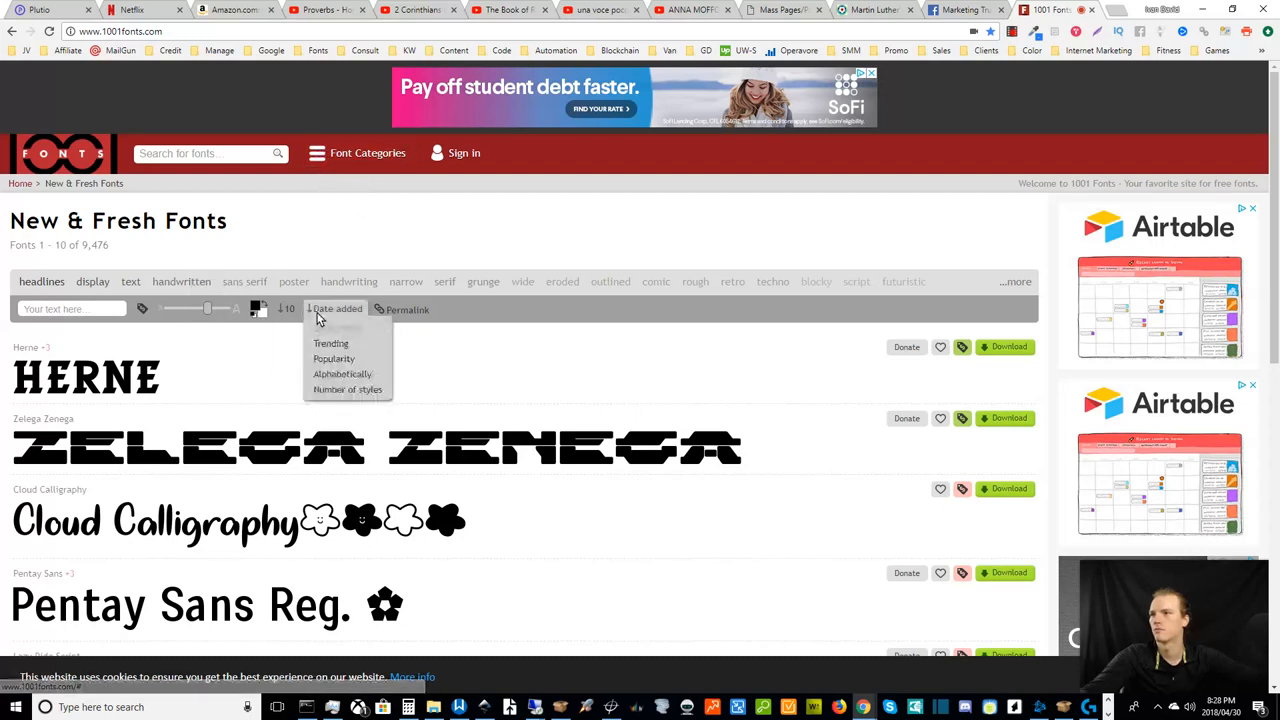
{"action": "left_click", "coordinate": [334, 358]}
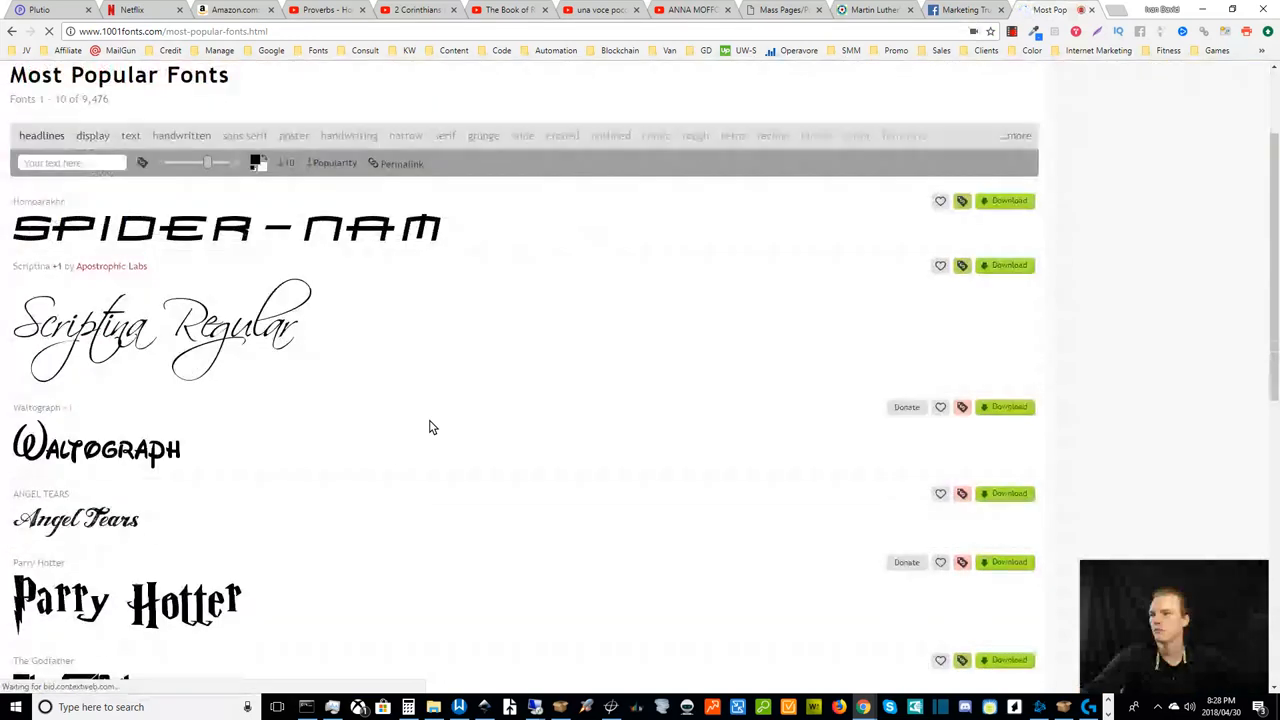
- Filter to fonts free for commercial use and look through the 4,467 results
{"action": "scroll", "scroll_direction": "down", "scroll_amount": 3}
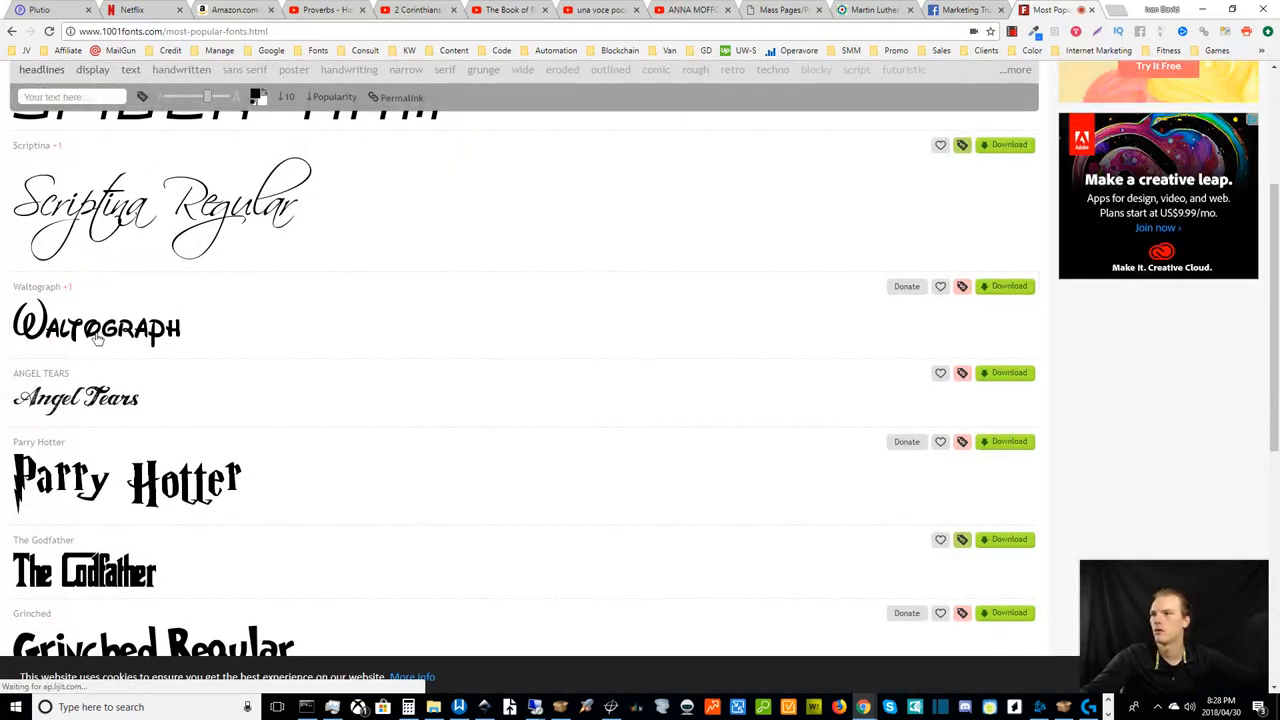
{"action": "left_click", "coordinate": [96, 326]}
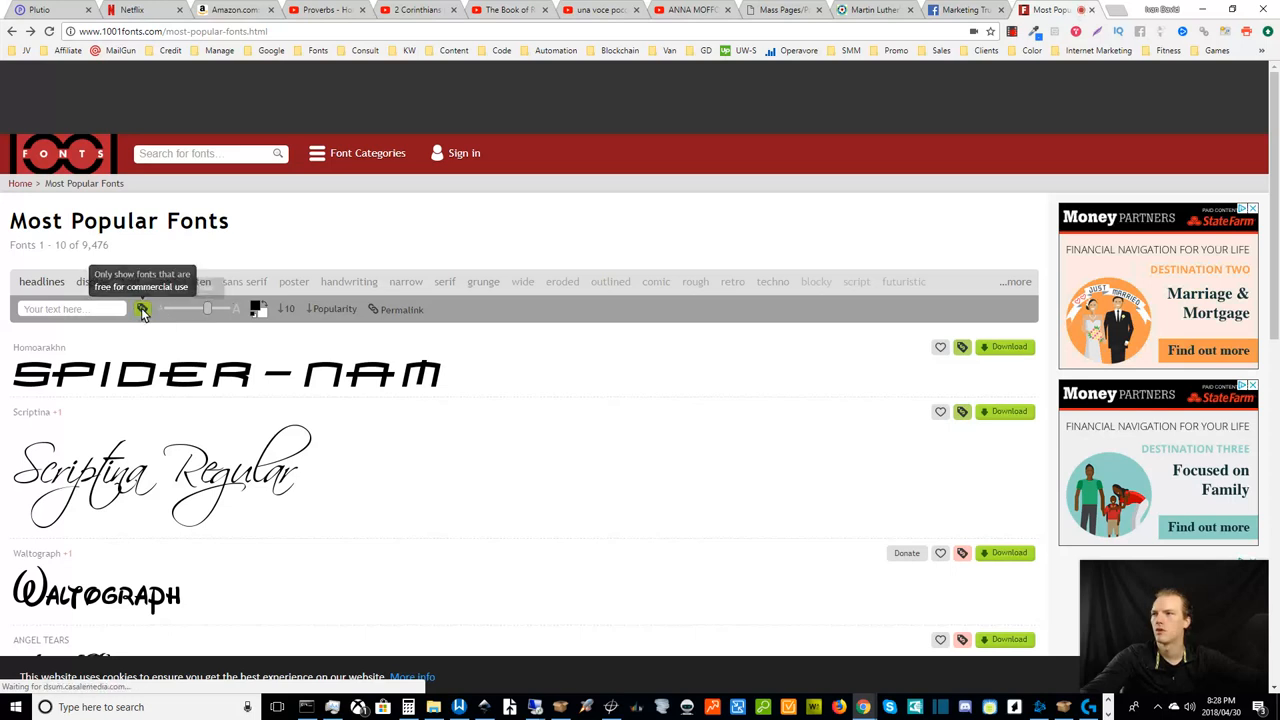
{"action": "left_click", "coordinate": [144, 308]}
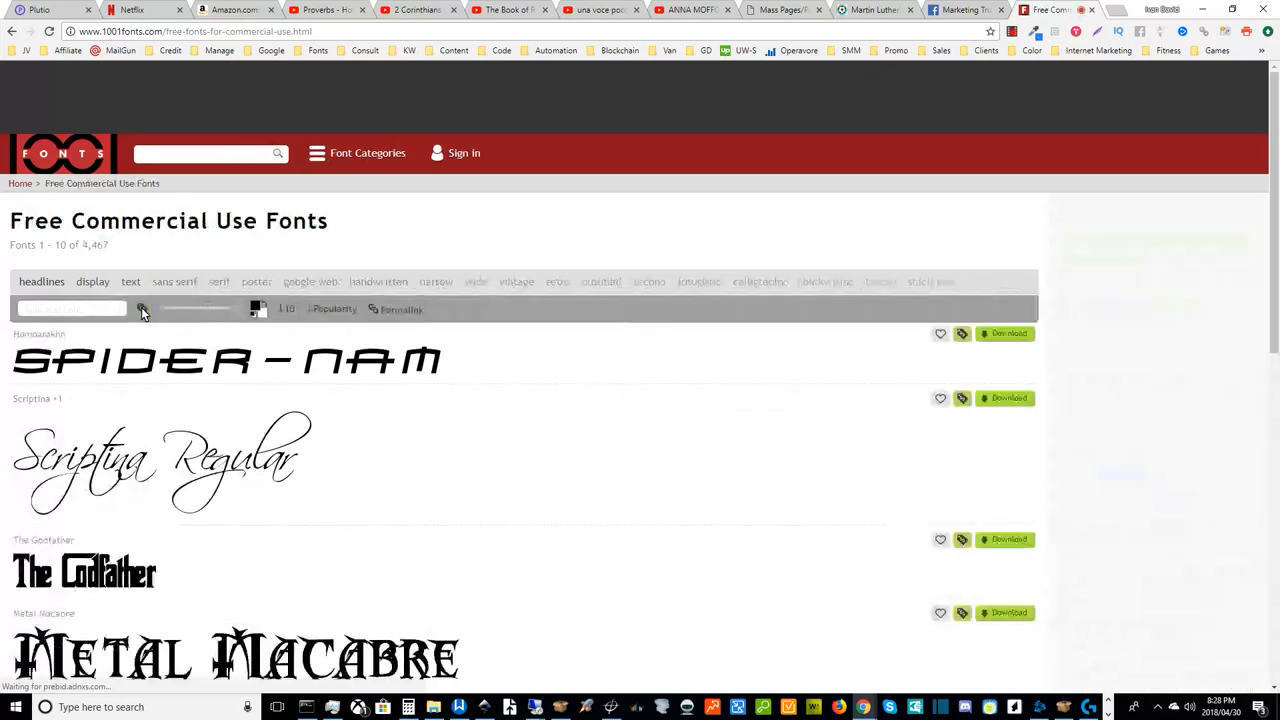
{"action": "scroll", "scroll_direction": "down", "scroll_amount": 3}
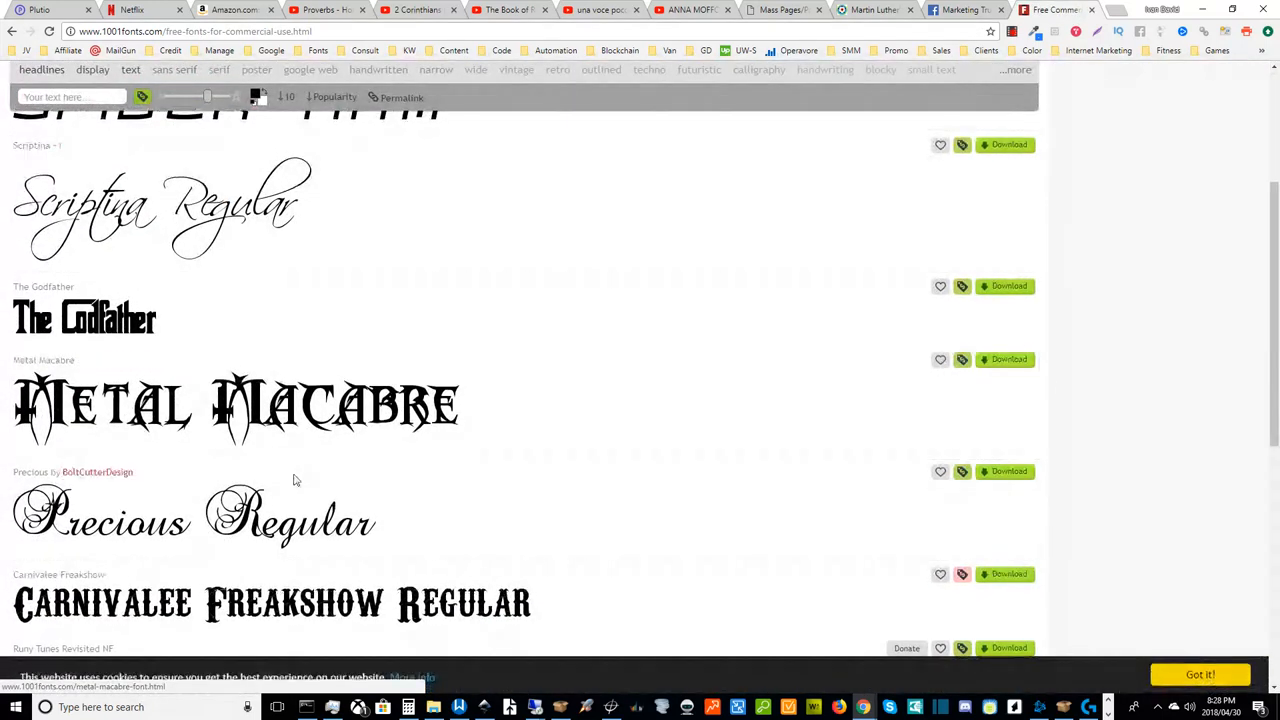
{"action": "scroll", "scroll_direction": "down", "scroll_amount": 3}
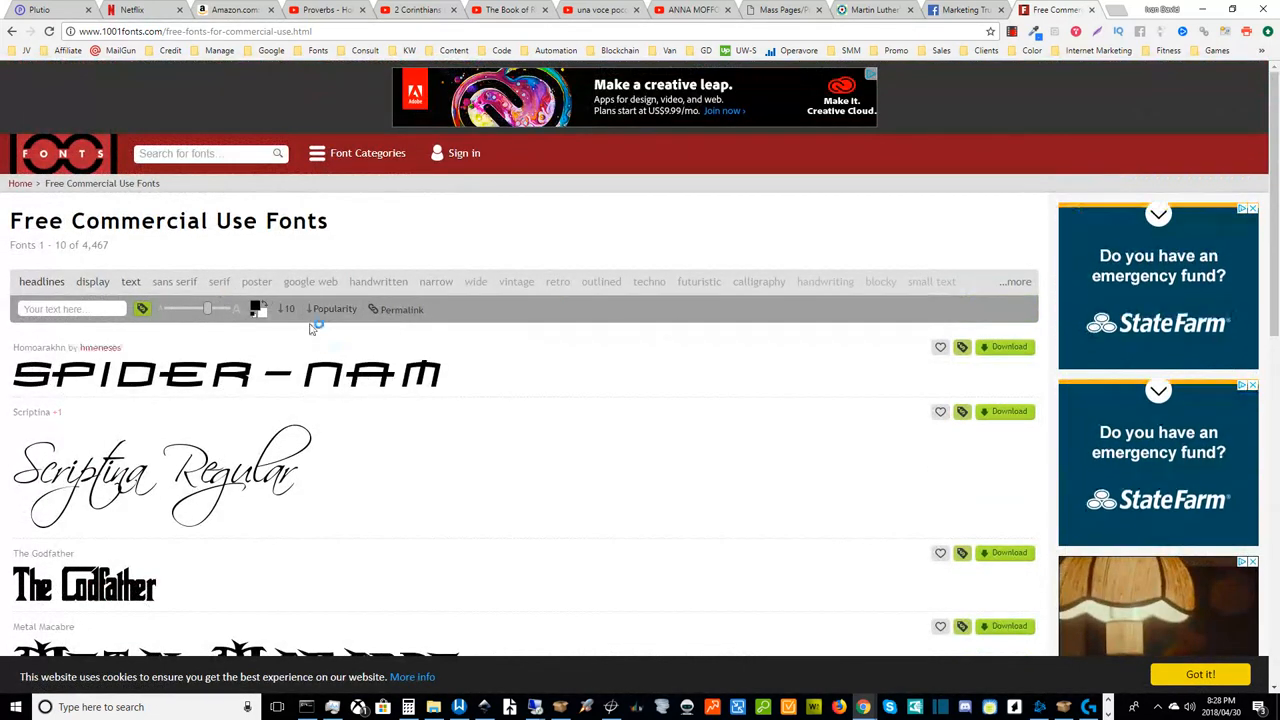
{"action": "left_click", "coordinate": [334, 308]}
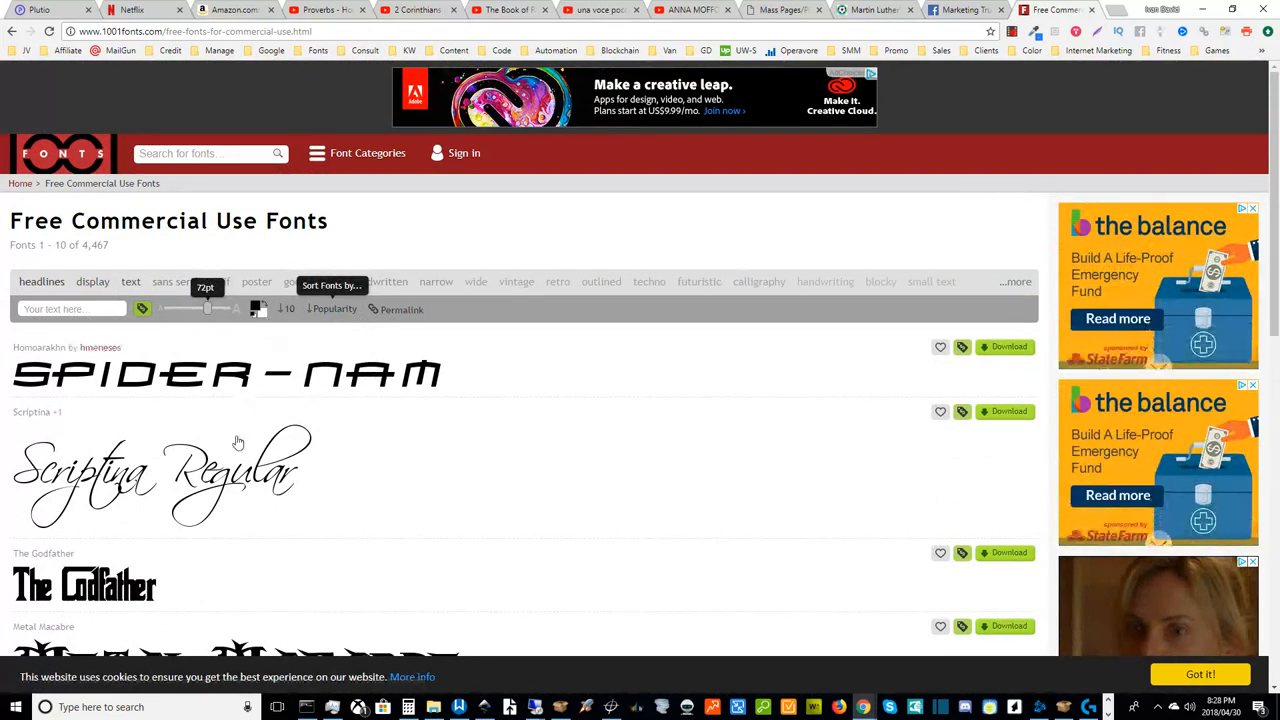
{"action": "scroll", "scroll_direction": "down", "scroll_amount": 3}
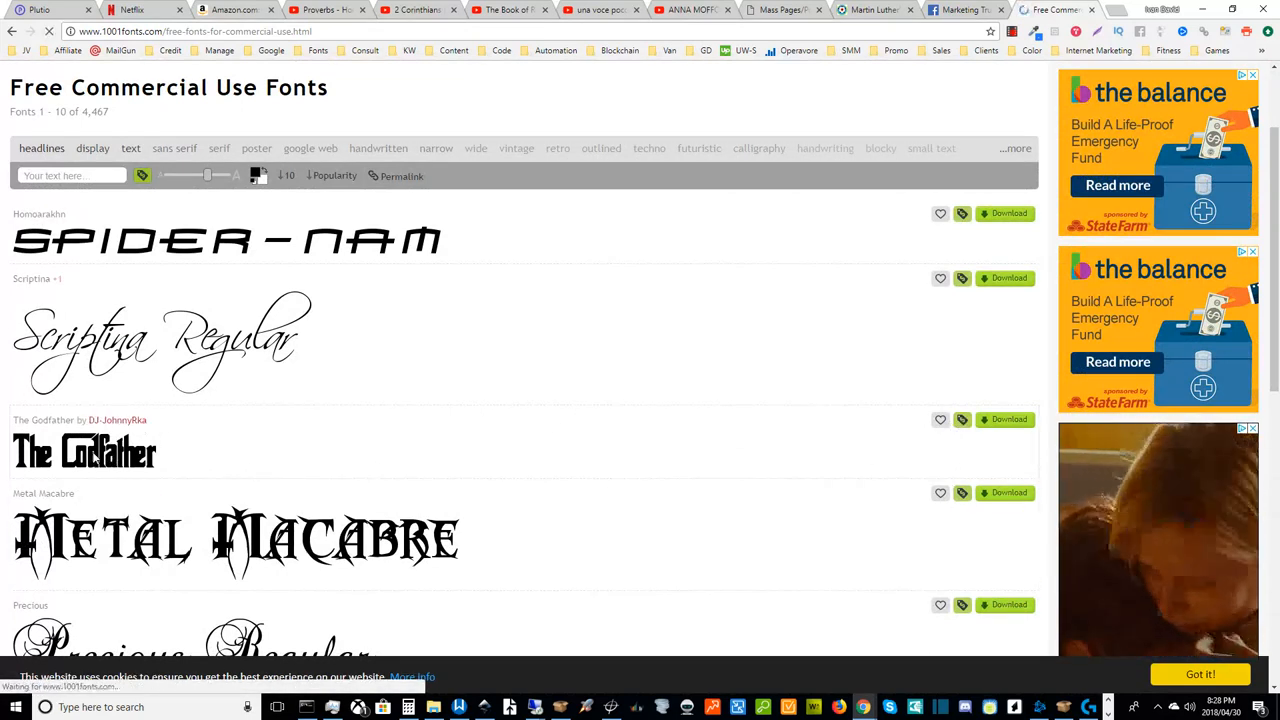
{"action": "left_click", "coordinate": [82, 452]}
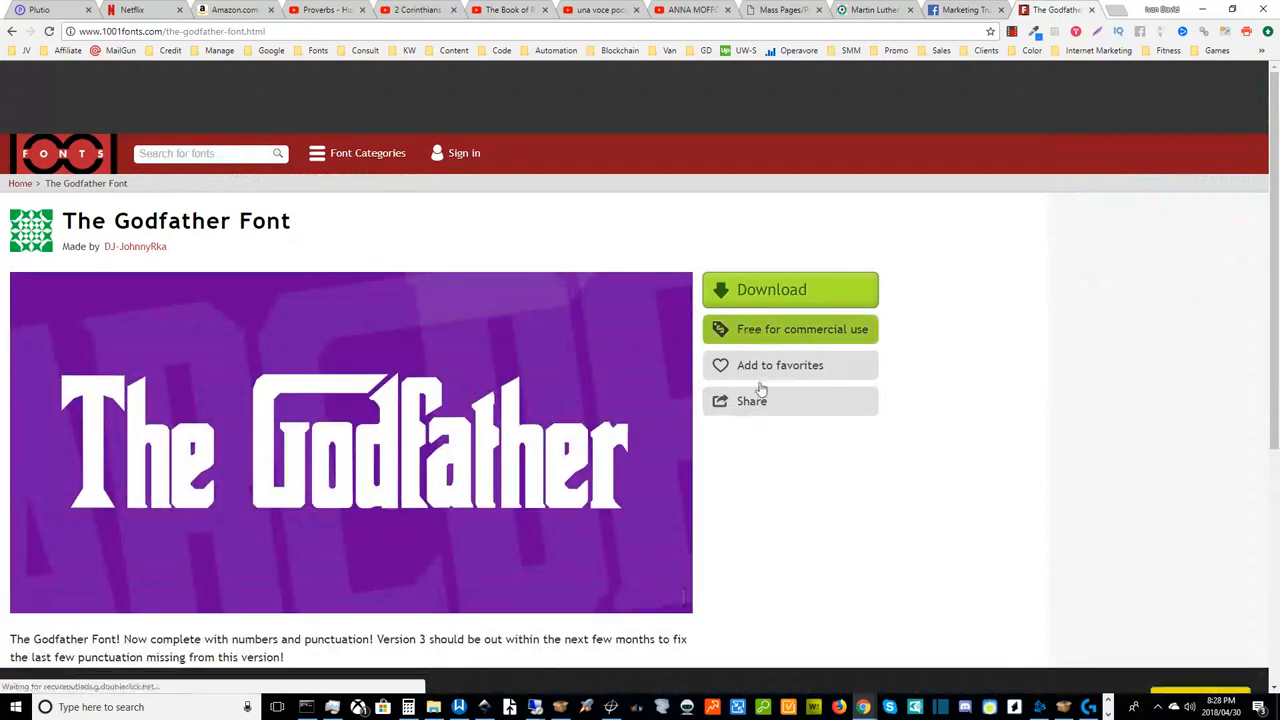
{"action": "scroll", "scroll_direction": "down", "scroll_amount": 3}
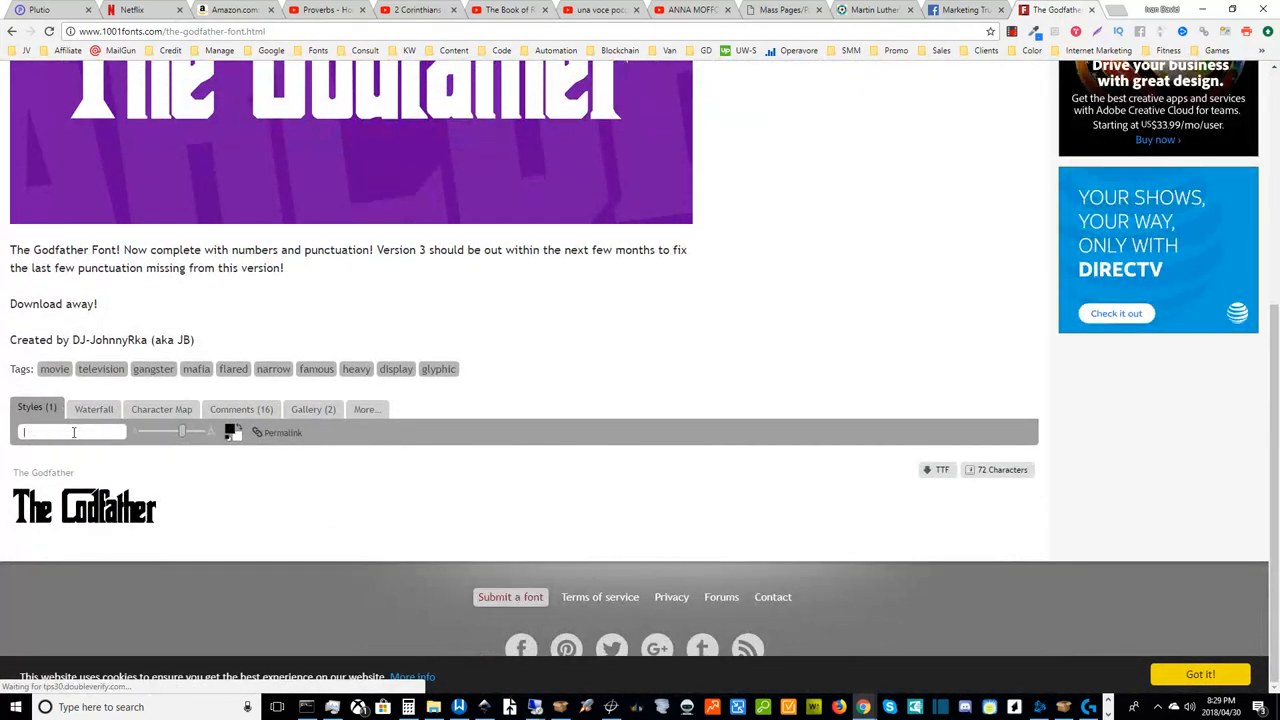
{"action": "type", "text": "Ivan"}
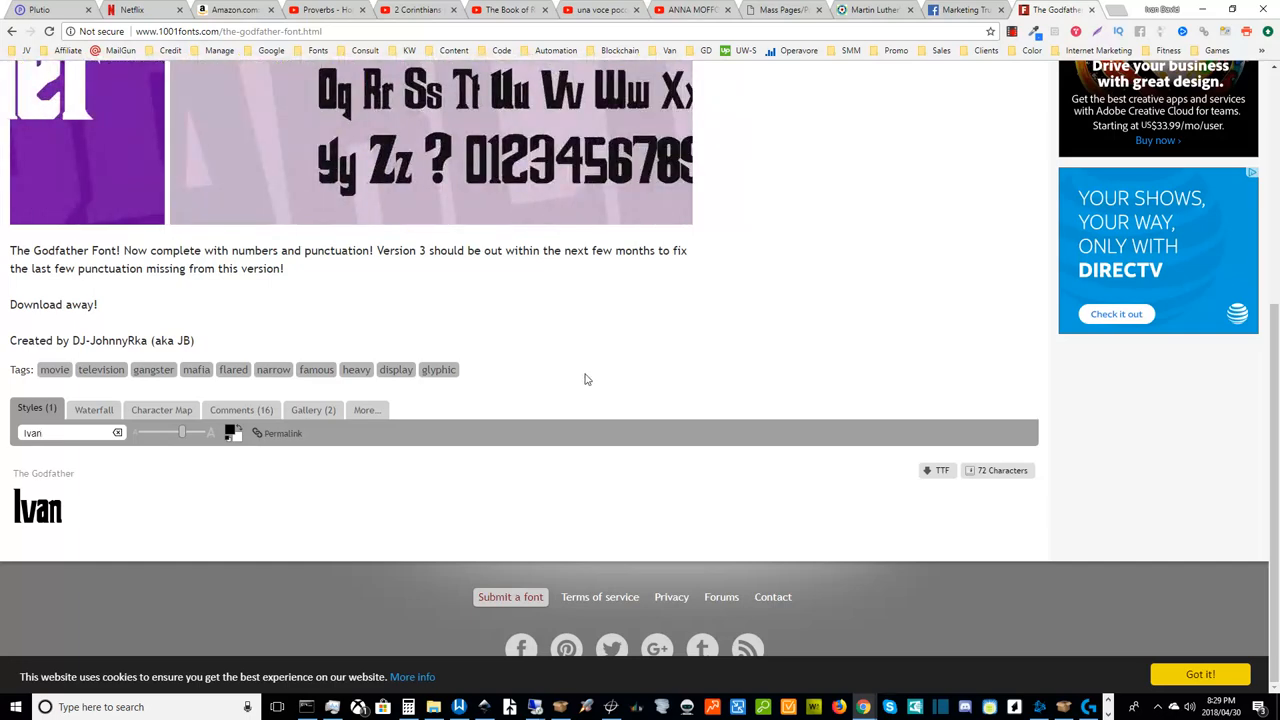
{"action": "scroll", "scroll_direction": "up", "scroll_amount": 3}
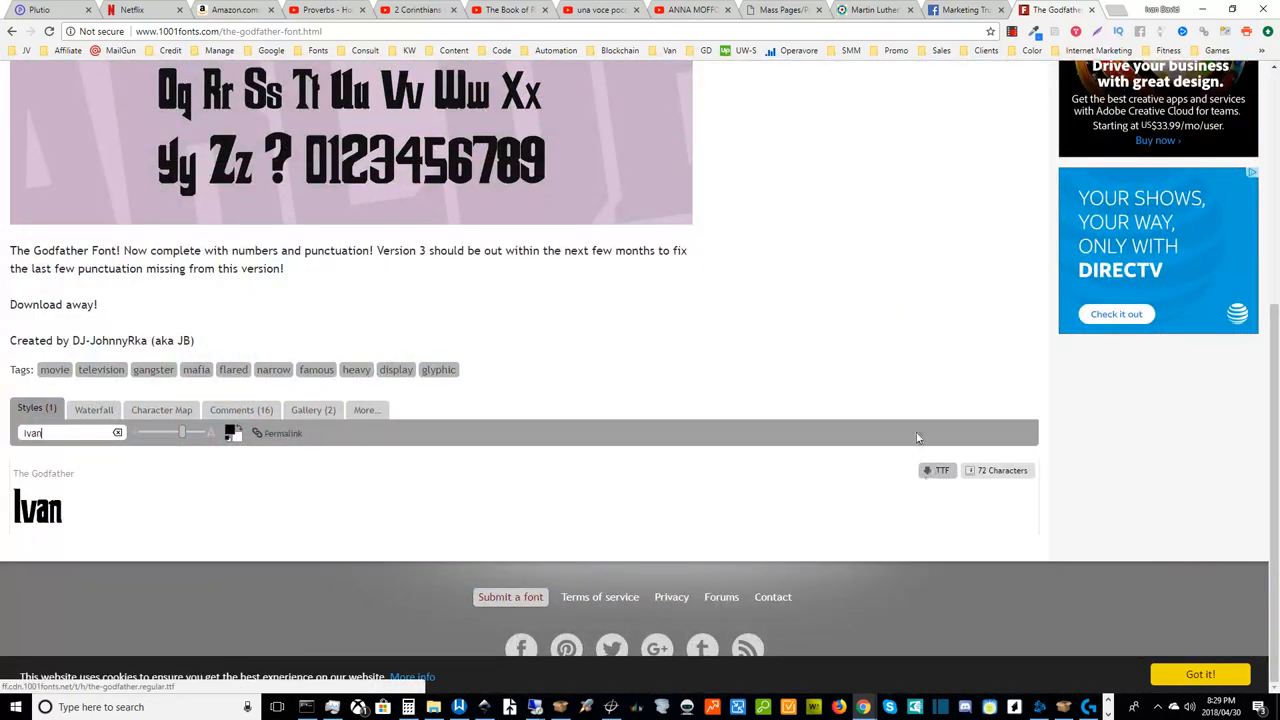
{"action": "scroll", "scroll_direction": "up", "scroll_amount": 3}
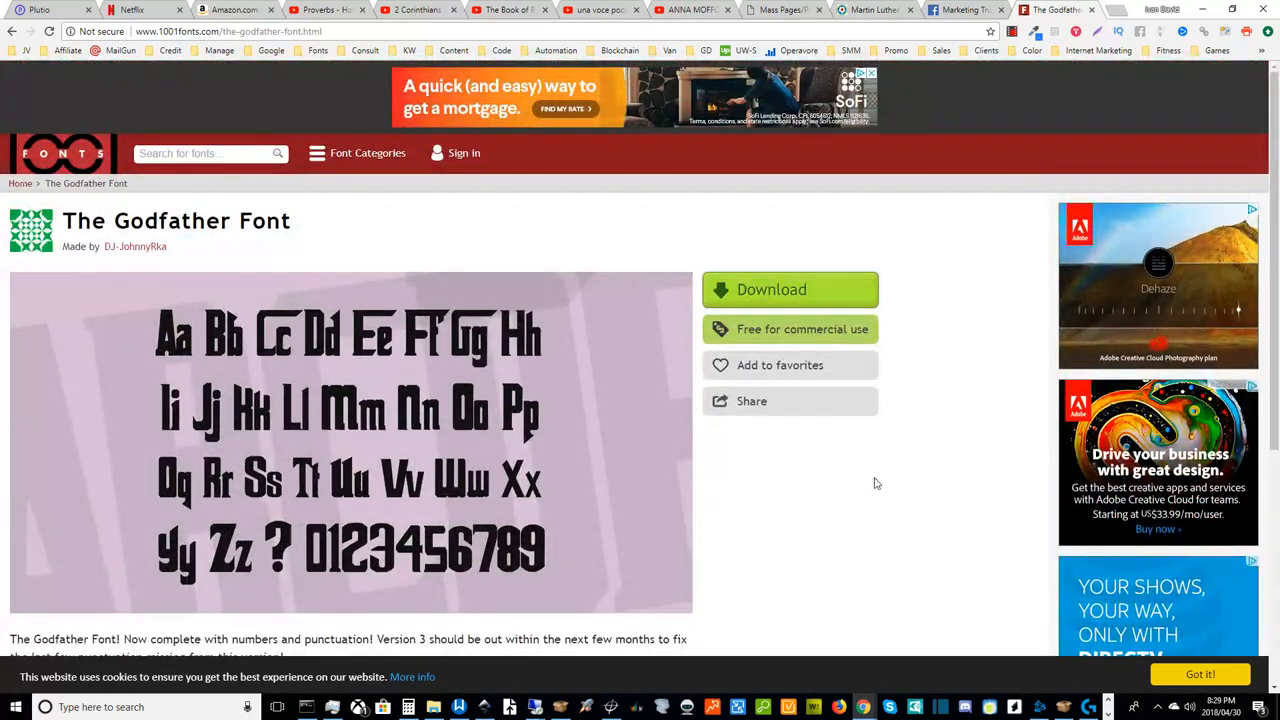
{"action": "mouse_move", "coordinate": [888, 428]}
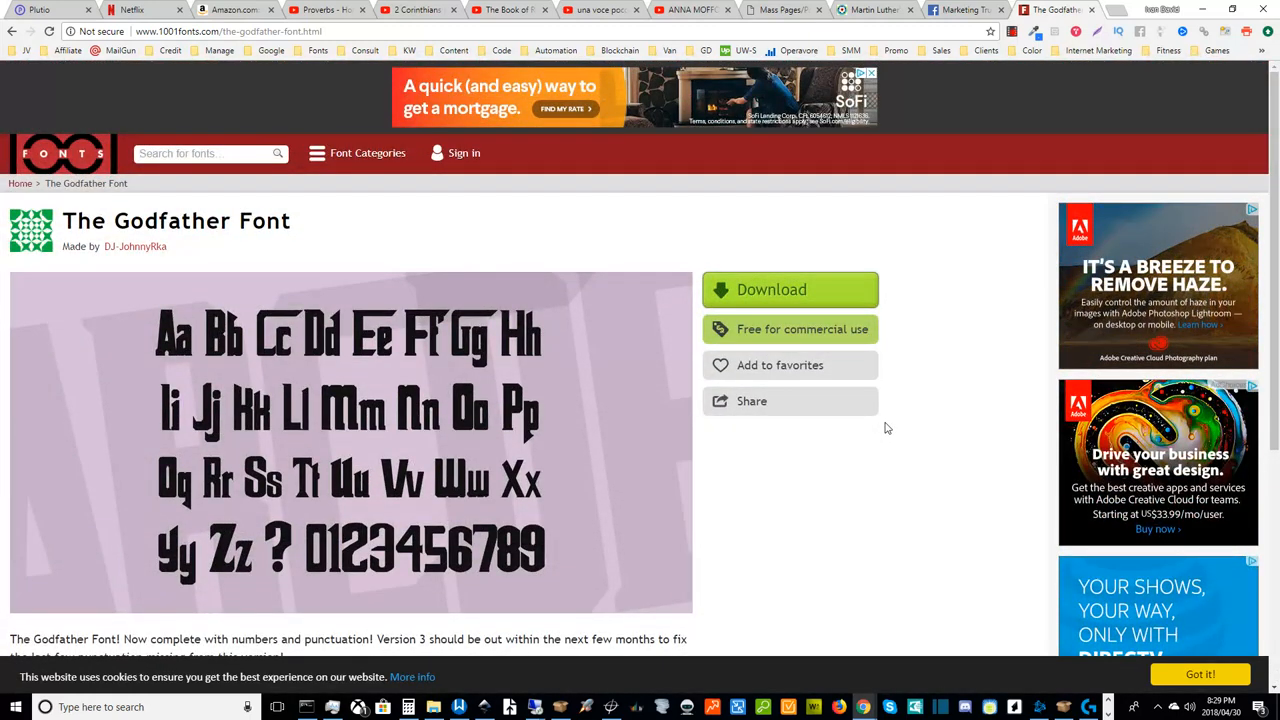
{"action": "mouse_move", "coordinate": [932, 332]}
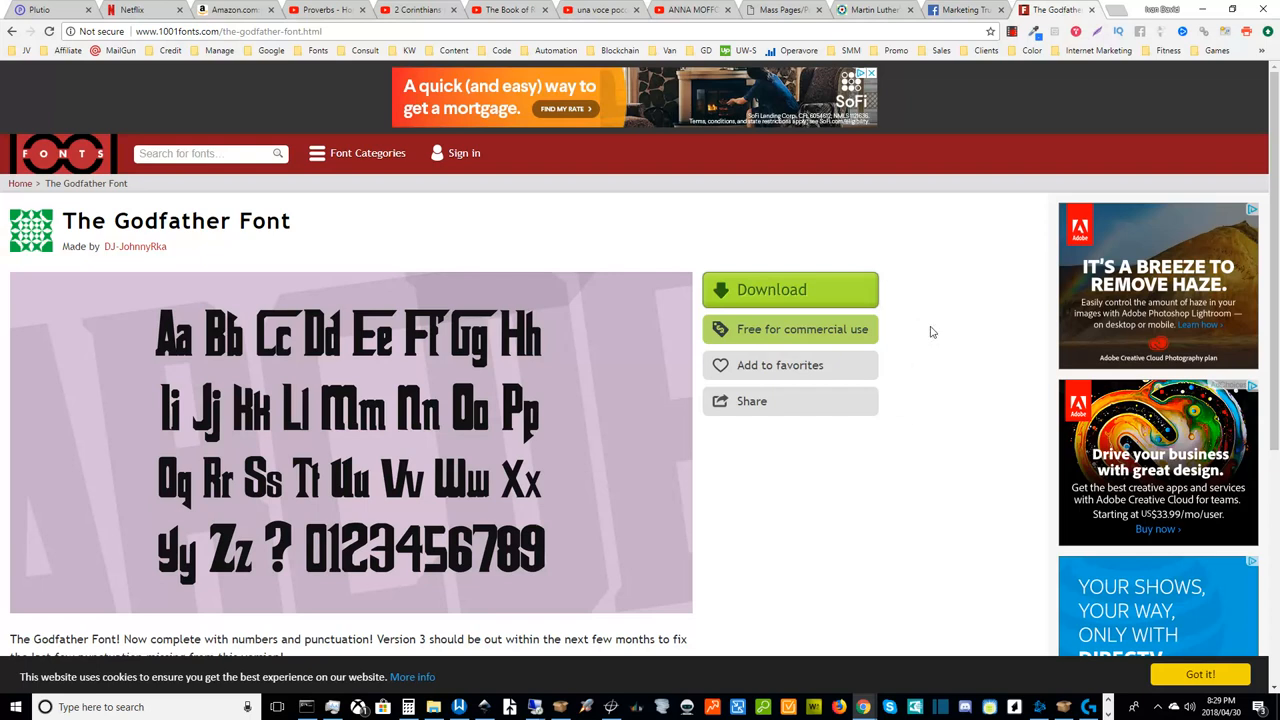
{"action": "mouse_move", "coordinate": [946, 342]}
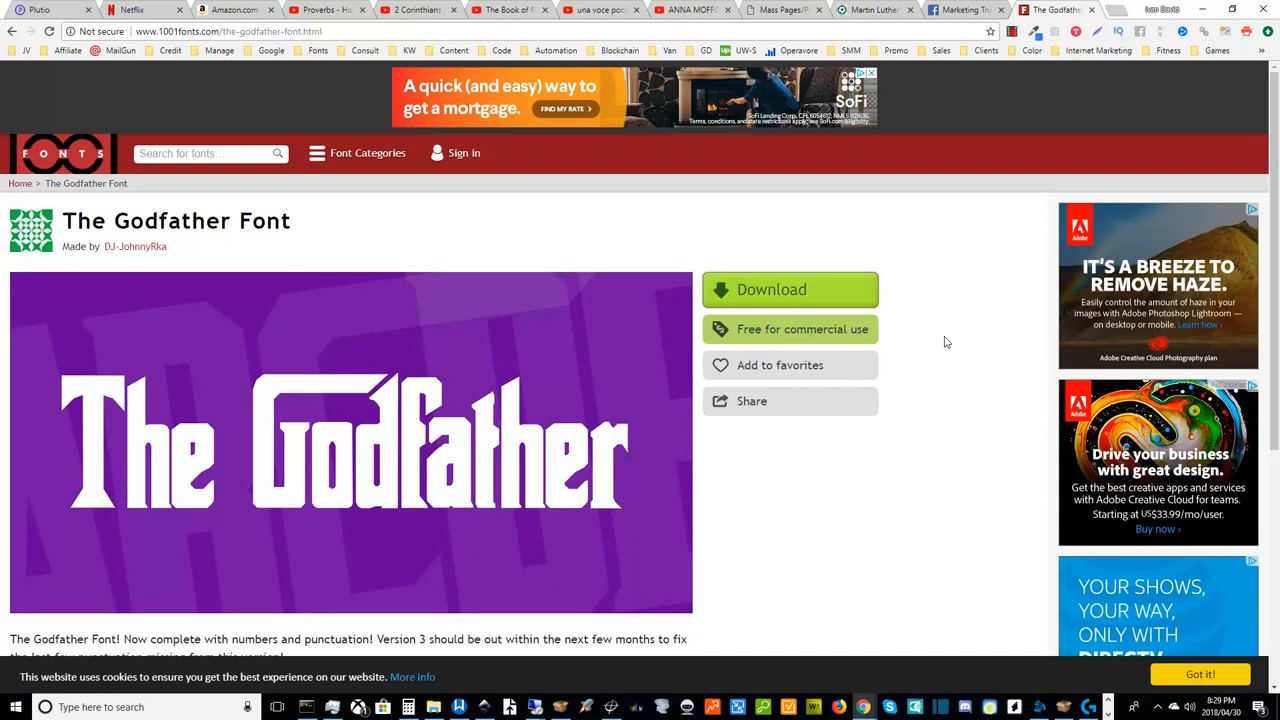
{"action": "mouse_move", "coordinate": [912, 440]}
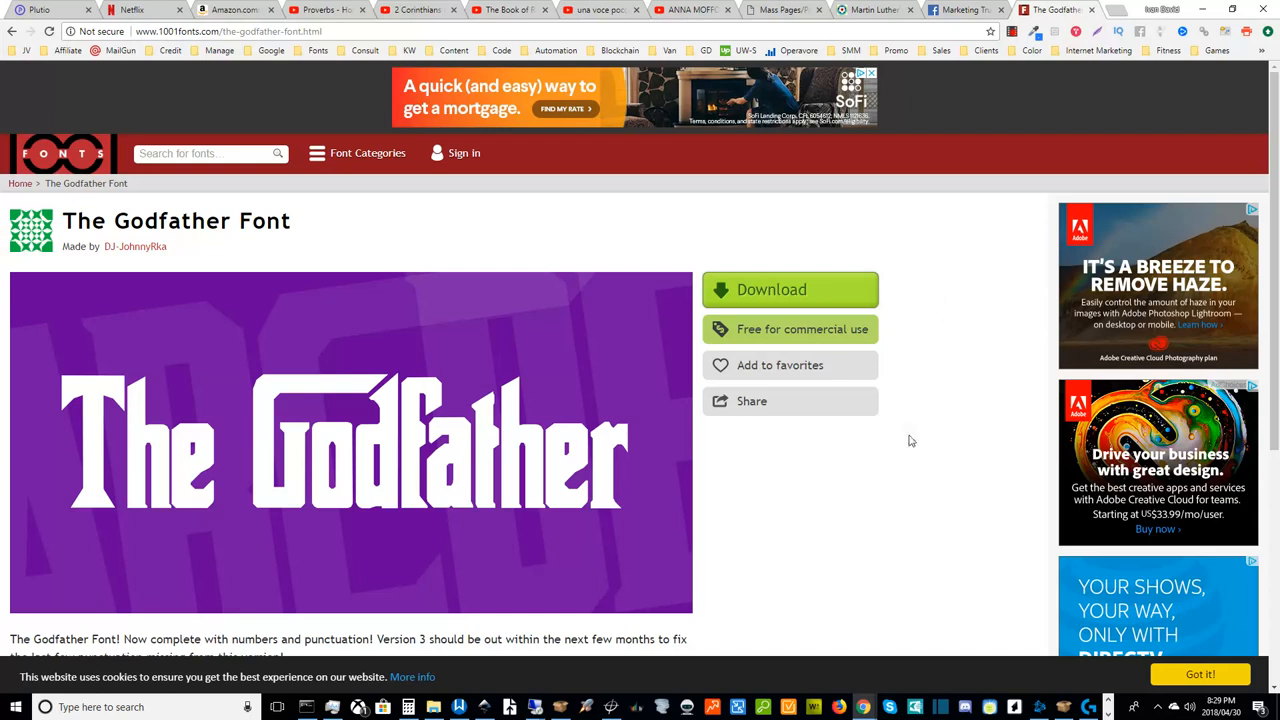
{"action": "mouse_move", "coordinate": [942, 272]}
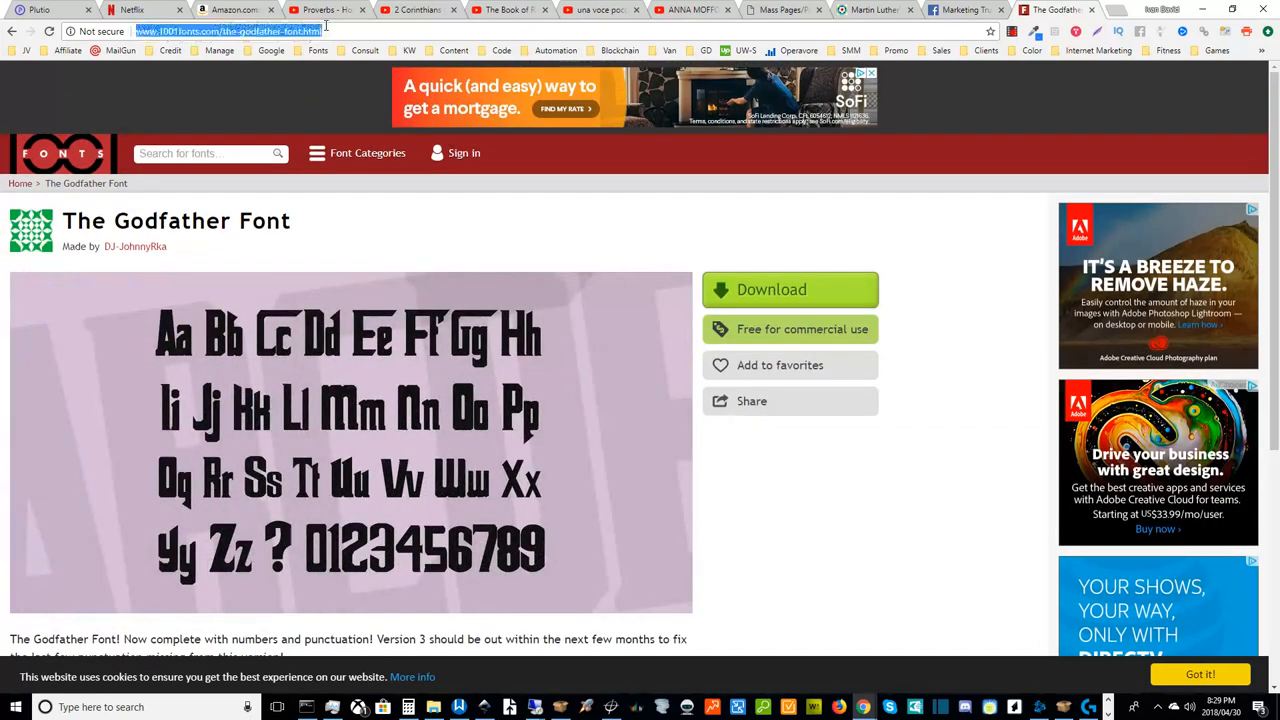
- Go to dafont.com and look through its categories and recently added fonts
{"action": "type", "text": "dafont.com"}
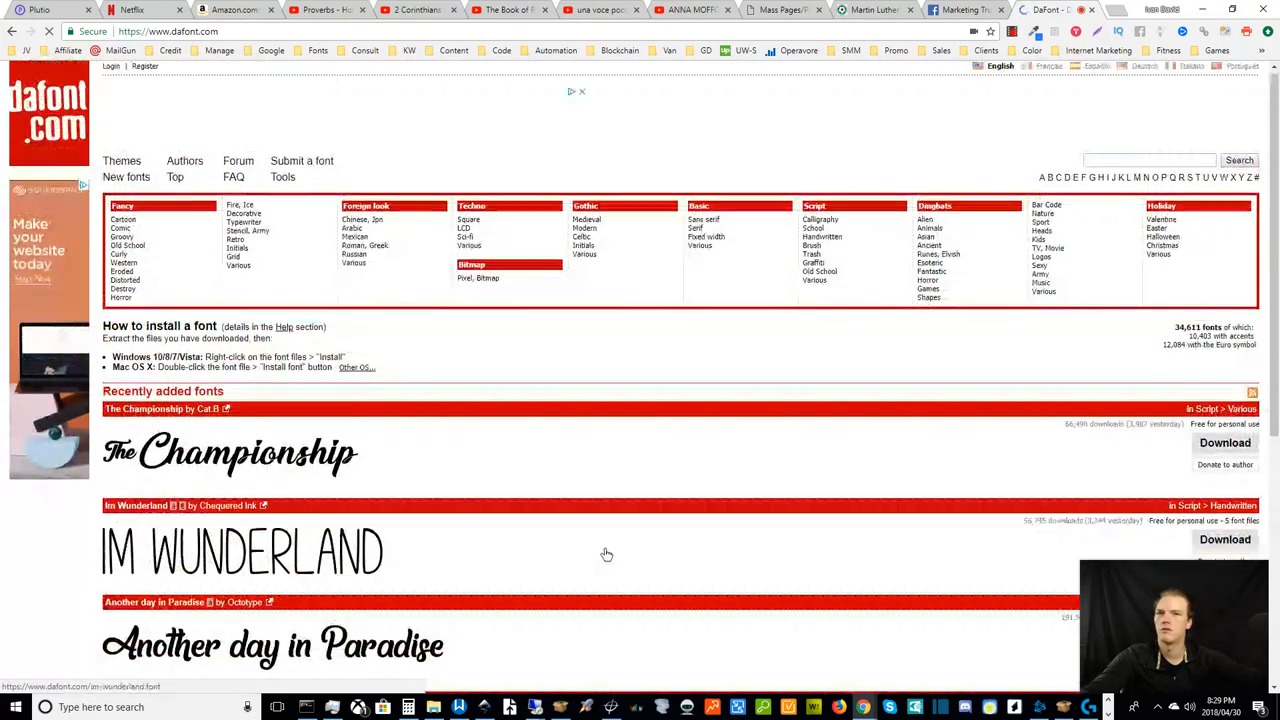
{"action": "scroll", "scroll_direction": "down", "scroll_amount": 3}
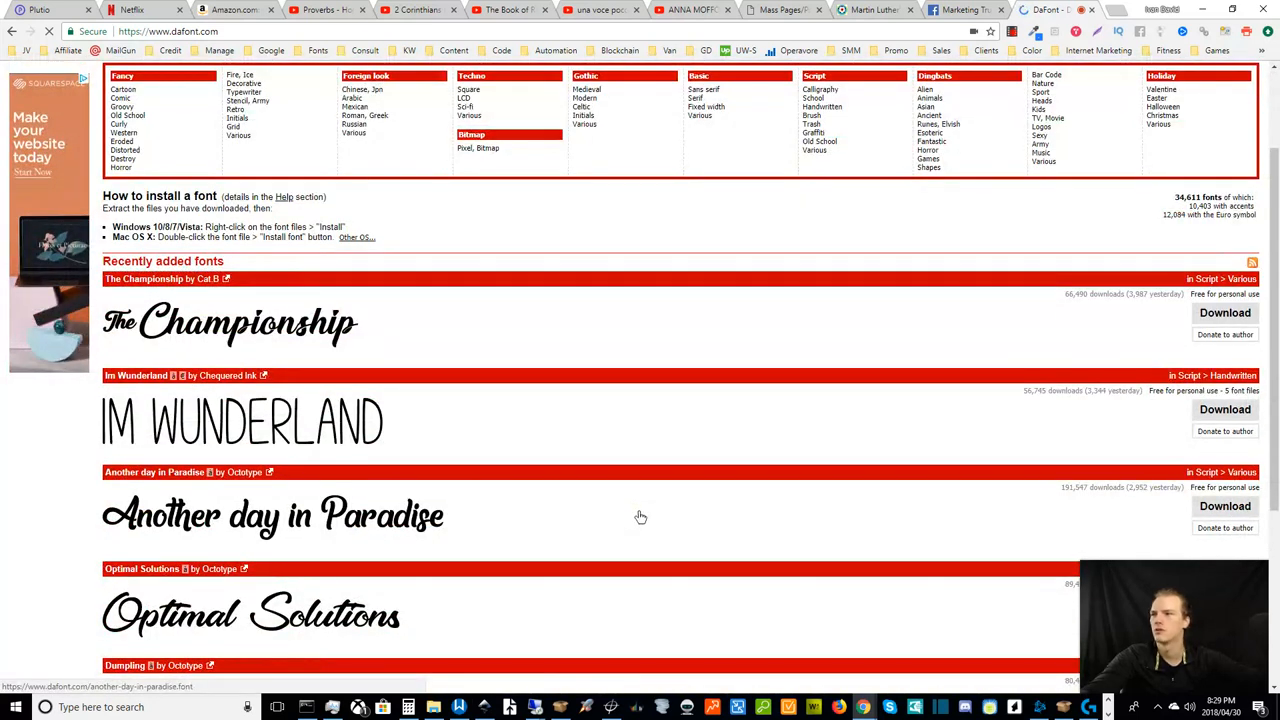
{"action": "scroll", "scroll_direction": "down", "scroll_amount": 3}
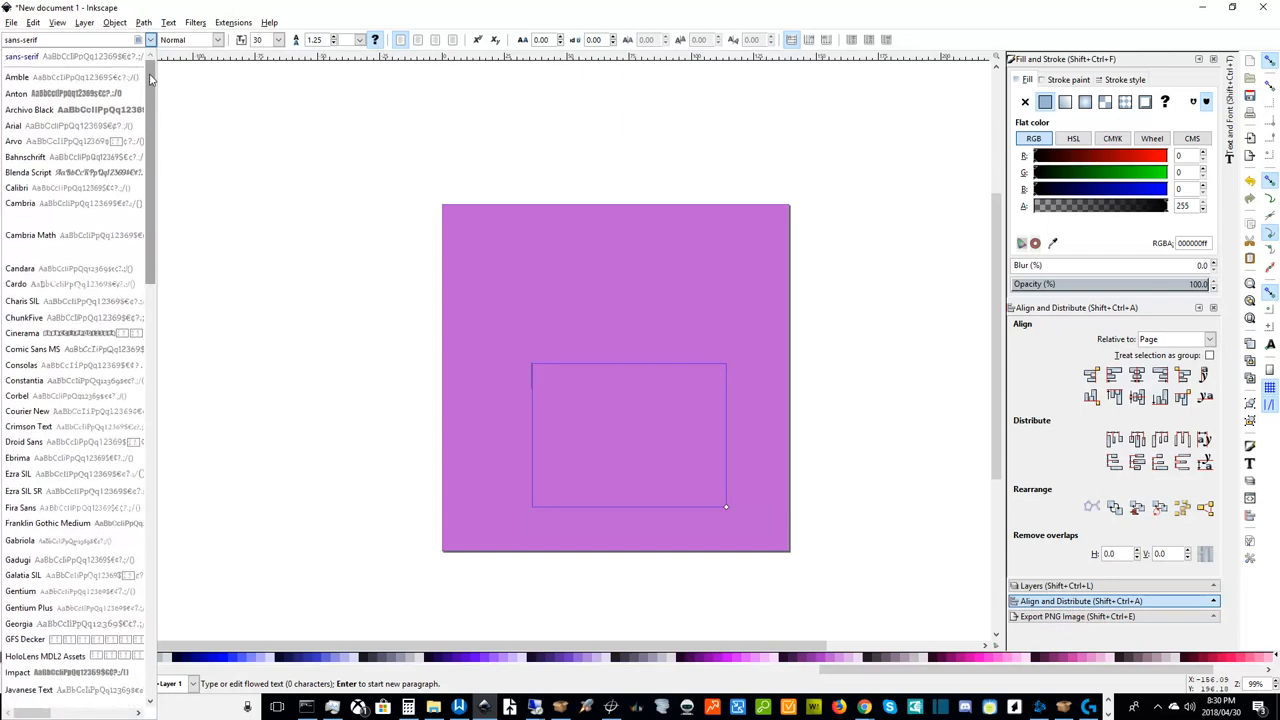
{"action": "scroll", "scroll_direction": "down", "scroll_amount": 3}
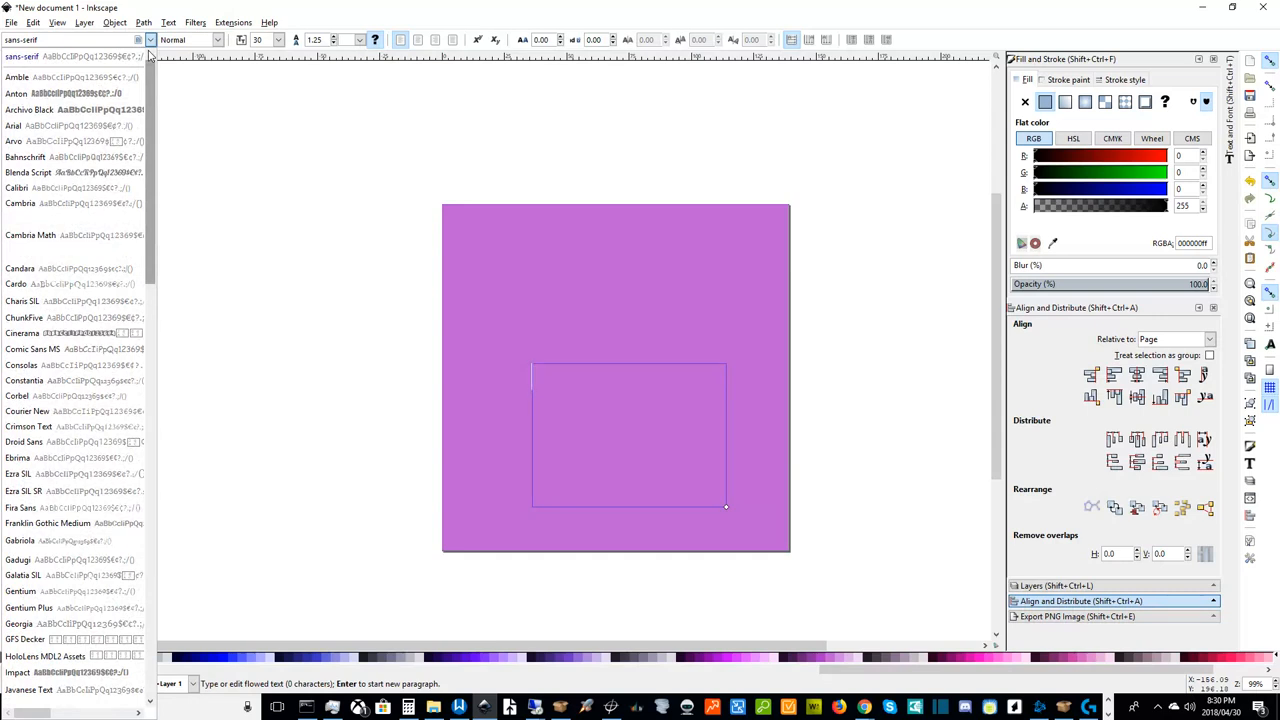
{"action": "scroll", "scroll_direction": "down", "scroll_amount": 3}
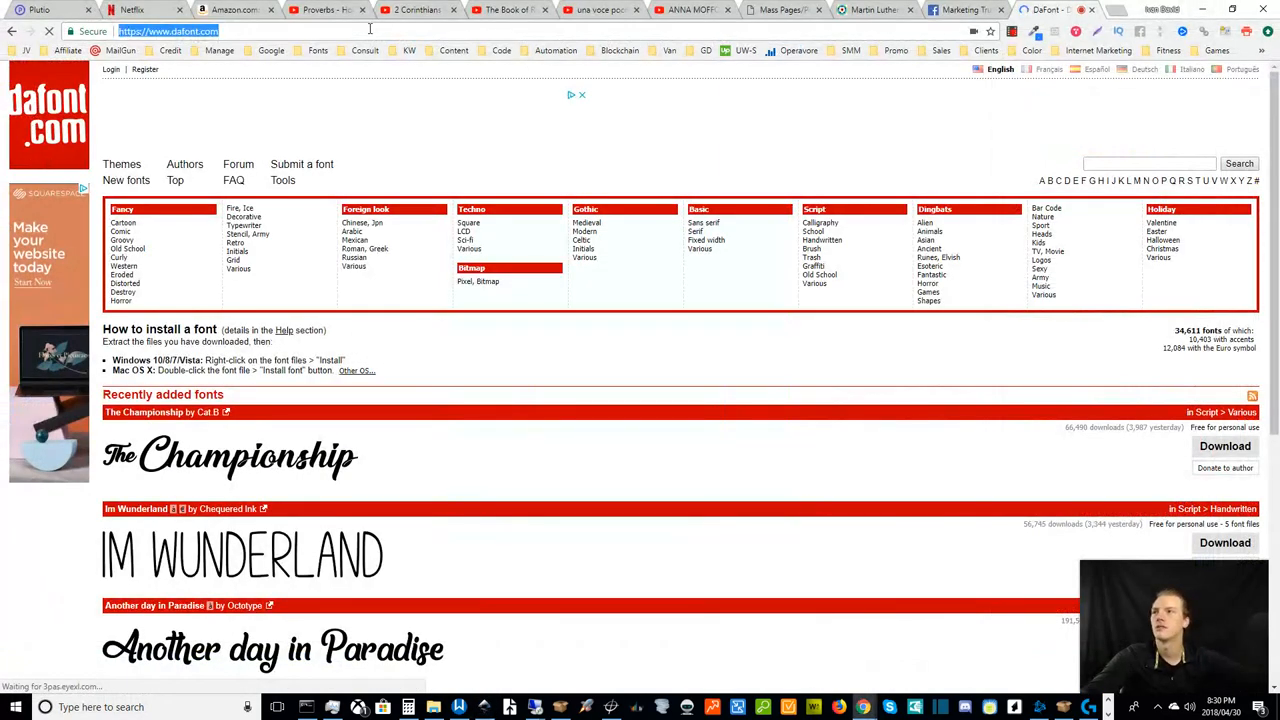
- Go to fonts.google.com and read through its About and Featured pages
{"action": "type", "text": "font"}
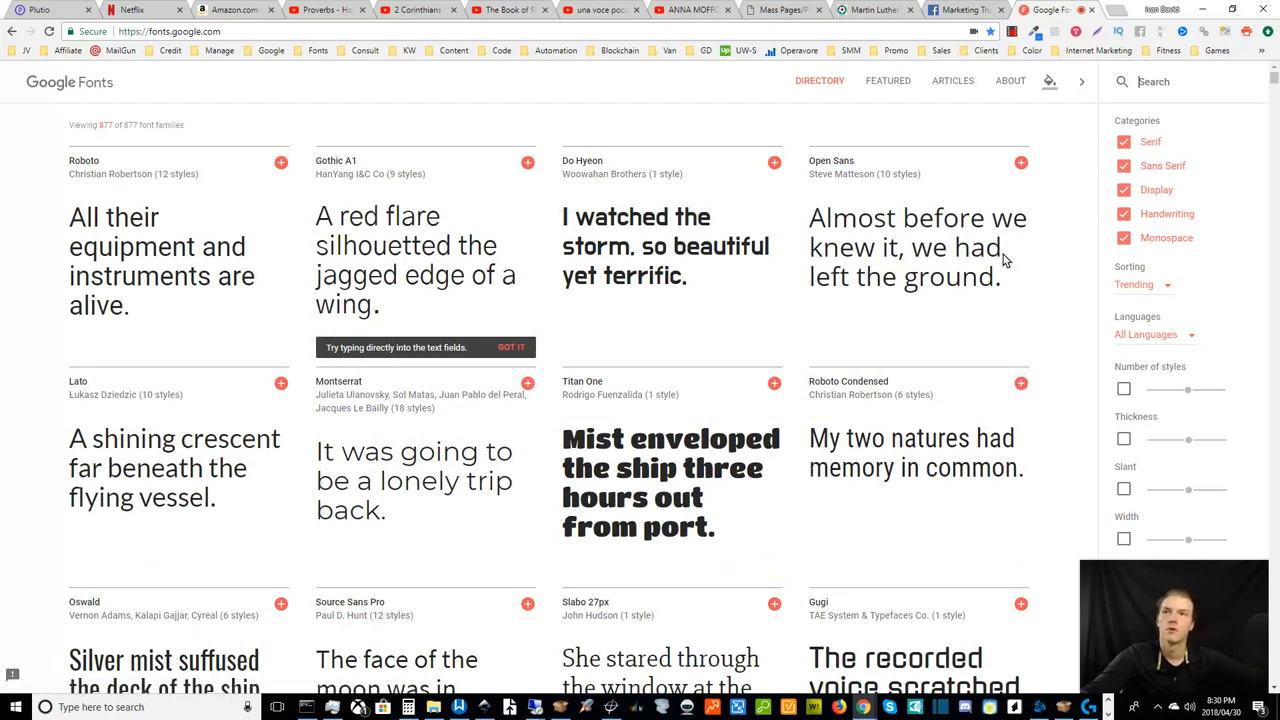
{"action": "mouse_move", "coordinate": [324, 176]}
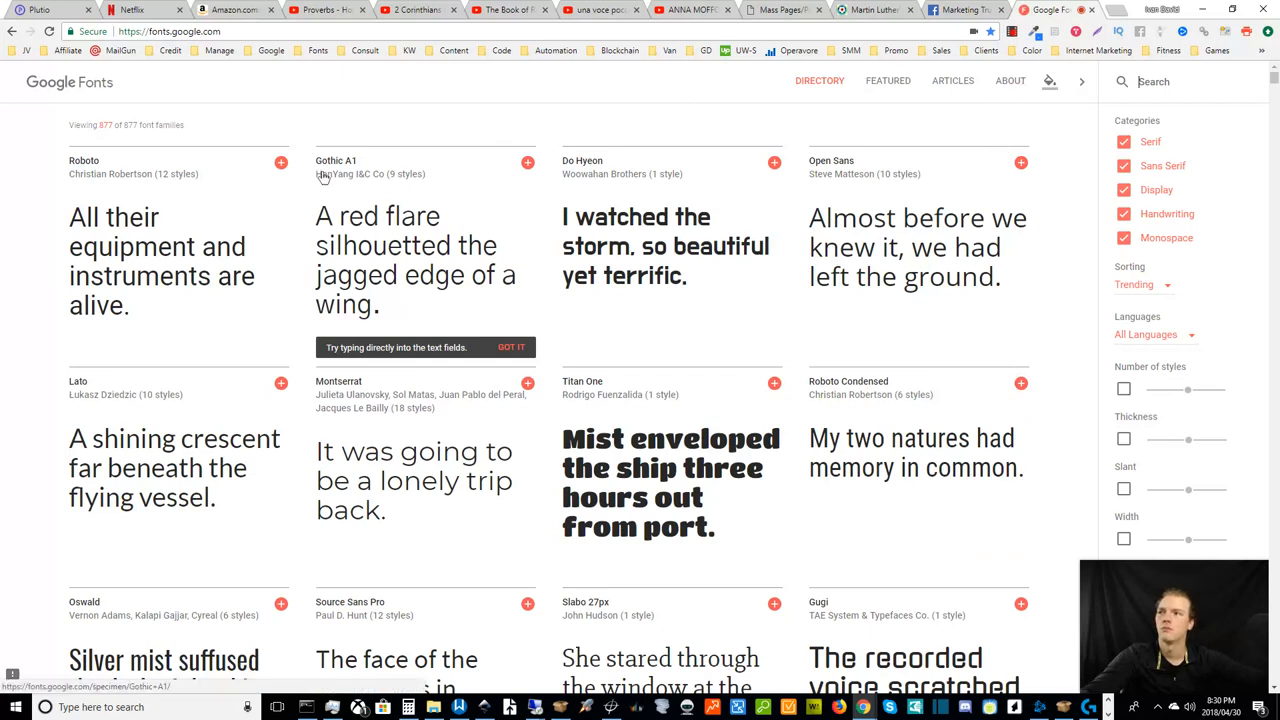
{"action": "left_click", "coordinate": [1008, 80]}
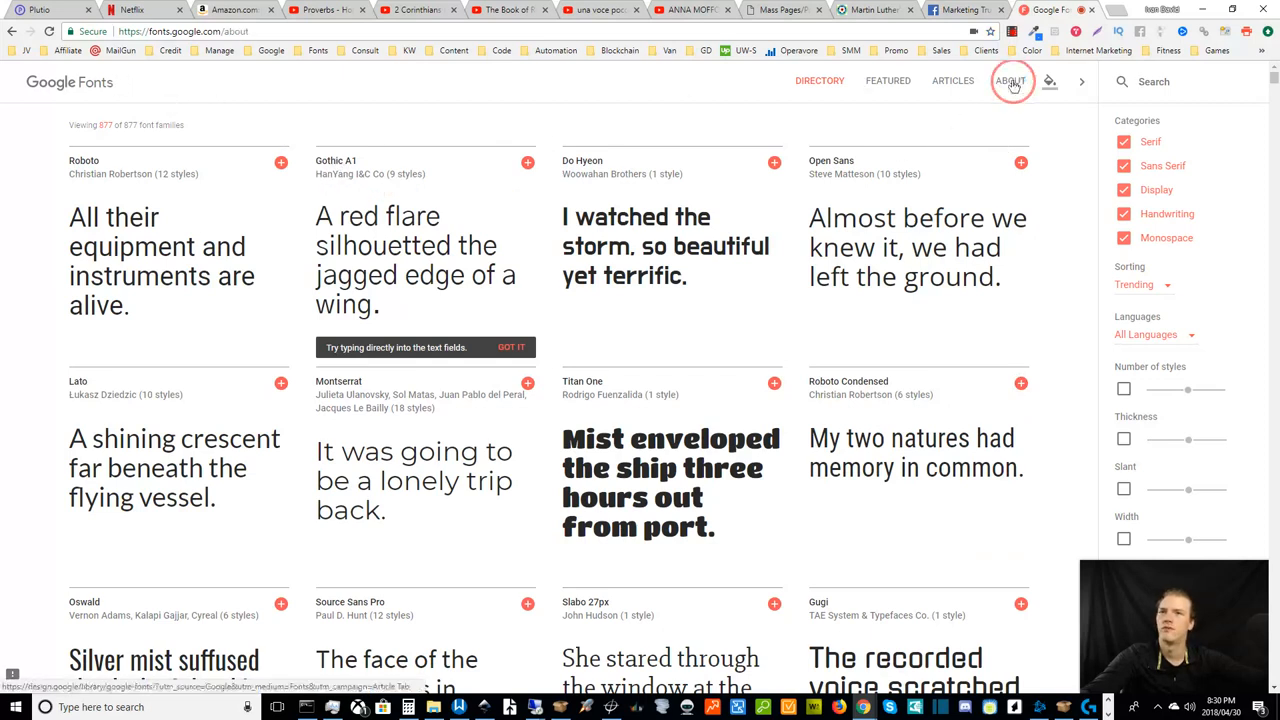
{"action": "left_click", "coordinate": [1008, 80]}
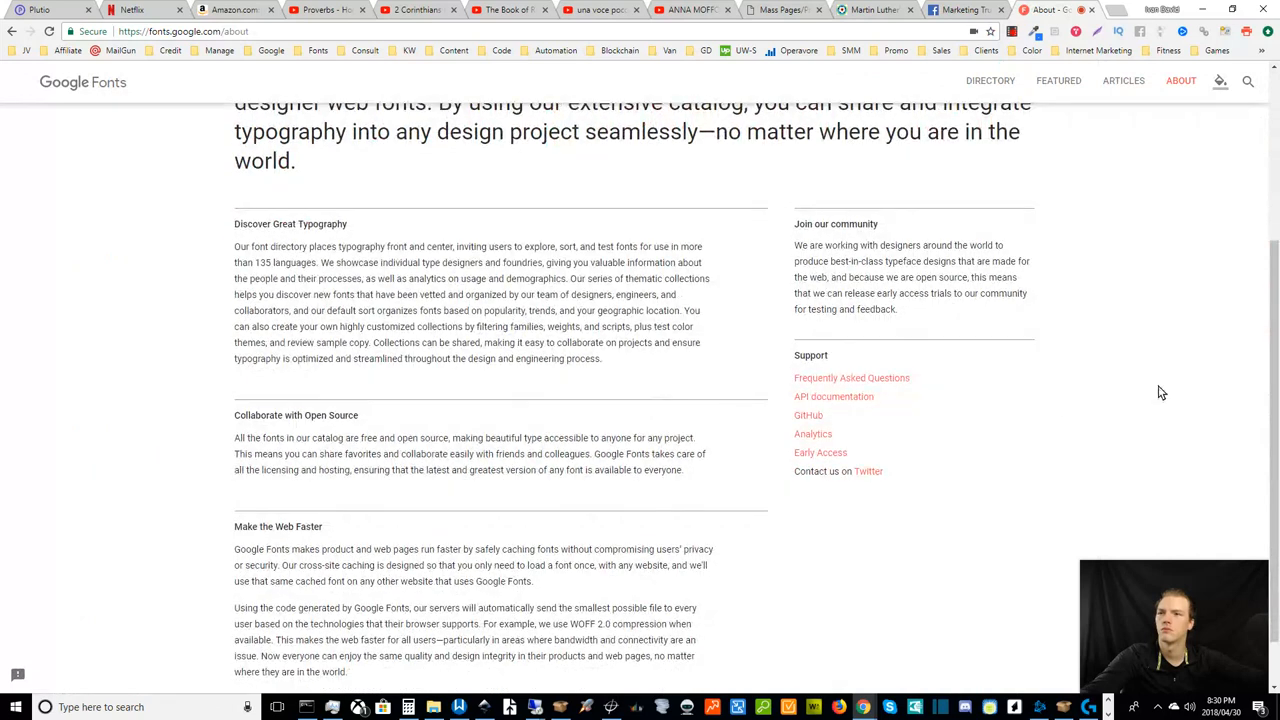
{"action": "scroll", "scroll_direction": "down", "scroll_amount": 3}
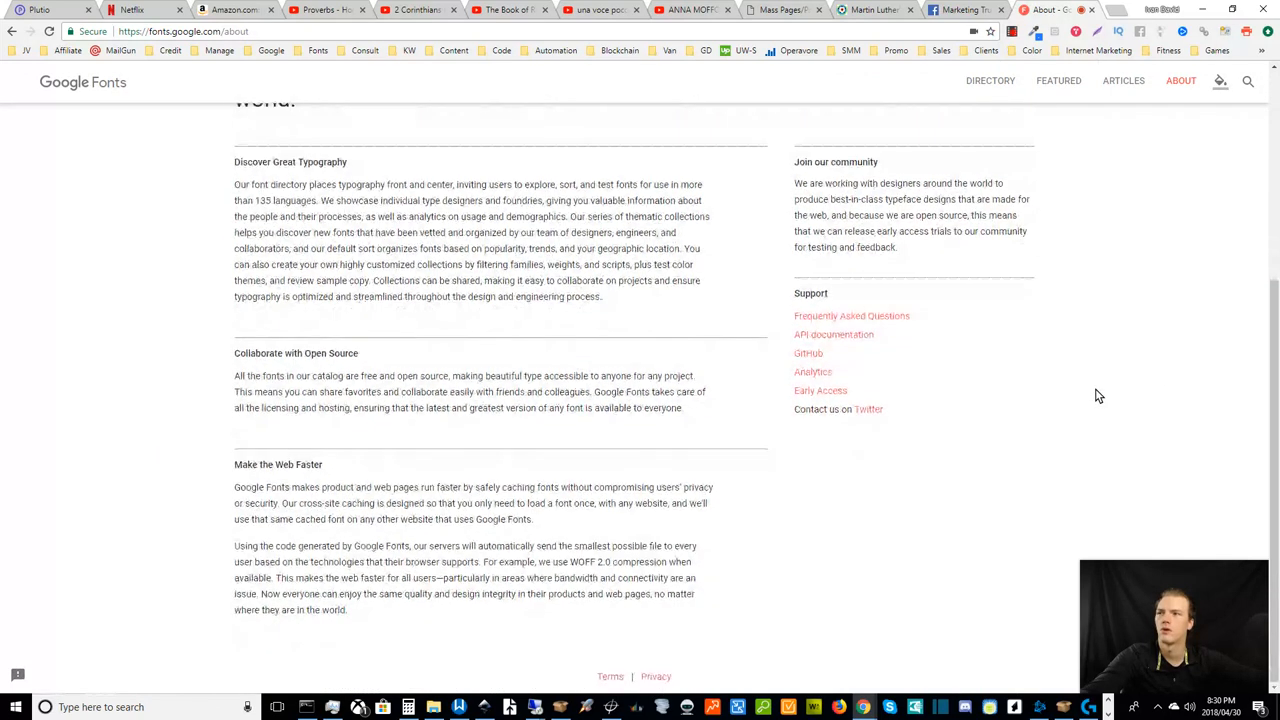
{"action": "scroll", "scroll_direction": "up", "scroll_amount": 3}
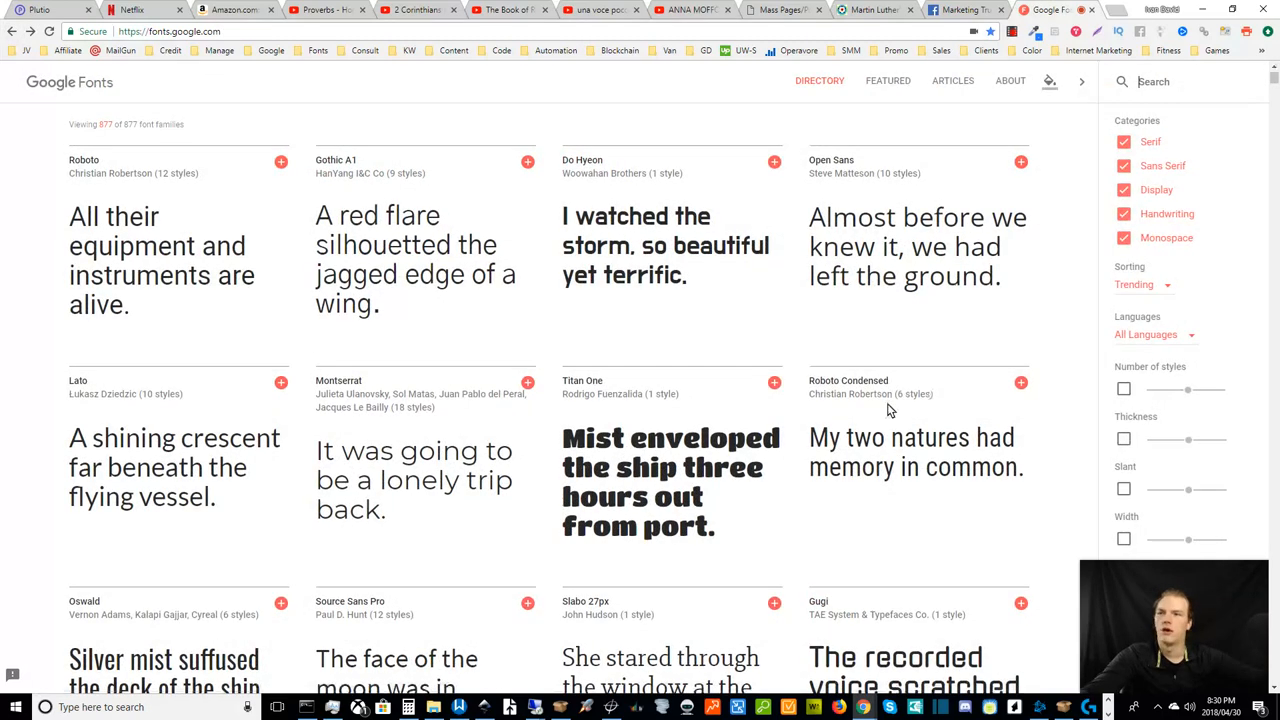
{"action": "scroll", "scroll_direction": "down", "scroll_amount": 3}
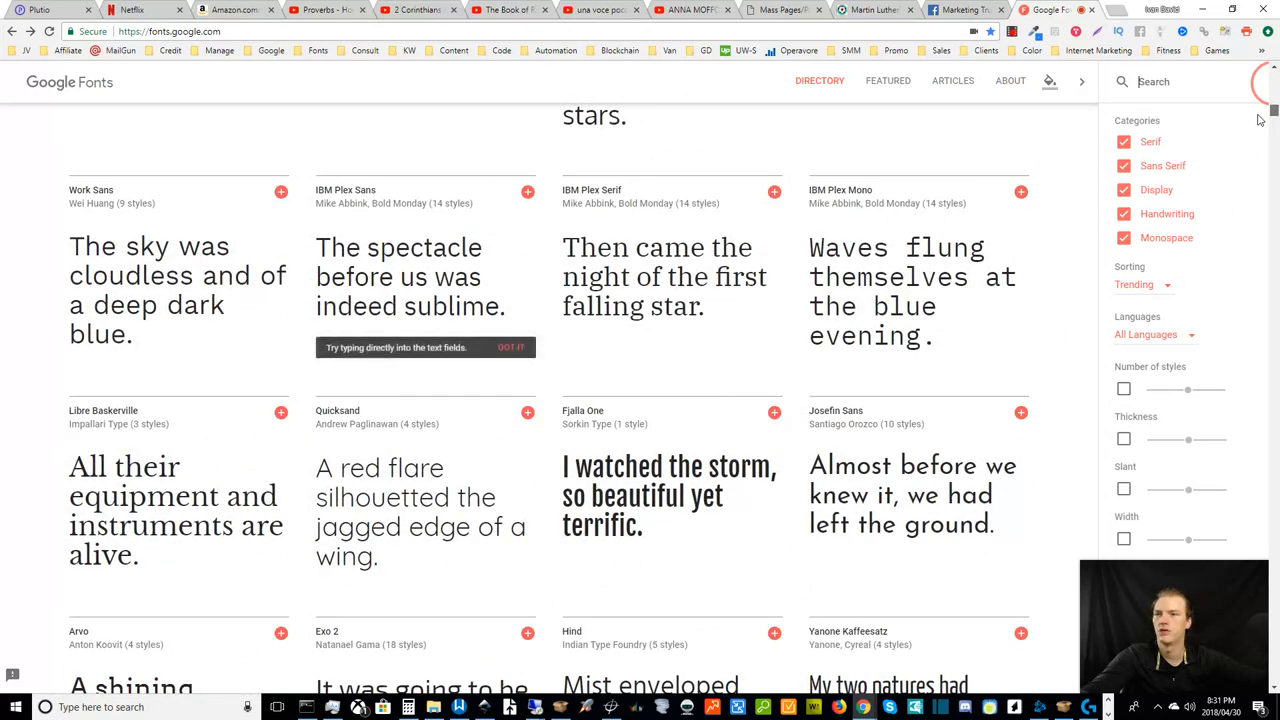
{"action": "scroll", "scroll_direction": "down", "scroll_amount": 3}
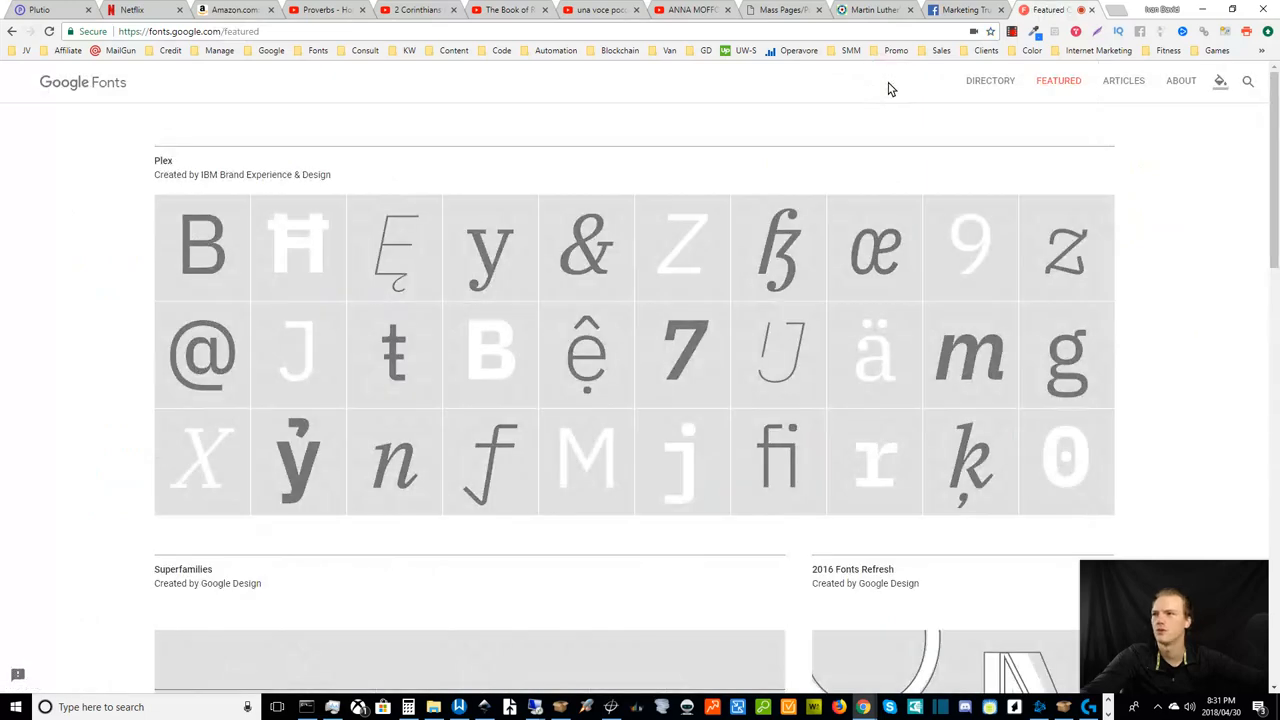
{"action": "scroll", "scroll_direction": "down", "scroll_amount": 3}
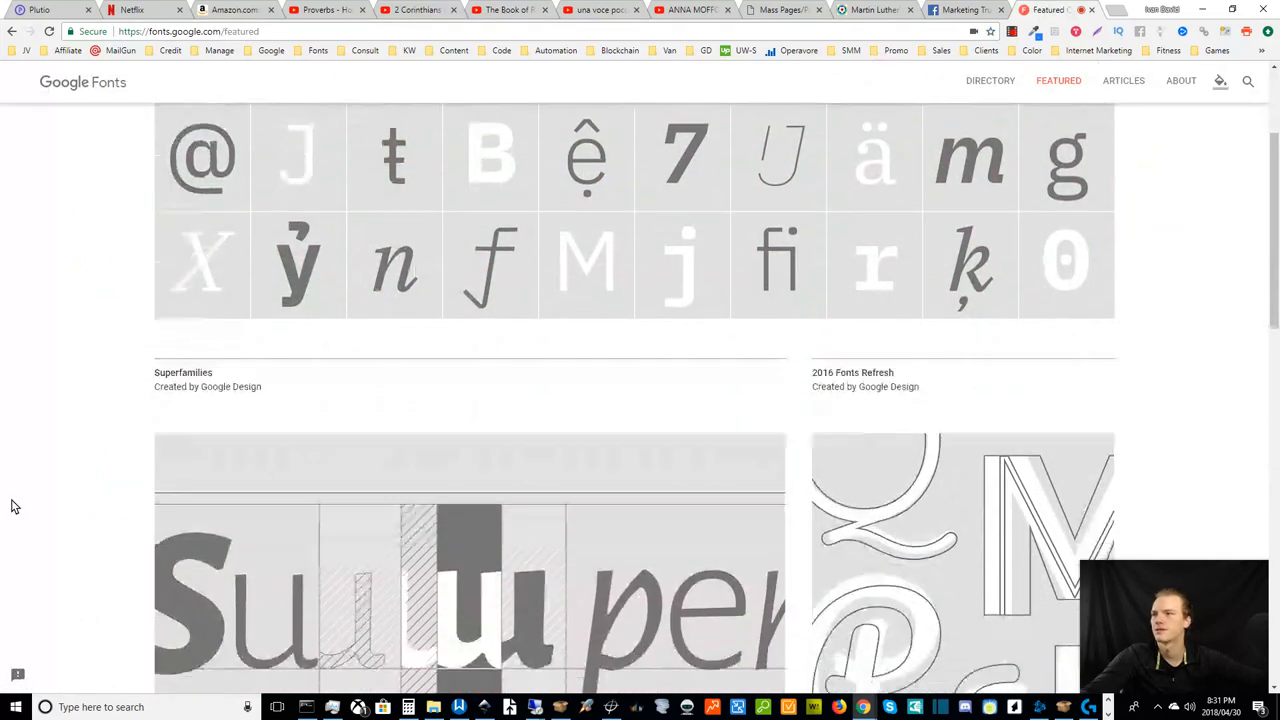
{"action": "scroll", "scroll_direction": "down", "scroll_amount": 3}
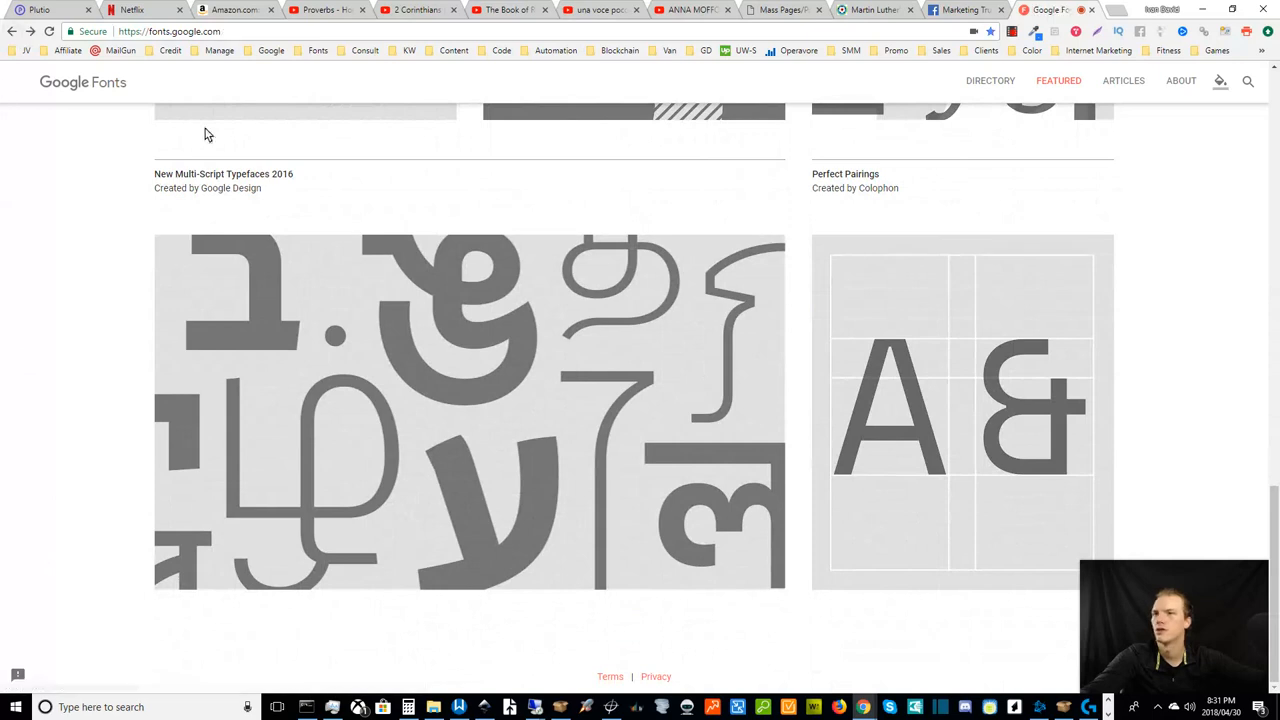
- Return to the Google Fonts directory and browse the trending font cards
{"action": "left_click", "coordinate": [818, 80]}
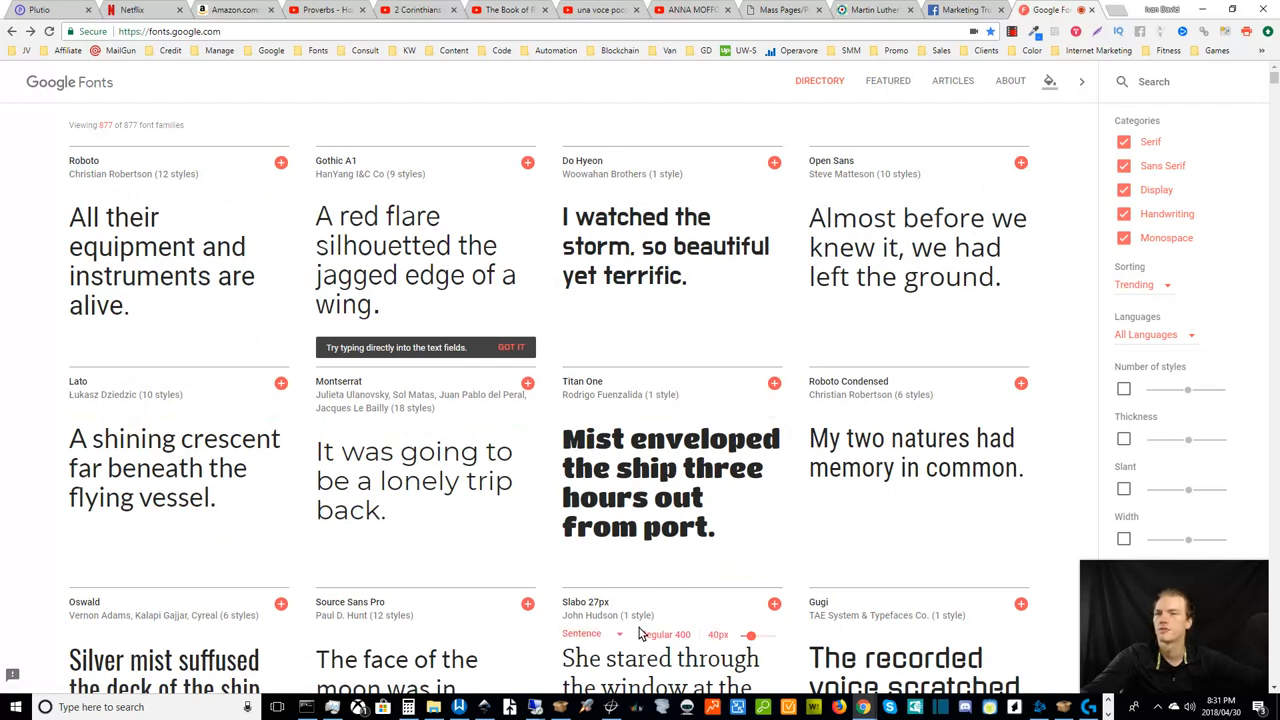
{"action": "scroll", "scroll_direction": "down", "scroll_amount": 3}
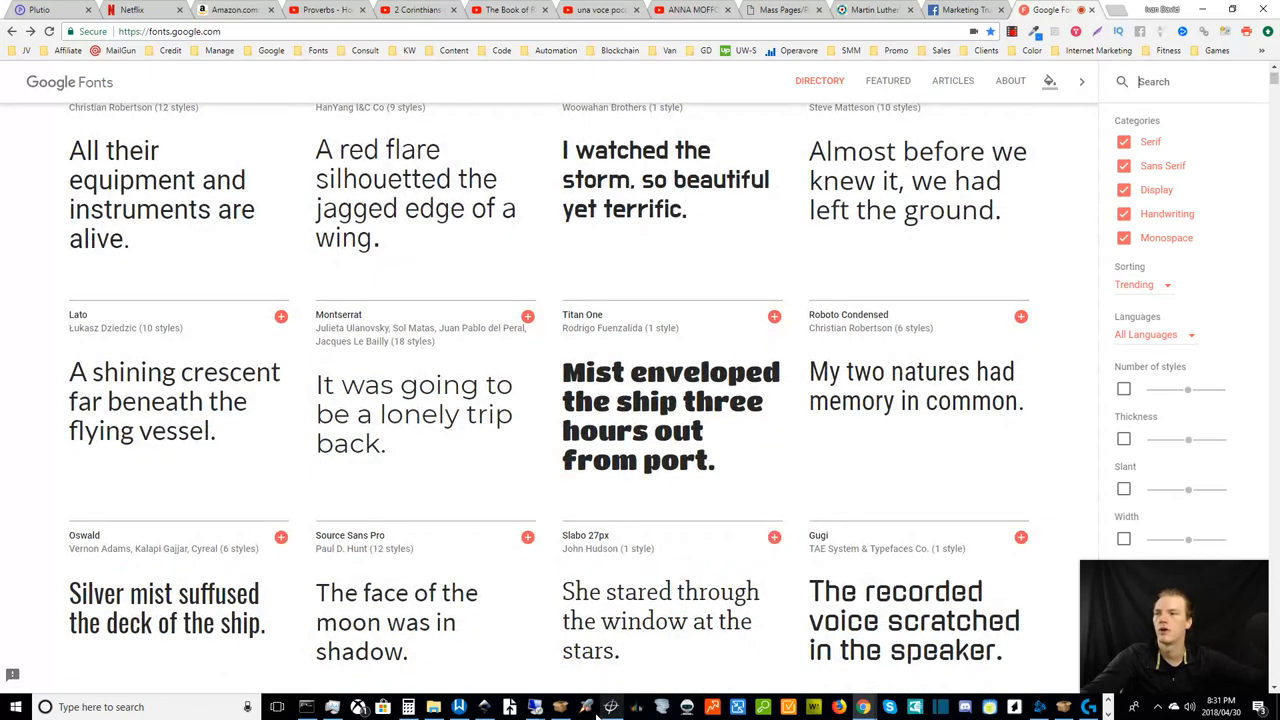
{"action": "scroll", "scroll_direction": "down", "scroll_amount": 3}
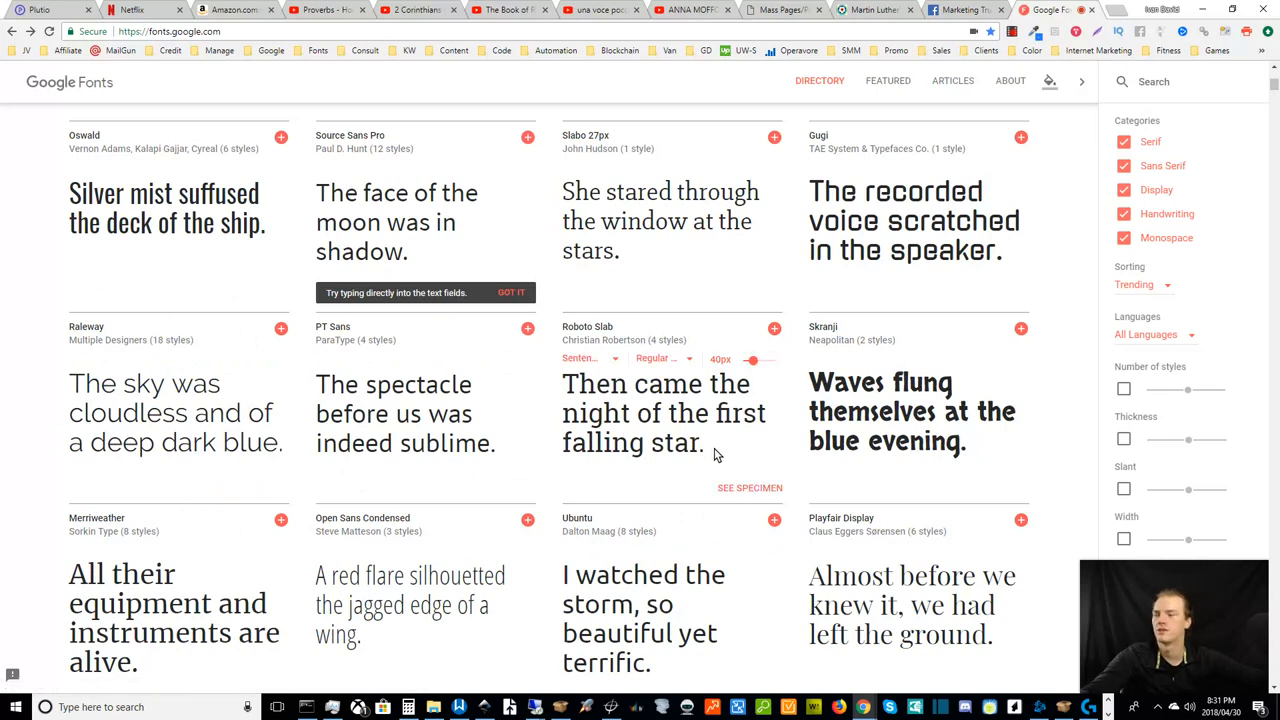
{"action": "scroll", "scroll_direction": "down", "scroll_amount": 3}
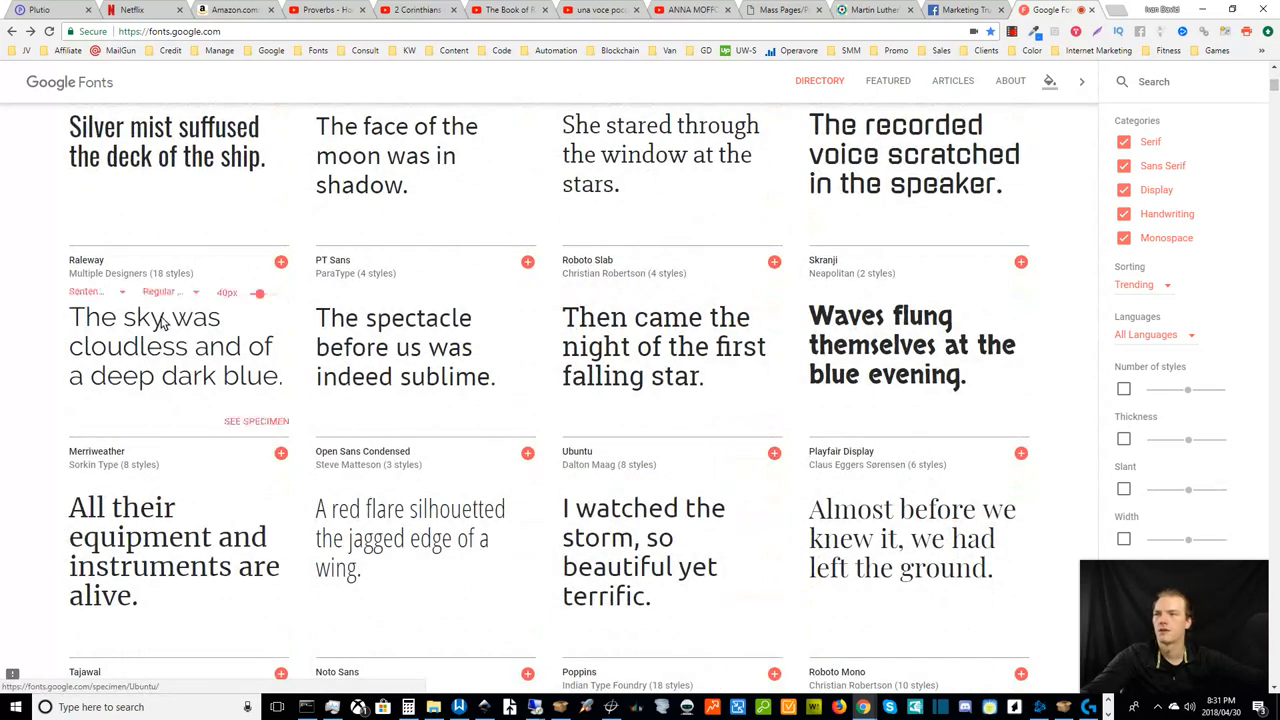
{"action": "scroll", "scroll_direction": "down", "scroll_amount": 3}
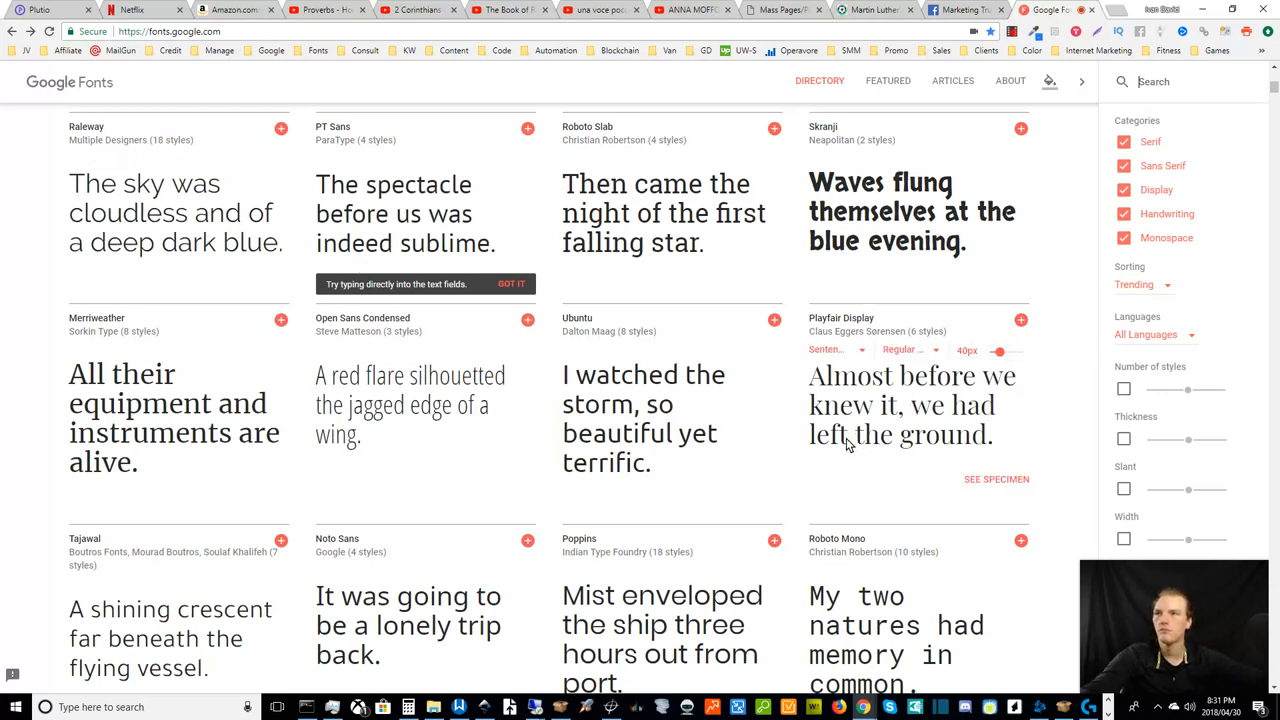
{"action": "scroll", "scroll_direction": "down", "scroll_amount": 3}
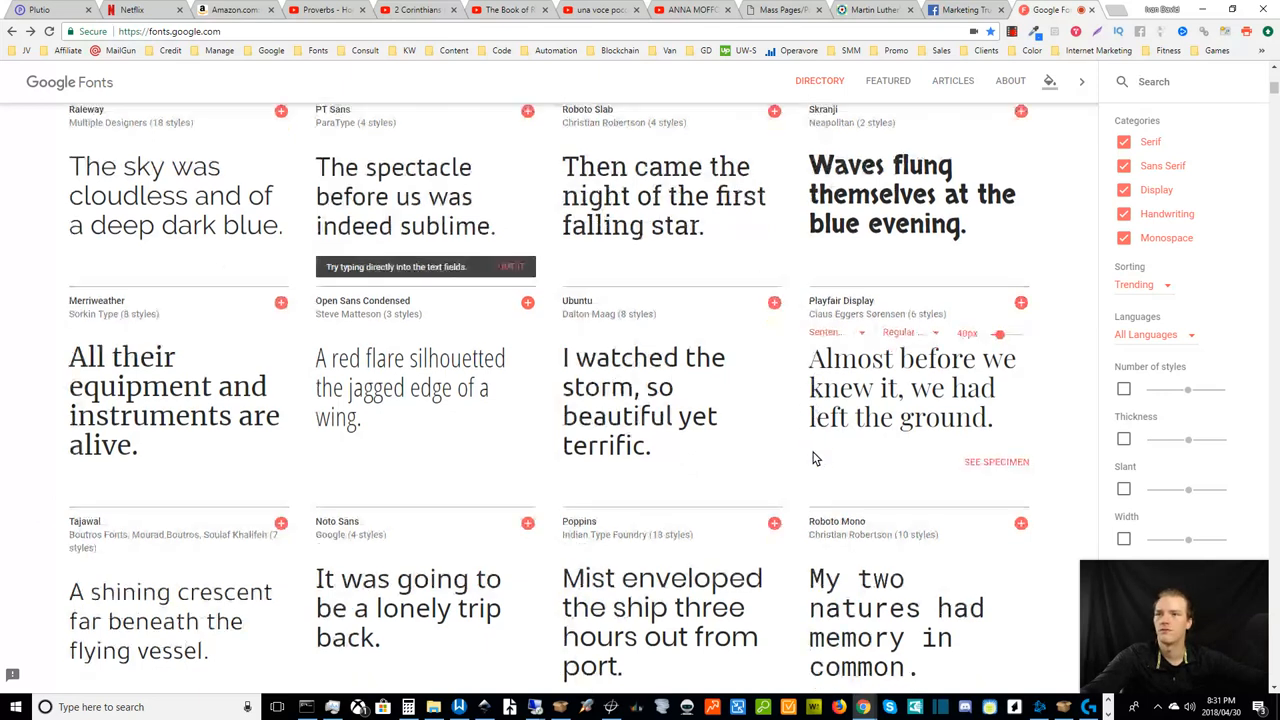
{"action": "scroll", "scroll_direction": "down", "scroll_amount": 3}
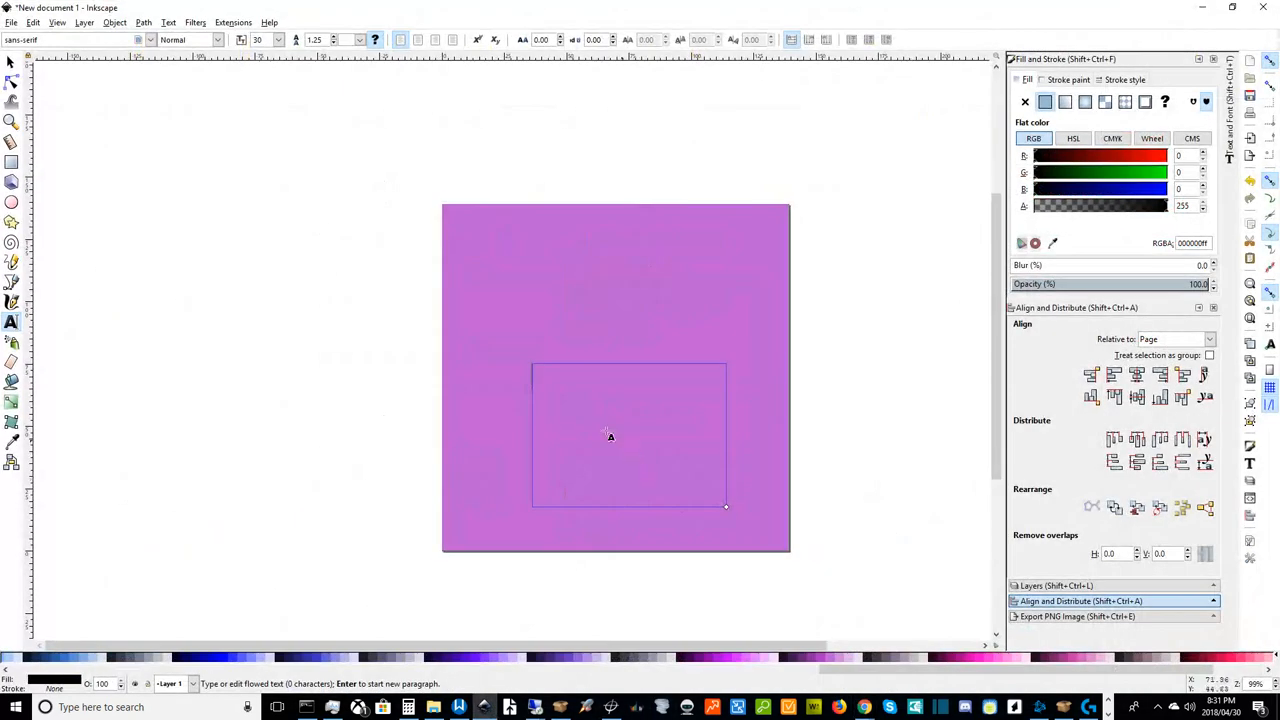
- Draw a text frame on the purple square, enter 'pp' and select it for restyling in Lobster 1.3
{"action": "left_click", "coordinate": [144, 40]}
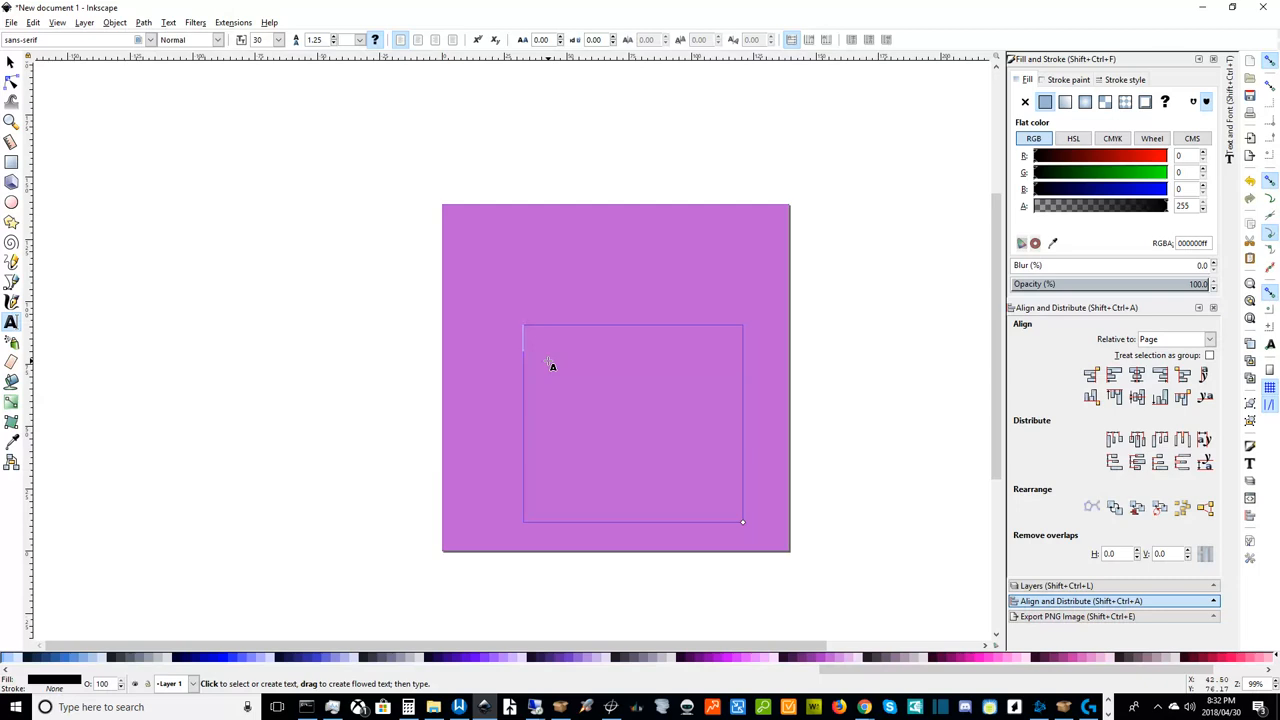
{"action": "mouse_move", "coordinate": [1204, 46]}
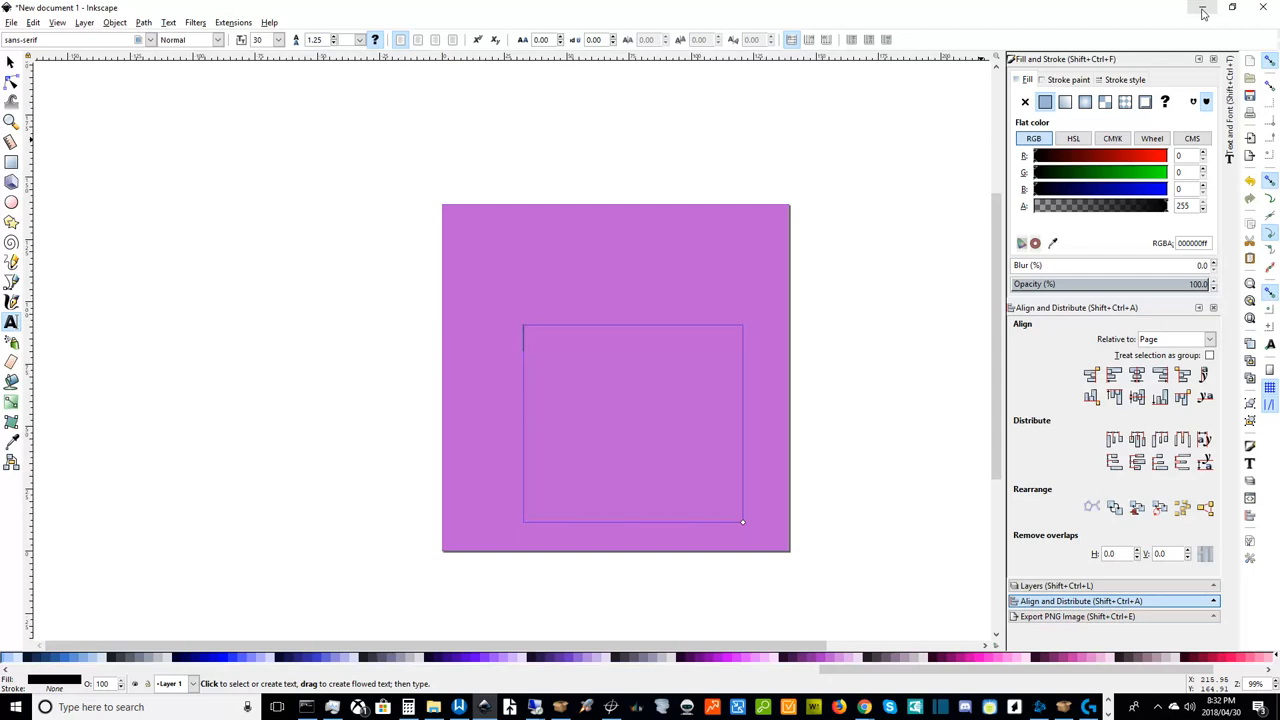
{"action": "mouse_move", "coordinate": [932, 20]}
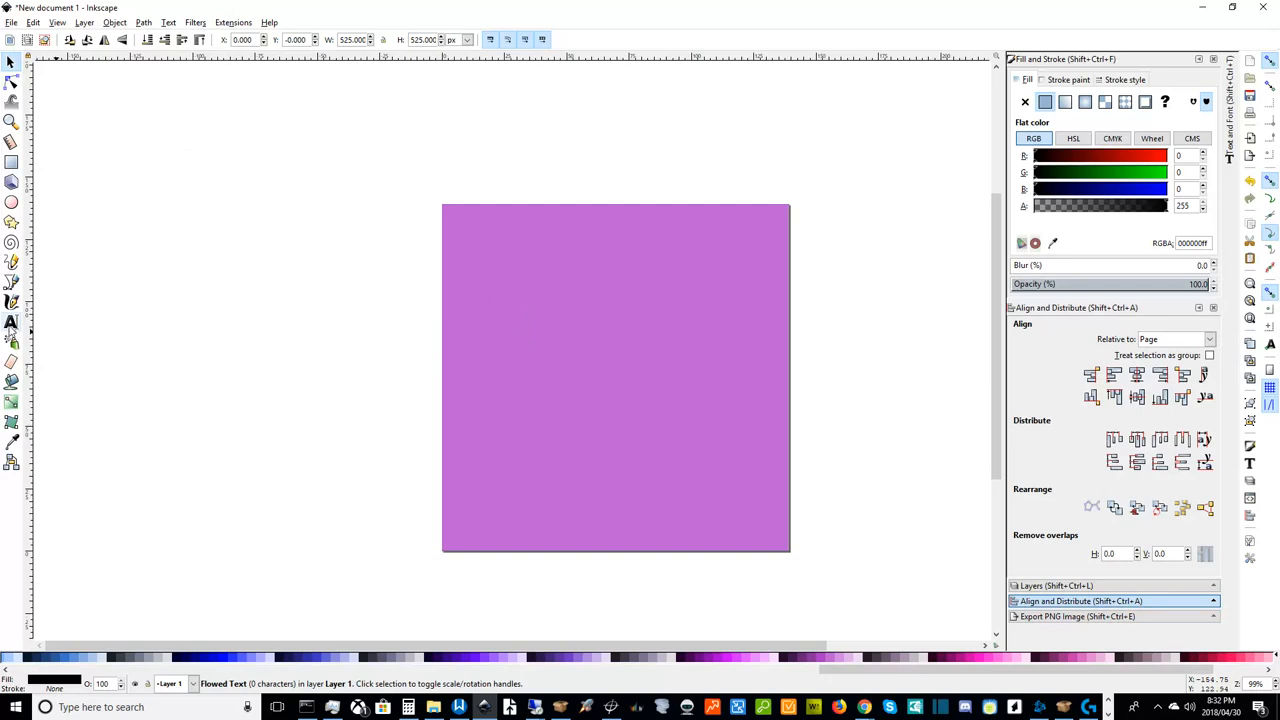
{"action": "left_click_drag", "start_coordinate": [524, 324], "coordinate": [742, 520]}
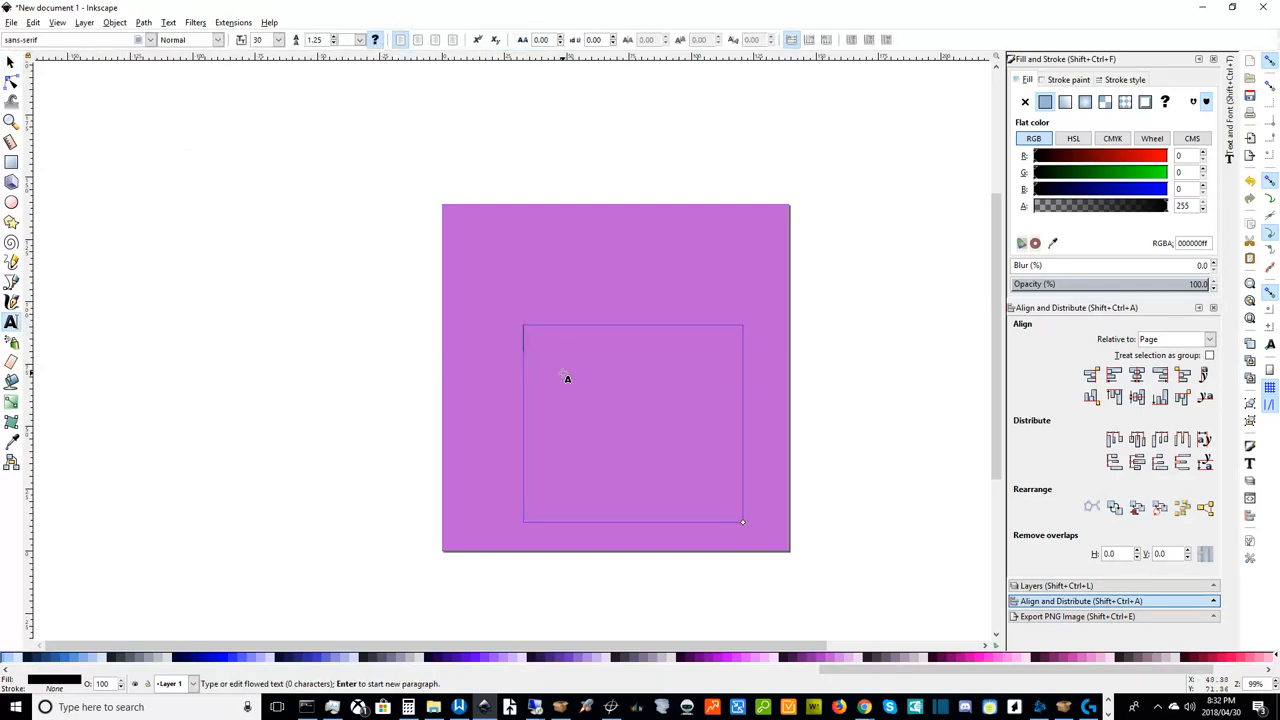
{"action": "type", "text": "pp"}
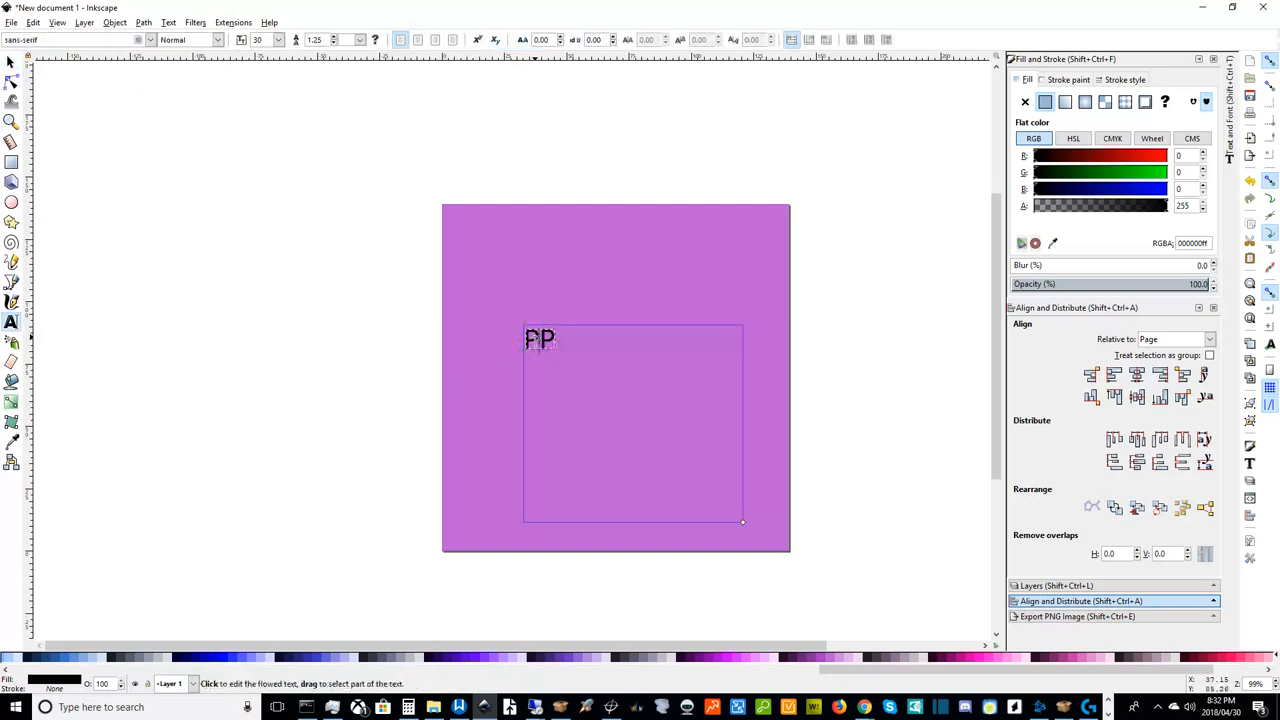
{"action": "left_click", "coordinate": [148, 40]}
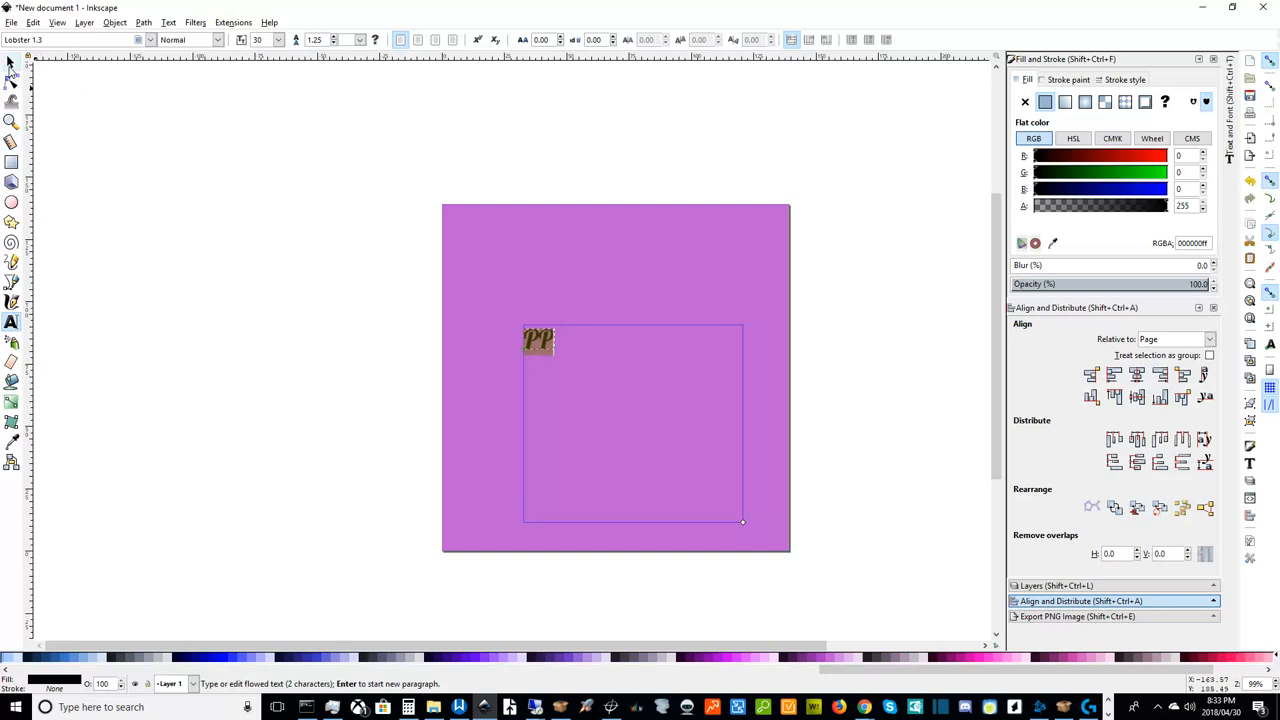
{"action": "mouse_move", "coordinate": [106, 136]}
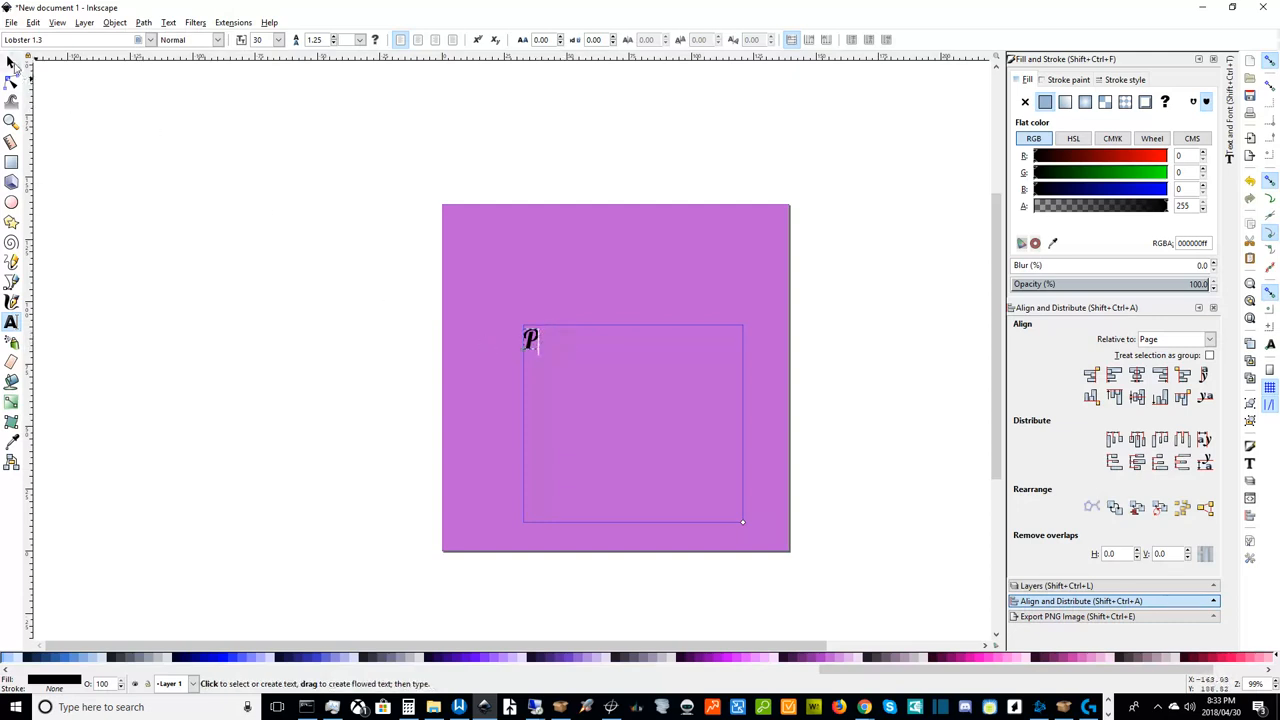
- Scale the script P to fill most of the square and give it a dark grey fill
{"action": "left_click", "coordinate": [8, 62]}
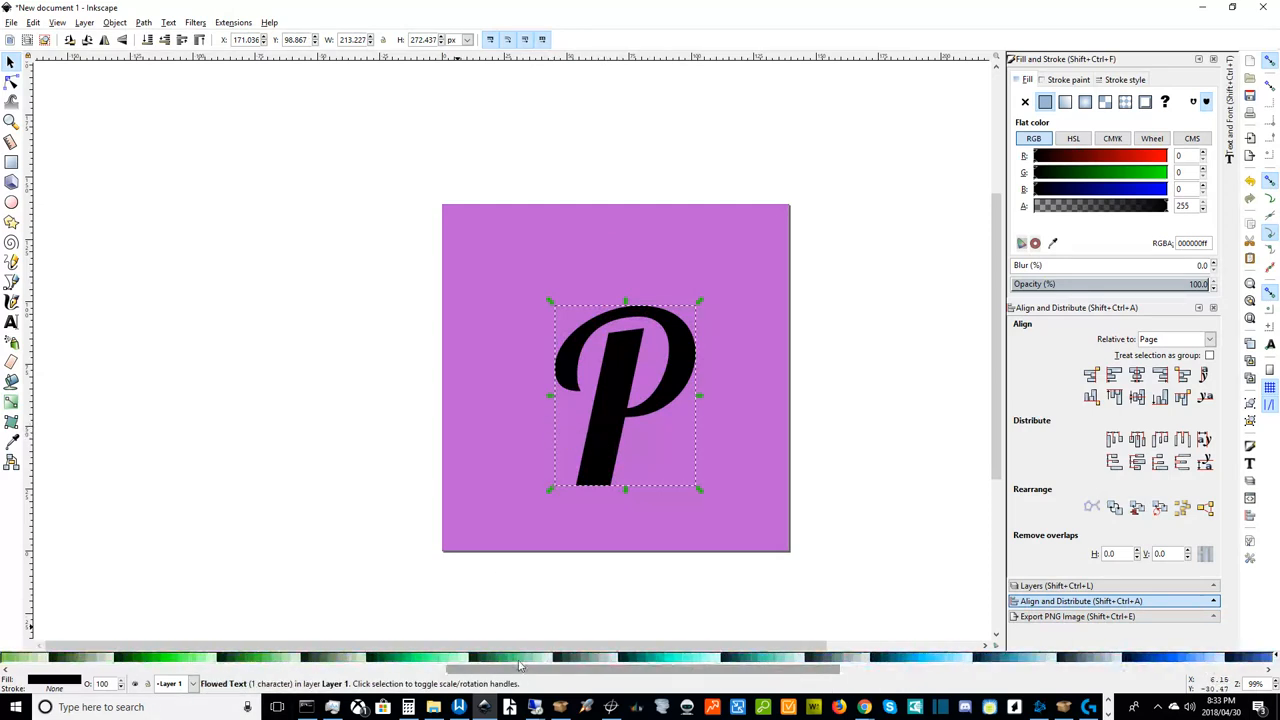
{"action": "mouse_move", "coordinate": [40, 656]}
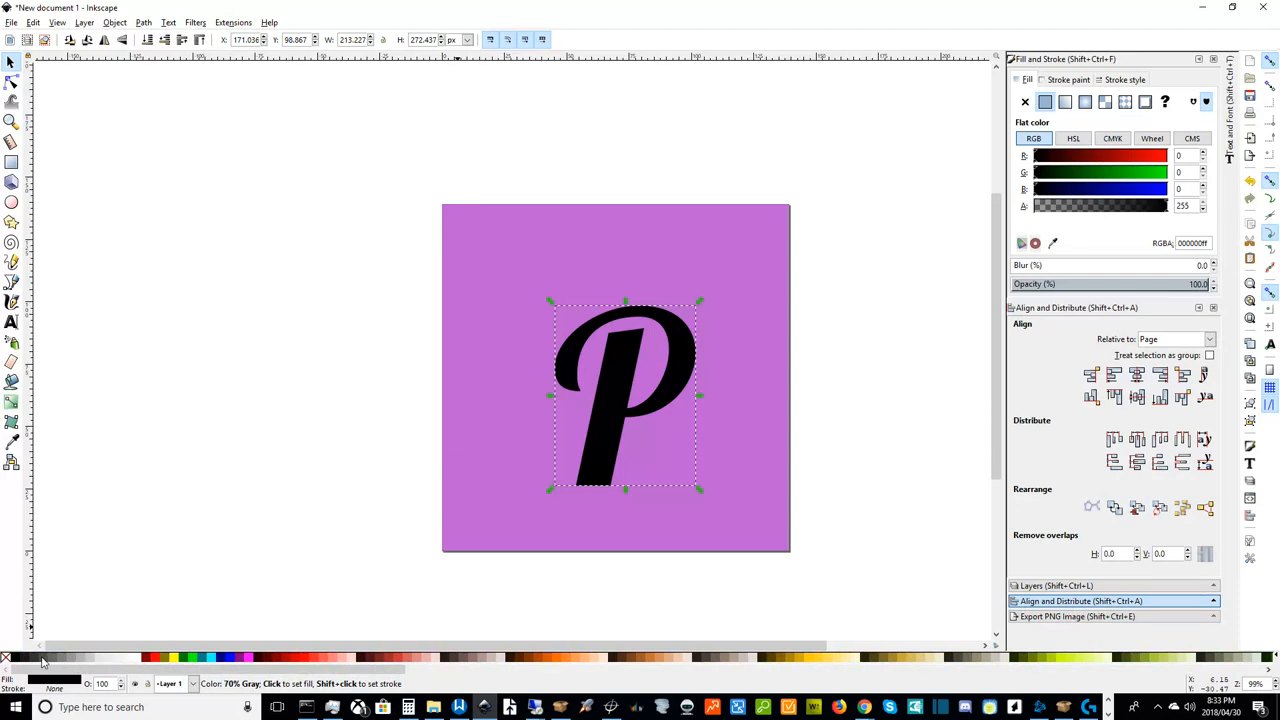
{"action": "mouse_move", "coordinate": [44, 660]}
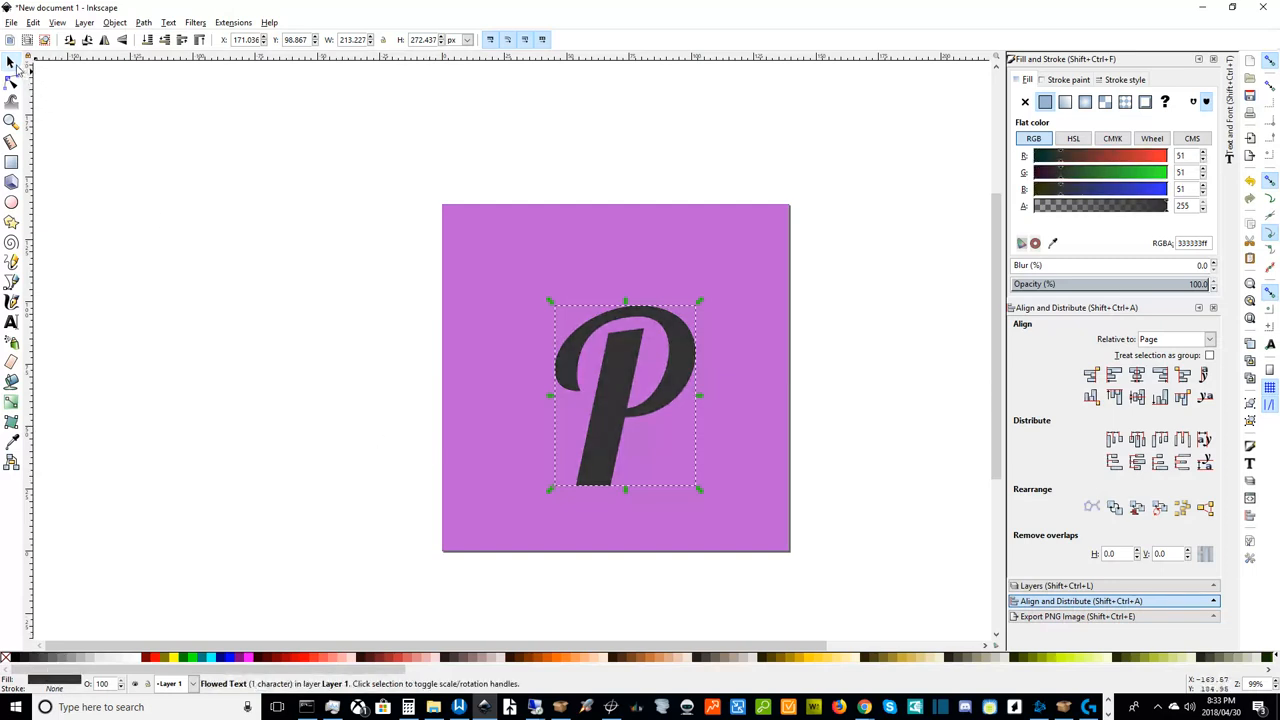
{"action": "mouse_move", "coordinate": [700, 494]}
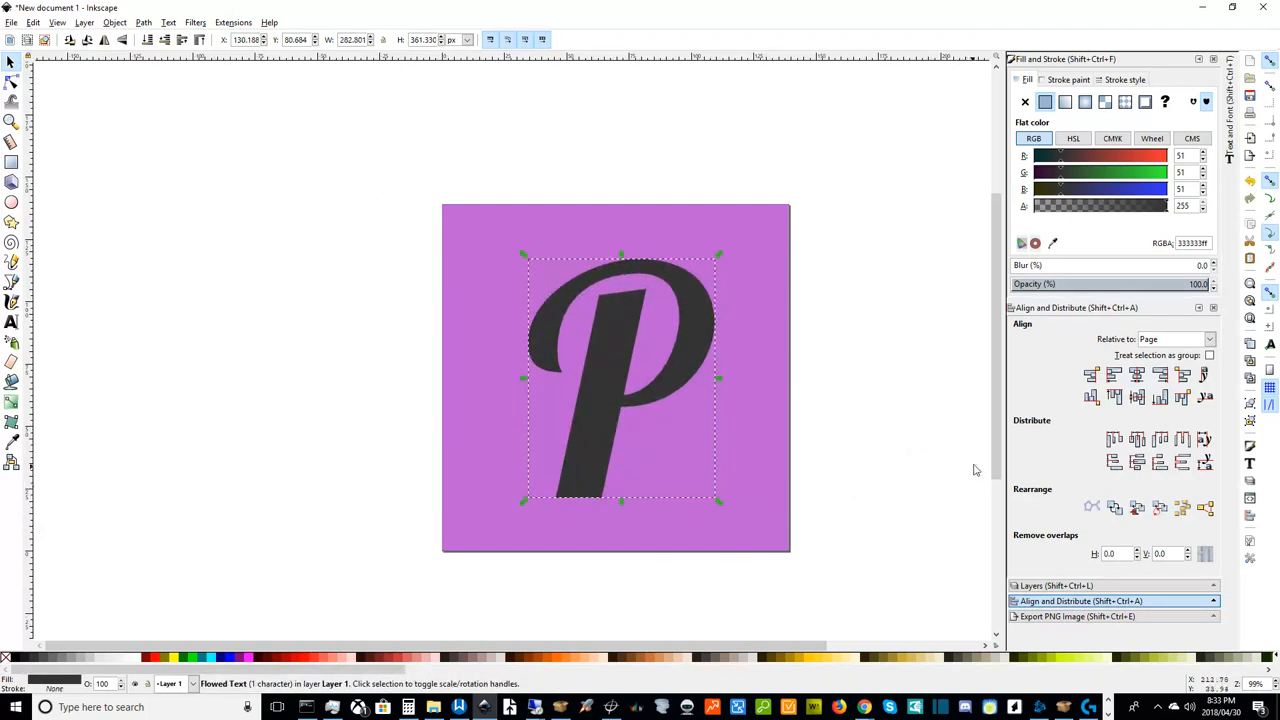
{"action": "mouse_move", "coordinate": [996, 408]}
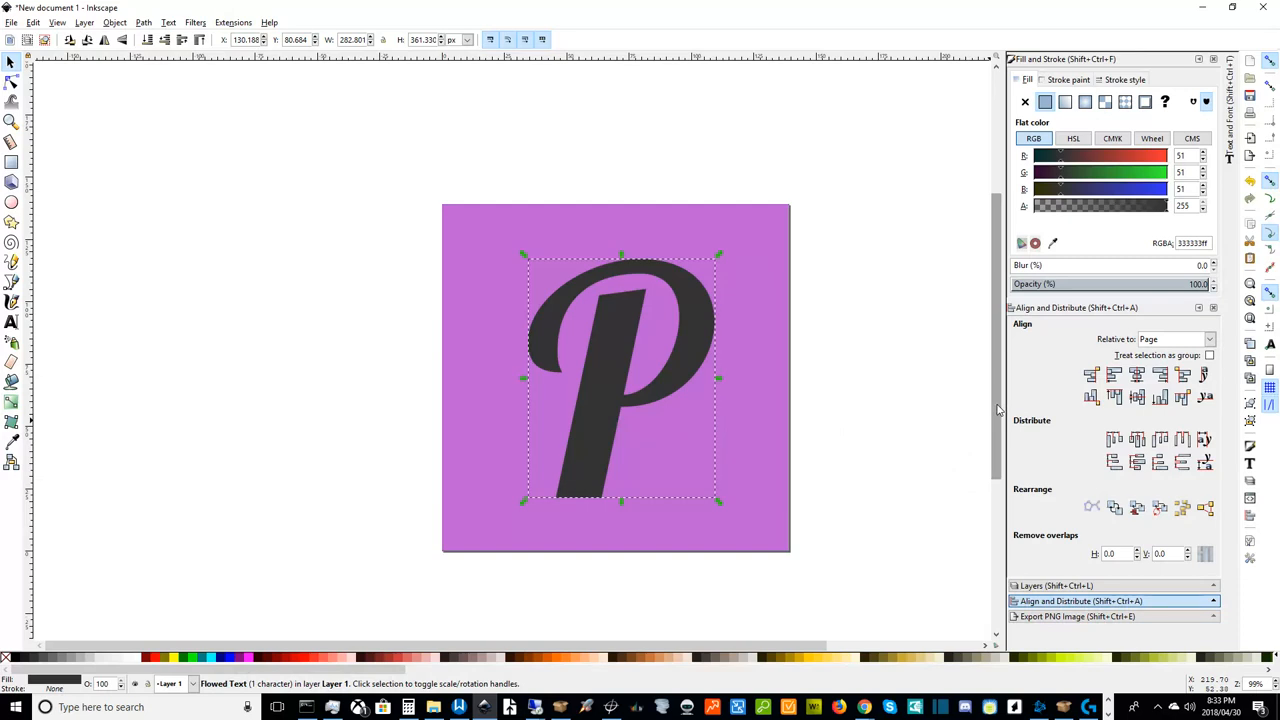
{"action": "mouse_move", "coordinate": [720, 504]}
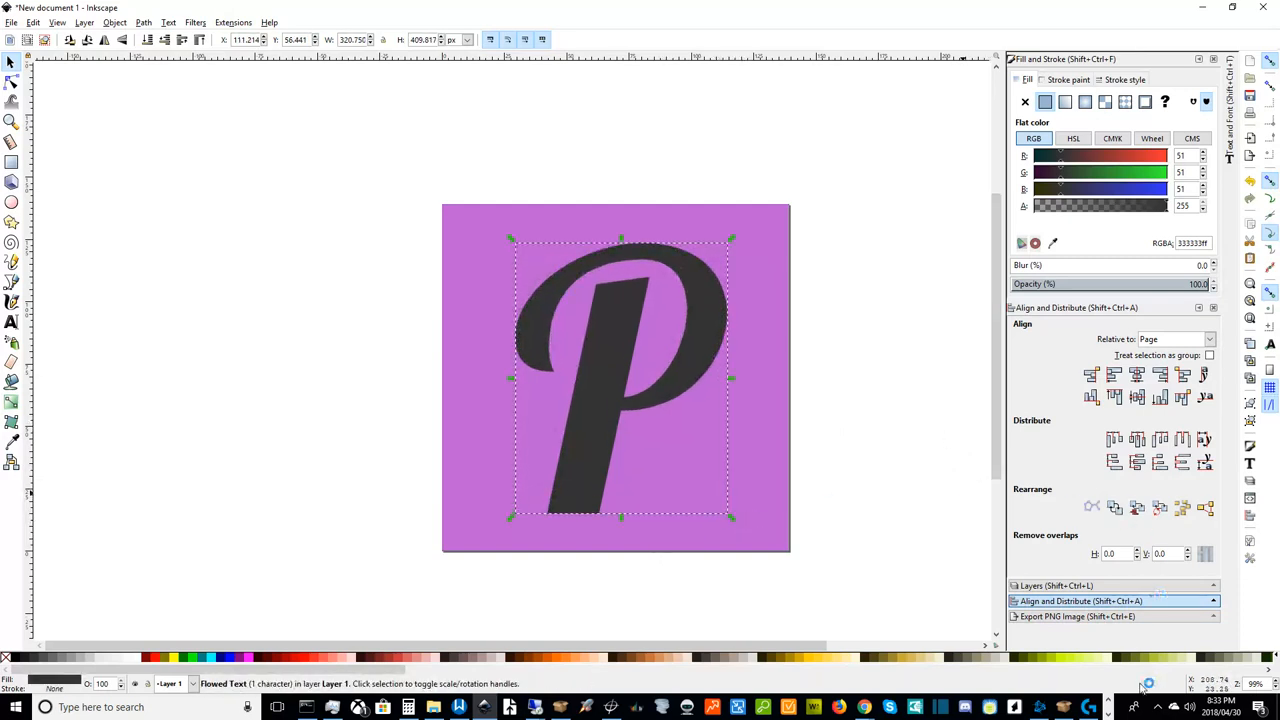
{"action": "mouse_move", "coordinate": [1140, 408]}
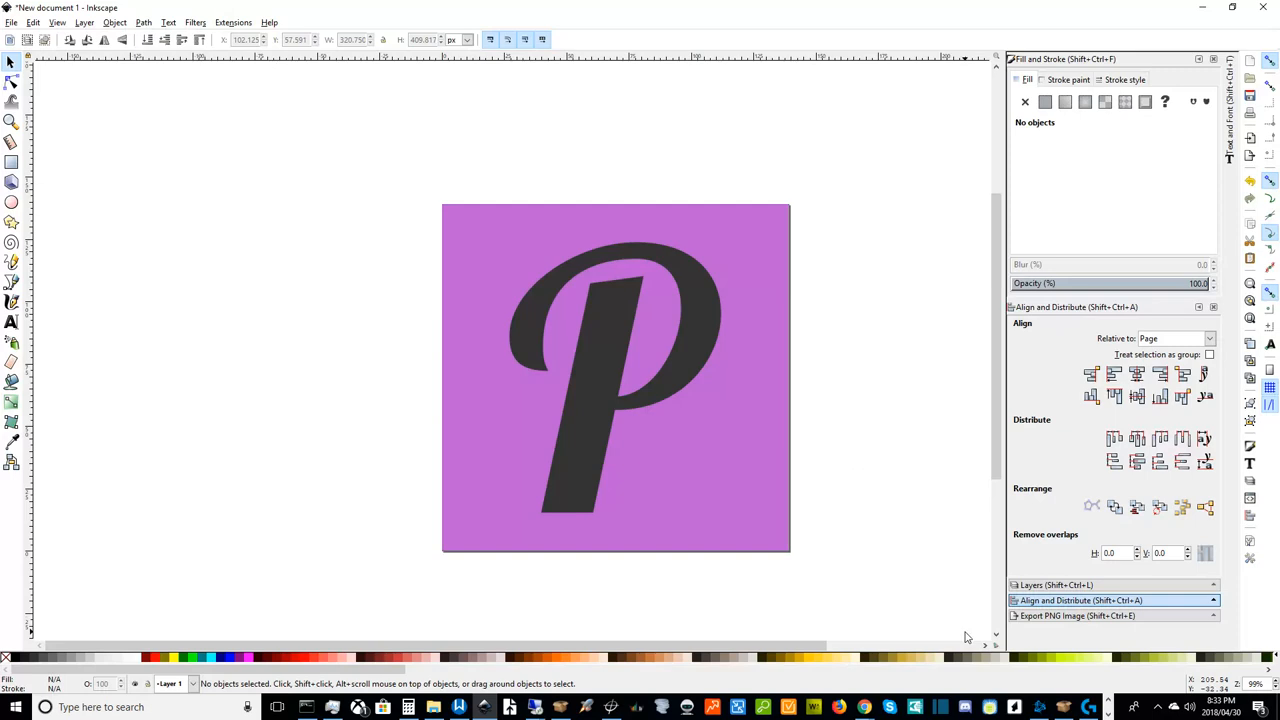
{"action": "mouse_move", "coordinate": [948, 532]}
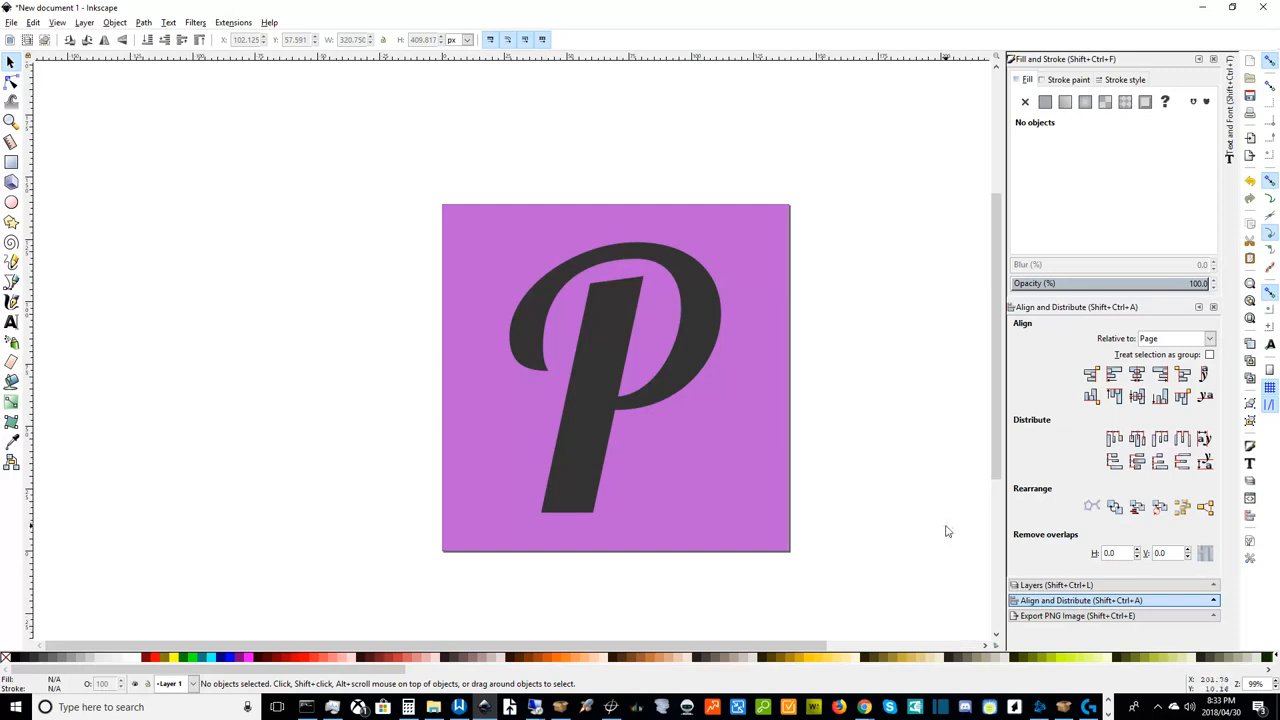
{"action": "mouse_move", "coordinate": [834, 488]}
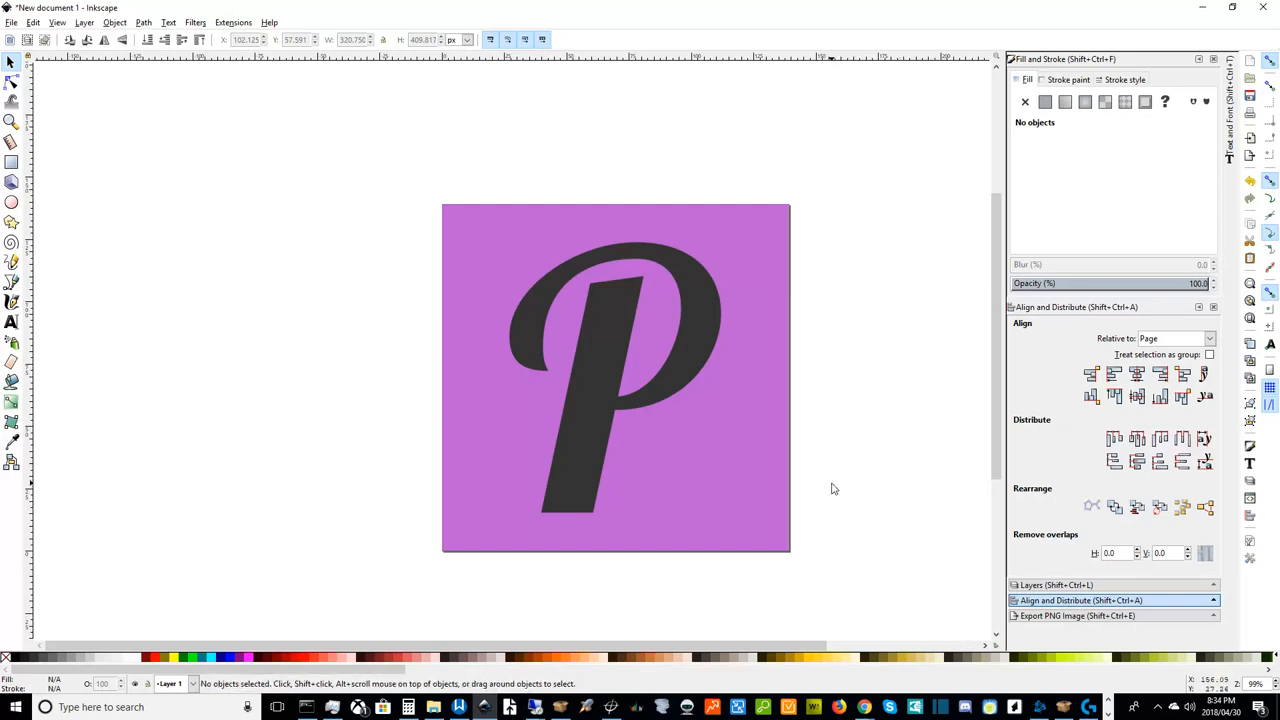
{"action": "mouse_move", "coordinate": [604, 448]}
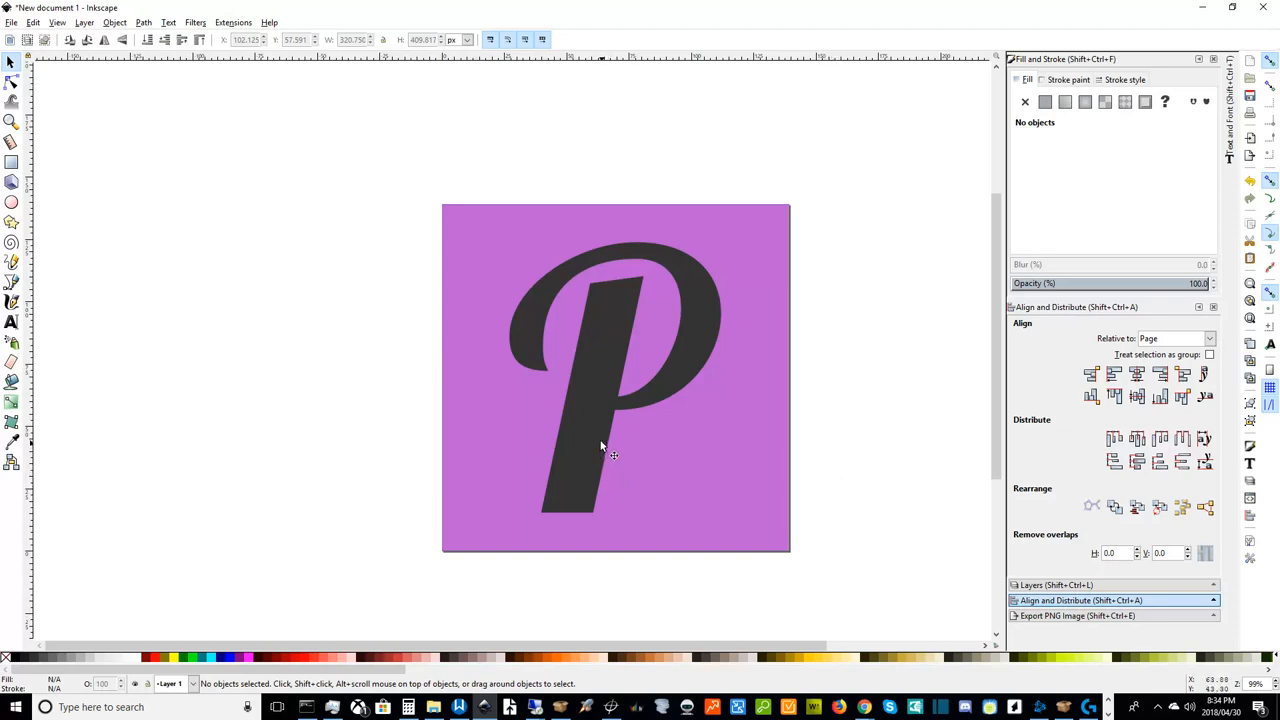
{"action": "left_click", "coordinate": [602, 444]}
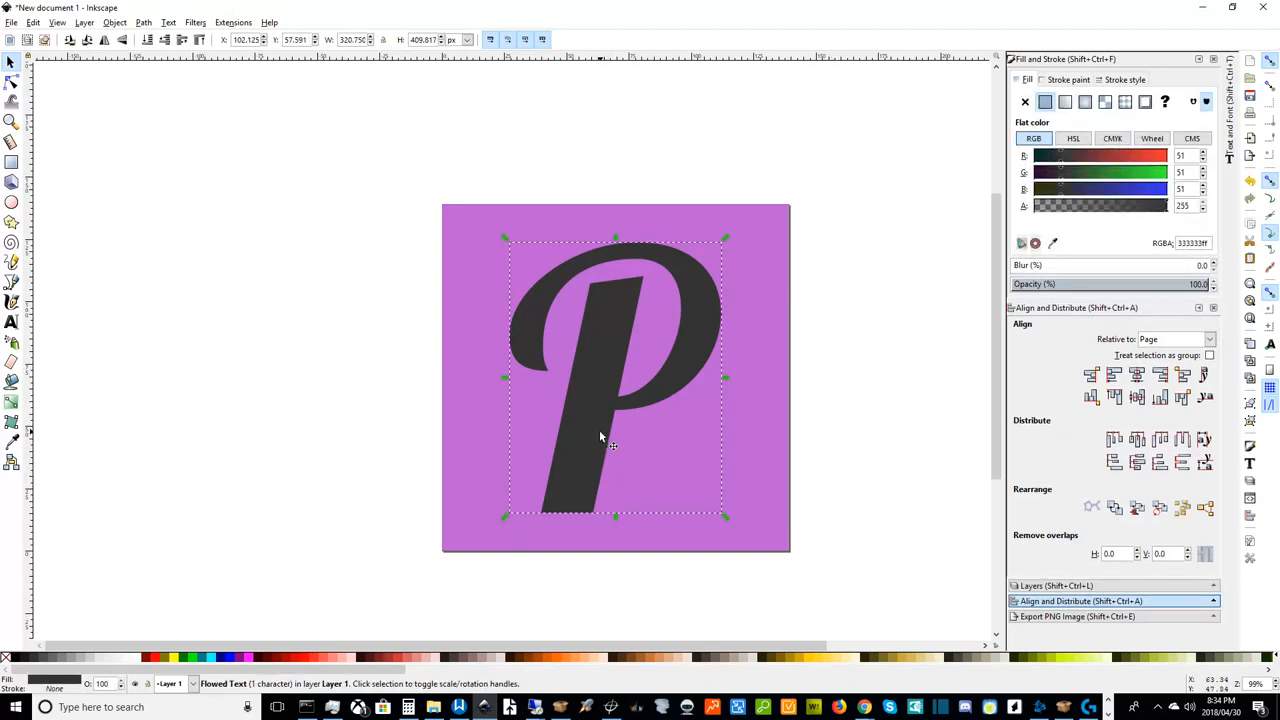
{"action": "mouse_move", "coordinate": [602, 430]}
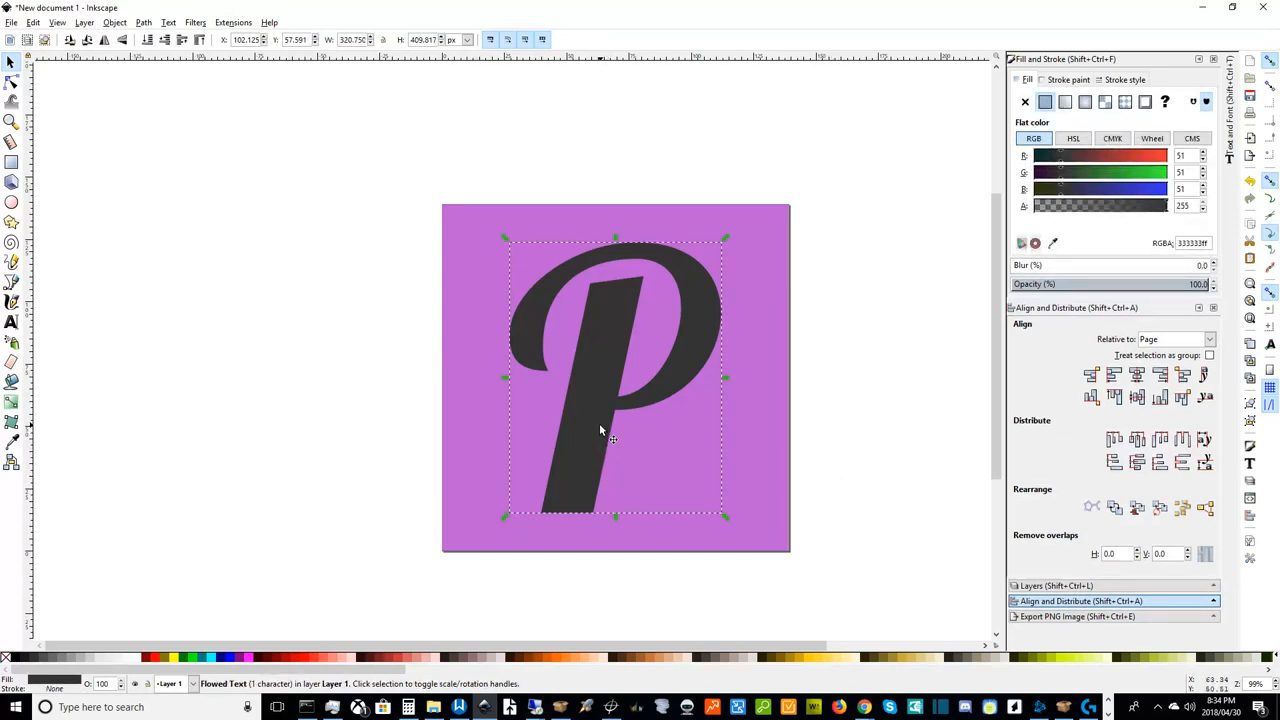
{"action": "mouse_move", "coordinate": [642, 364]}
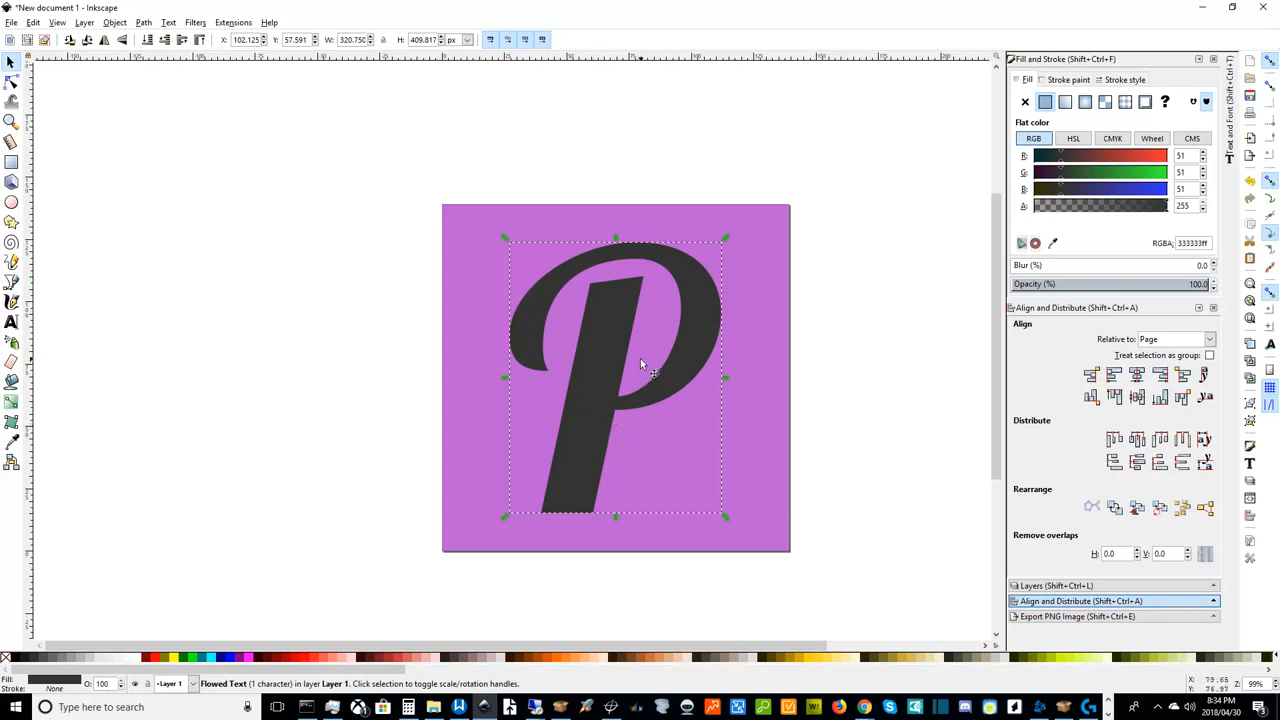
{"action": "mouse_move", "coordinate": [608, 412]}
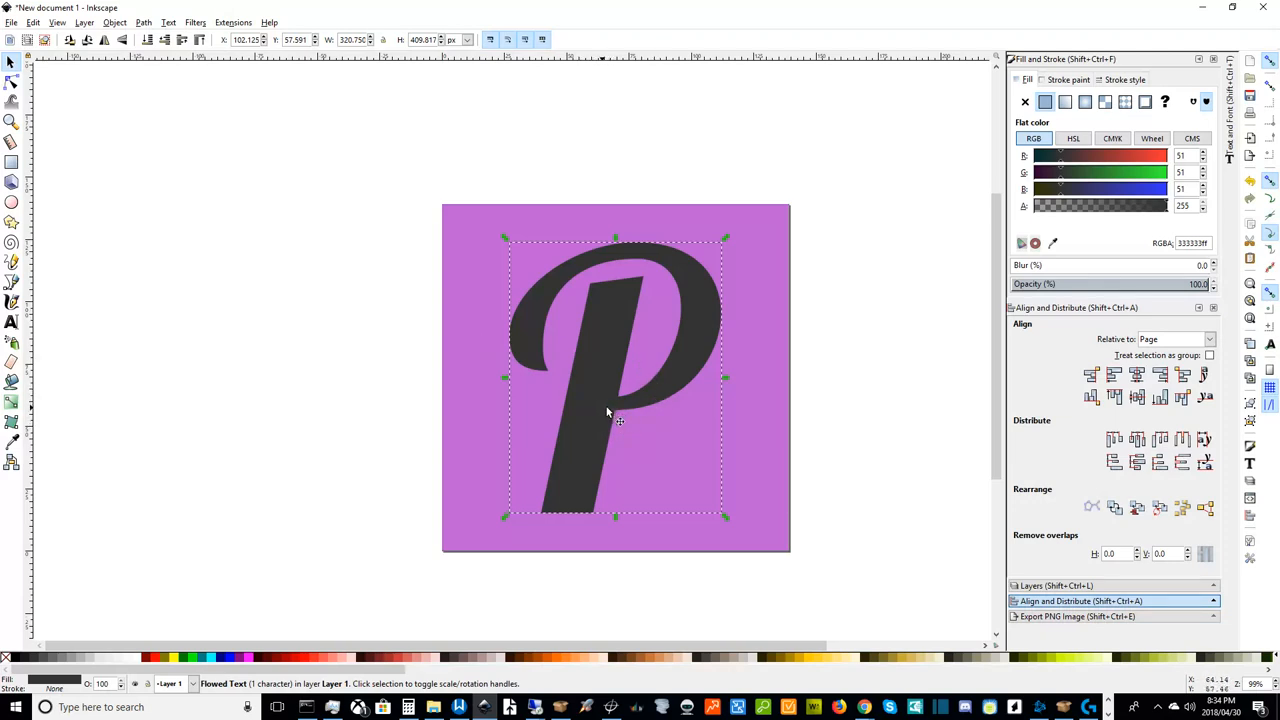
{"action": "left_click", "coordinate": [596, 432]}
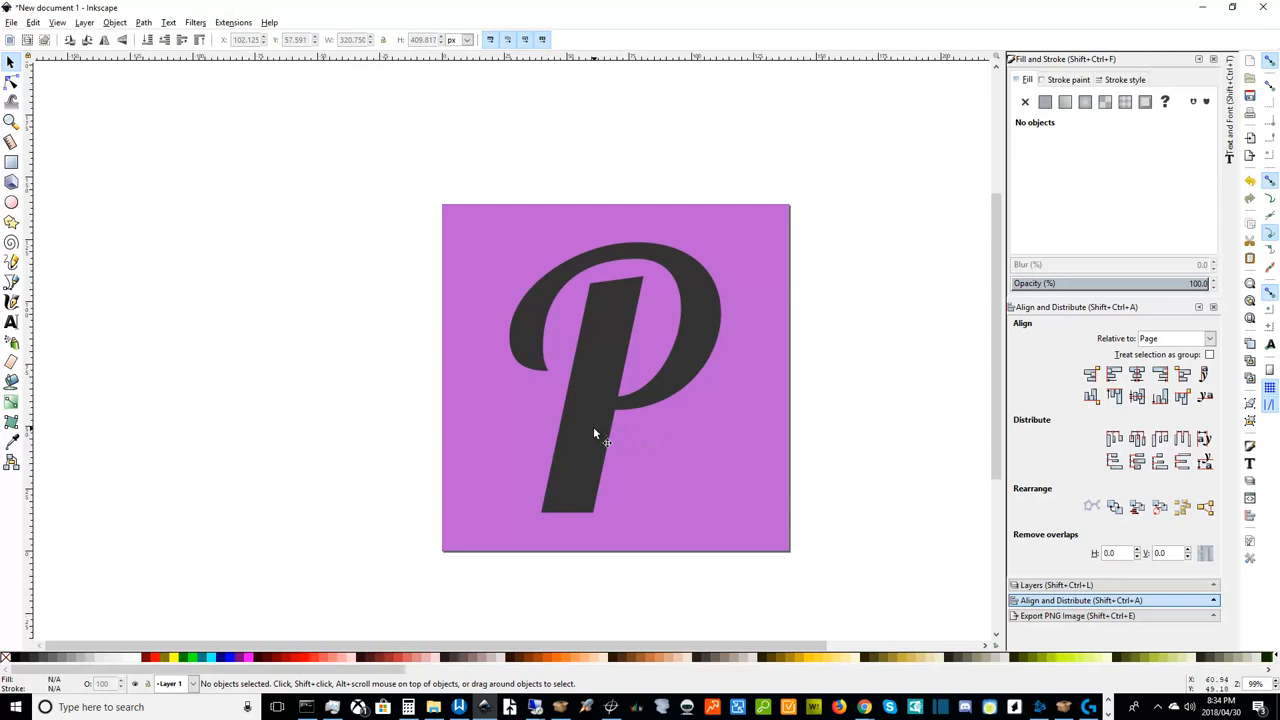
- Edit the P's text and scroll the installed fonts, landing on a bold zigzag Z-like glyph
{"action": "left_click", "coordinate": [596, 436]}
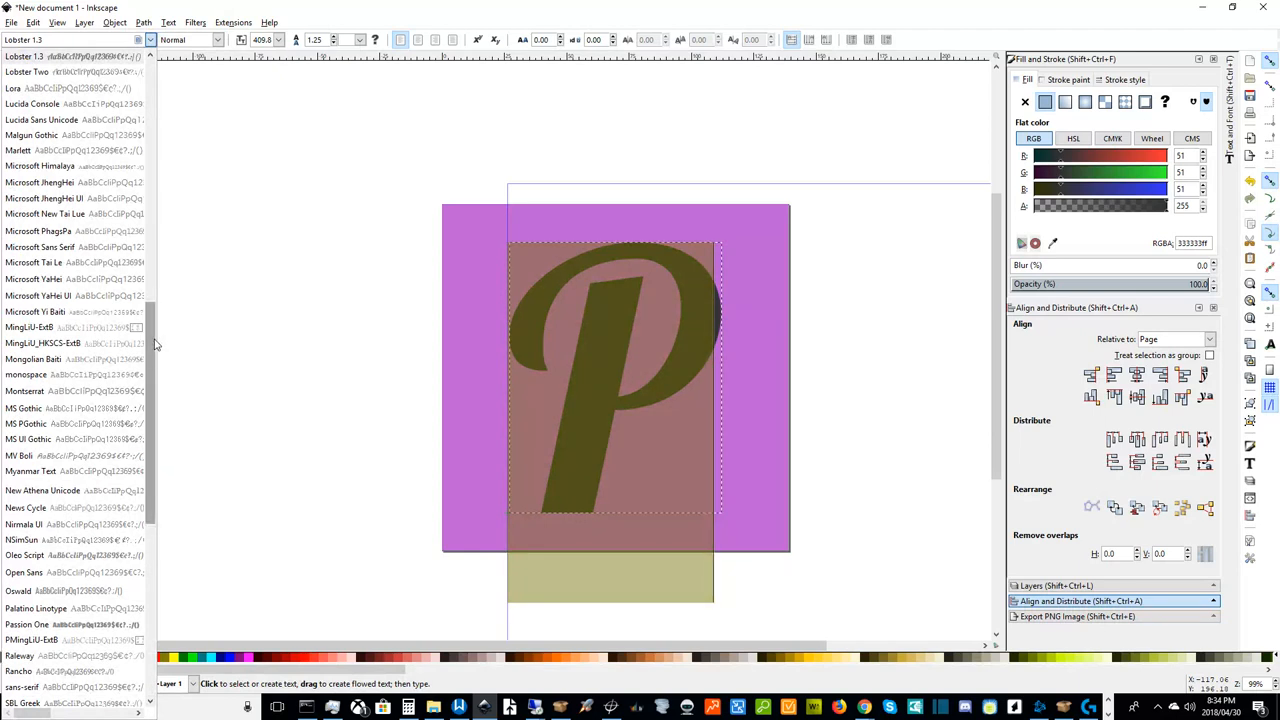
{"action": "scroll", "scroll_direction": "down", "scroll_amount": 3}
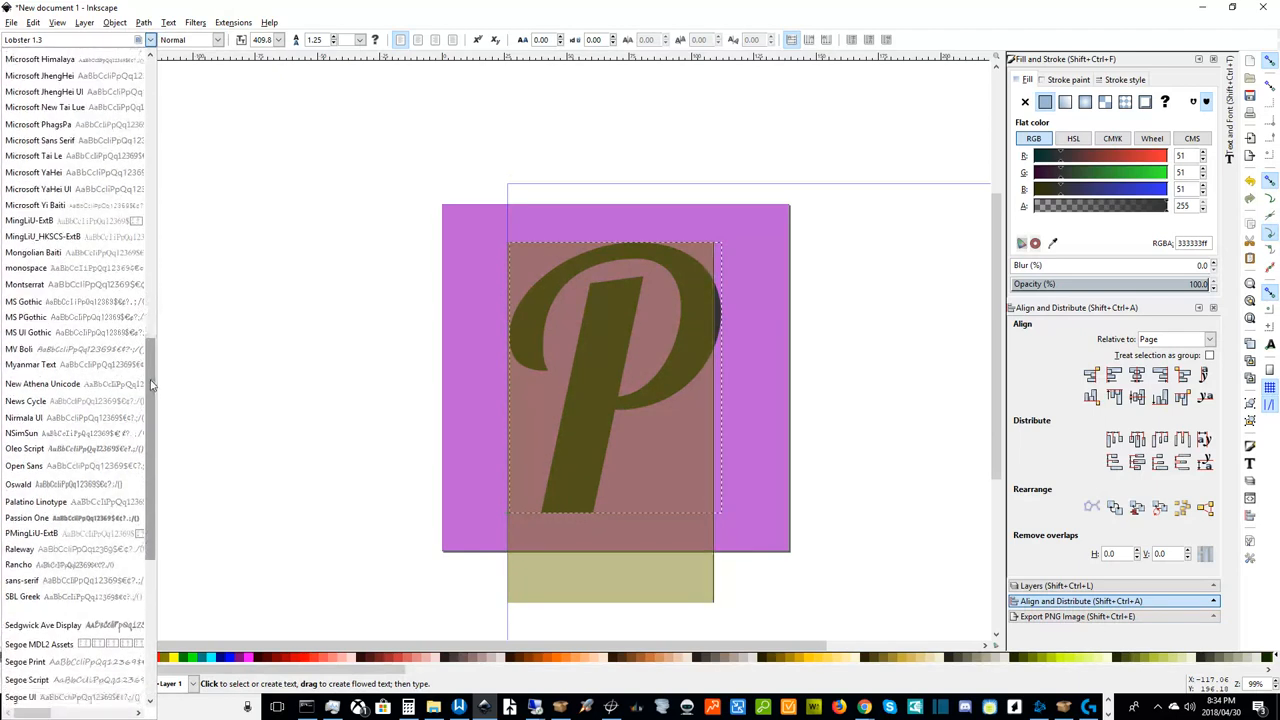
{"action": "scroll", "scroll_direction": "down", "scroll_amount": 3}
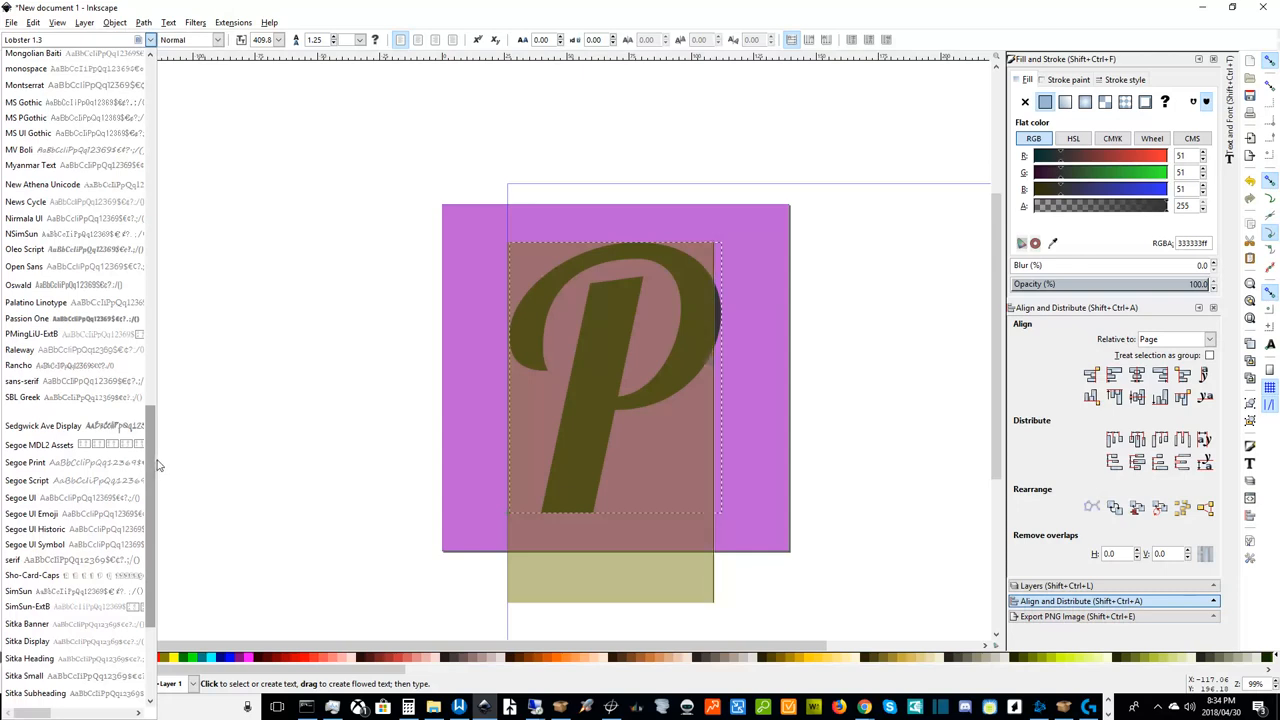
{"action": "scroll", "scroll_direction": "down", "scroll_amount": 3}
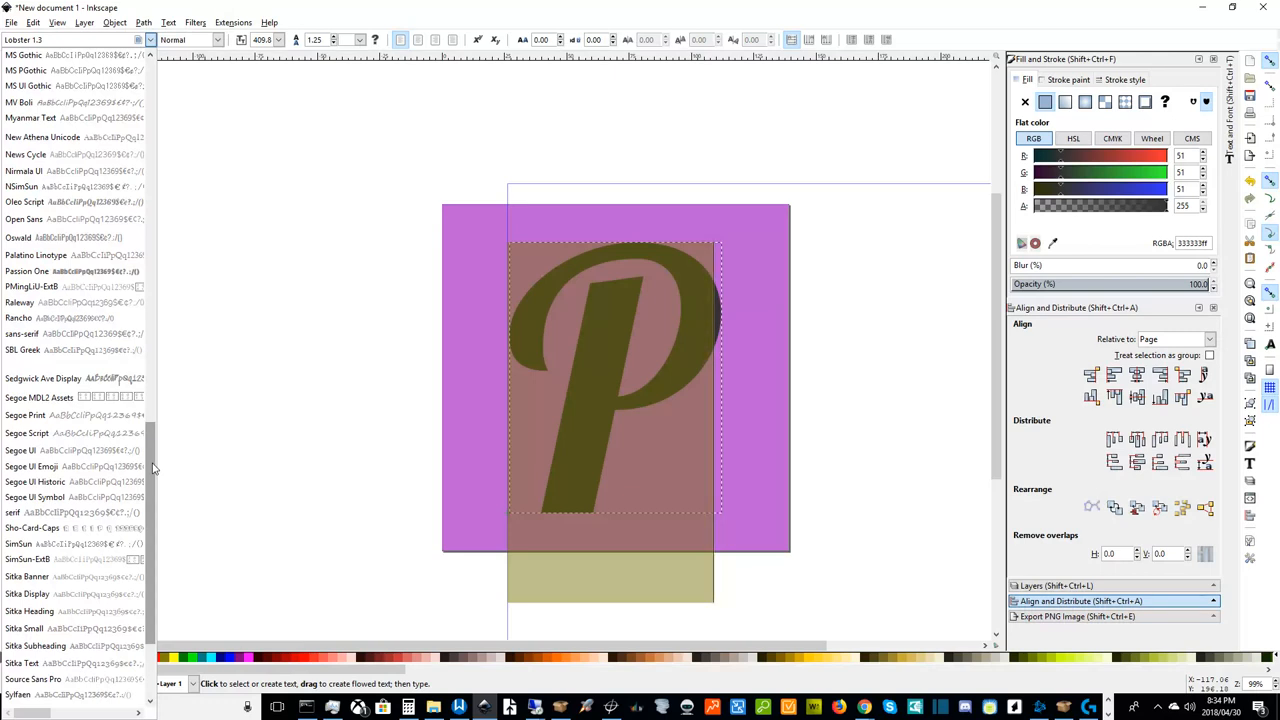
{"action": "scroll", "scroll_direction": "down", "scroll_amount": 3}
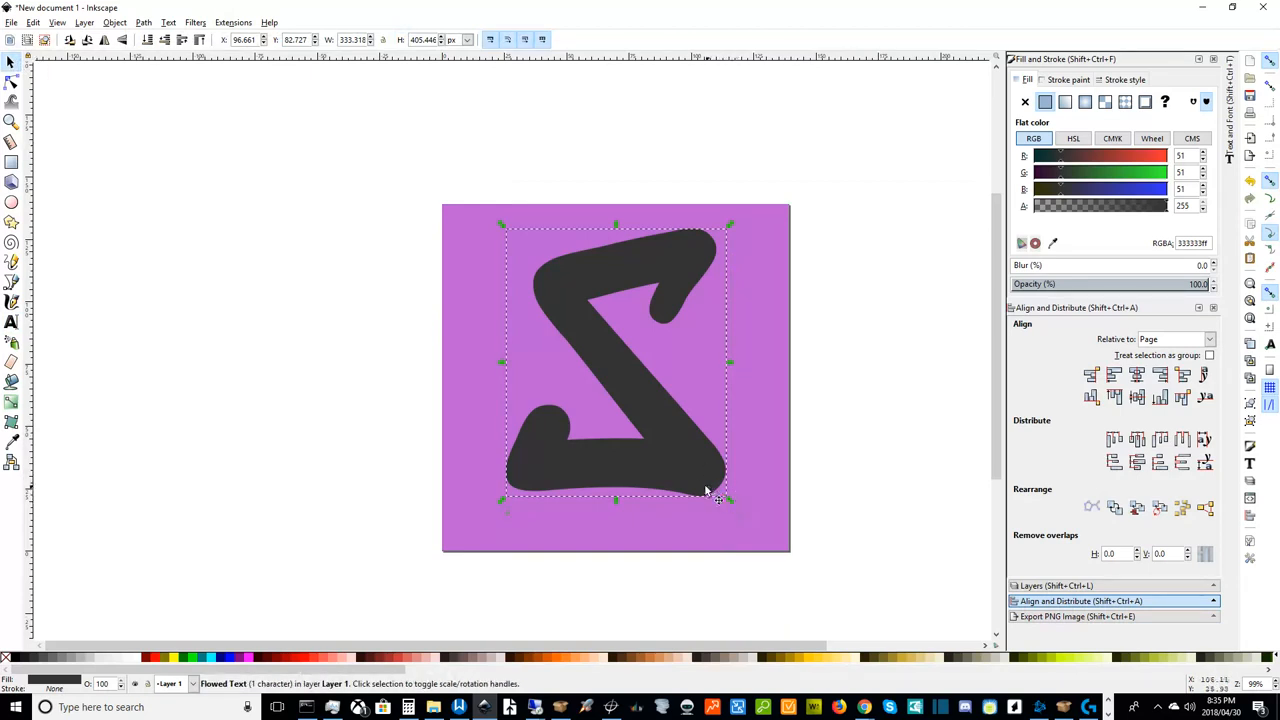
{"action": "mouse_move", "coordinate": [708, 476]}
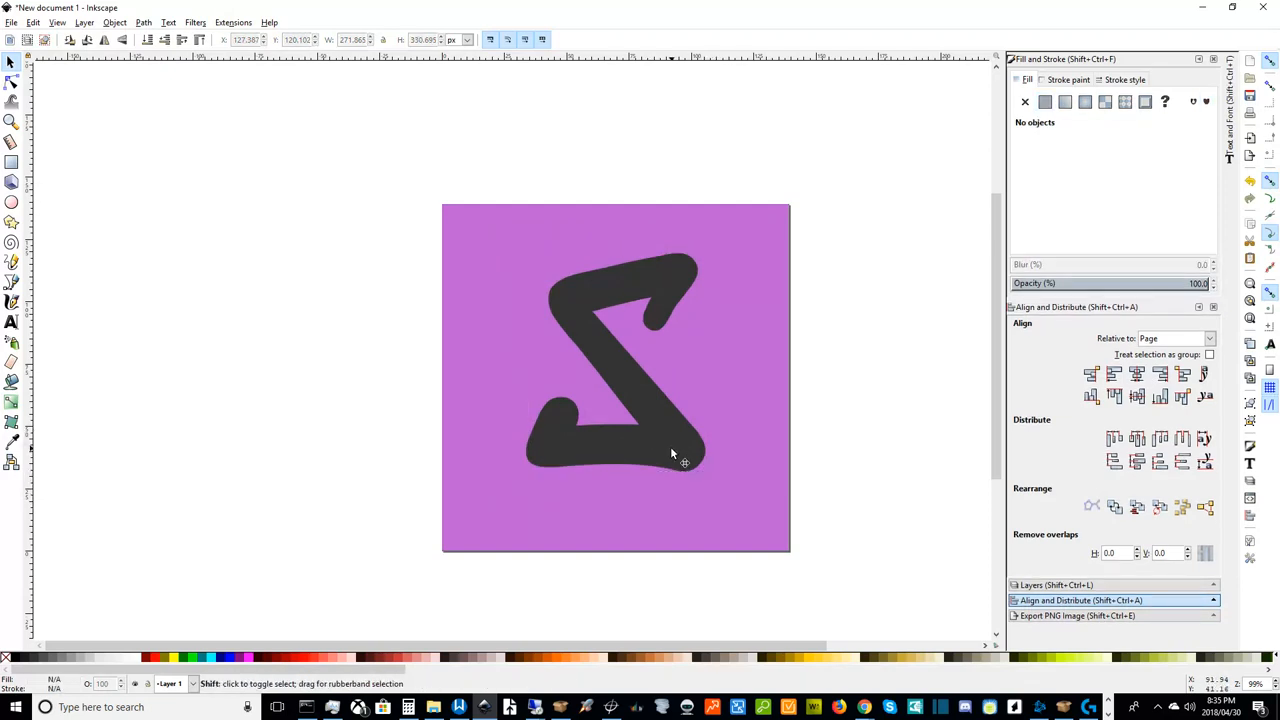
- Rotate the zigzag letter into a slanted S-like mark and enlarge it toward the square's edges
{"action": "left_click", "coordinate": [672, 454]}
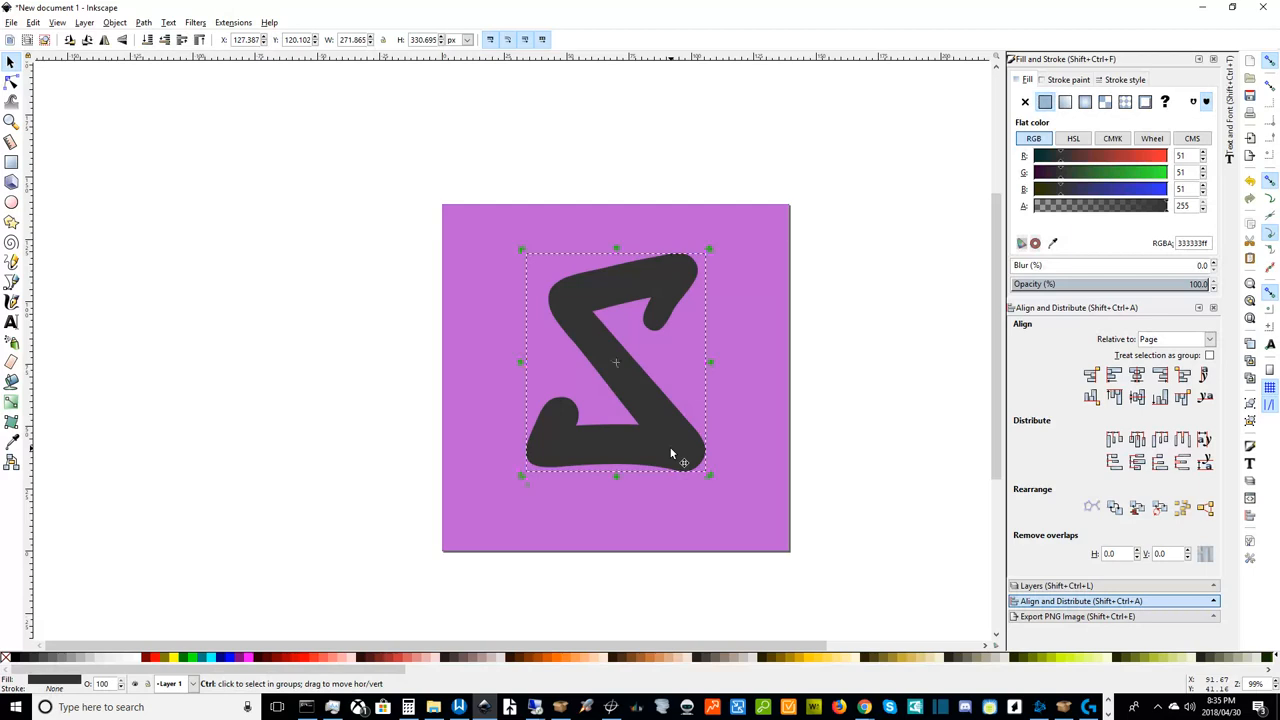
{"action": "mouse_move", "coordinate": [674, 456]}
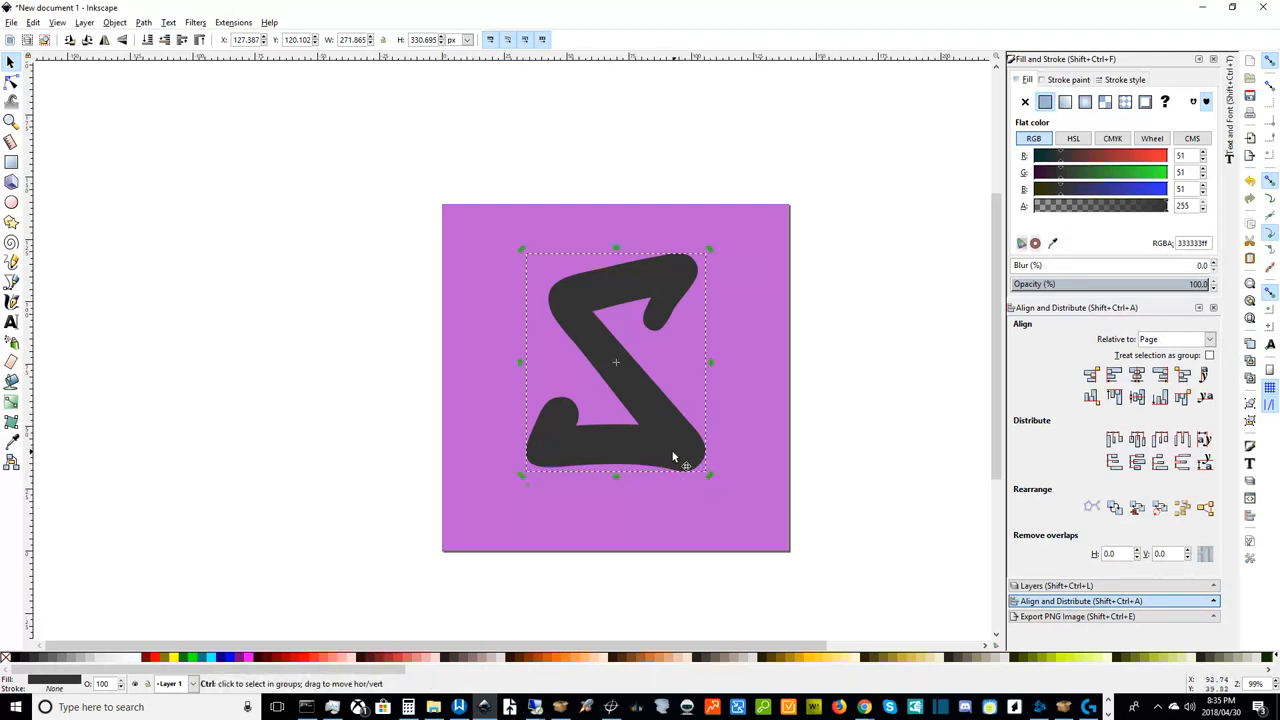
{"action": "left_click", "coordinate": [676, 456]}
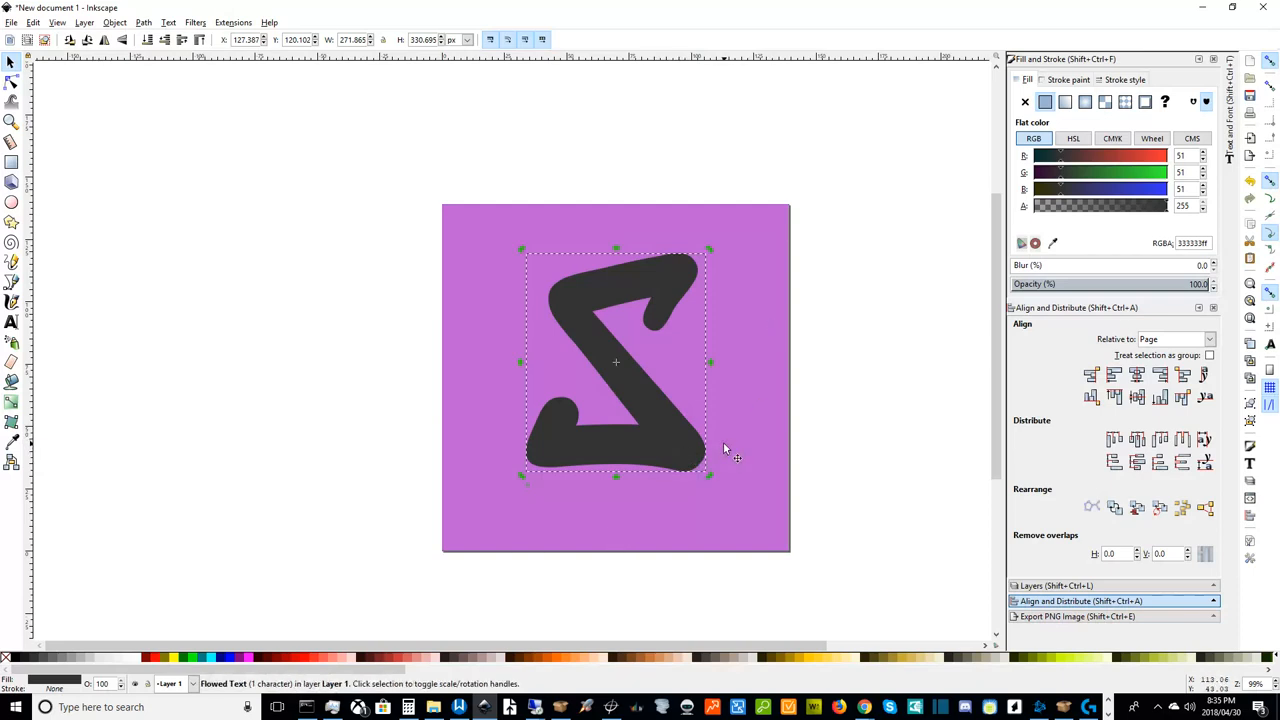
{"action": "mouse_move", "coordinate": [676, 448]}
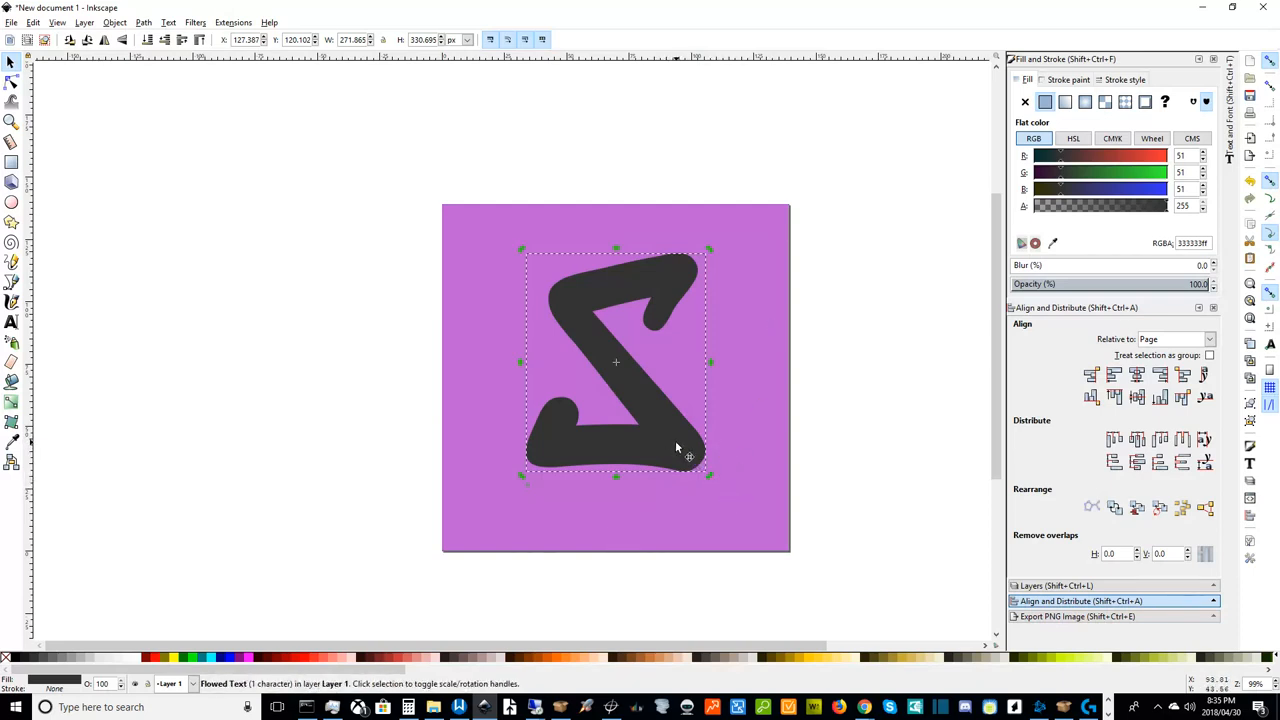
{"action": "mouse_move", "coordinate": [736, 404]}
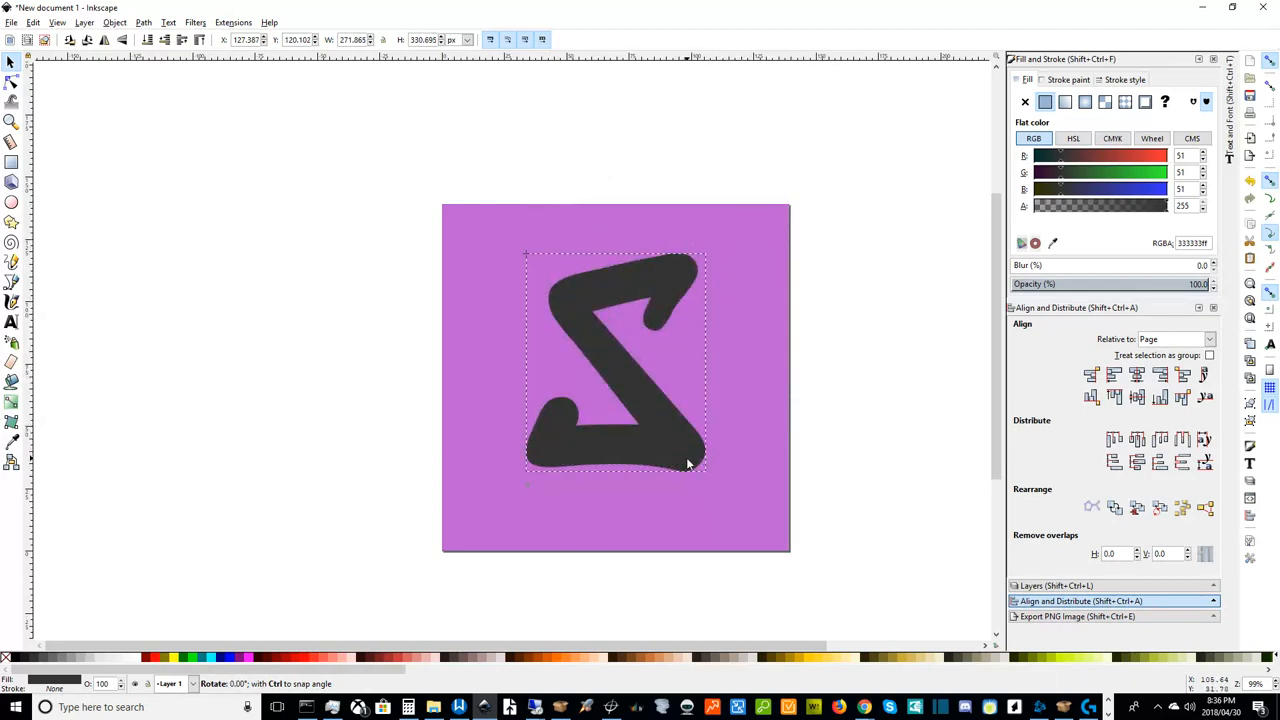
{"action": "left_click_drag", "start_coordinate": [688, 464], "coordinate": [748, 398]}
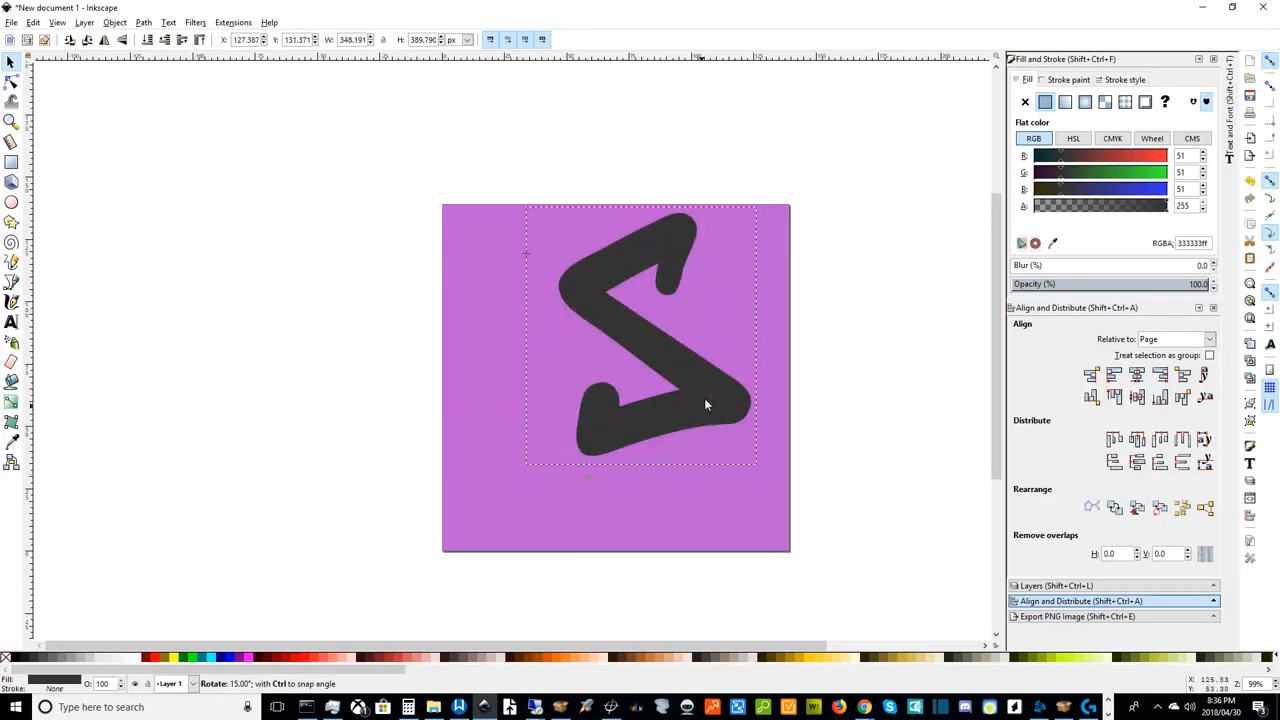
{"action": "mouse_move", "coordinate": [730, 388]}
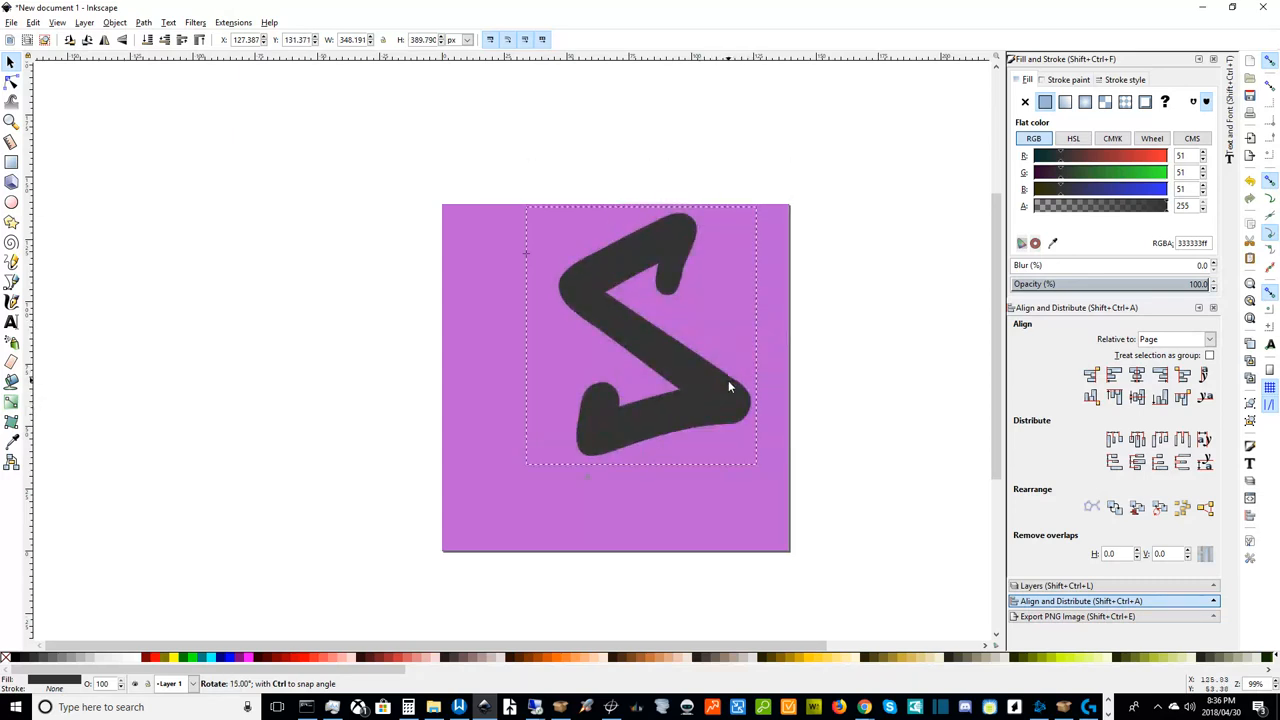
{"action": "left_click_drag", "start_coordinate": [730, 388], "coordinate": [740, 372]}
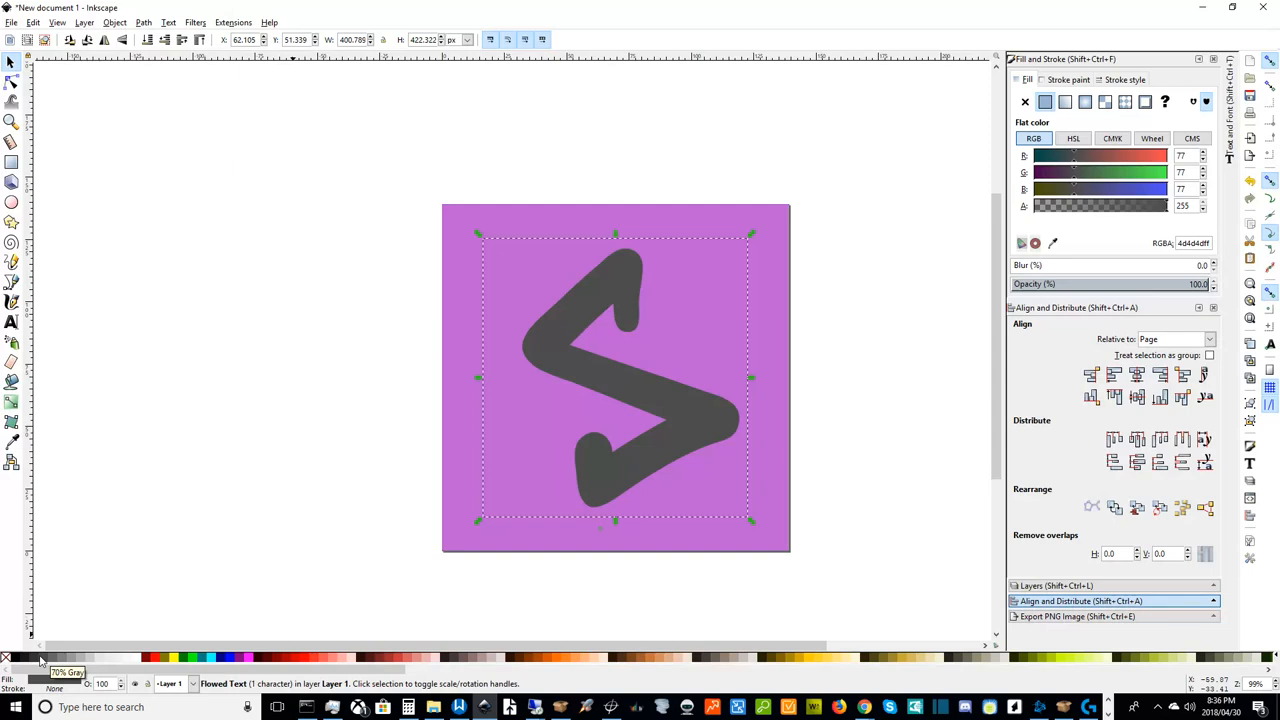
- Preview the result, then reselect the letter and fine-tune its size
{"action": "left_click", "coordinate": [700, 428]}
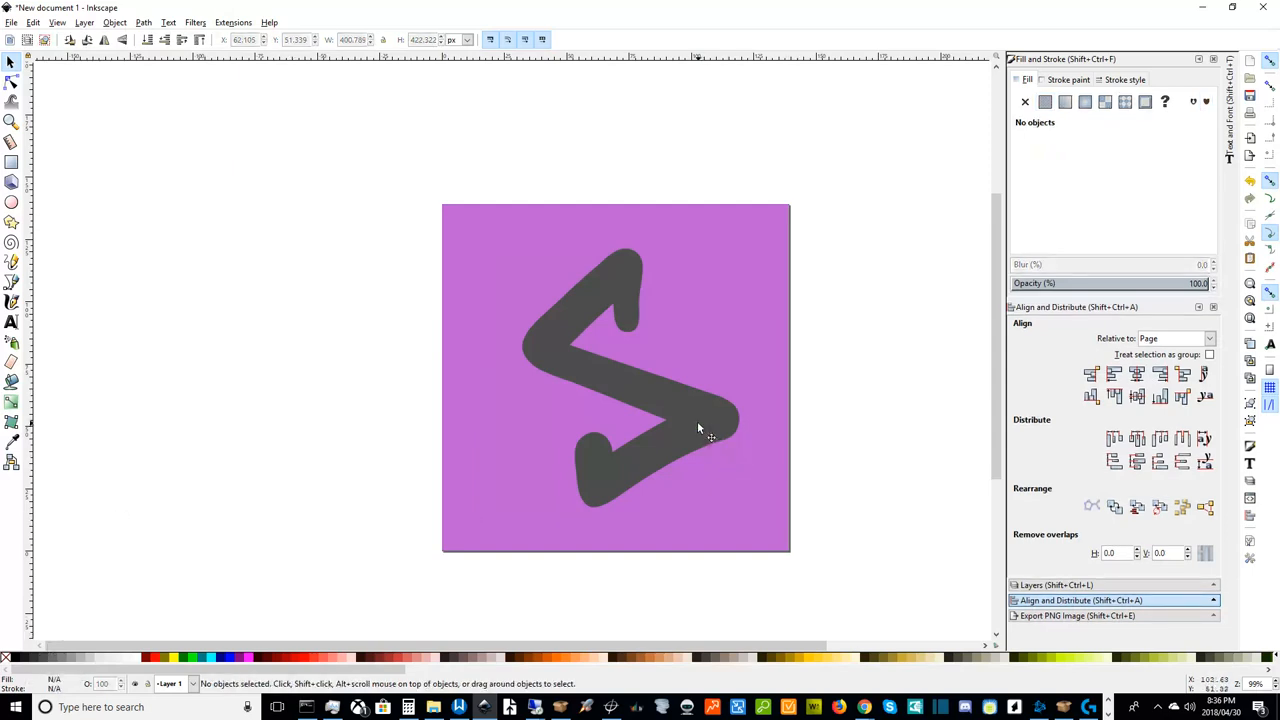
{"action": "left_click", "coordinate": [700, 428]}
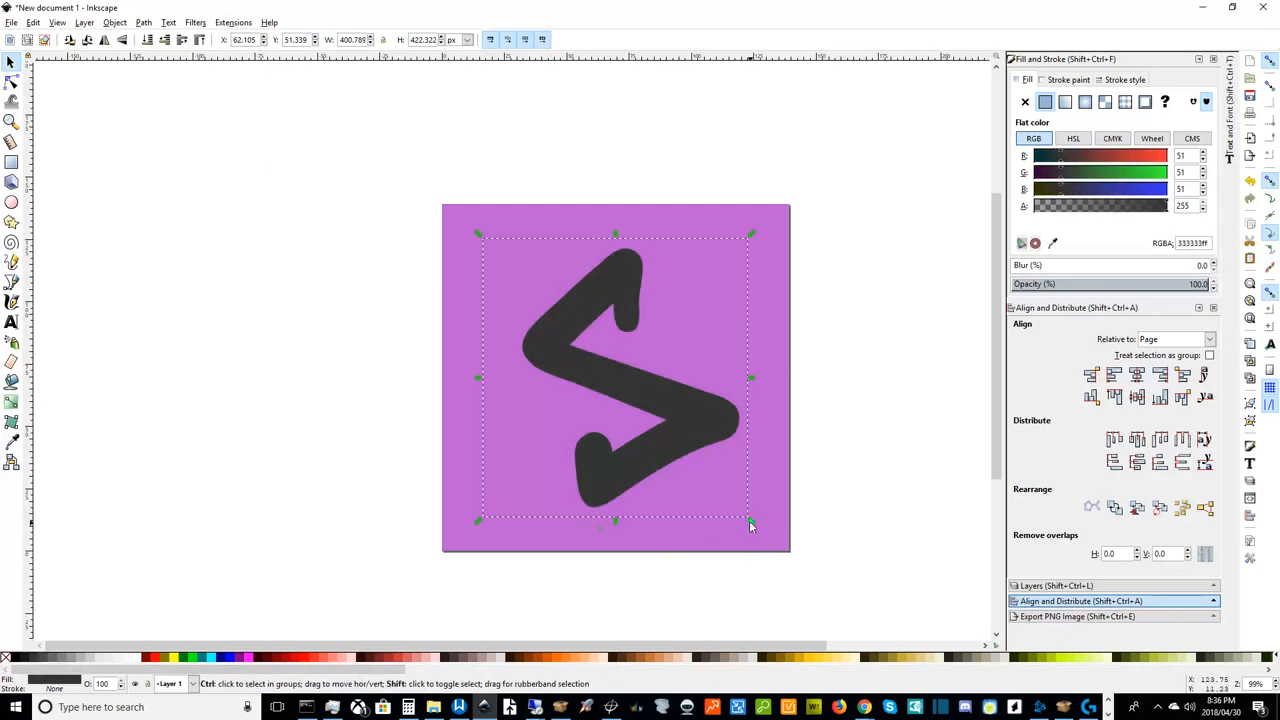
{"action": "left_click_drag", "start_coordinate": [752, 524], "coordinate": [740, 512]}
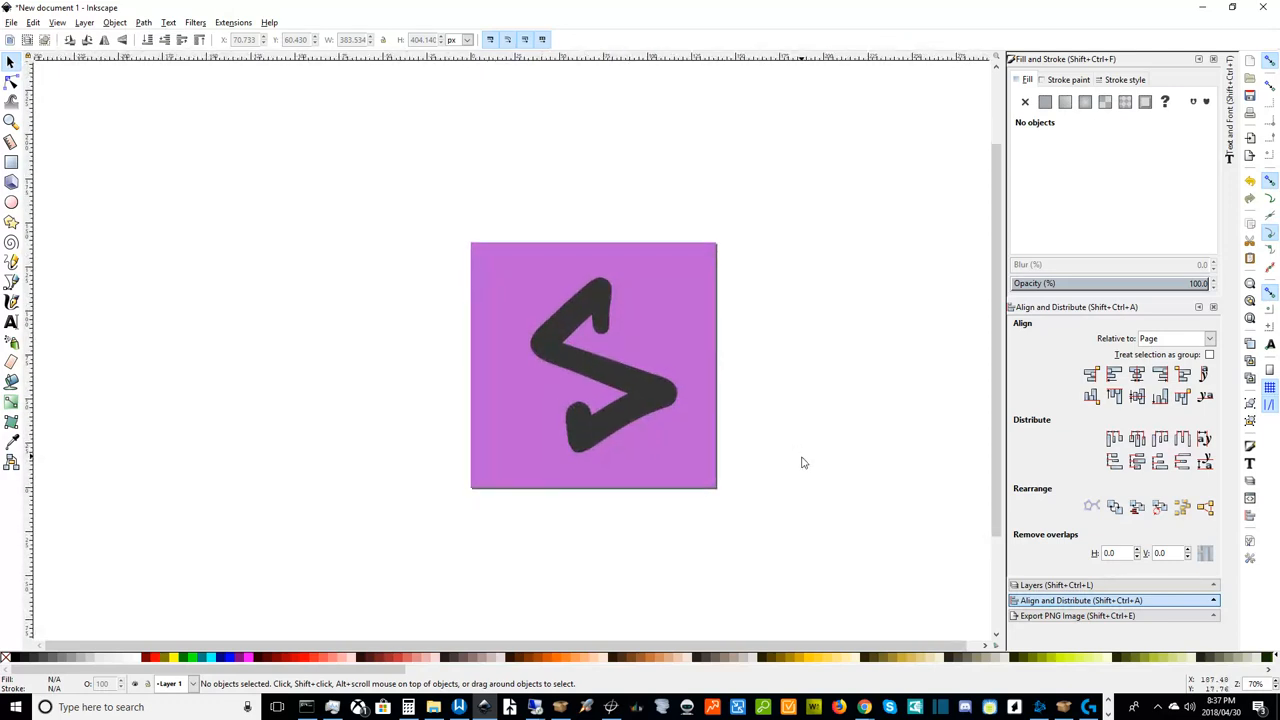
{"action": "mouse_move", "coordinate": [822, 462]}
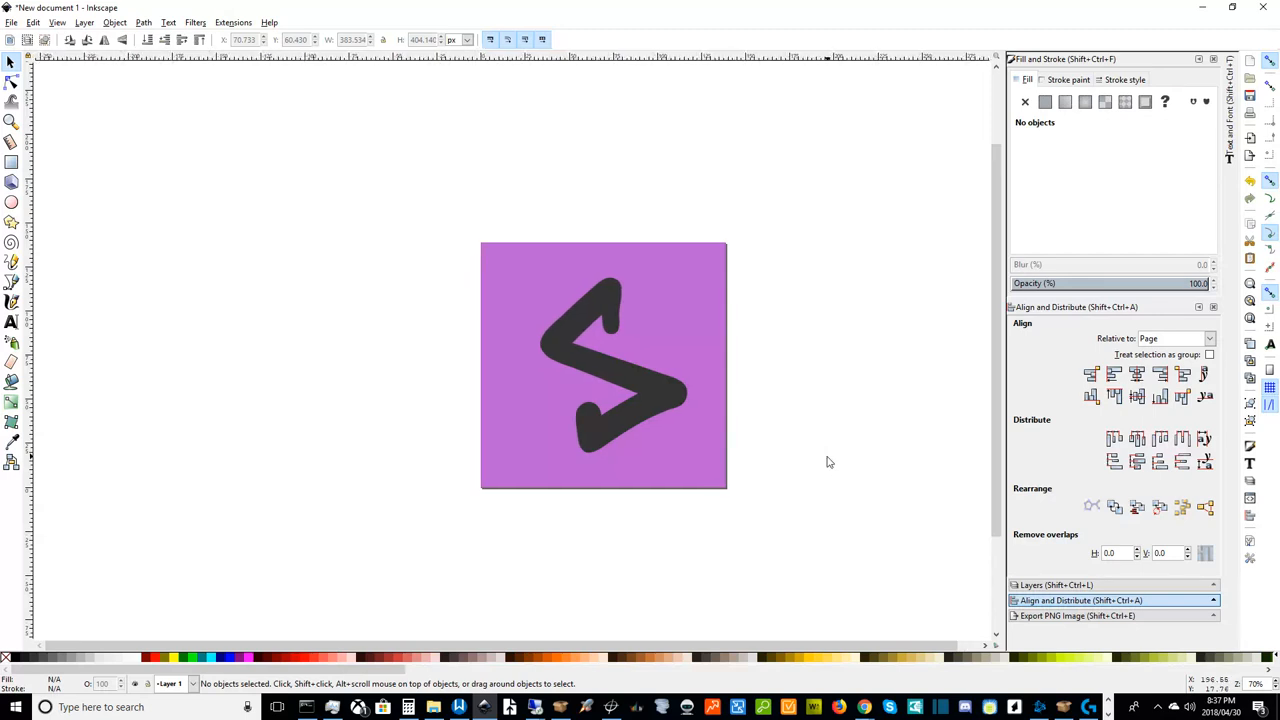
{"action": "mouse_move", "coordinate": [834, 468]}
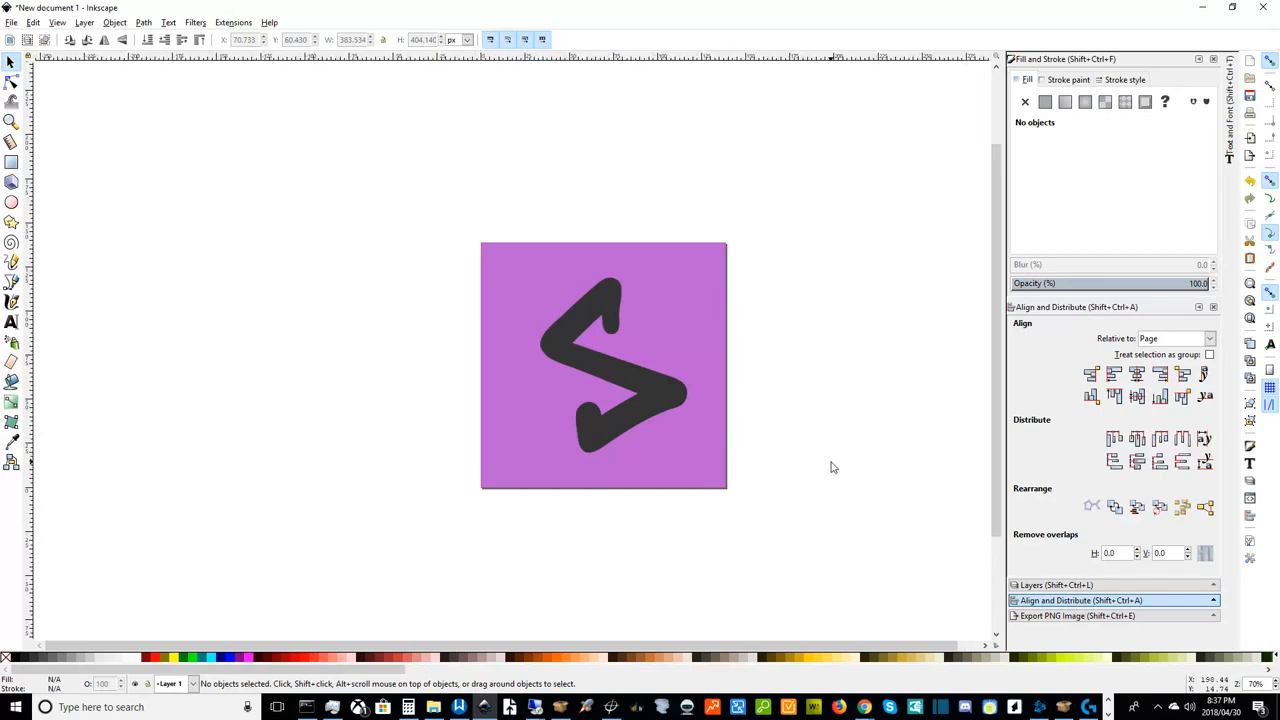
{"action": "mouse_move", "coordinate": [620, 344]}
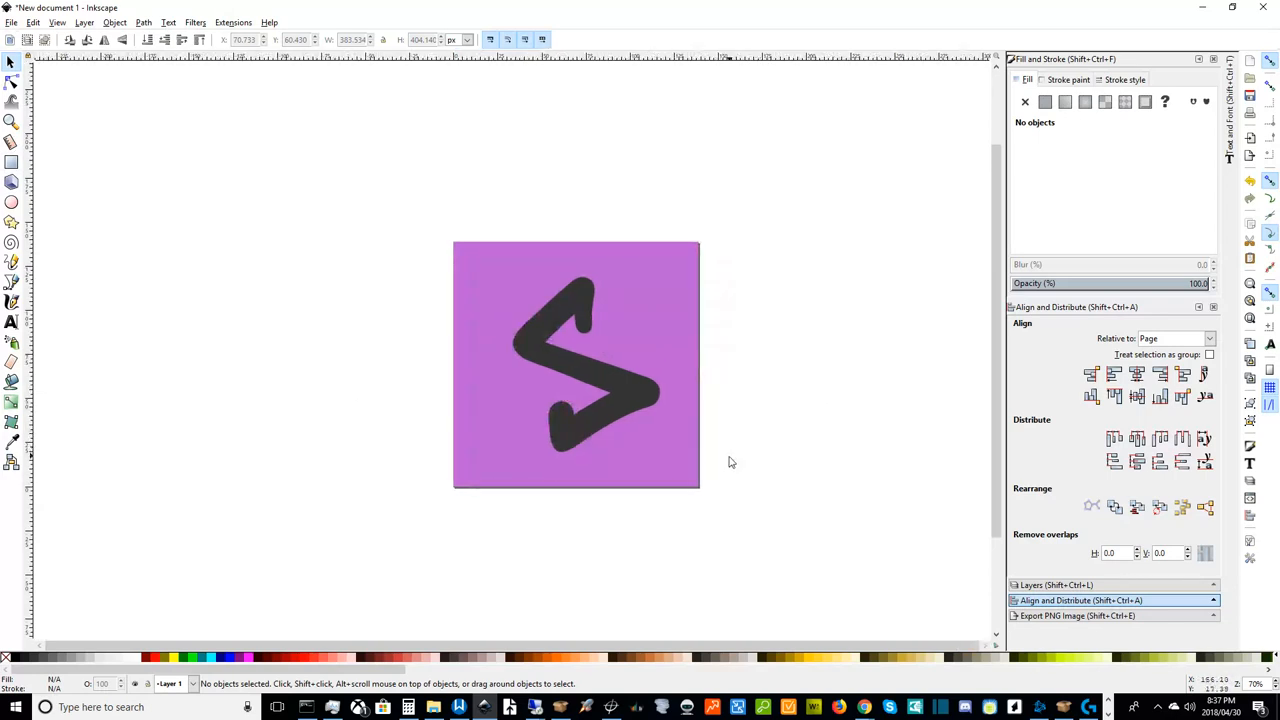
- Undo the rotation and scaling so the letter returns to its smaller Z-like form
{"action": "left_click", "coordinate": [576, 364]}
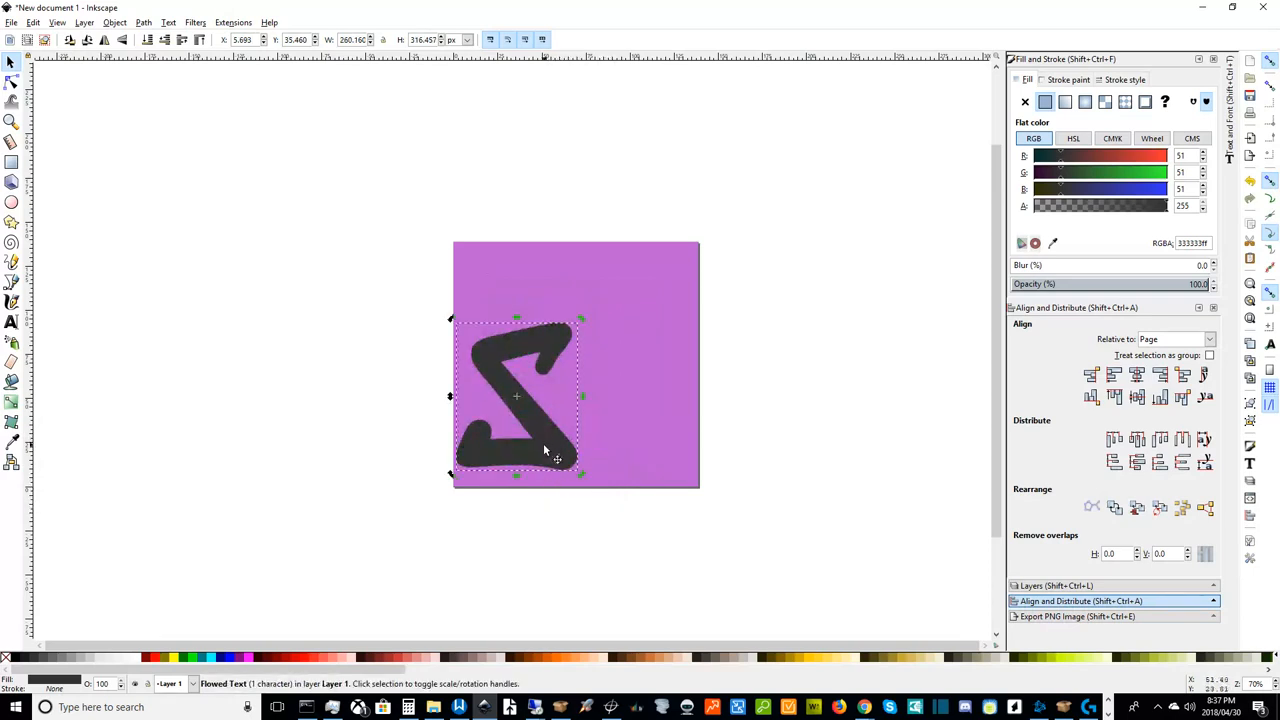
- Extend the letter to read 'PurplePillow' and give it a script font family
{"action": "left_click", "coordinate": [12, 322]}
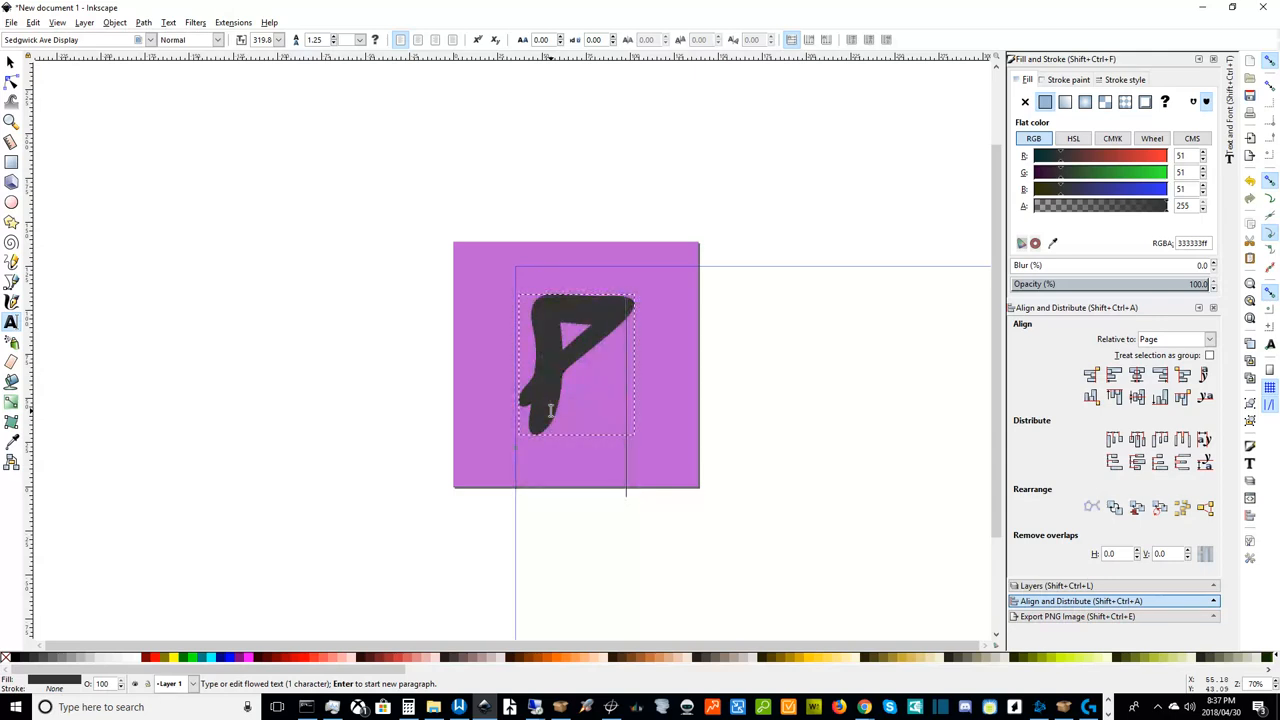
{"action": "type", "text": "URPLE"}
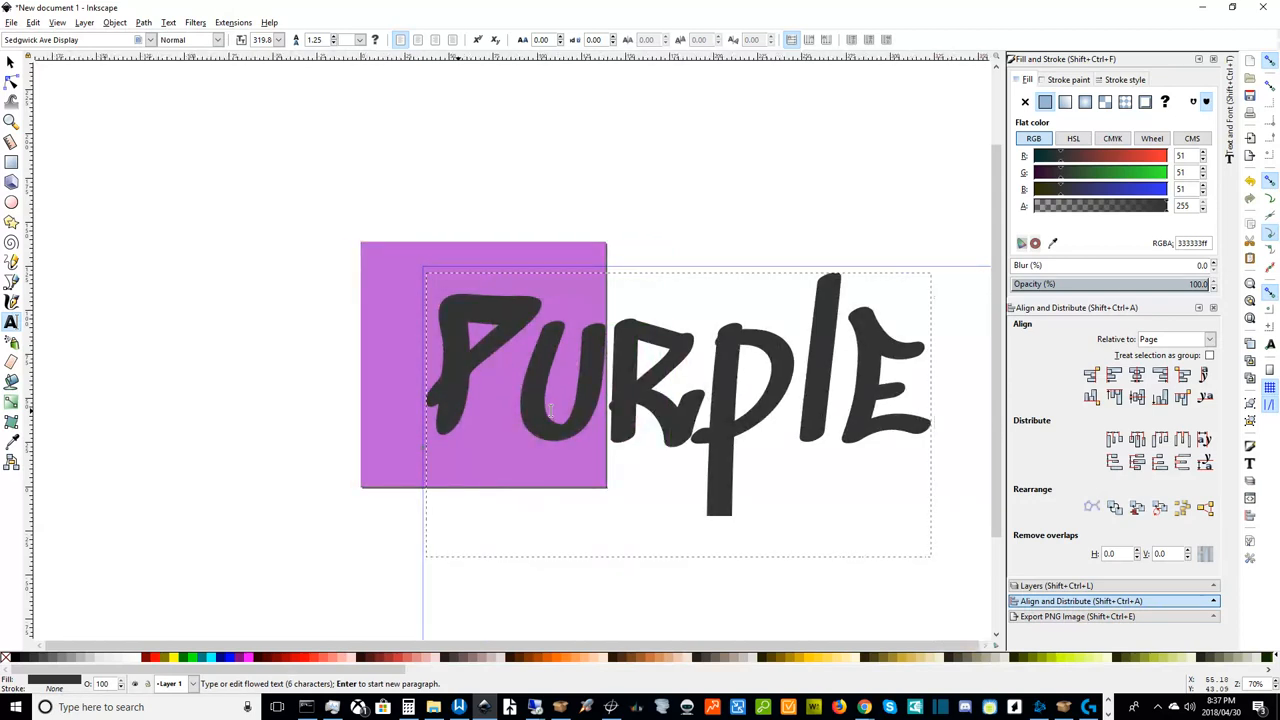
{"action": "type", "text": "Pillow"}
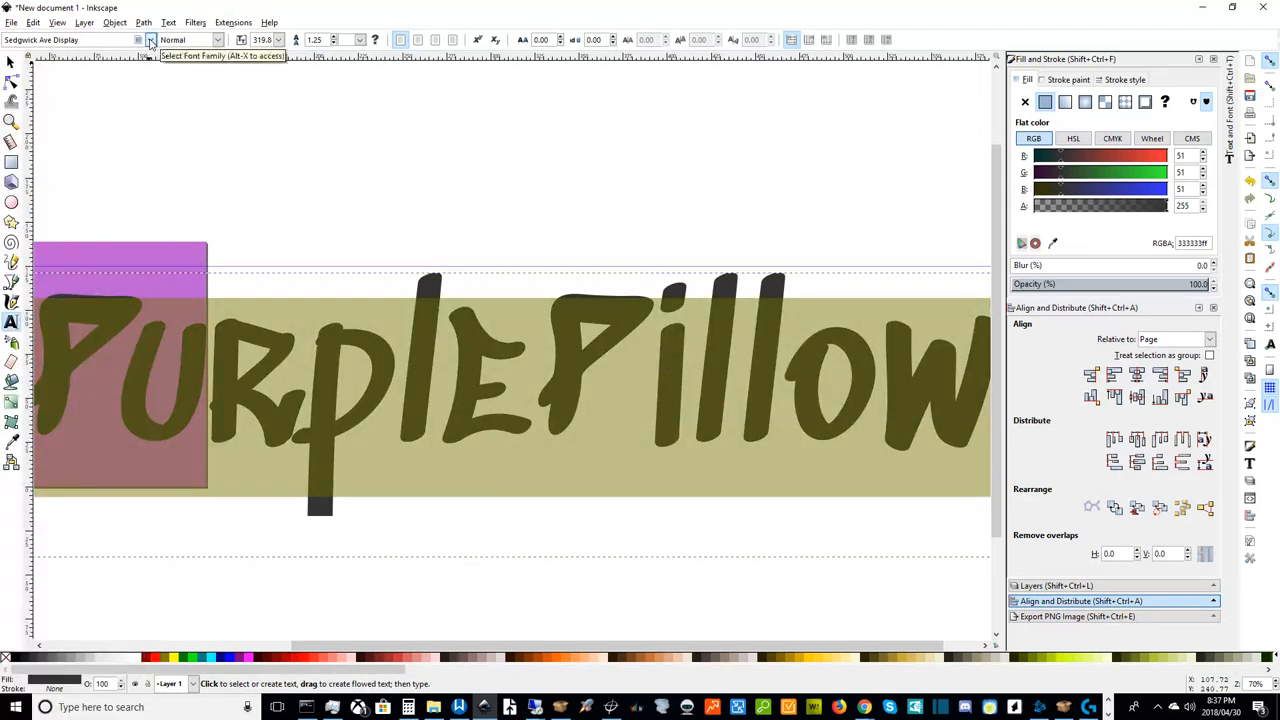
{"action": "left_click", "coordinate": [146, 40]}
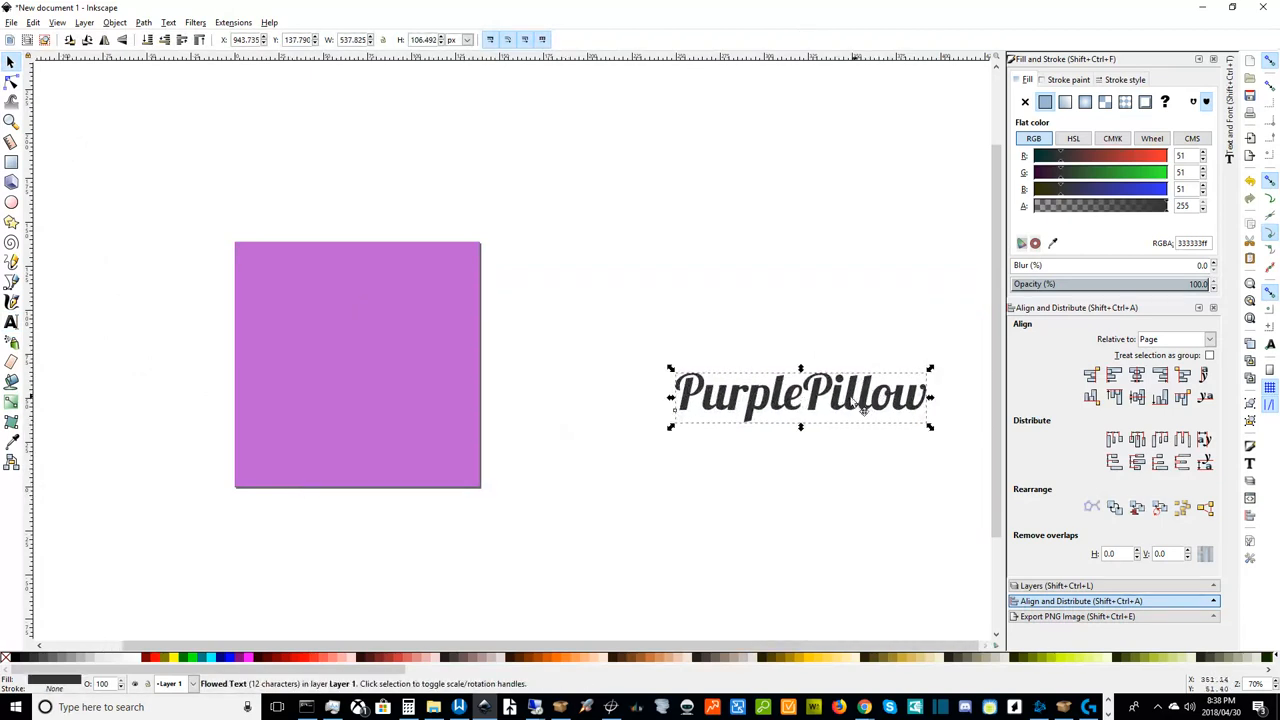
- Move the text onto the square and tighten the spacing between the Purple and Pillow lines
{"action": "left_click_drag", "start_coordinate": [800, 392], "coordinate": [364, 328]}
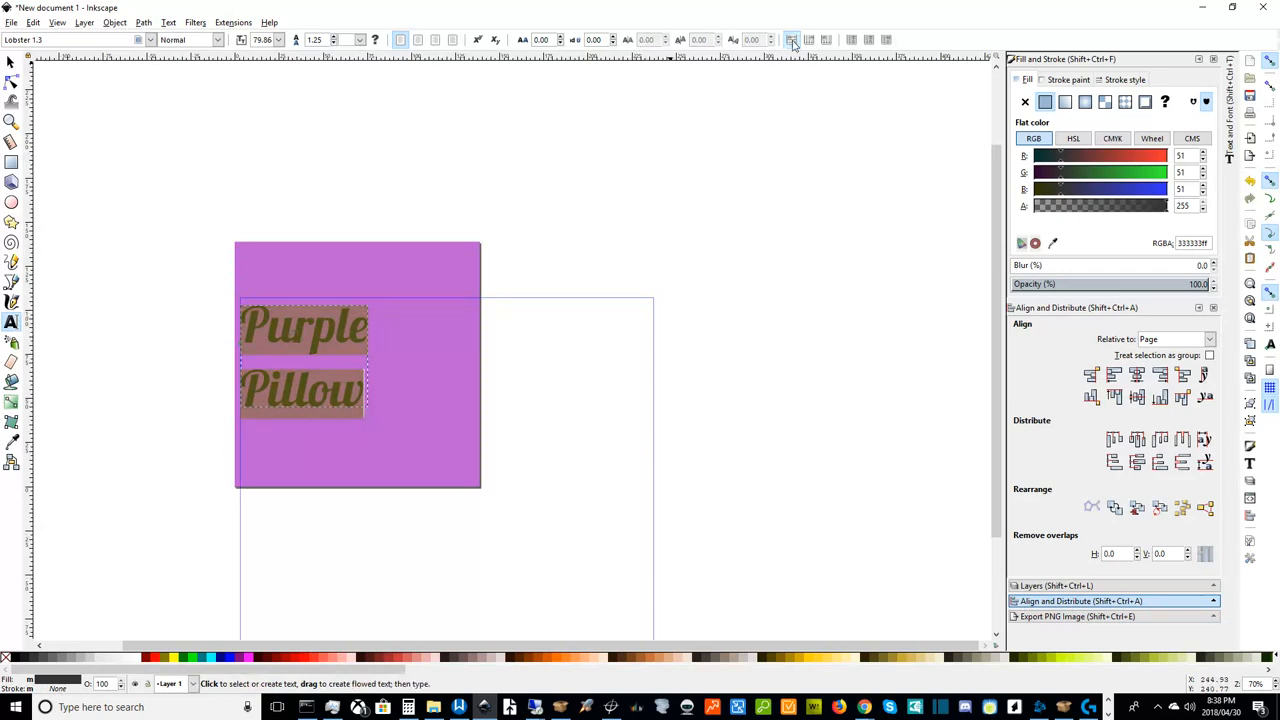
{"action": "mouse_move", "coordinate": [740, 44]}
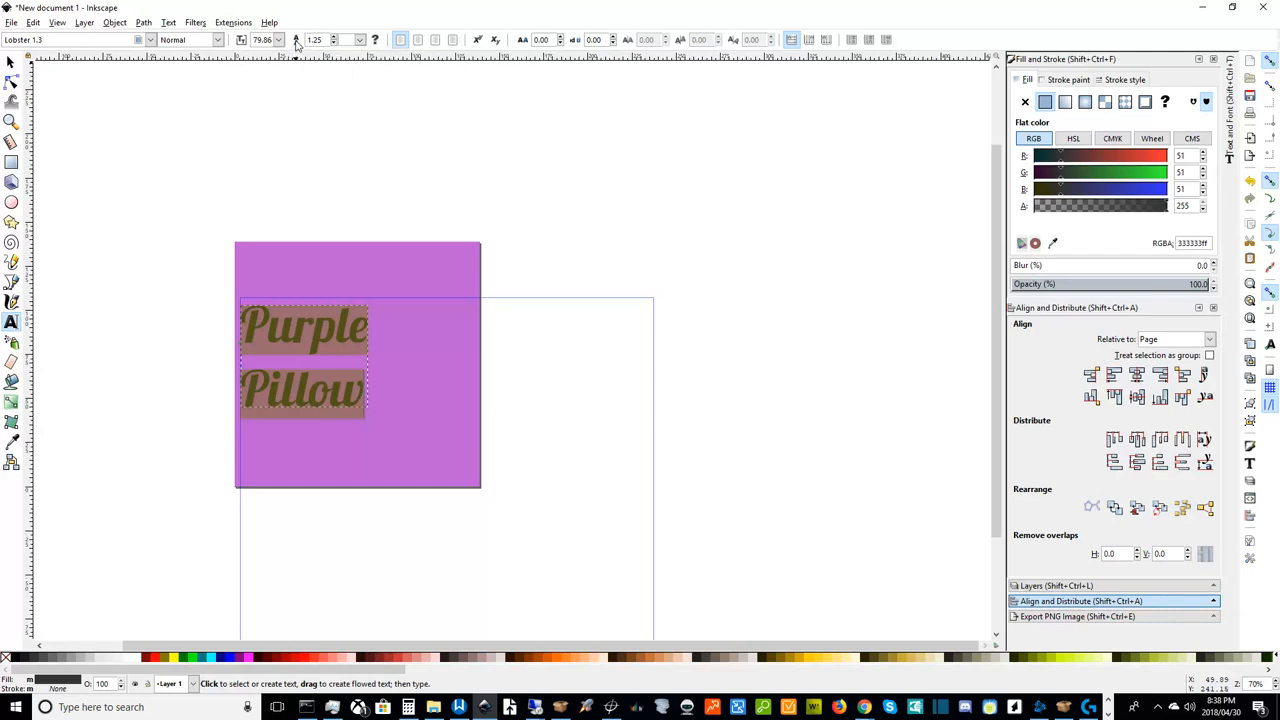
{"action": "mouse_move", "coordinate": [330, 40]}
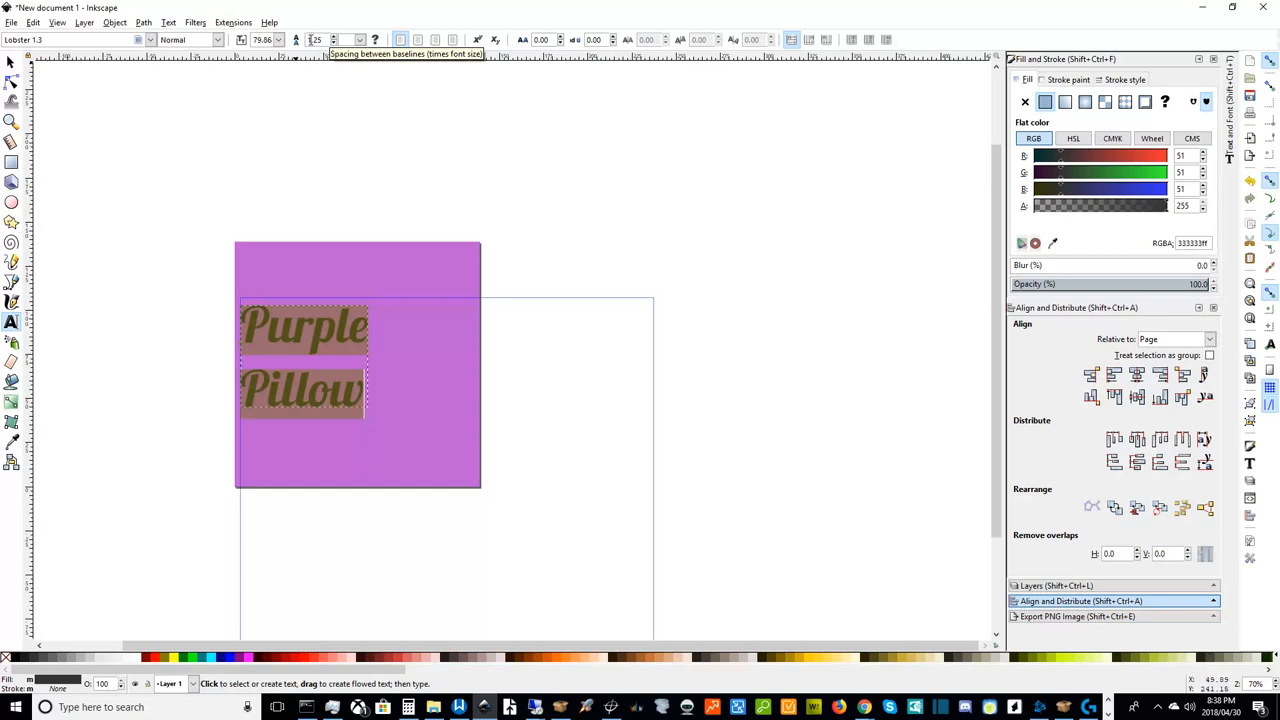
{"action": "mouse_move", "coordinate": [536, 202]}
{"action": "type", "text": "2.25"}
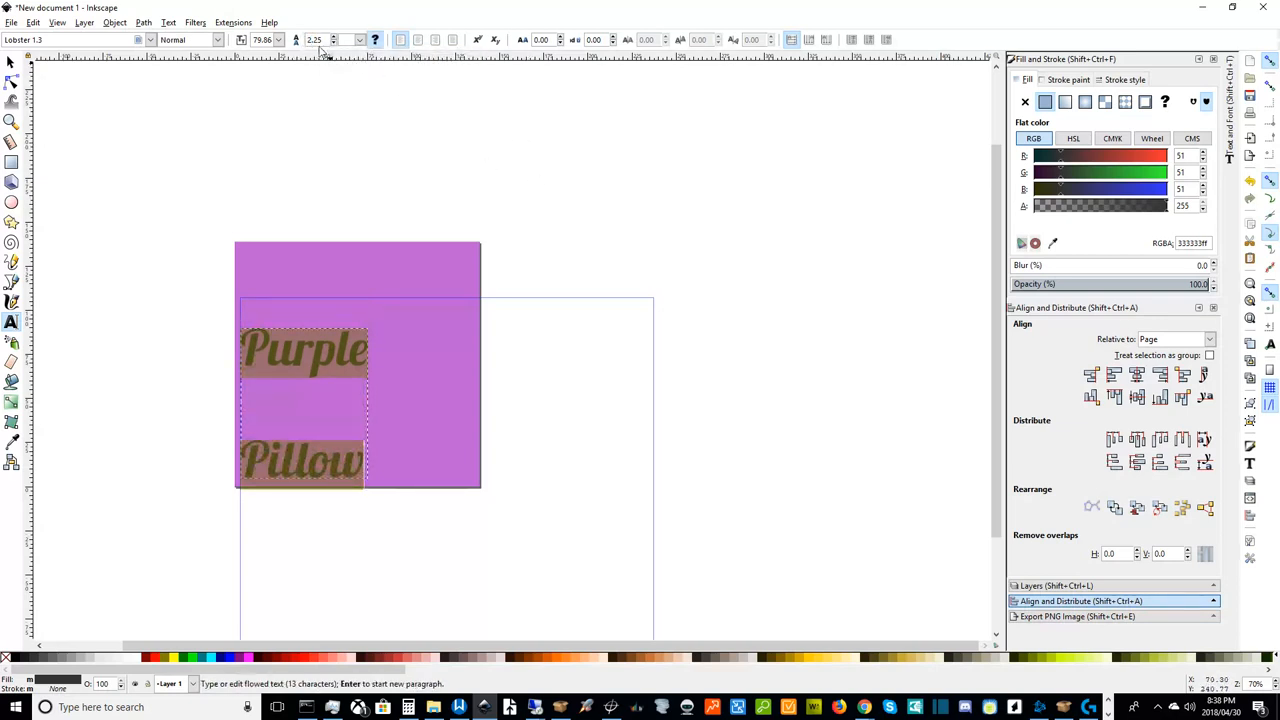
{"action": "mouse_move", "coordinate": [324, 48]}
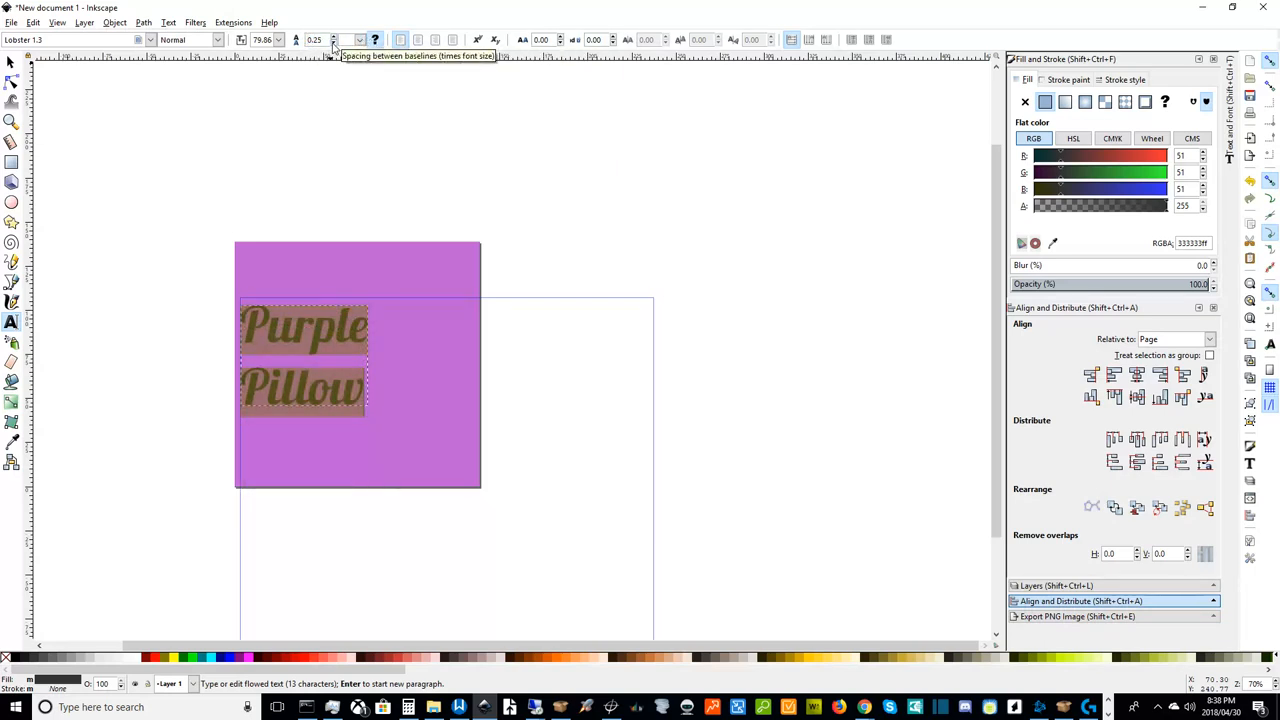
{"action": "left_click", "coordinate": [314, 40]}
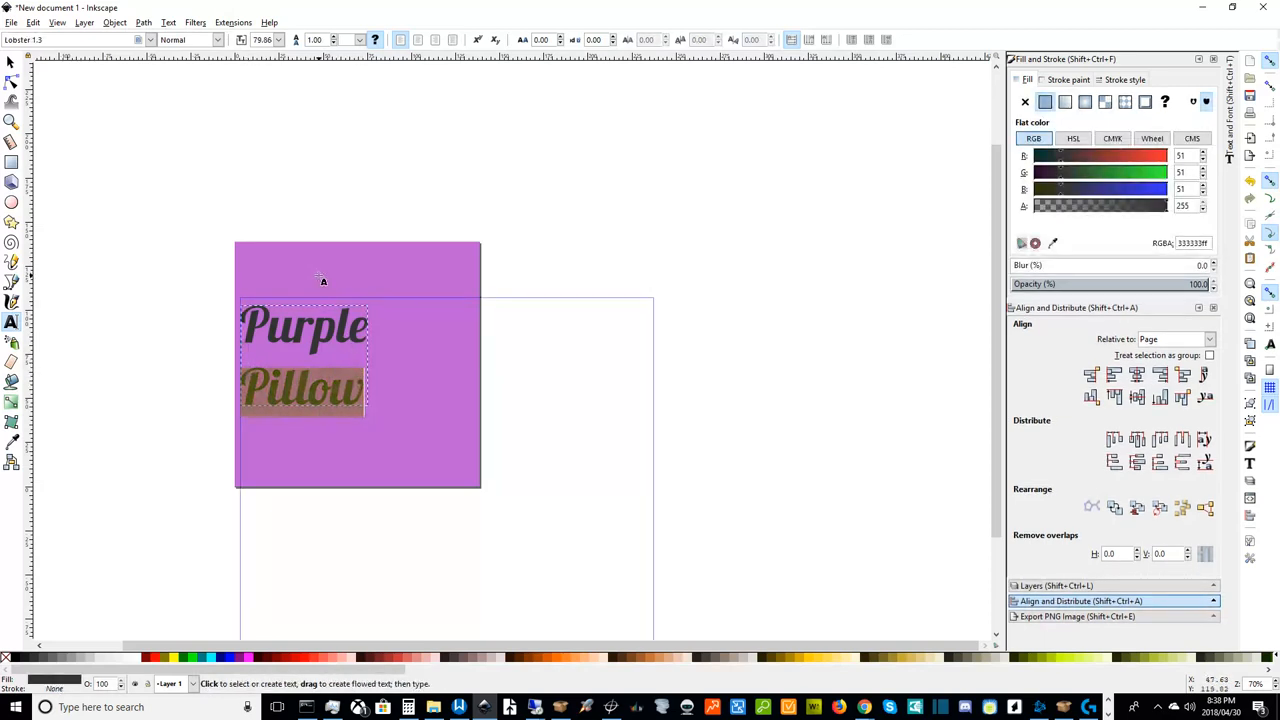
{"action": "mouse_move", "coordinate": [210, 228]}
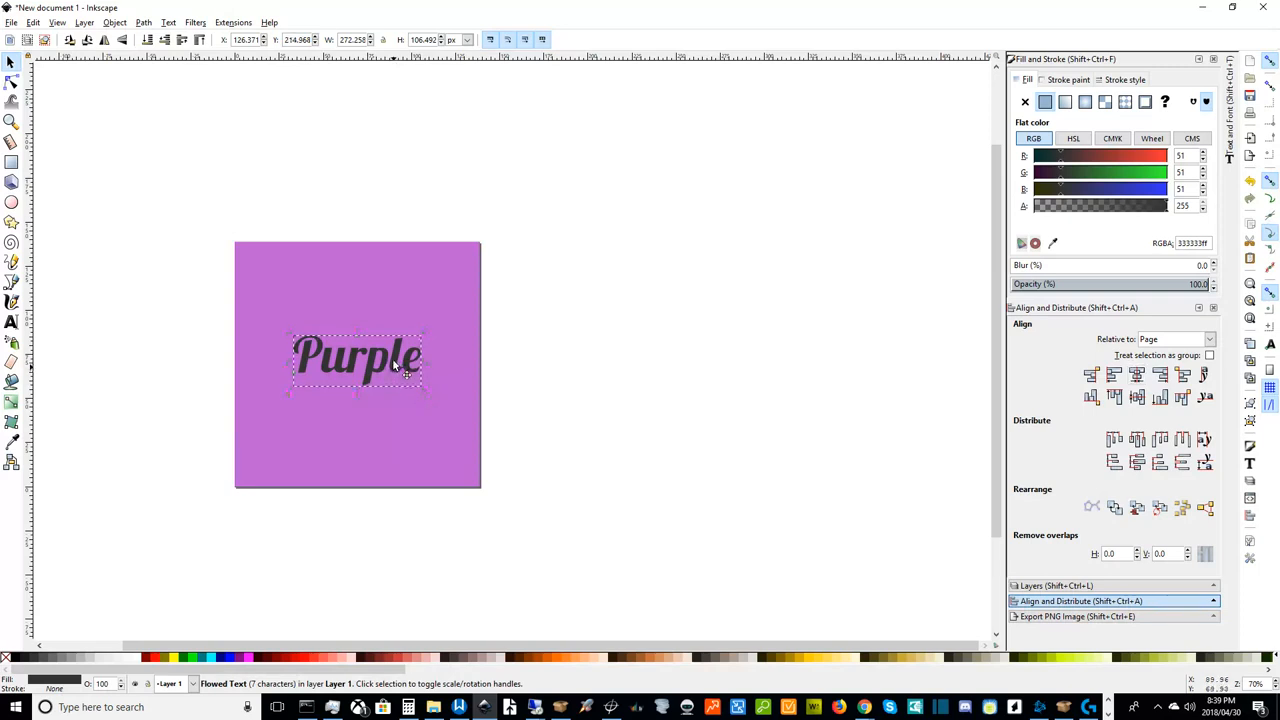
- Reposition 'Purple' and place a duplicate of it directly below the original
{"action": "left_click_drag", "start_coordinate": [356, 360], "coordinate": [356, 324]}
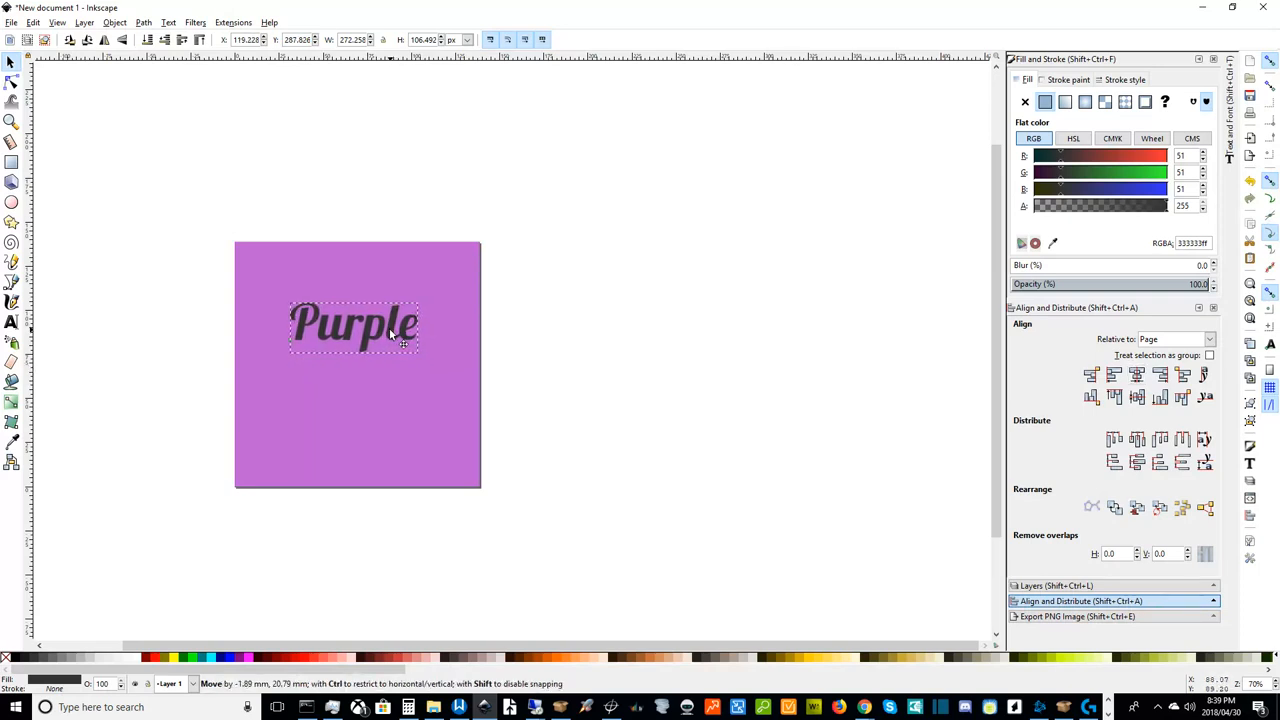
{"action": "left_click", "coordinate": [390, 336]}
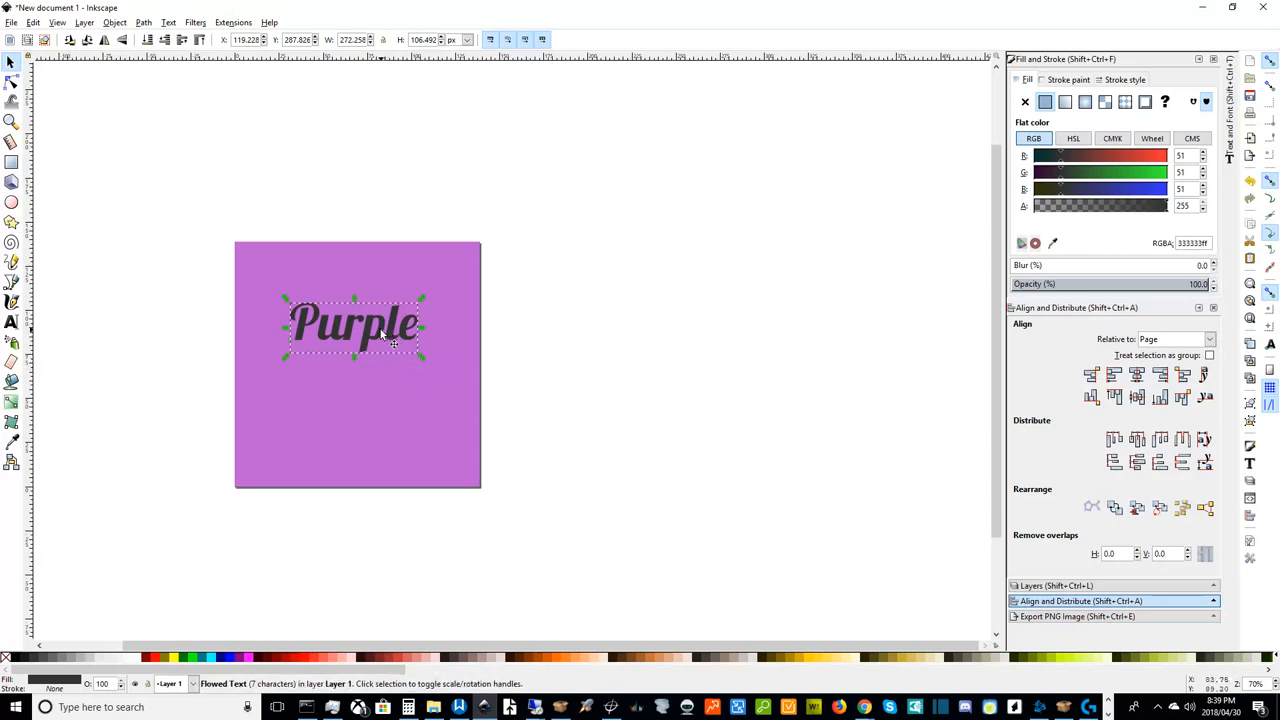
{"action": "mouse_move", "coordinate": [450, 380]}
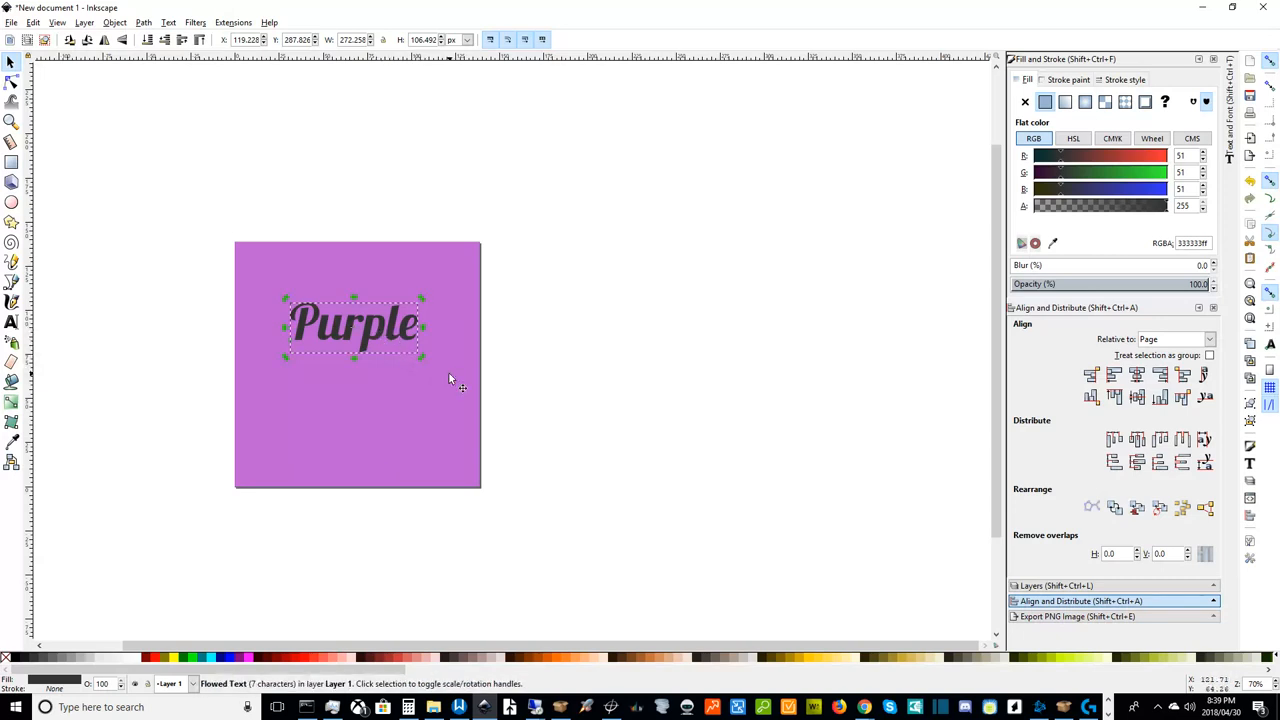
{"action": "mouse_move", "coordinate": [538, 392]}
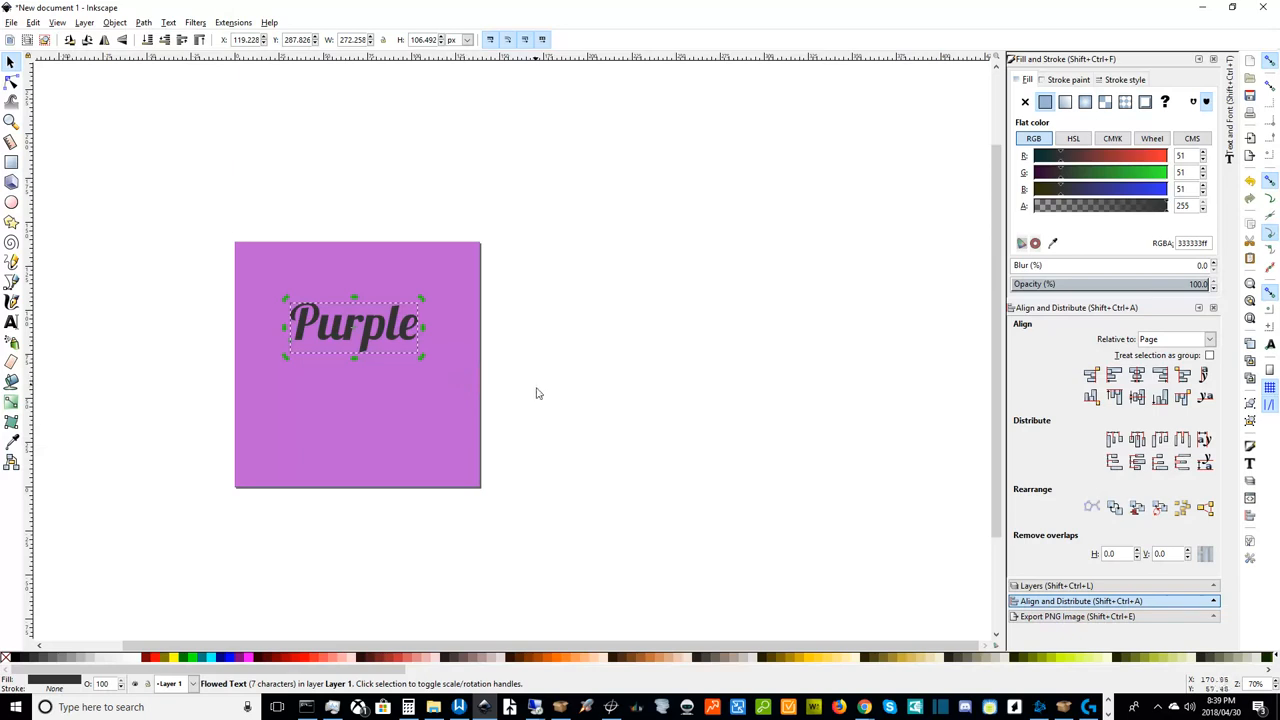
{"action": "mouse_move", "coordinate": [394, 454]}
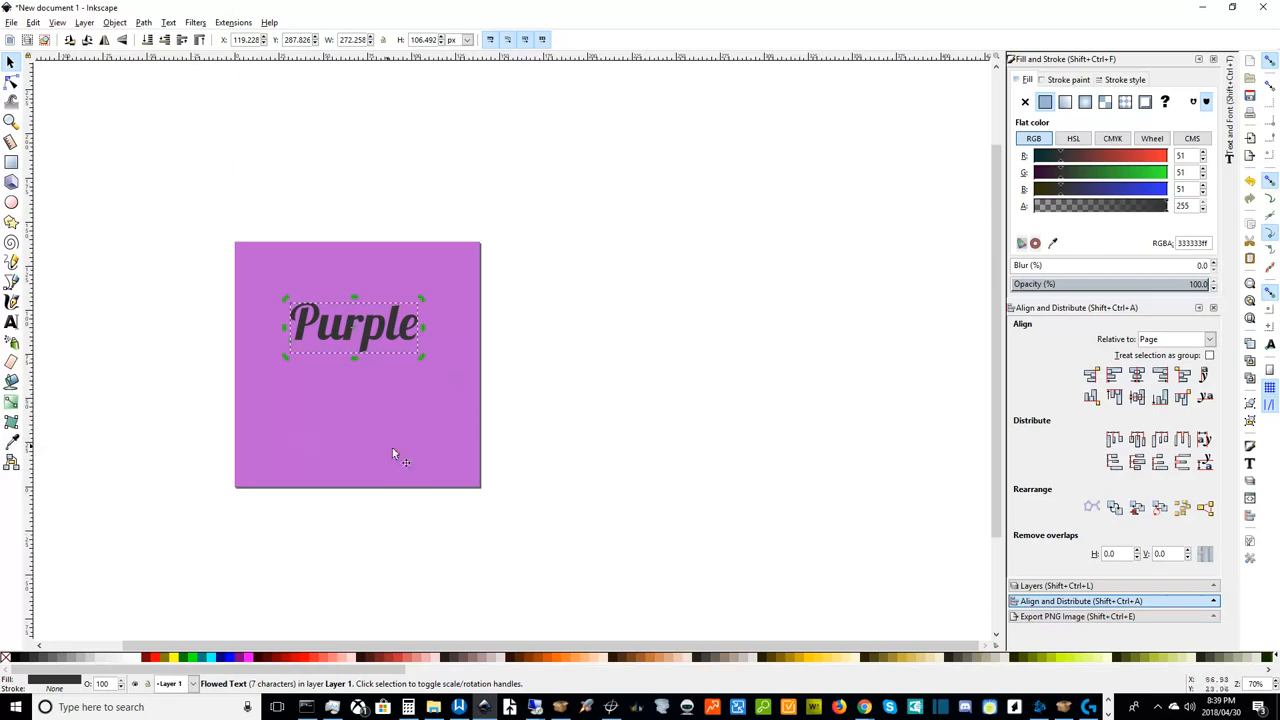
{"action": "mouse_move", "coordinate": [588, 388]}
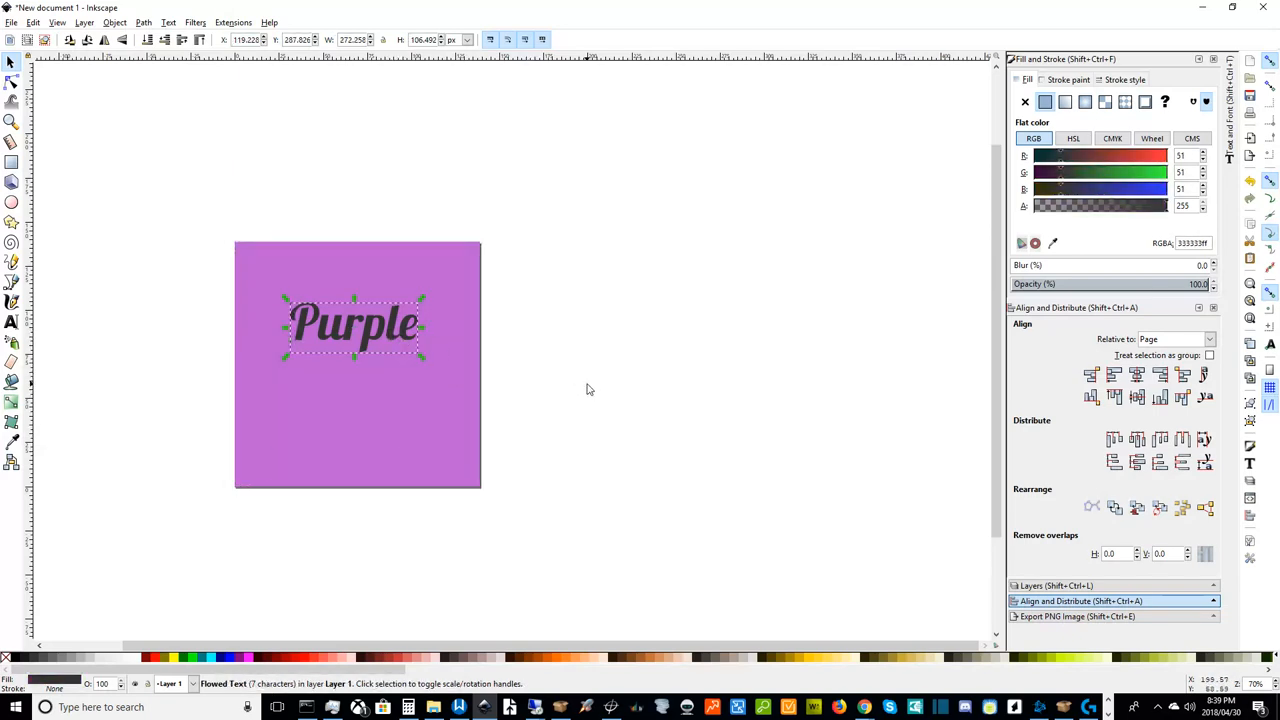
{"action": "mouse_move", "coordinate": [330, 324]}
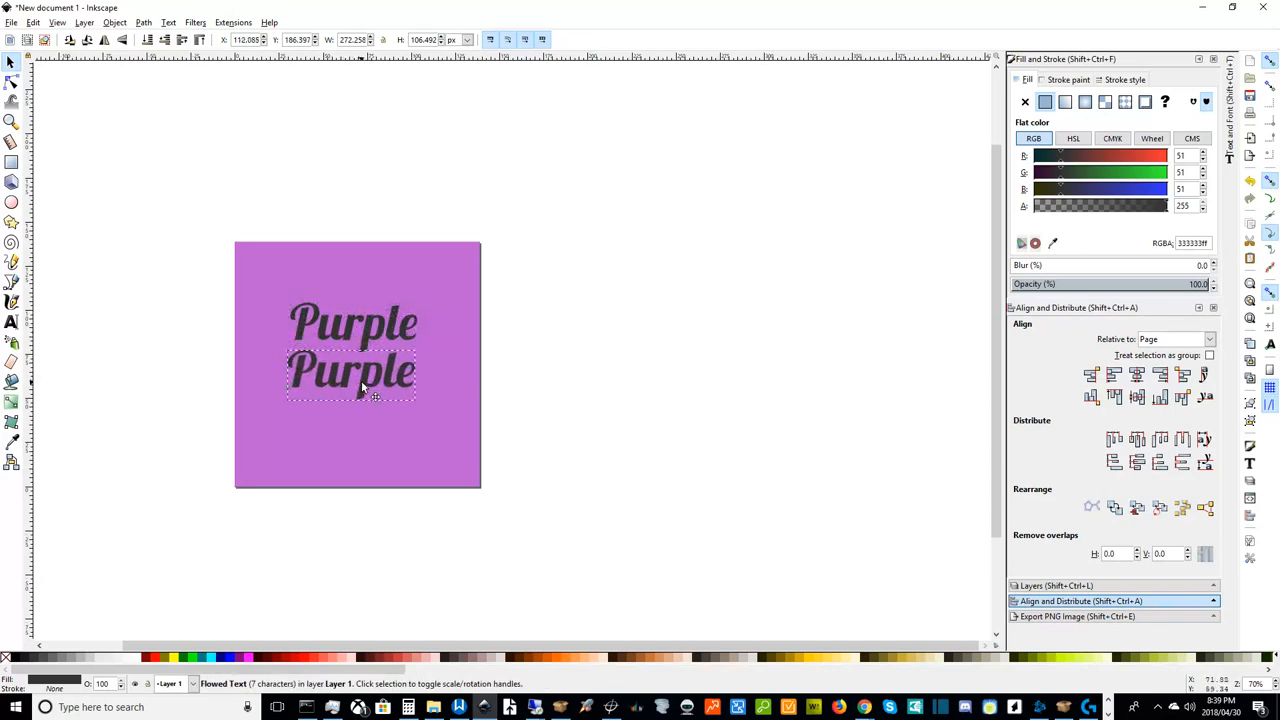
{"action": "left_click_drag", "start_coordinate": [350, 370], "coordinate": [350, 360]}
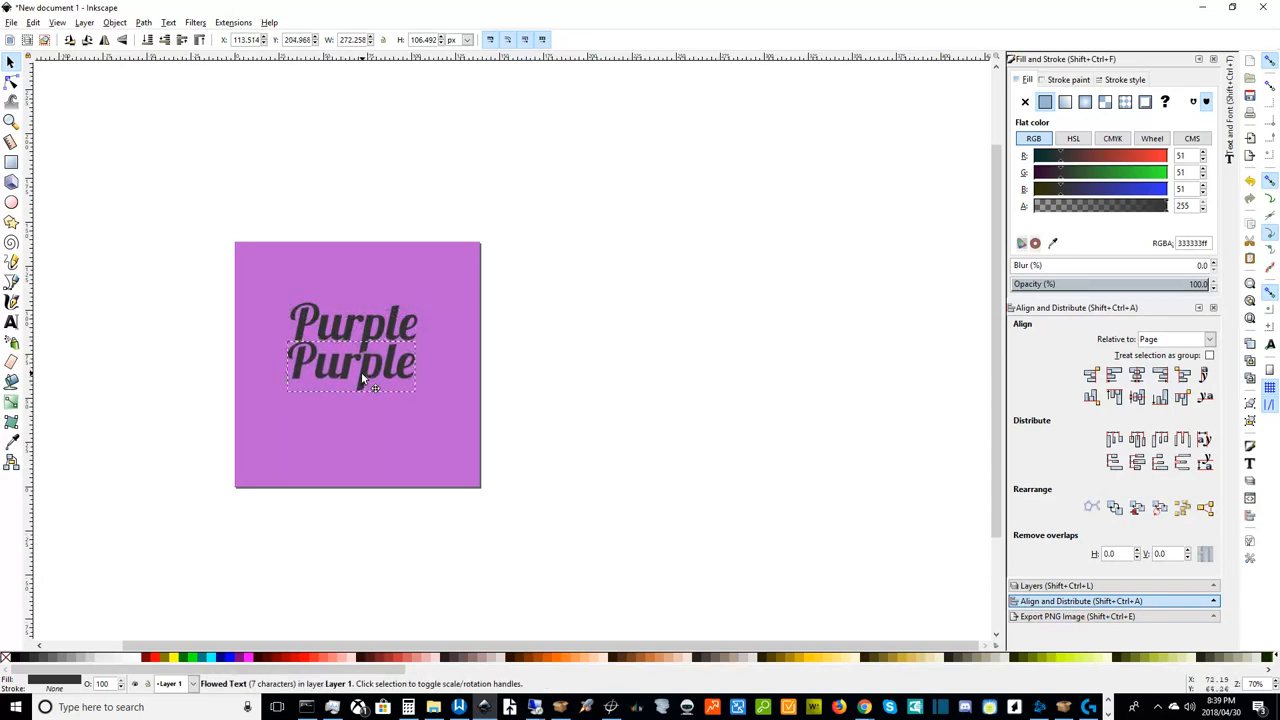
{"action": "left_click_drag", "start_coordinate": [360, 388], "coordinate": [358, 382]}
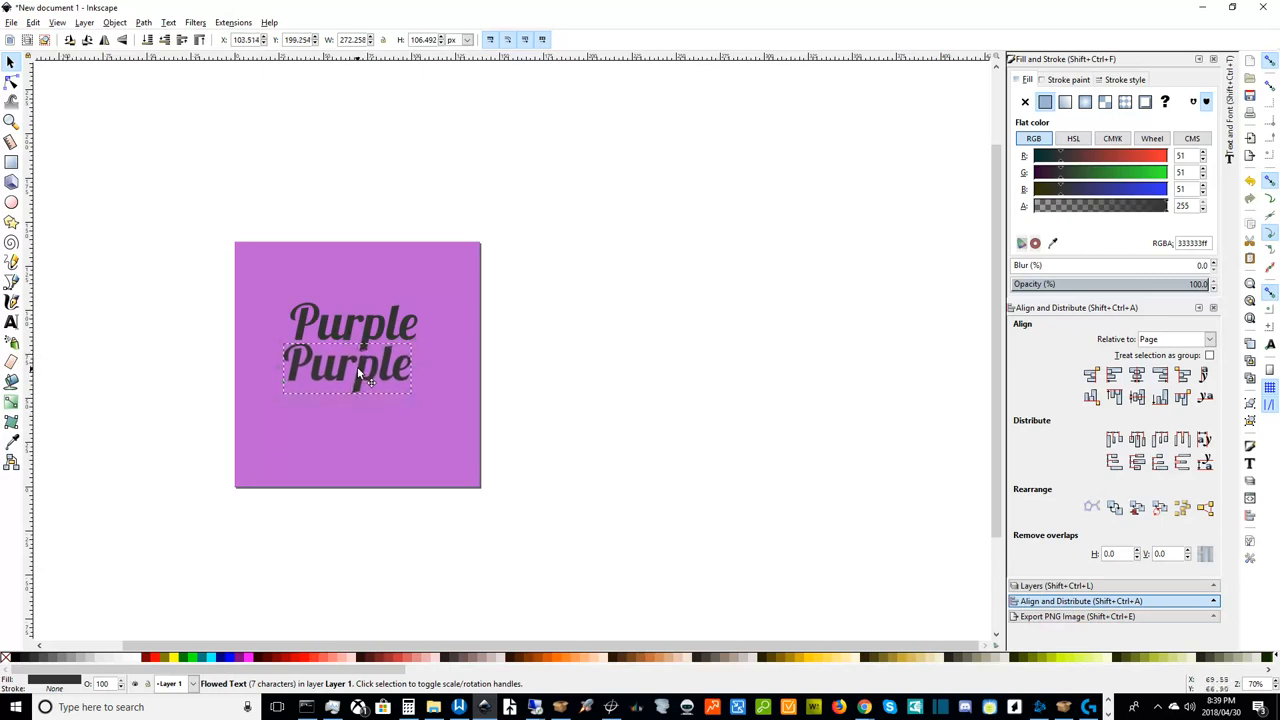
{"action": "left_click_drag", "start_coordinate": [360, 376], "coordinate": [344, 378]}
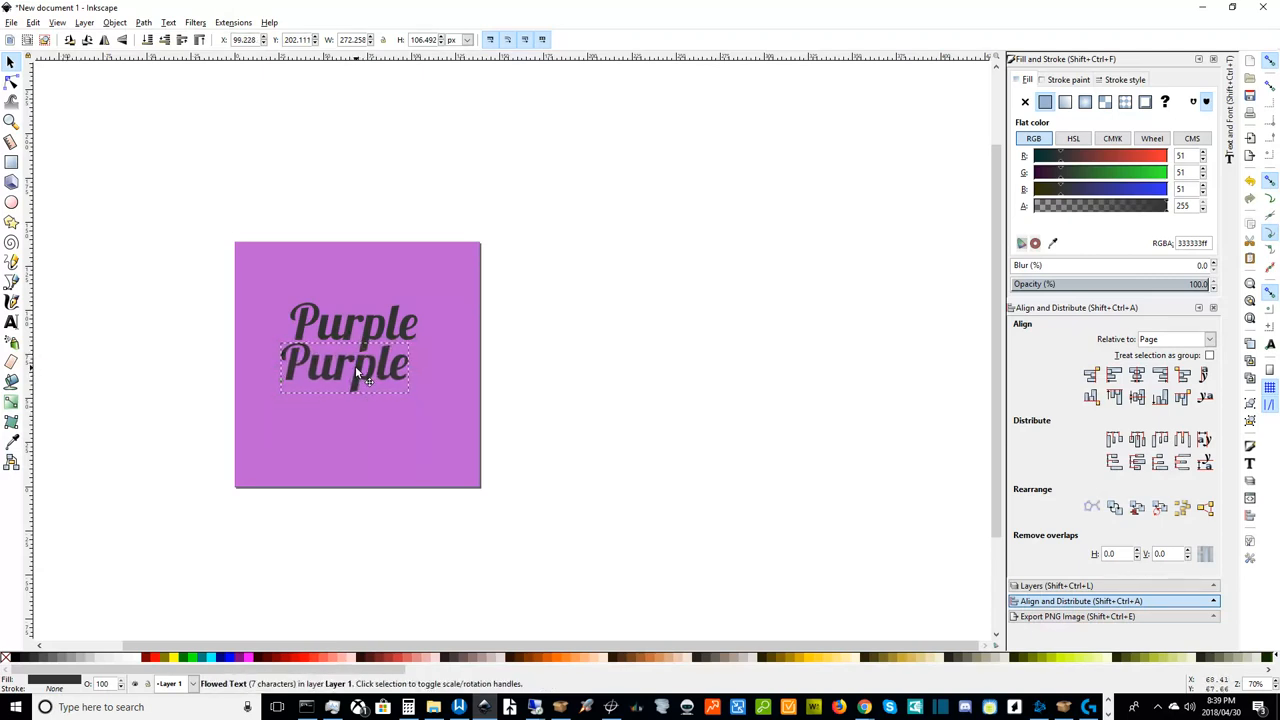
- Select the lower 'Purple' line and begin rewording it toward 'Pill'
{"action": "left_click", "coordinate": [368, 378]}
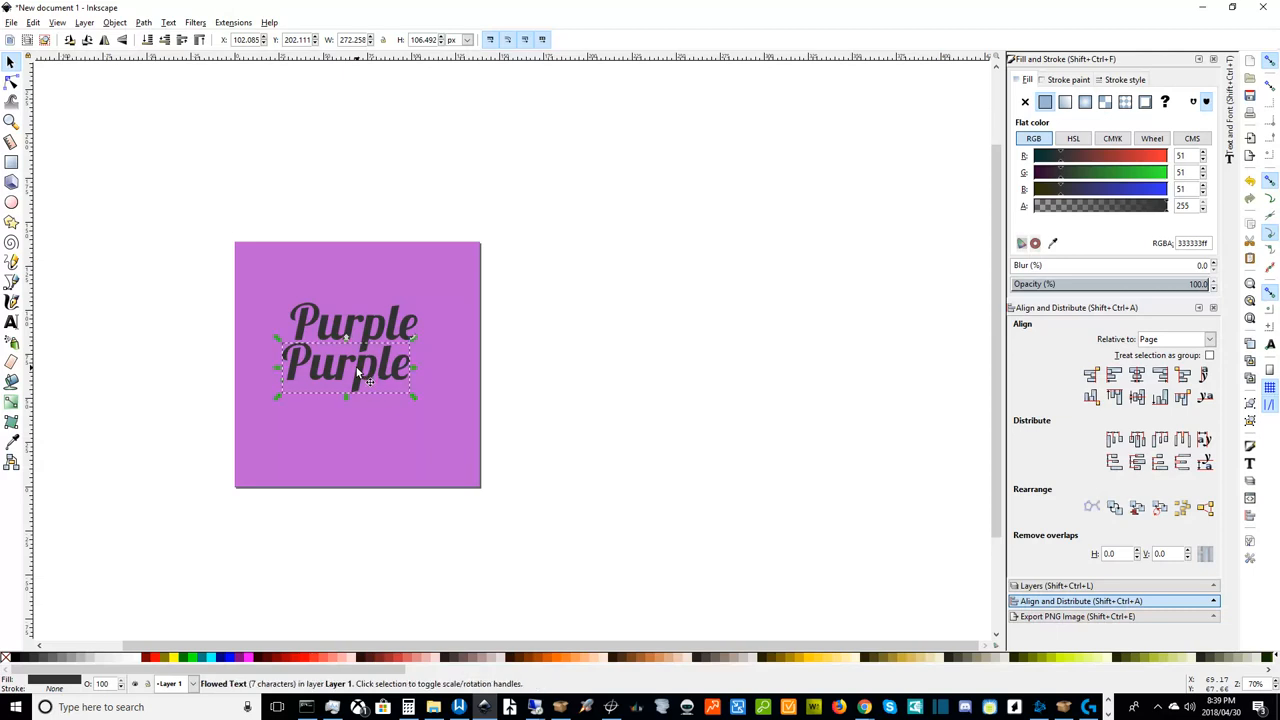
{"action": "left_click", "coordinate": [492, 450]}
{"action": "type", "text": "Pill"}
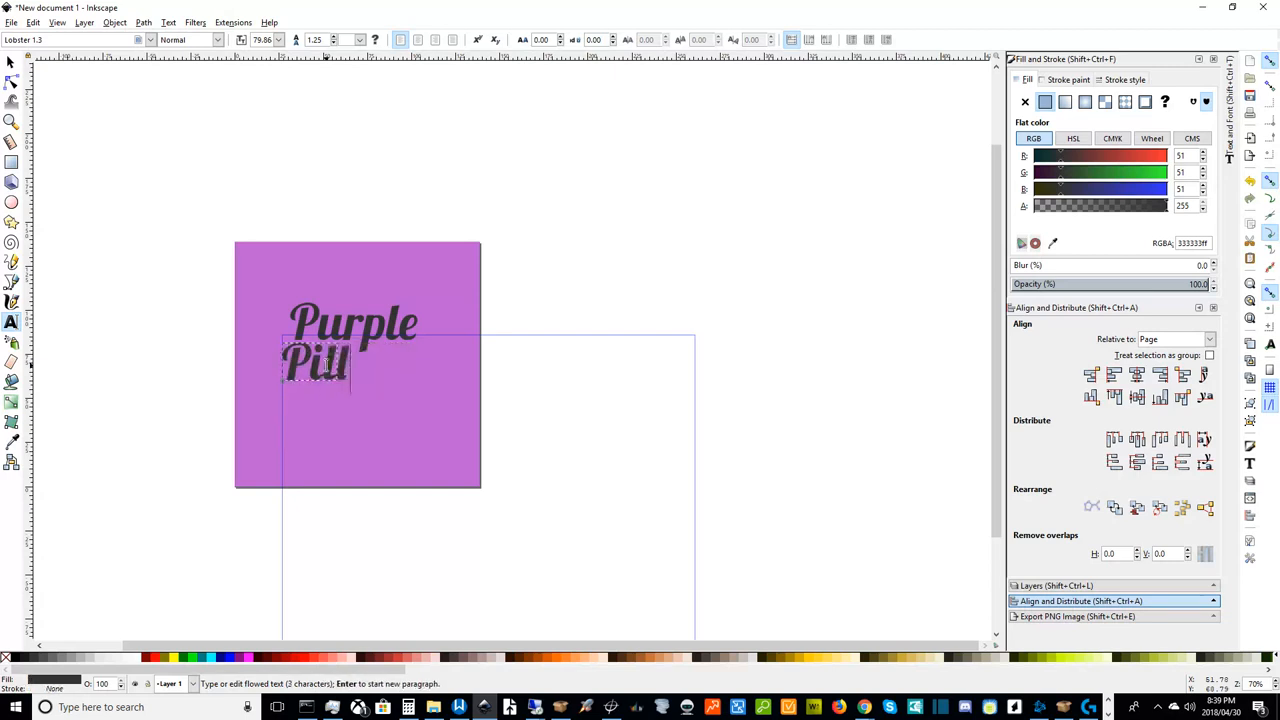
- Complete the lower line as 'Pillow' and nudge it into alignment beneath 'Purple'
{"action": "type", "text": "ow"}
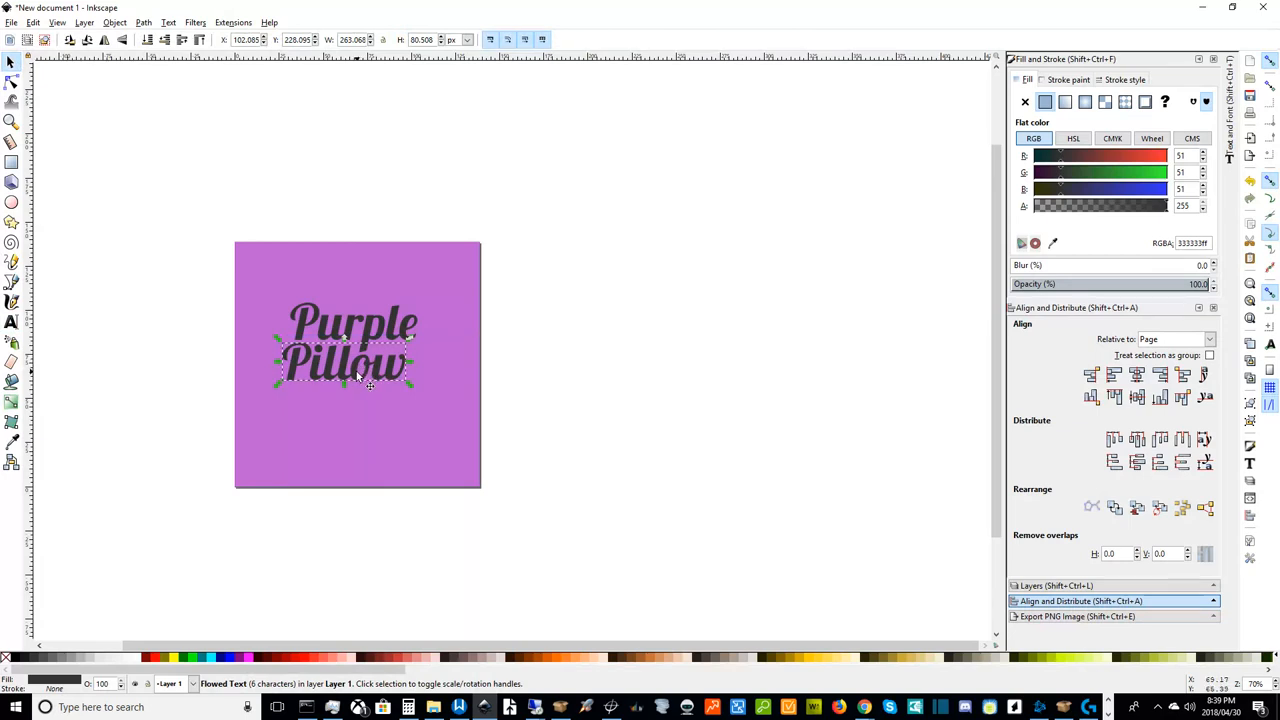
{"action": "left_click_drag", "start_coordinate": [360, 376], "coordinate": [356, 372]}
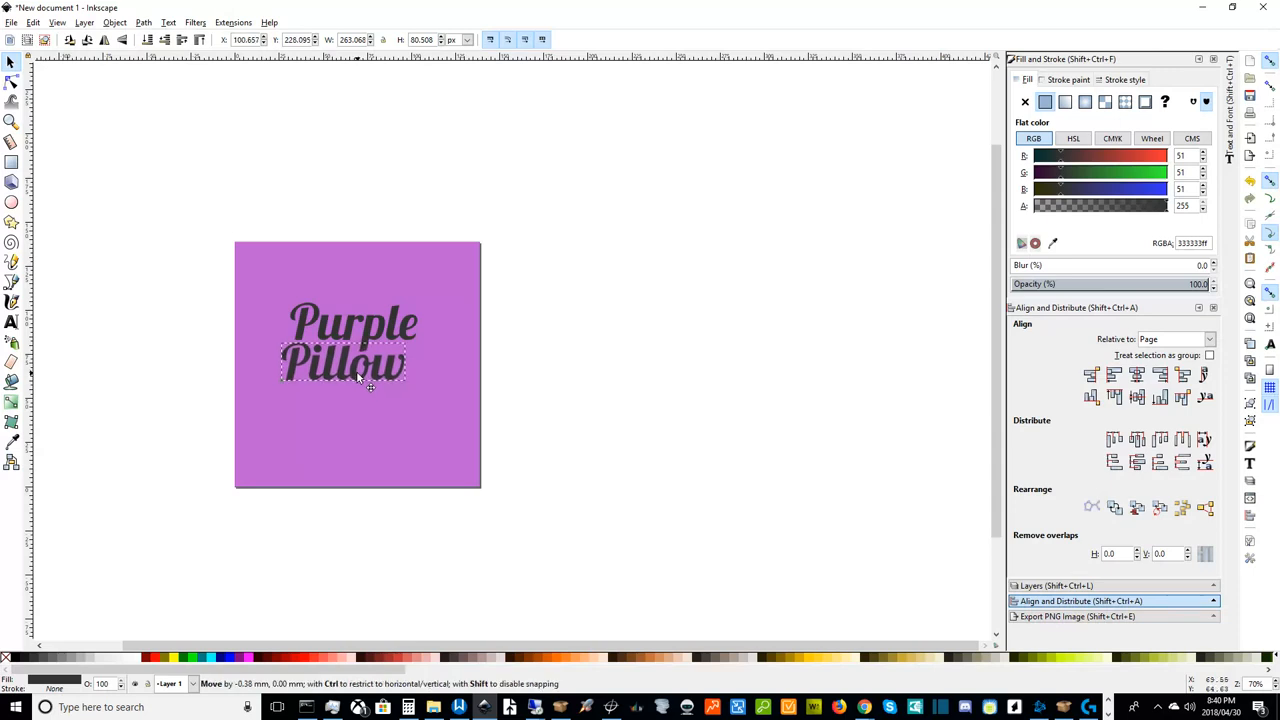
{"action": "key", "text": "Left"}
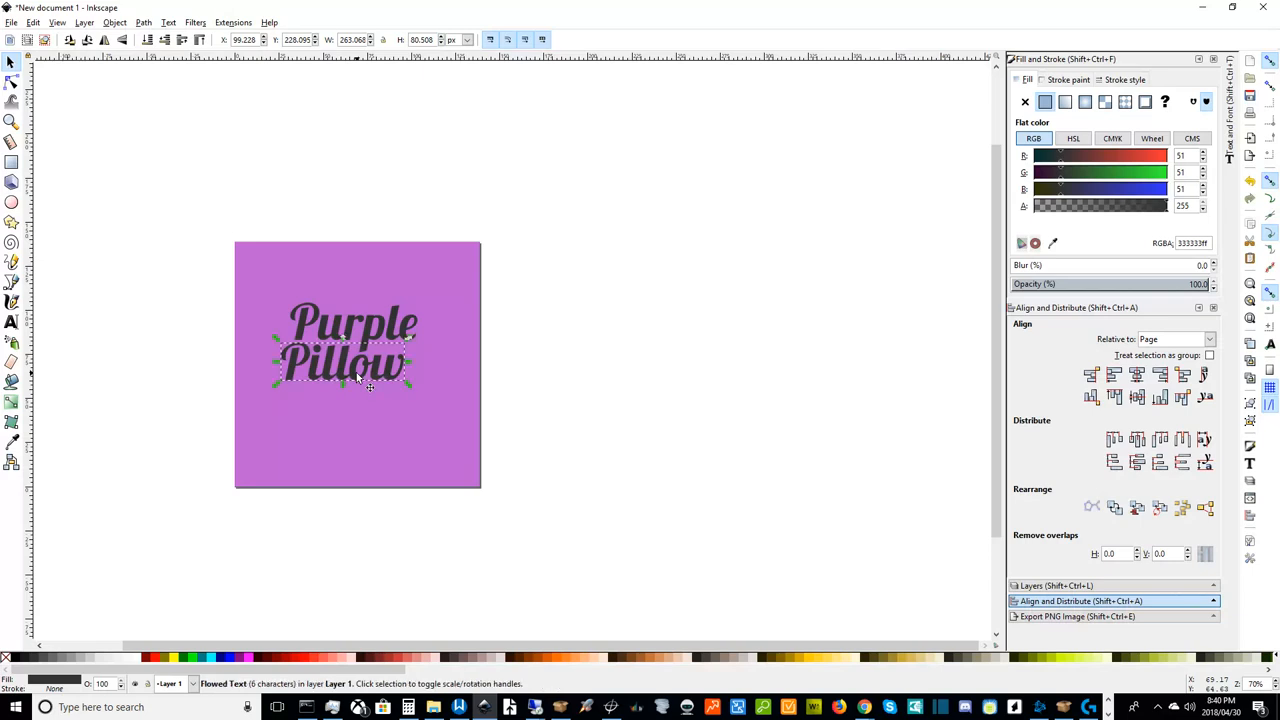
{"action": "left_click", "coordinate": [126, 330]}
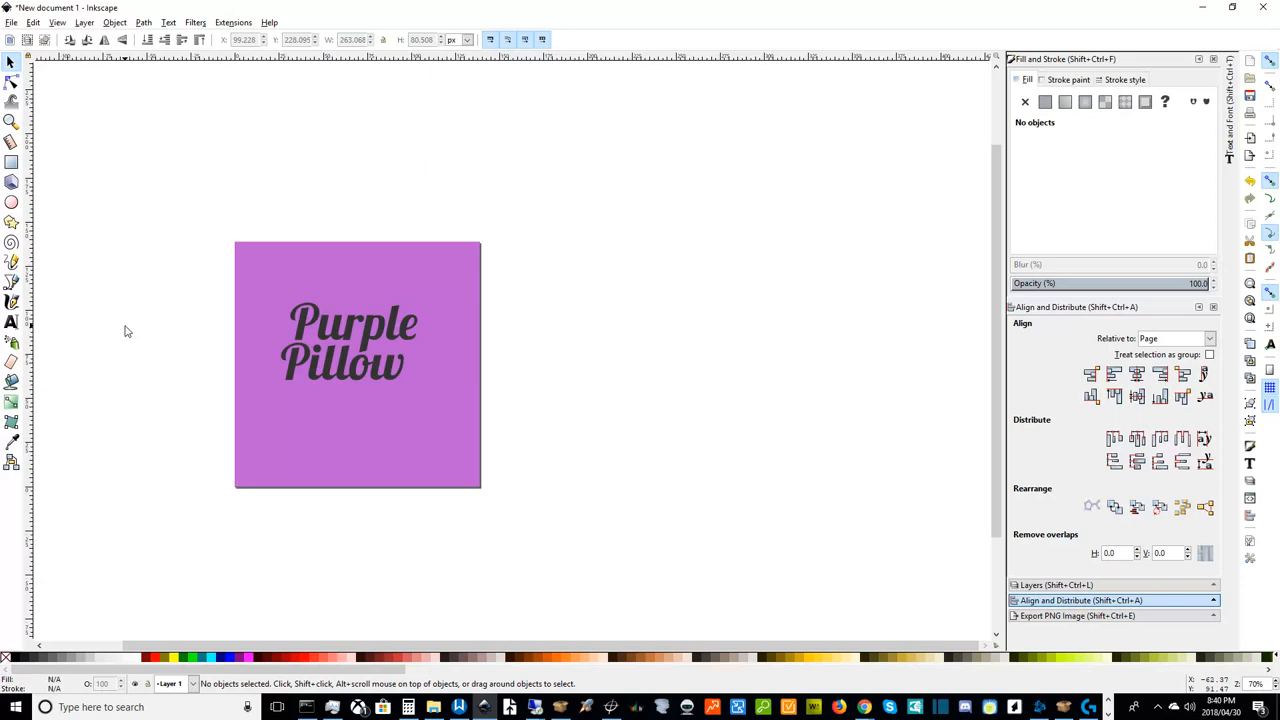
{"action": "mouse_move", "coordinate": [532, 486]}
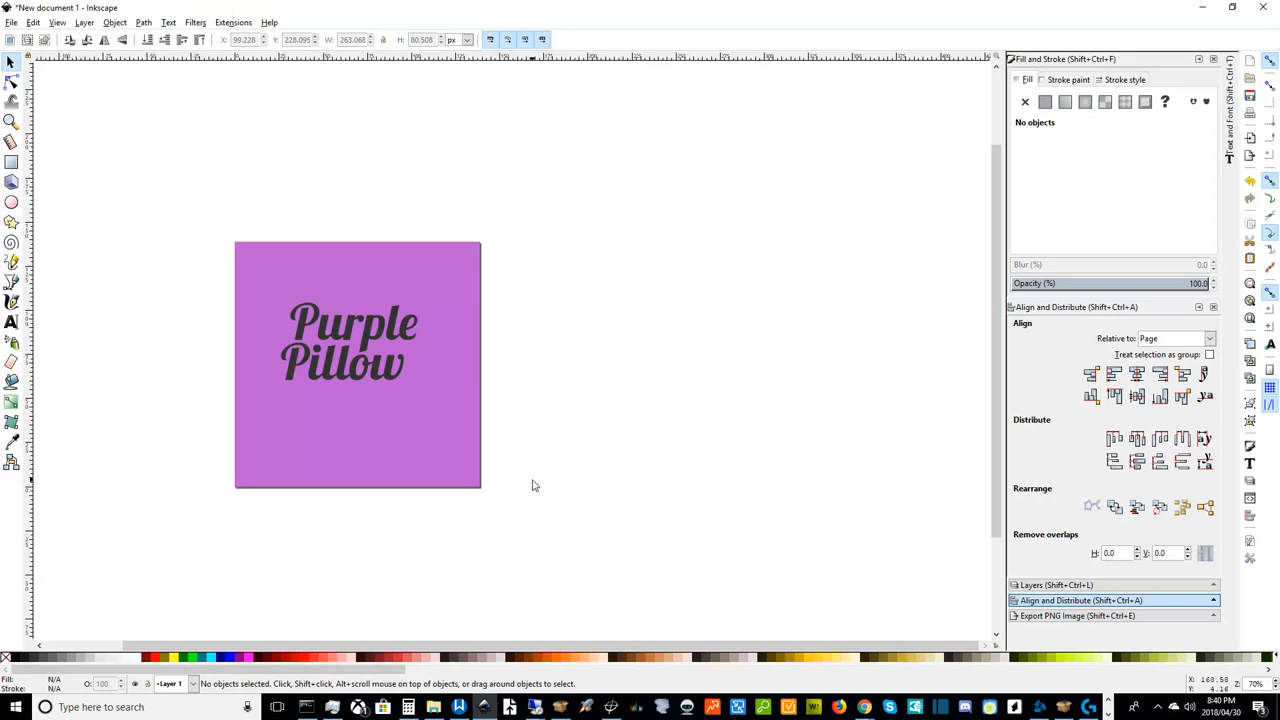
{"action": "left_click", "coordinate": [344, 364]}
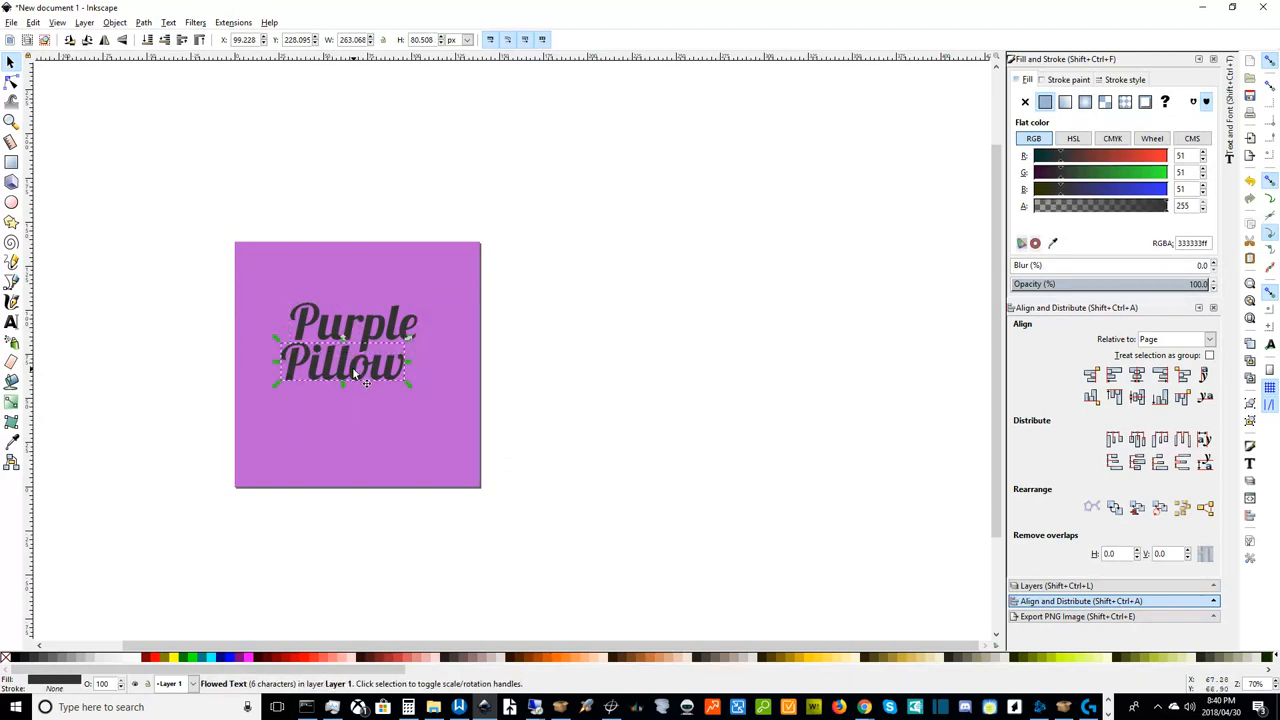
{"action": "left_click", "coordinate": [582, 436]}
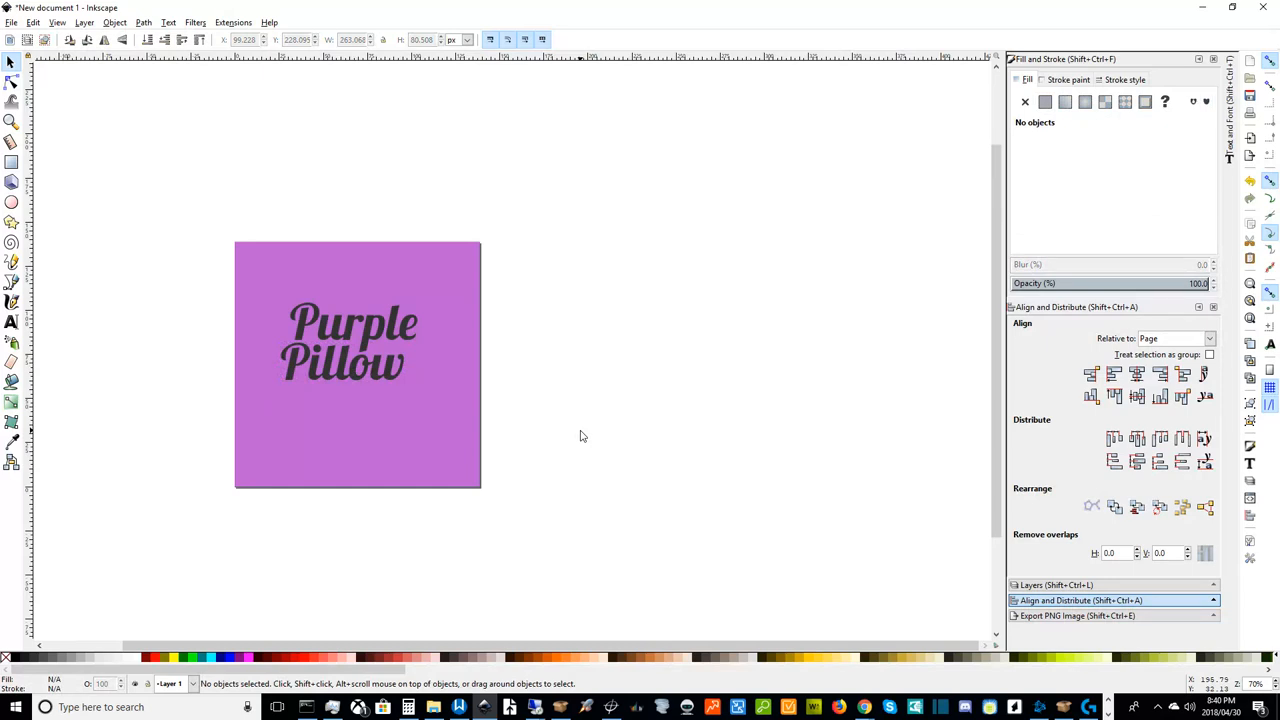
{"action": "mouse_move", "coordinate": [370, 376]}
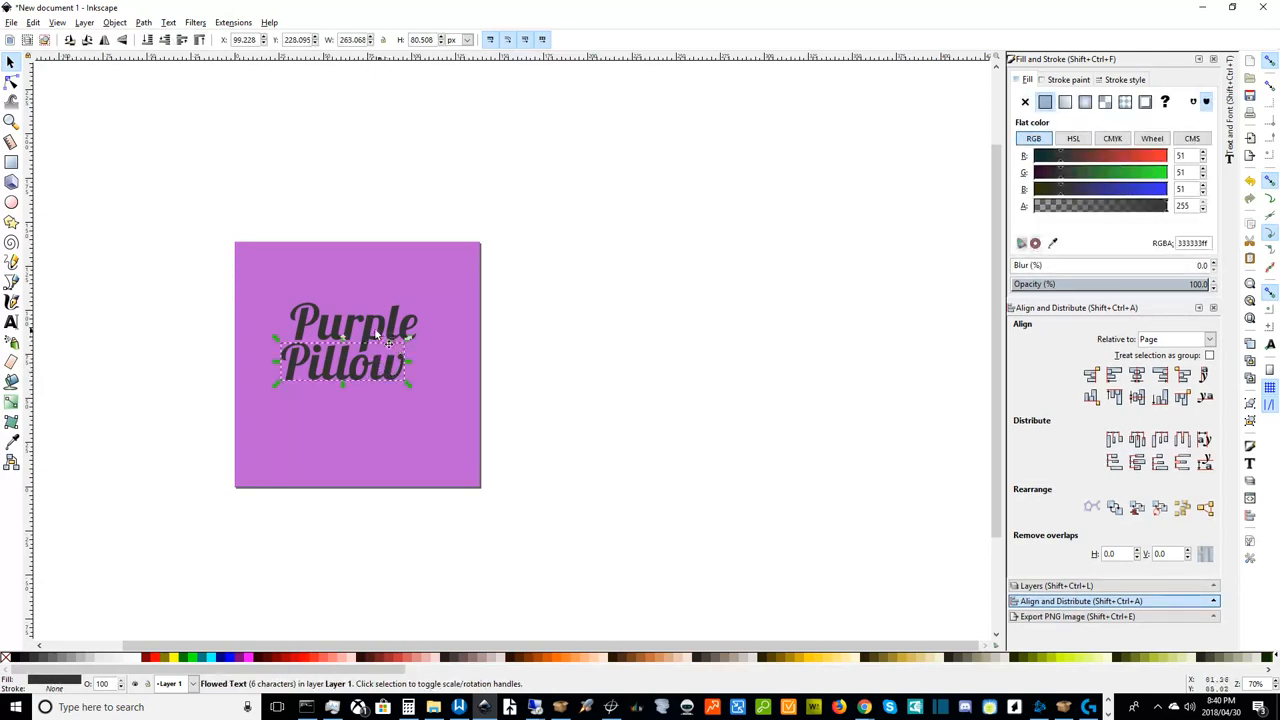
{"action": "mouse_move", "coordinate": [384, 338]}
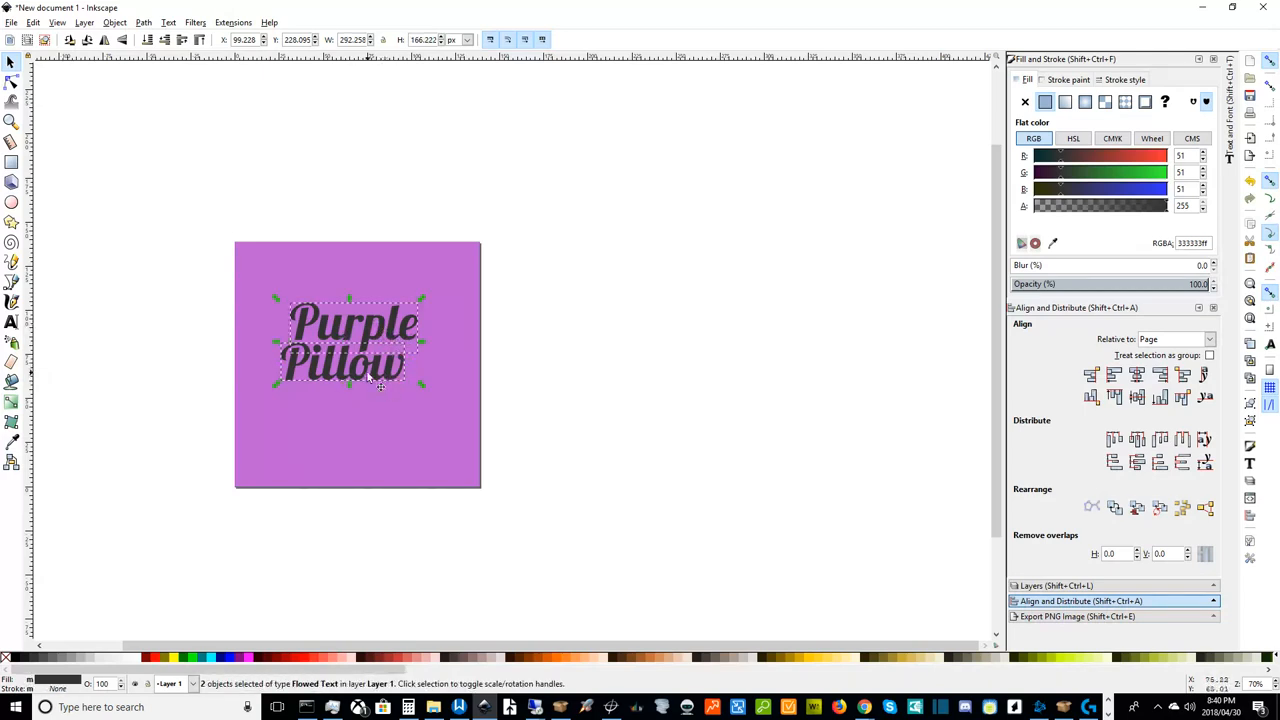
- Group the 'Purple' and 'Pillow' lines into one wordmark and deselect it
{"action": "right_click", "coordinate": [380, 384]}
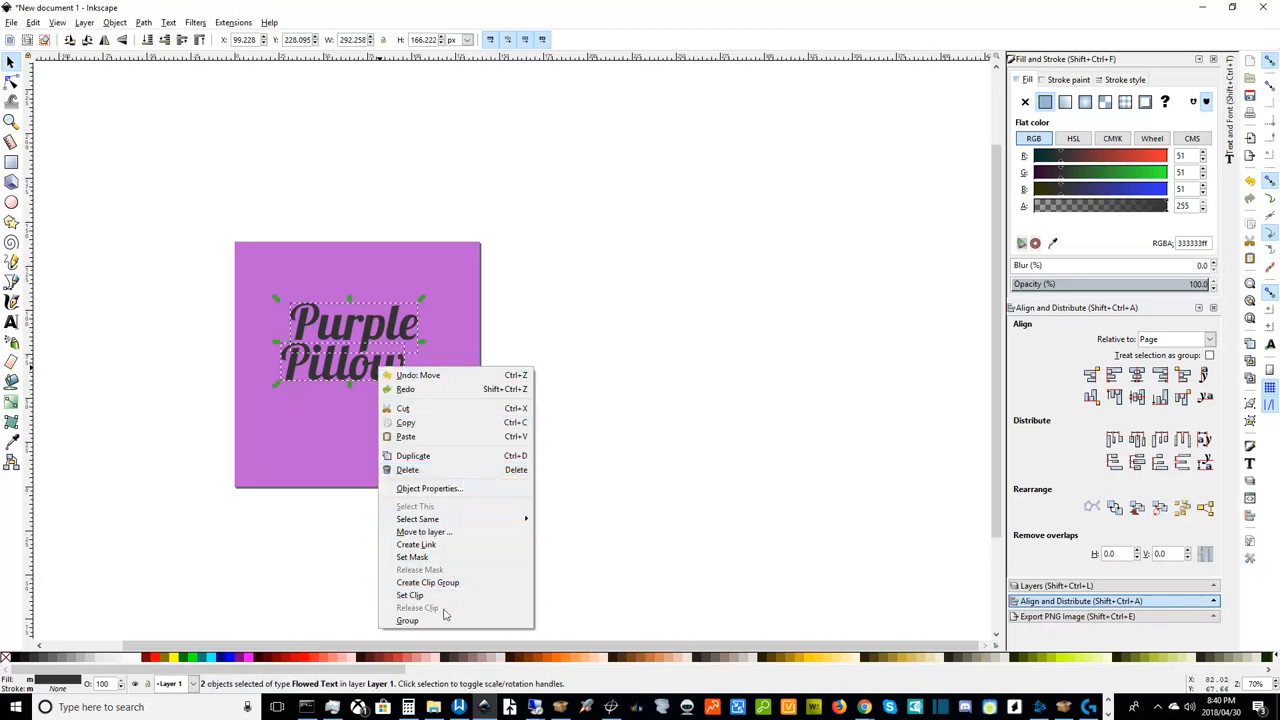
{"action": "left_click", "coordinate": [404, 620]}
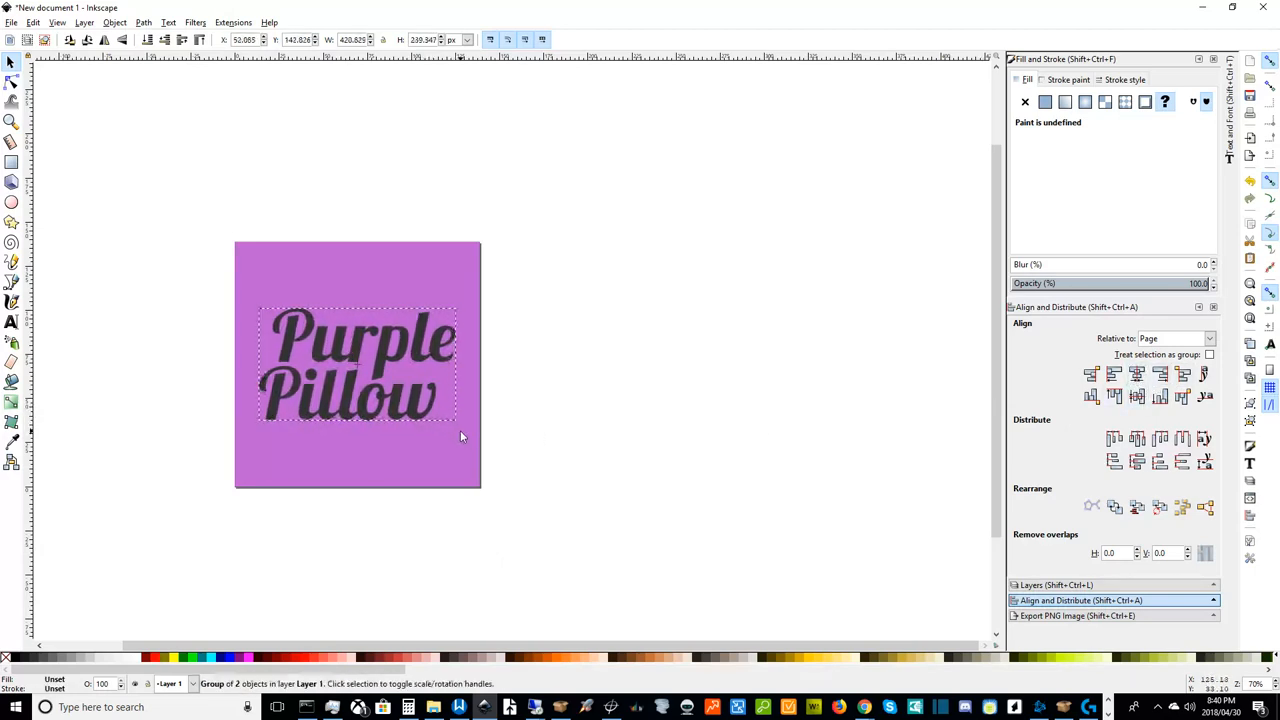
{"action": "left_click", "coordinate": [640, 496]}
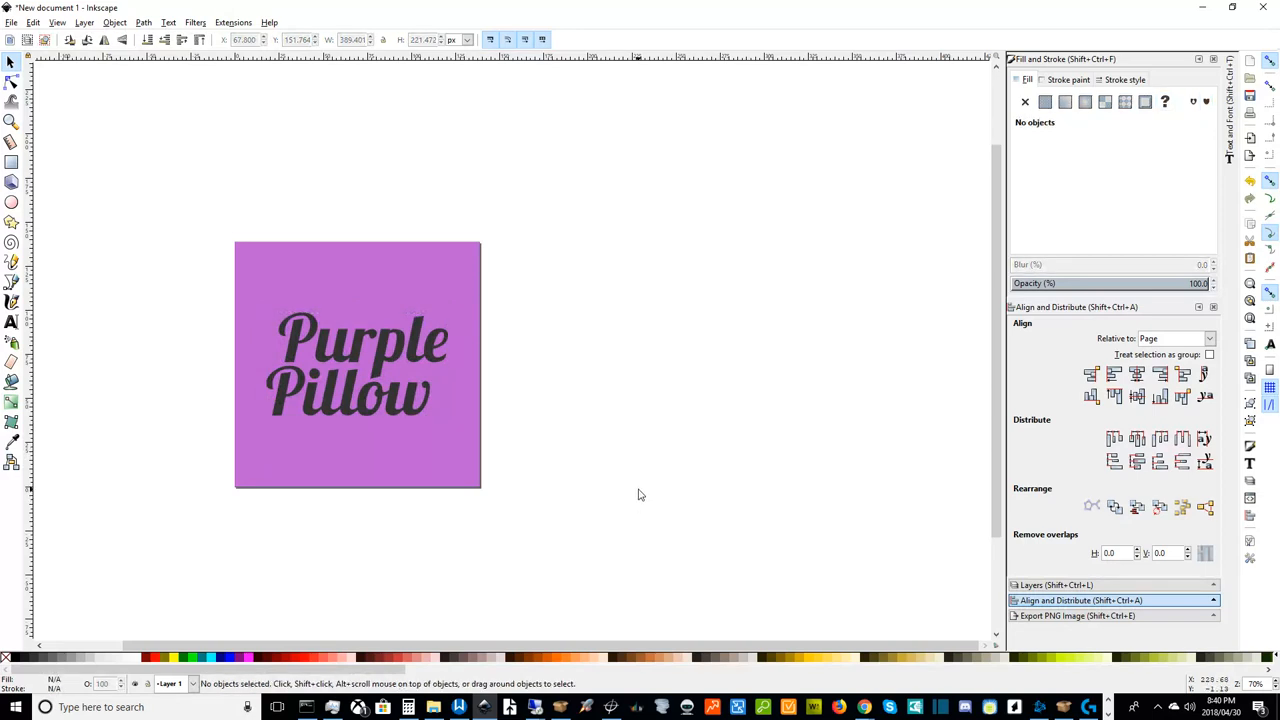
{"action": "mouse_move", "coordinate": [410, 408]}
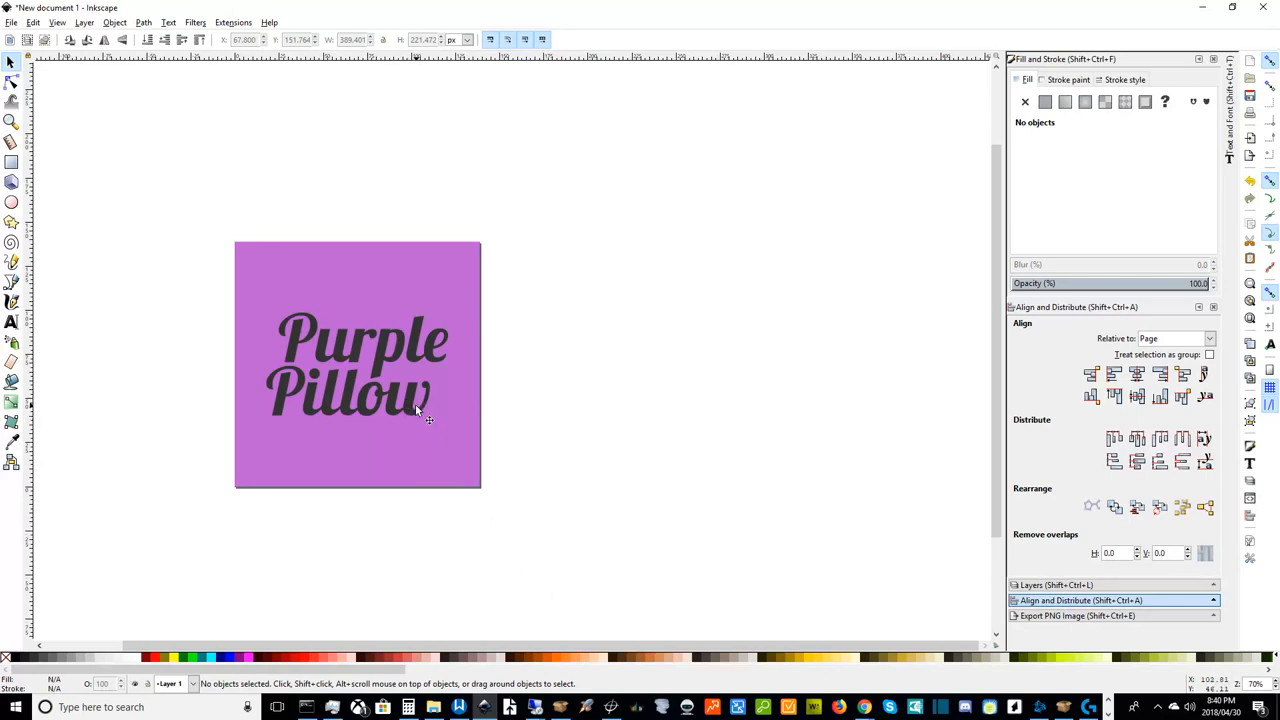
{"action": "mouse_move", "coordinate": [416, 418]}
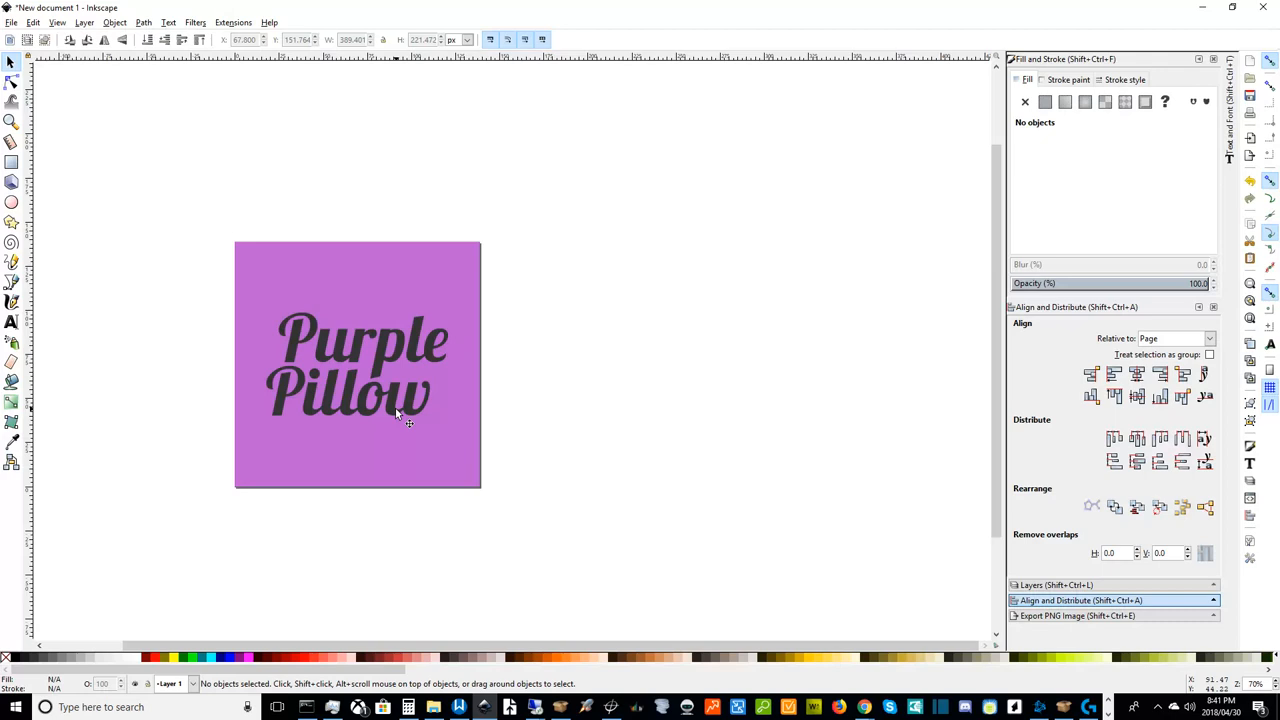
{"action": "mouse_move", "coordinate": [410, 420]}
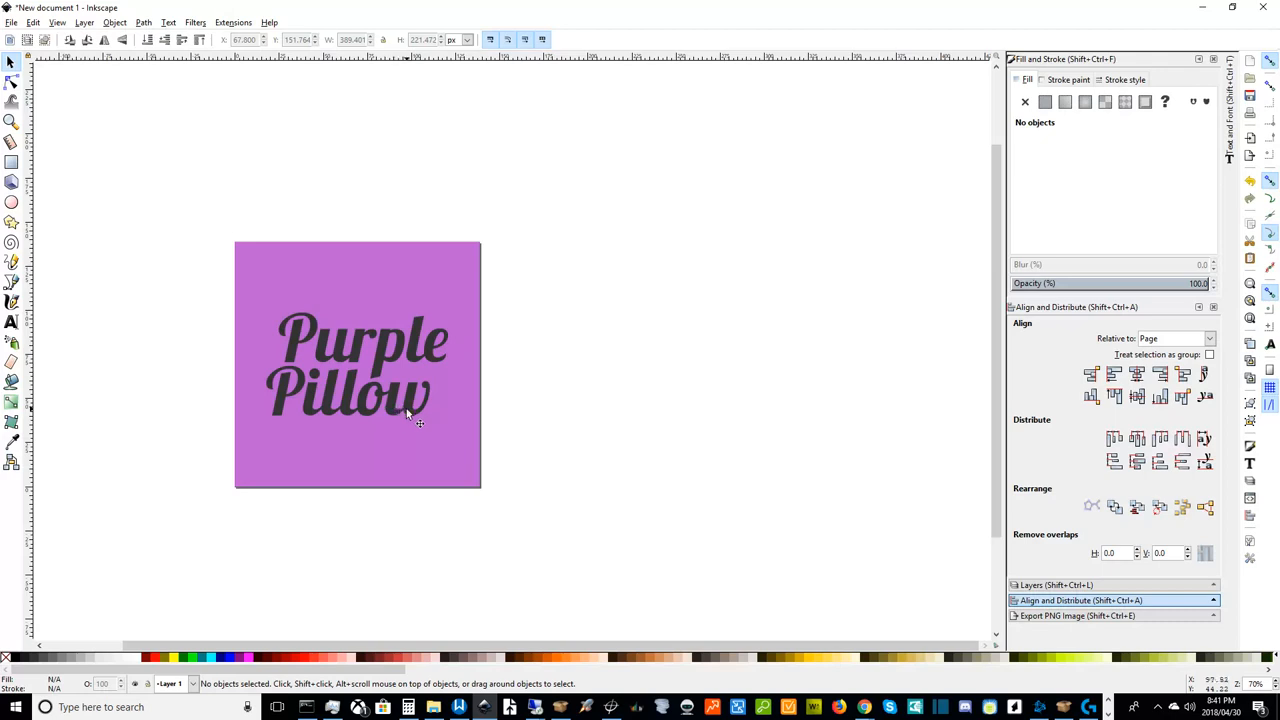
{"action": "left_click", "coordinate": [358, 390]}
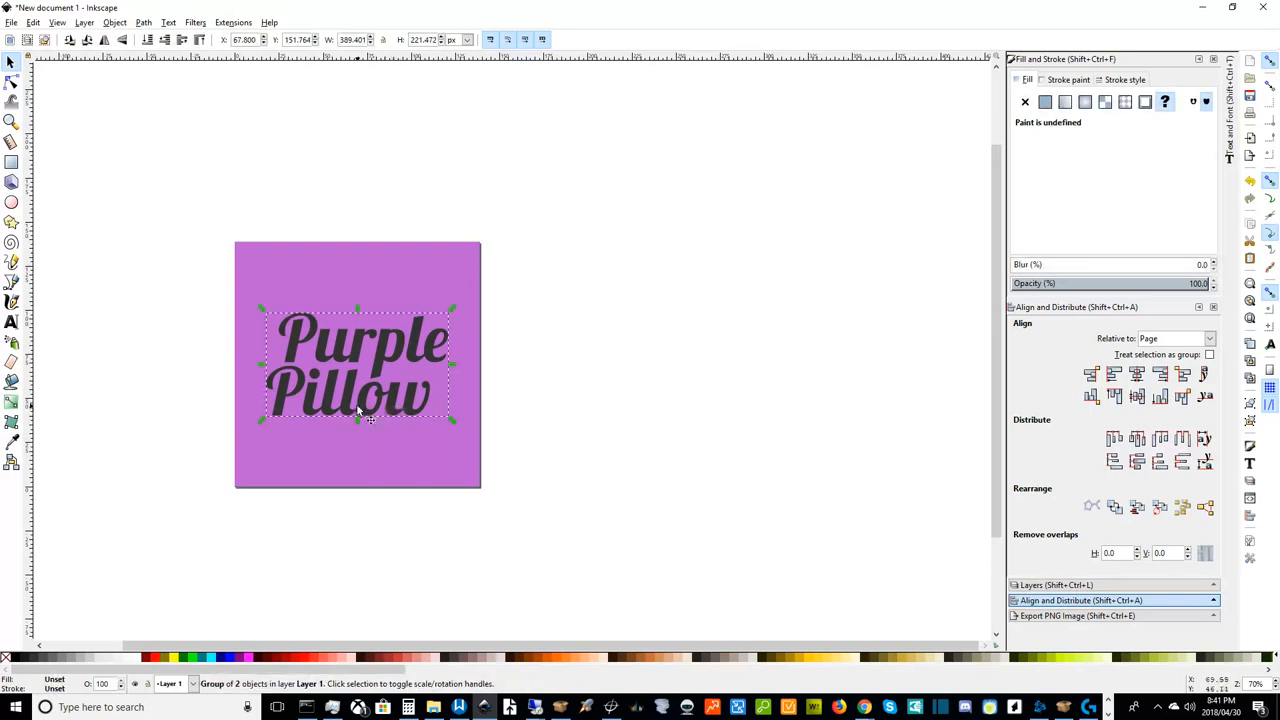
{"action": "mouse_move", "coordinate": [356, 408]}
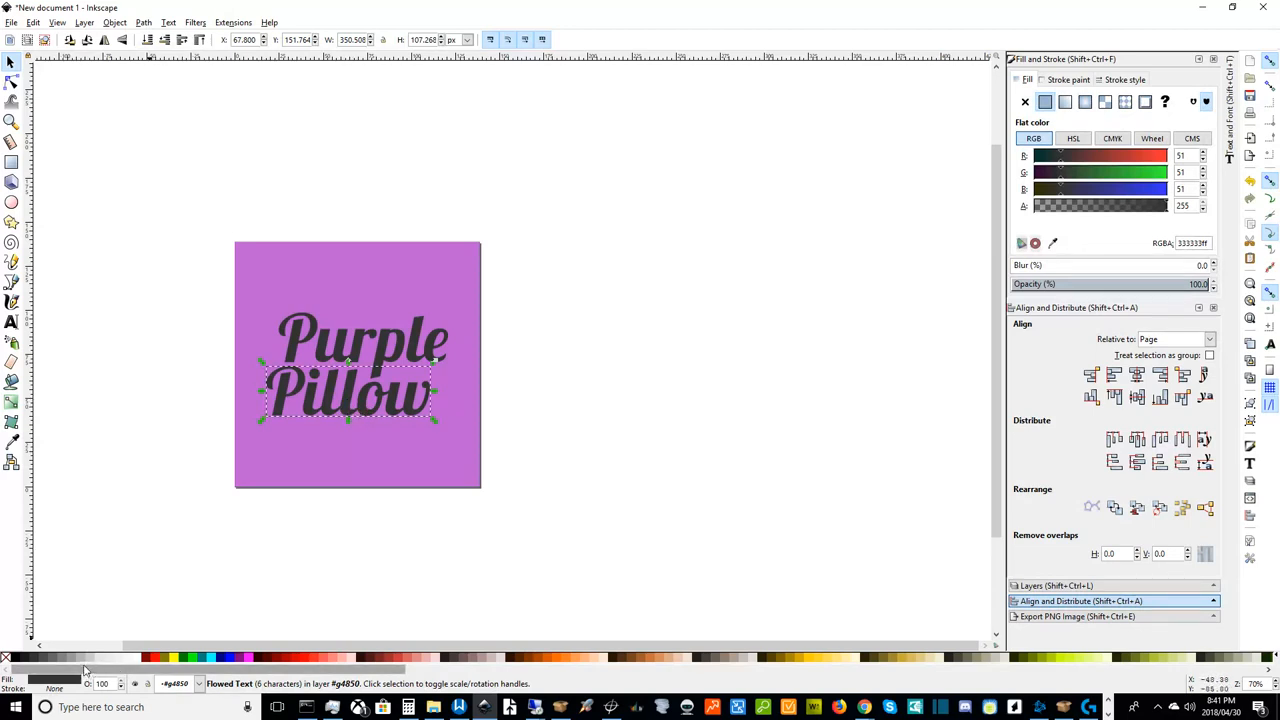
{"action": "mouse_move", "coordinate": [118, 660]}
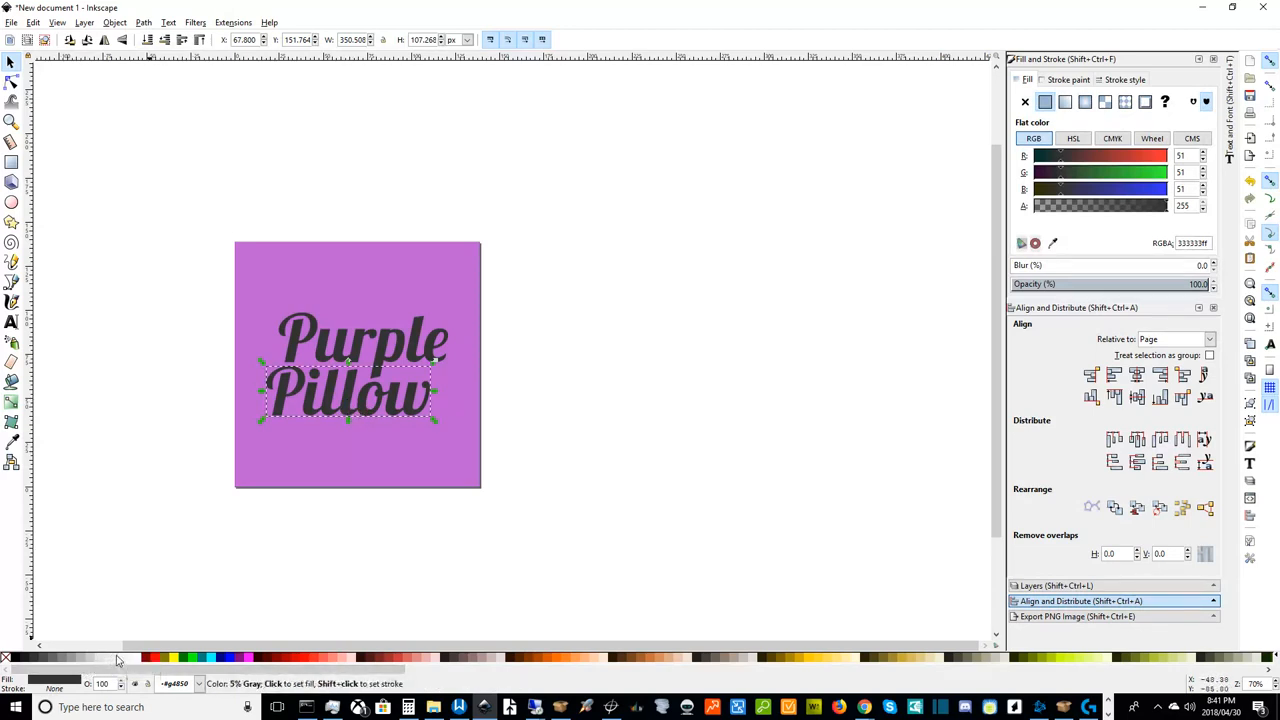
{"action": "mouse_move", "coordinate": [128, 660]}
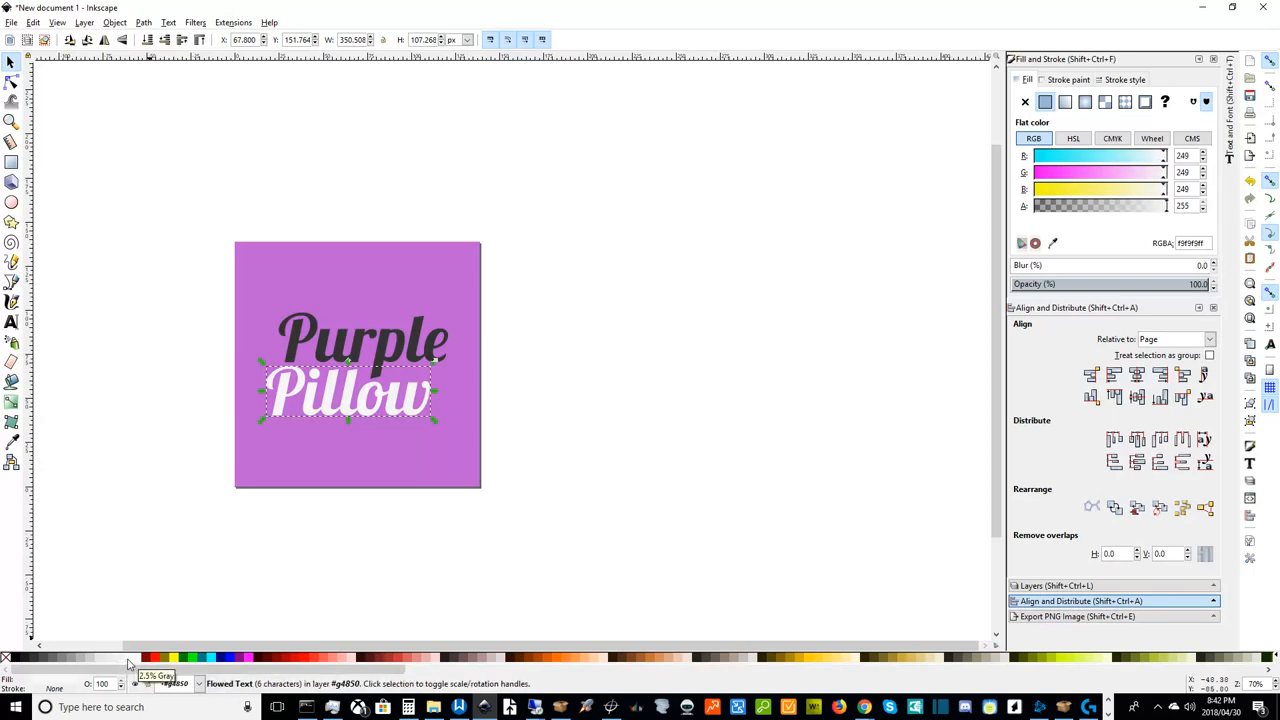
- Deselect the near-white 'Pillow' to check its contrast against the dark 'Purple'
{"action": "left_click", "coordinate": [142, 394]}
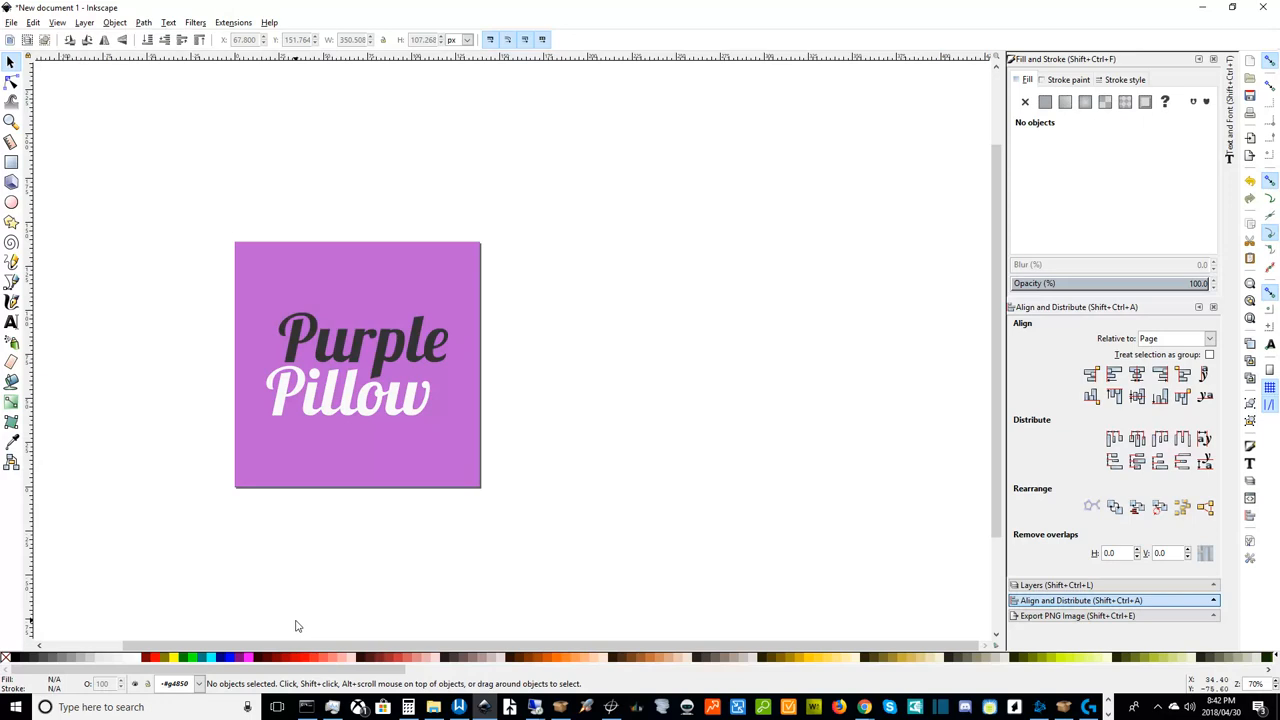
{"action": "mouse_move", "coordinate": [646, 320]}
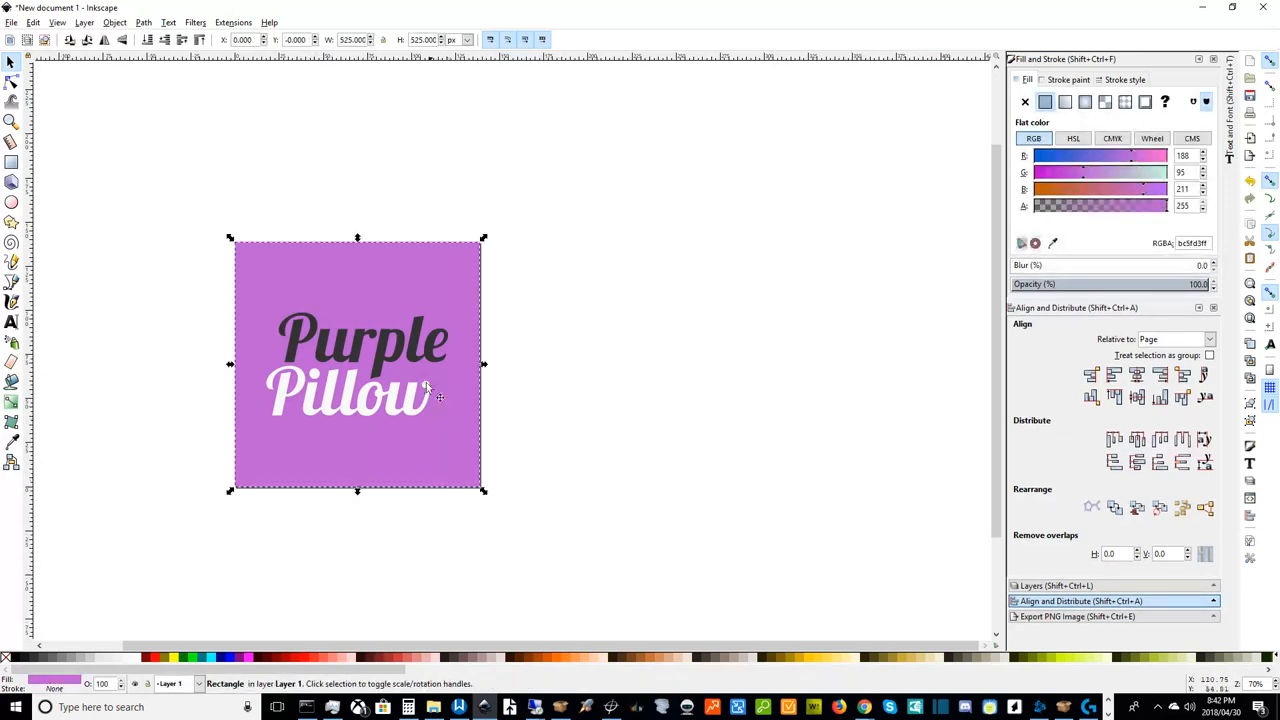
{"action": "mouse_move", "coordinate": [388, 366]}
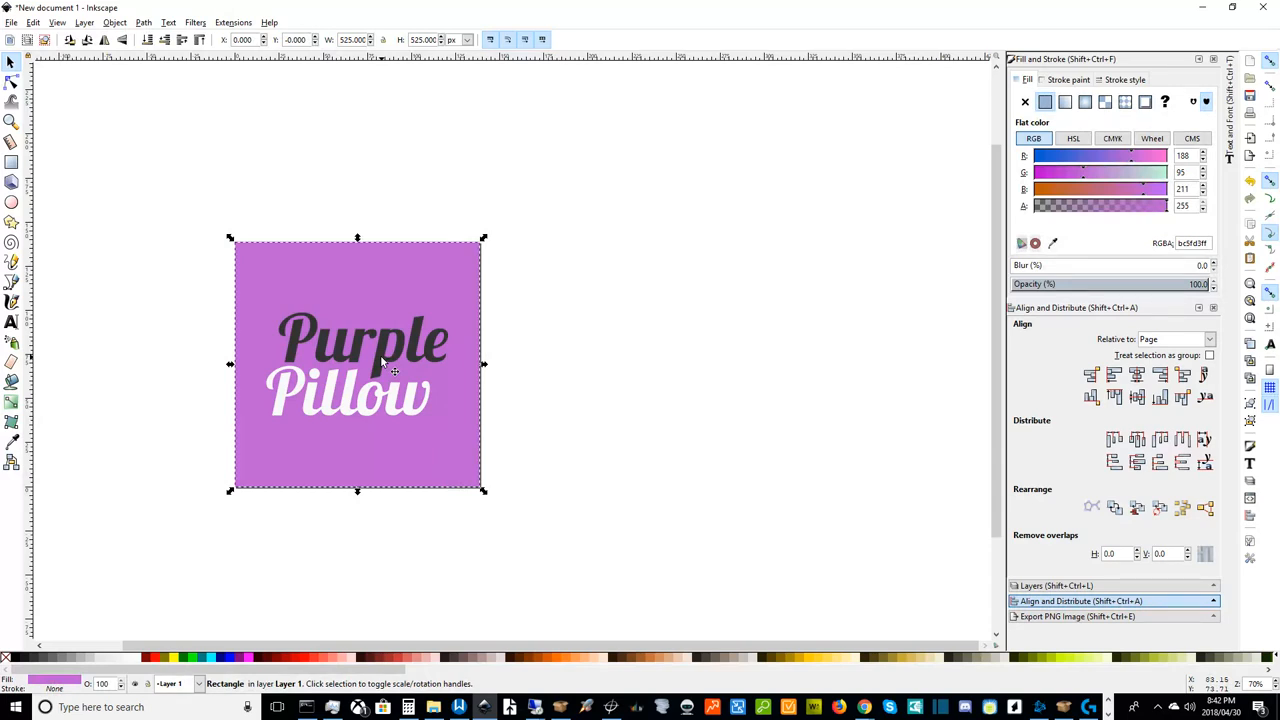
- Select the word 'Purple' inside the grouped wordmark
{"action": "left_click", "coordinate": [360, 340]}
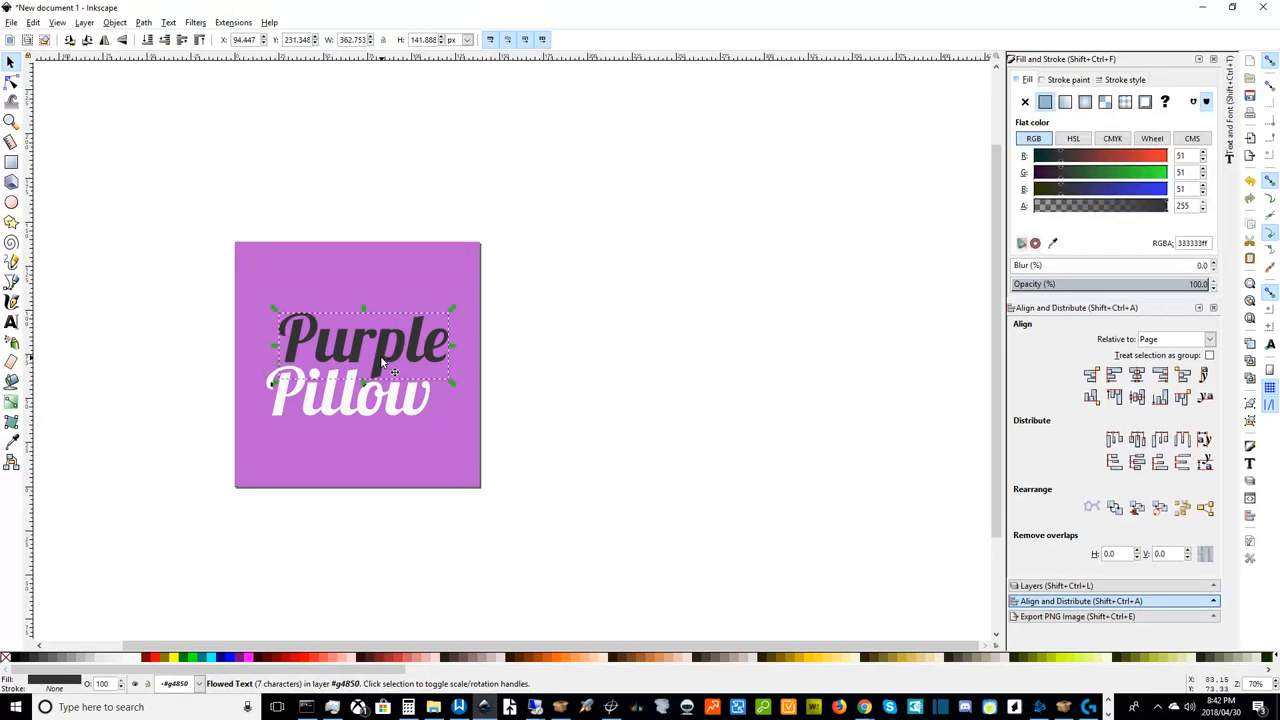
{"action": "mouse_move", "coordinate": [400, 520]}
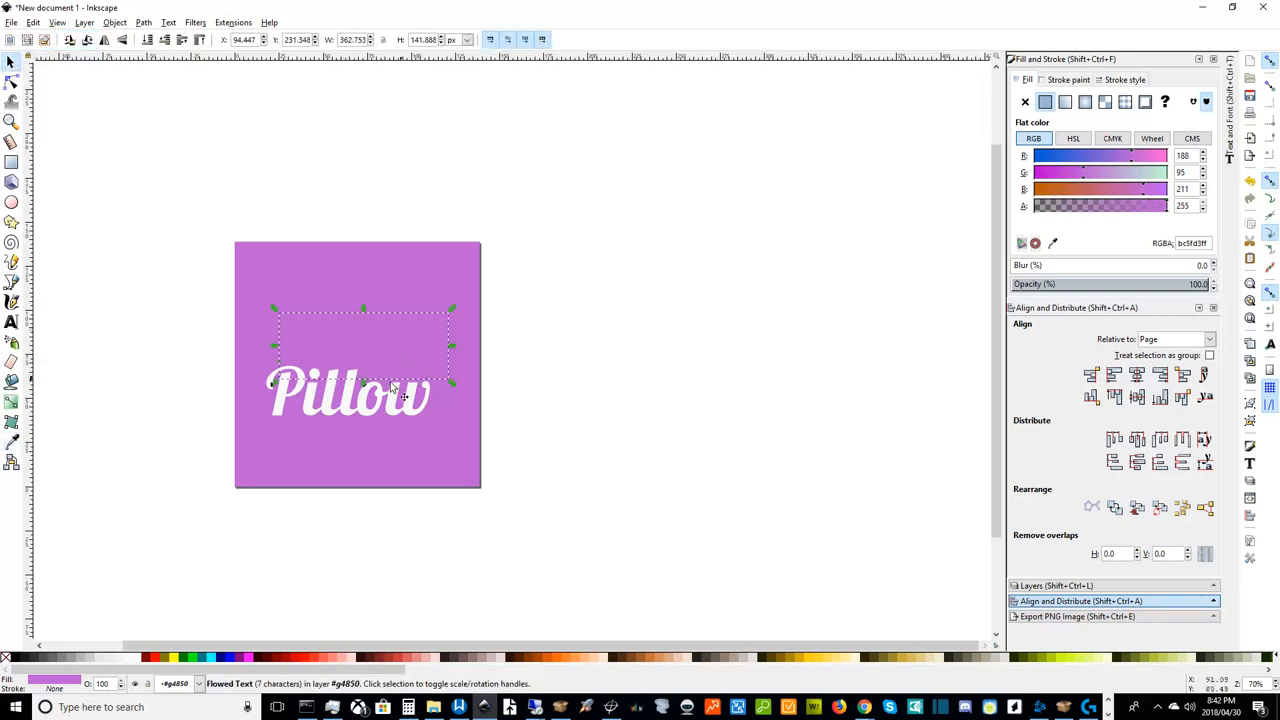
{"action": "mouse_move", "coordinate": [444, 480]}
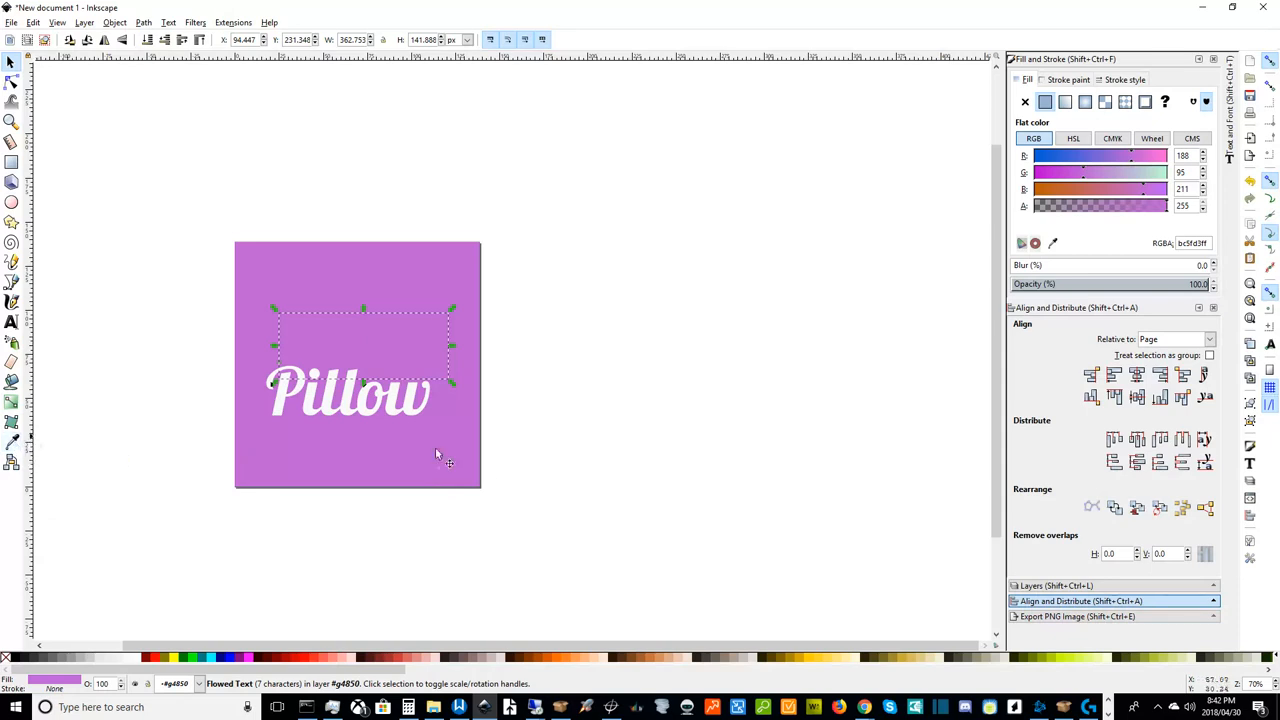
{"action": "mouse_move", "coordinate": [412, 472]}
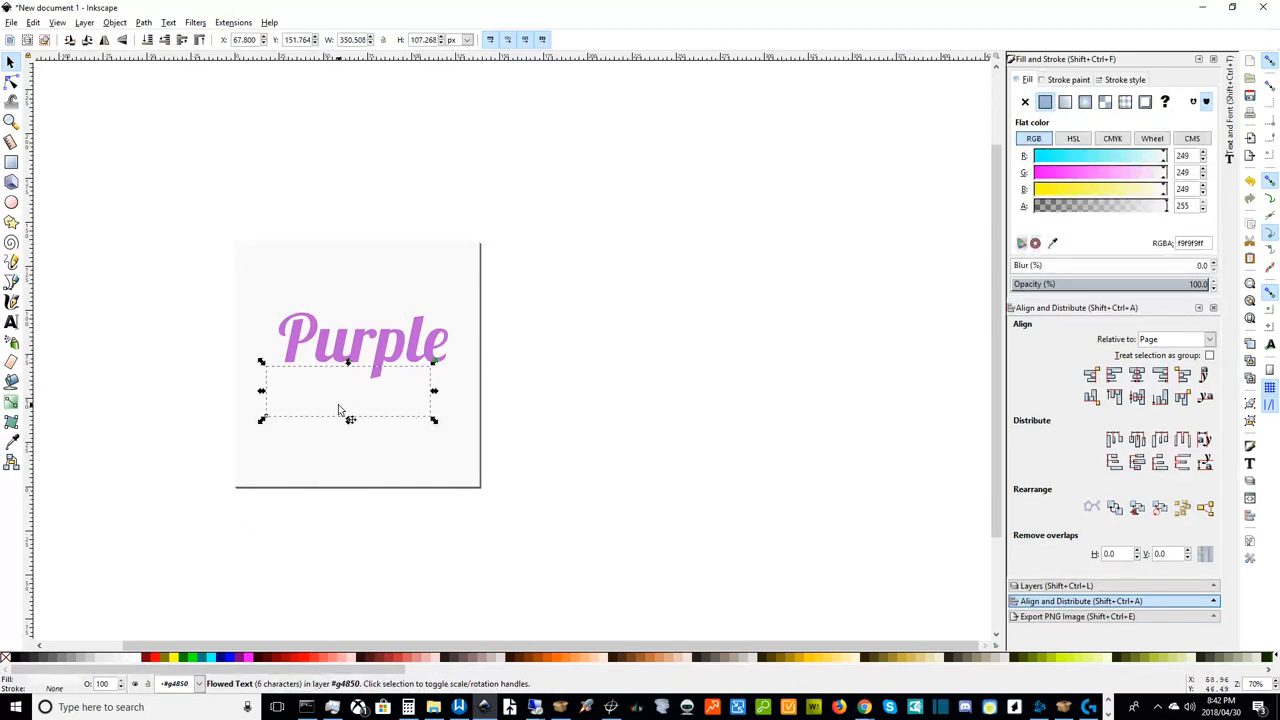
{"action": "mouse_move", "coordinate": [146, 616]}
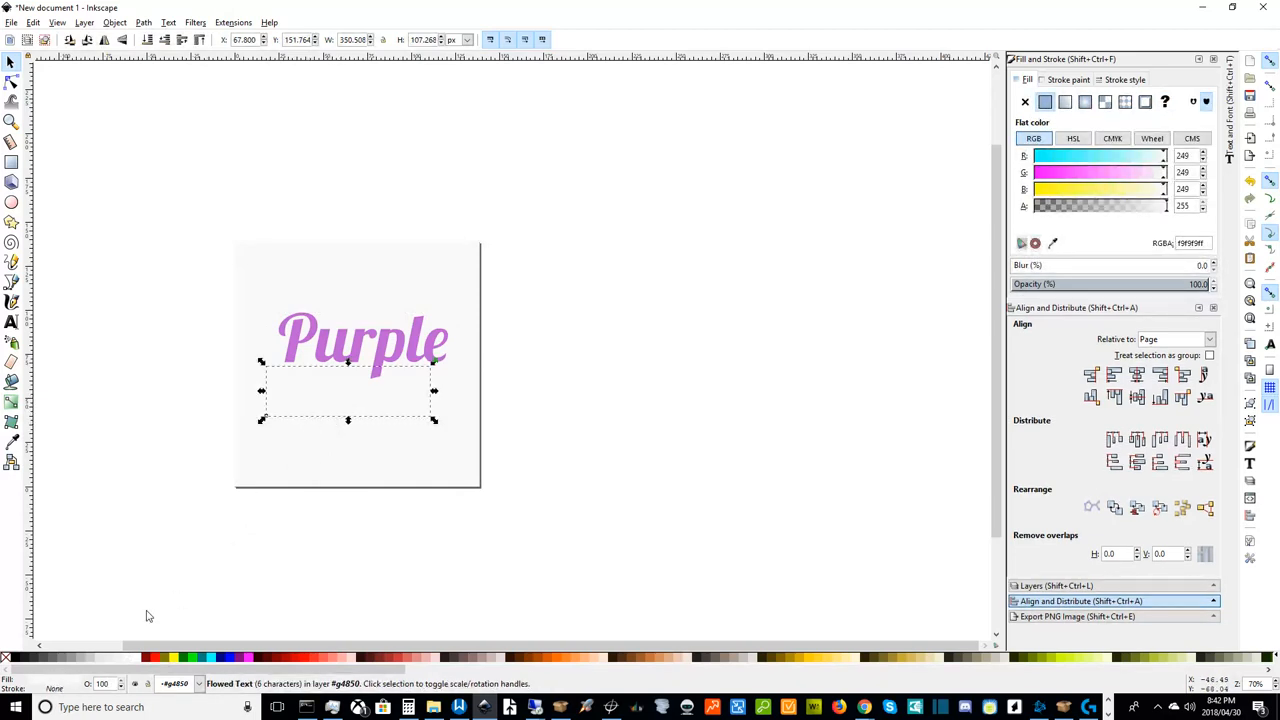
{"action": "mouse_move", "coordinate": [44, 656]}
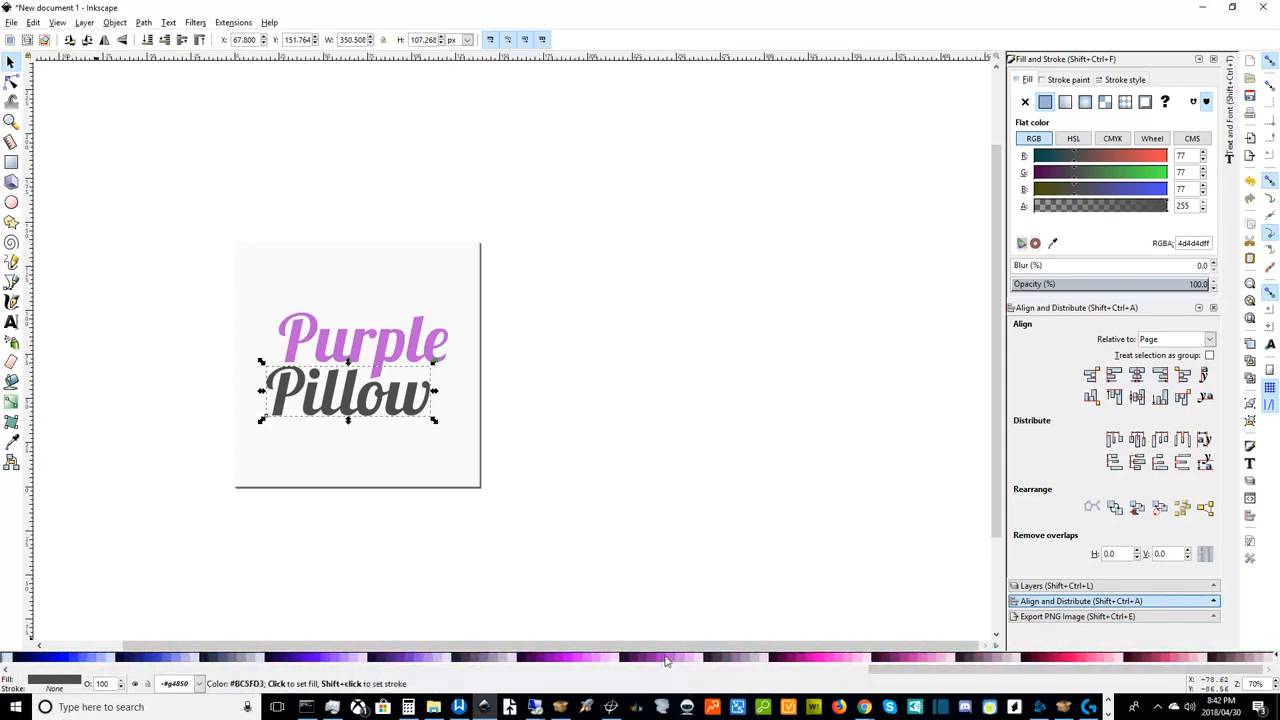
{"action": "mouse_move", "coordinate": [672, 660]}
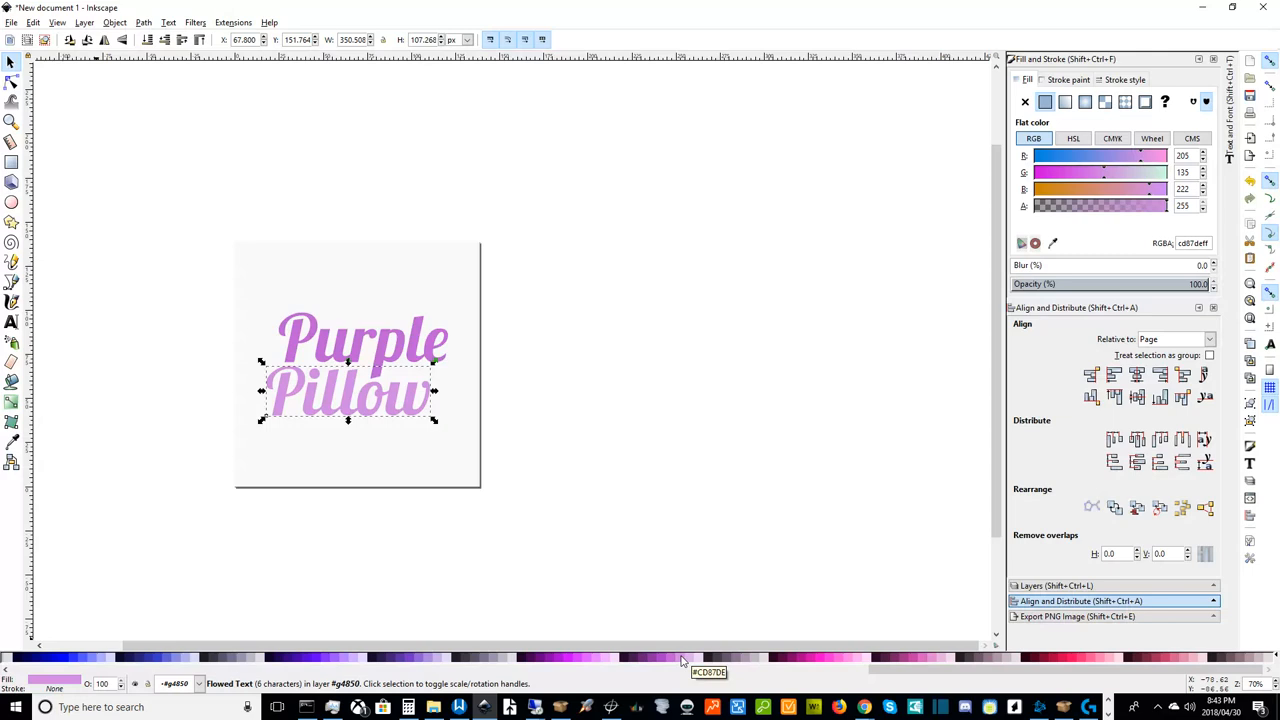
{"action": "mouse_move", "coordinate": [670, 660]}
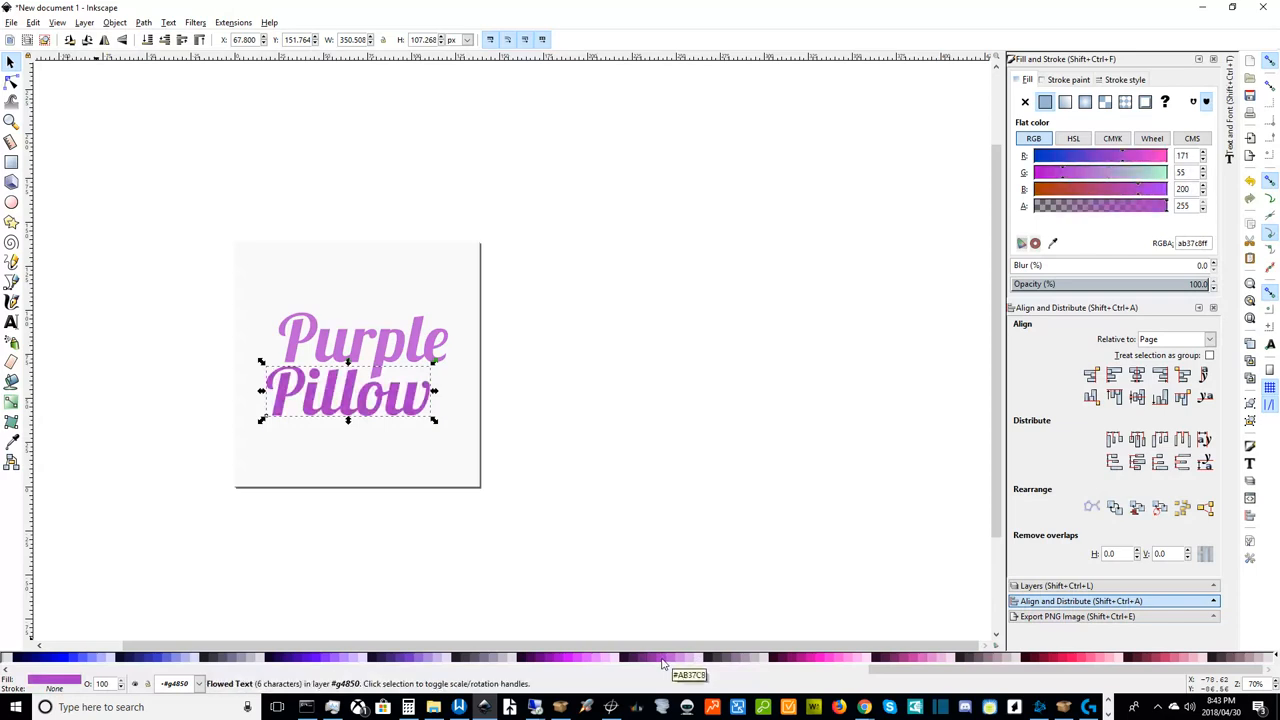
{"action": "mouse_move", "coordinate": [592, 532]}
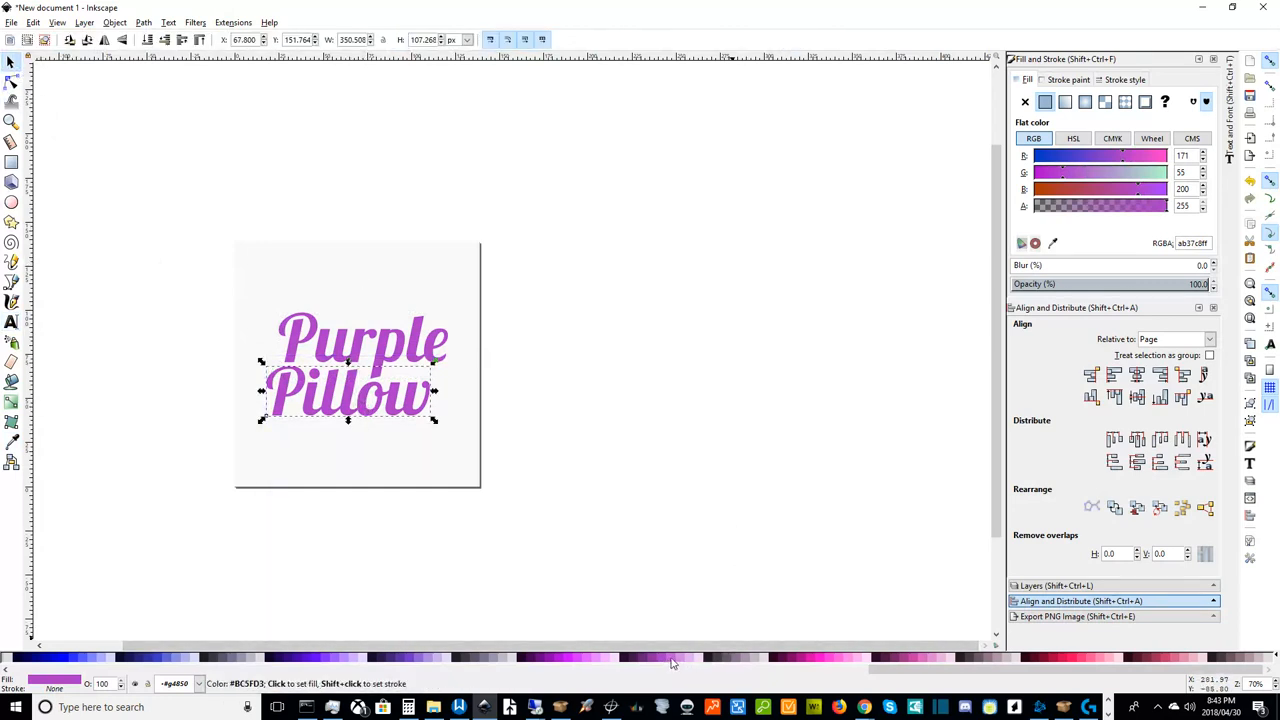
- Deselect the text to preview both words in purple on the white background
{"action": "left_click", "coordinate": [580, 568]}
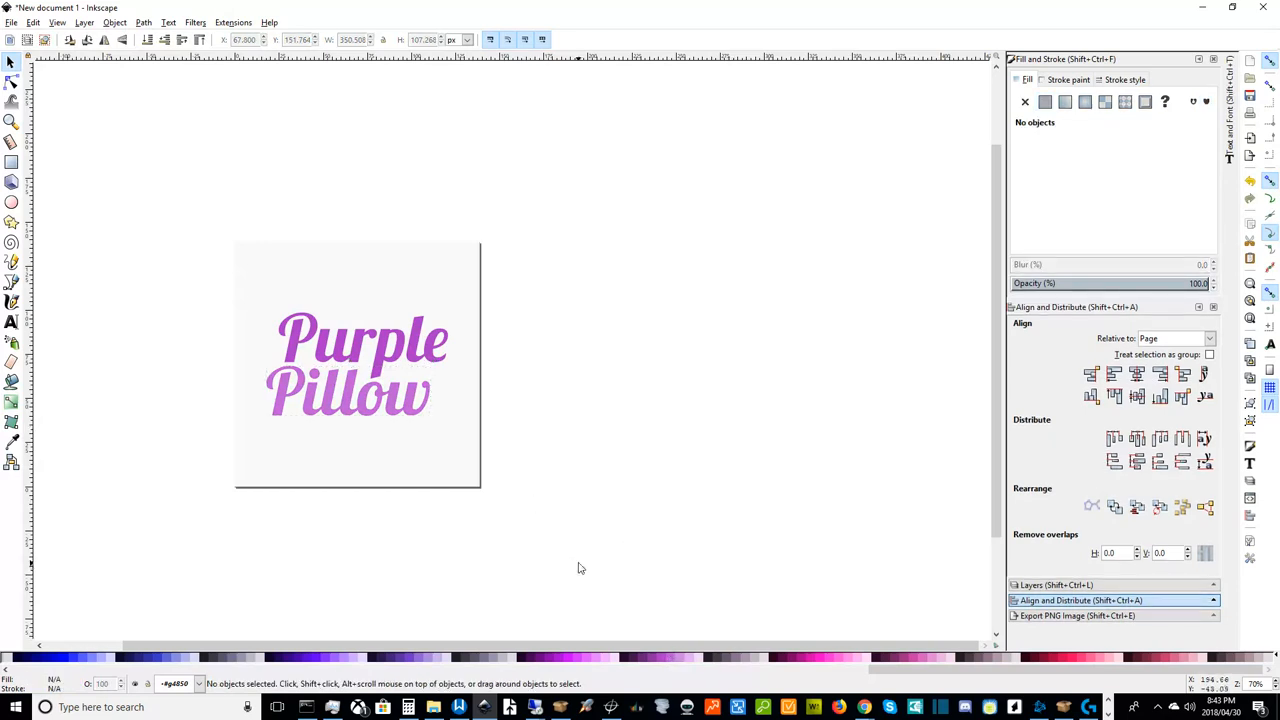
{"action": "mouse_move", "coordinate": [580, 458]}
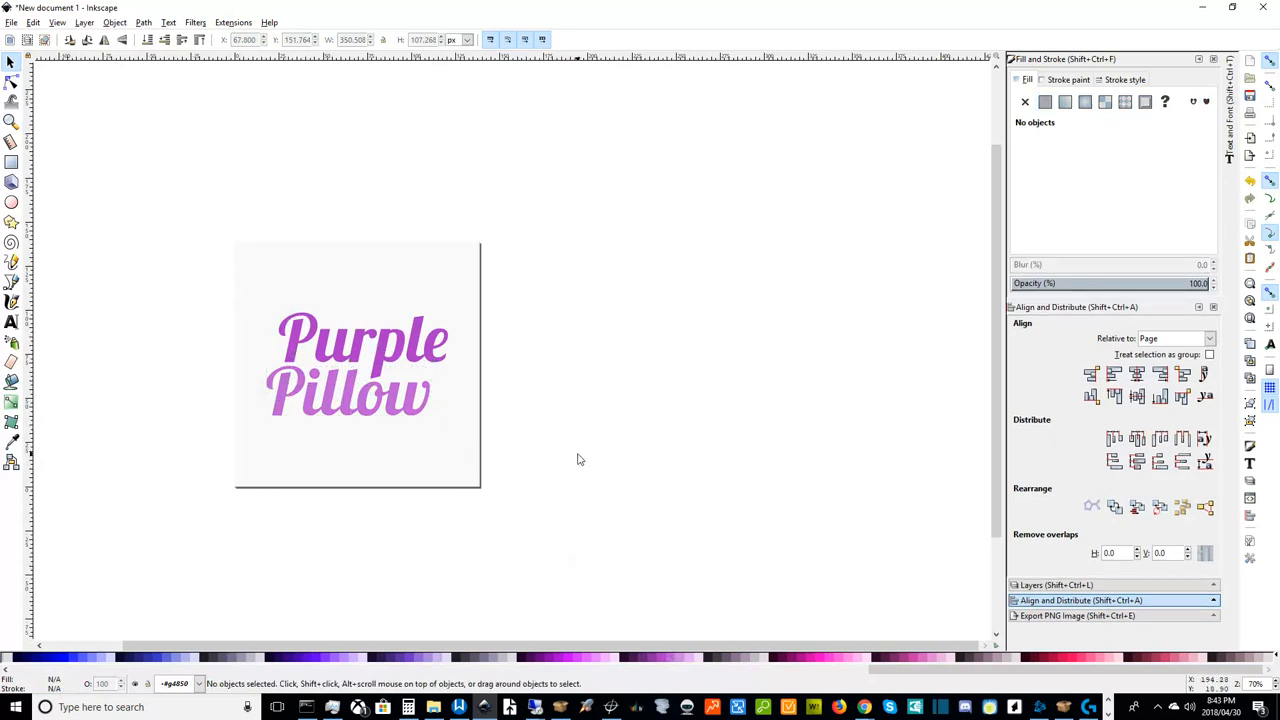
{"action": "mouse_move", "coordinate": [504, 498]}
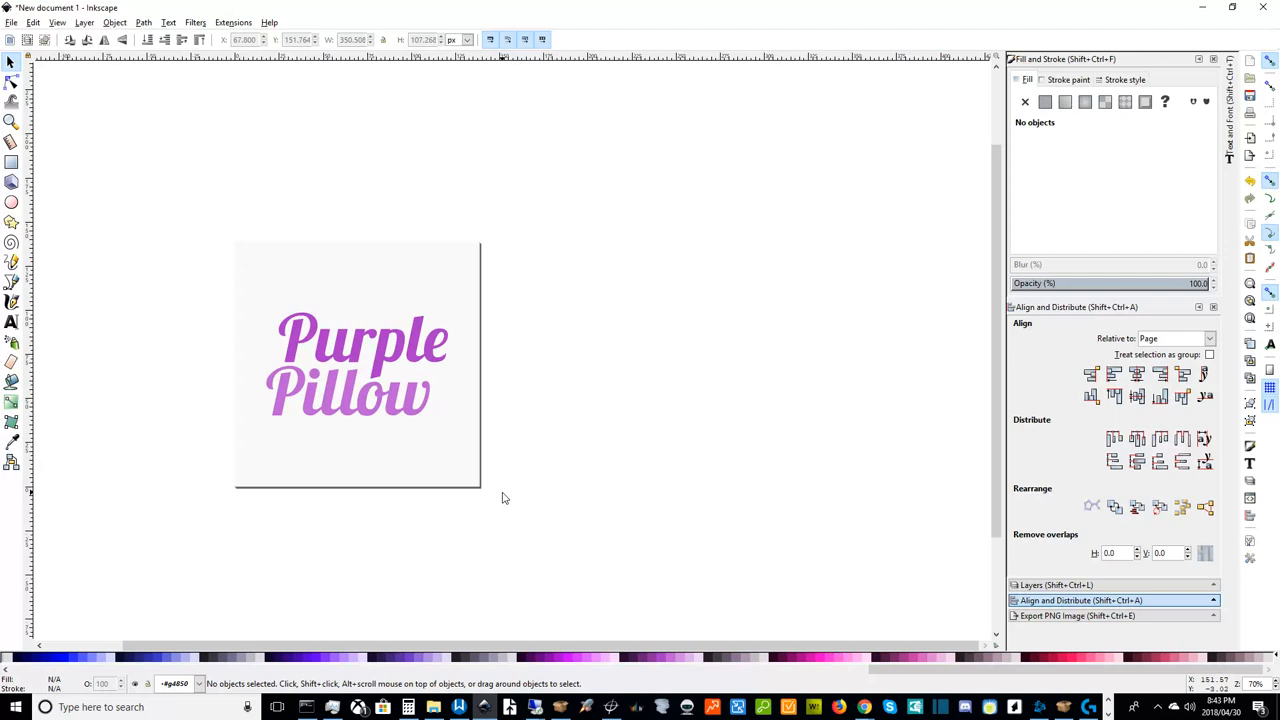
- Fill 'Purple' with a deep violet and 'Pillow' with a lighter purple swatch
{"action": "left_click", "coordinate": [384, 350]}
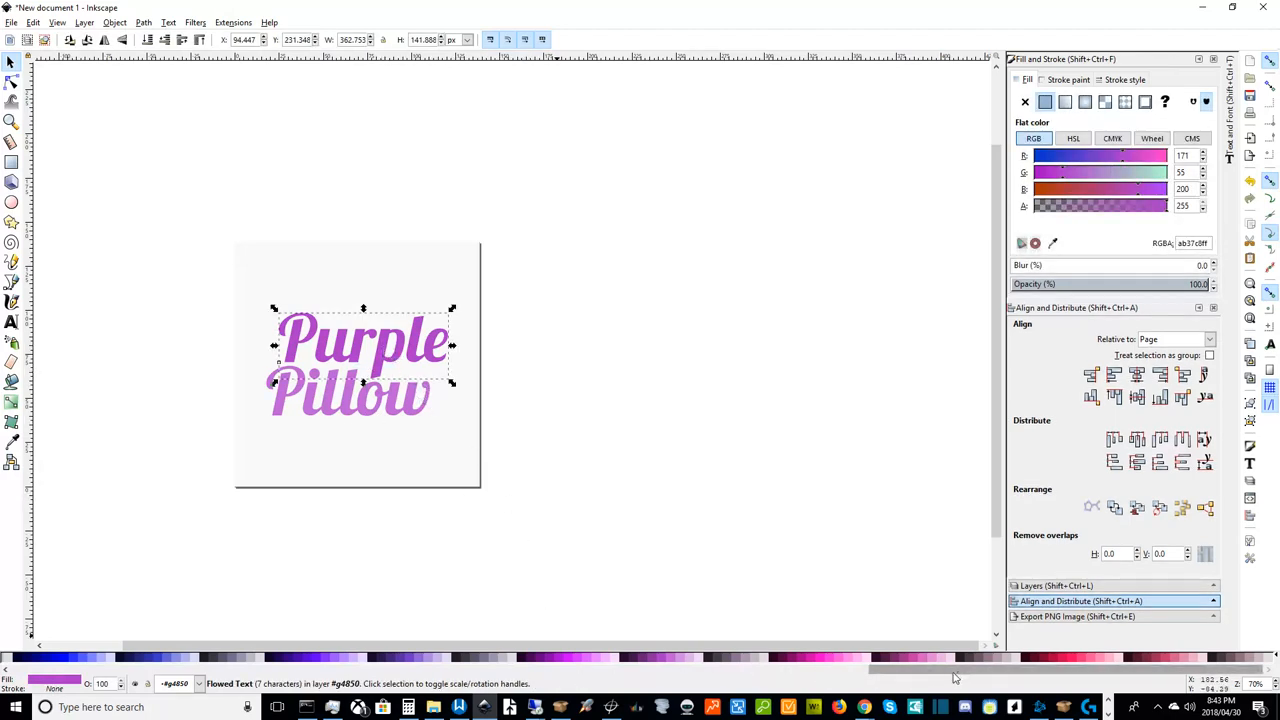
{"action": "mouse_move", "coordinate": [910, 680]}
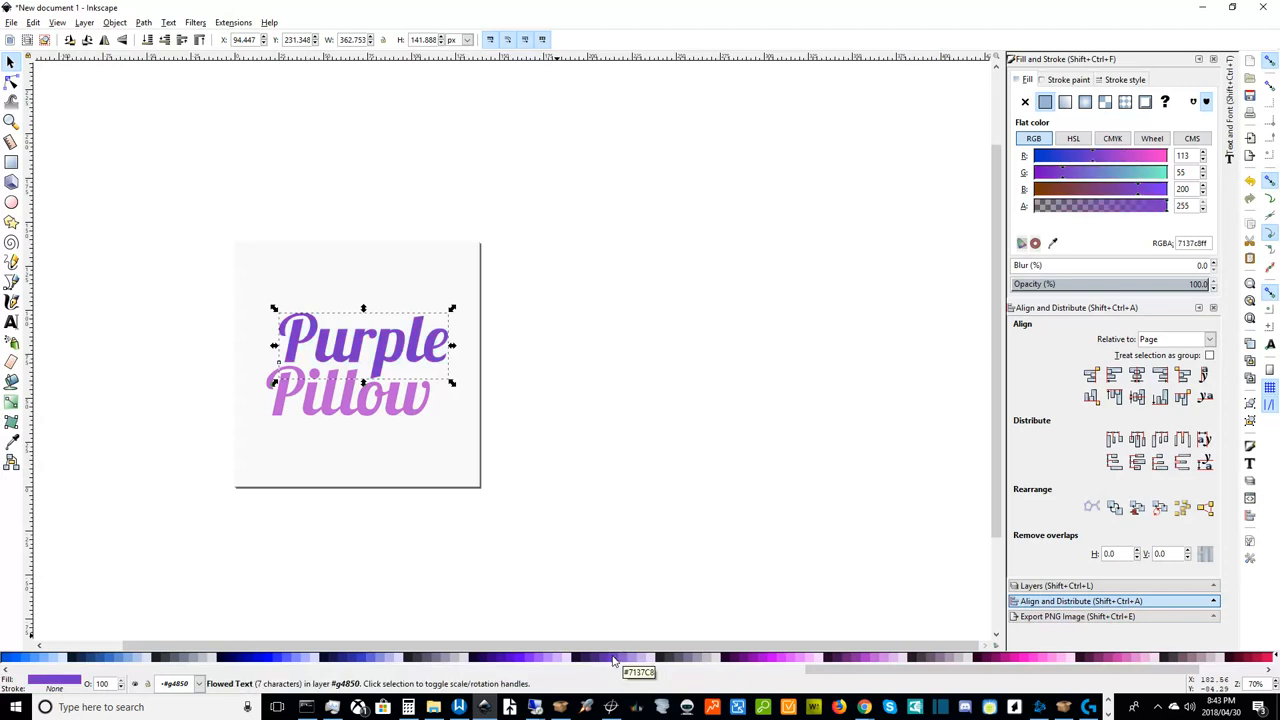
{"action": "mouse_move", "coordinate": [336, 414]}
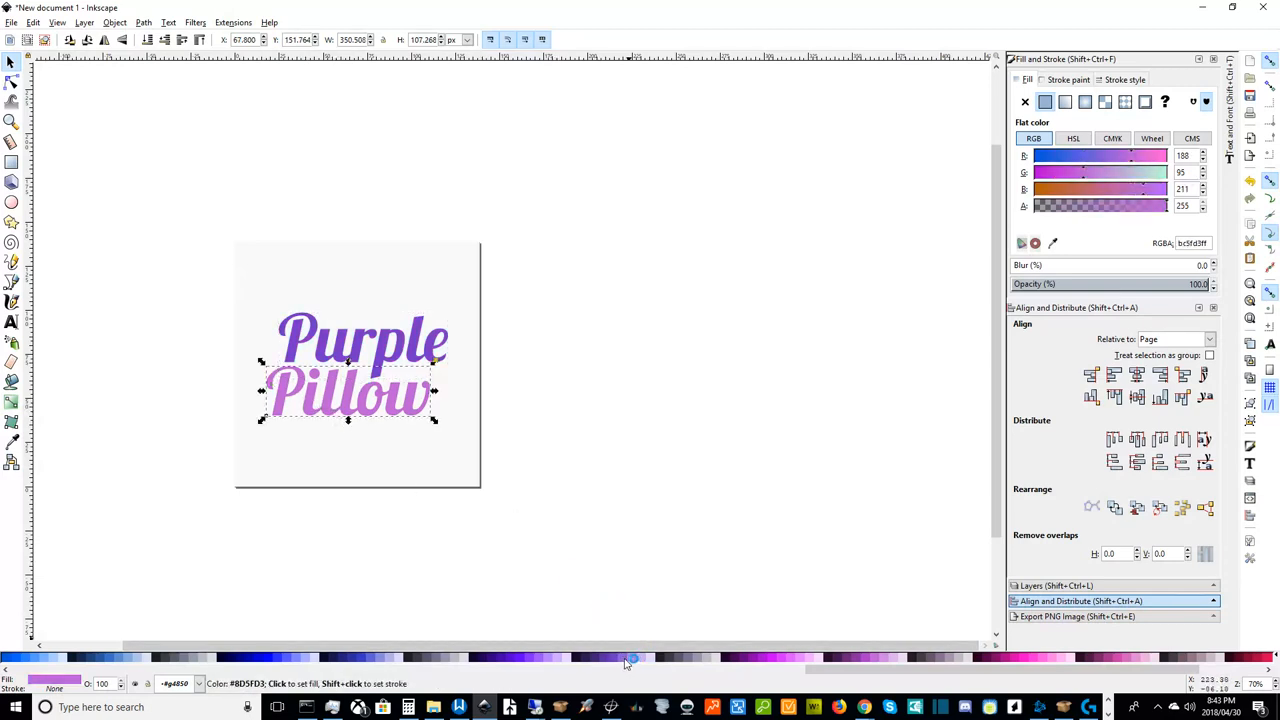
{"action": "left_click", "coordinate": [608, 540]}
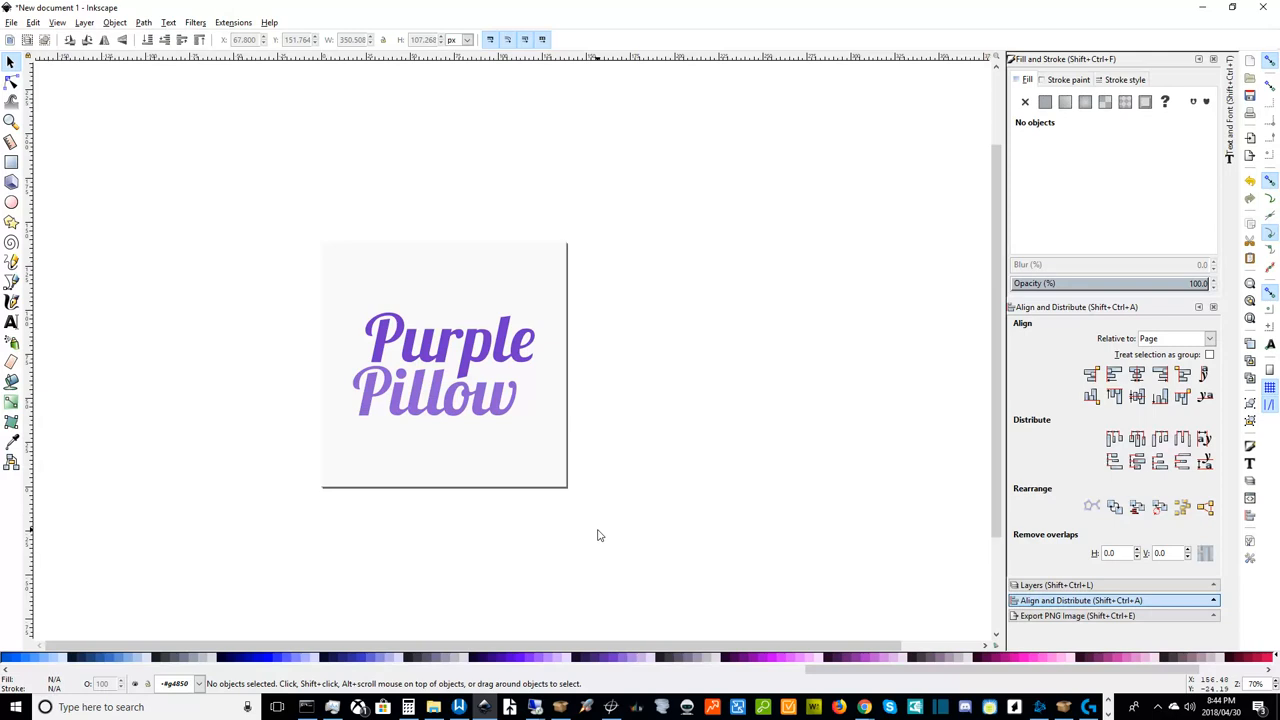
{"action": "mouse_move", "coordinate": [718, 566]}
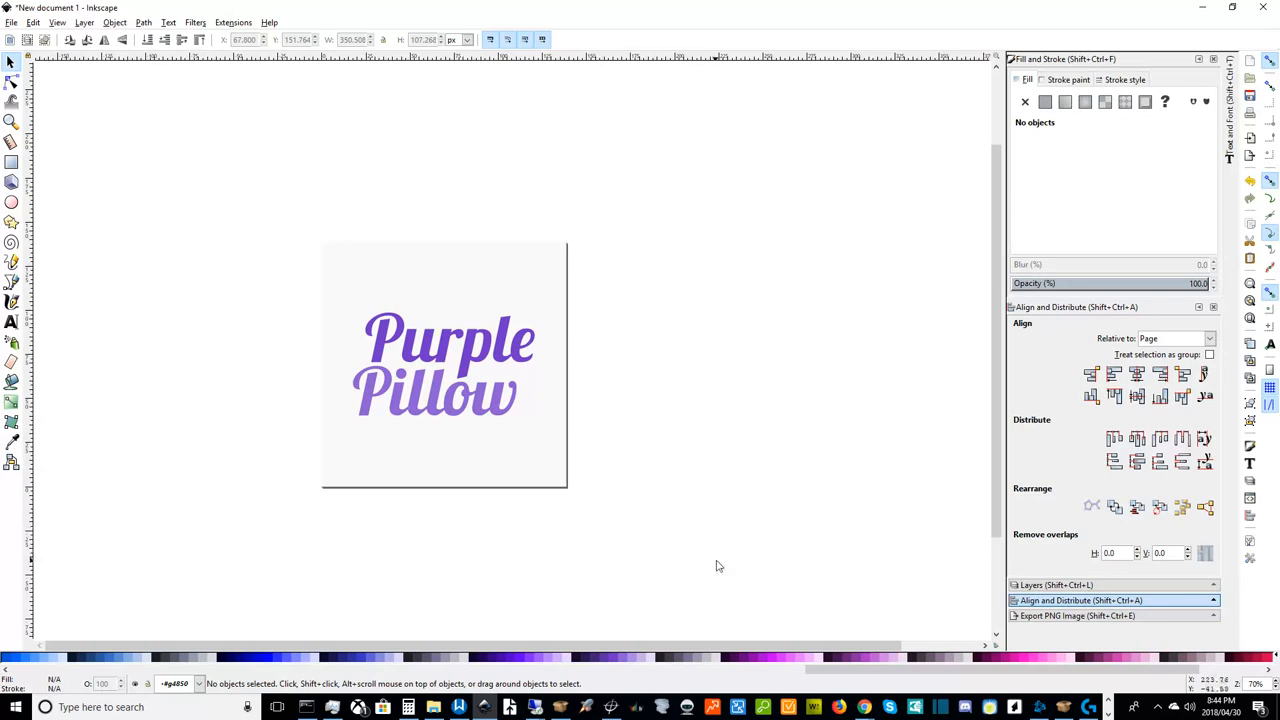
{"action": "mouse_move", "coordinate": [720, 562]}
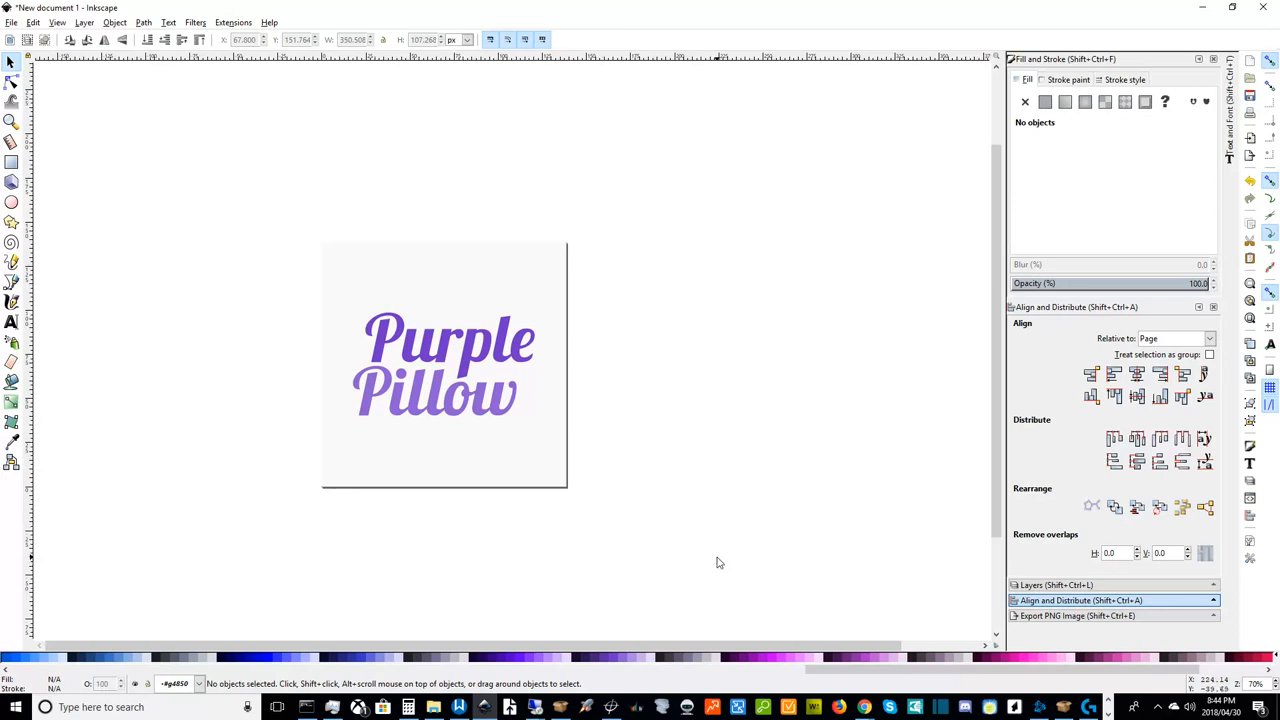
{"action": "mouse_move", "coordinate": [704, 512]}
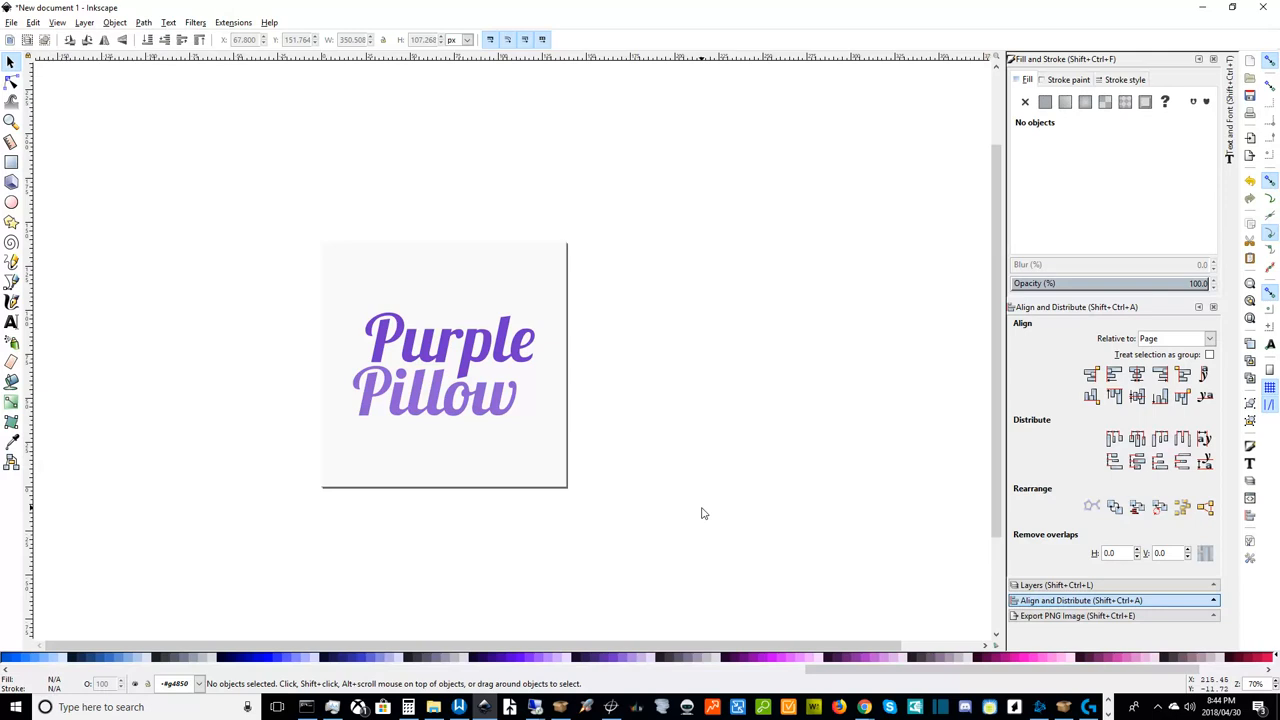
{"action": "mouse_move", "coordinate": [460, 502]}
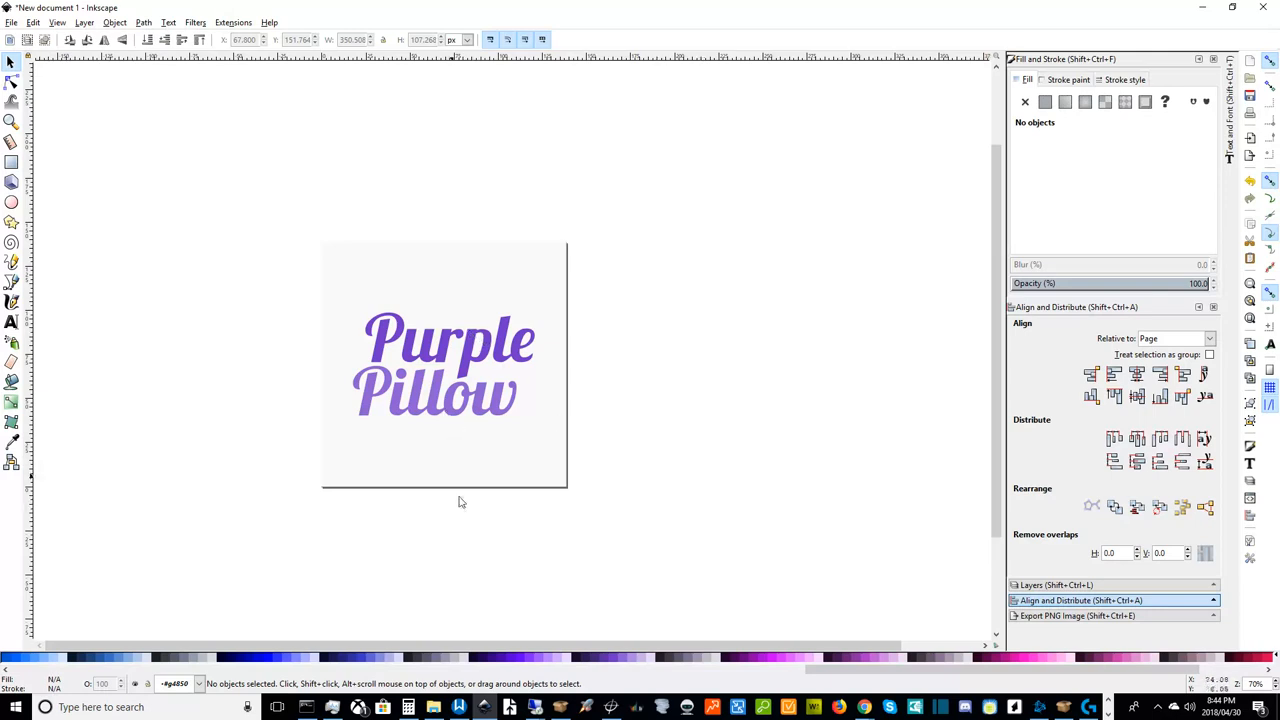
{"action": "mouse_move", "coordinate": [634, 488]}
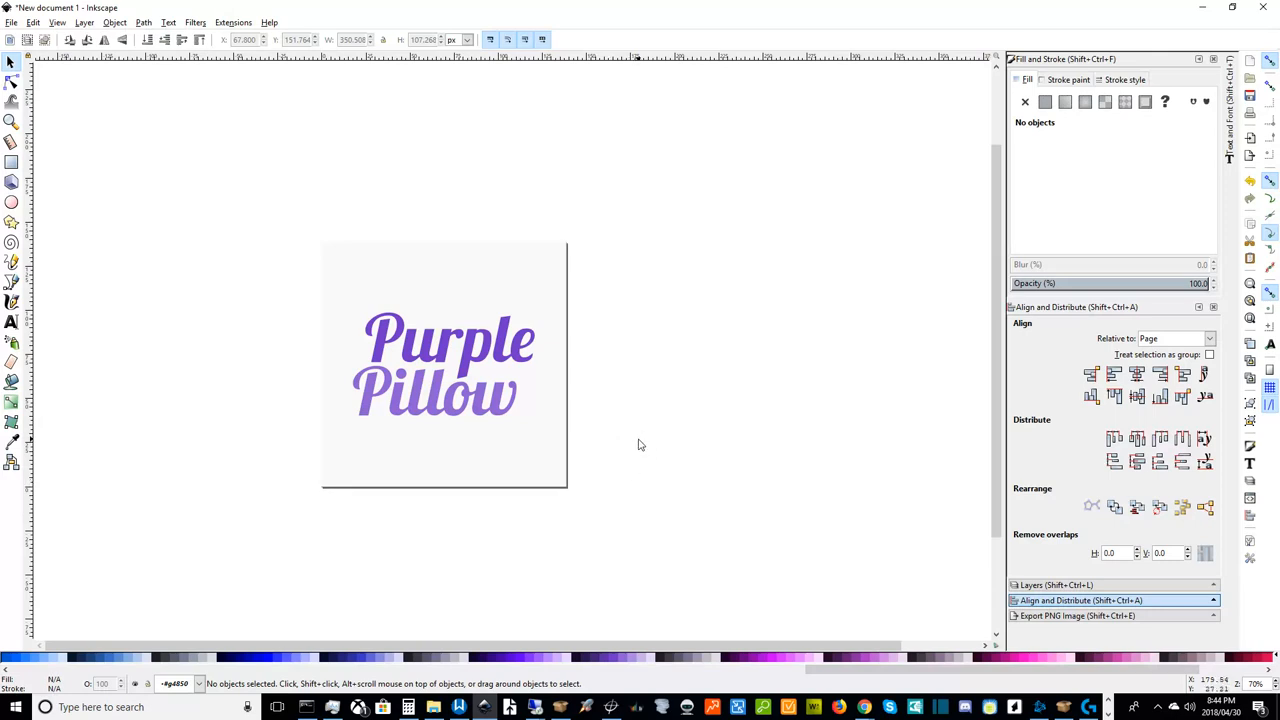
{"action": "mouse_move", "coordinate": [396, 452]}
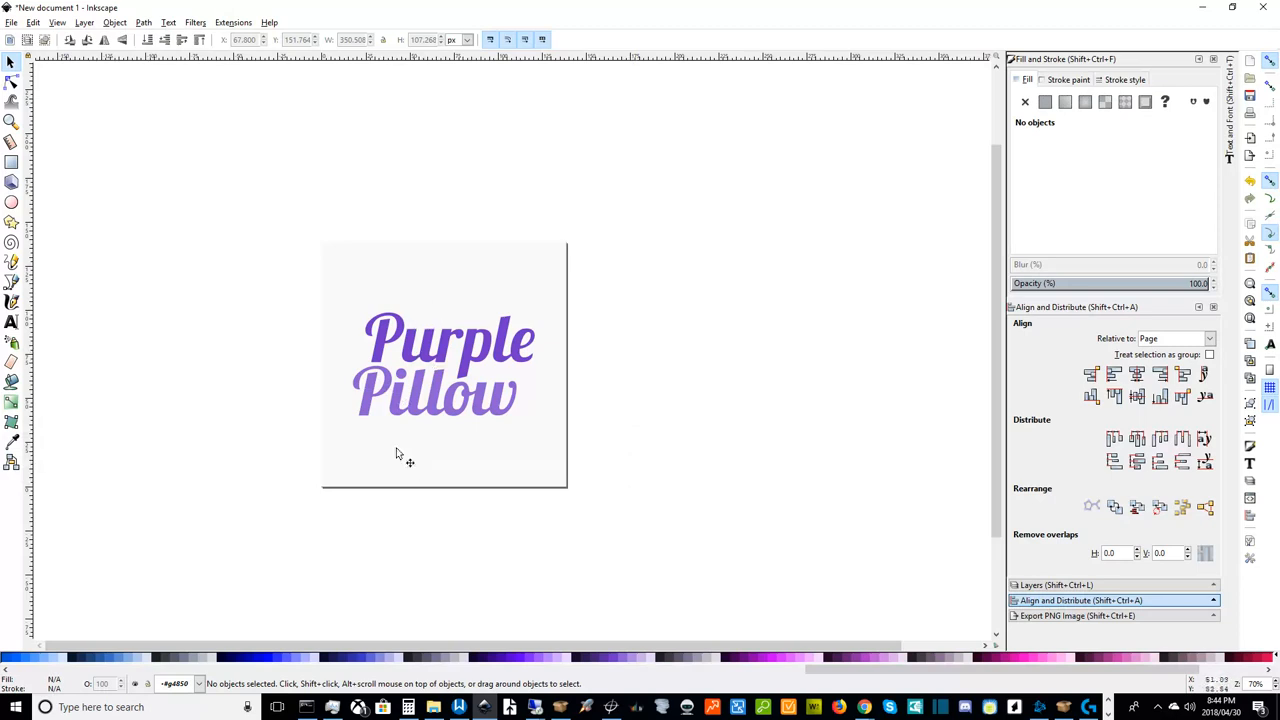
{"action": "mouse_move", "coordinate": [692, 438]}
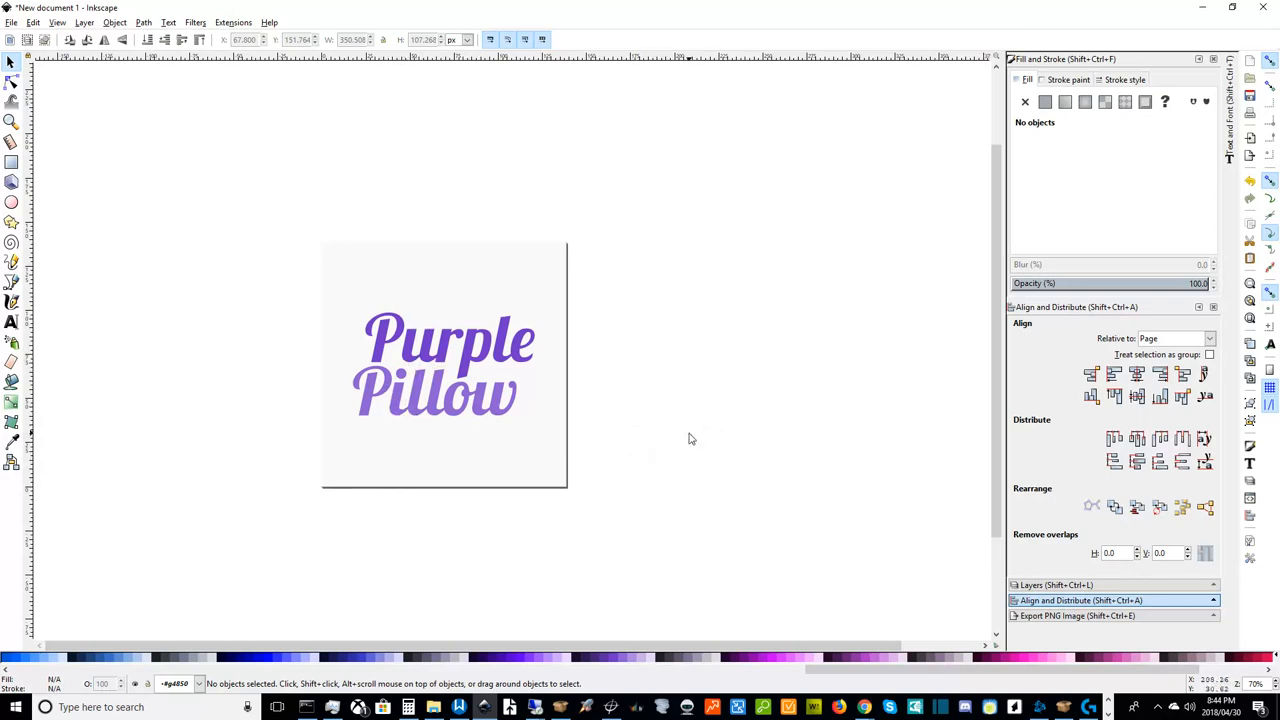
{"action": "mouse_move", "coordinate": [452, 412]}
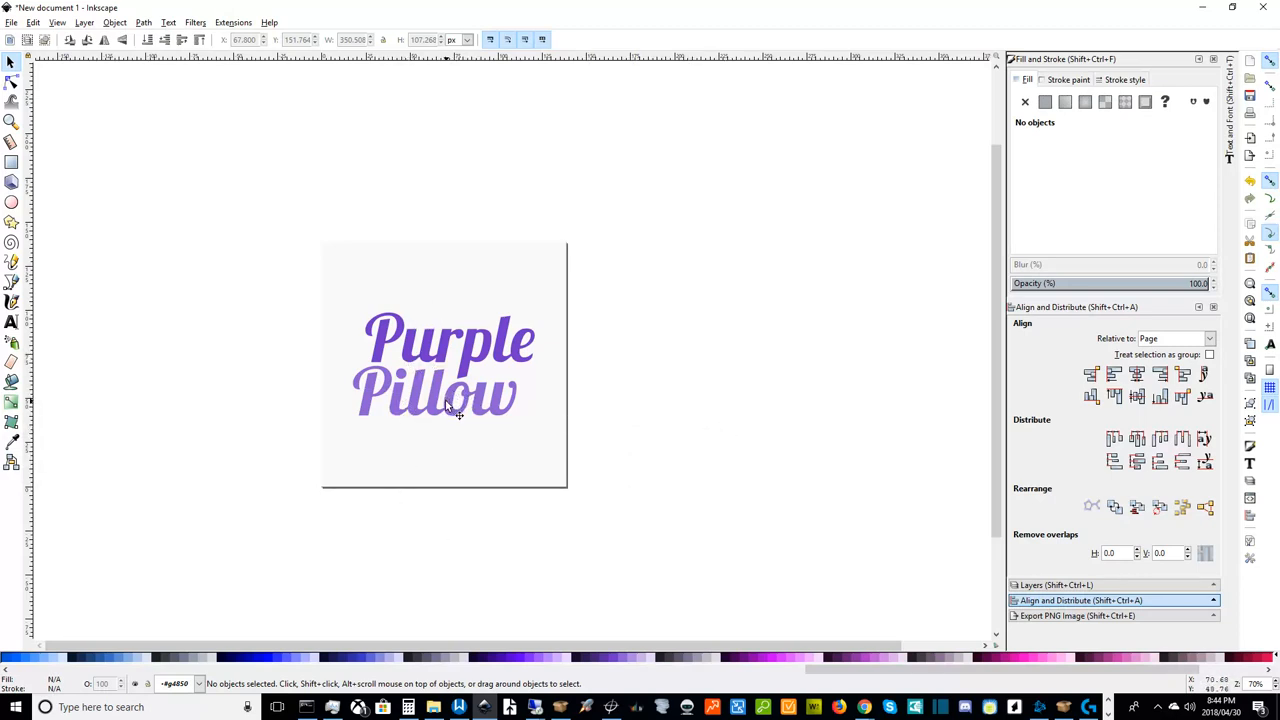
{"action": "mouse_move", "coordinate": [834, 208]}
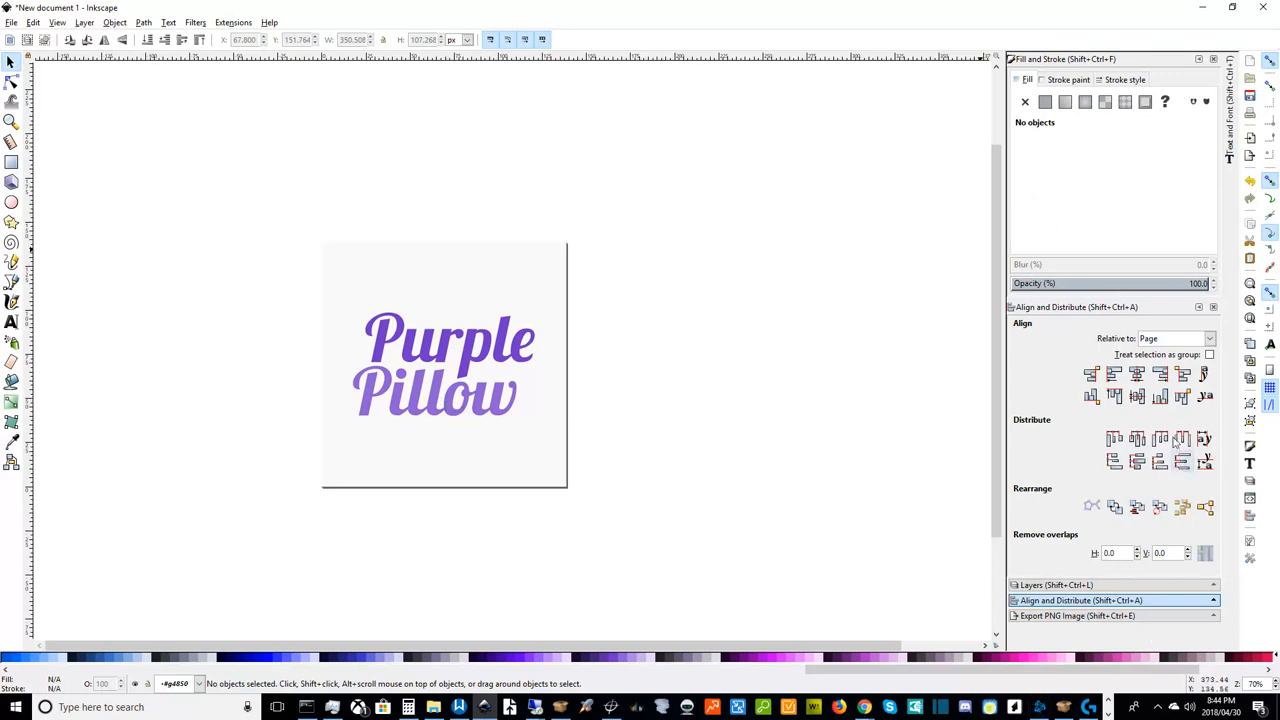
{"action": "mouse_move", "coordinate": [798, 436]}
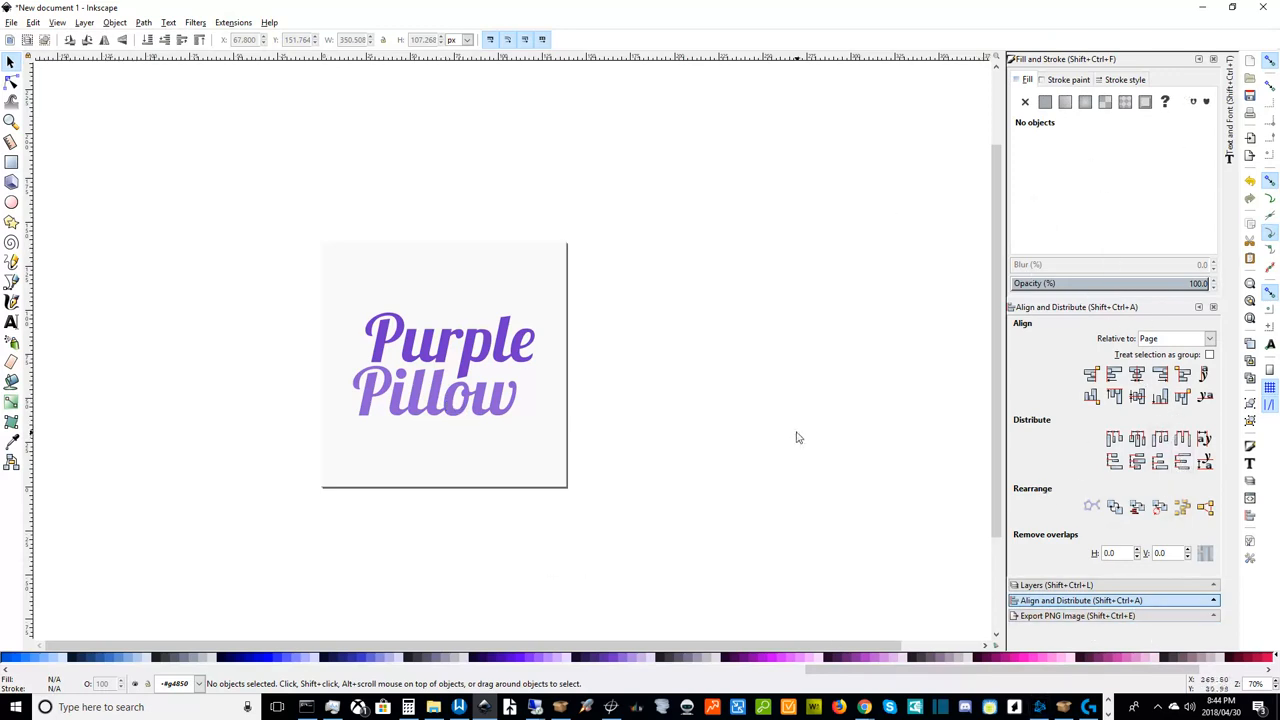
{"action": "mouse_move", "coordinate": [798, 428]}
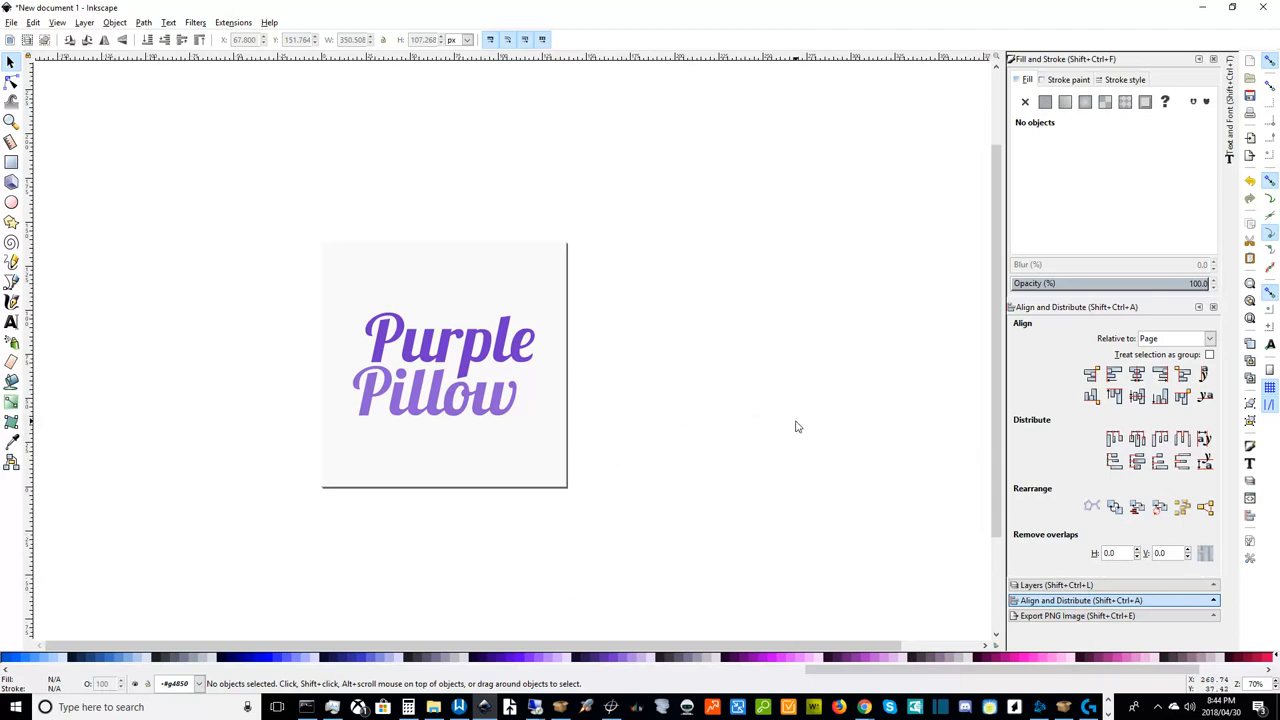
{"action": "mouse_move", "coordinate": [480, 368]}
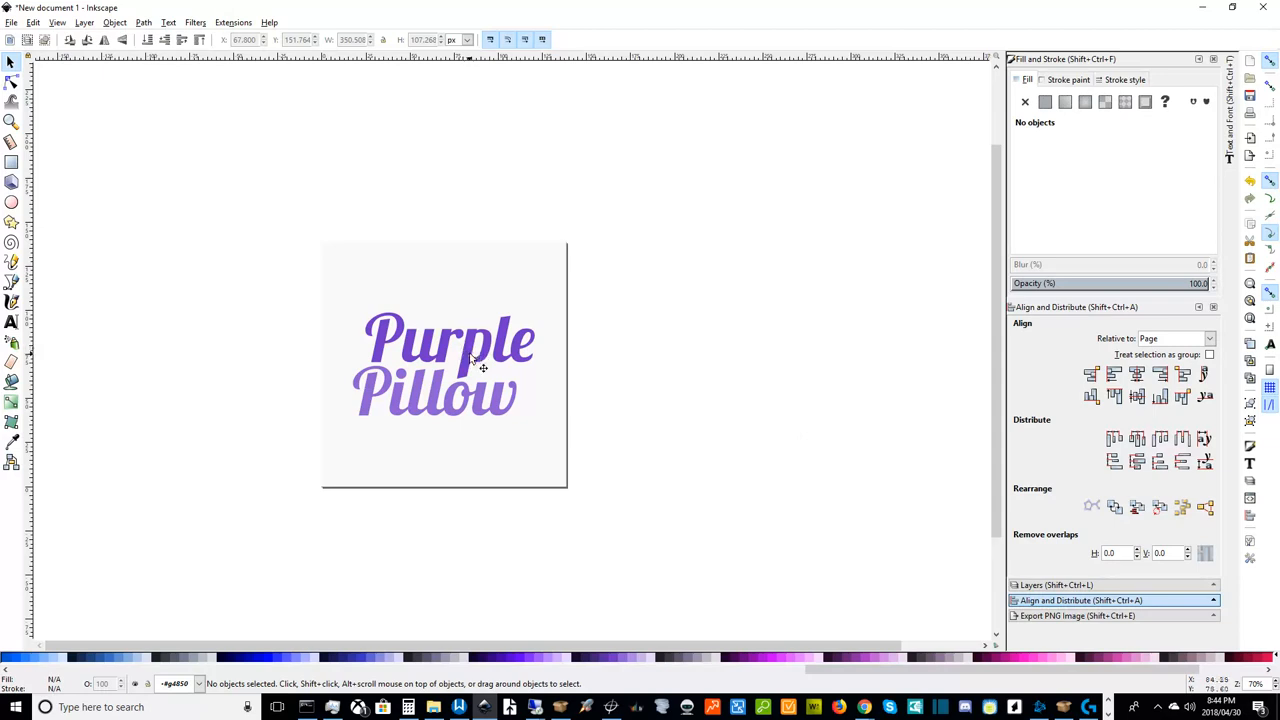
{"action": "mouse_move", "coordinate": [488, 368]}
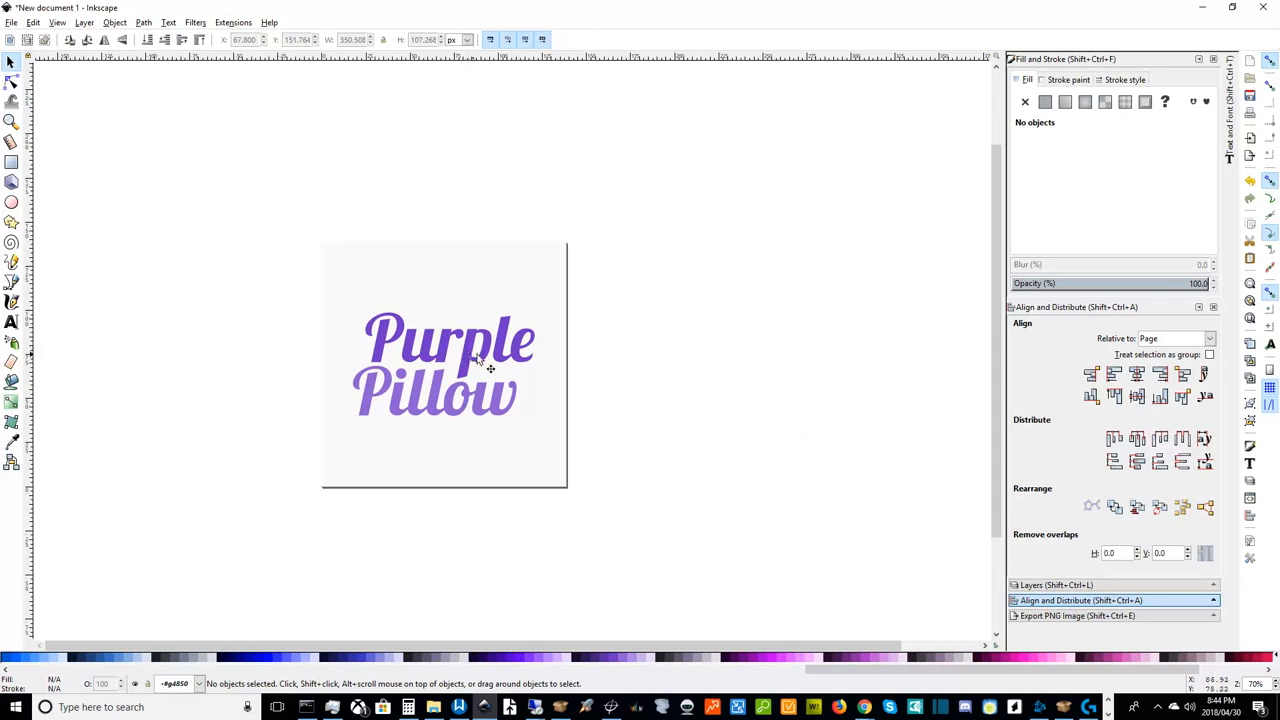
{"action": "mouse_move", "coordinate": [590, 352]}
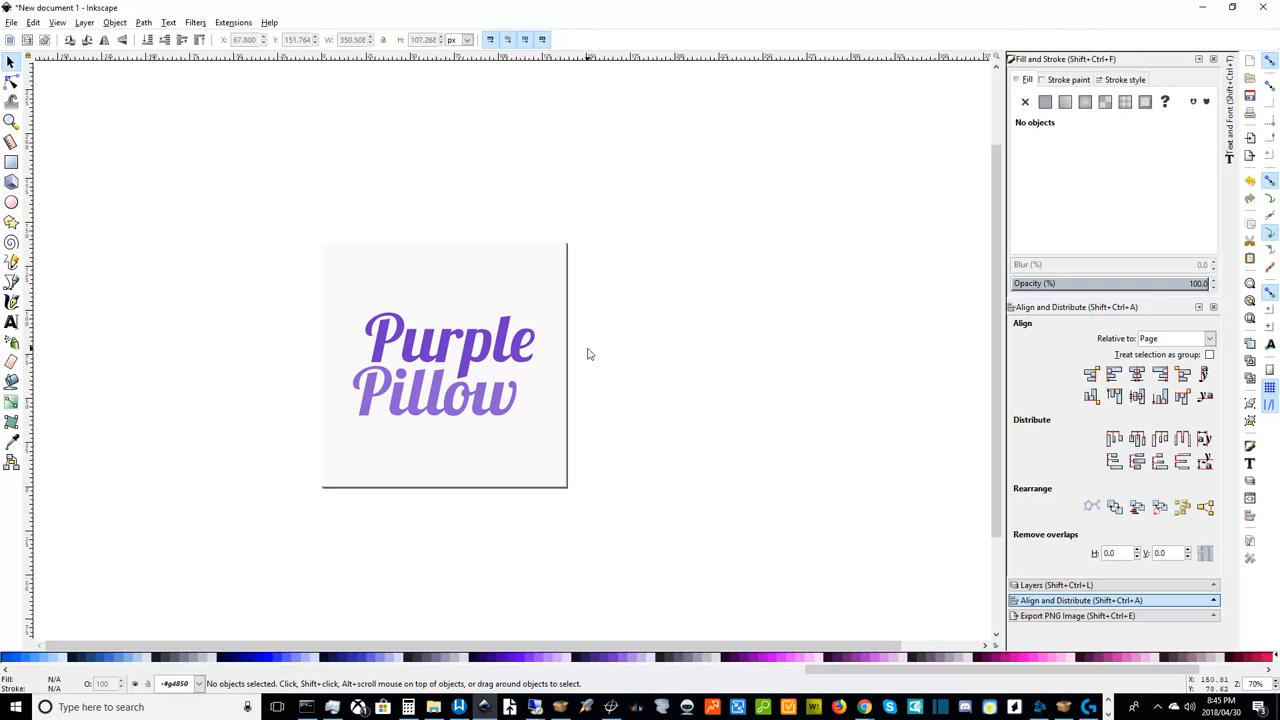
{"action": "mouse_move", "coordinate": [592, 400]}
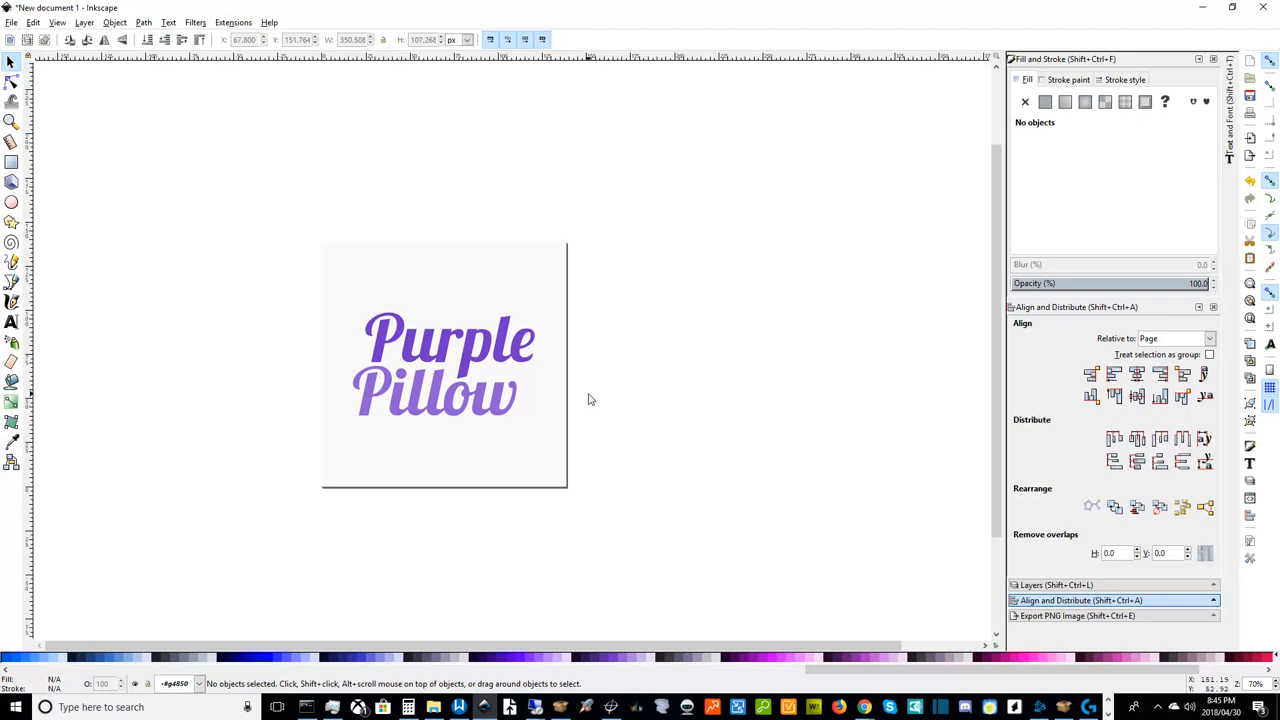